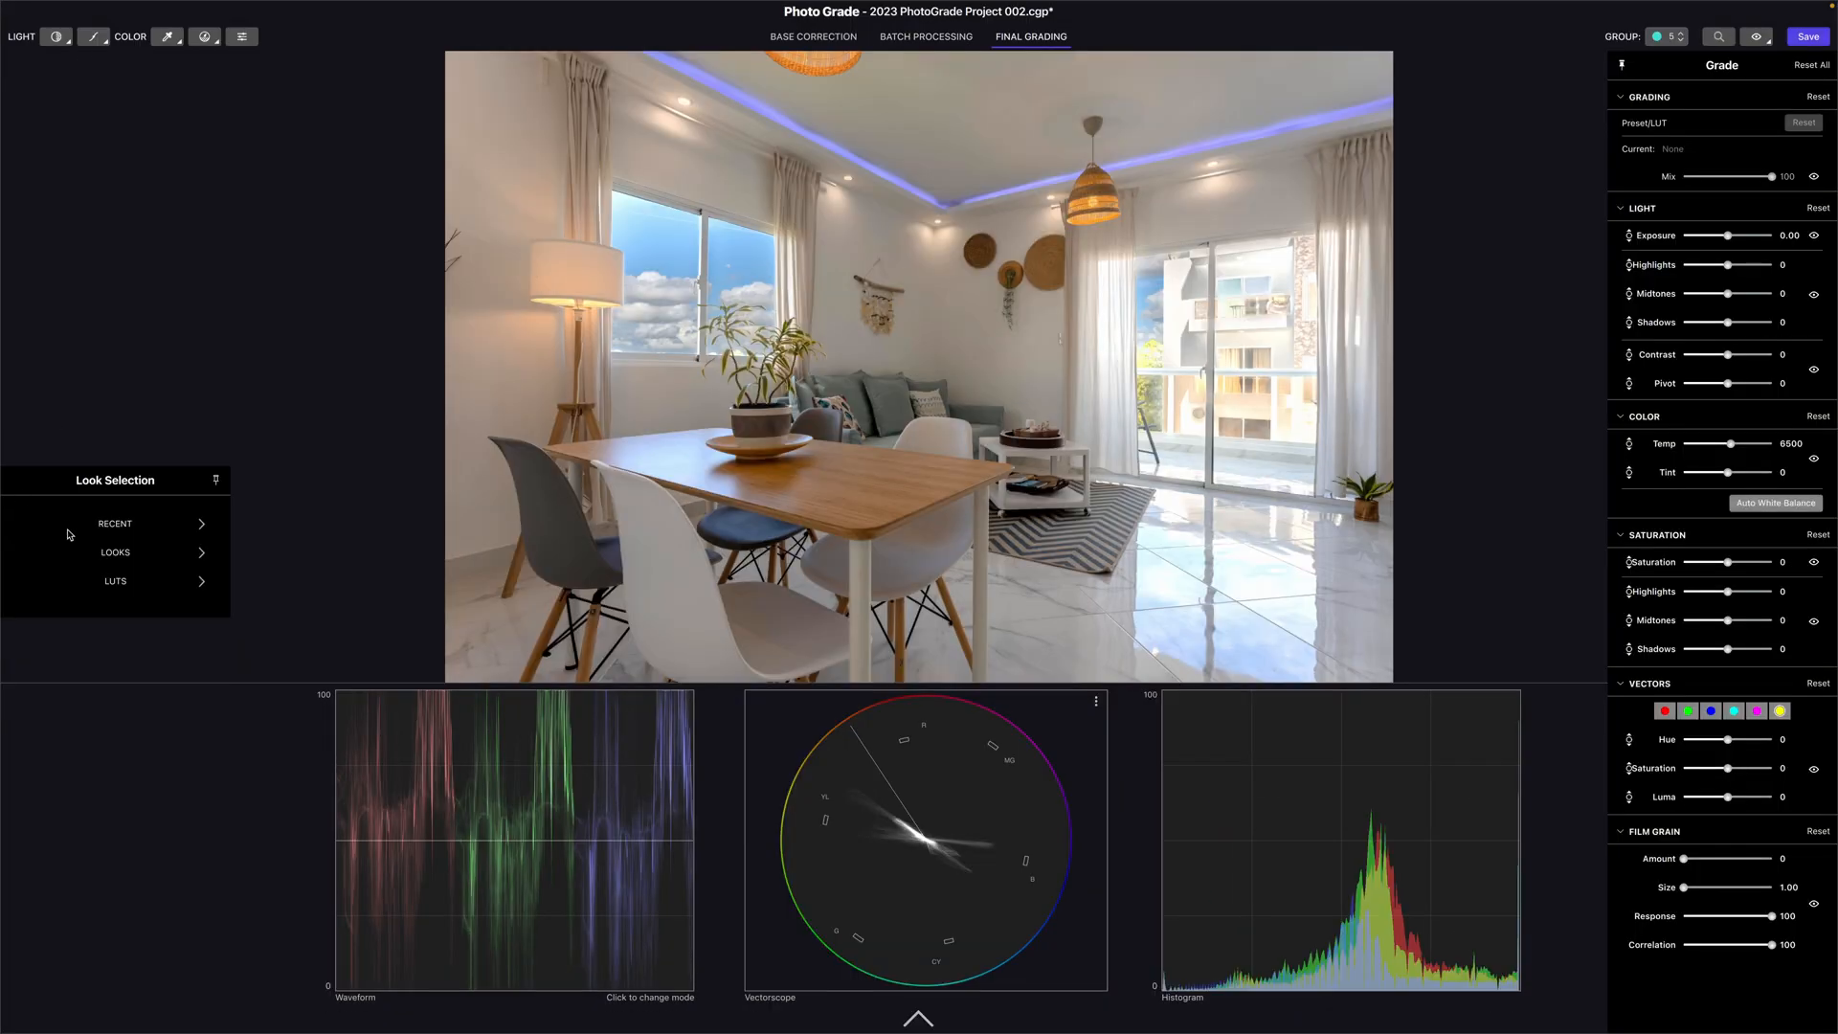
Choose the $199 Studio package option on photograde.app
click(115, 552)
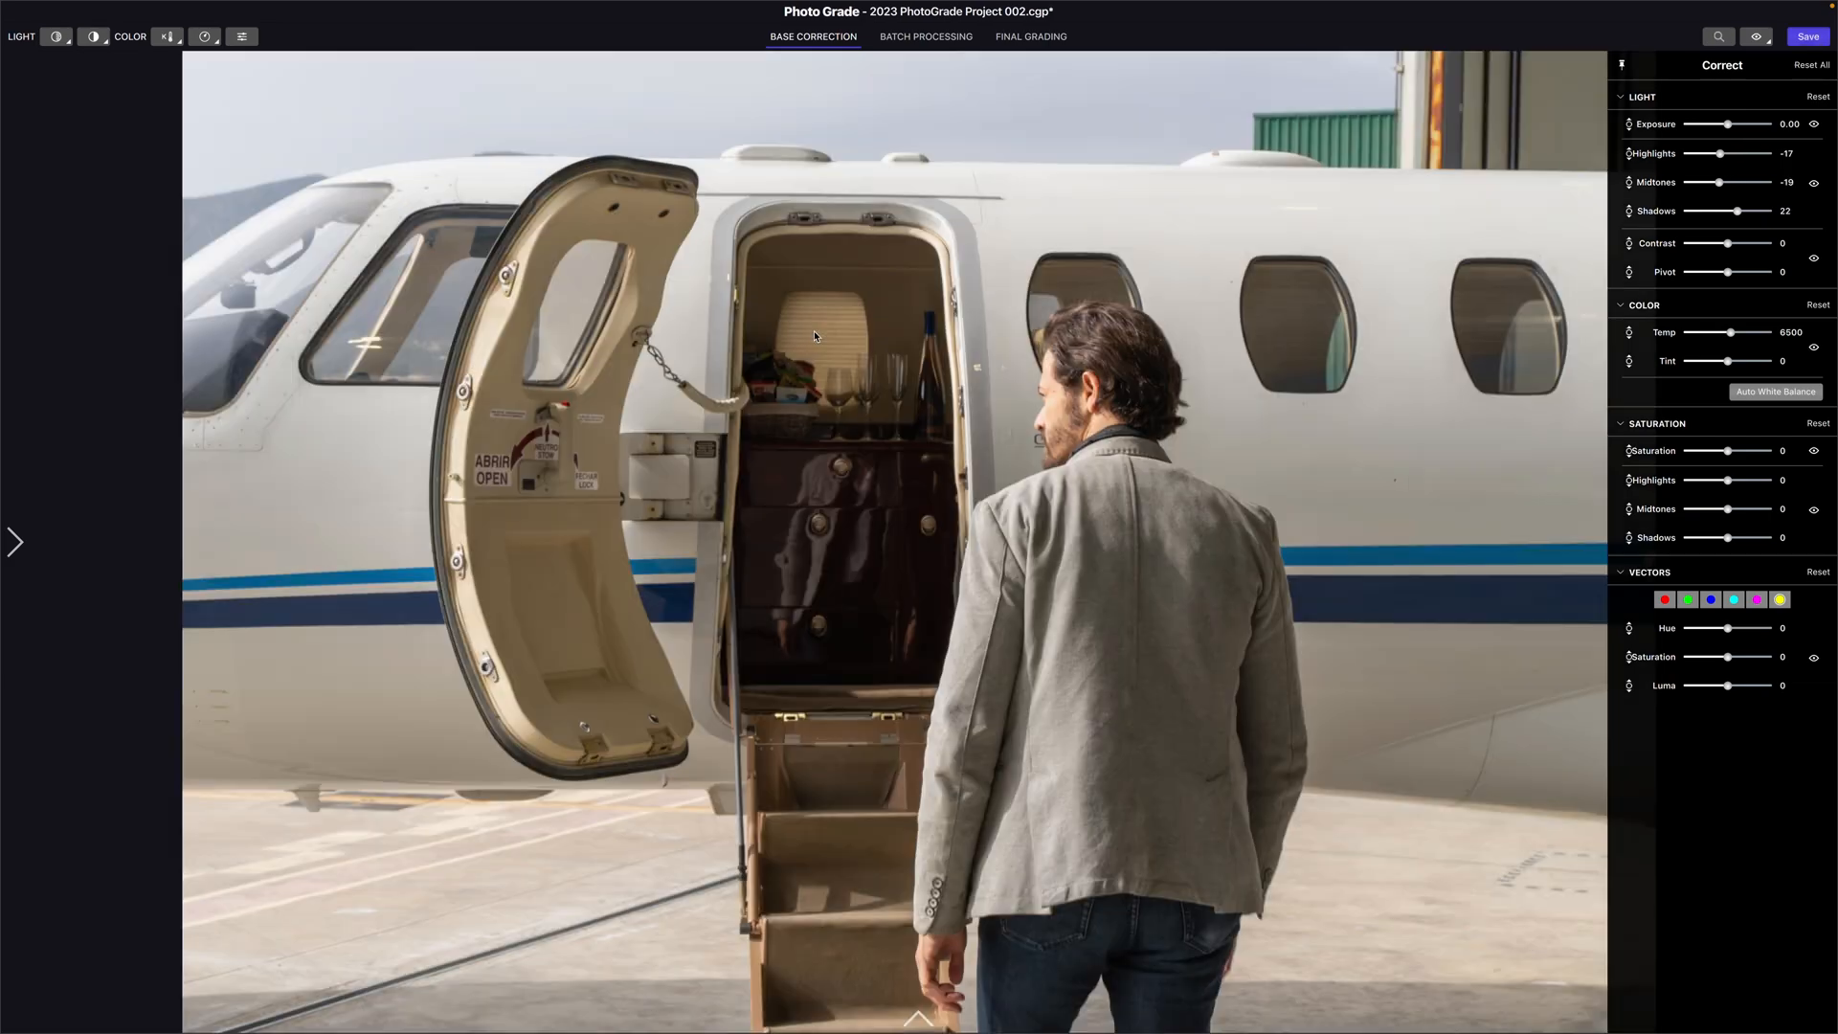
click(1029, 37)
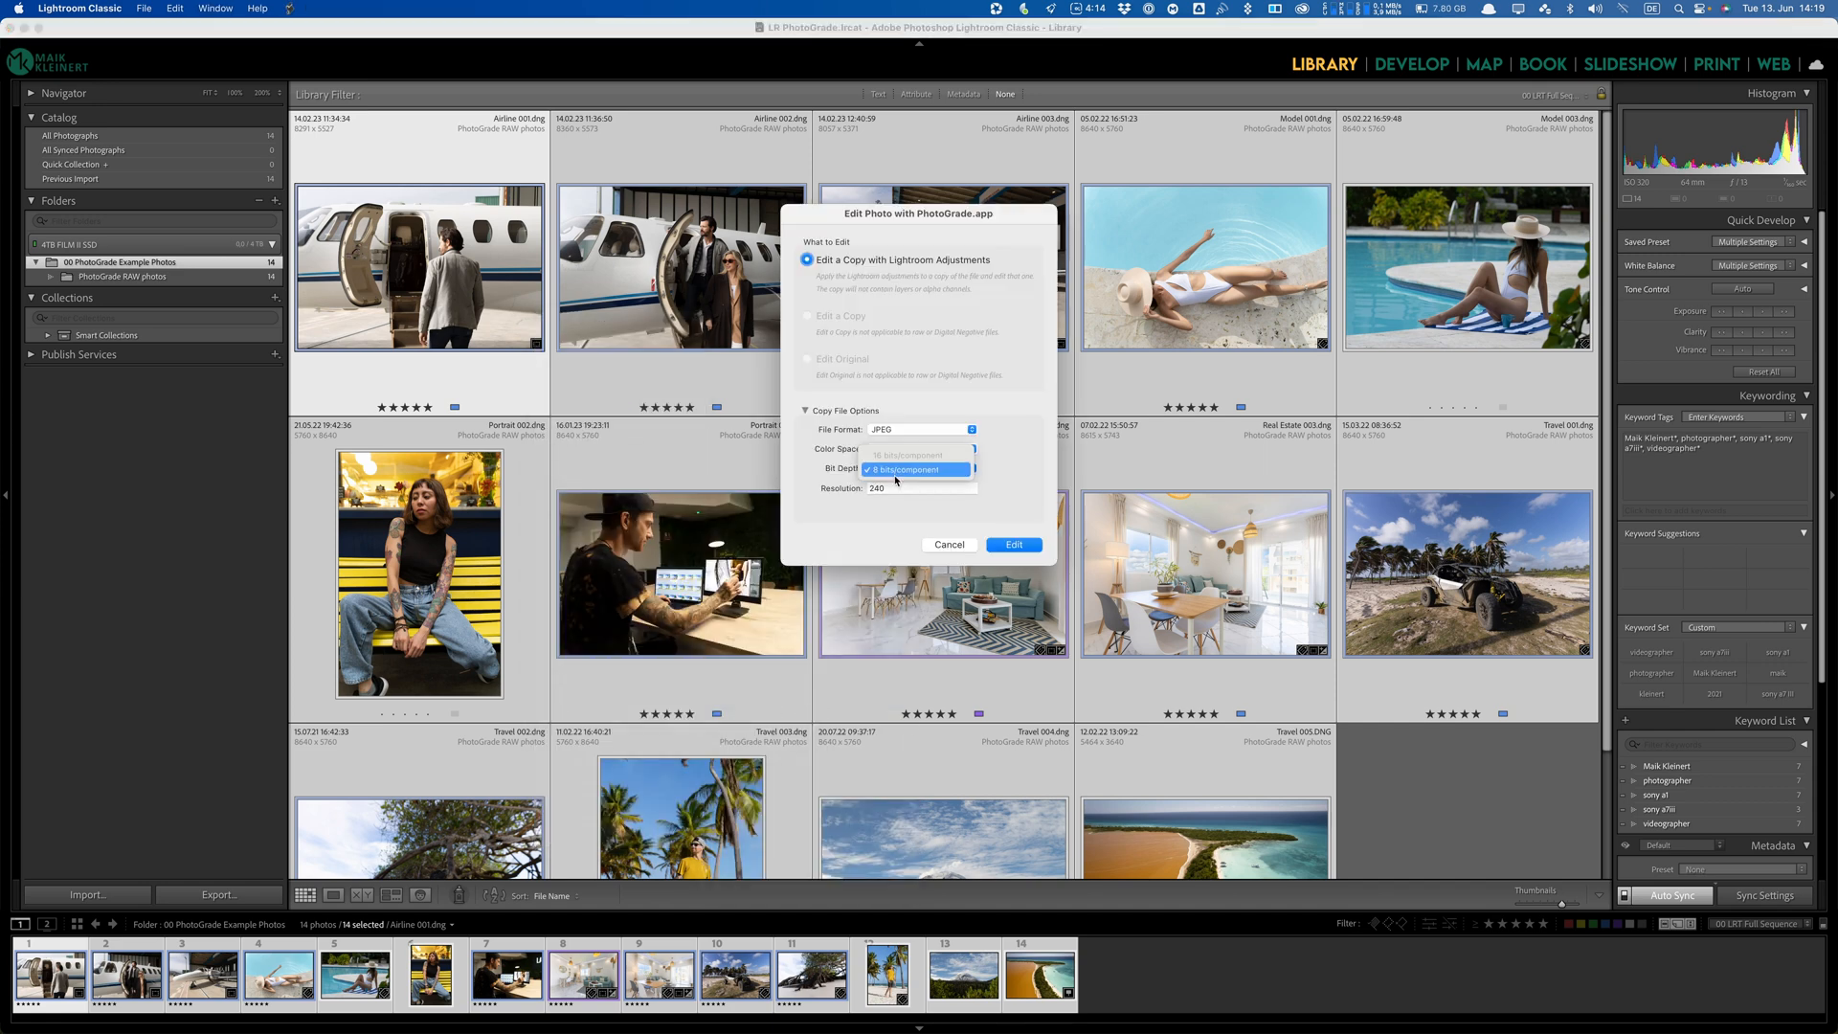
click(1012, 543)
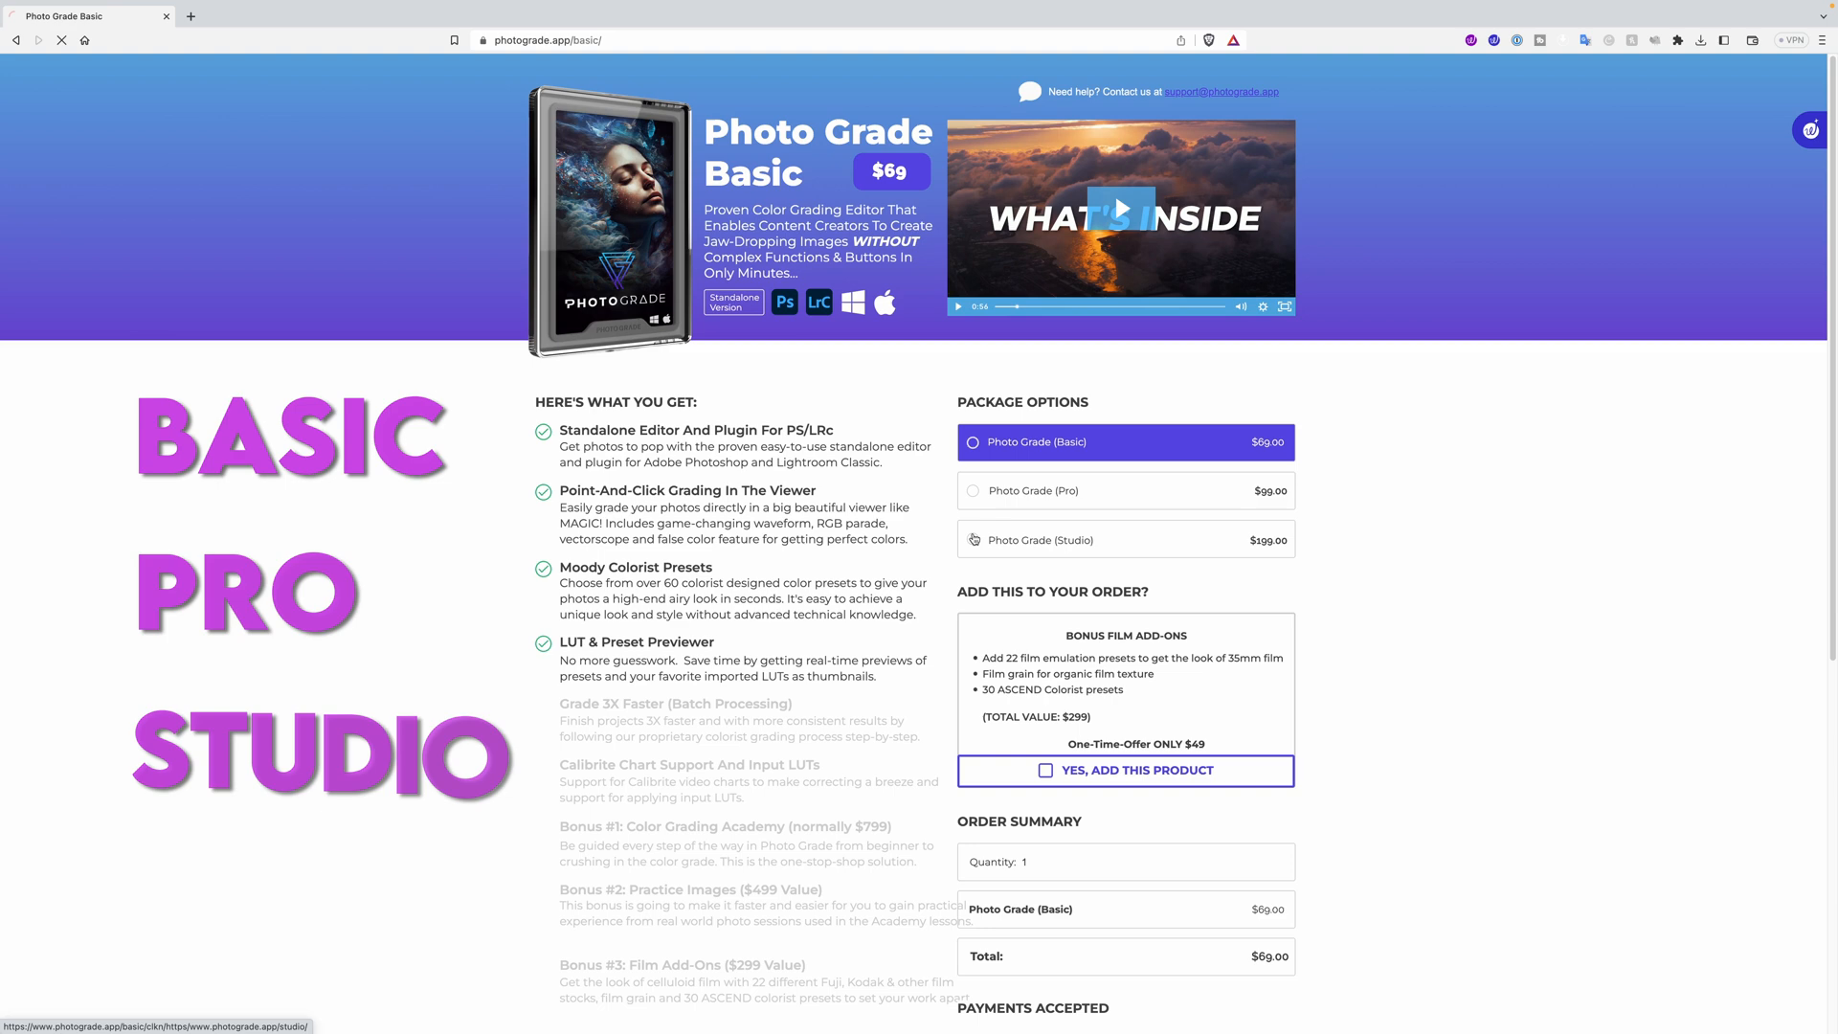
click(1124, 490)
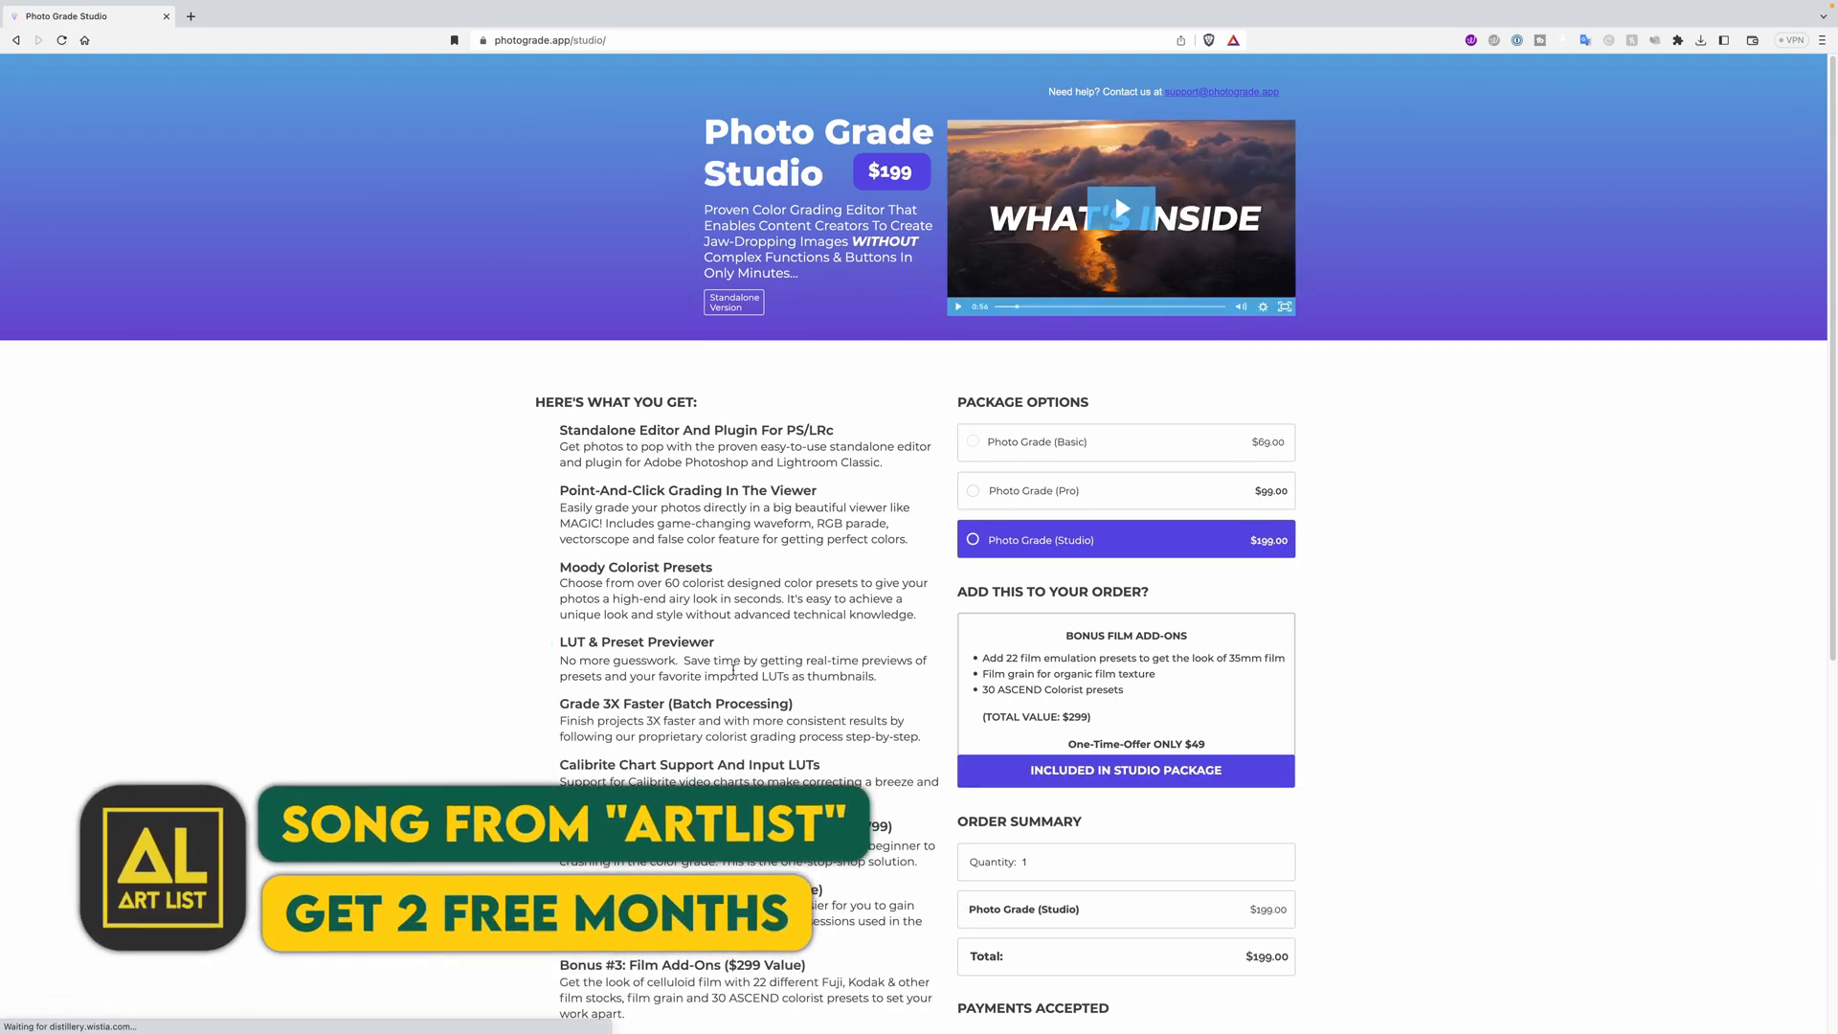
Browse the site, then return to the Studio package page via Buy Now
scroll(down, 3)
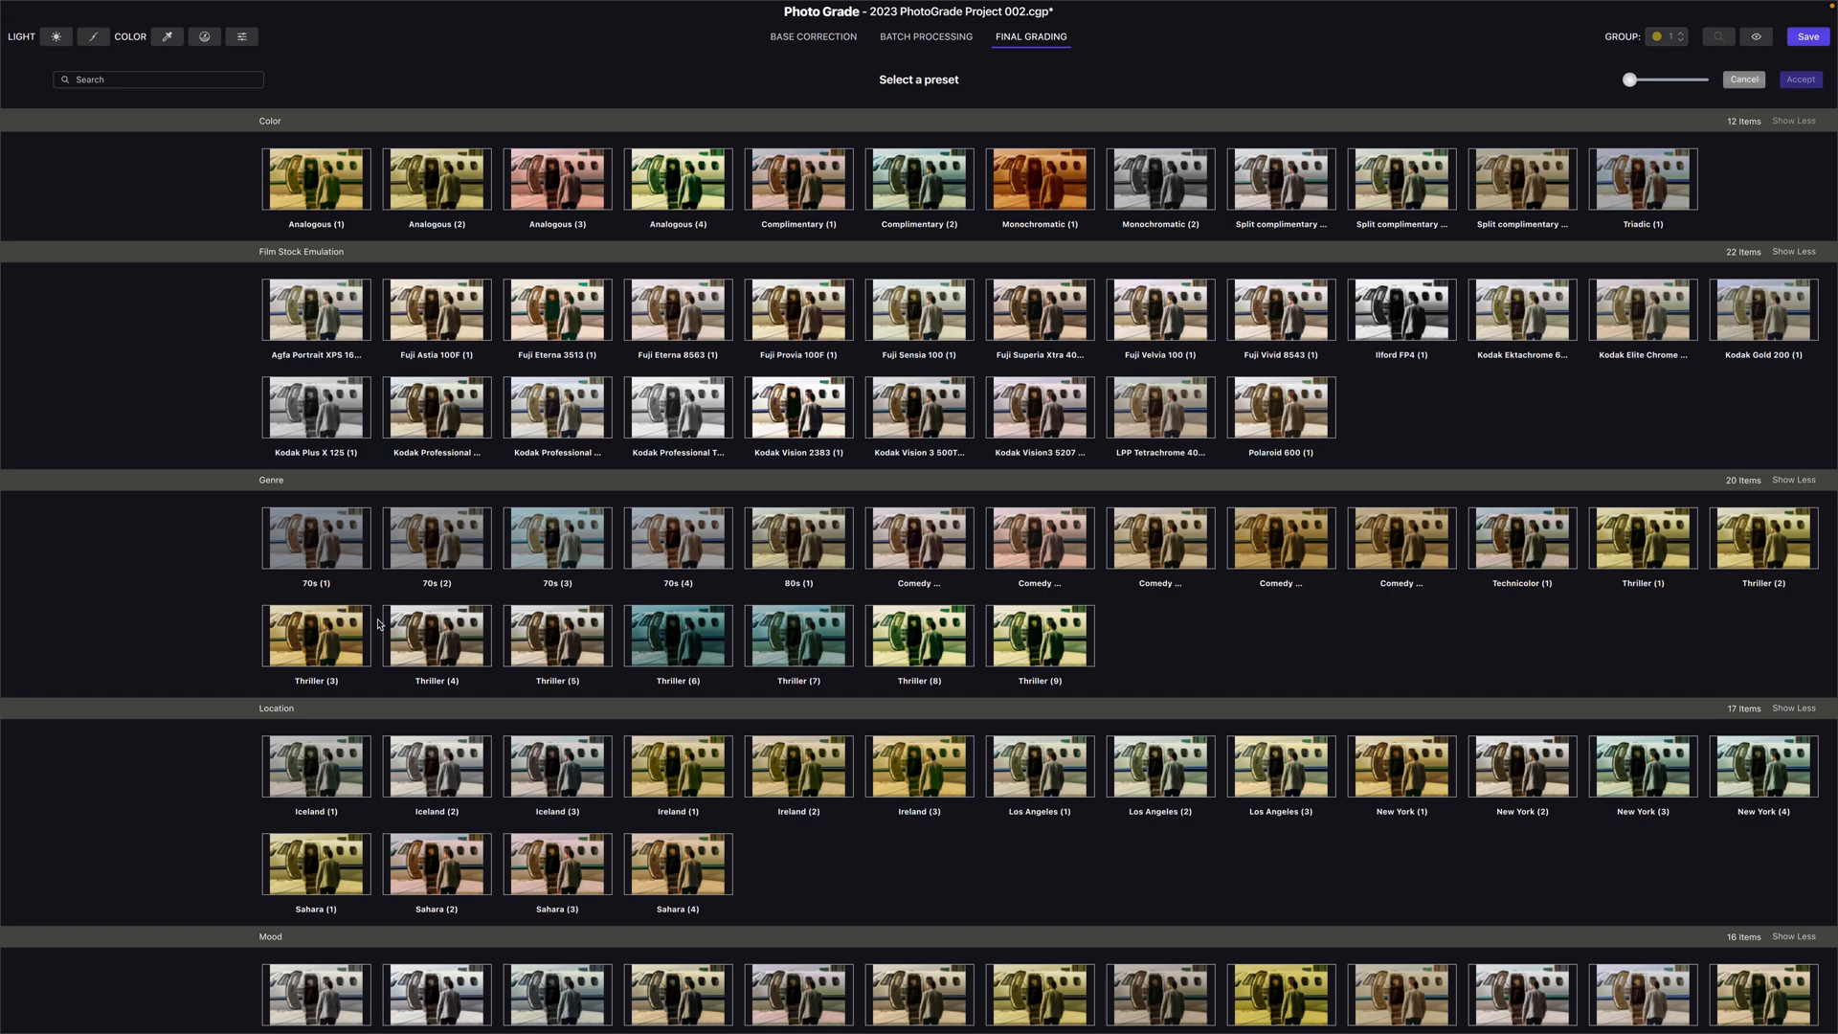
drag(1630, 80, 1657, 79)
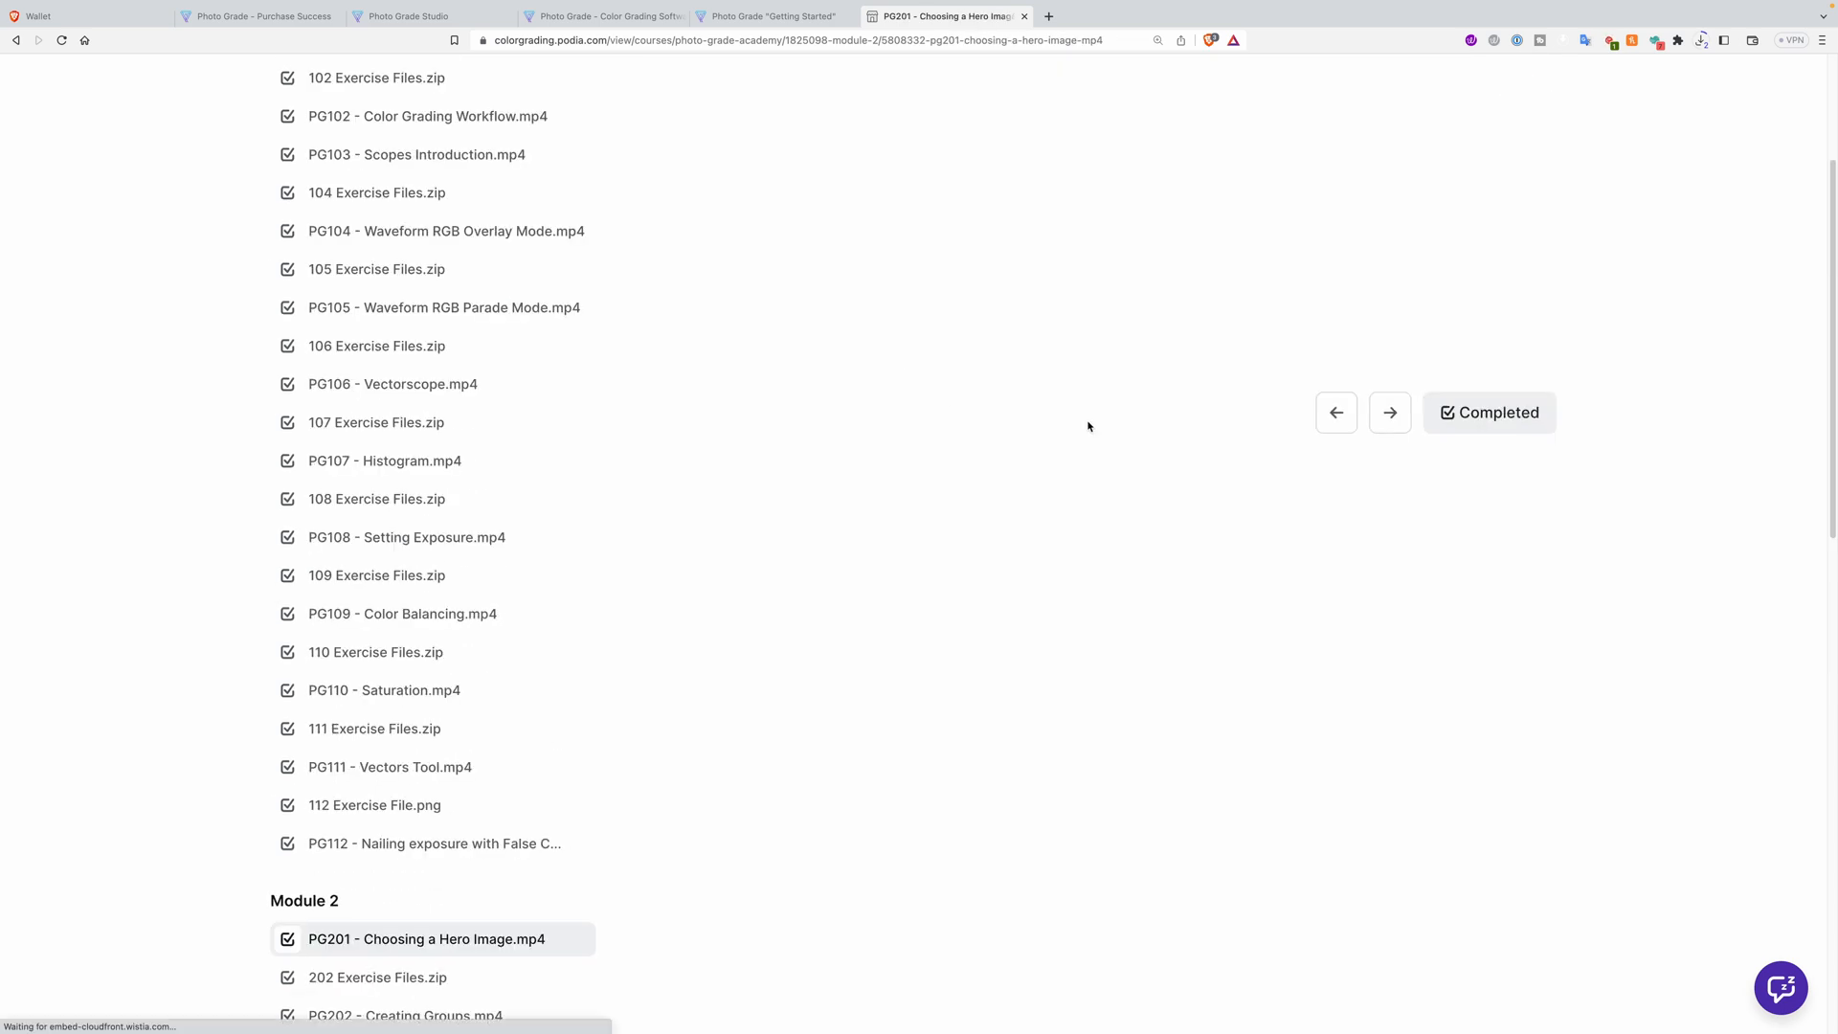
click(392, 383)
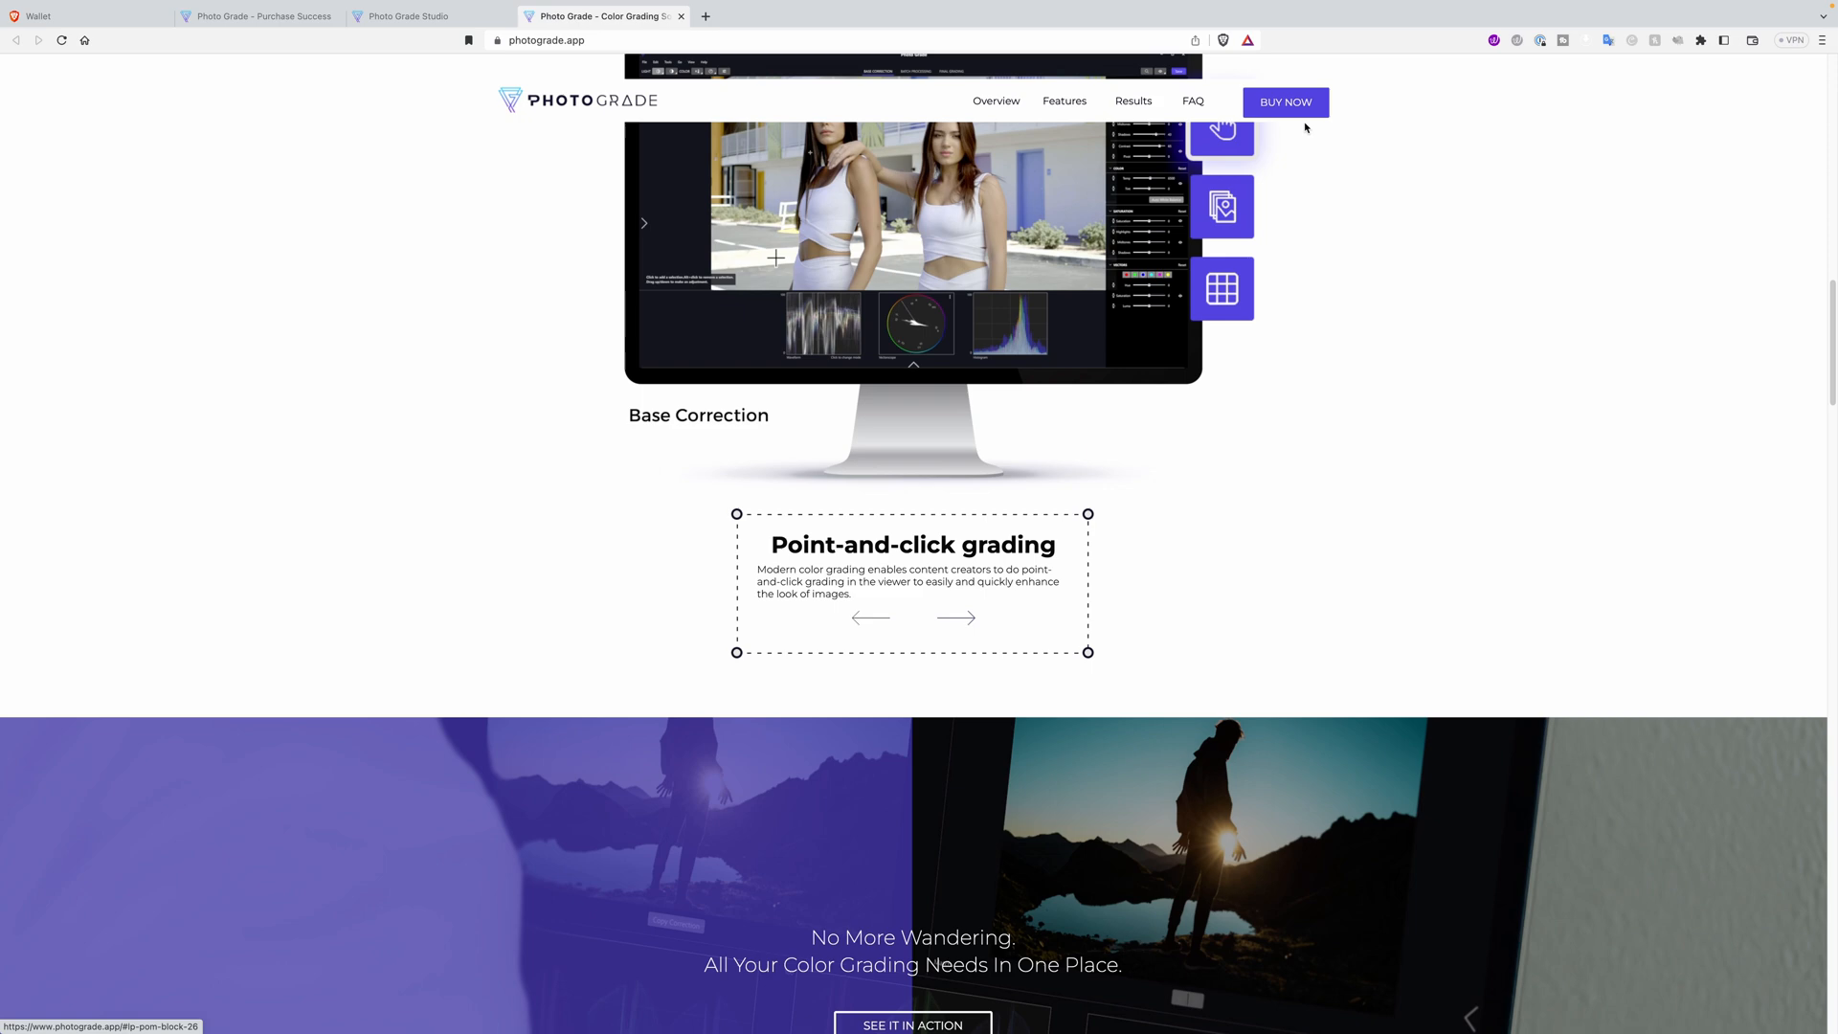
scroll(up, 3)
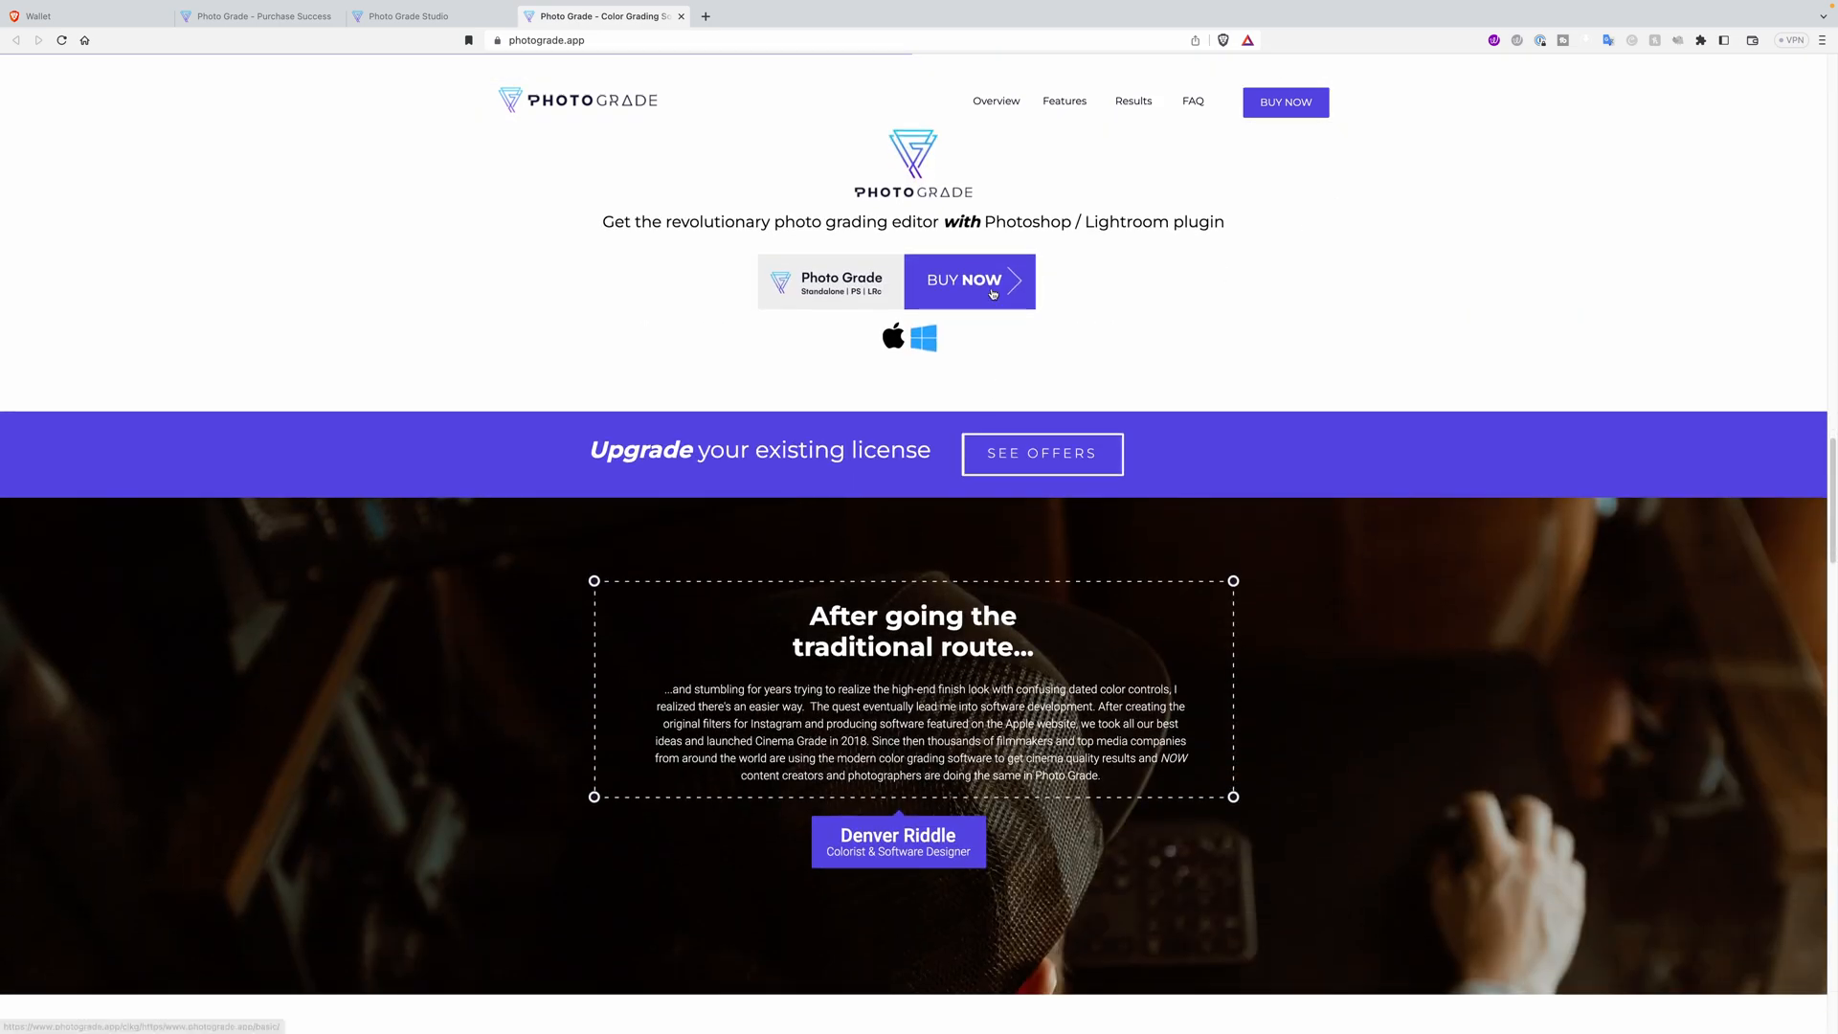
click(962, 281)
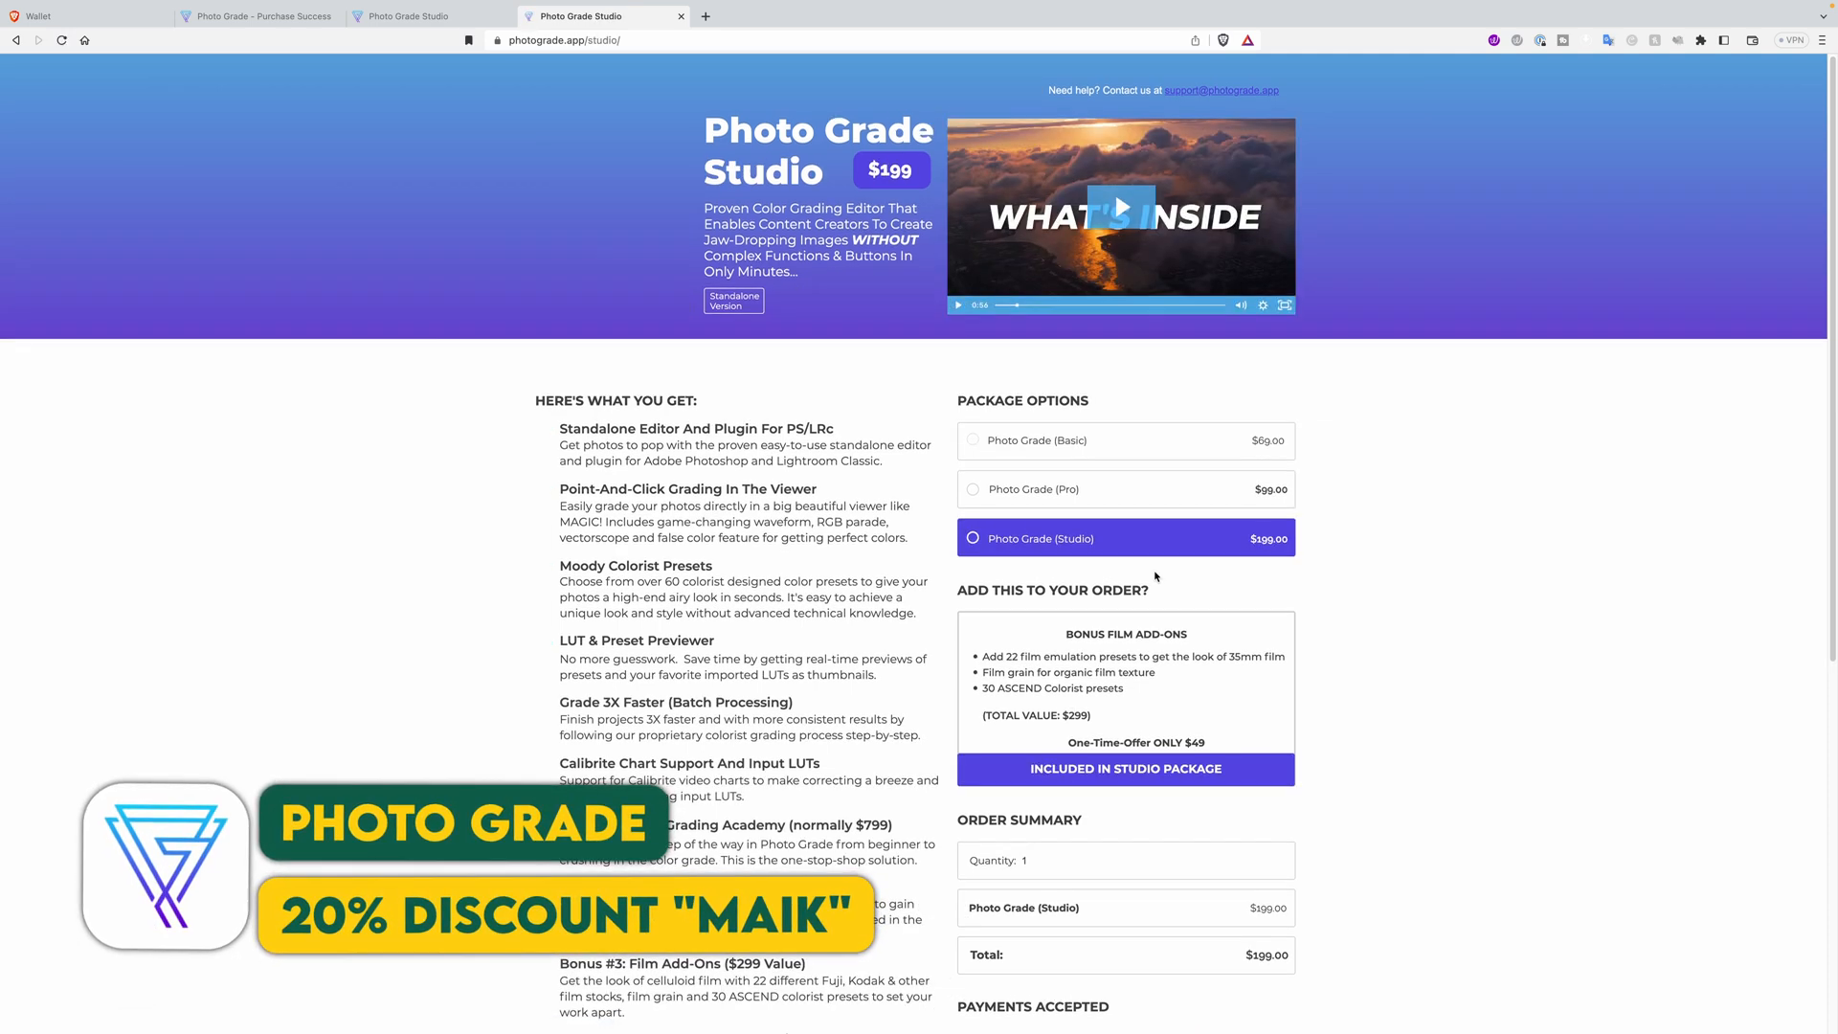
Start checkout for the Studio package and agree to the purchase terms
scroll(down, 3)
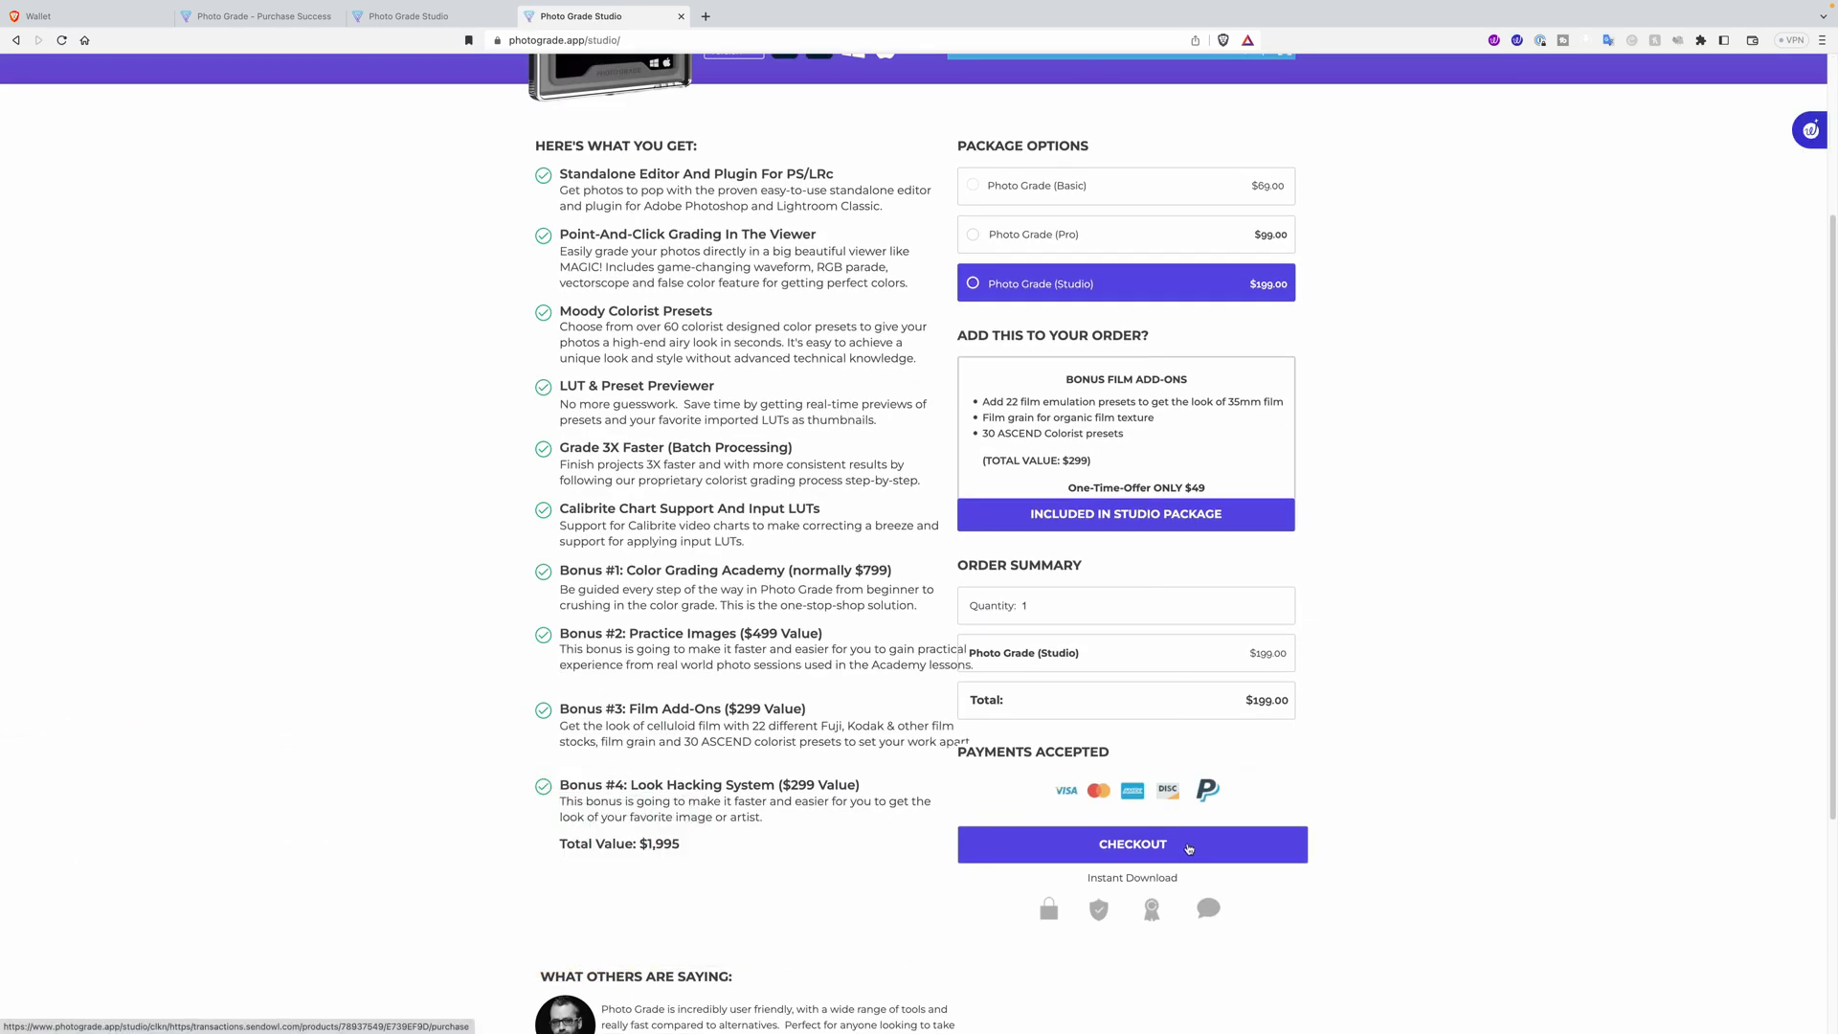
click(1130, 845)
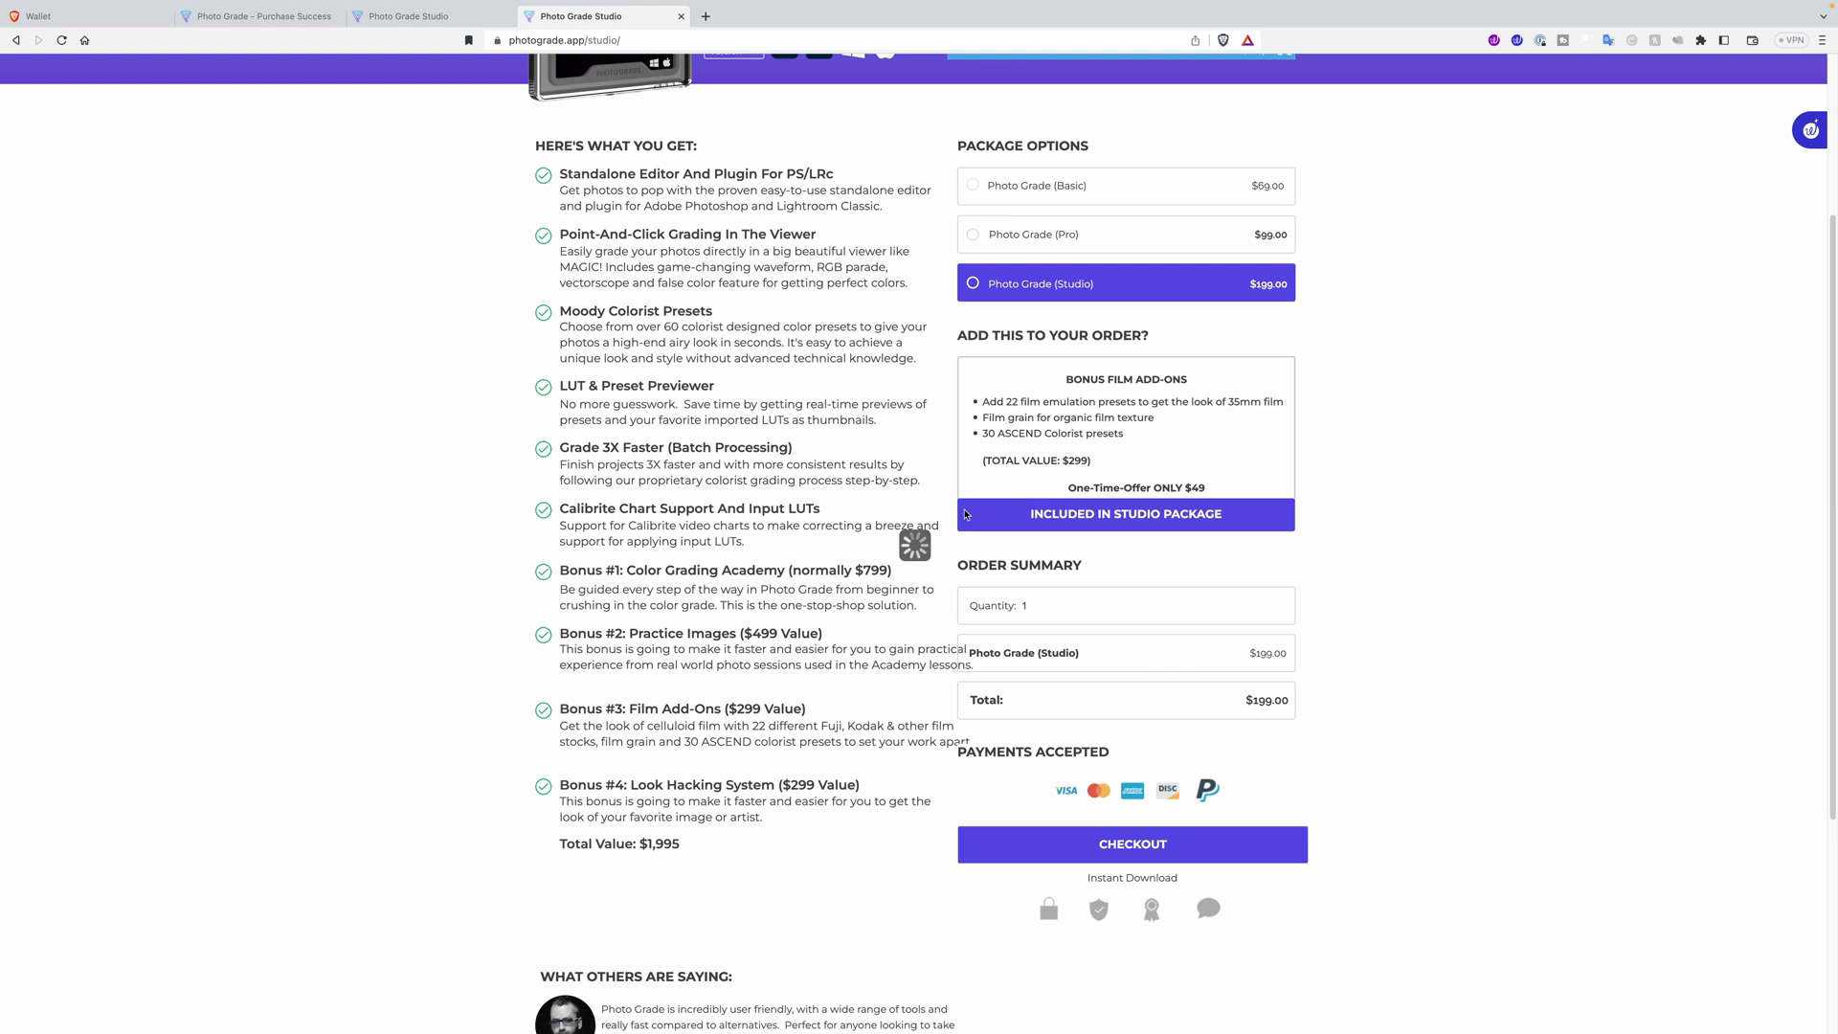
click(1130, 845)
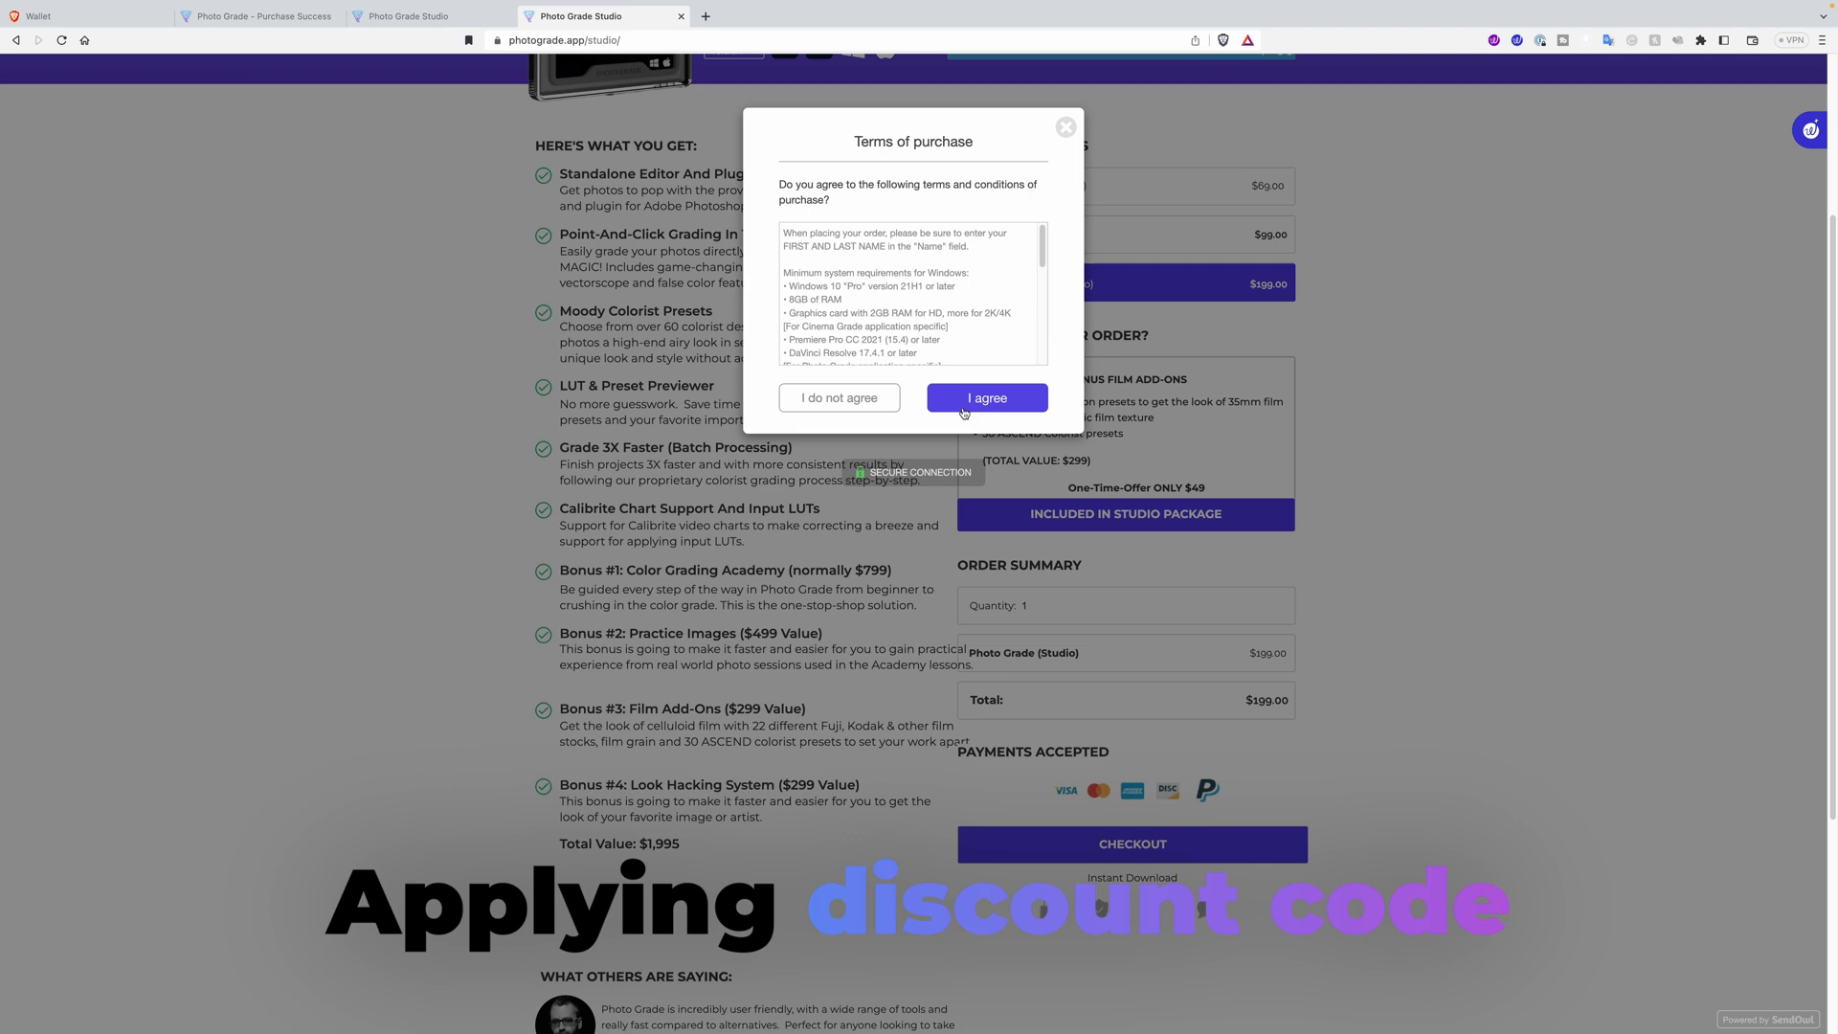
click(986, 397)
text(MAIK)
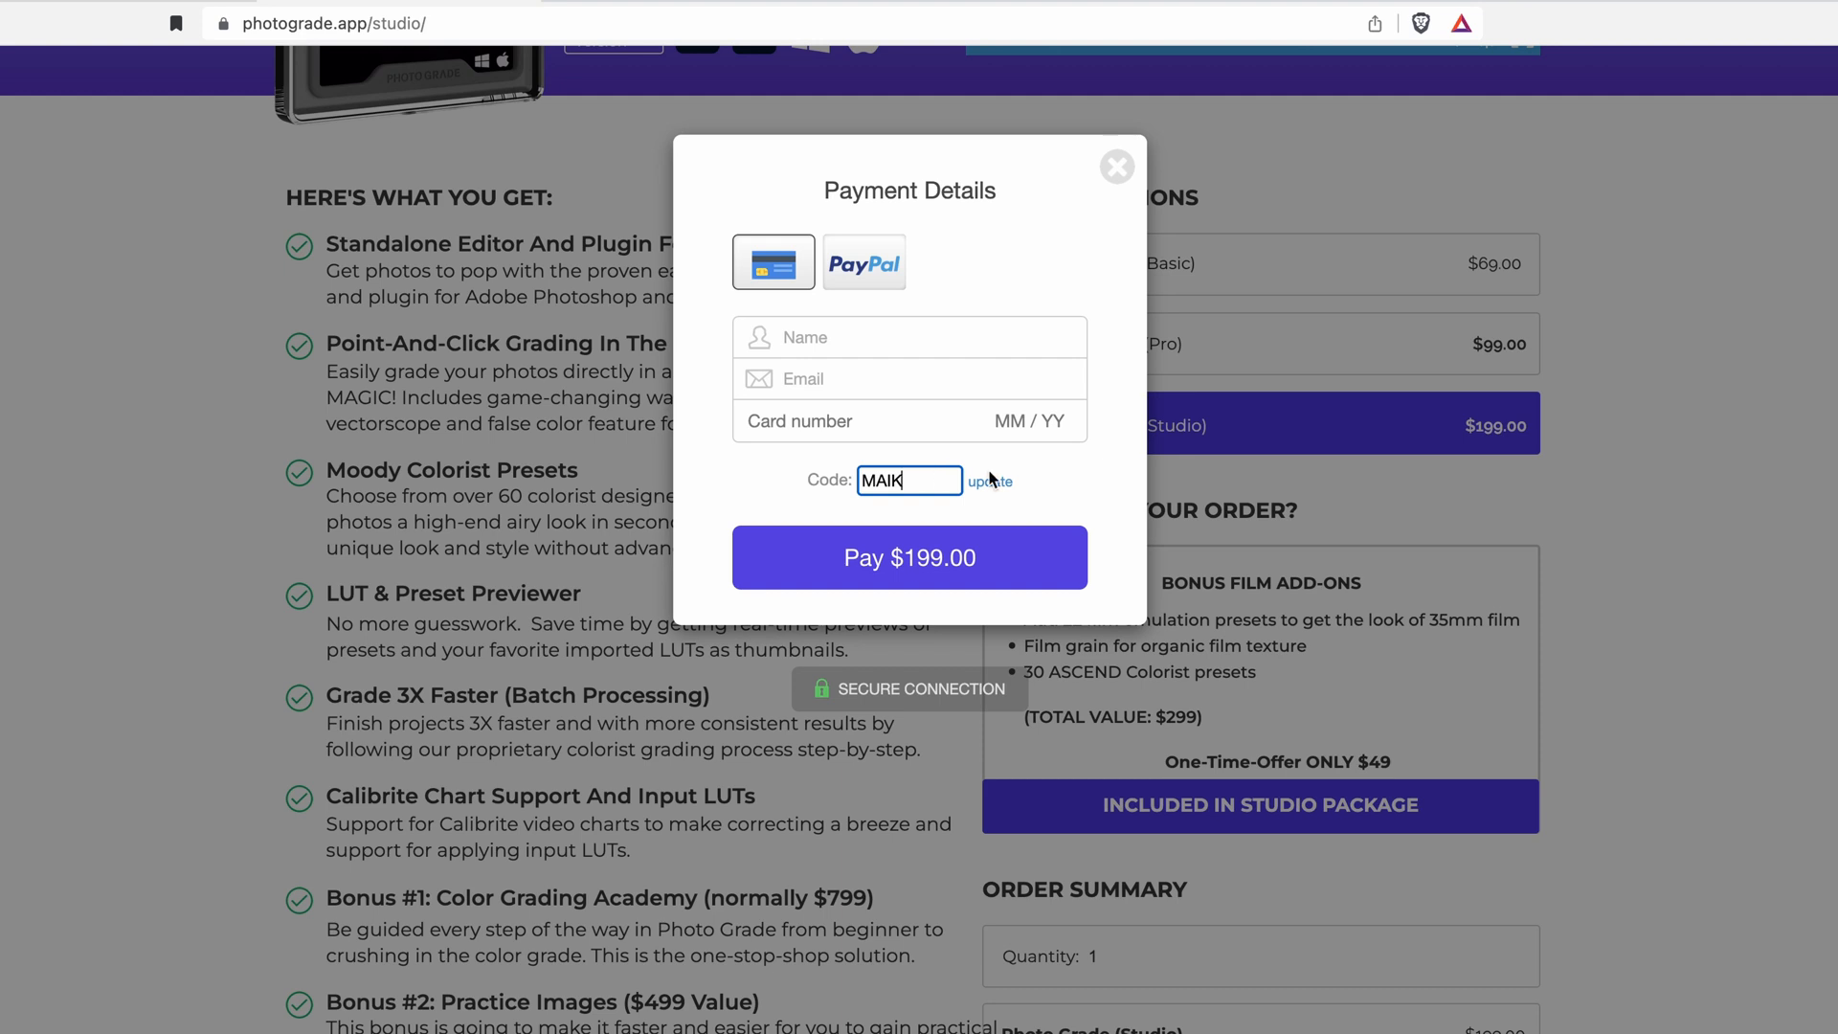
Apply discount code 'MAIK', bringing the total to $159.20
click(991, 481)
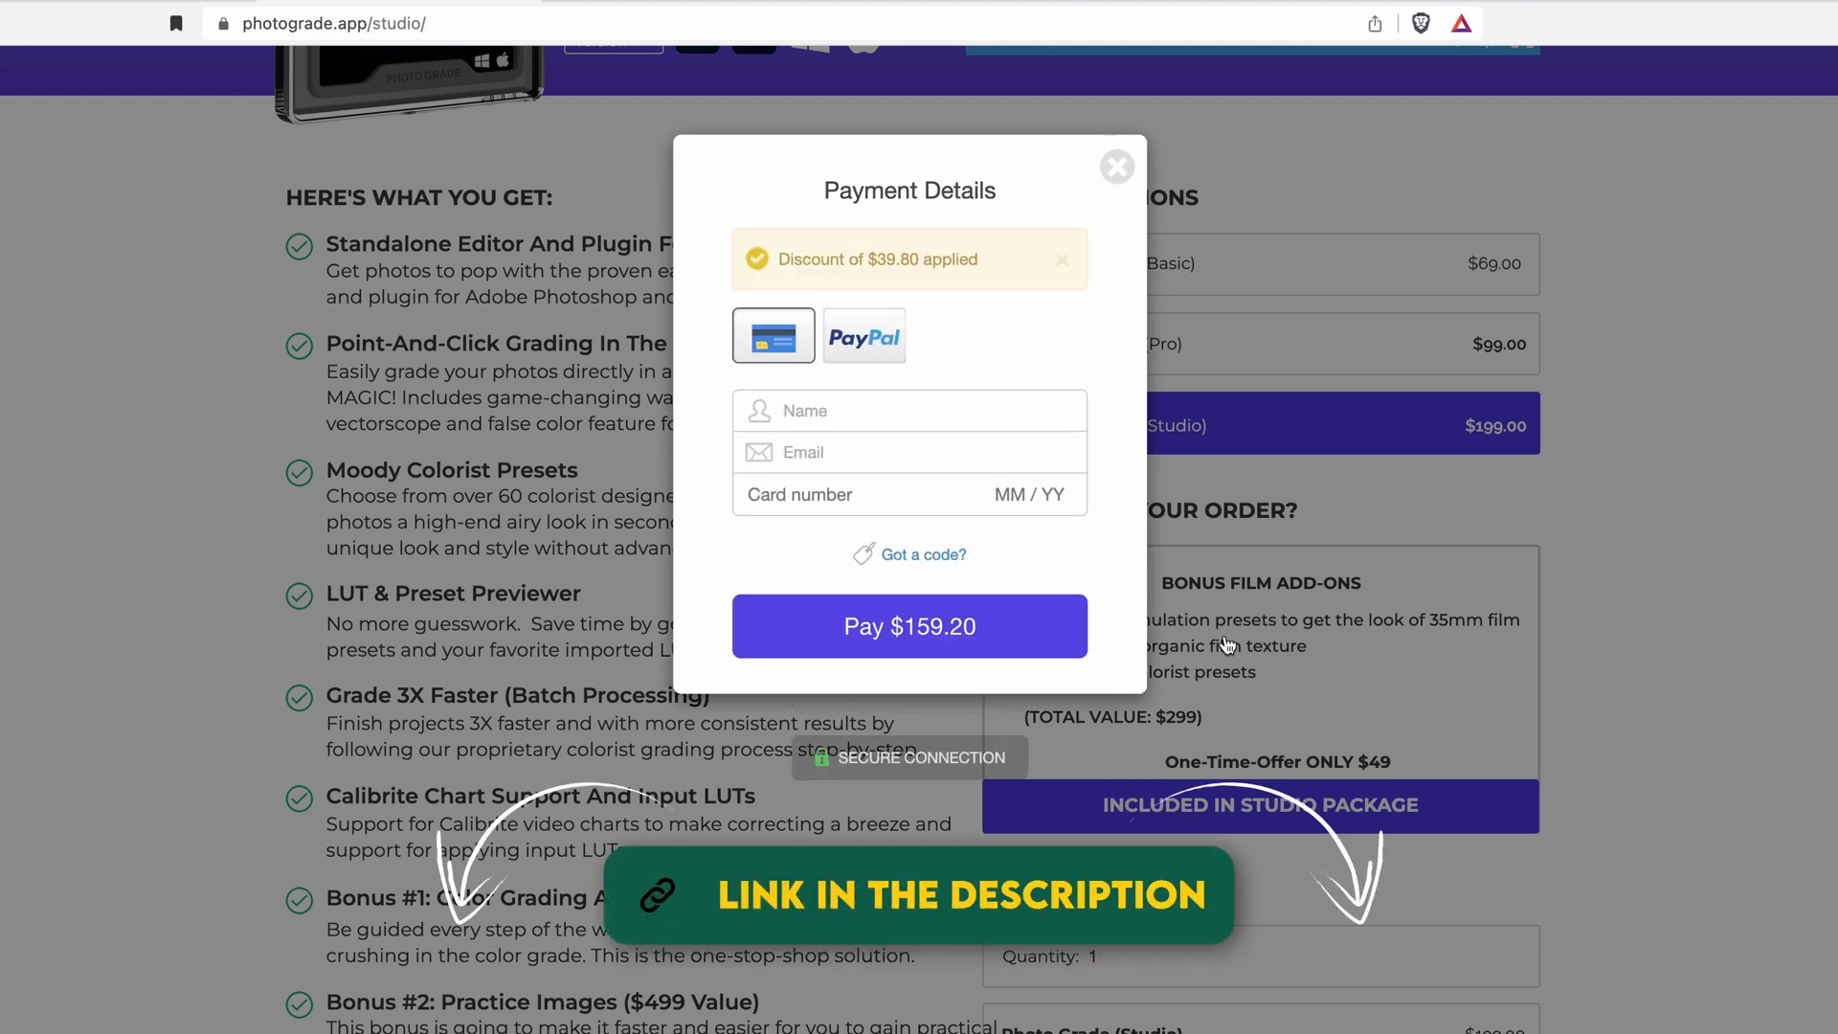
click(920, 553)
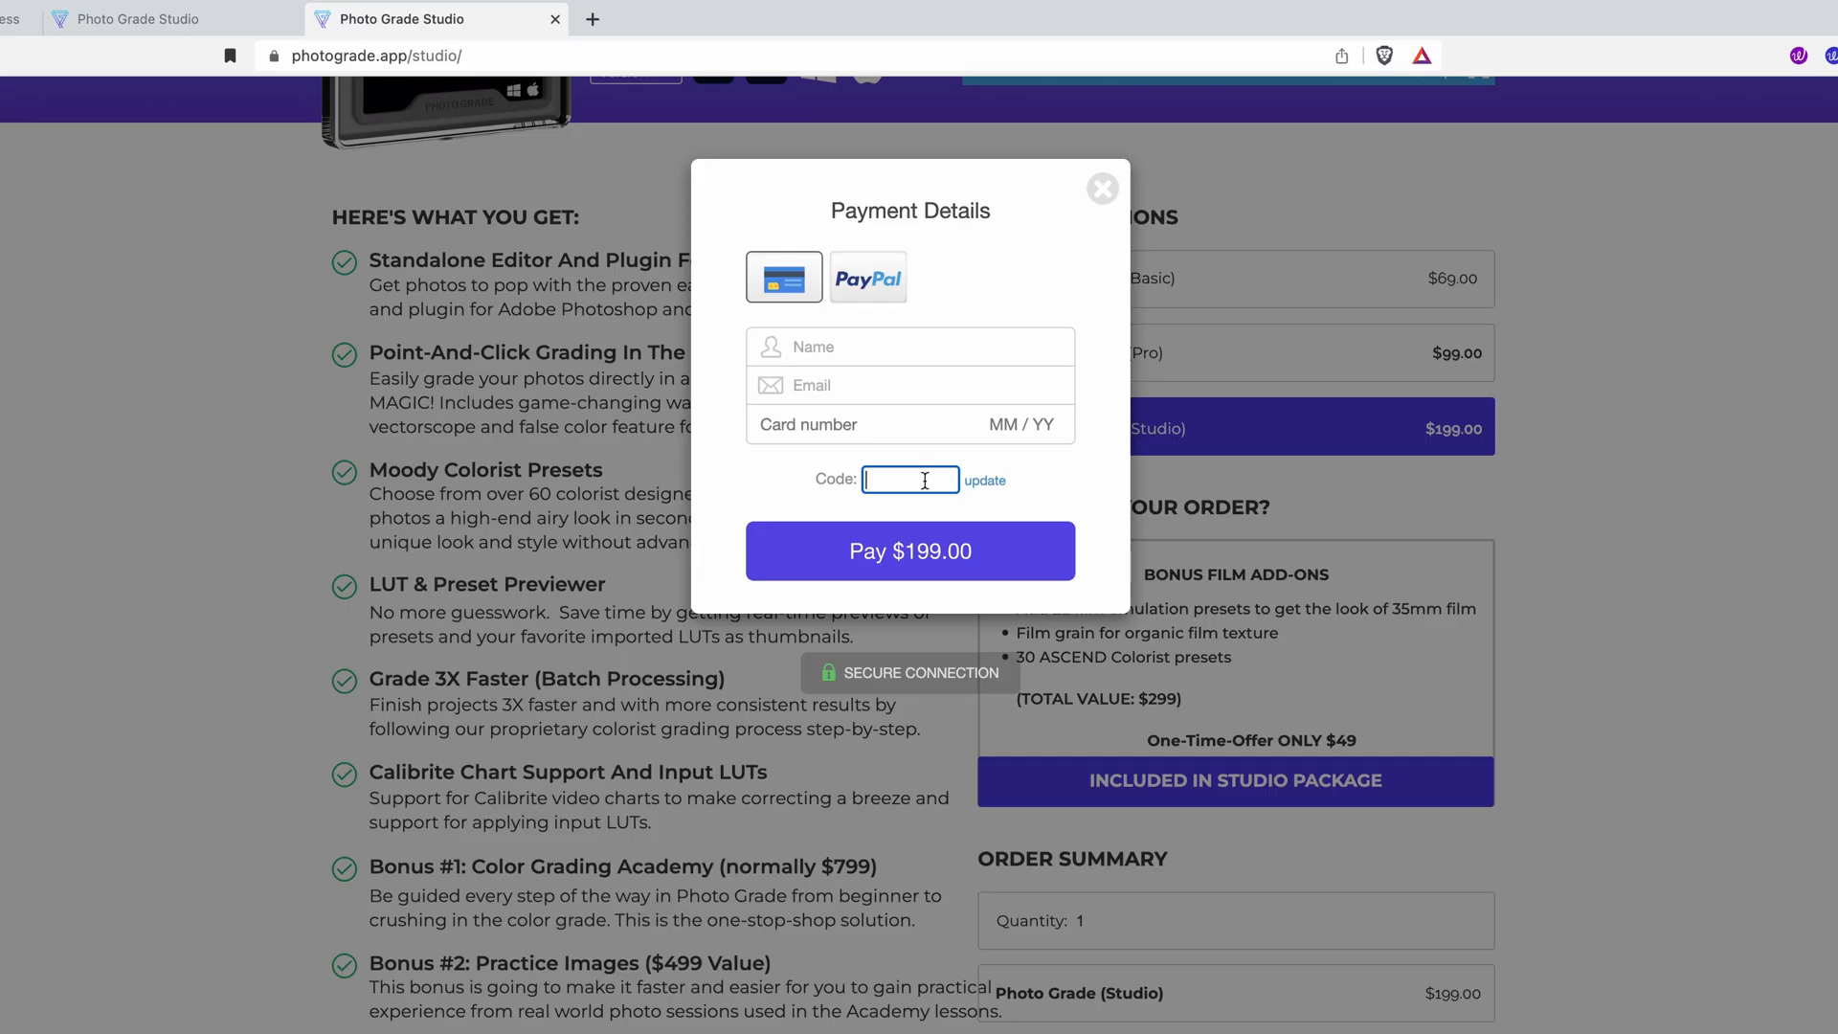
text(MAIK)
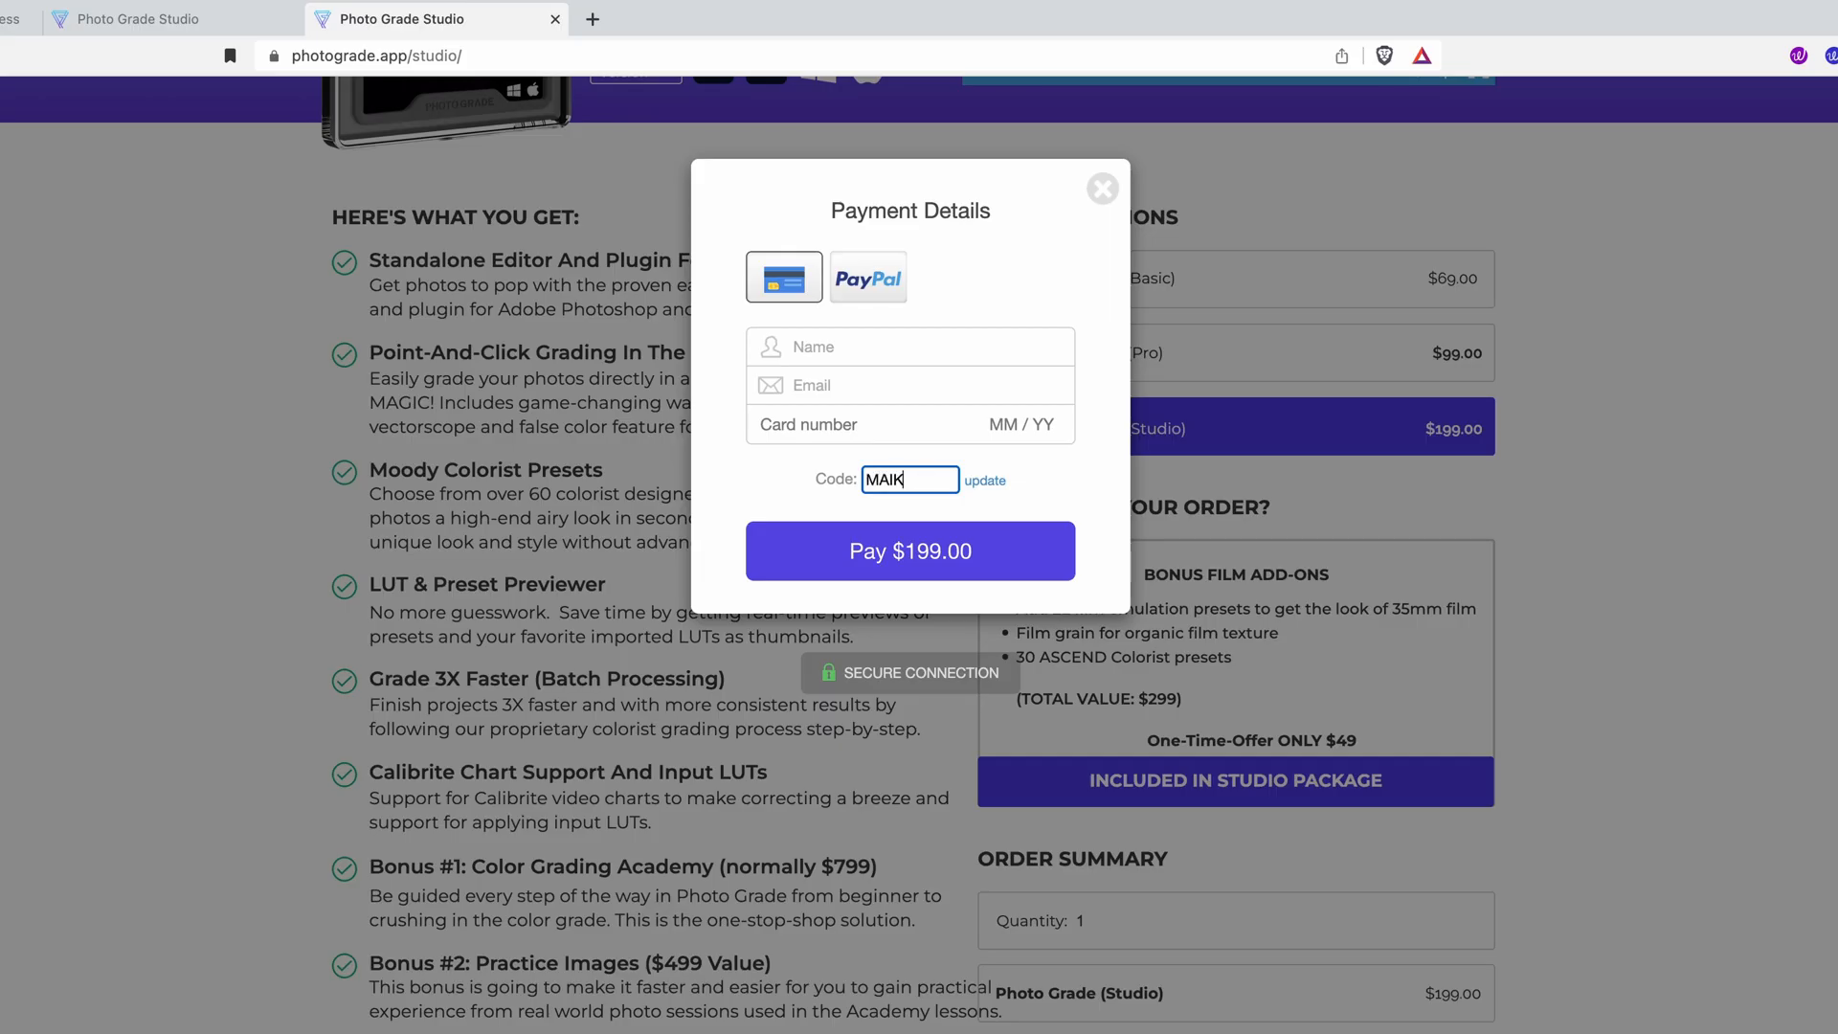
click(985, 481)
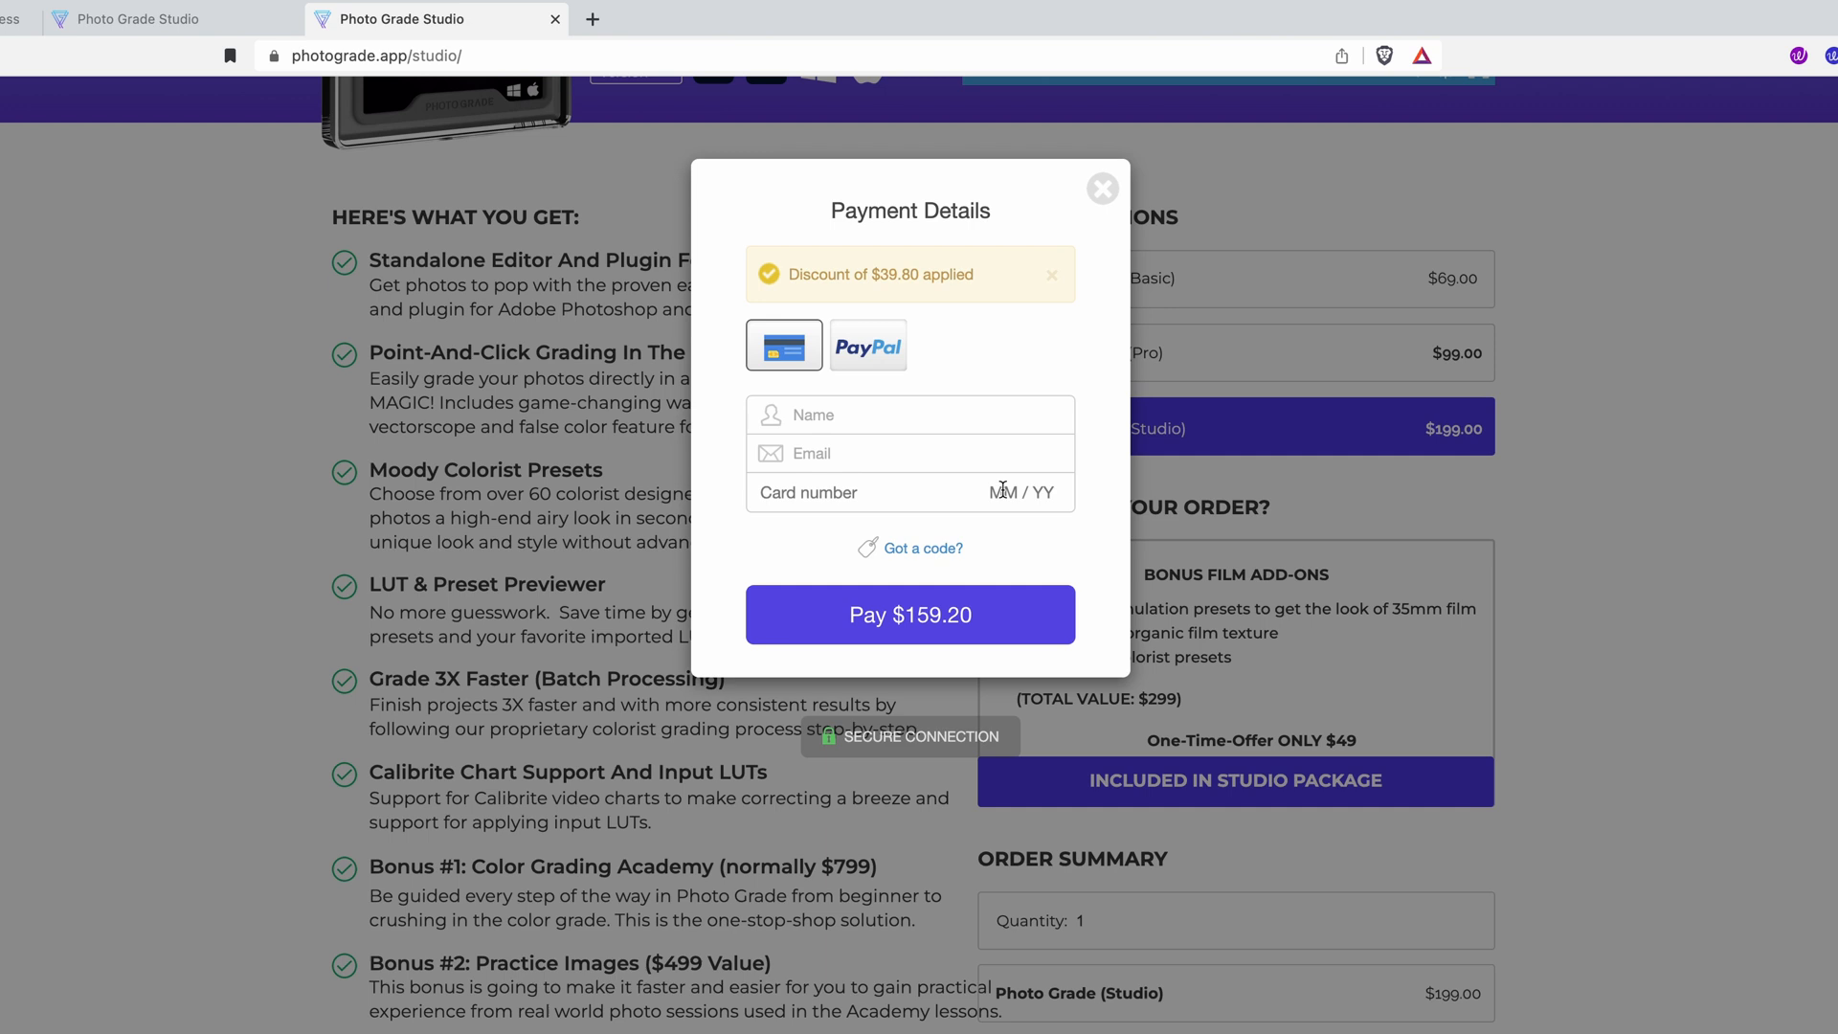
mouse_move(1420, 602)
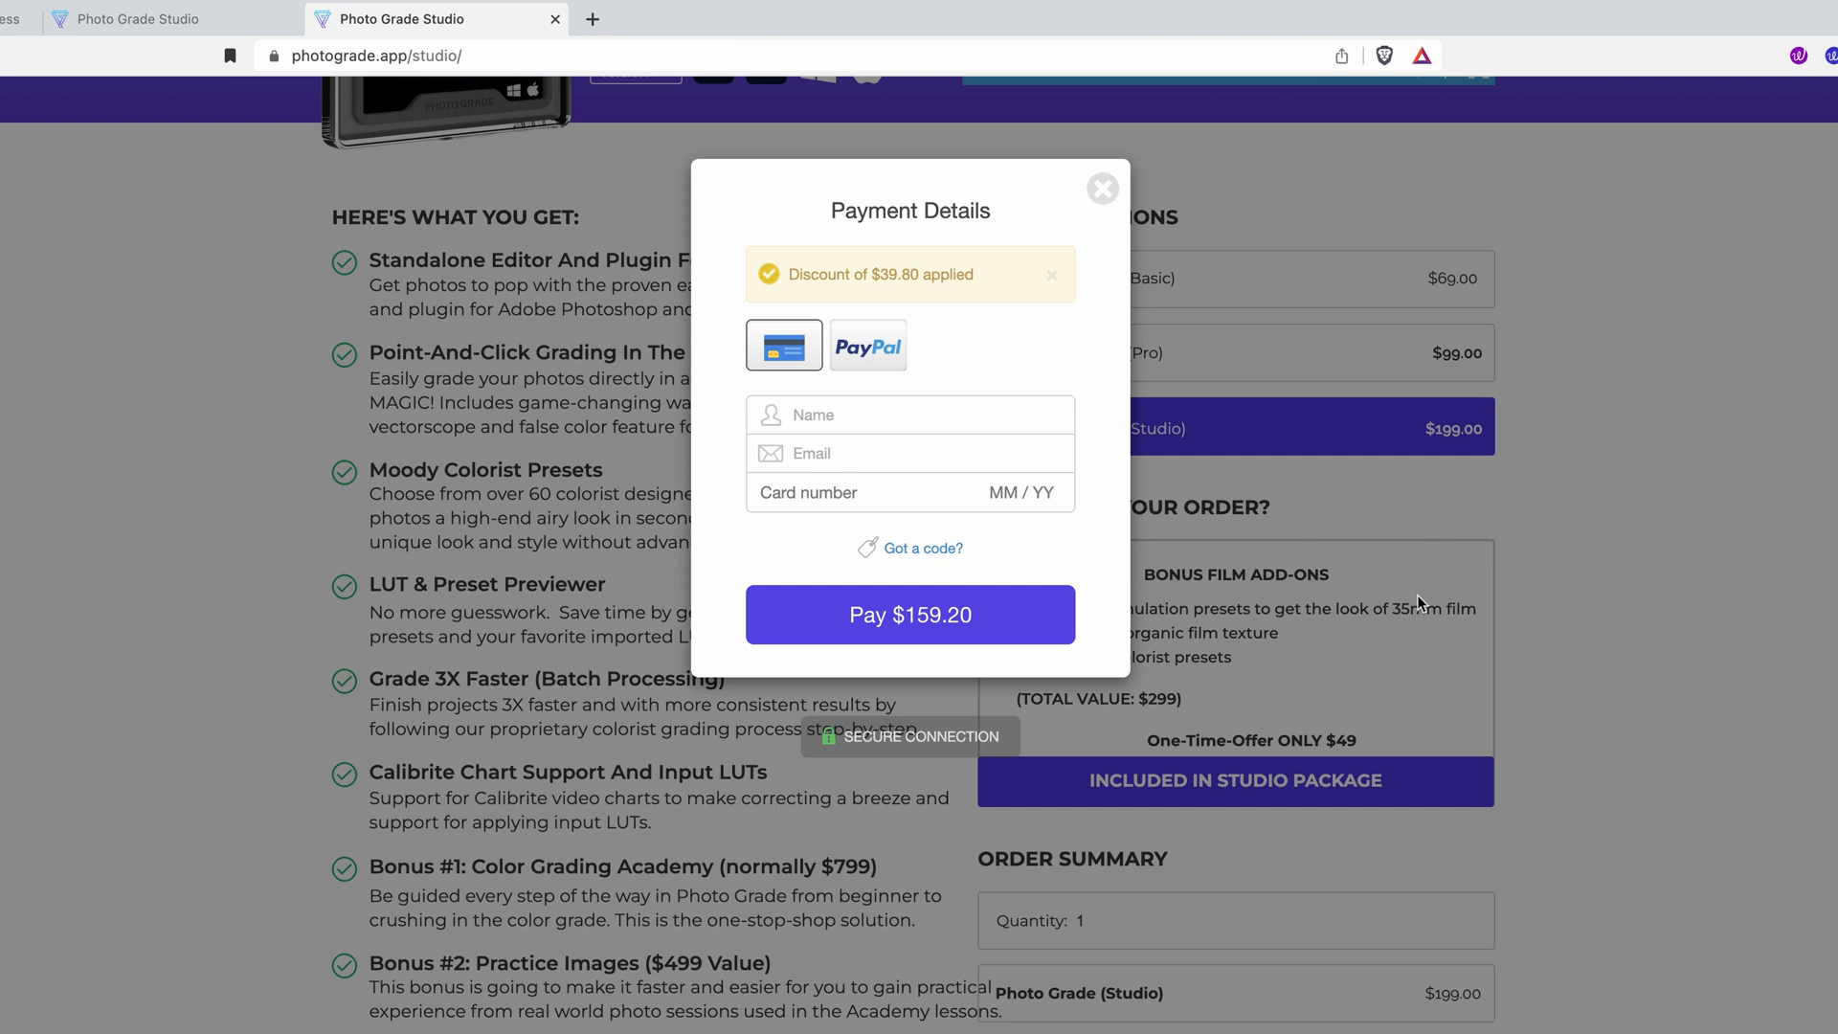
click(909, 614)
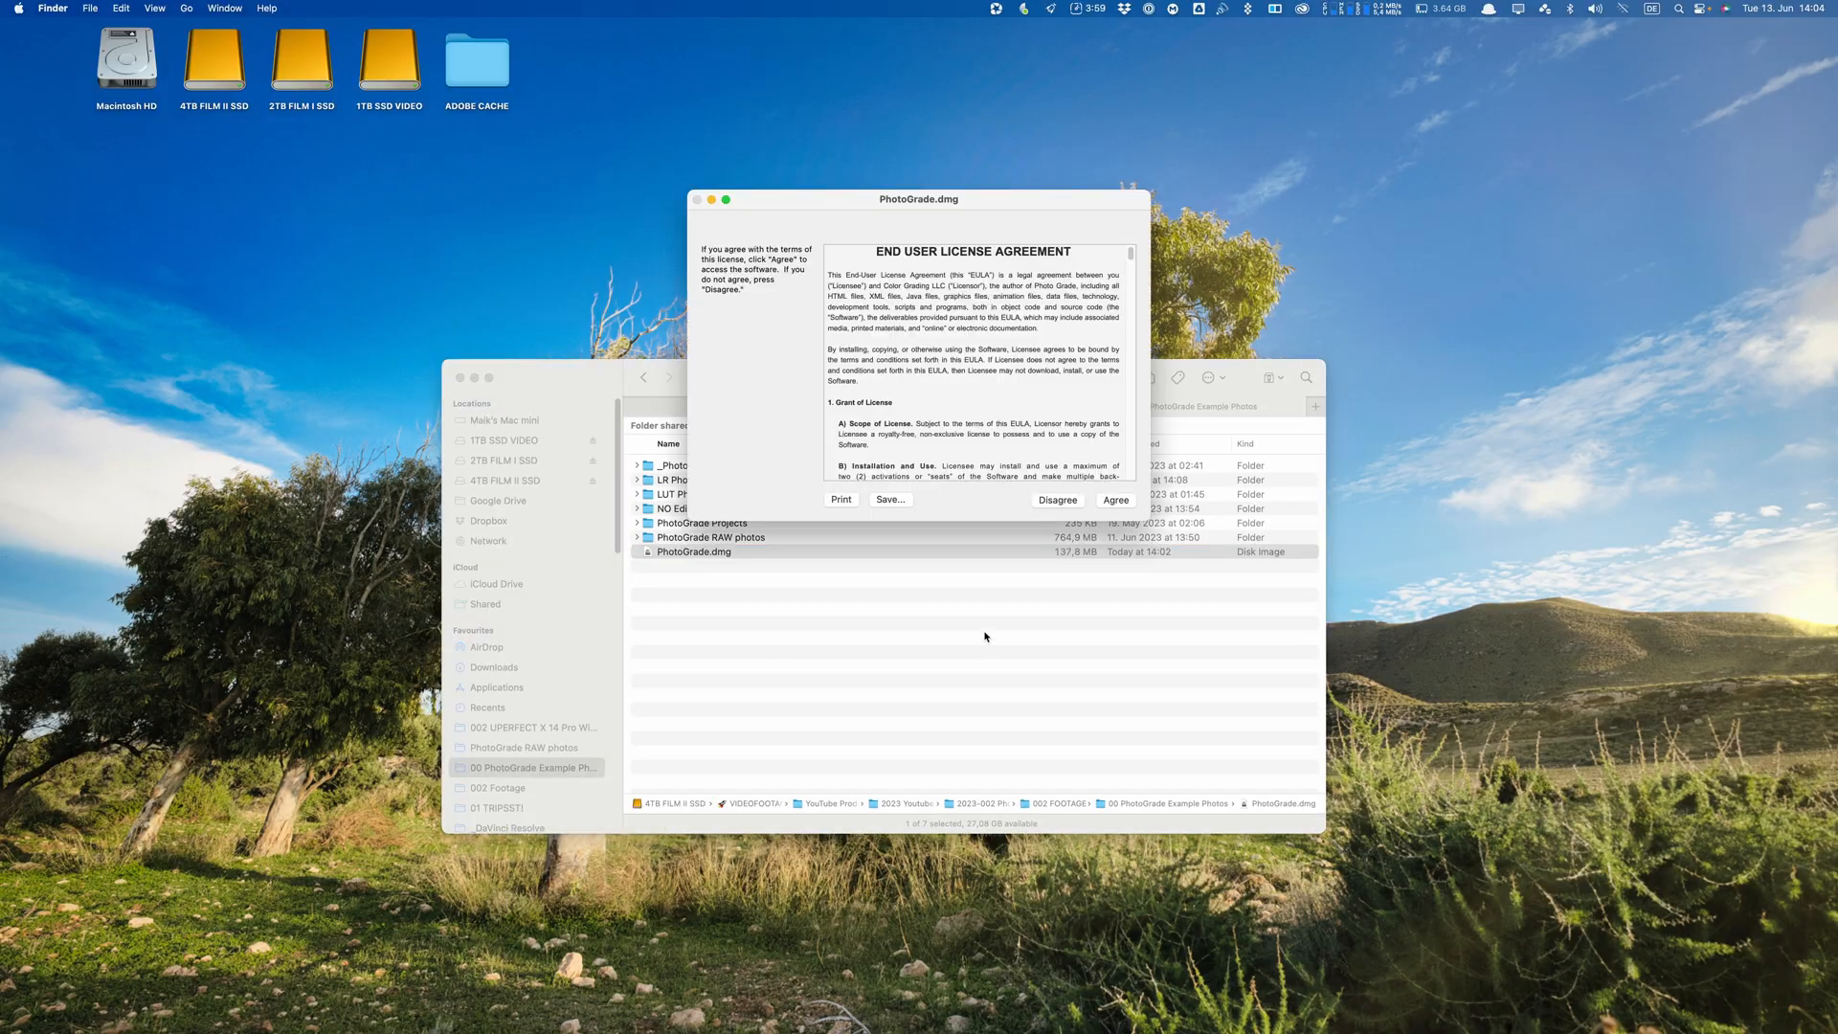
Agree to the PhotoGrade.dmg end user license agreement
click(1112, 498)
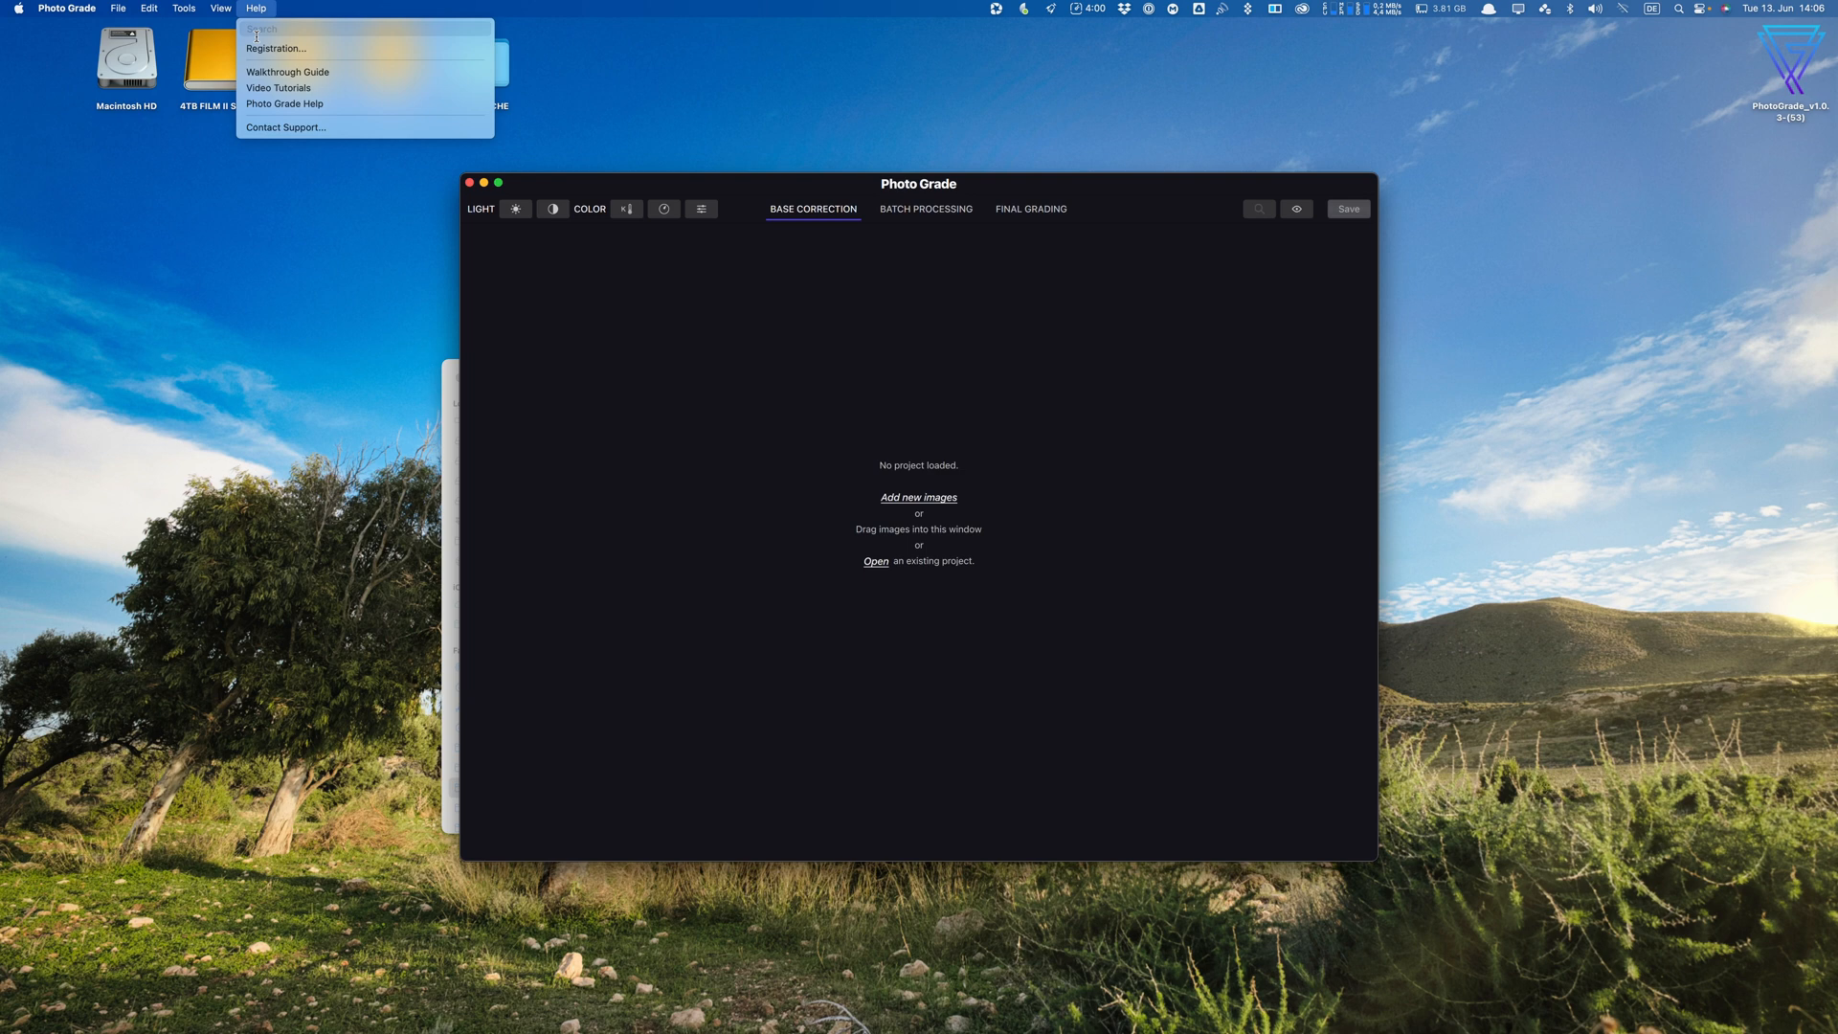
Open Help > Registration and place the cursor in the Activation Code field
click(277, 48)
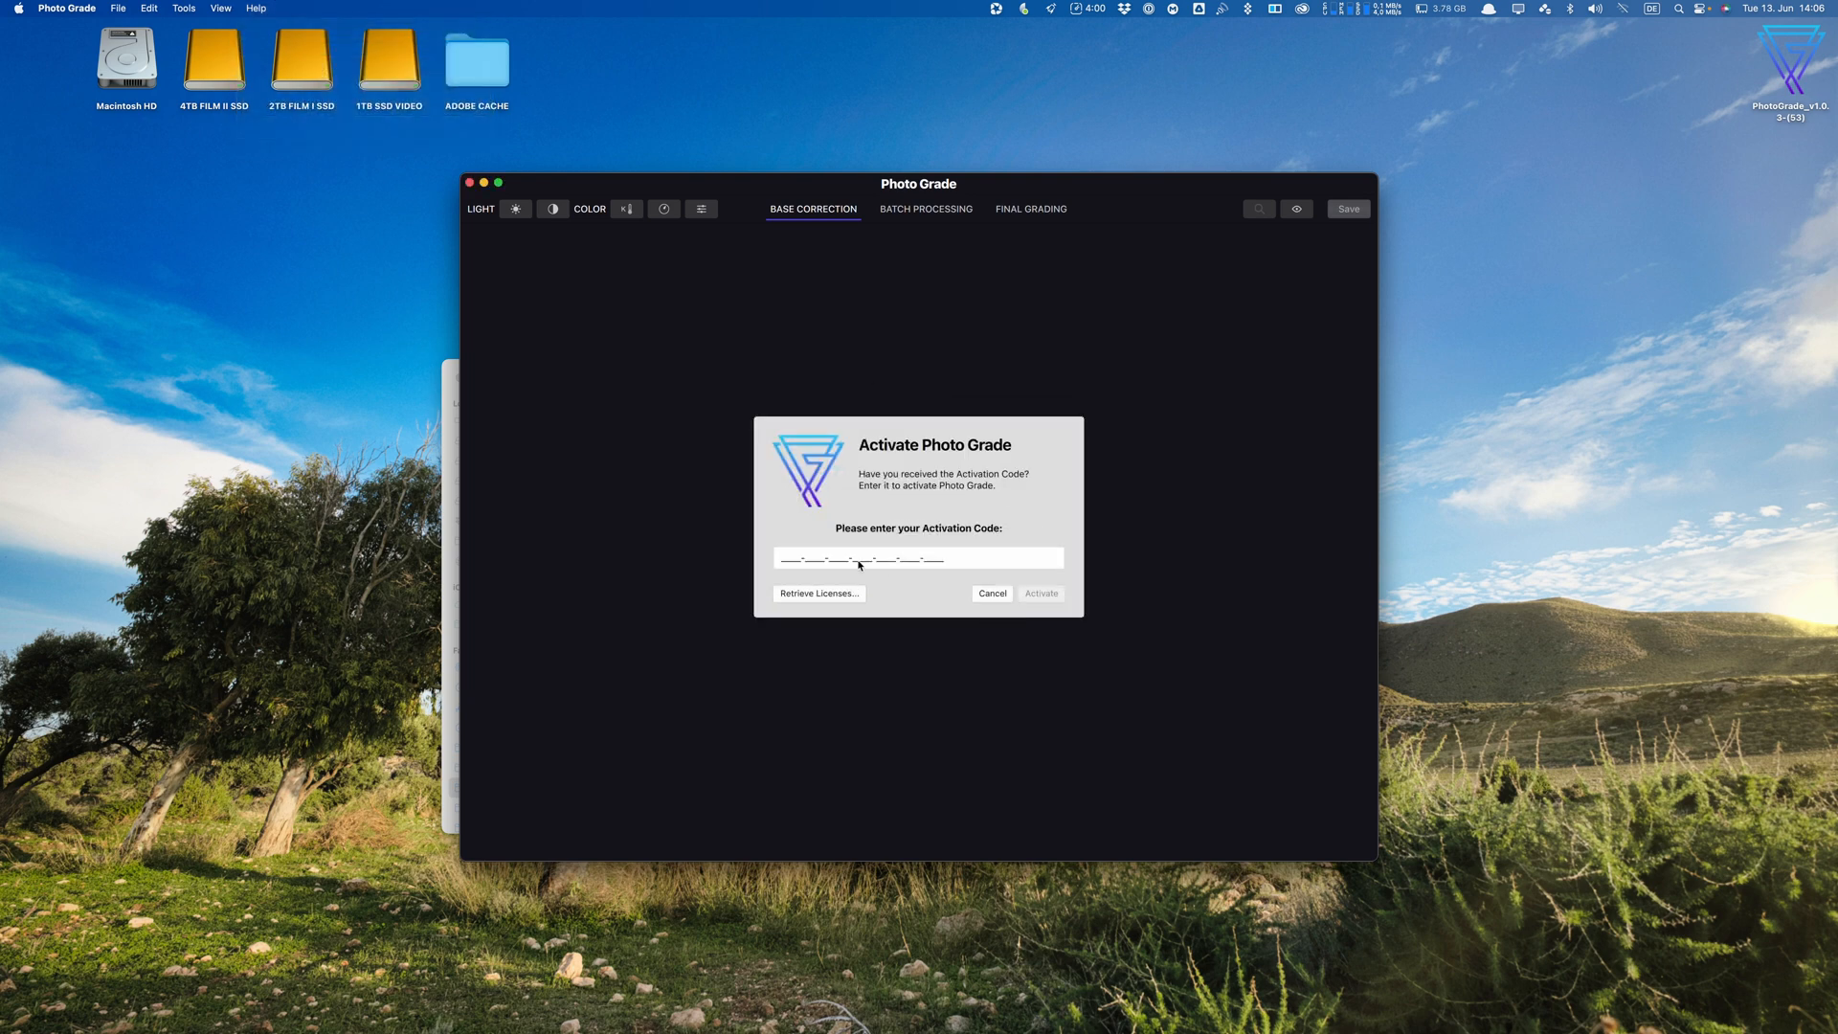
click(991, 593)
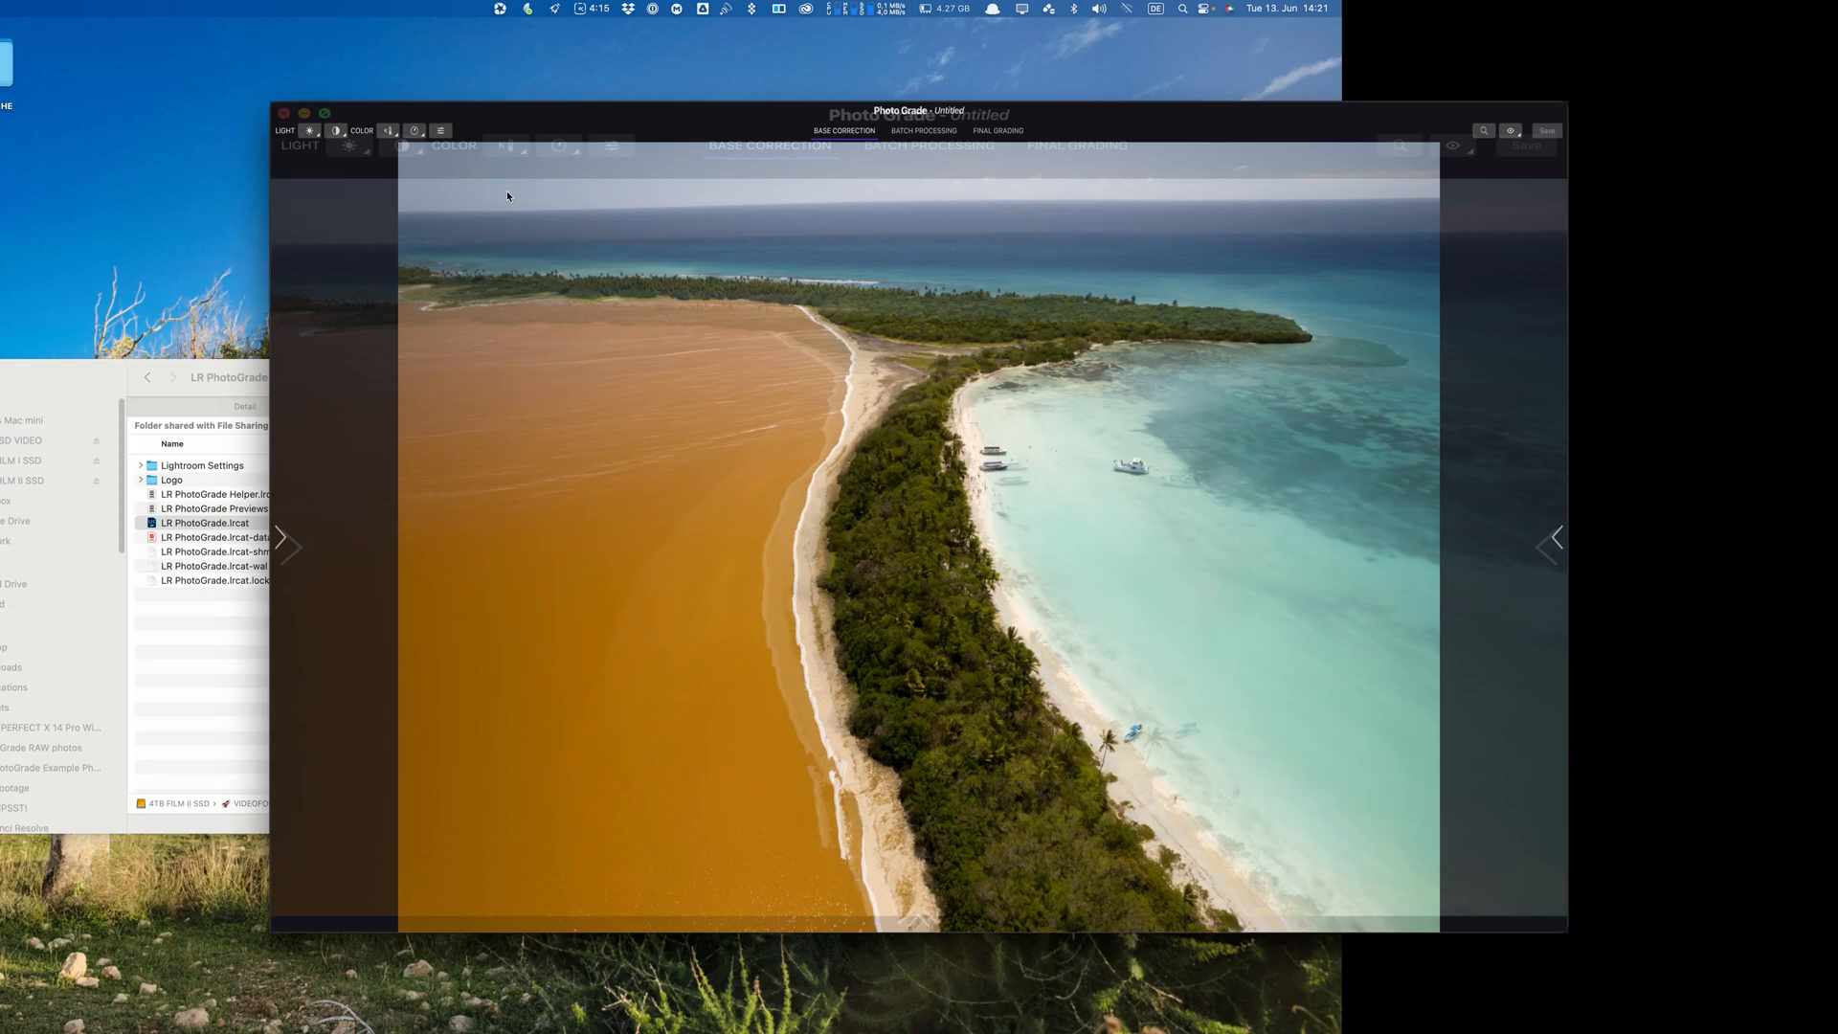
Add the example photos to a new project, show Base Correction controls and the filmstrip
click(324, 113)
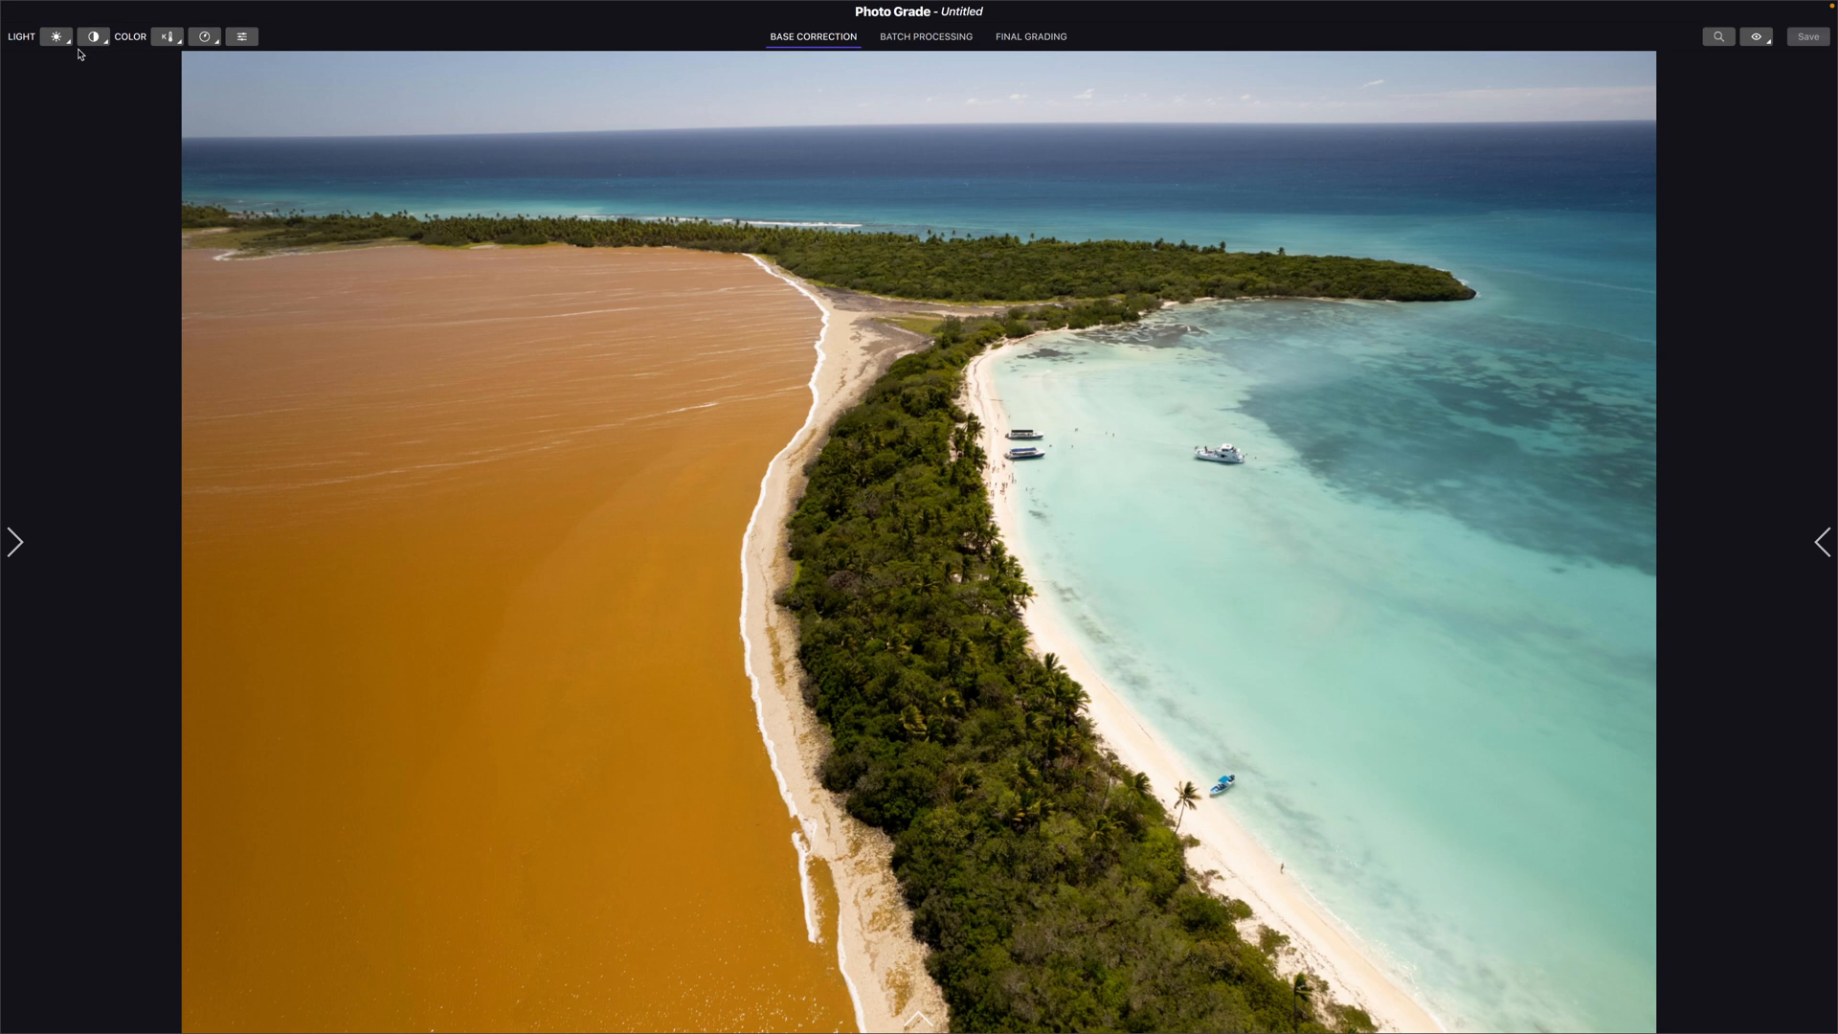
click(56, 37)
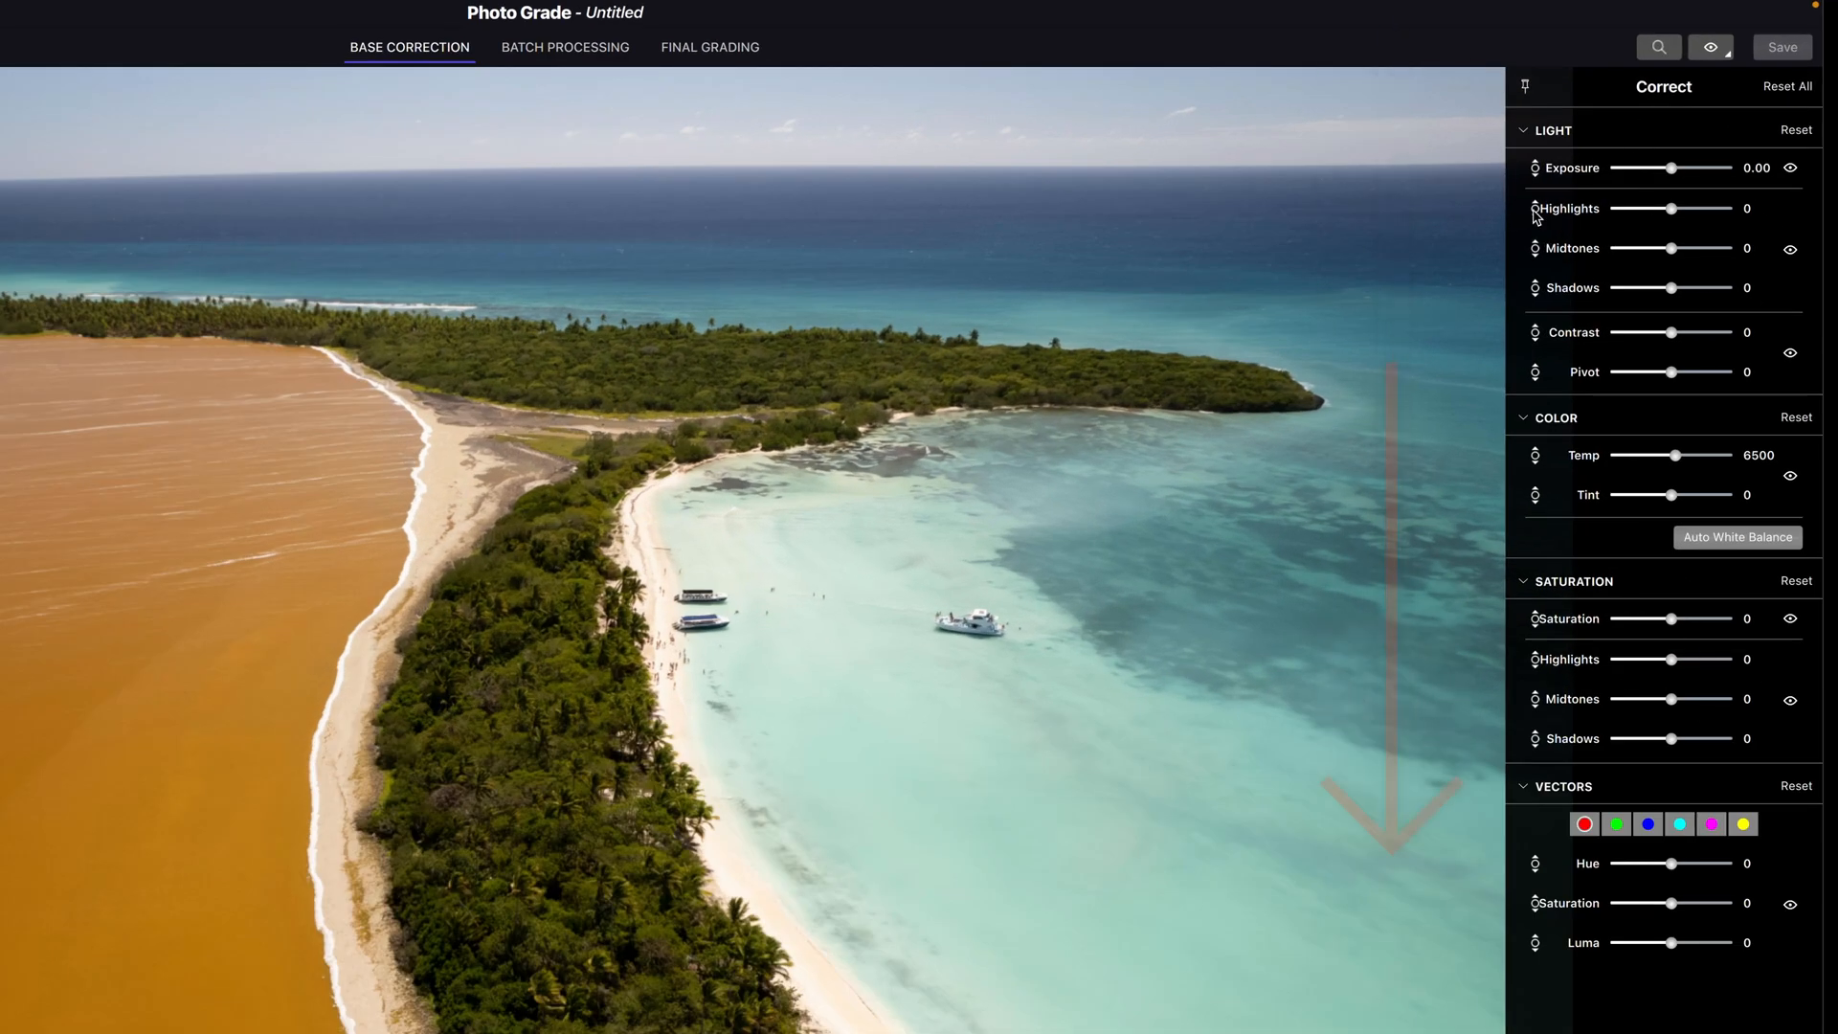
click(1526, 85)
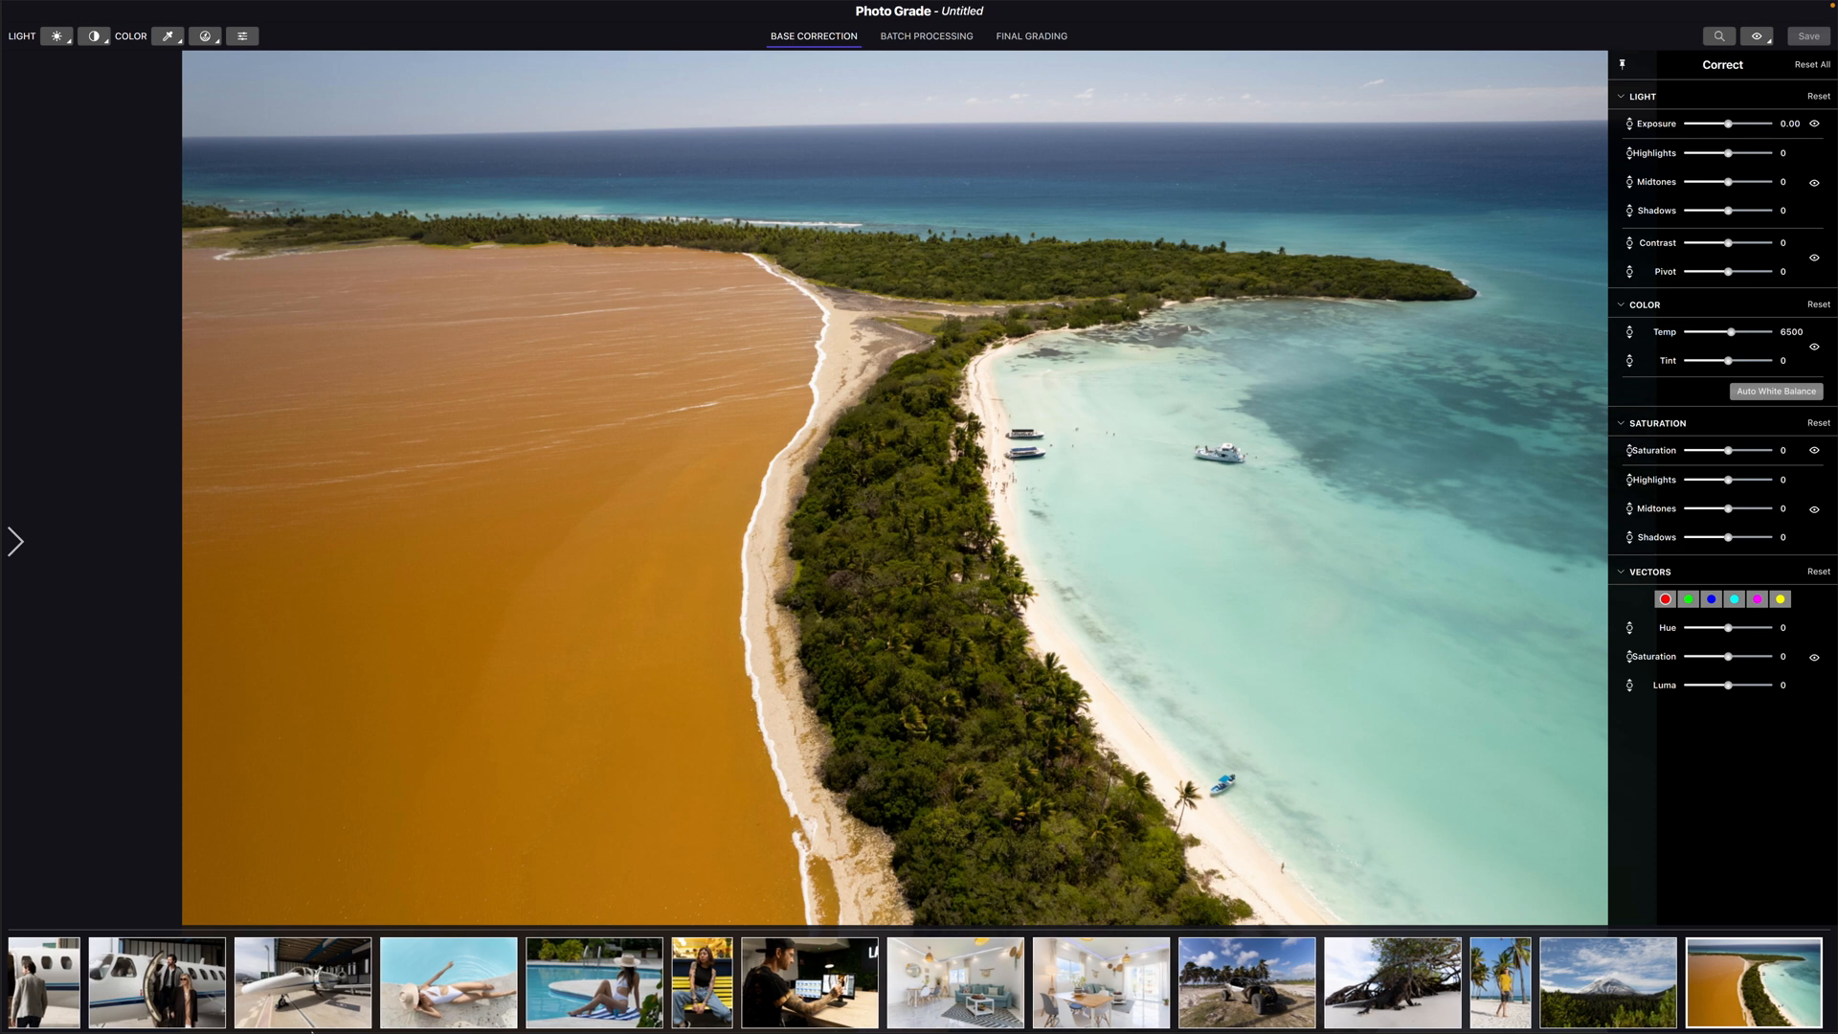
click(43, 982)
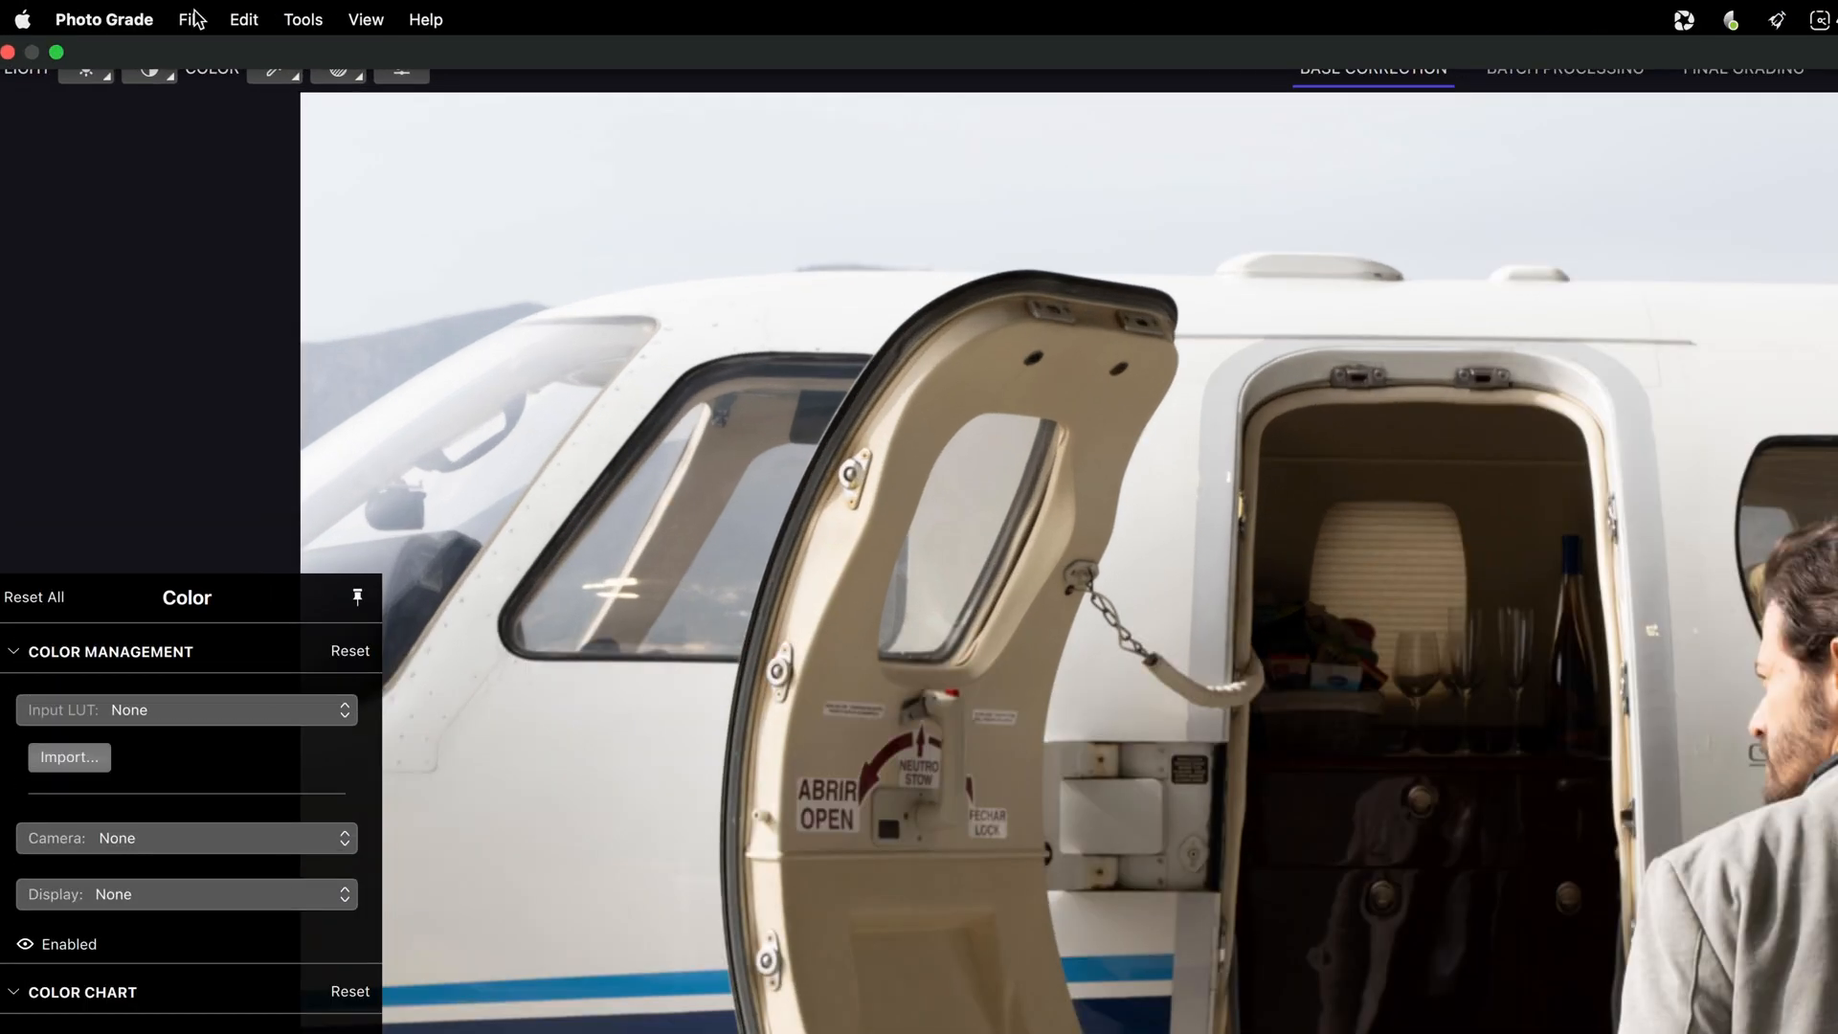
Choose File > Save Project As for the airplane project
click(191, 19)
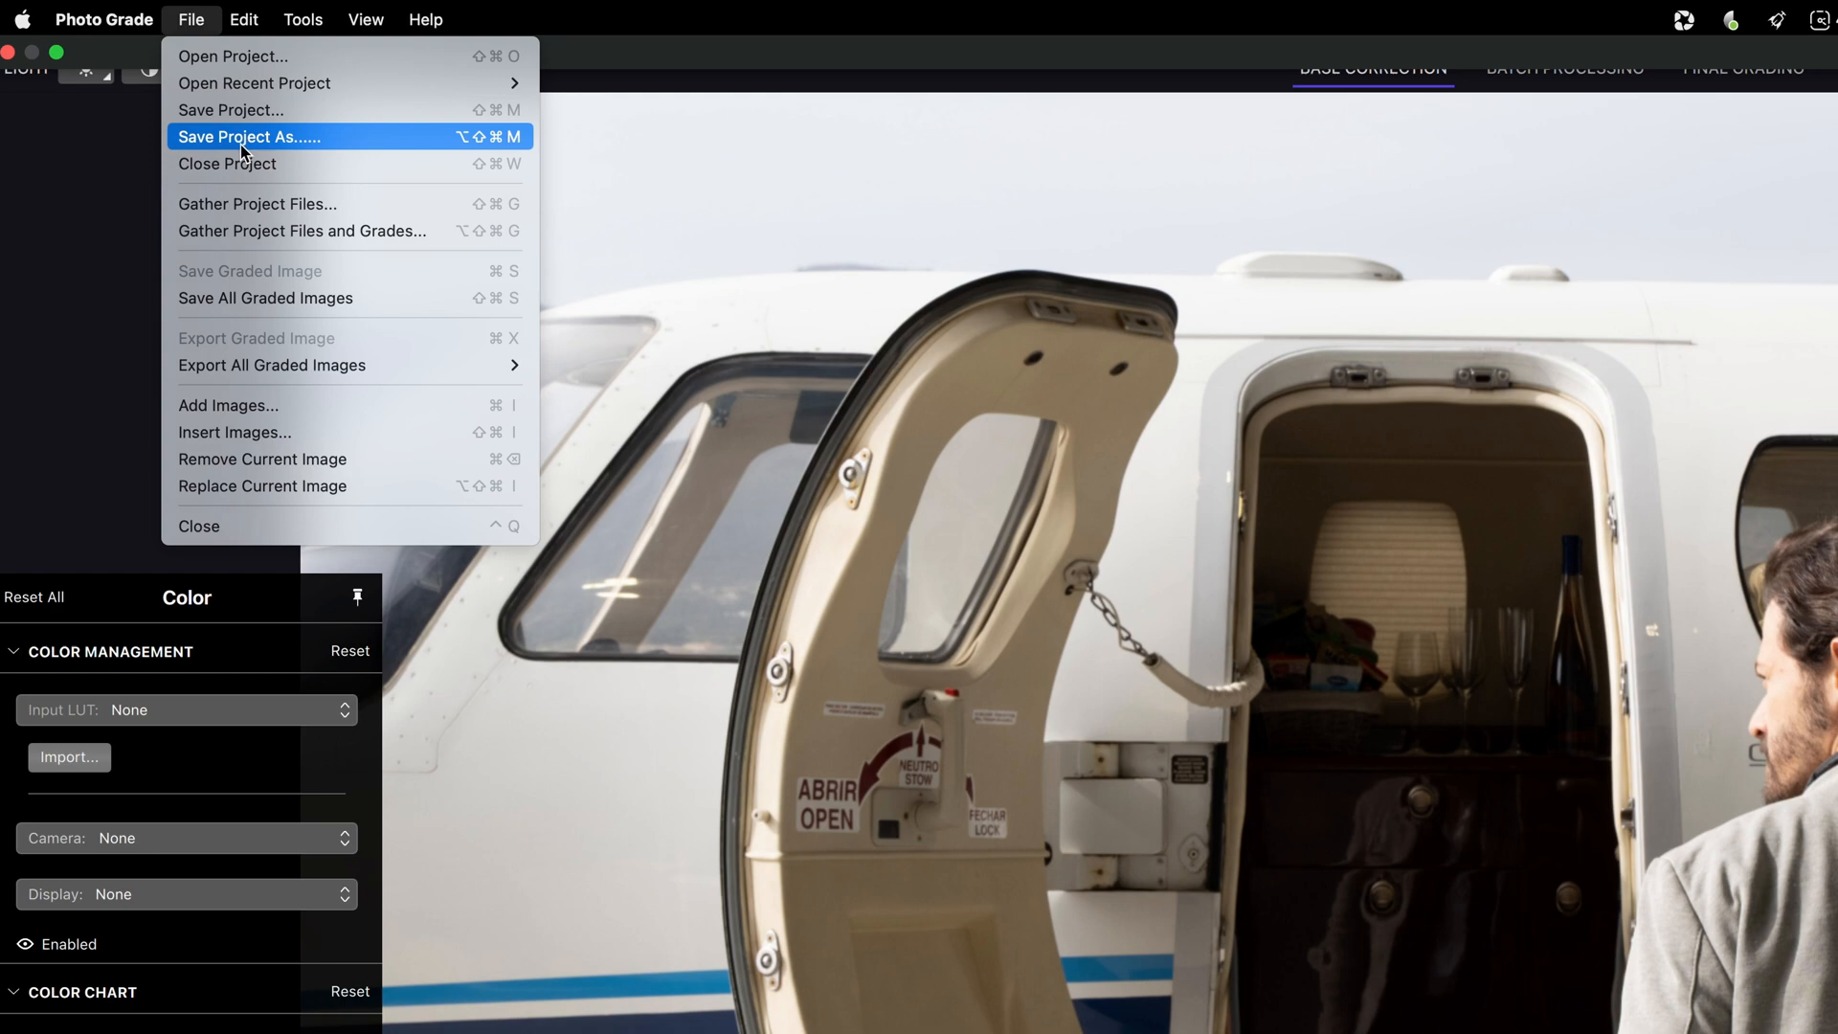
click(247, 136)
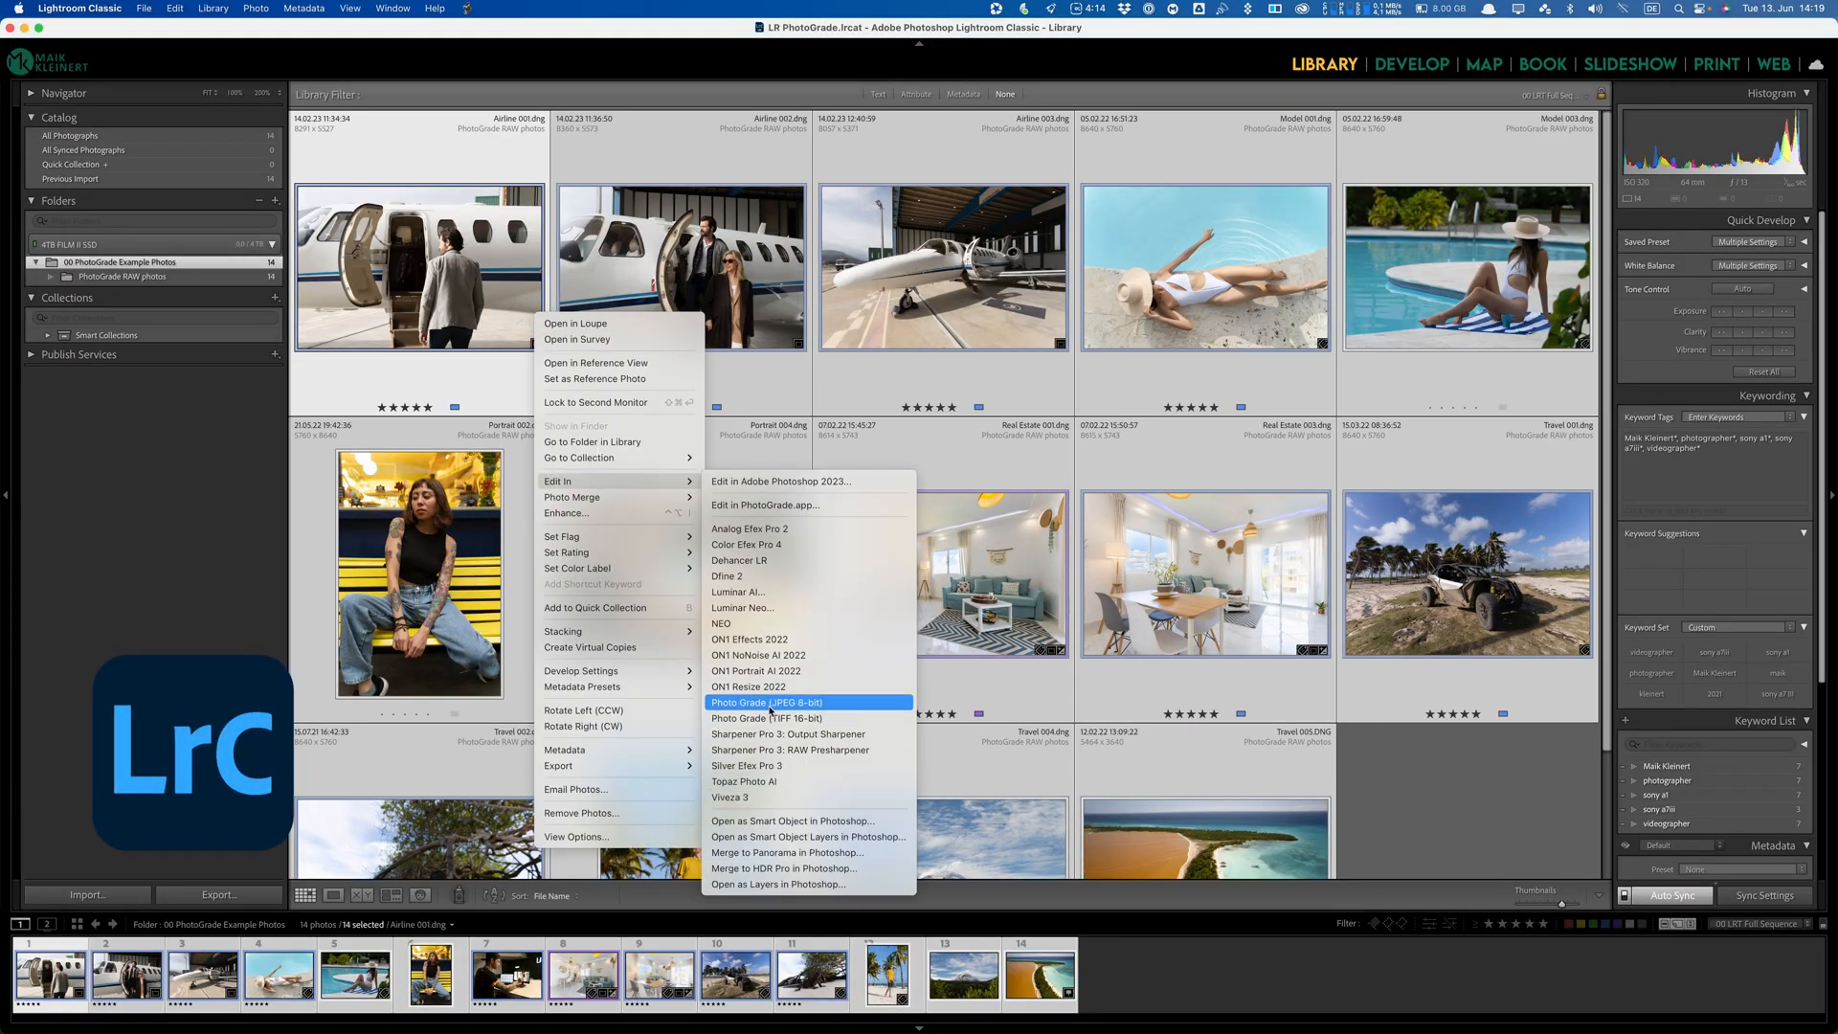
Send the Airline 001 photo to Photo Grade as an 8-bit JPEG copy
click(766, 702)
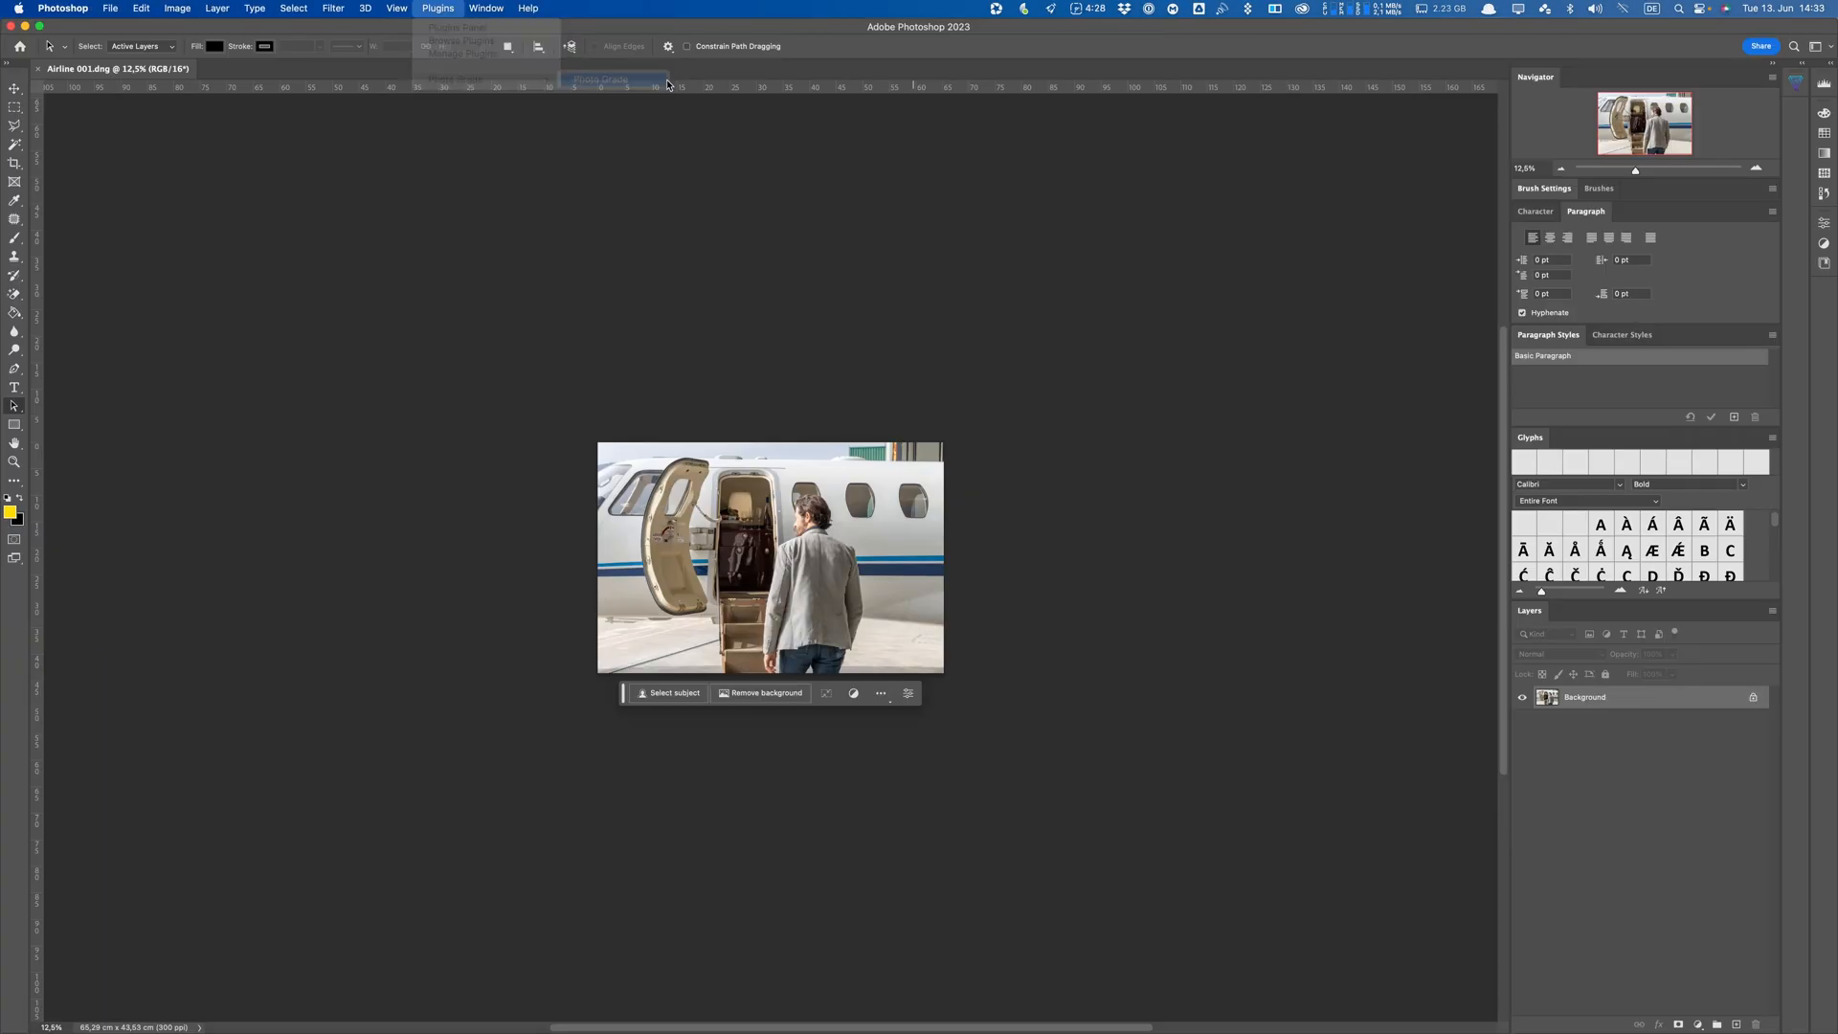
click(600, 79)
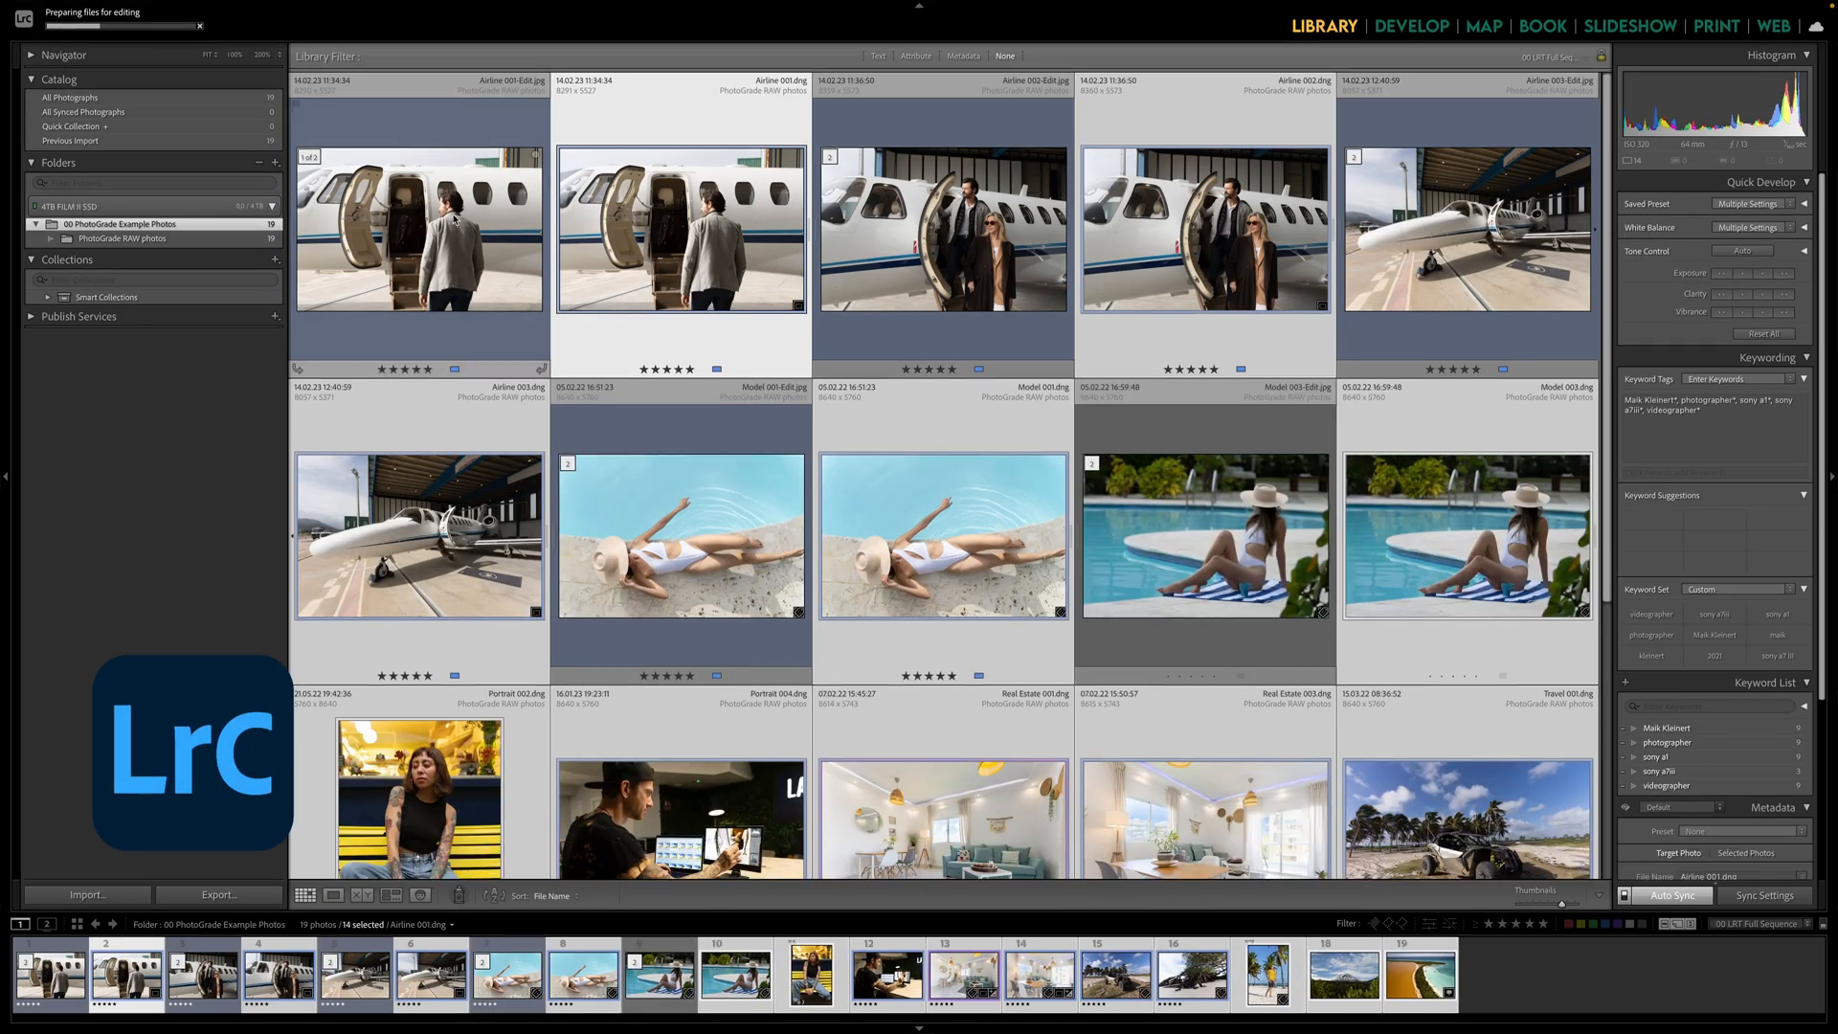
scroll(down, 3)
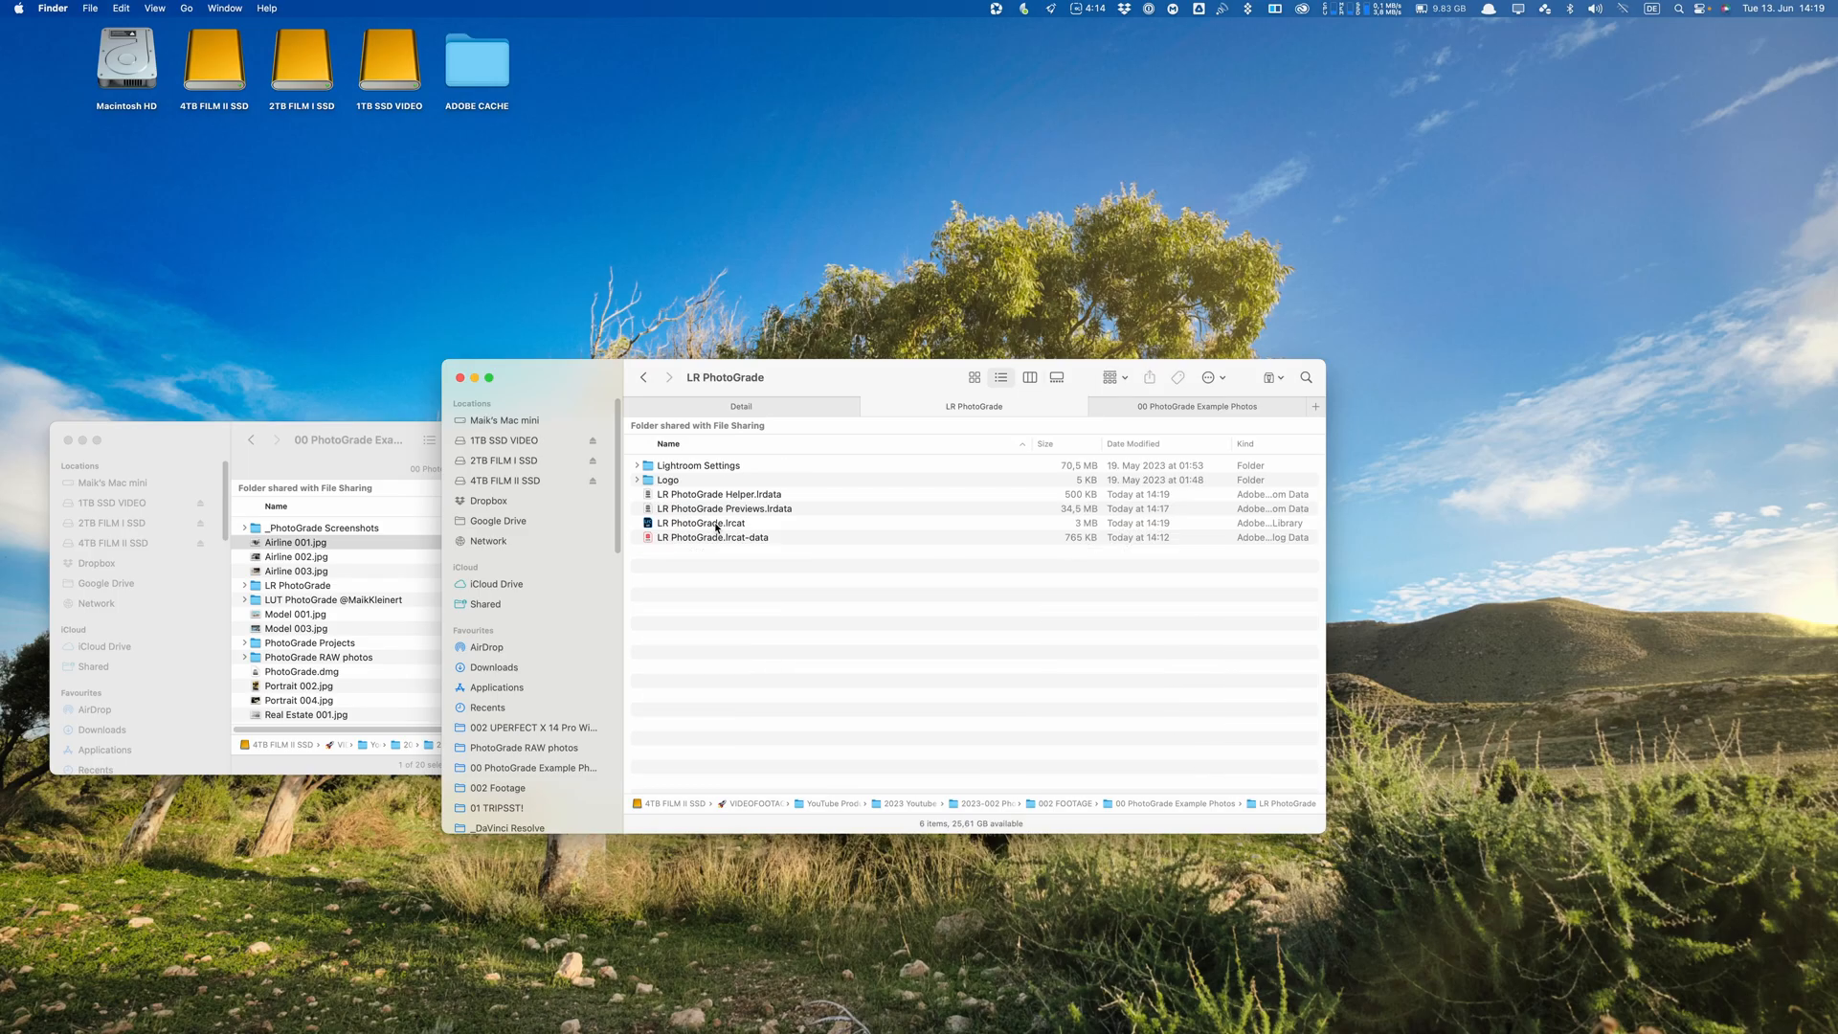
Open LR PhotoGrade.lrcat and edit an sRGB JPEG copy with Lightroom adjustments
double_click(698, 523)
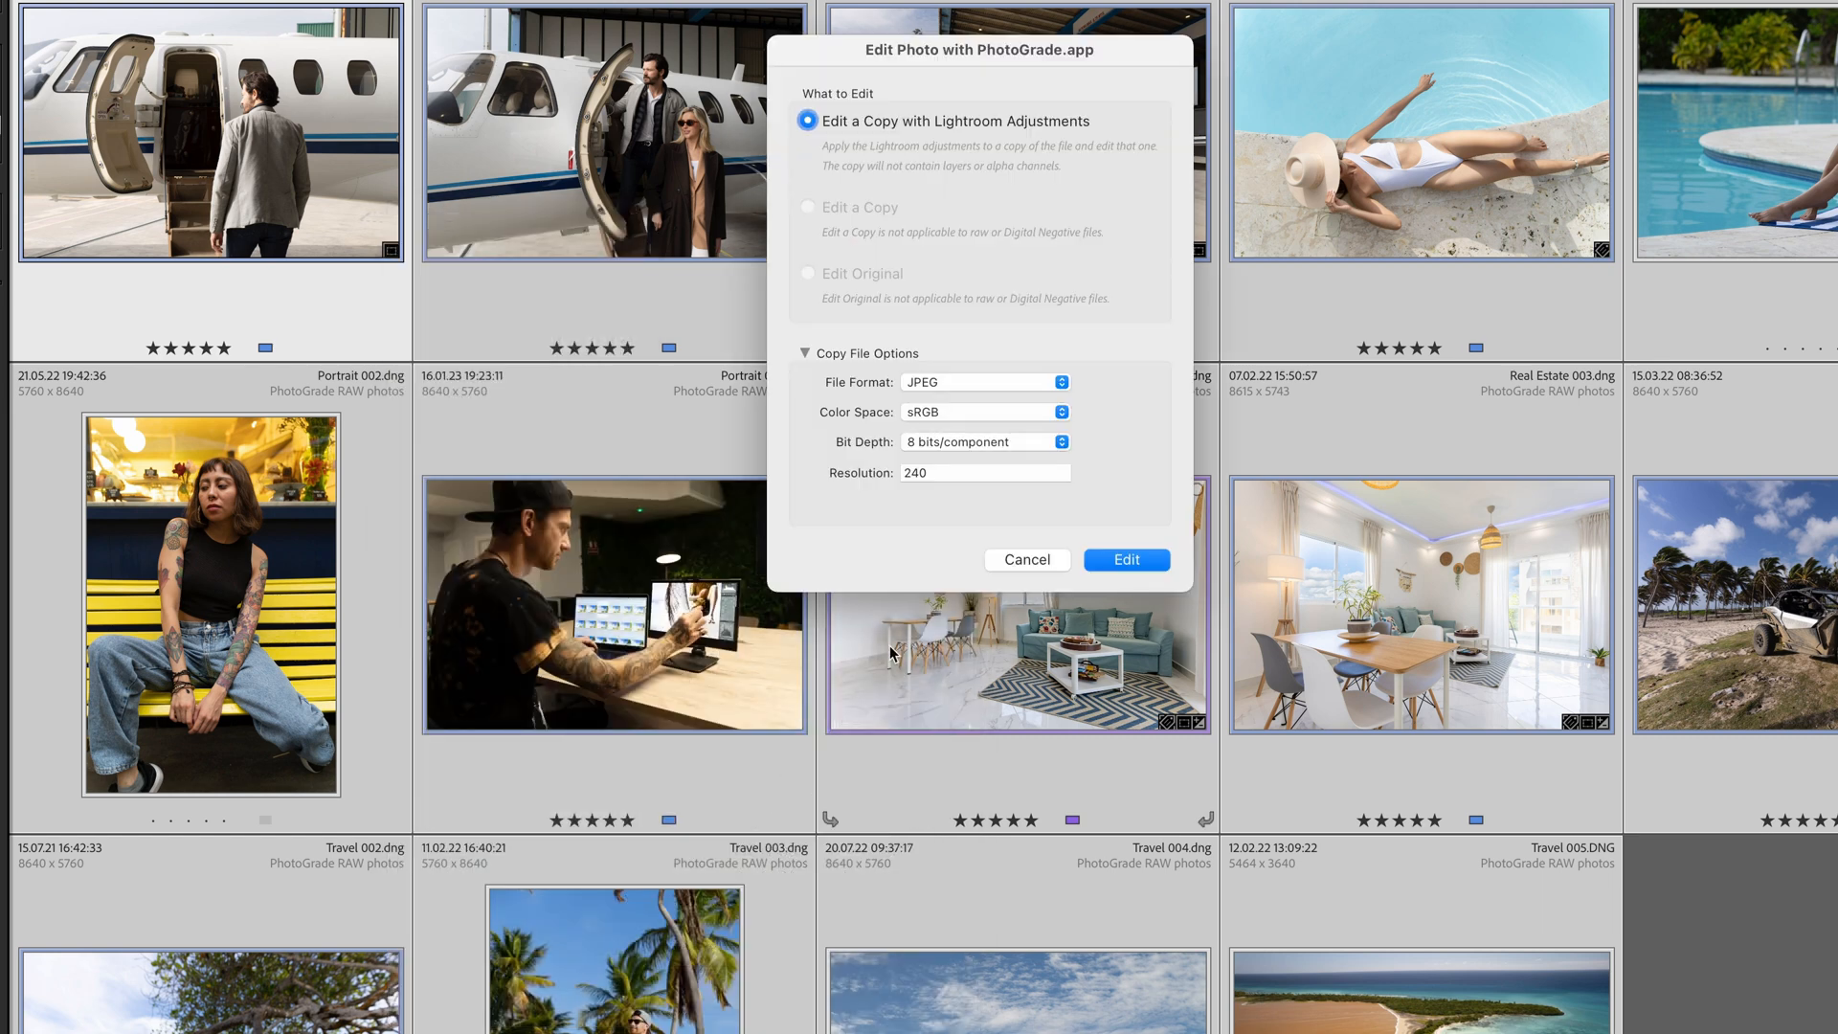
mouse_move(973, 458)
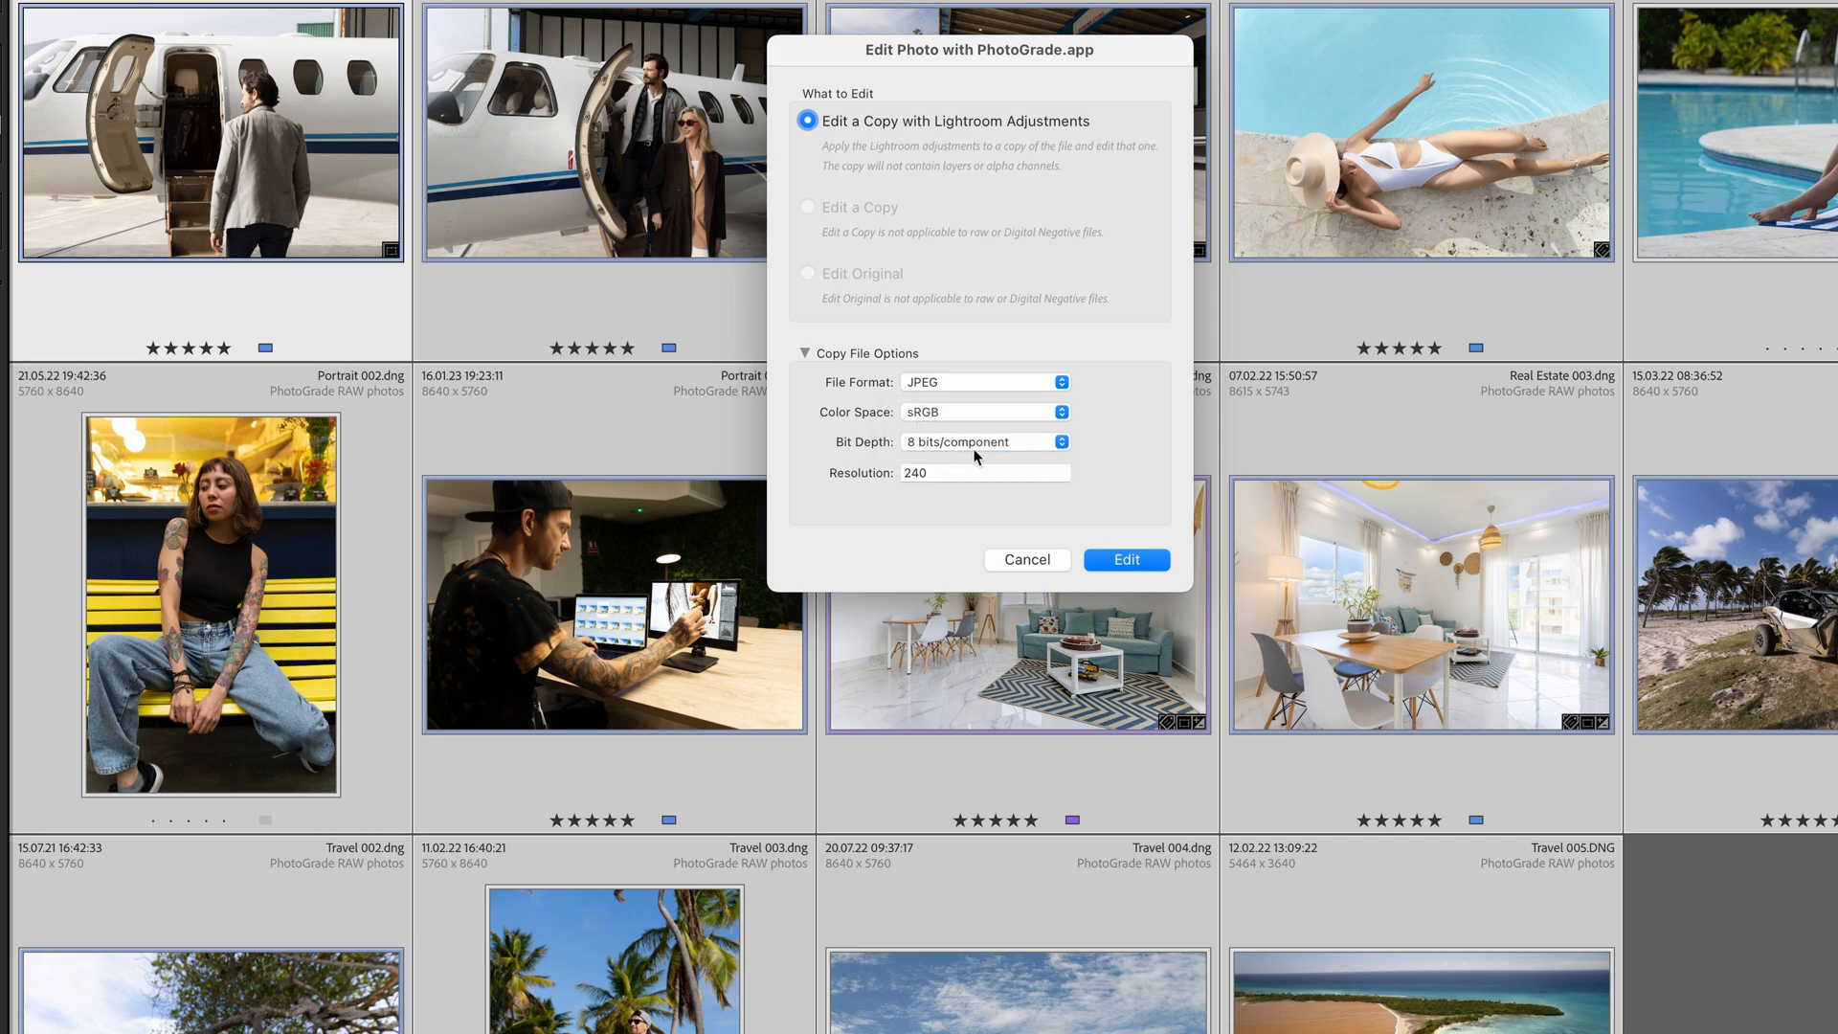
click(1124, 559)
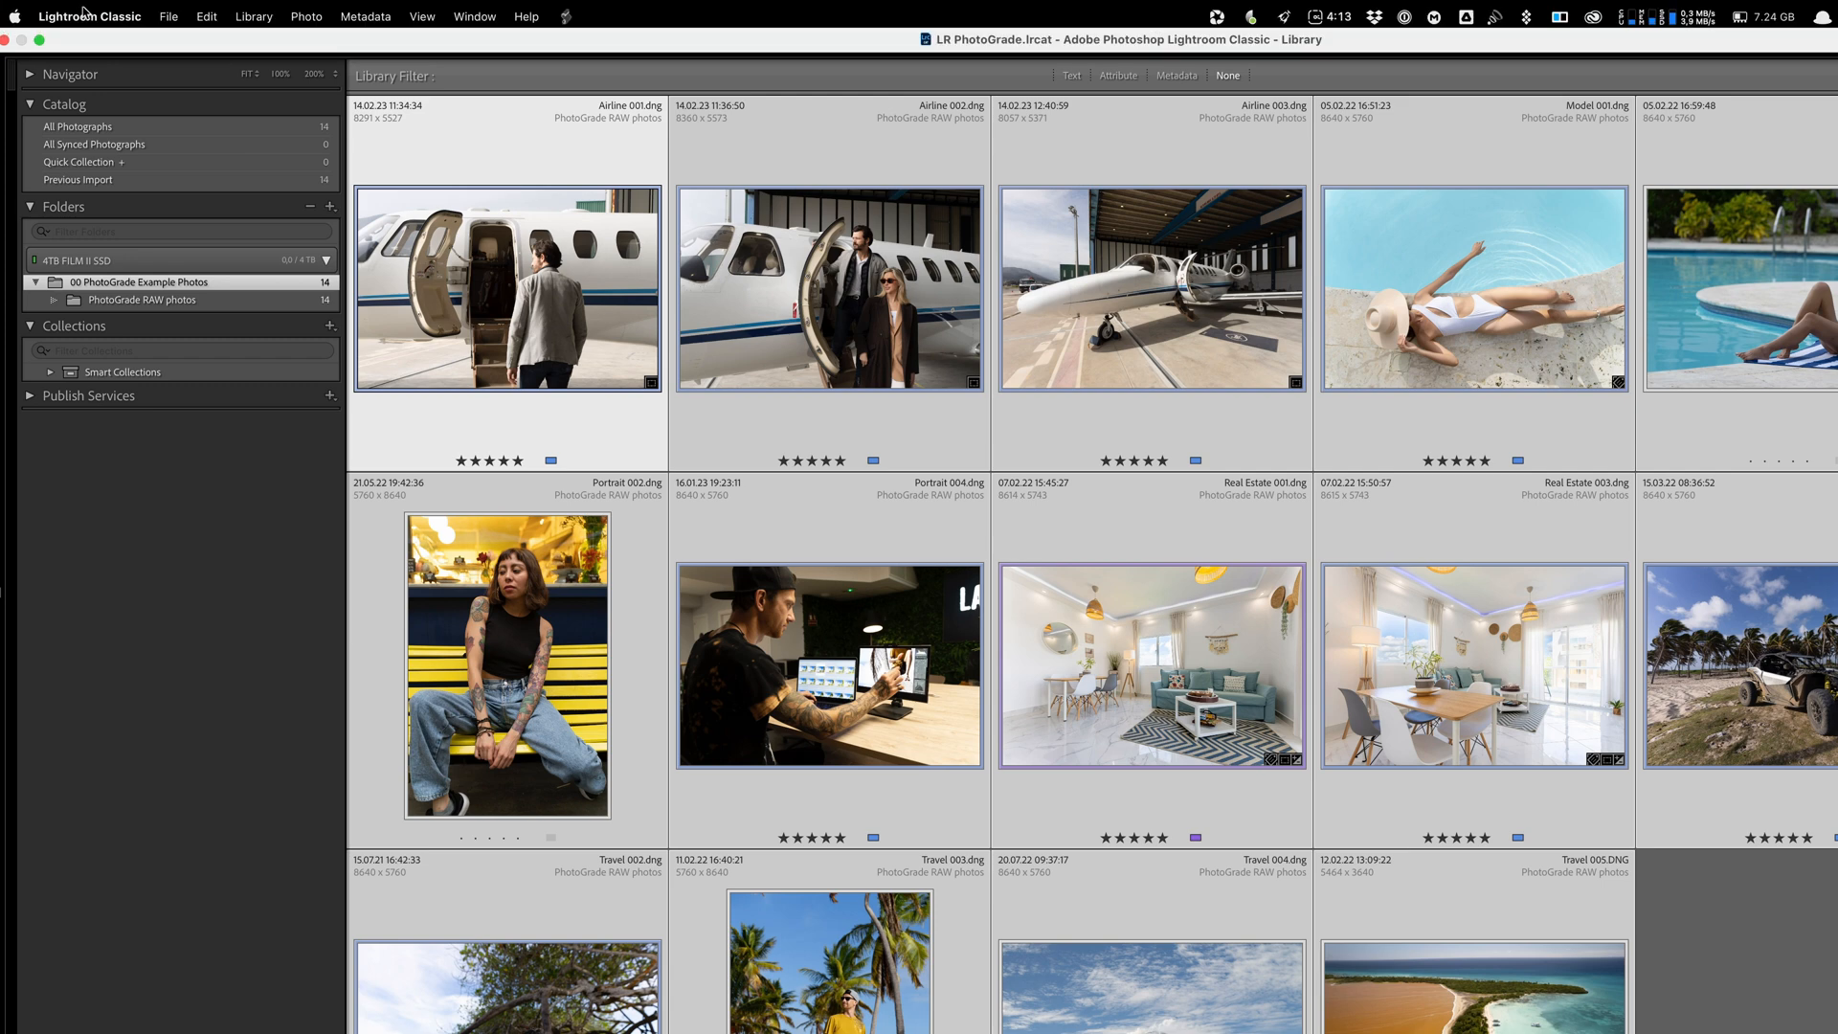
Open Lightroom Classic Settings and view the Presets tab
click(90, 15)
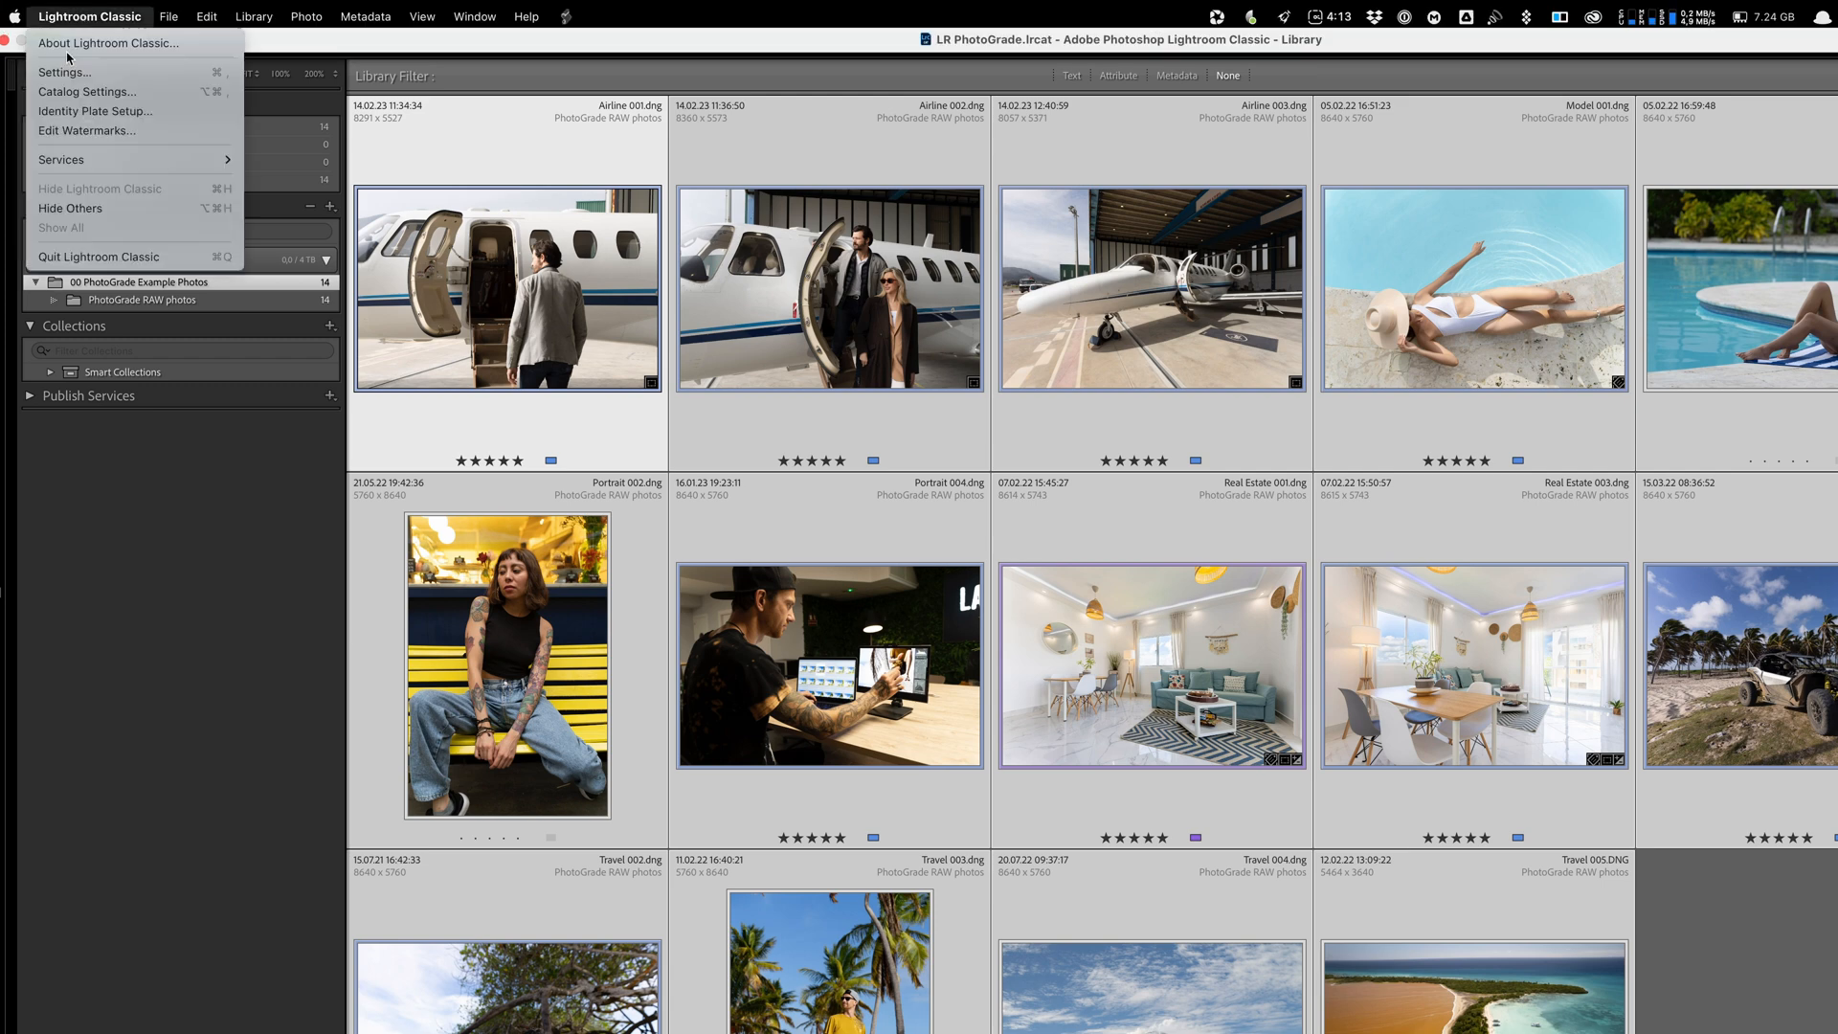
mouse_move(64, 72)
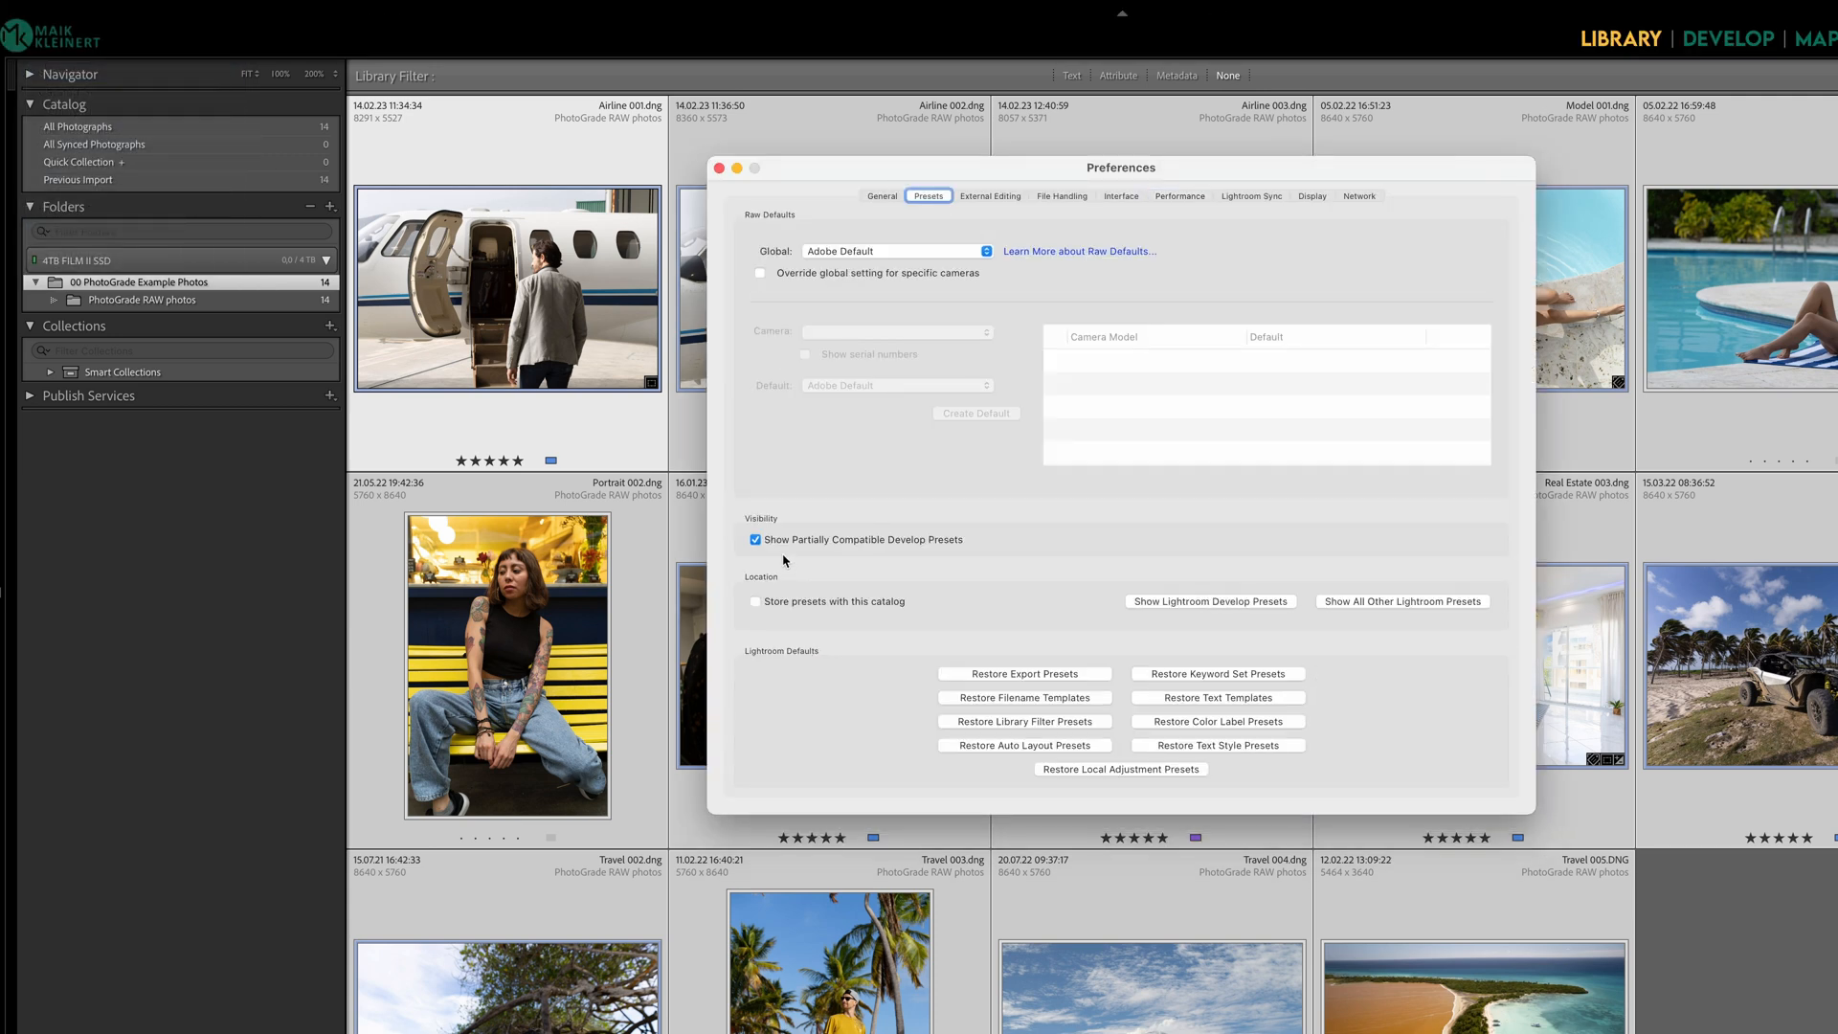
click(756, 601)
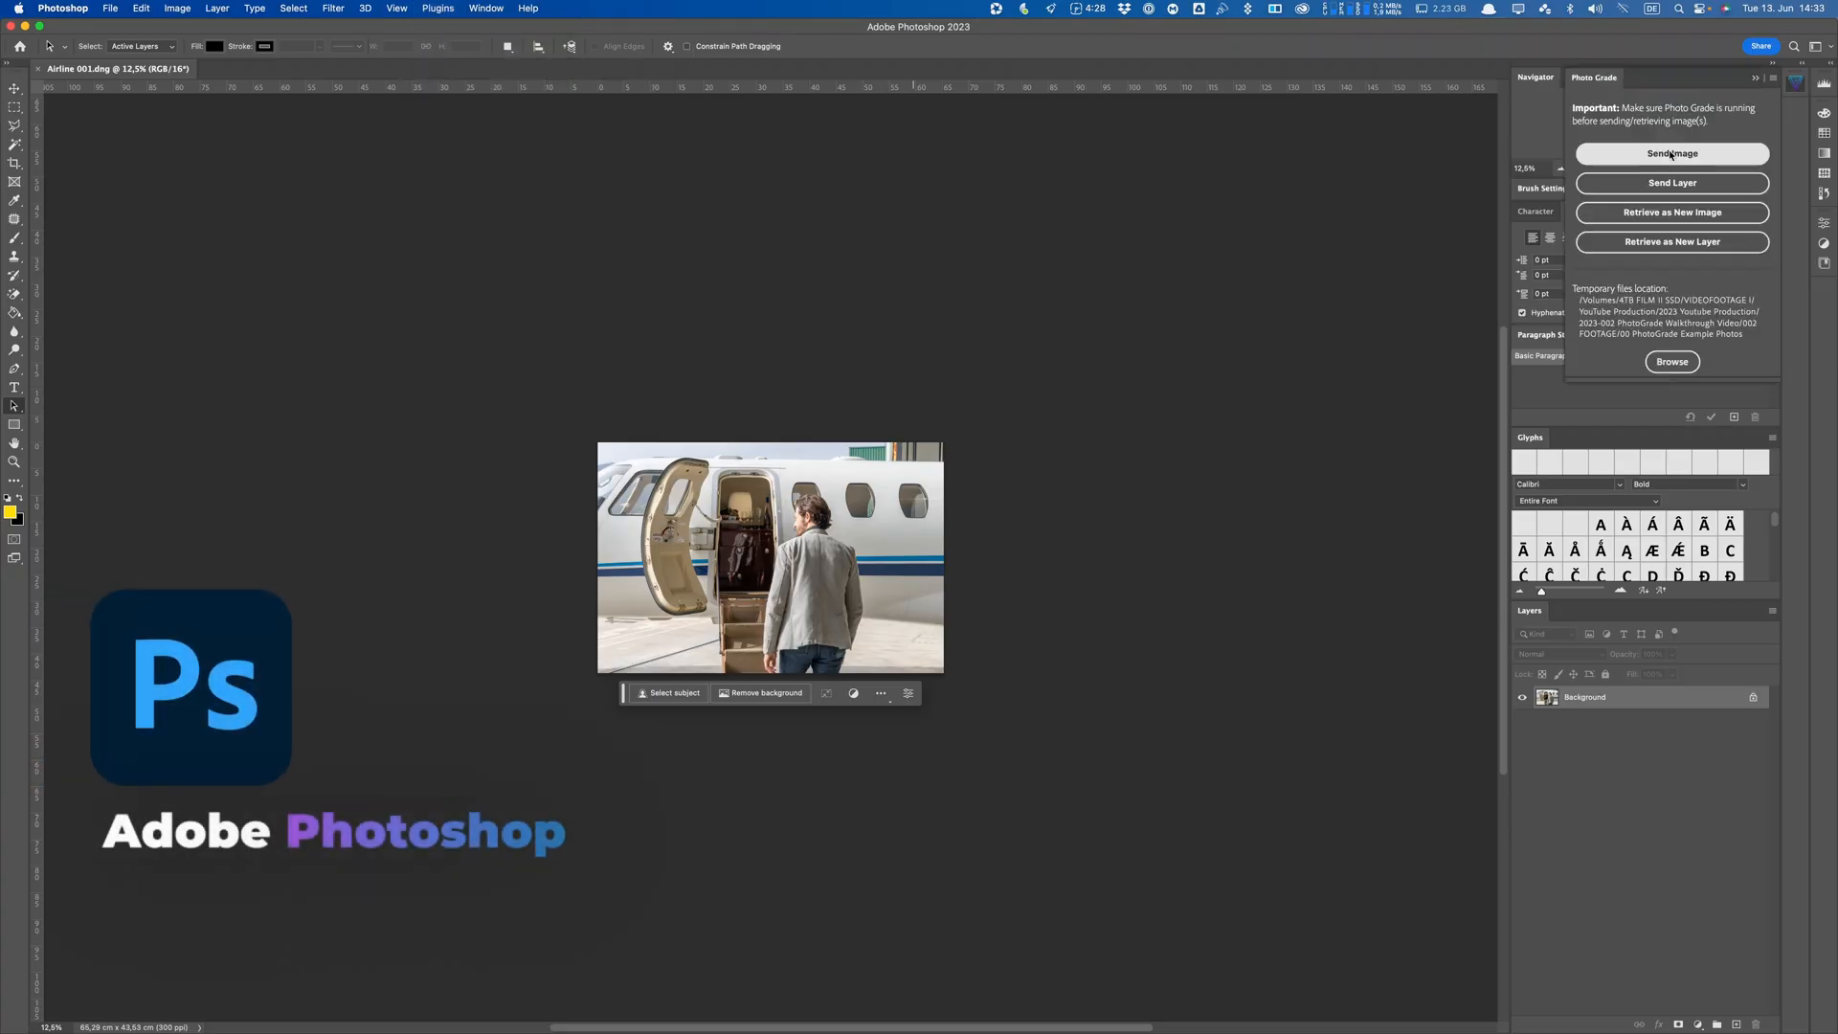
Open the Photo Grade plugin panel in Photoshop and browse for the temporary files location
click(394, 13)
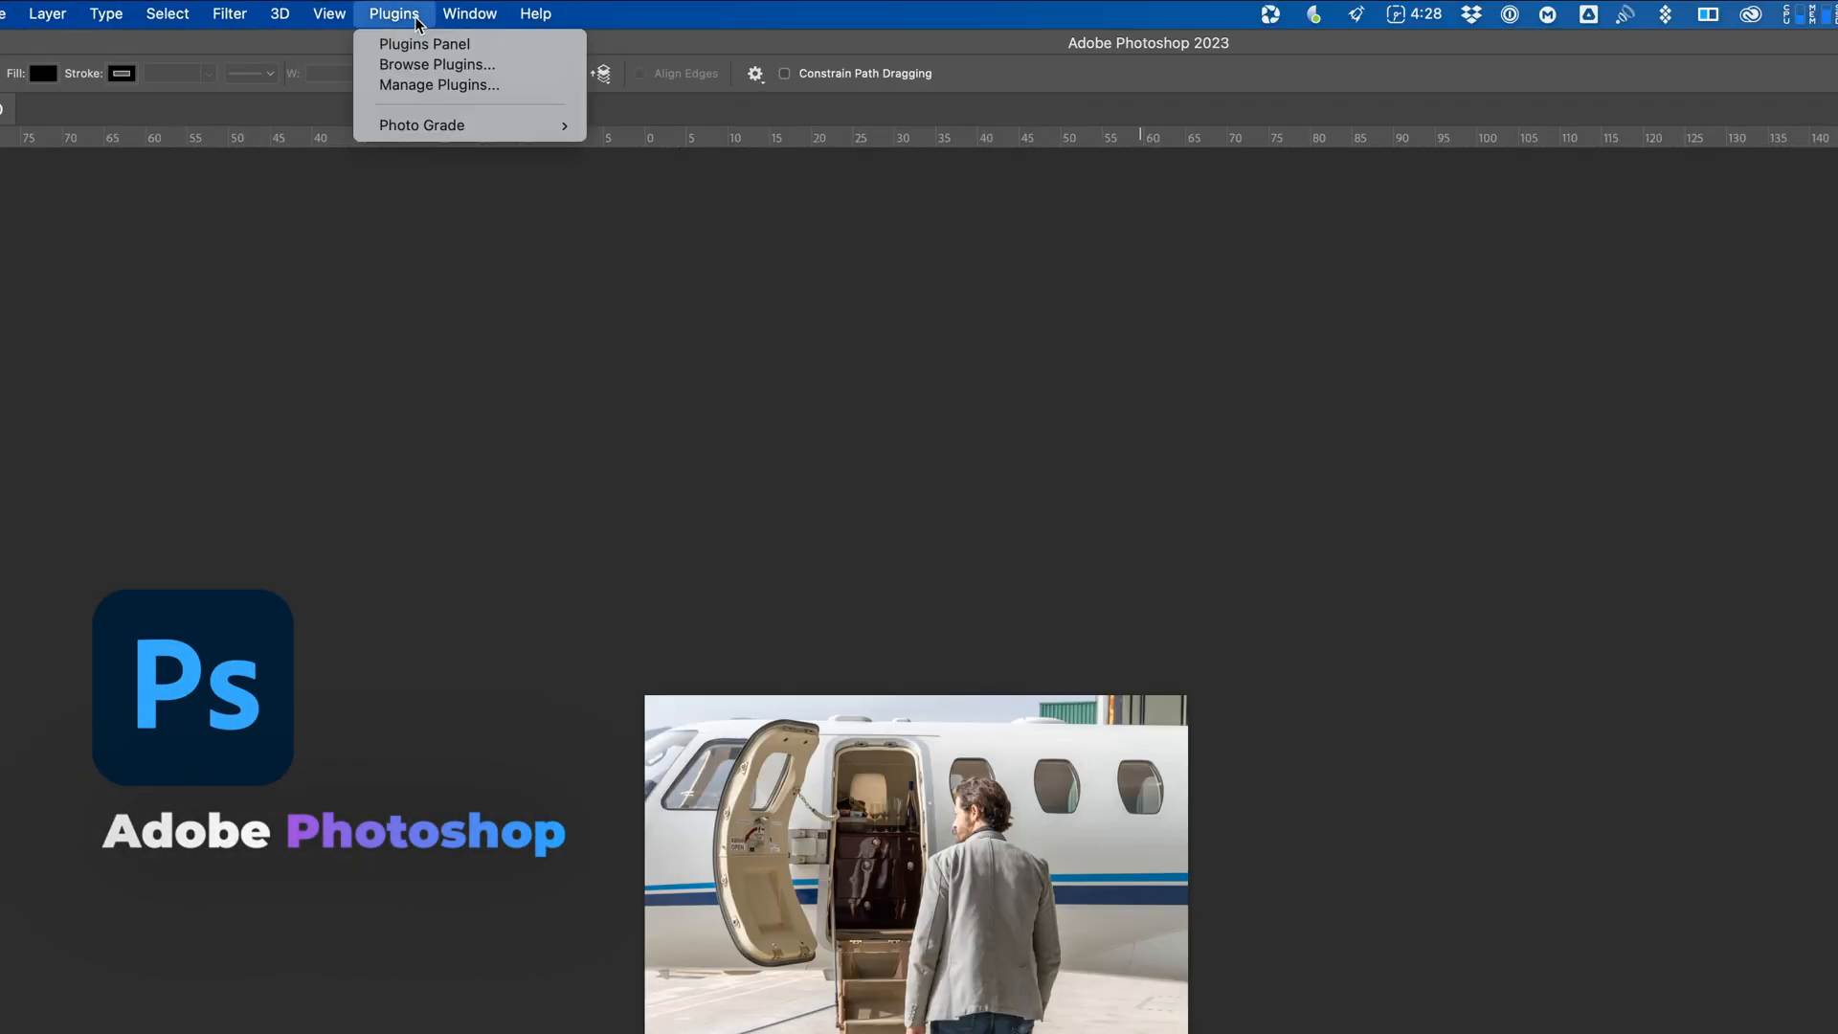
mouse_move(421, 125)
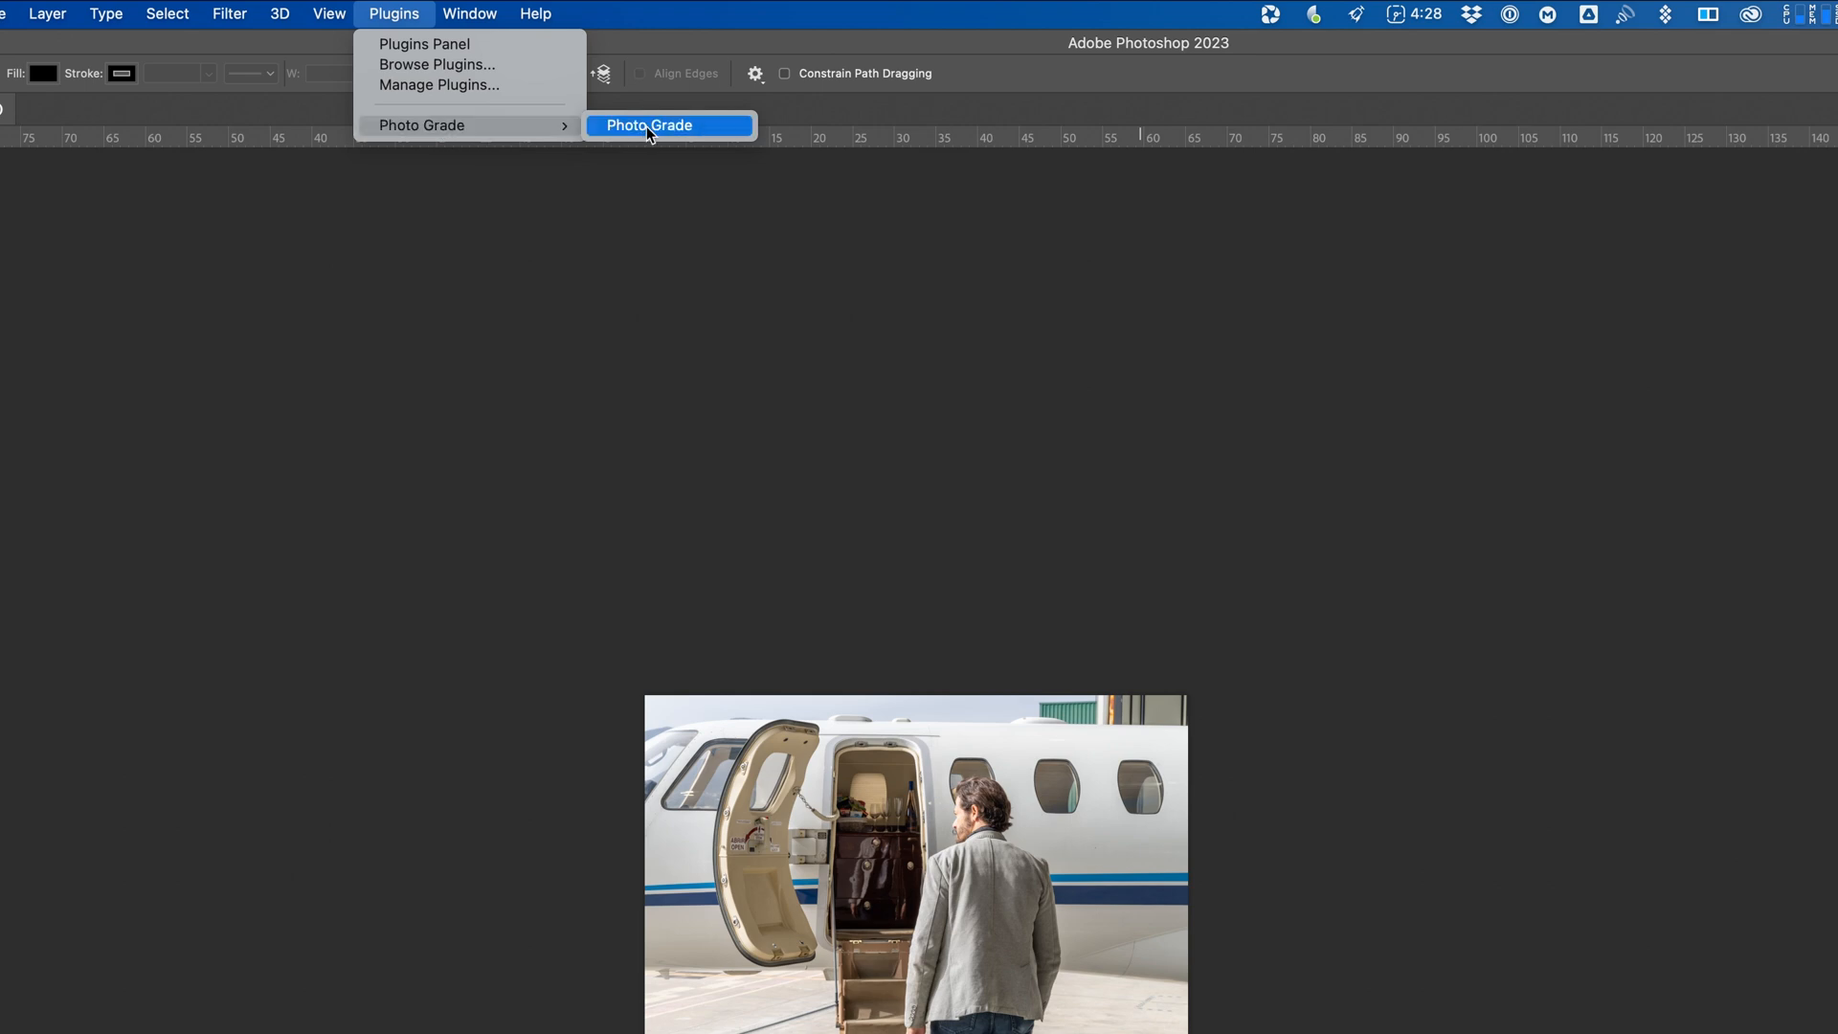
click(649, 125)
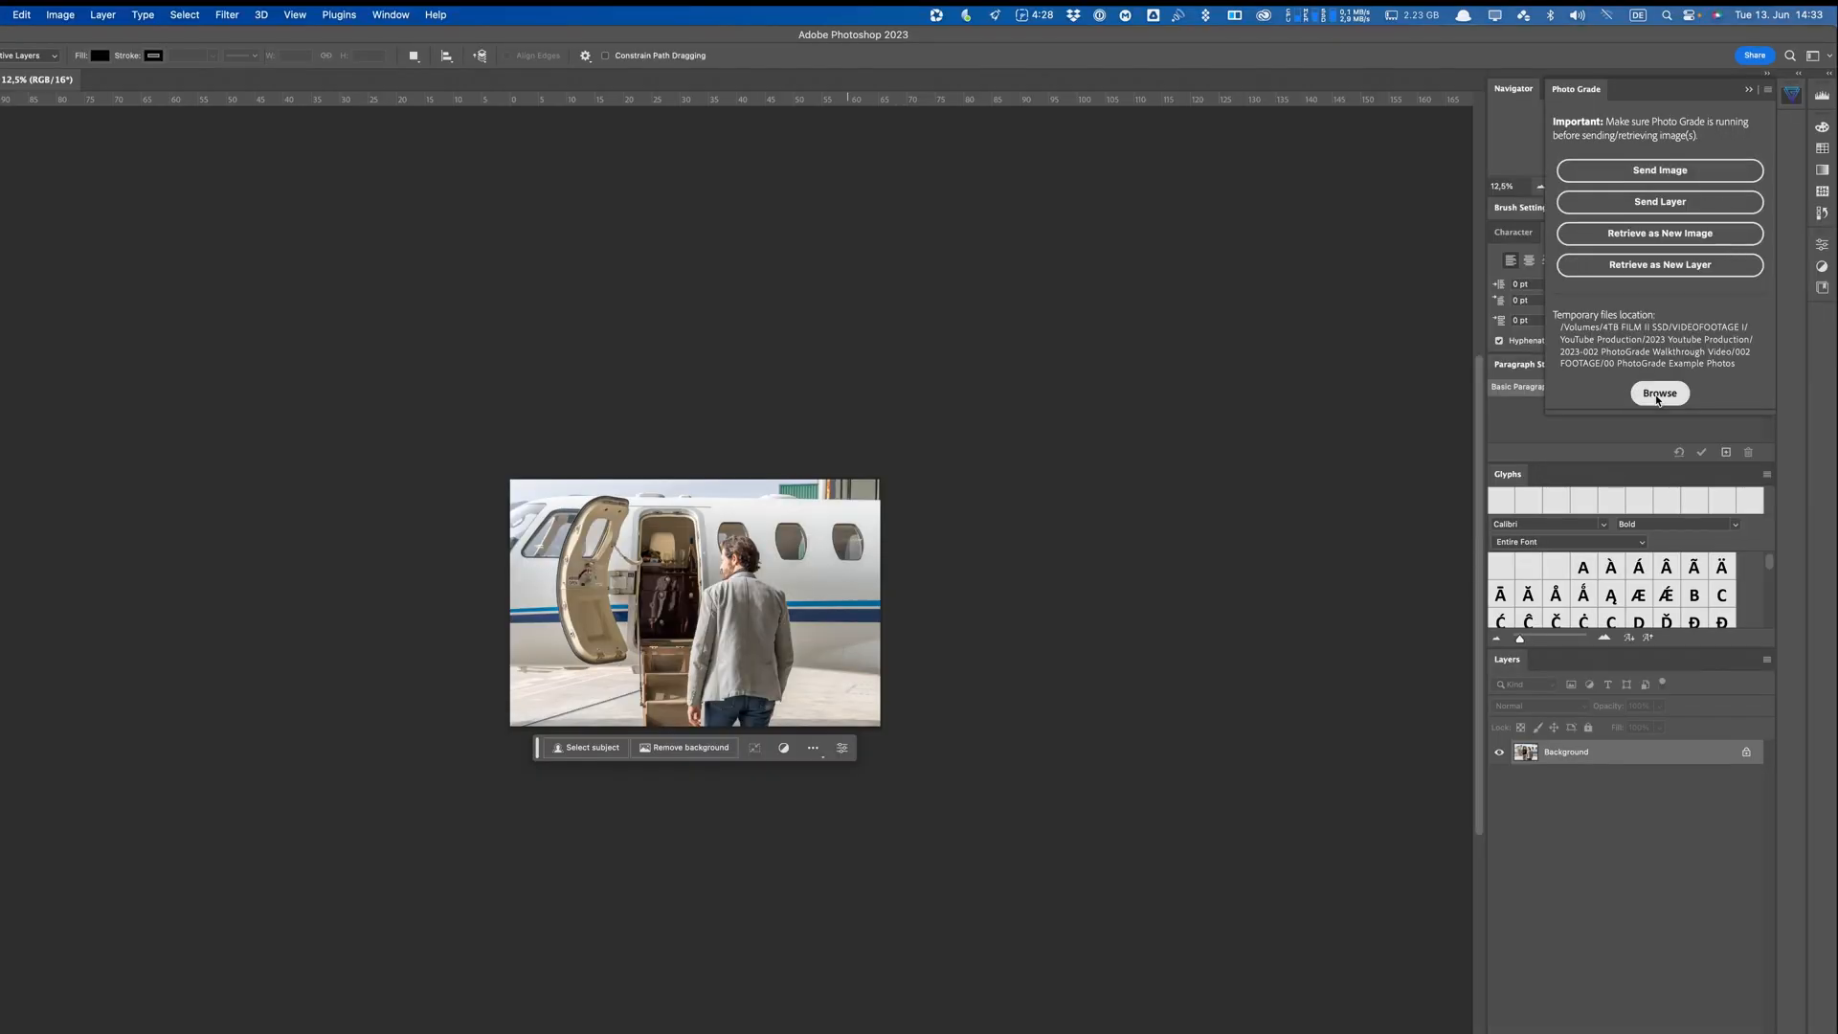
click(1659, 392)
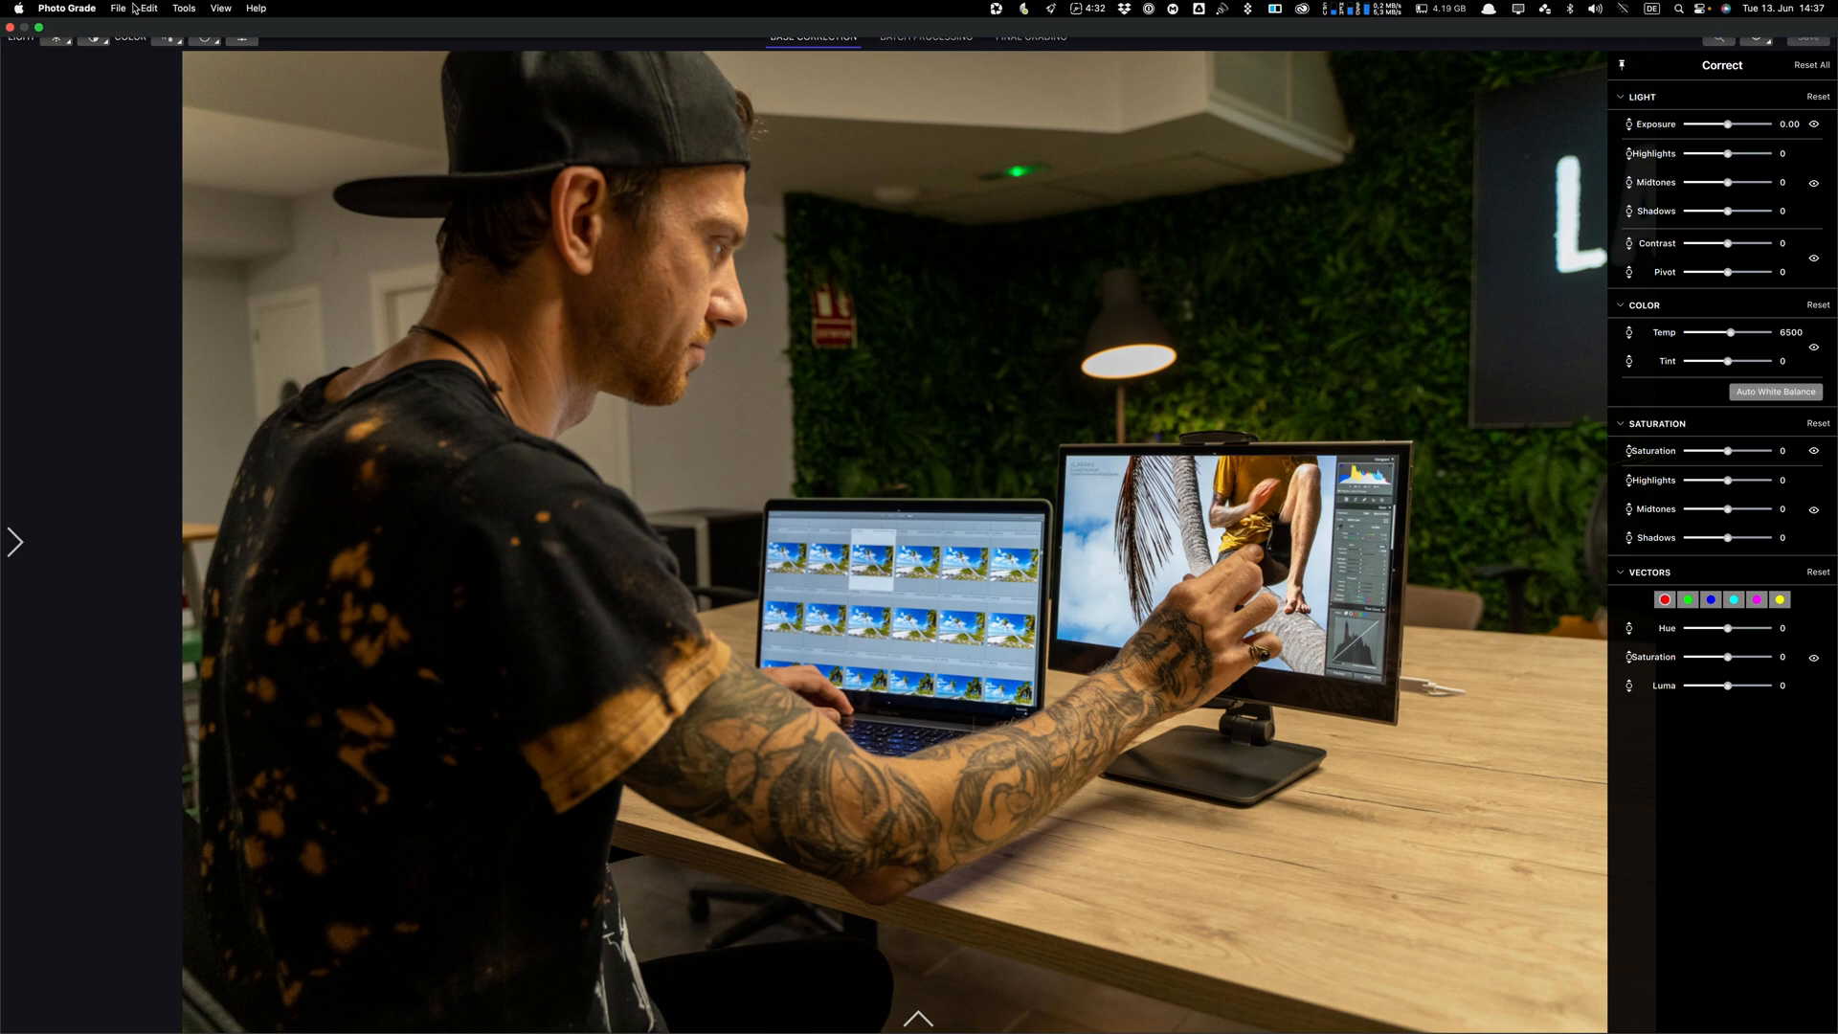
click(286, 12)
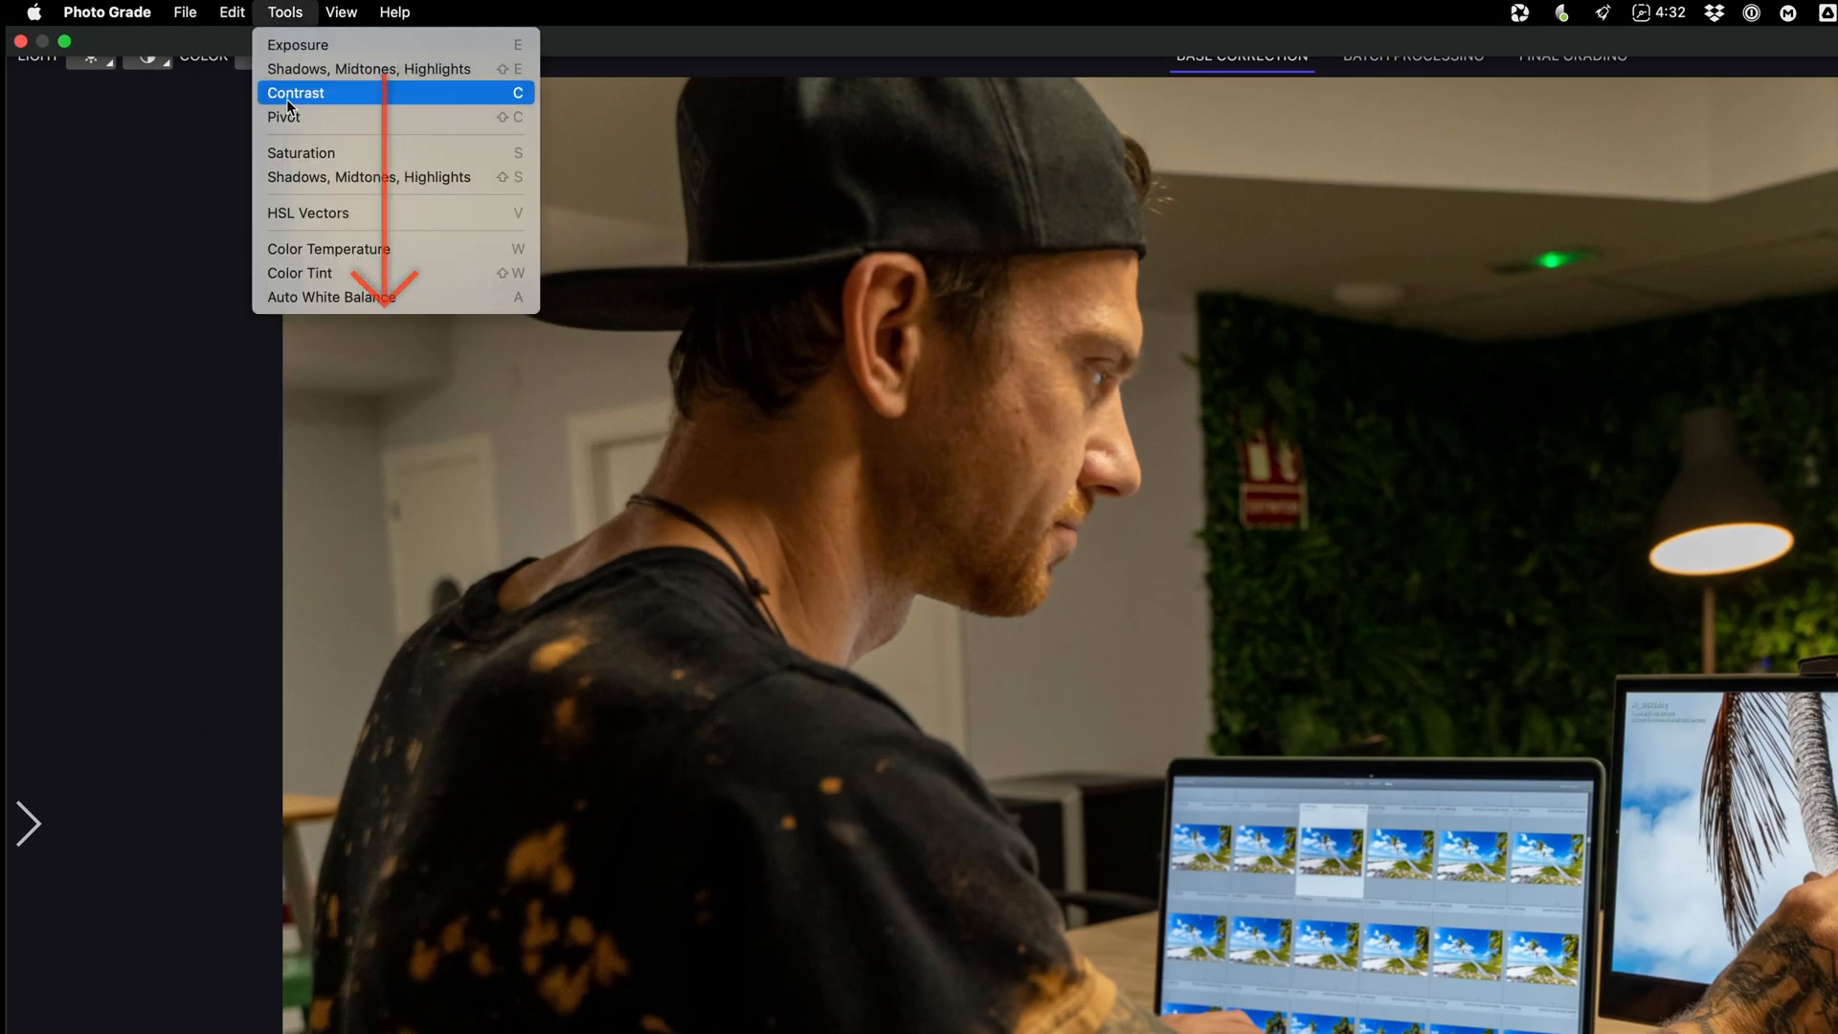
click(295, 93)
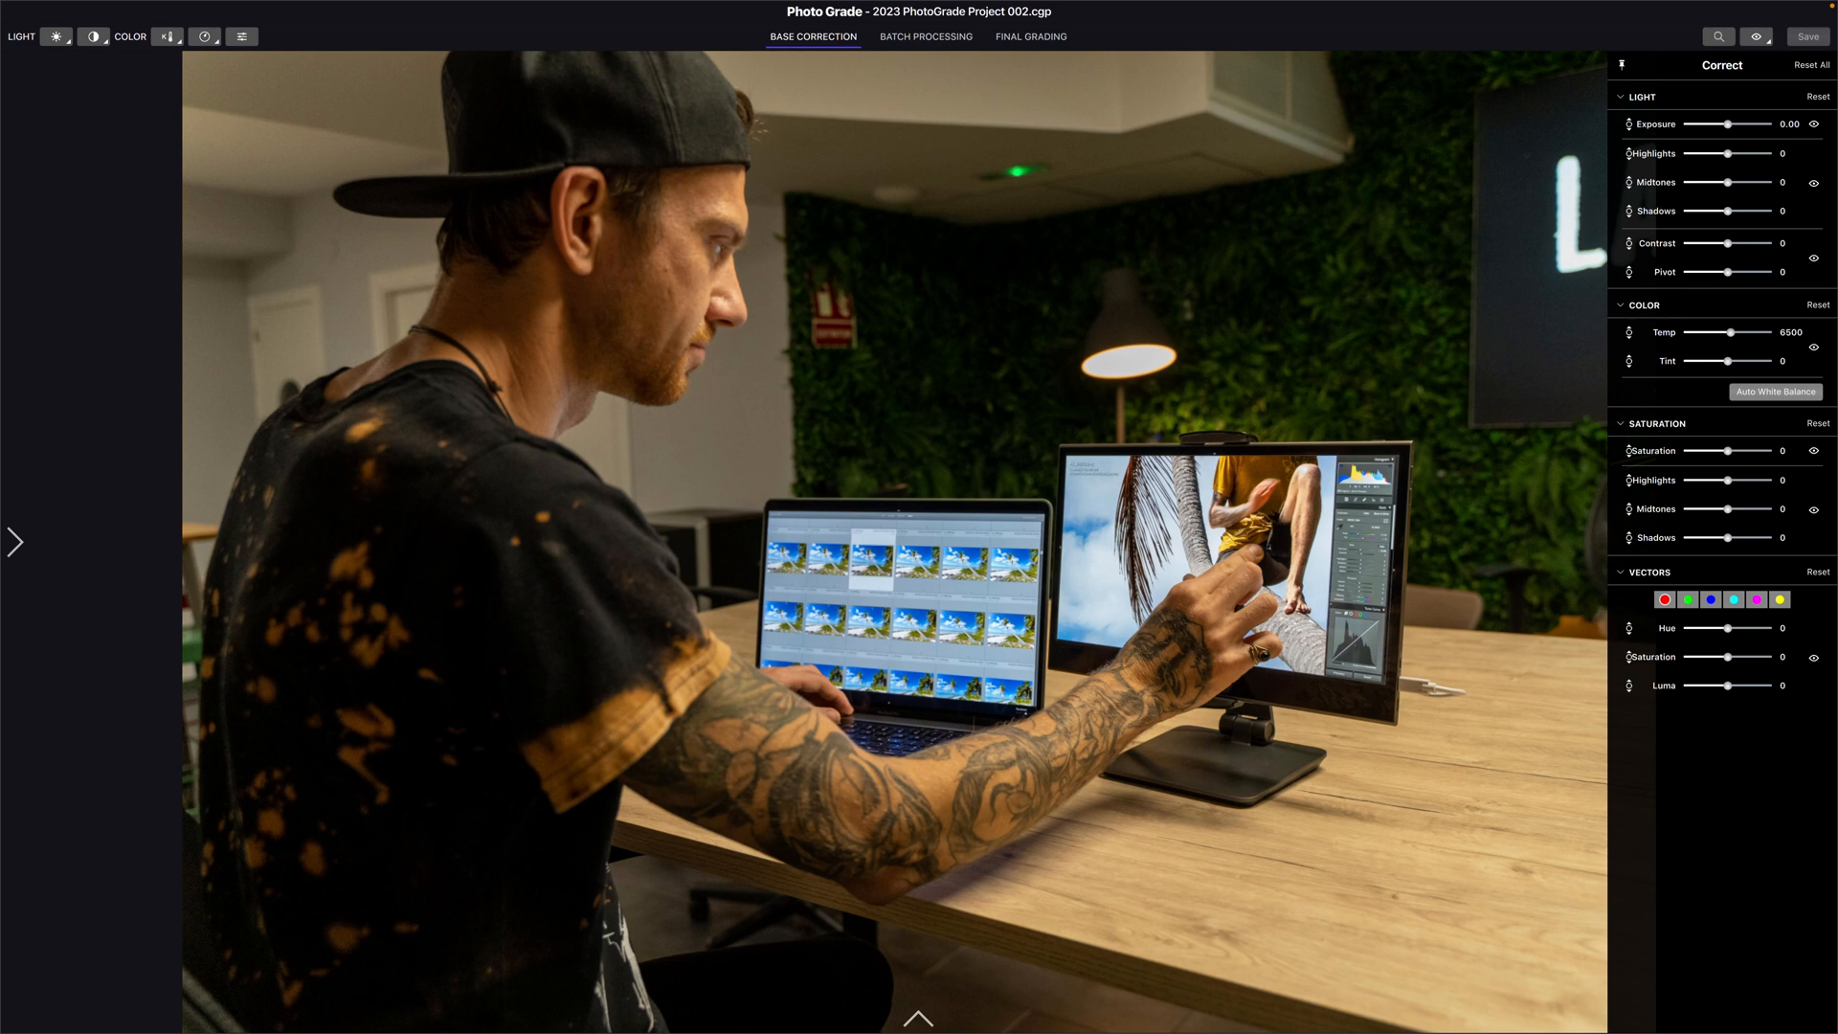
mouse_move(825, 451)
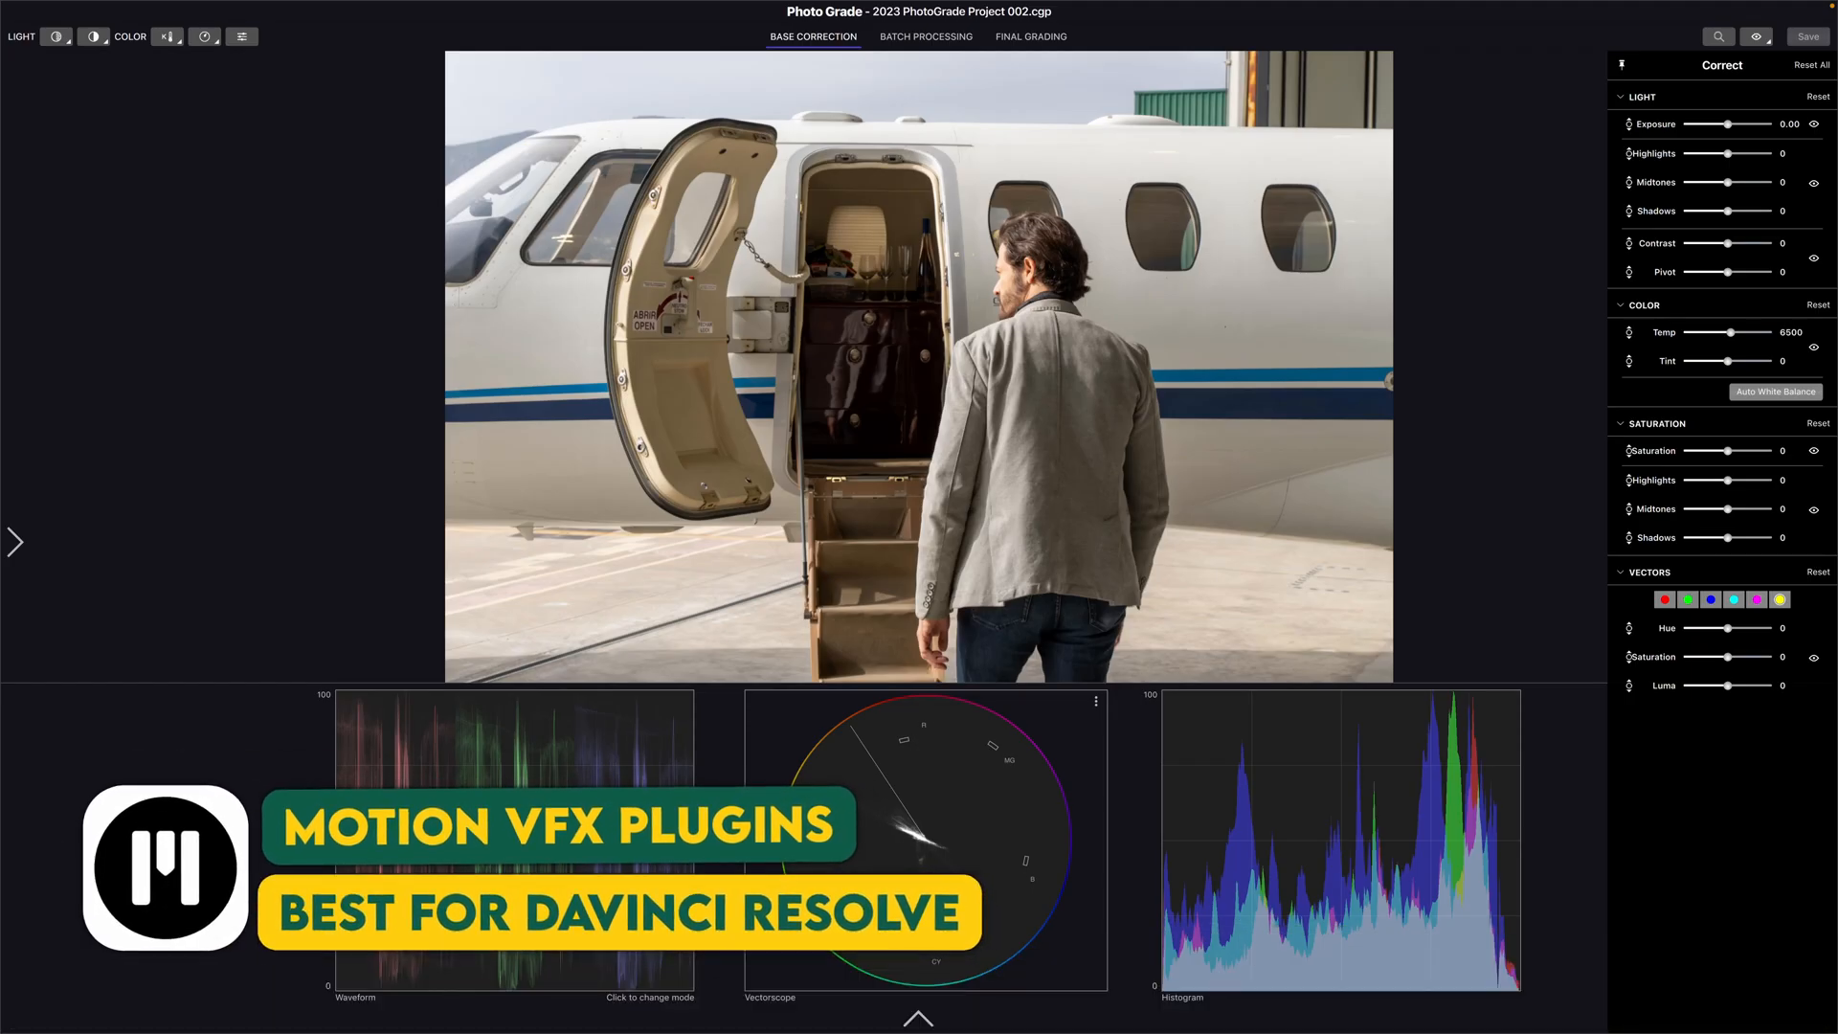
Open the airline image and show waveform, vectorscope and histogram scopes beneath it
click(511, 842)
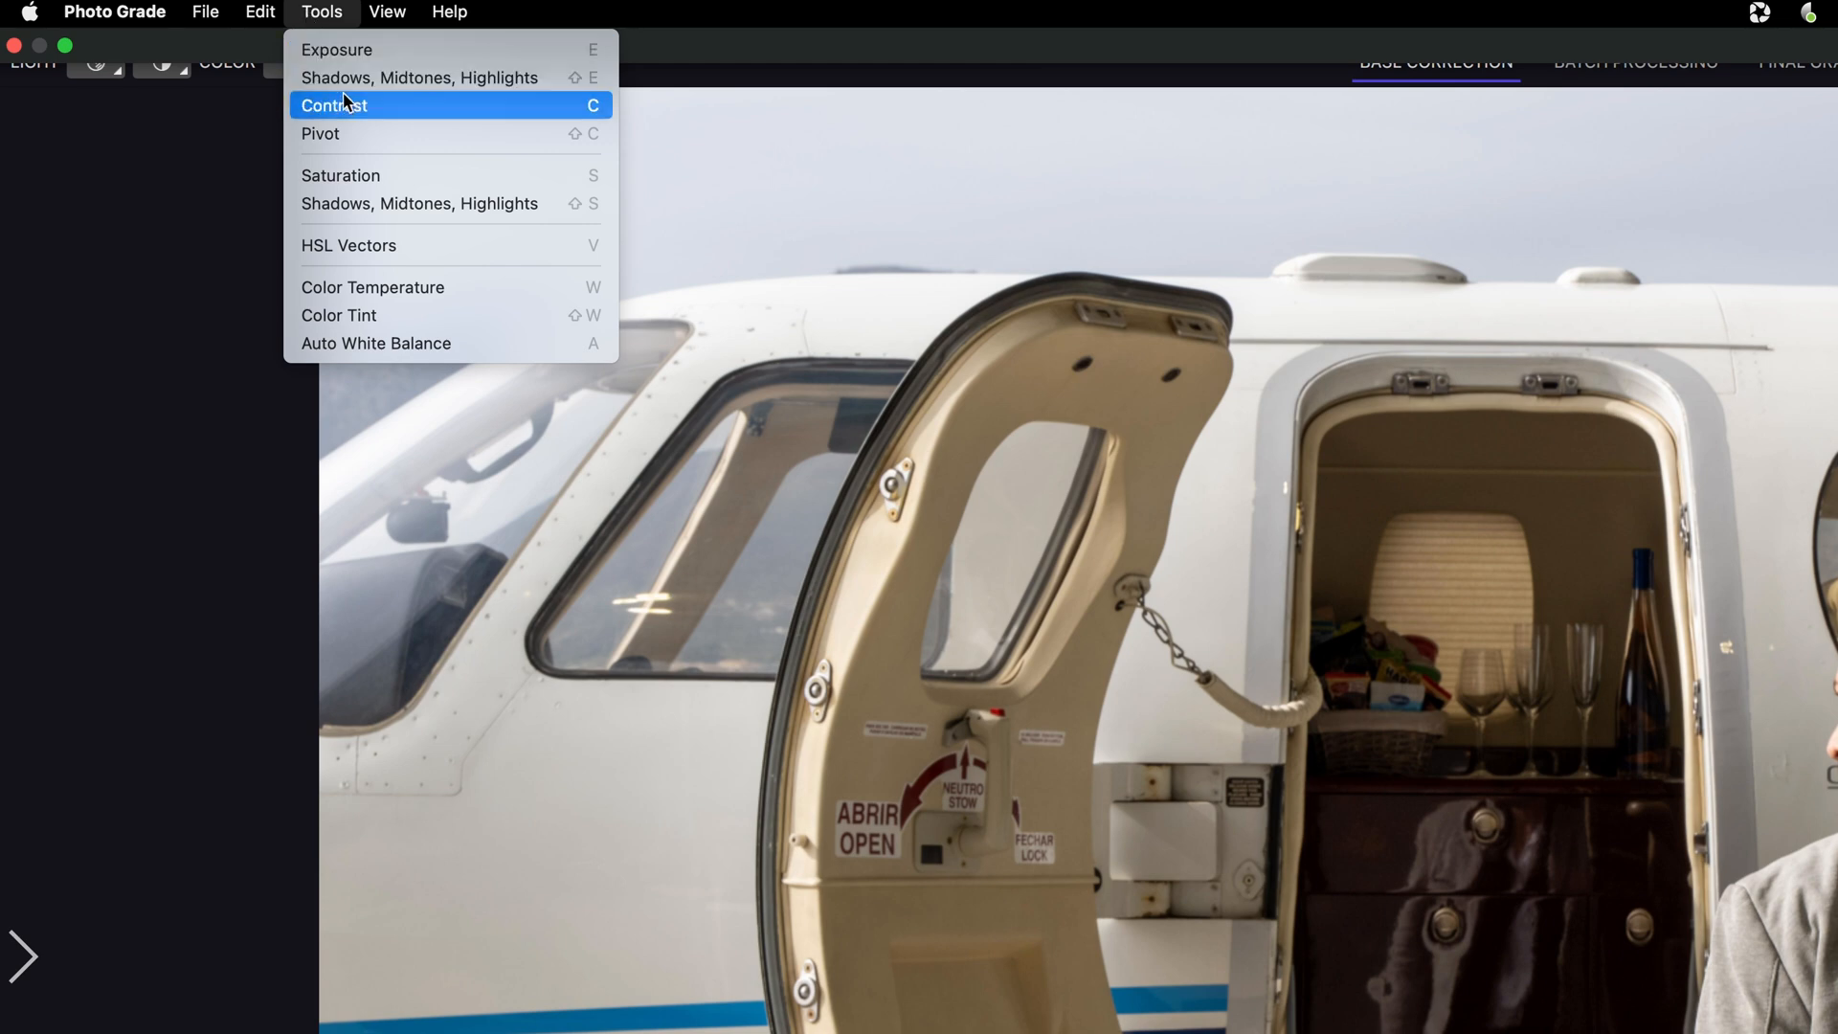
click(387, 11)
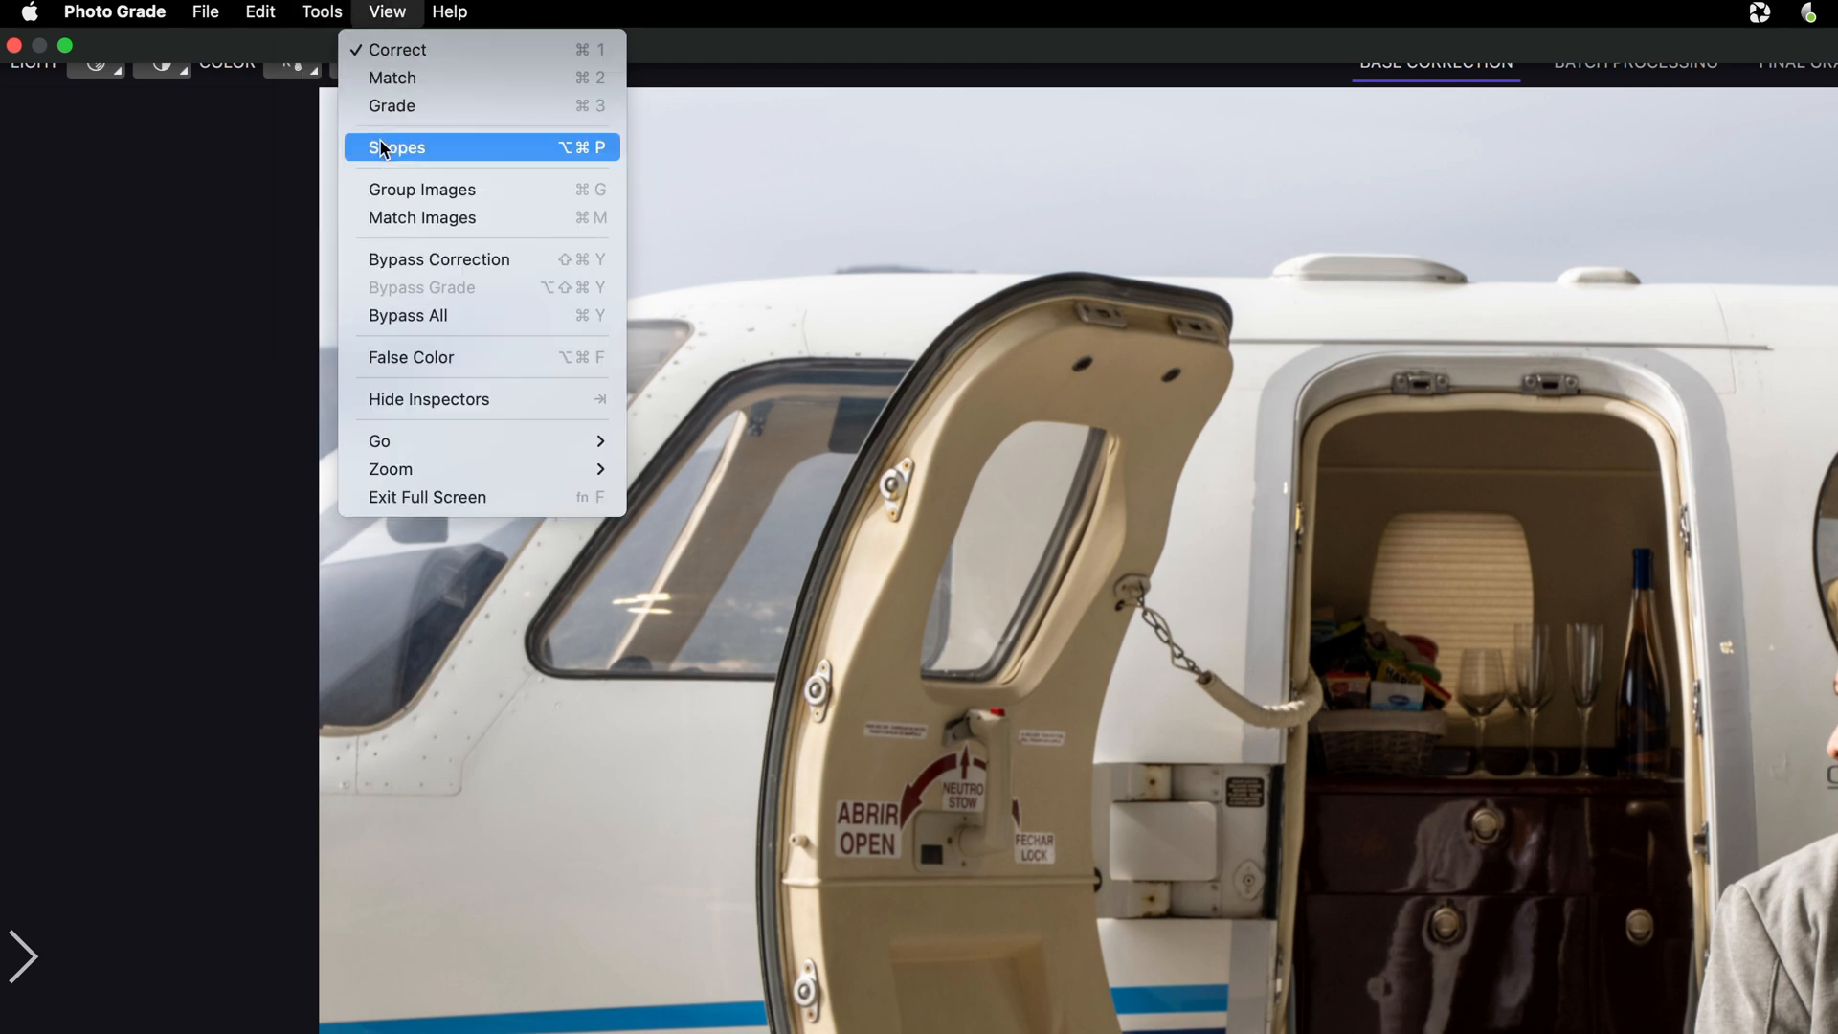
click(396, 146)
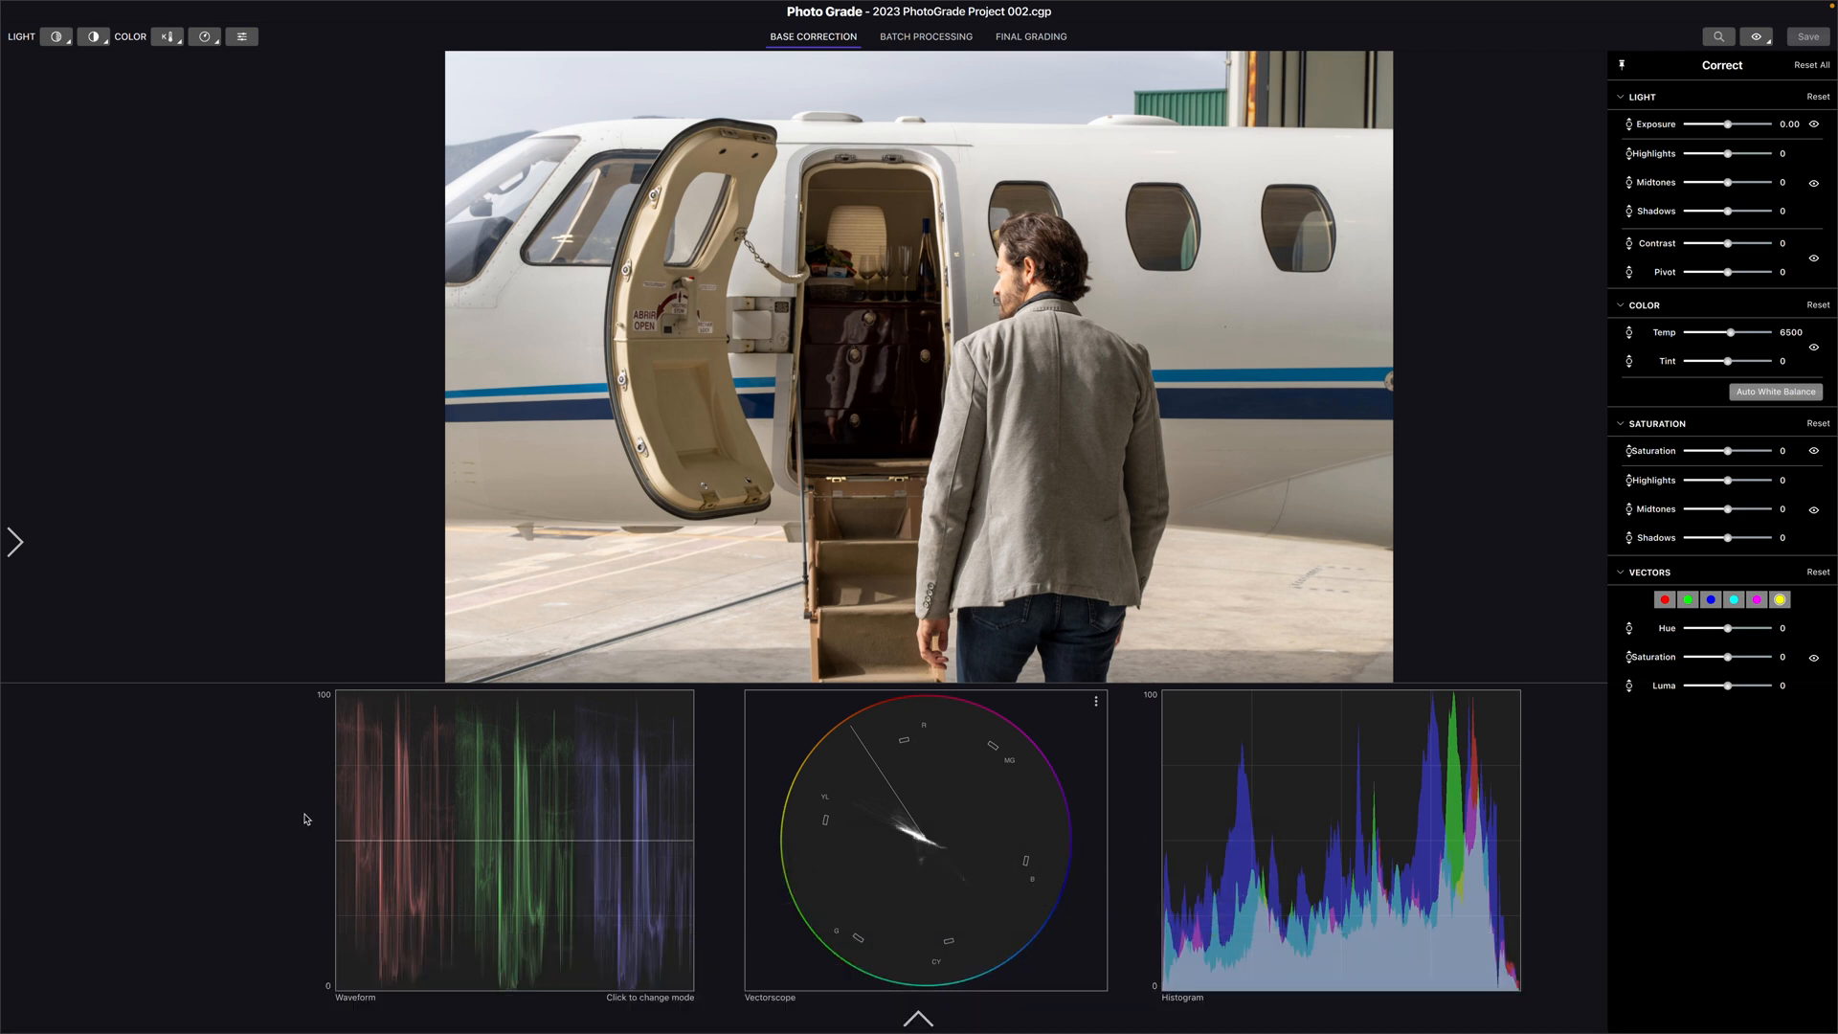
mouse_move(544, 866)
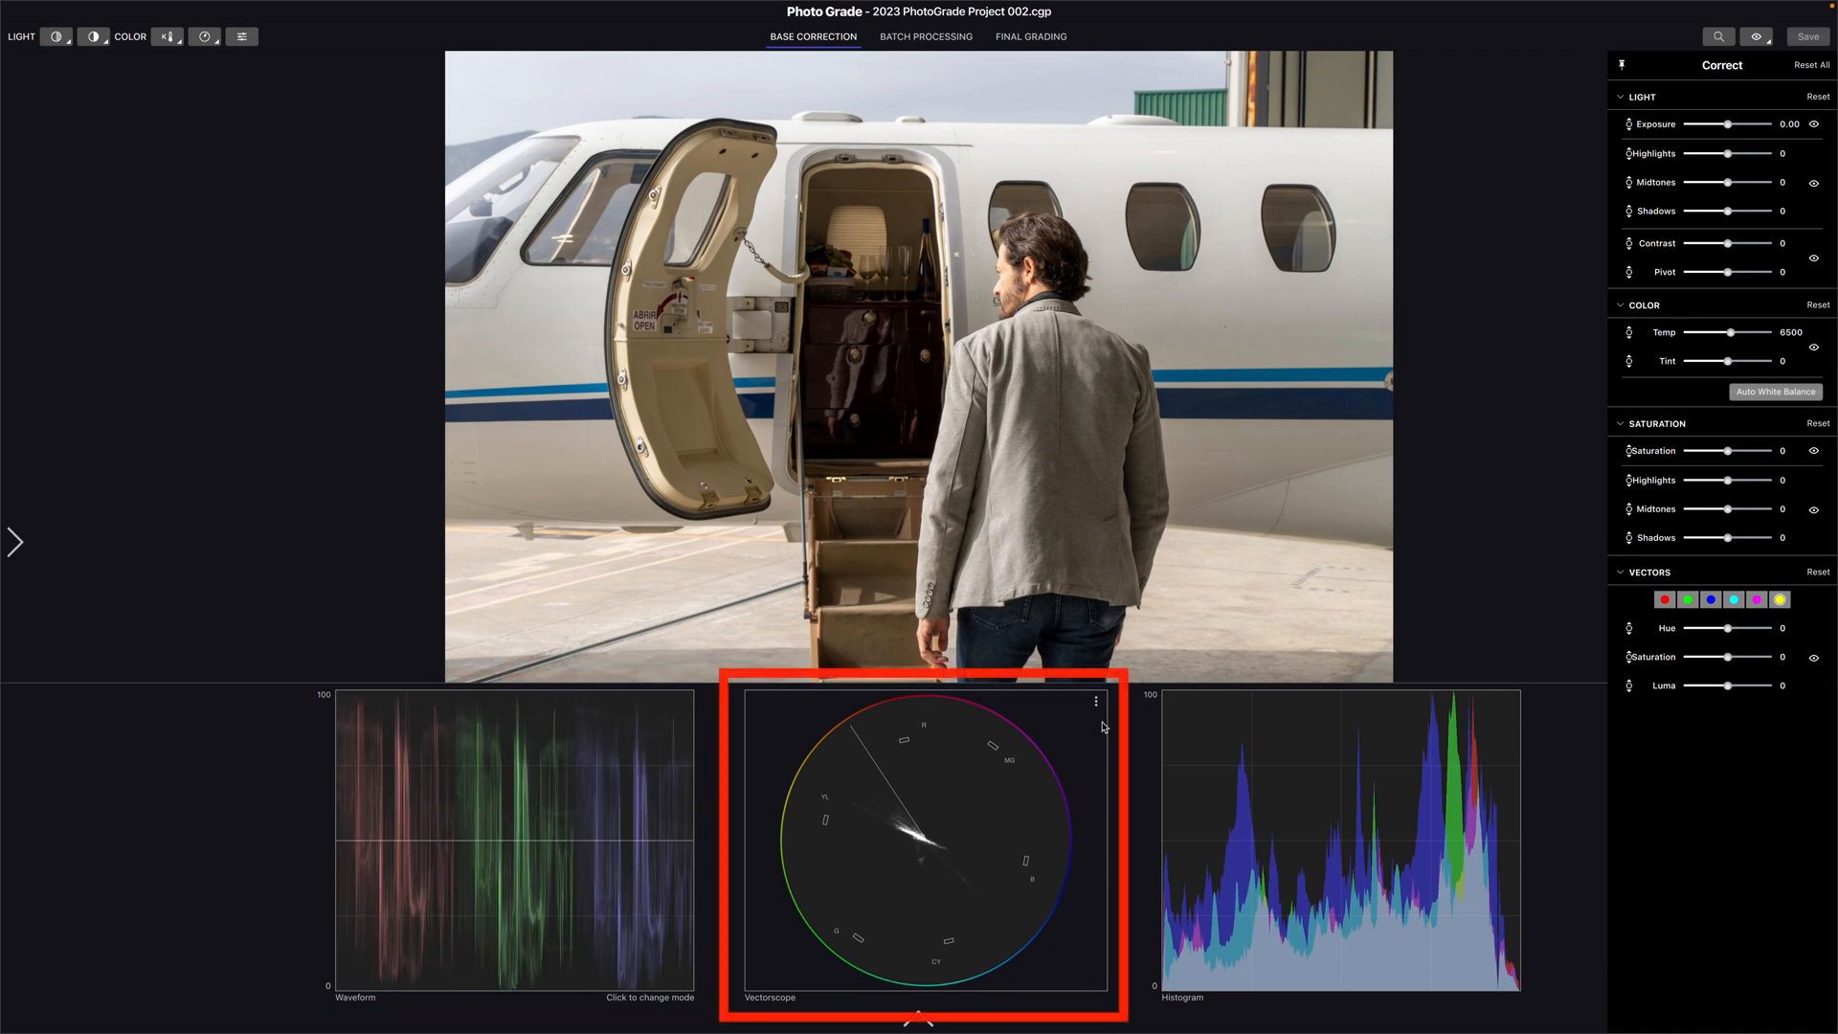
mouse_move(1108, 753)
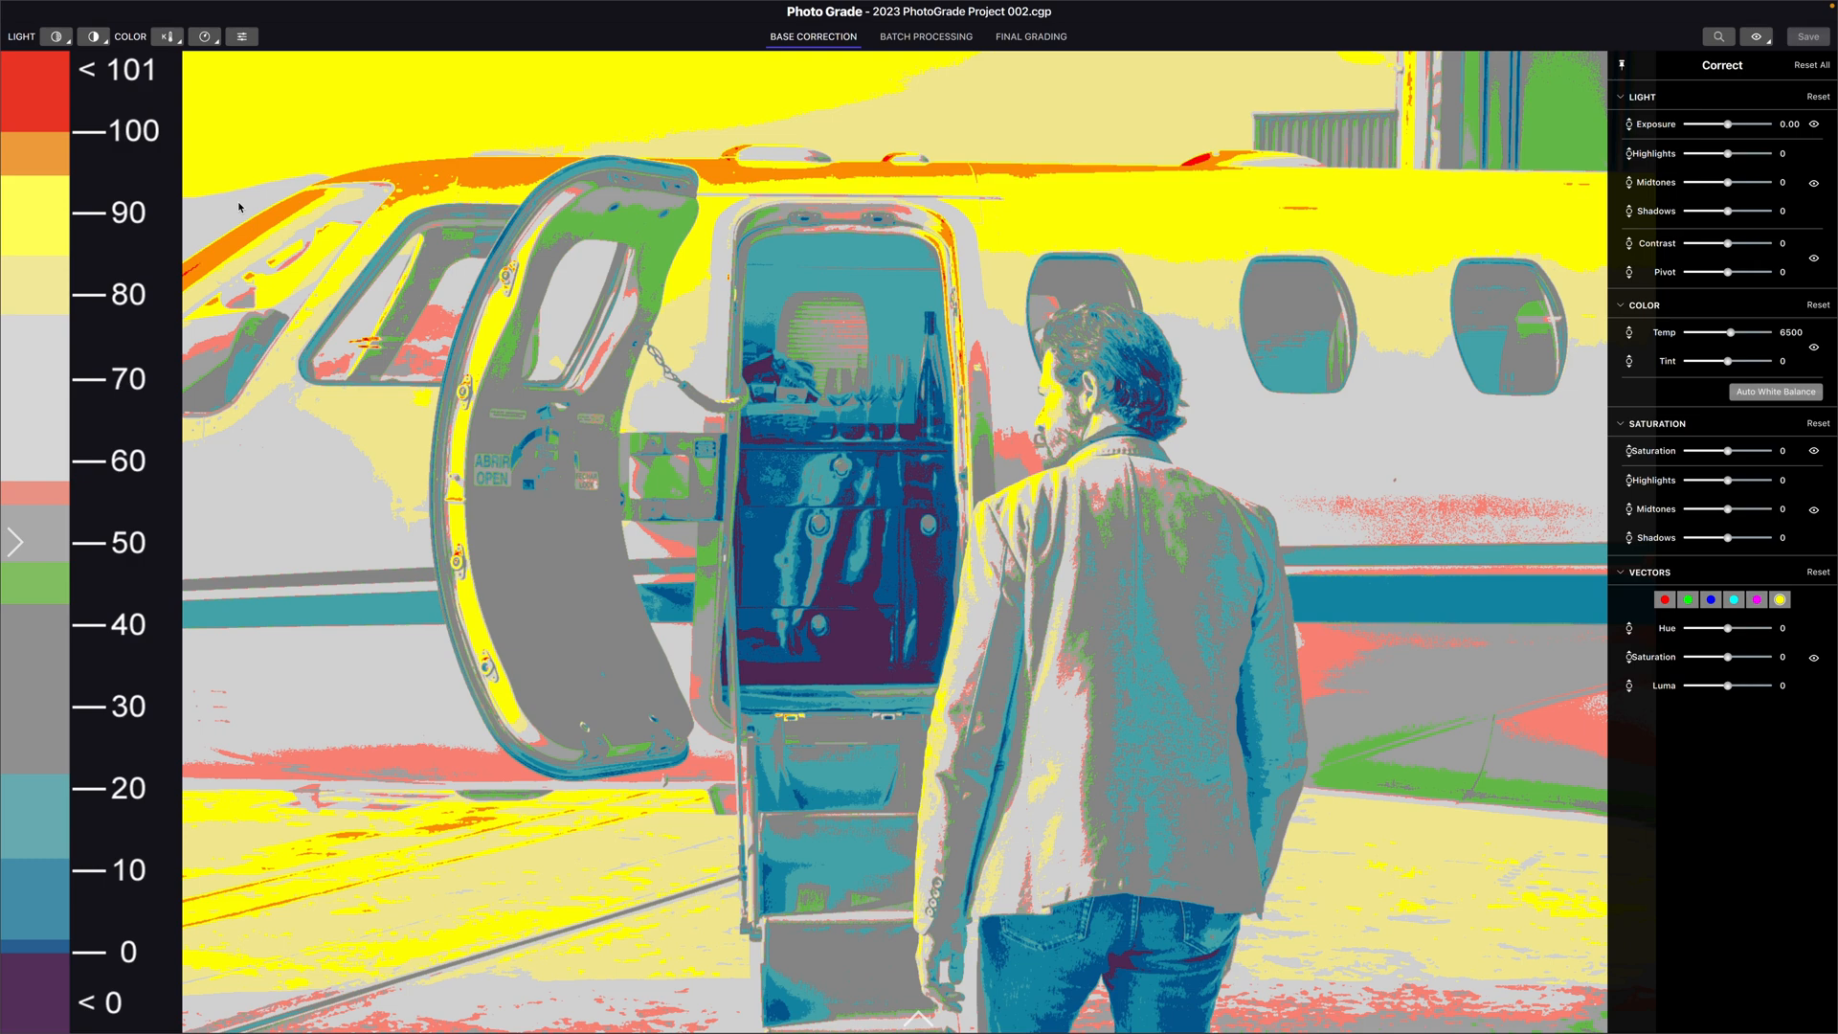
mouse_move(815, 344)
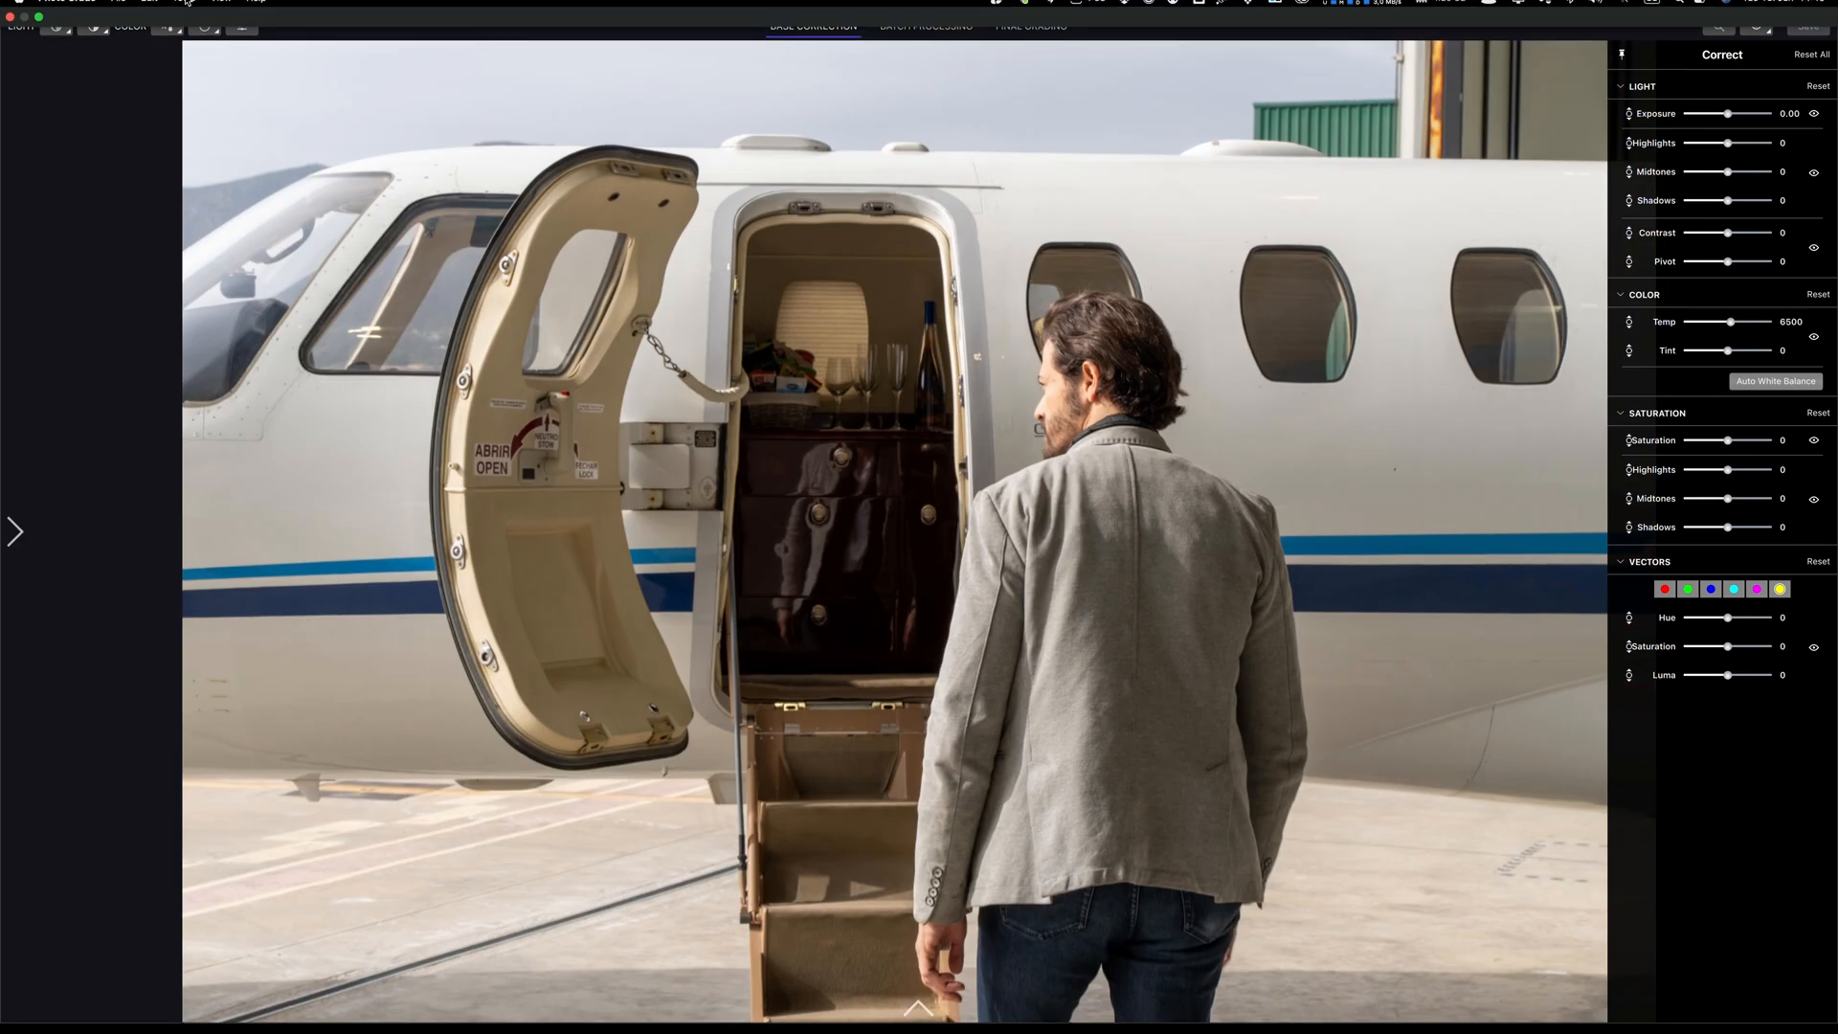
Turn on the false colour exposure view and pull the shadows down
click(374, 9)
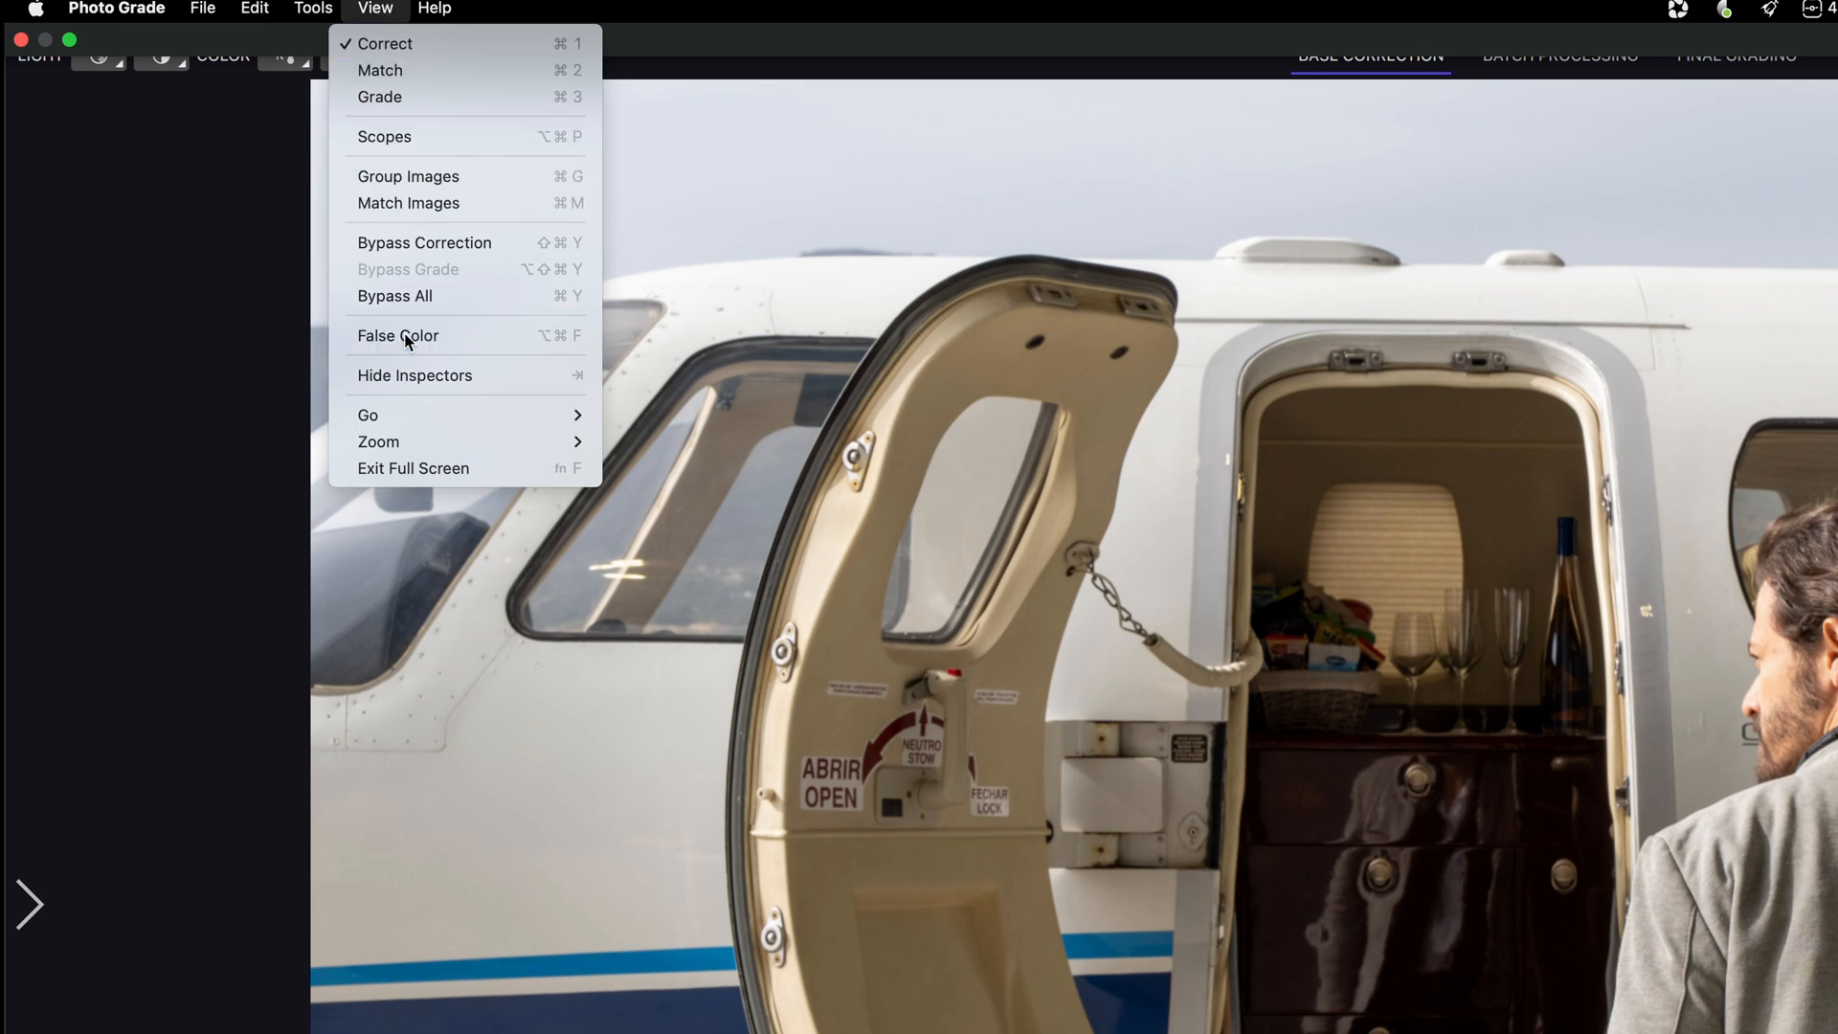
click(397, 335)
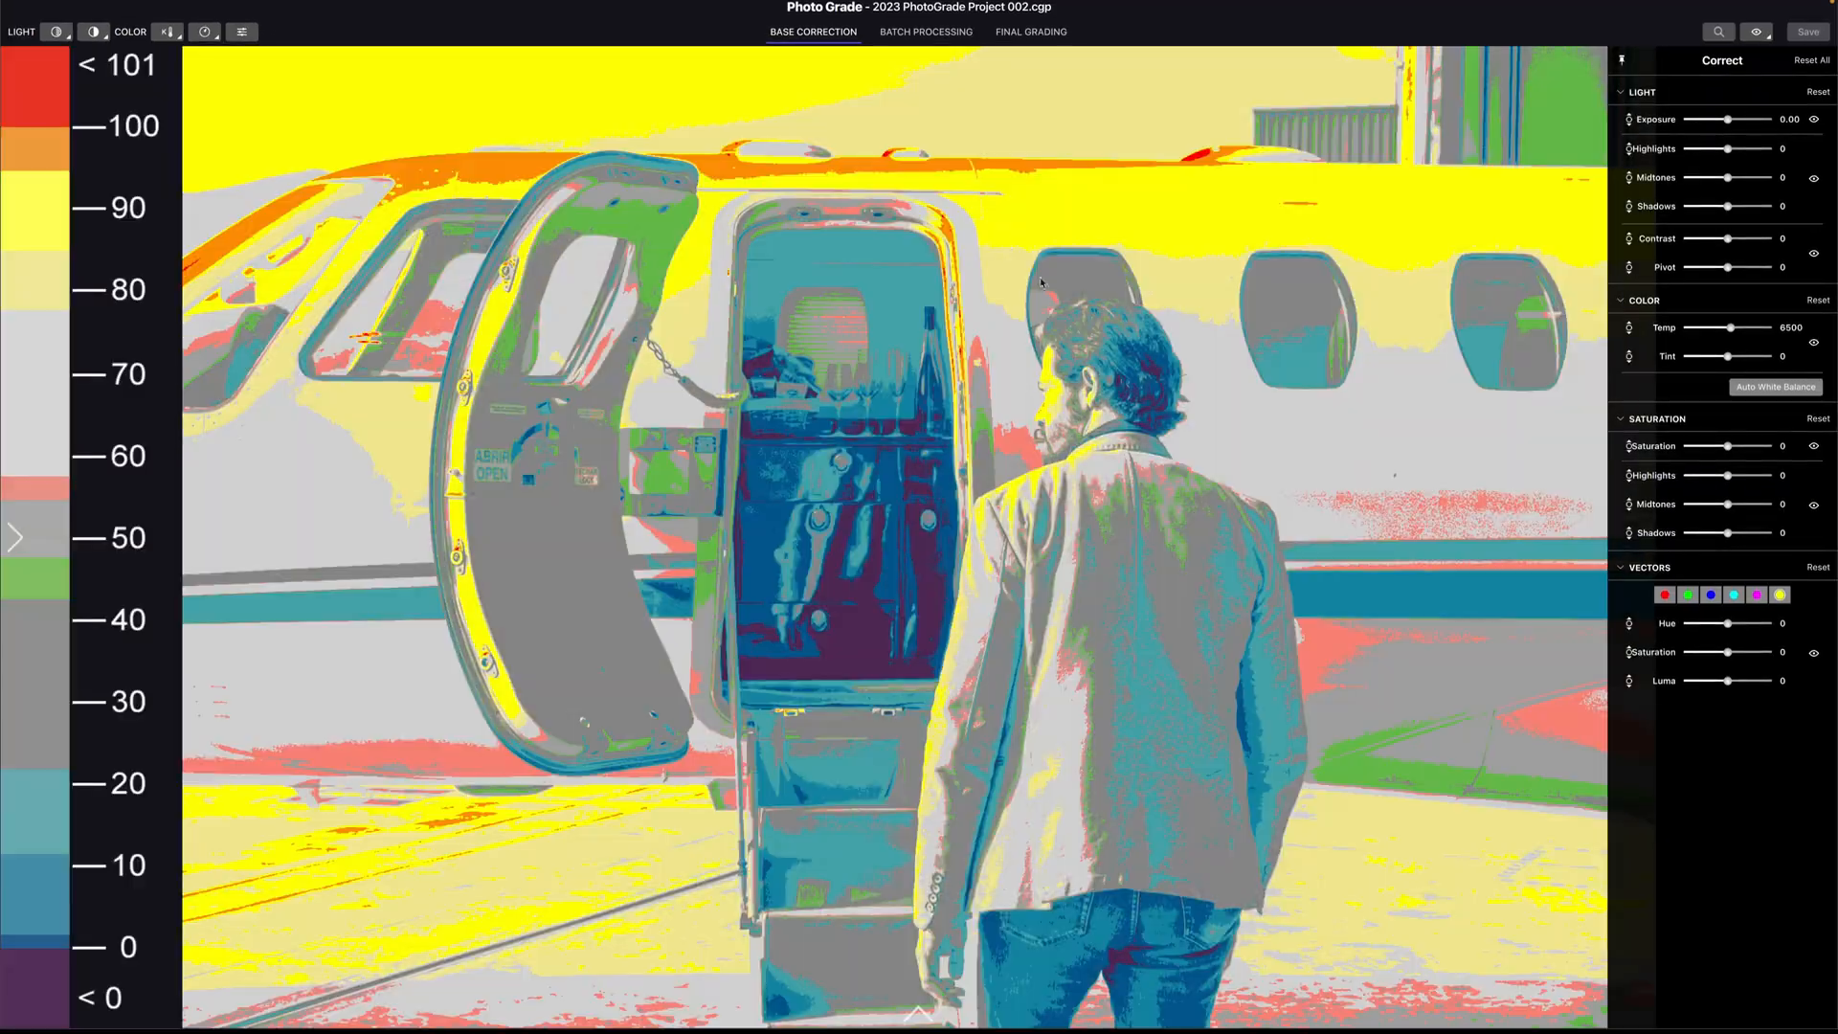
drag(1733, 204, 1682, 203)
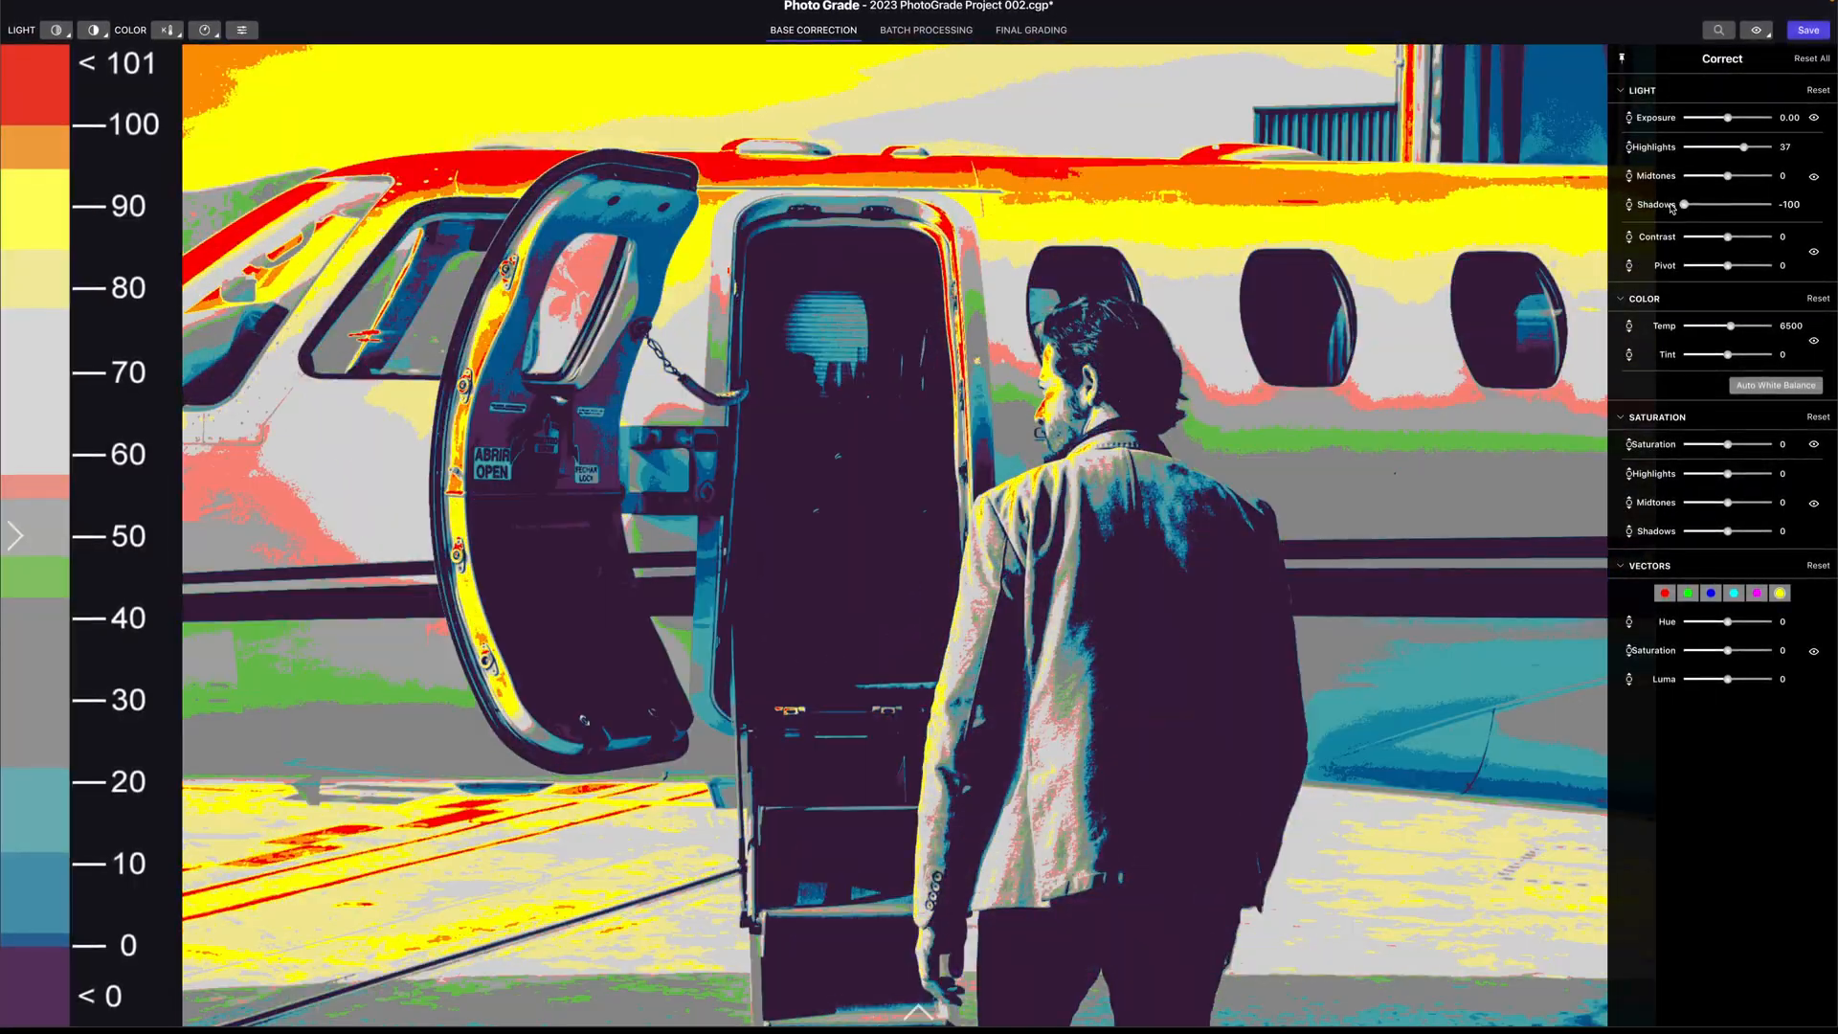
click(1817, 88)
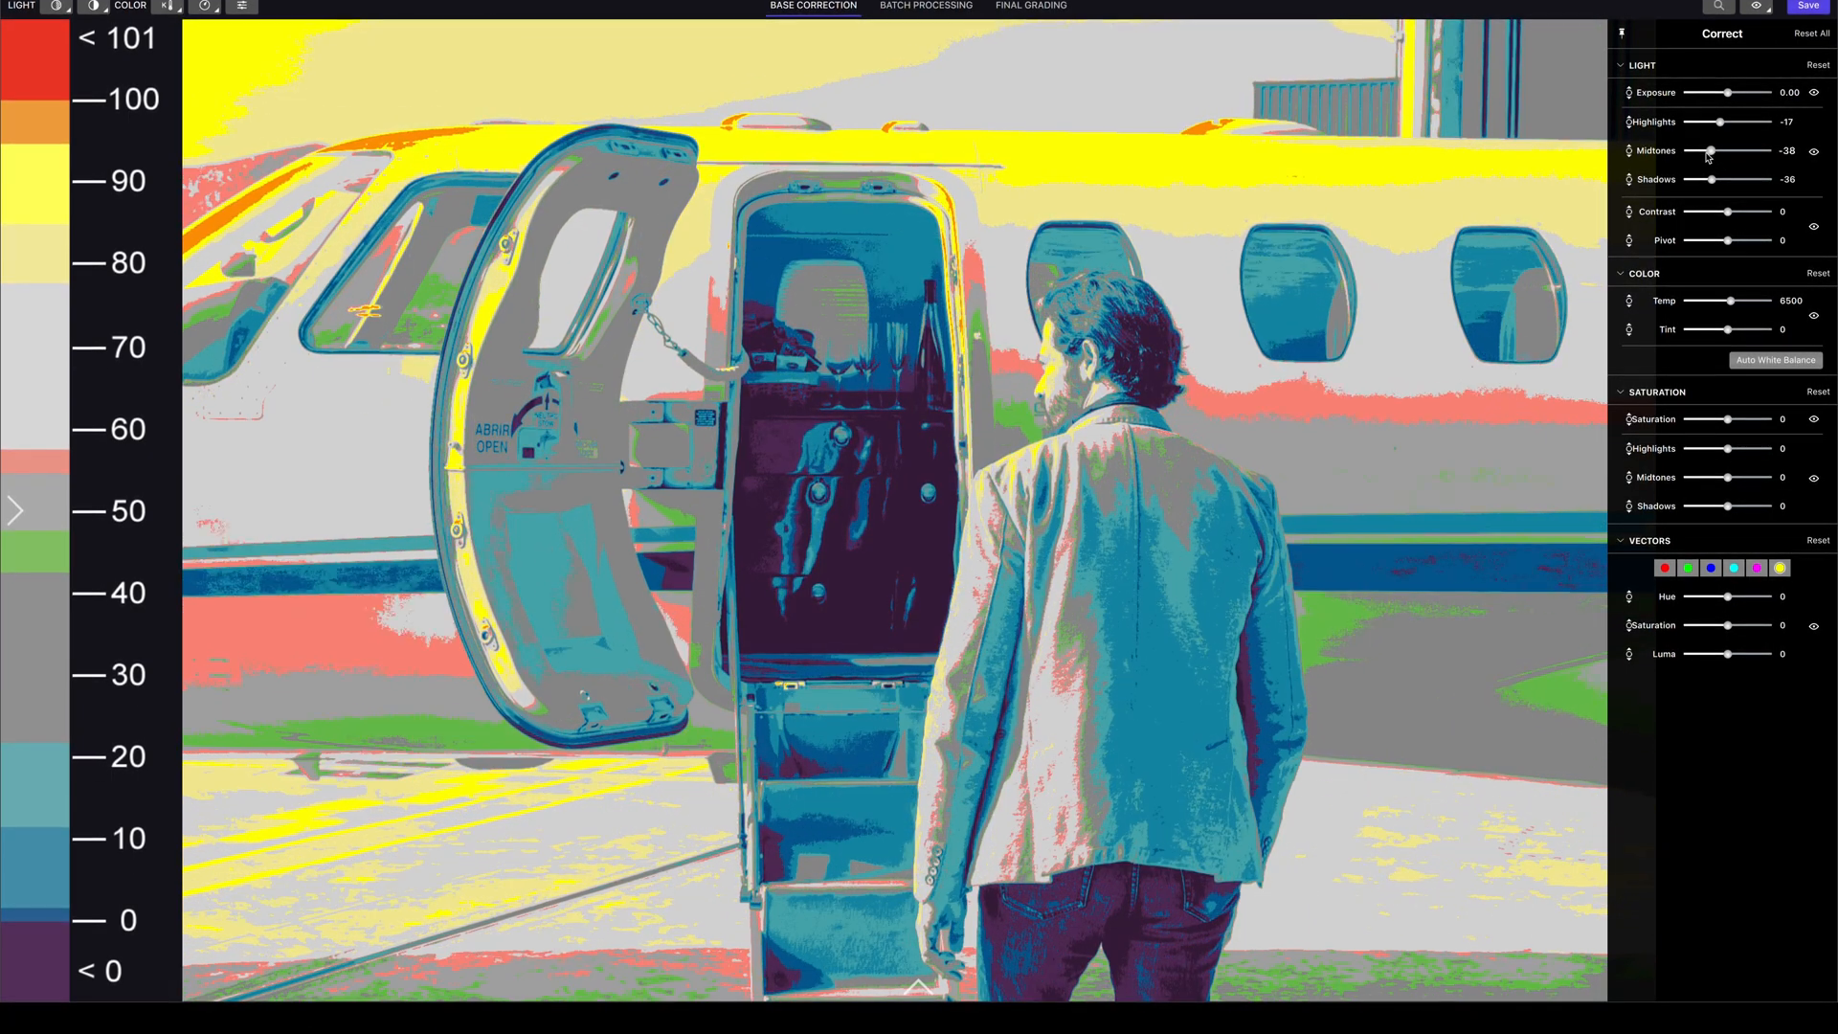
Lift midtones to about -19 and shadows to about -10
drag(1709, 150, 1765, 150)
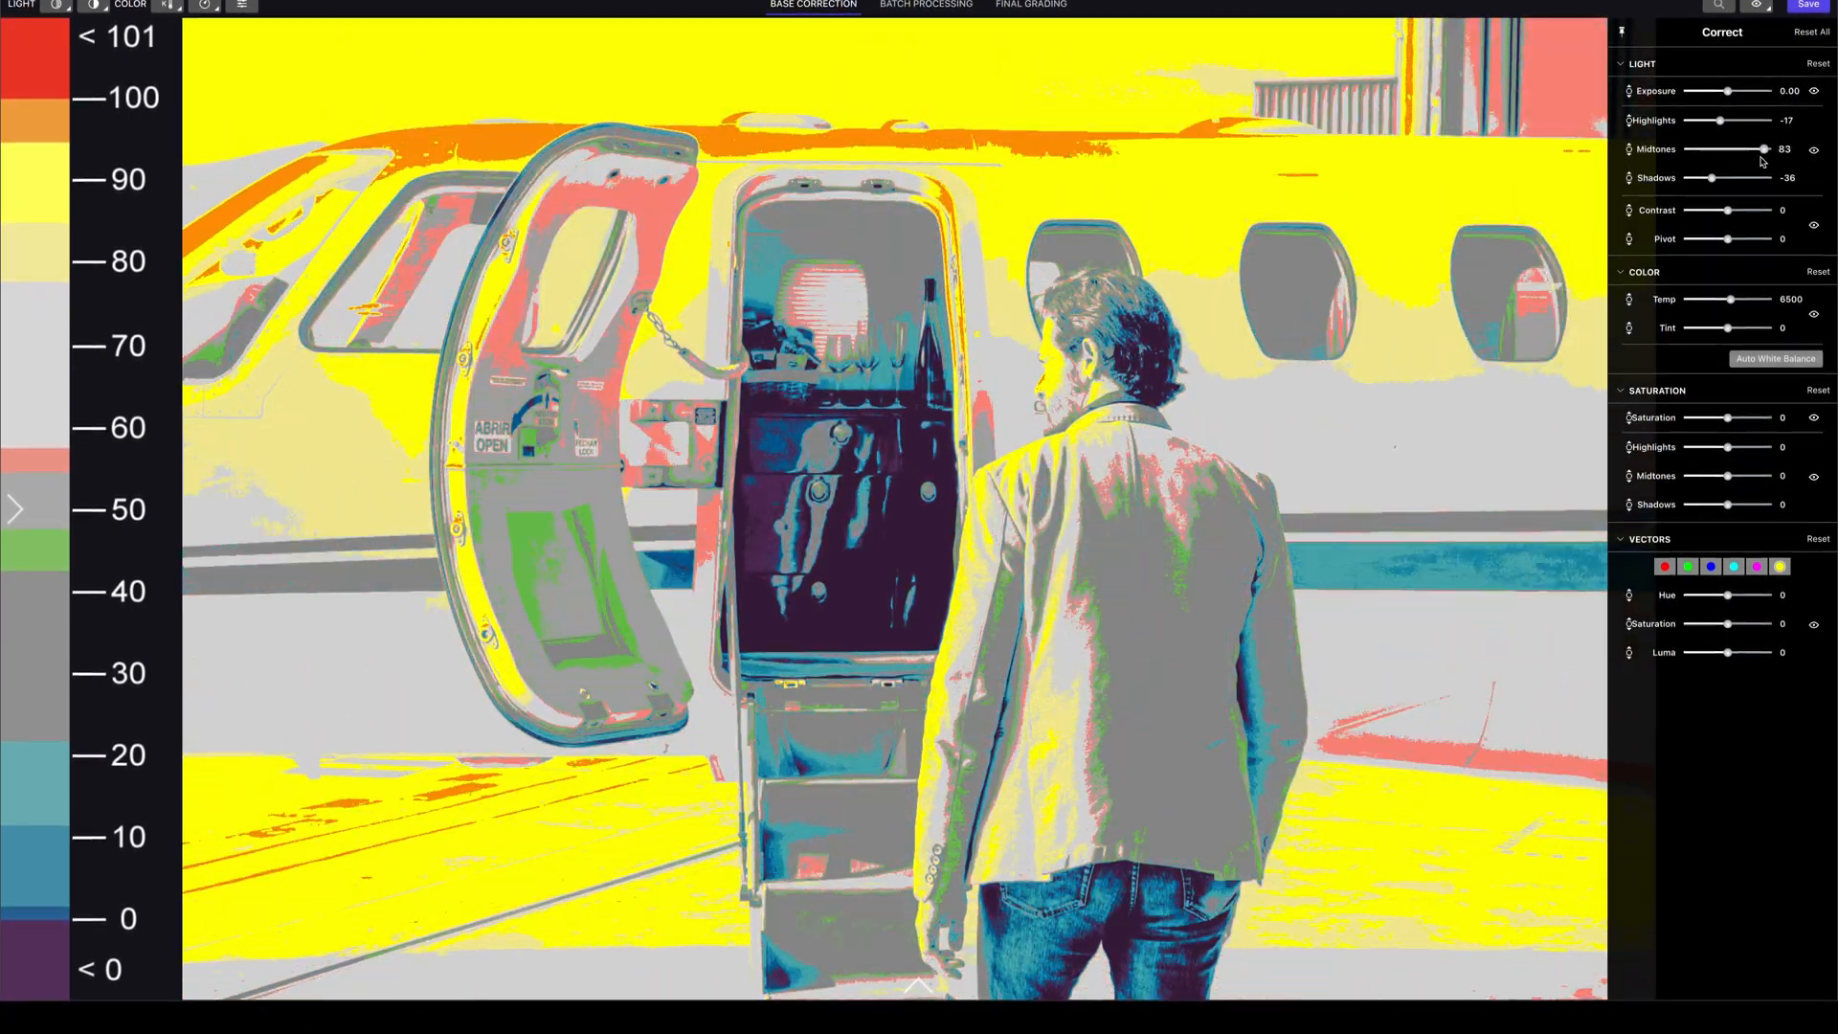
drag(1764, 150, 1709, 146)
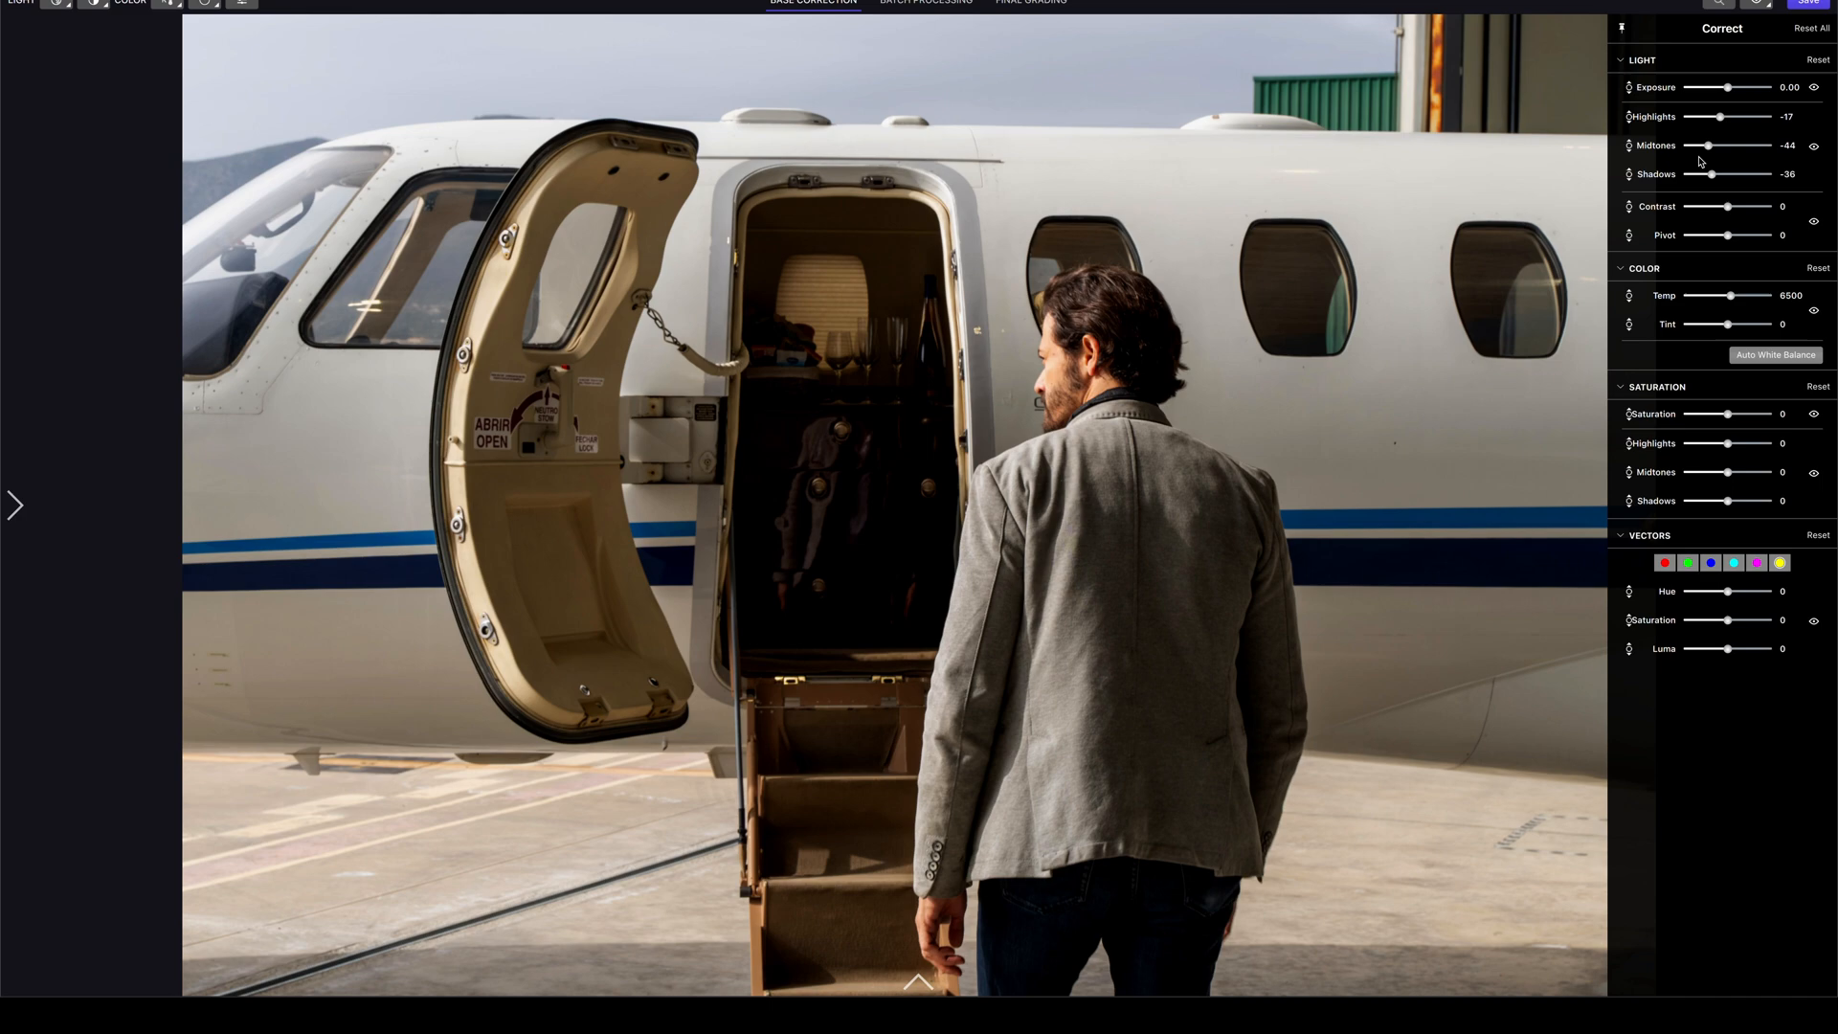
drag(1709, 146, 1722, 150)
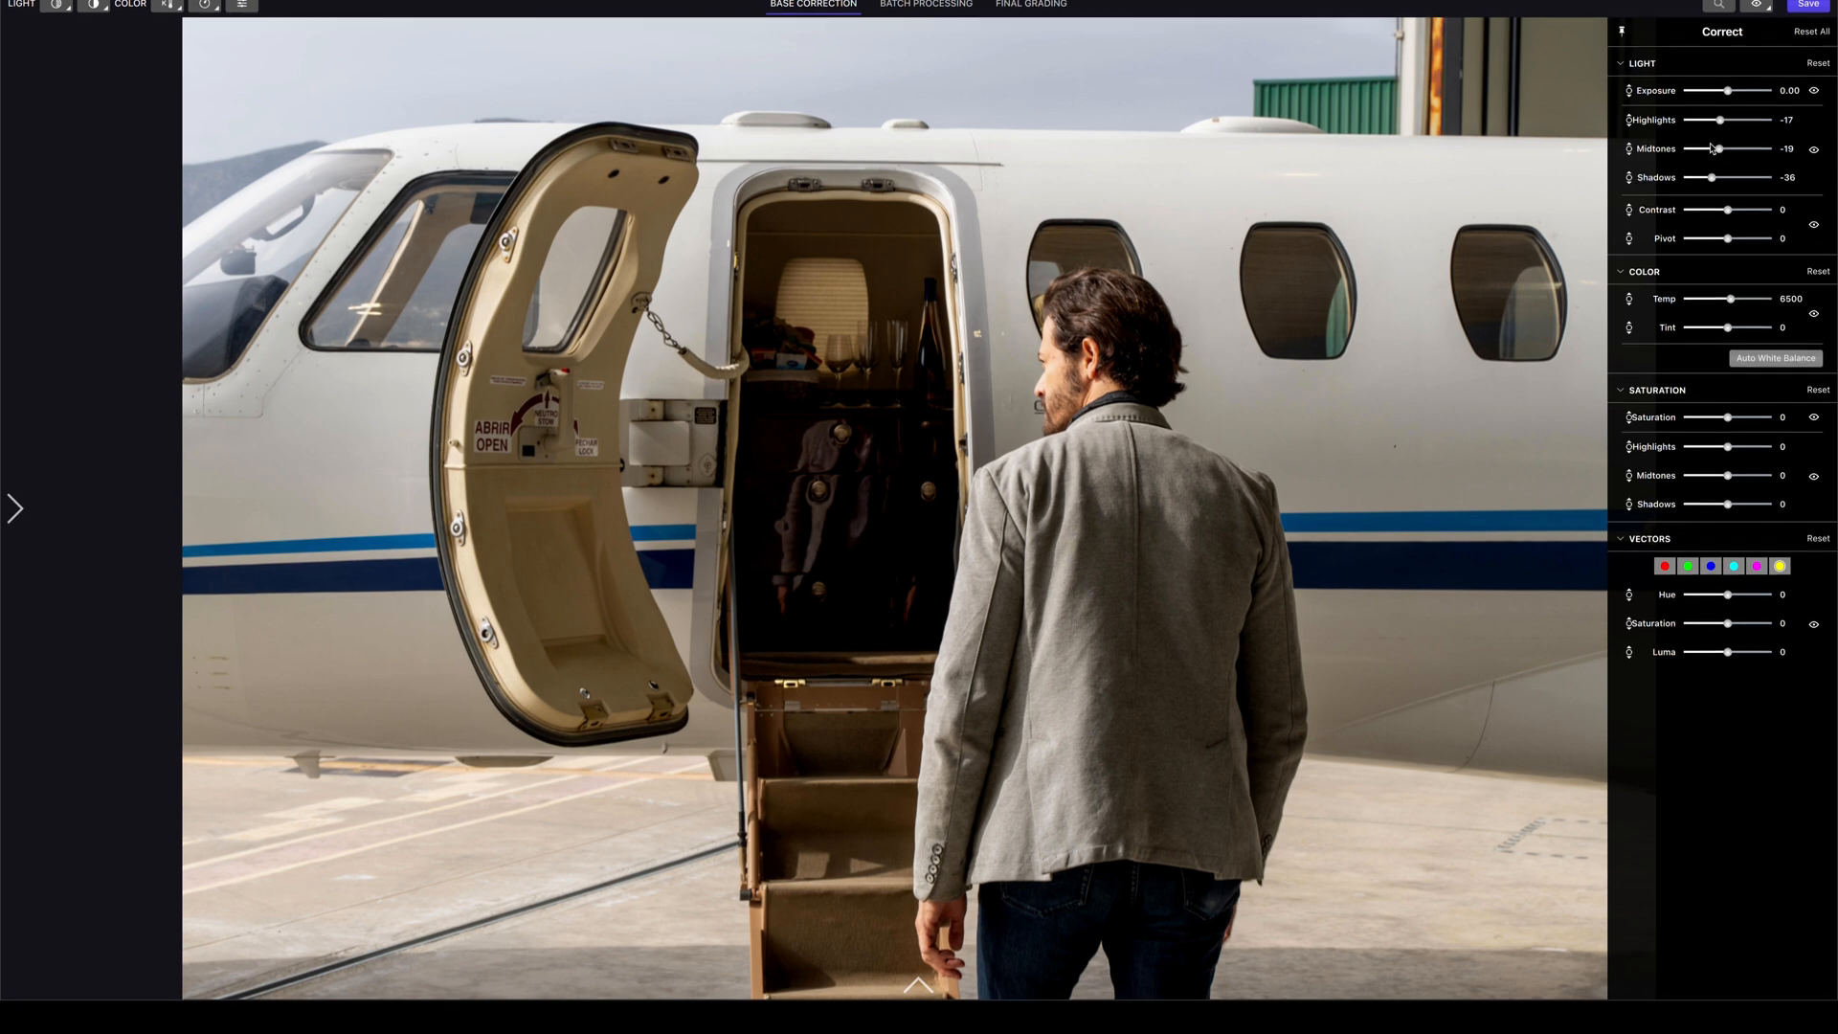
drag(1712, 176, 1724, 176)
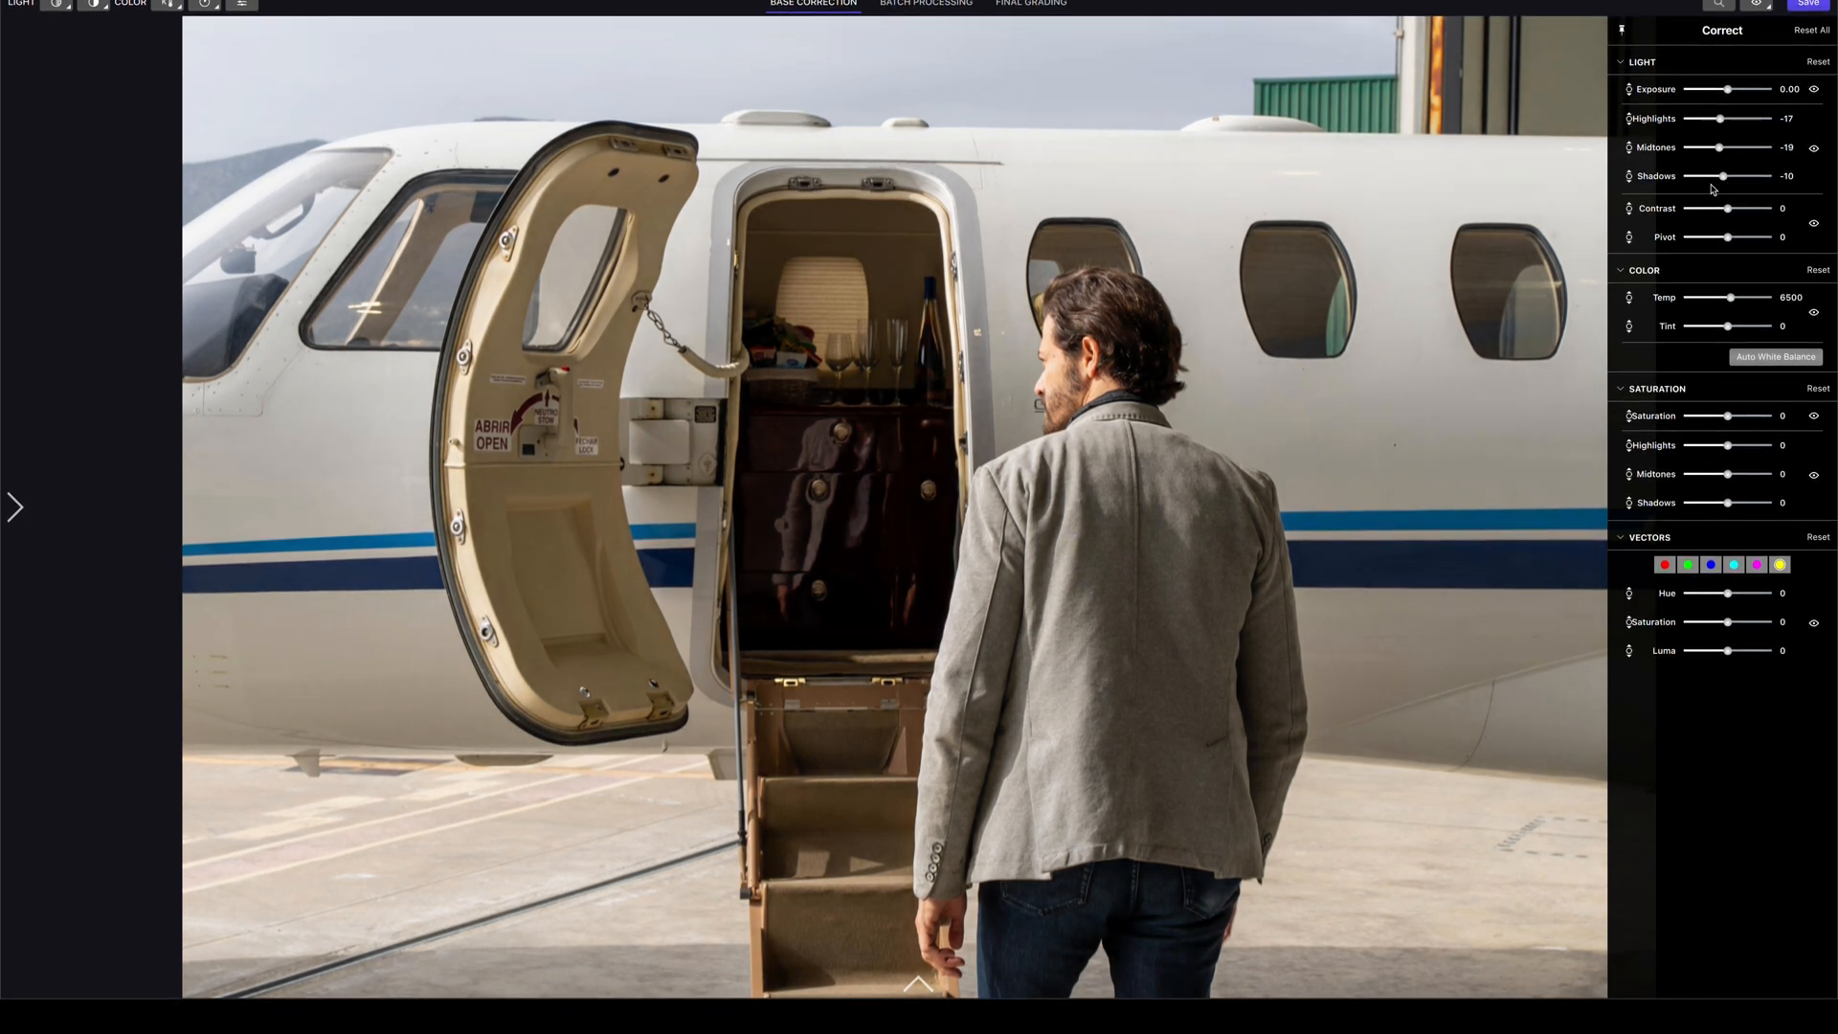
drag(1712, 176, 1737, 173)
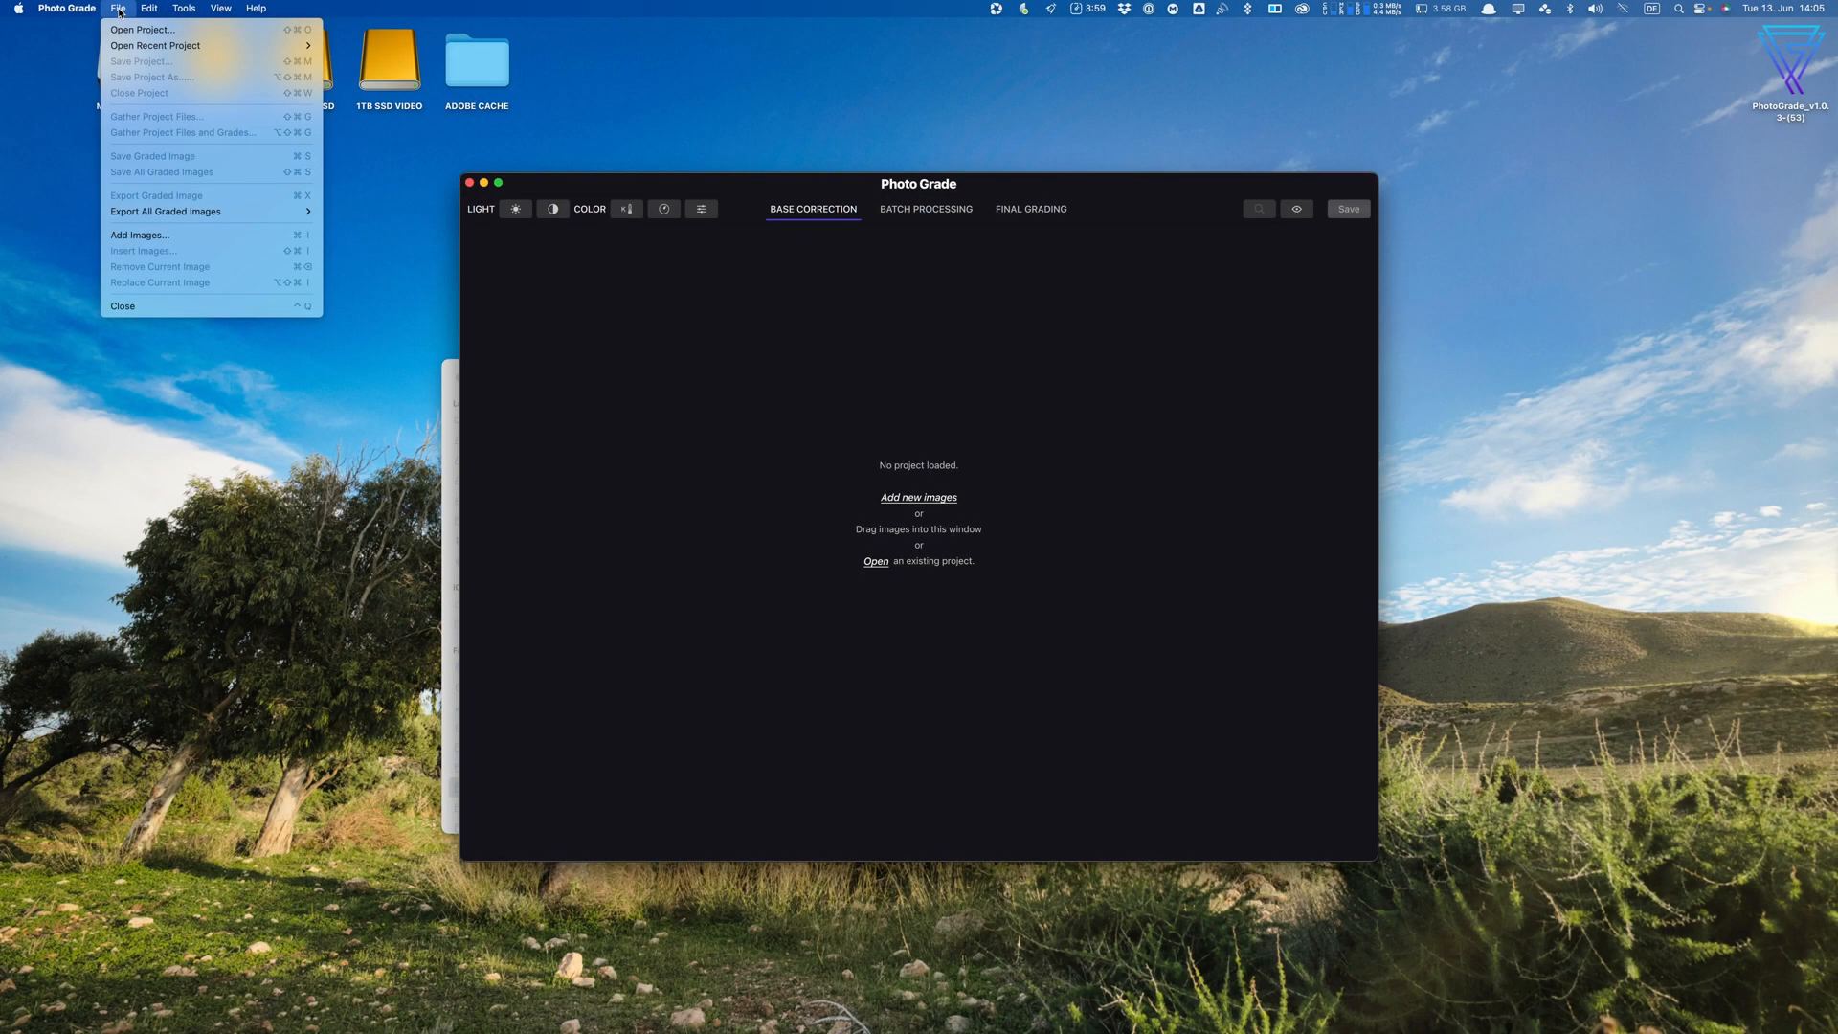
Review LUT and image export preferences, keeping TIFF at 8-bit, then view Saving settings
click(187, 9)
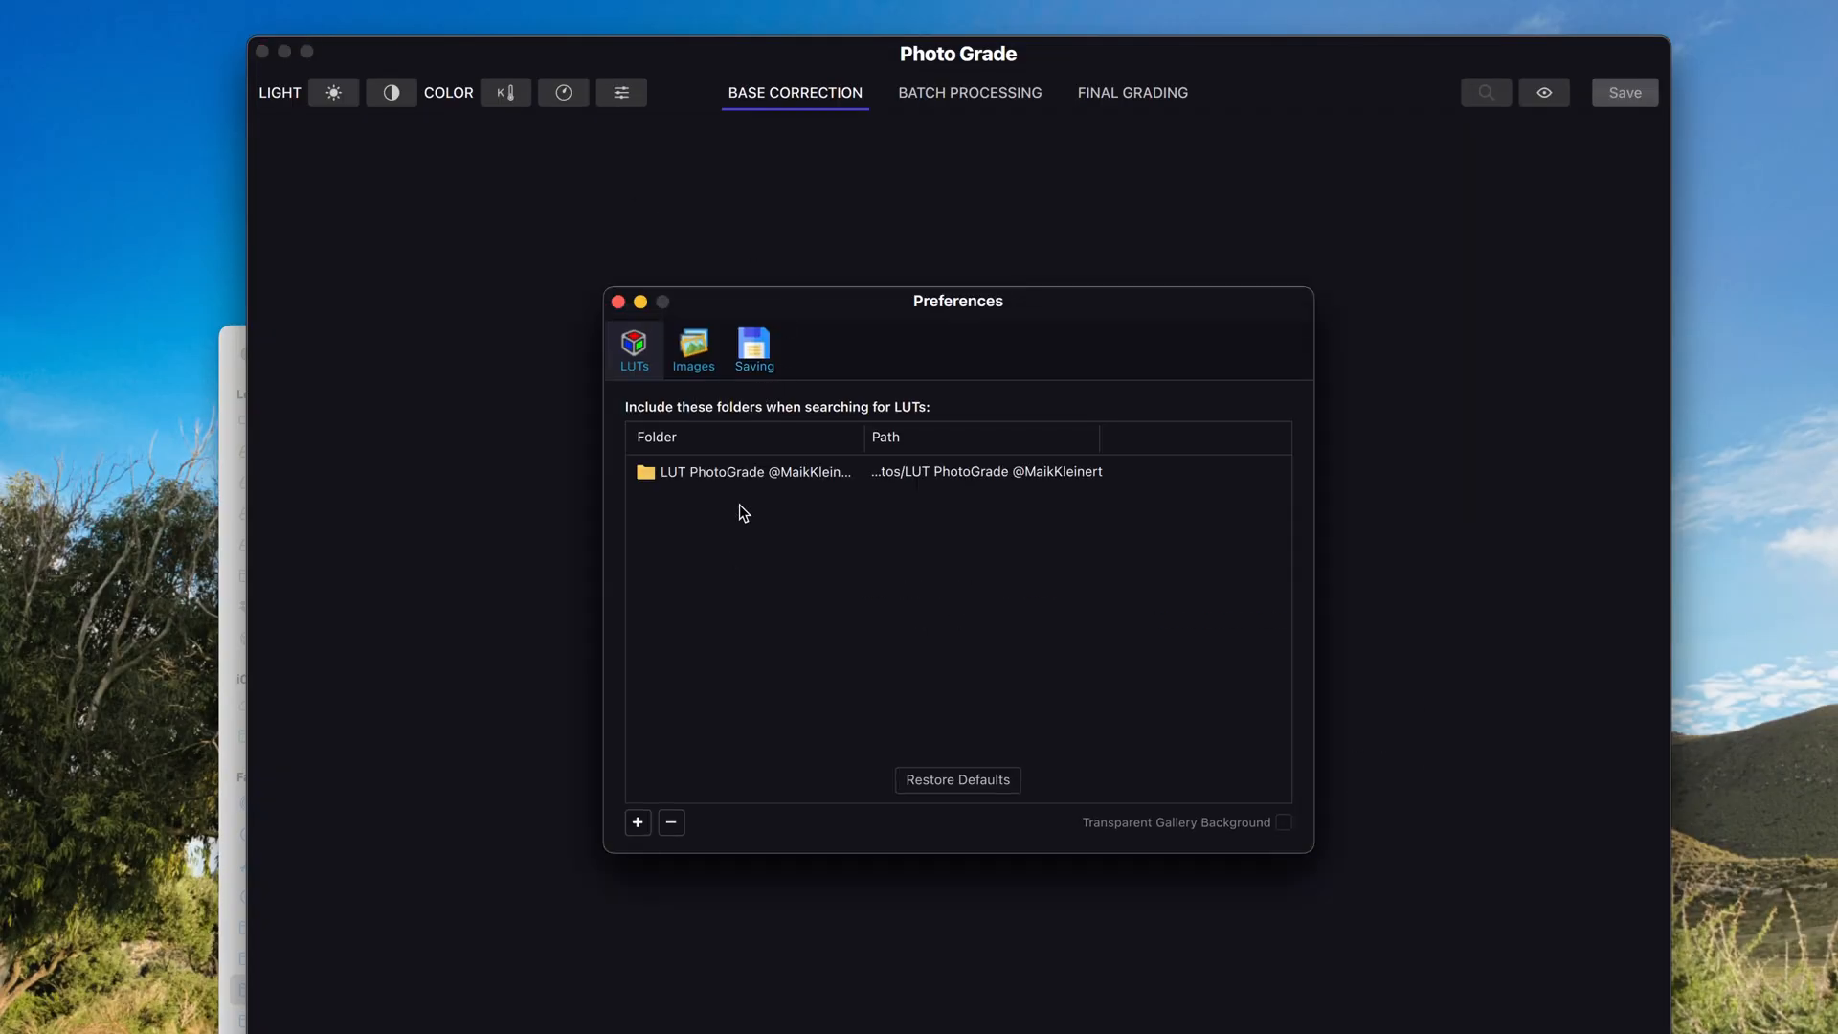
mouse_move(694, 349)
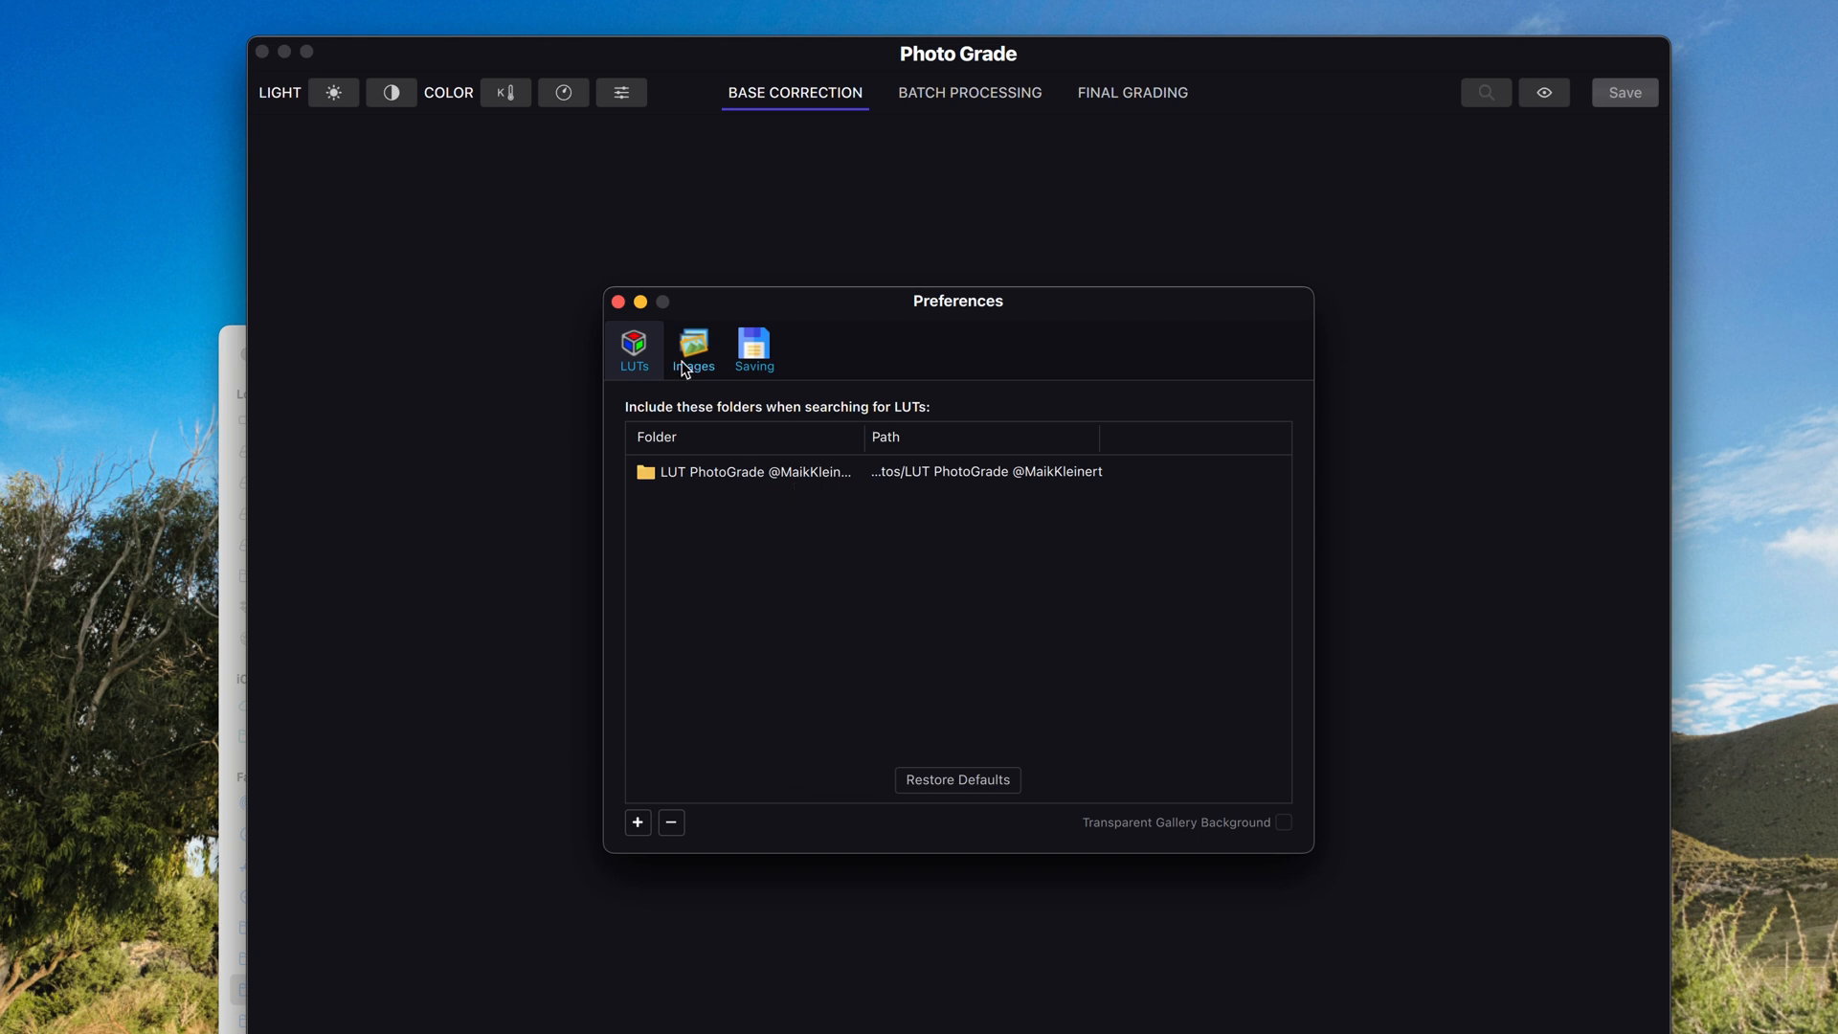
click(694, 349)
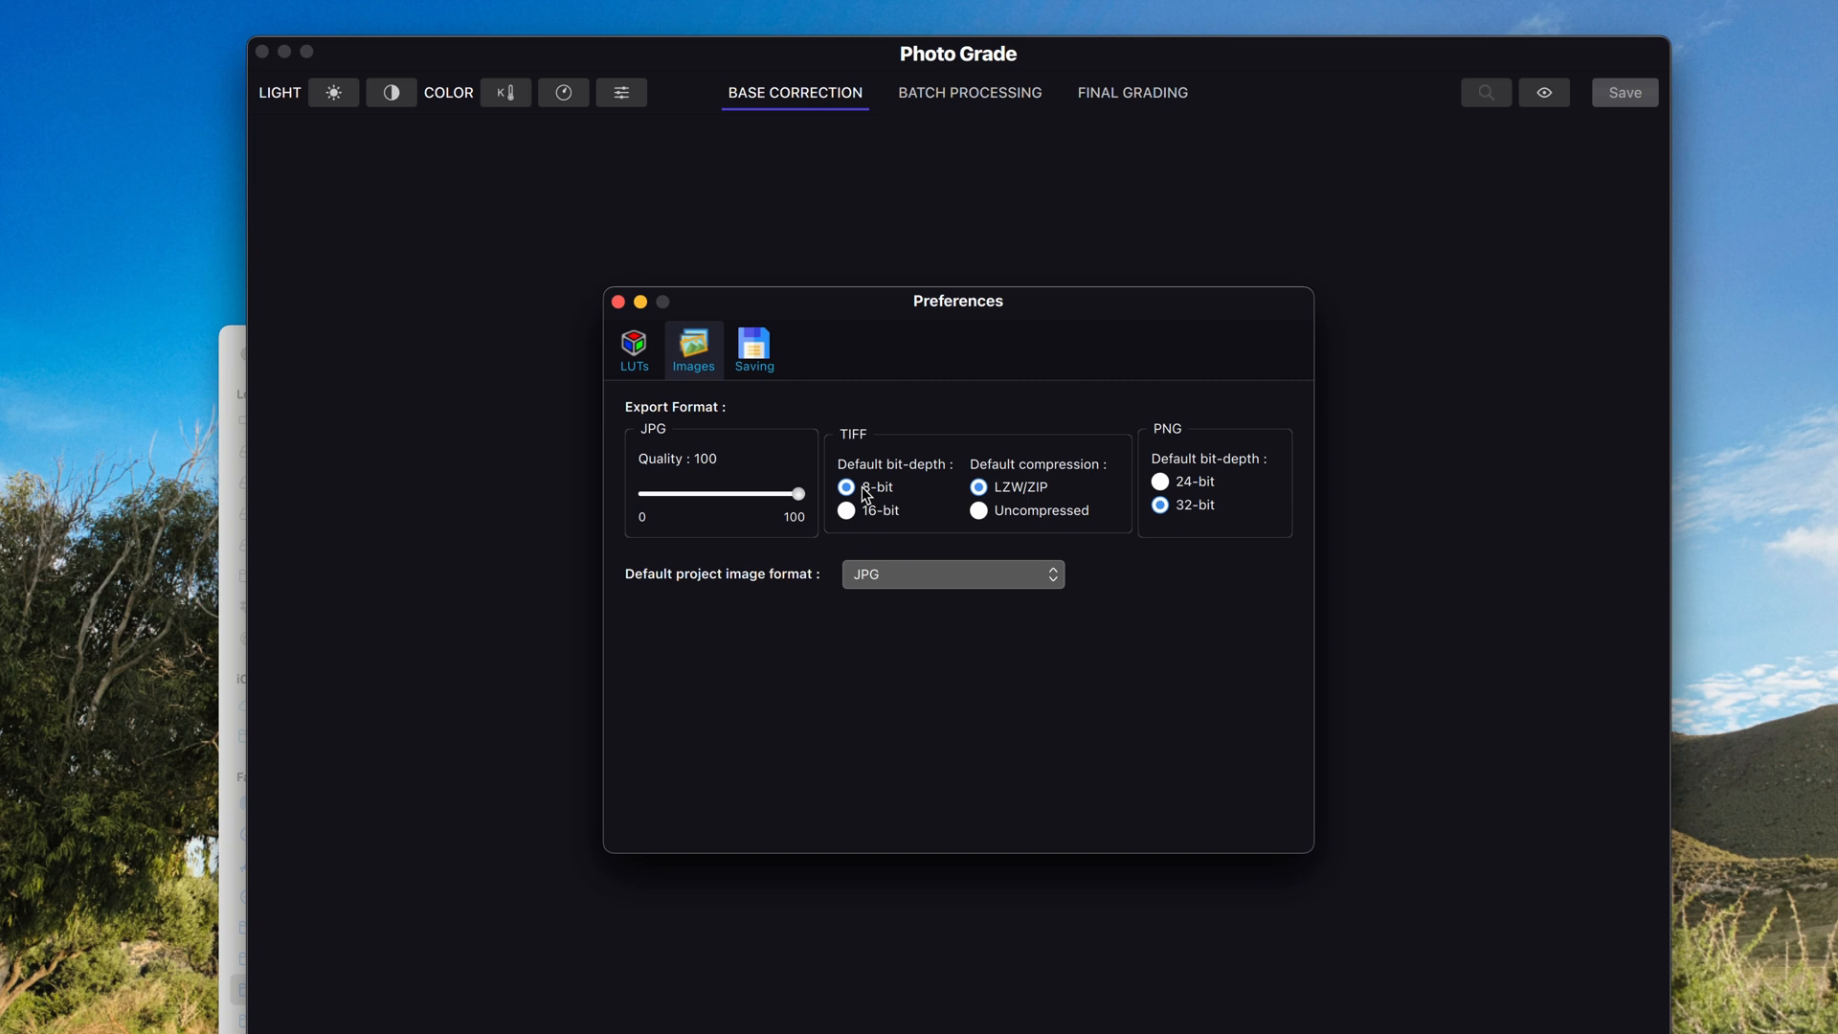
click(1160, 481)
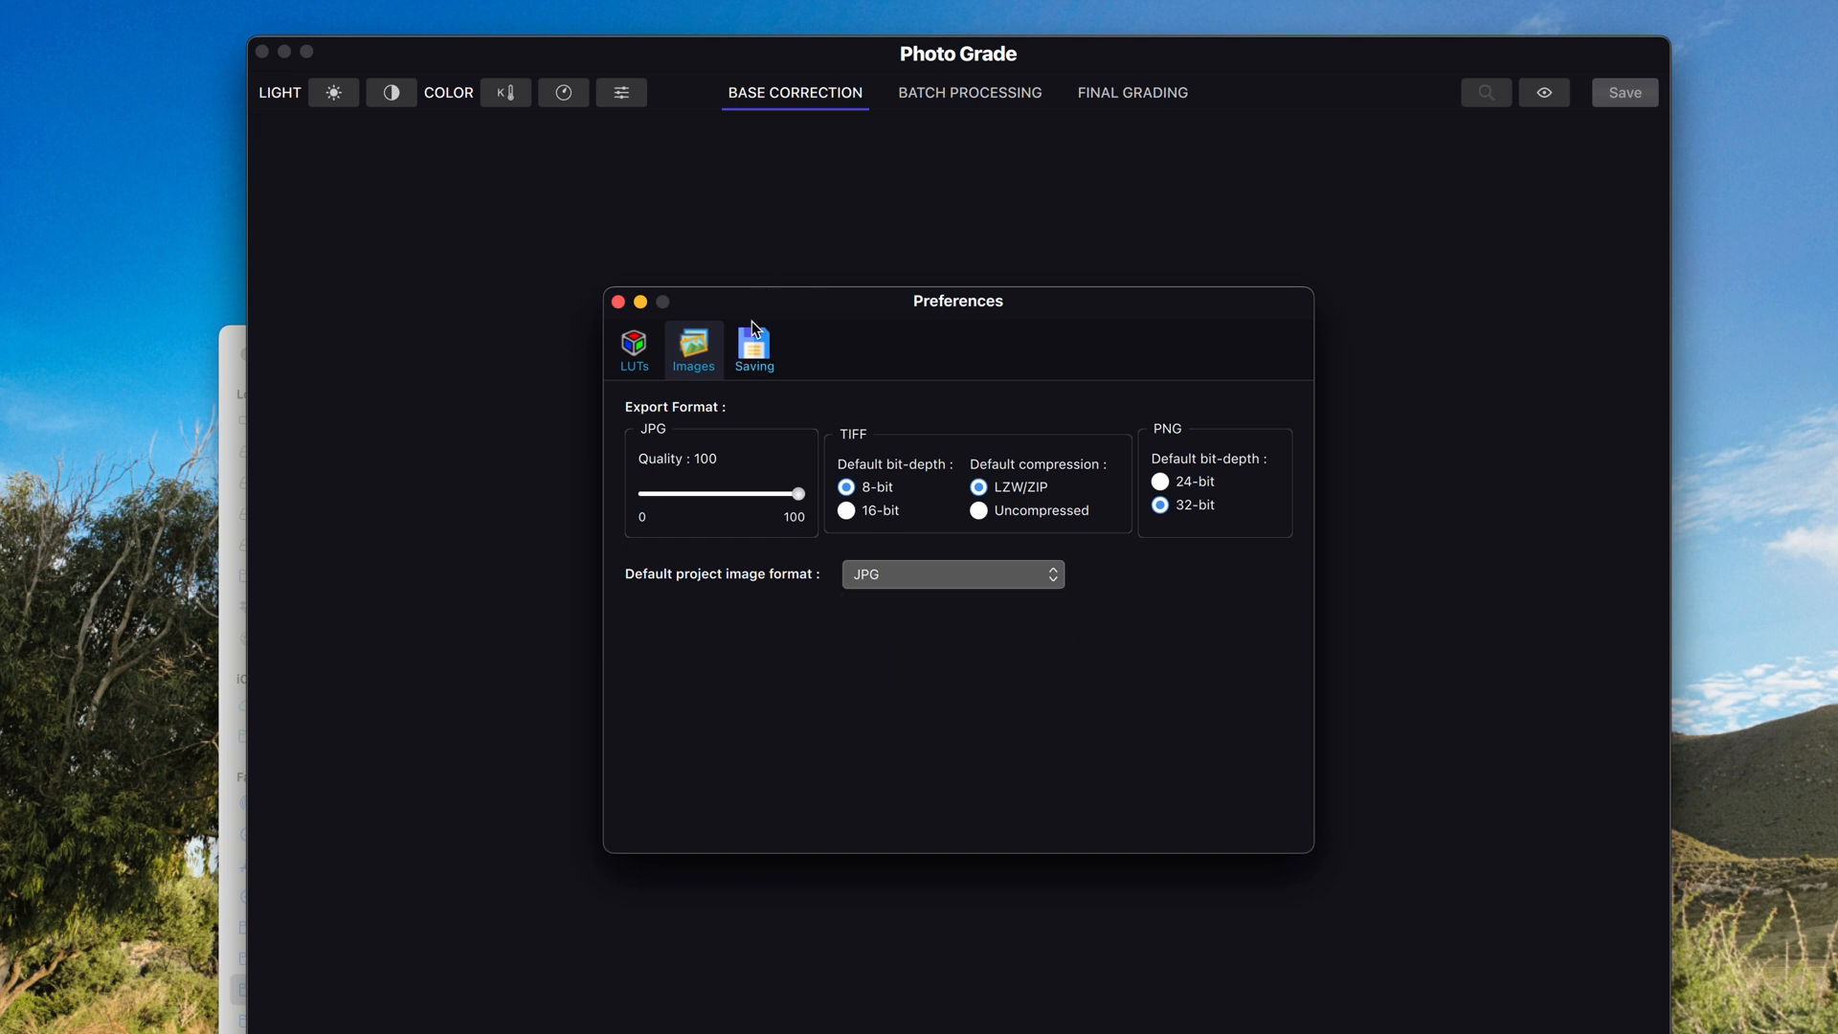
click(753, 348)
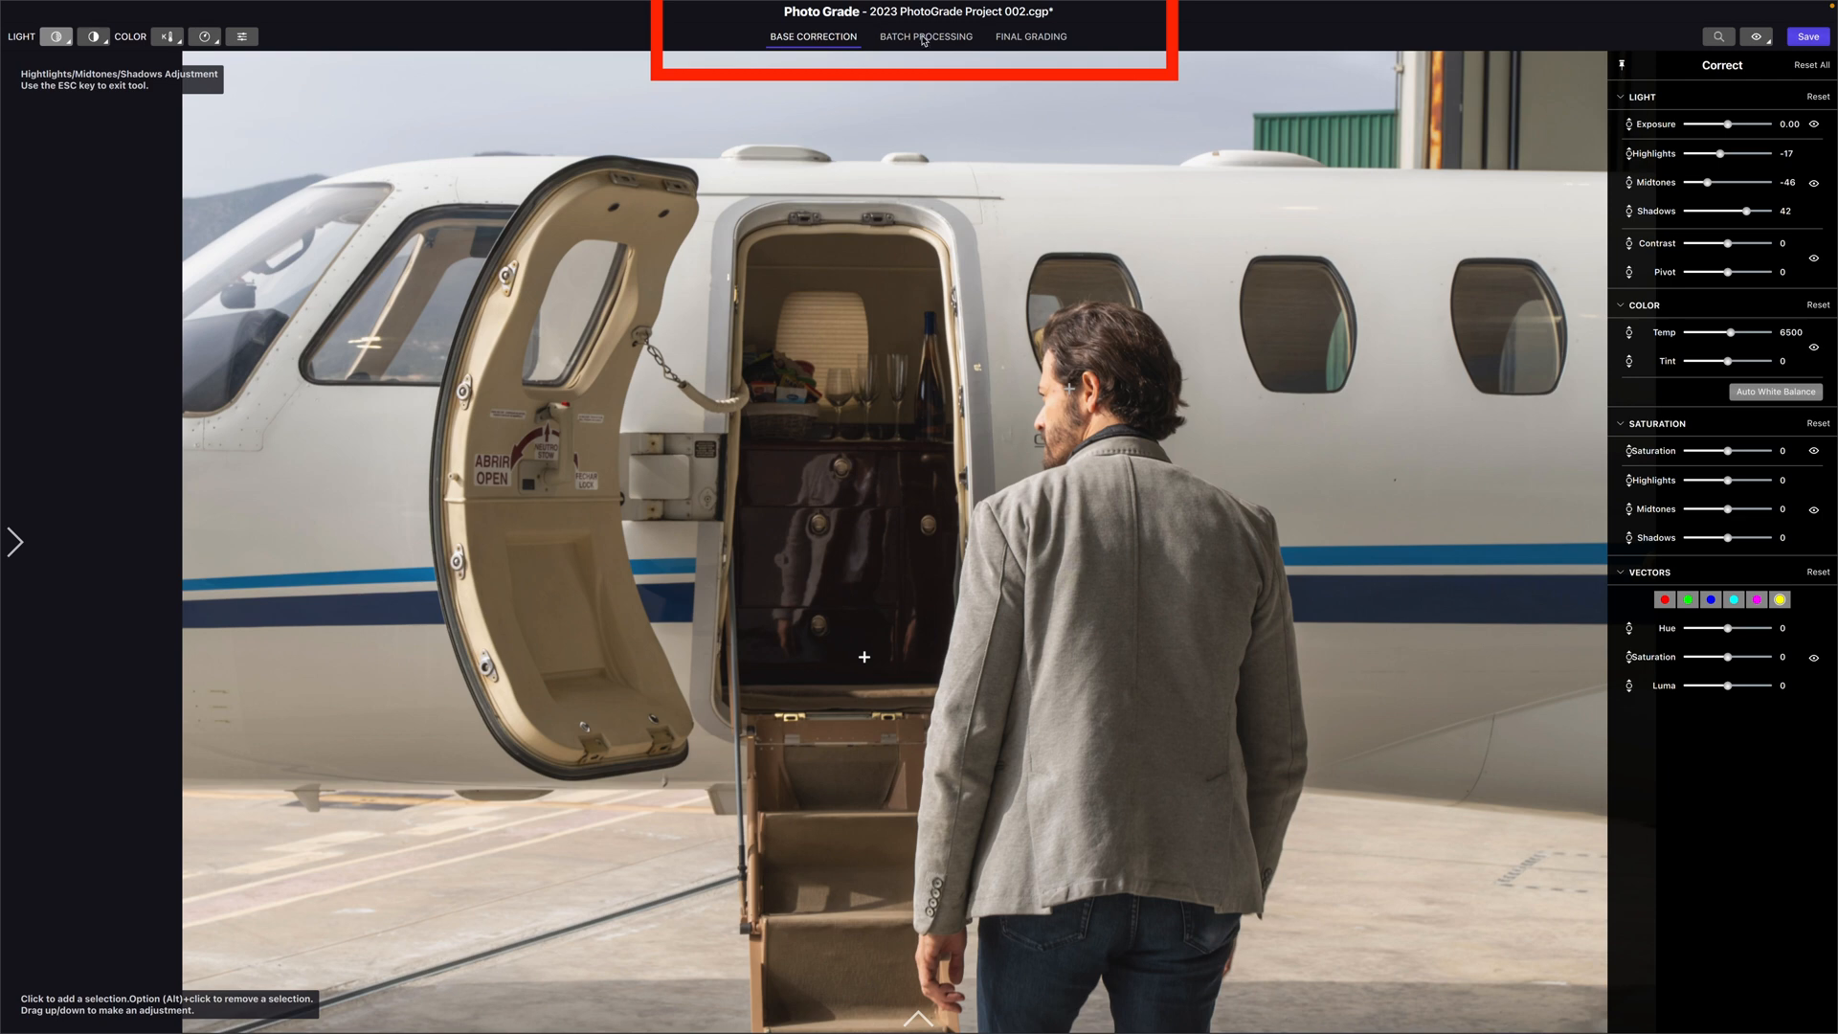
Switch to the BATCH PROCESSING Group Images view
click(925, 36)
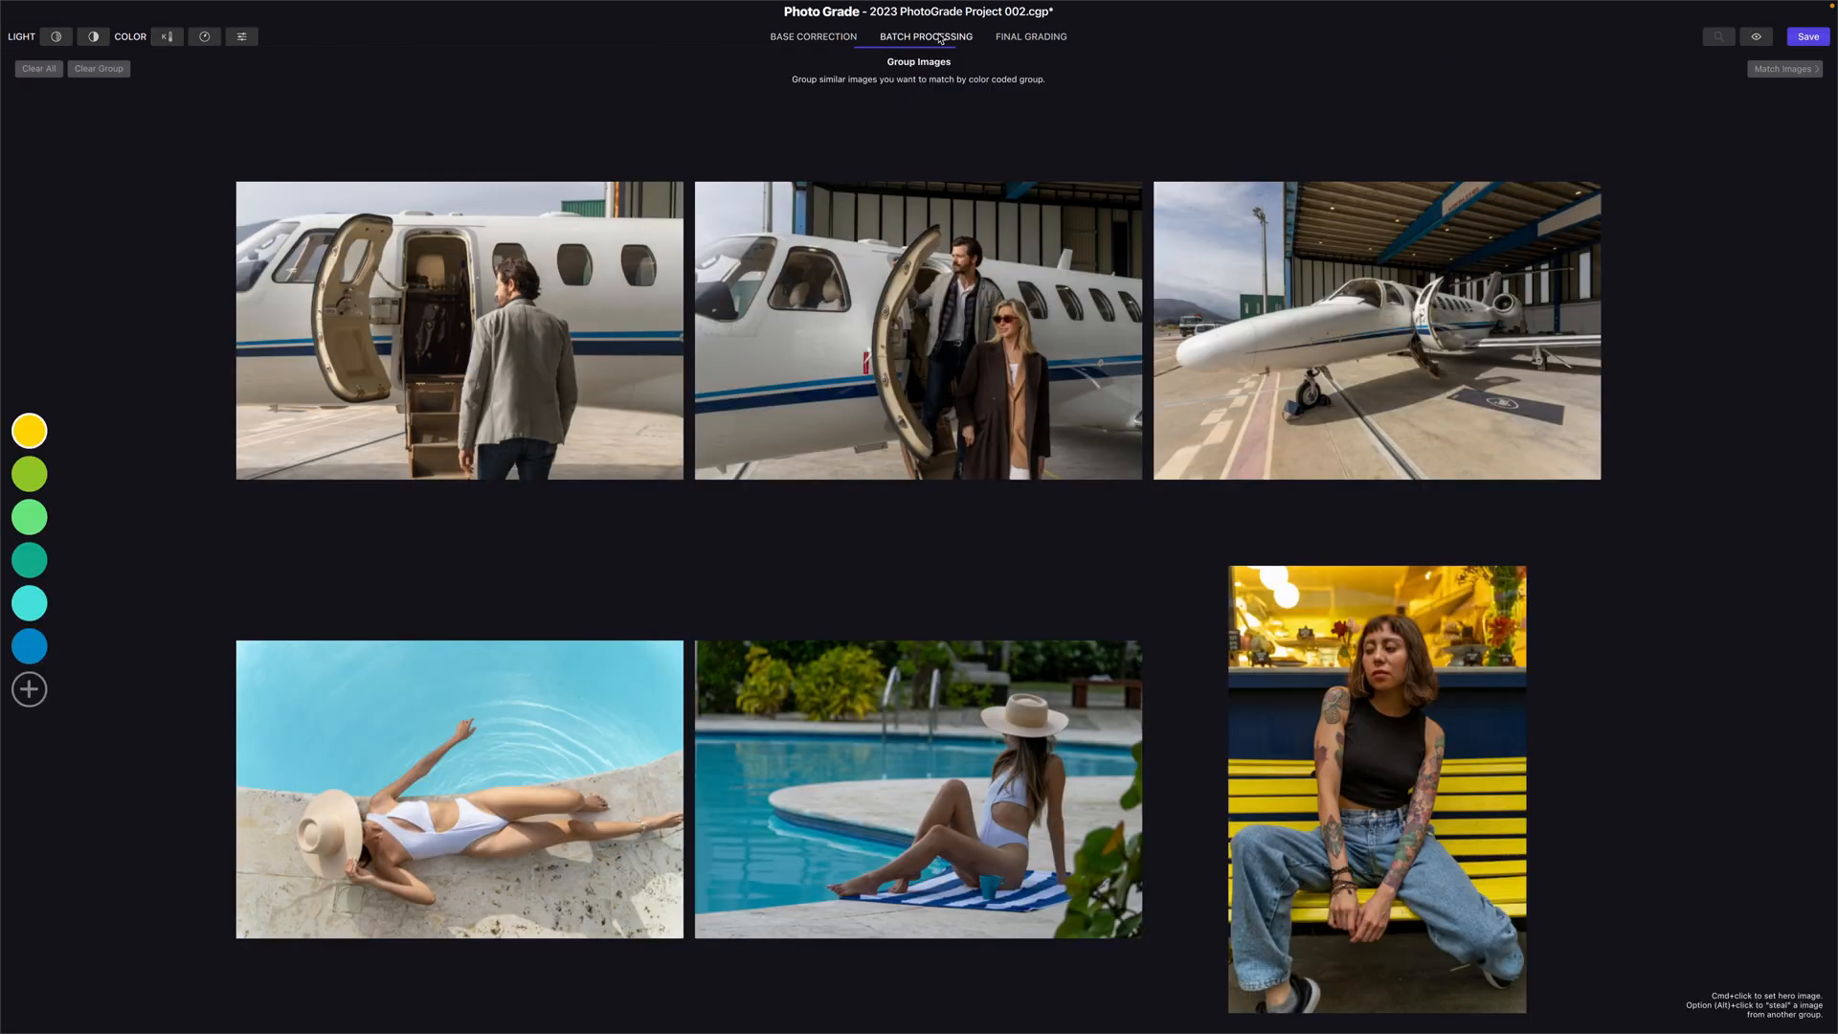
click(1030, 37)
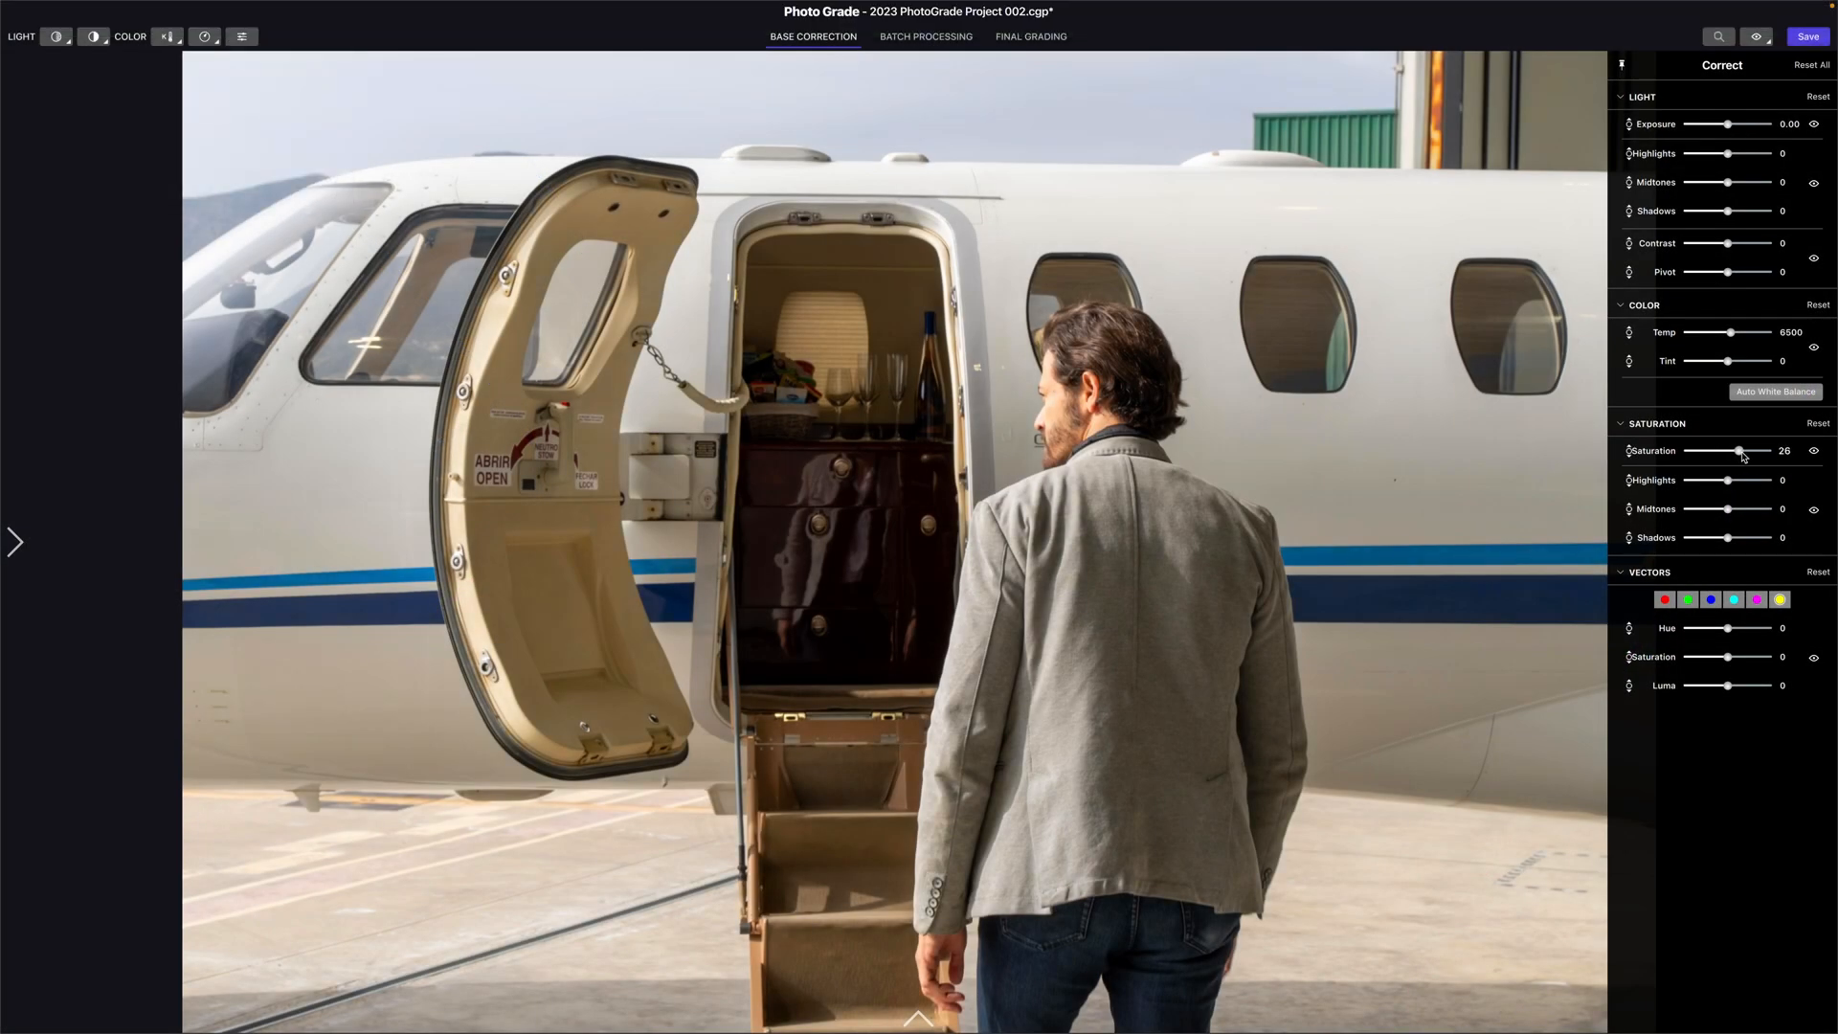
Reset saturation to 0, show the scopes, and set exposure to -0.27
drag(1740, 332, 1721, 332)
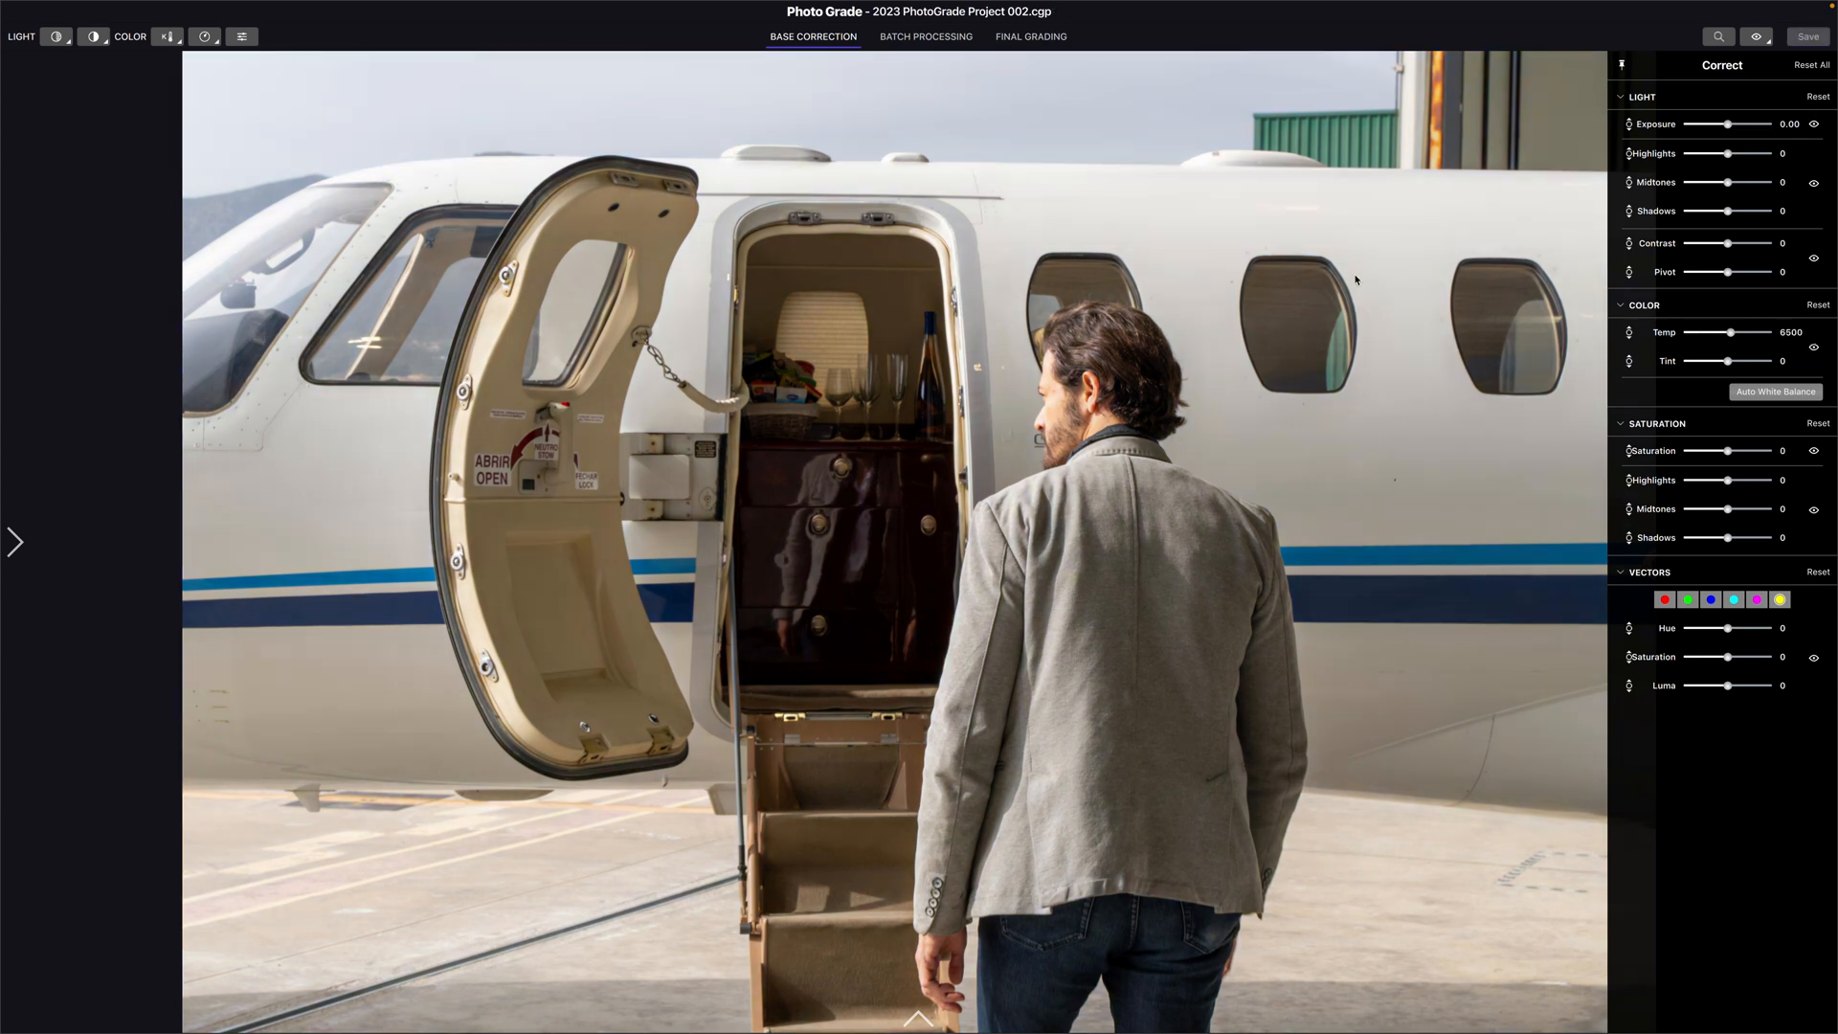
mouse_move(926, 574)
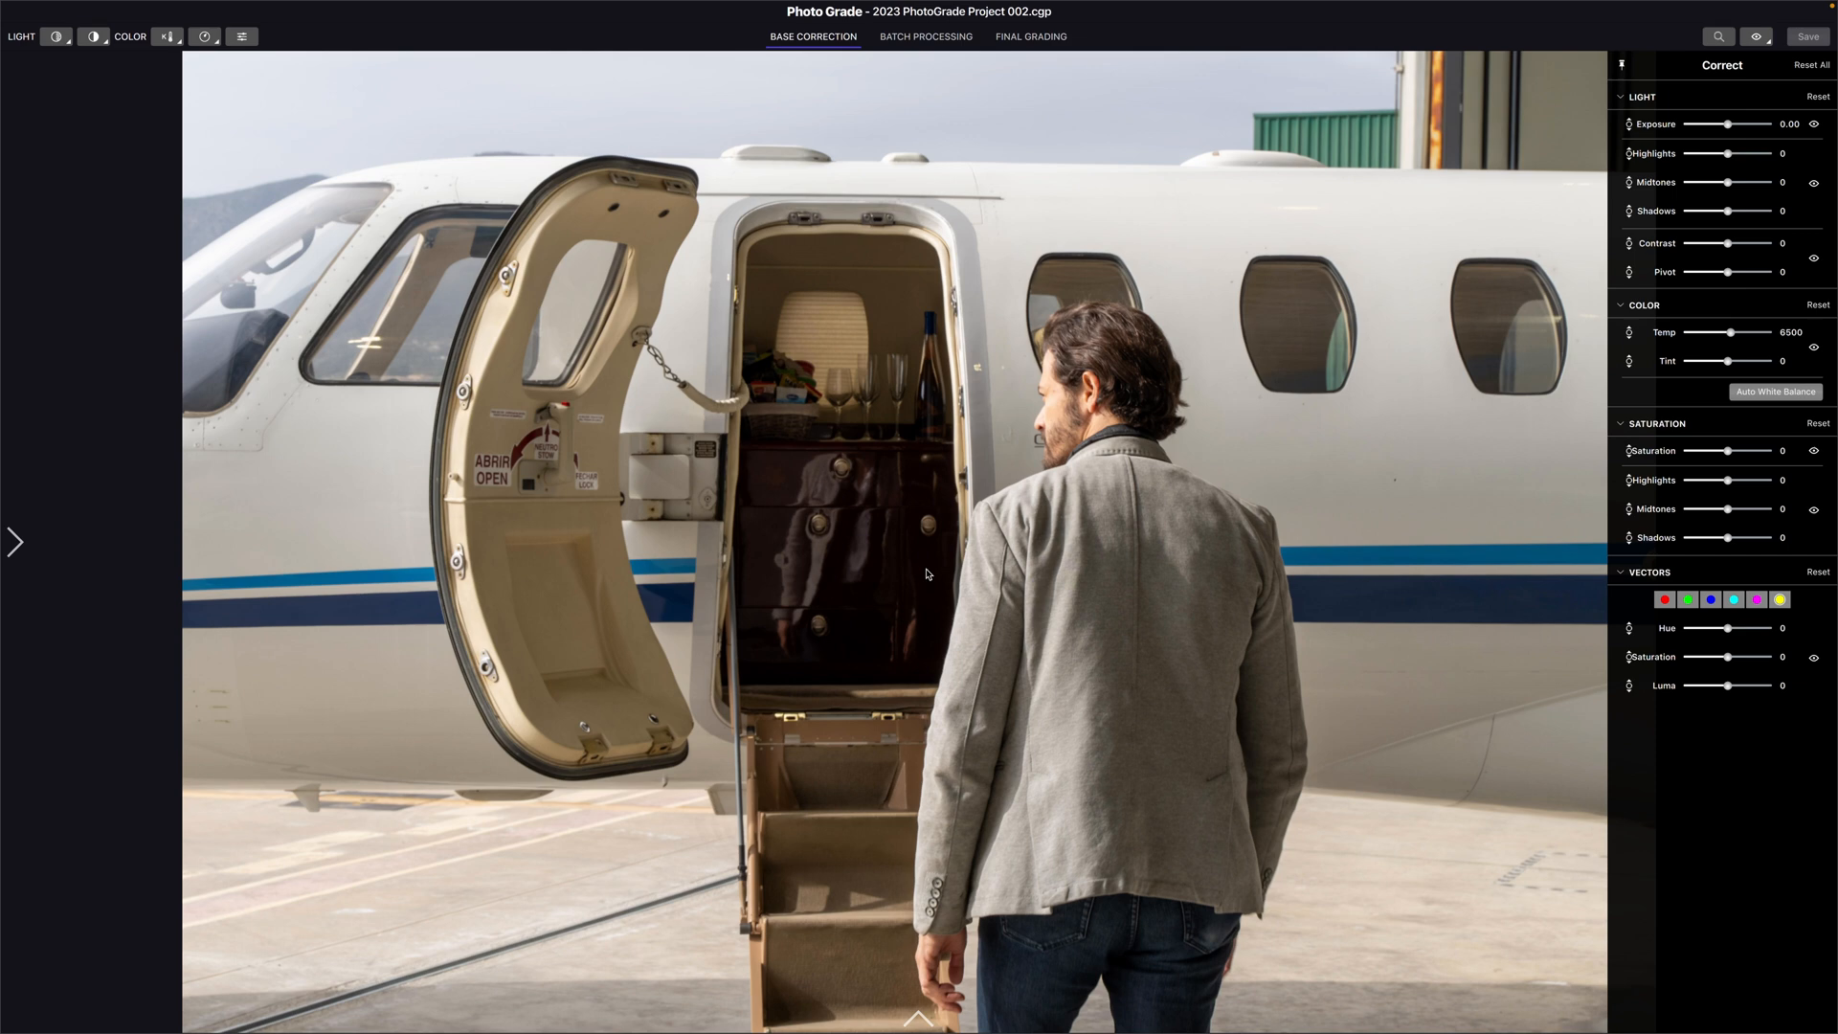
click(918, 1015)
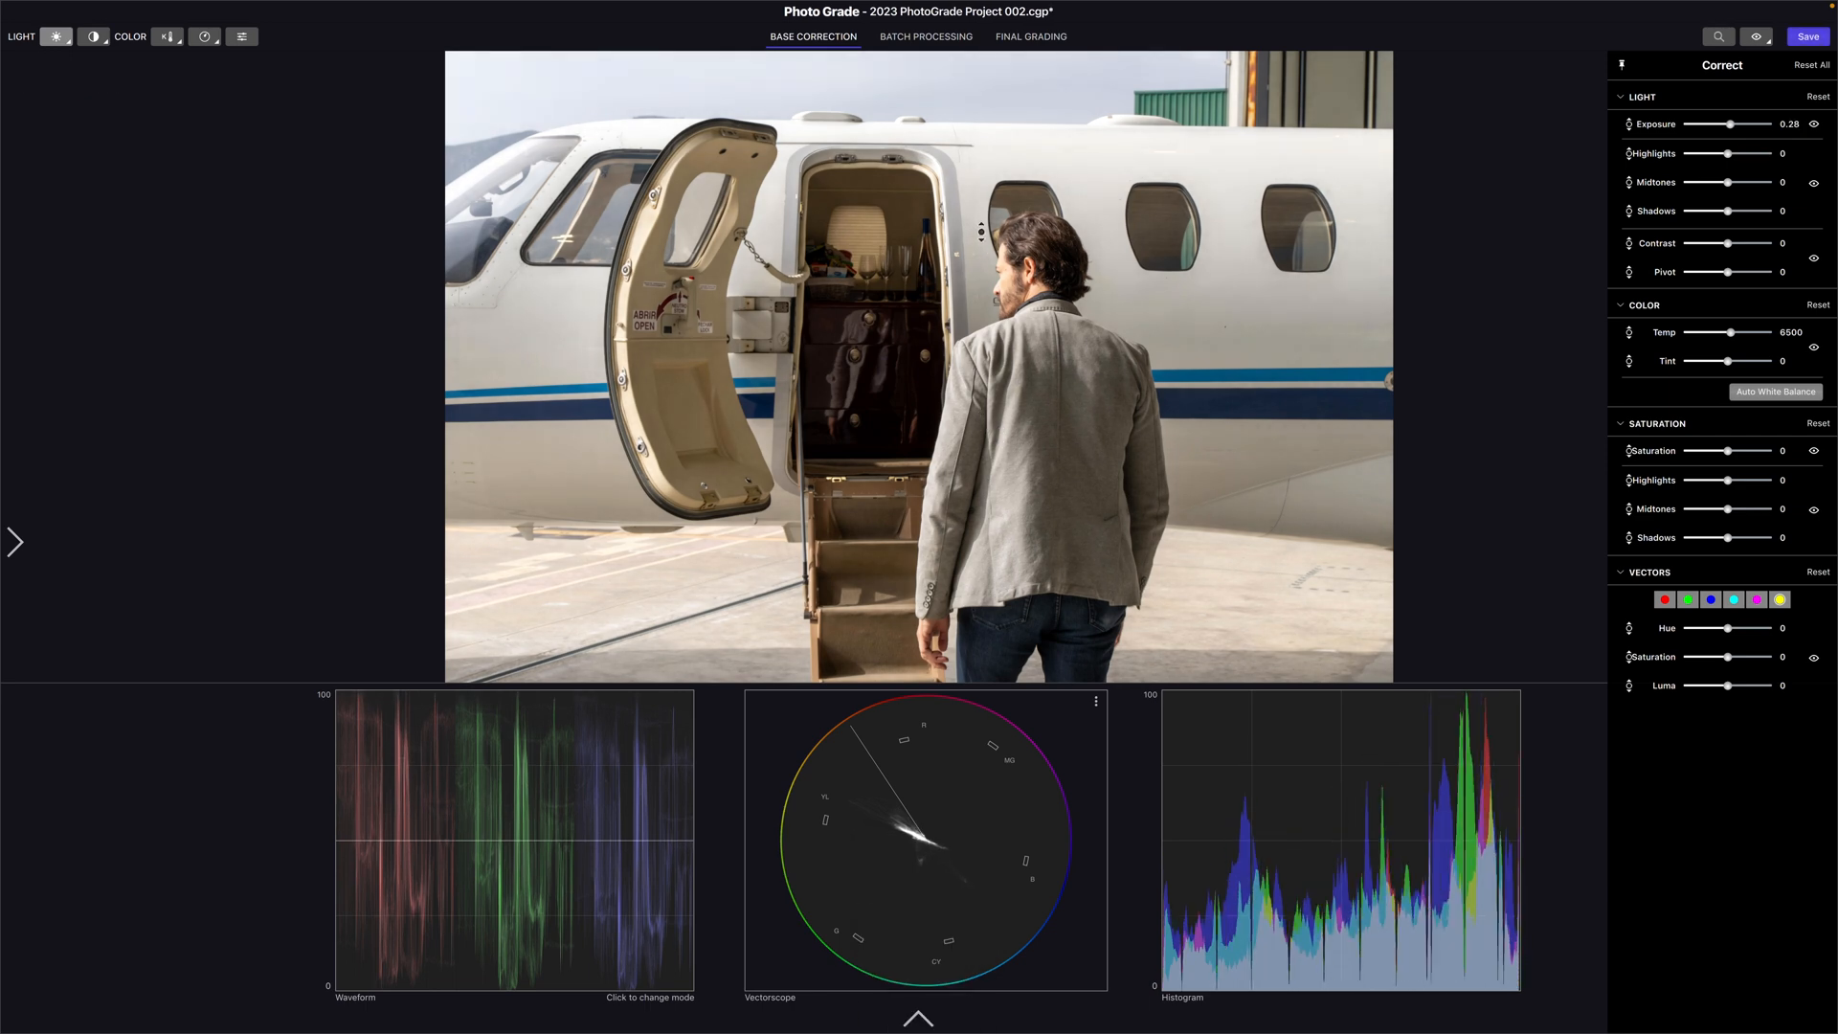
drag(1746, 124, 1701, 125)
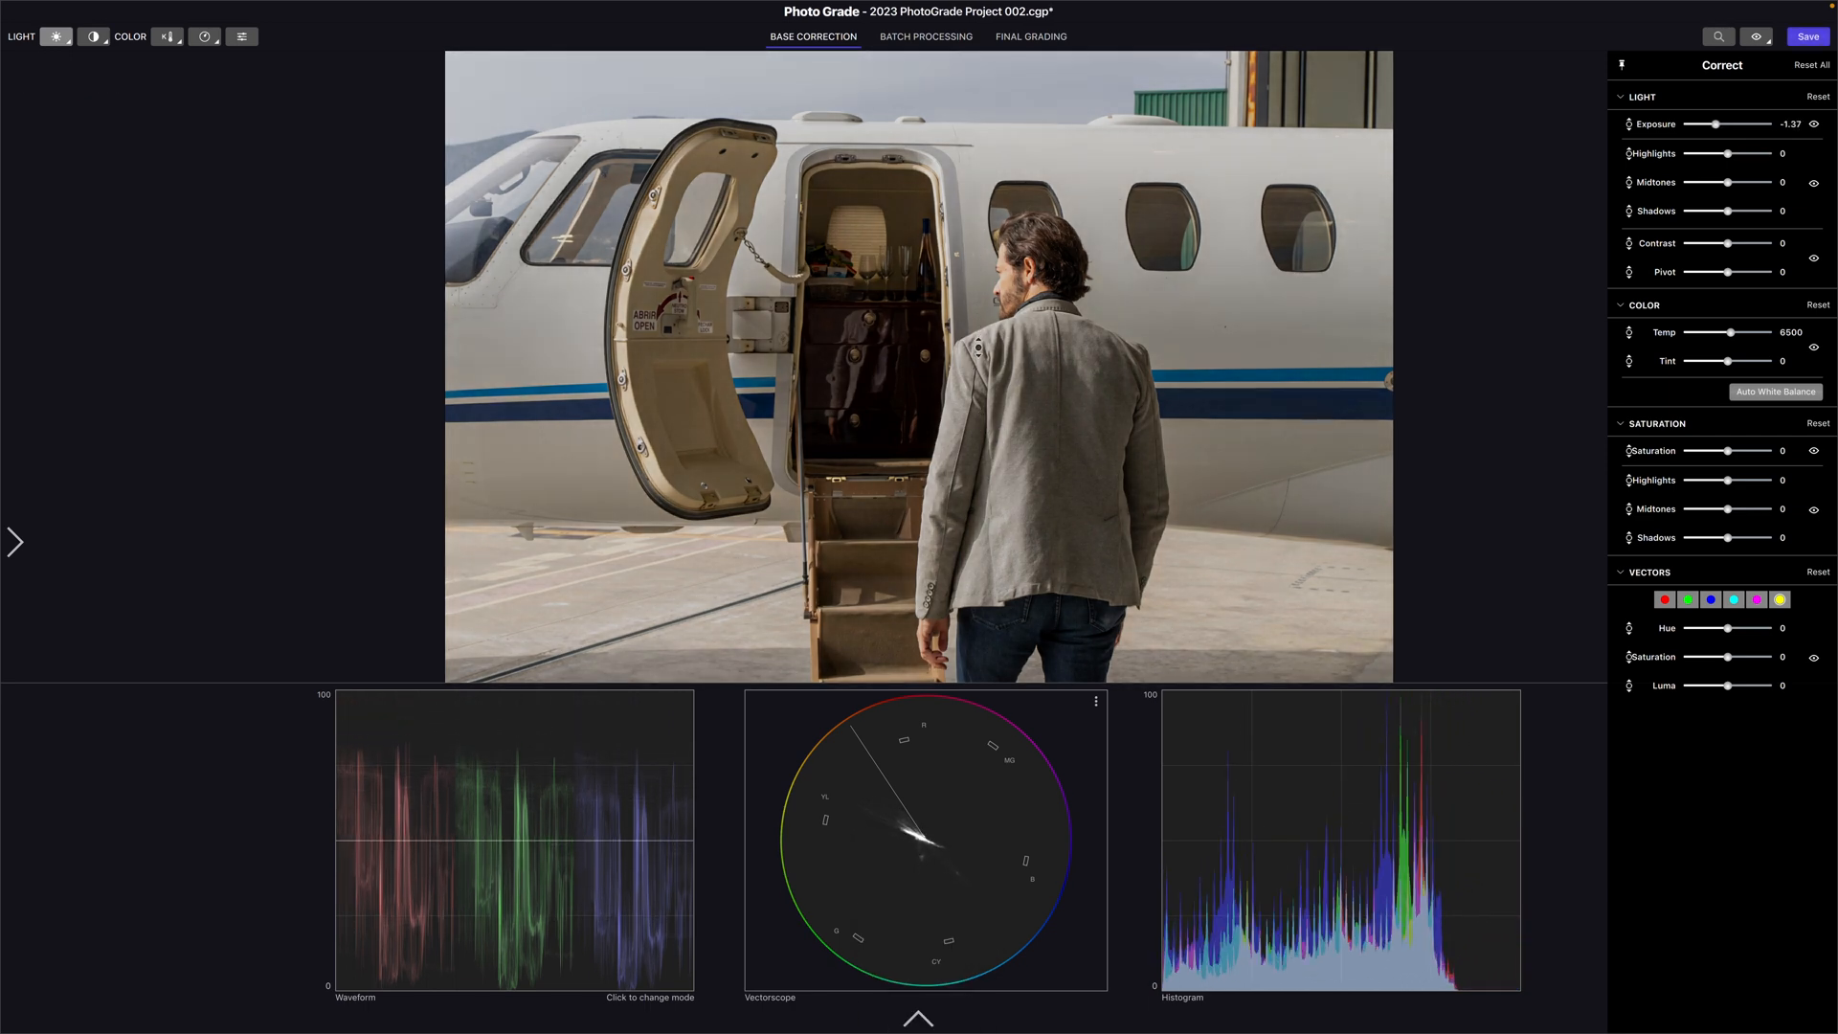
drag(1712, 123, 1741, 124)
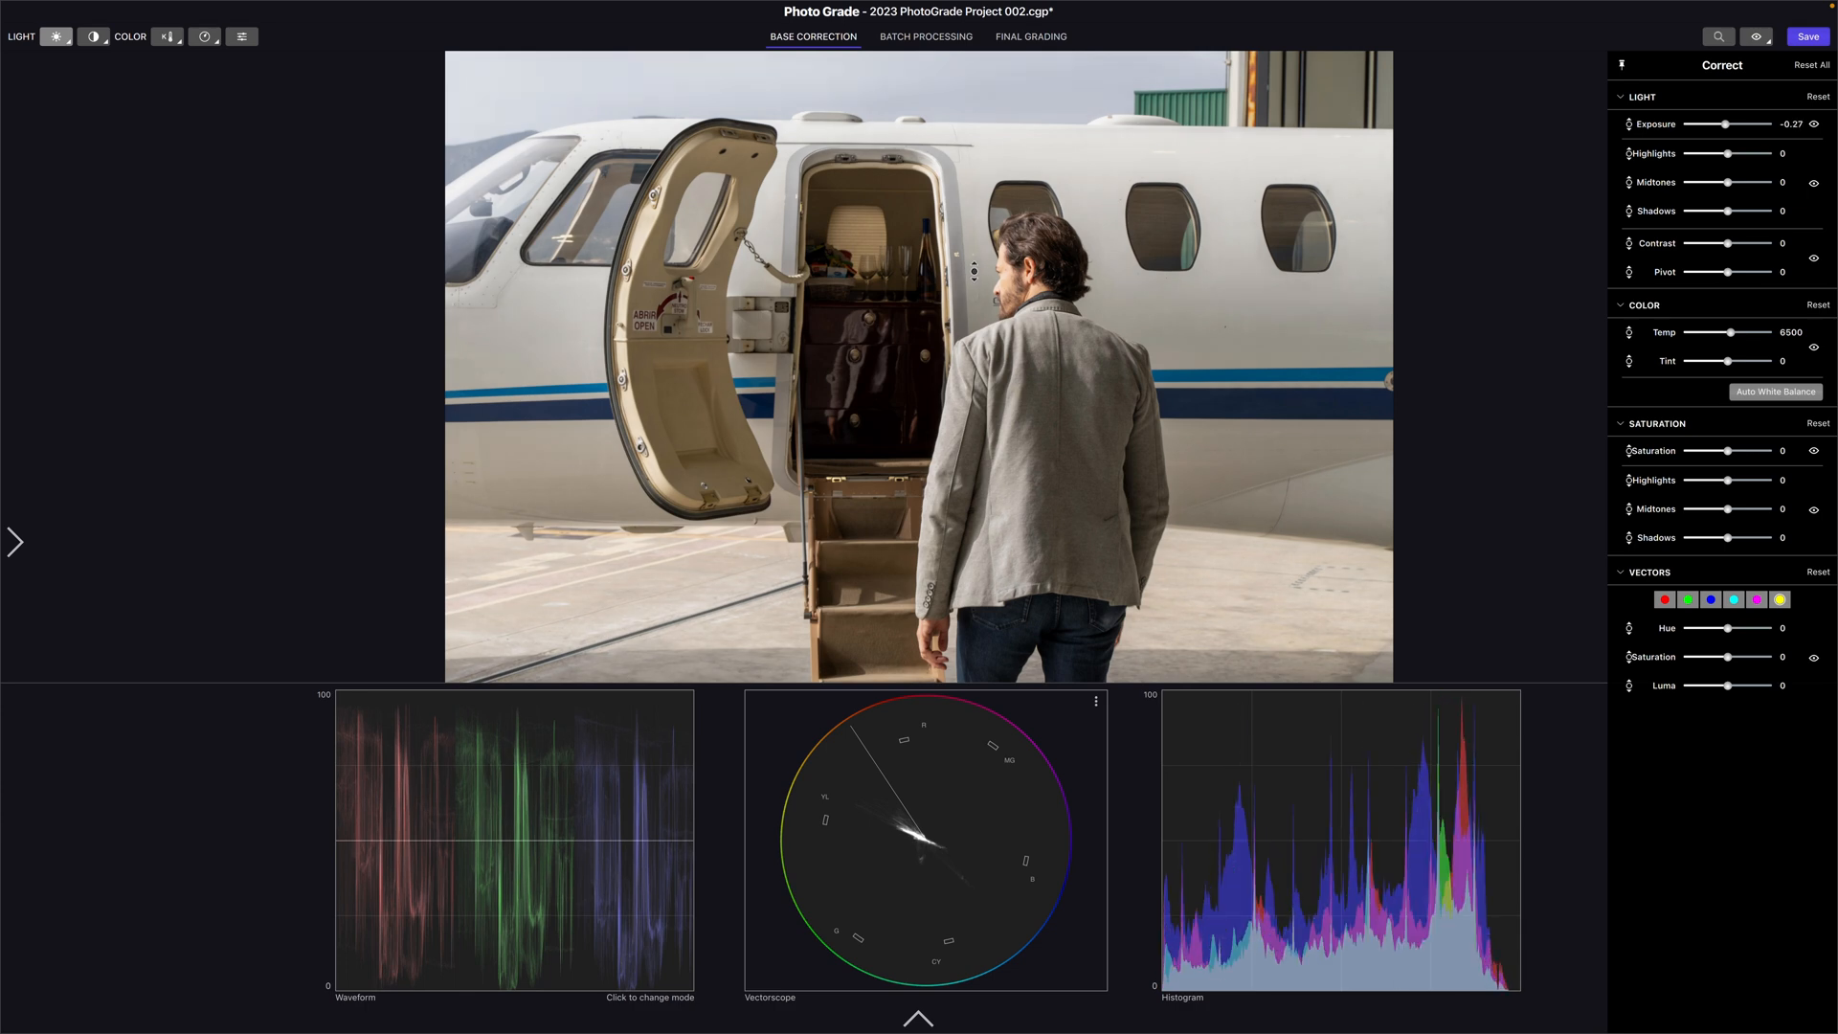
click(56, 36)
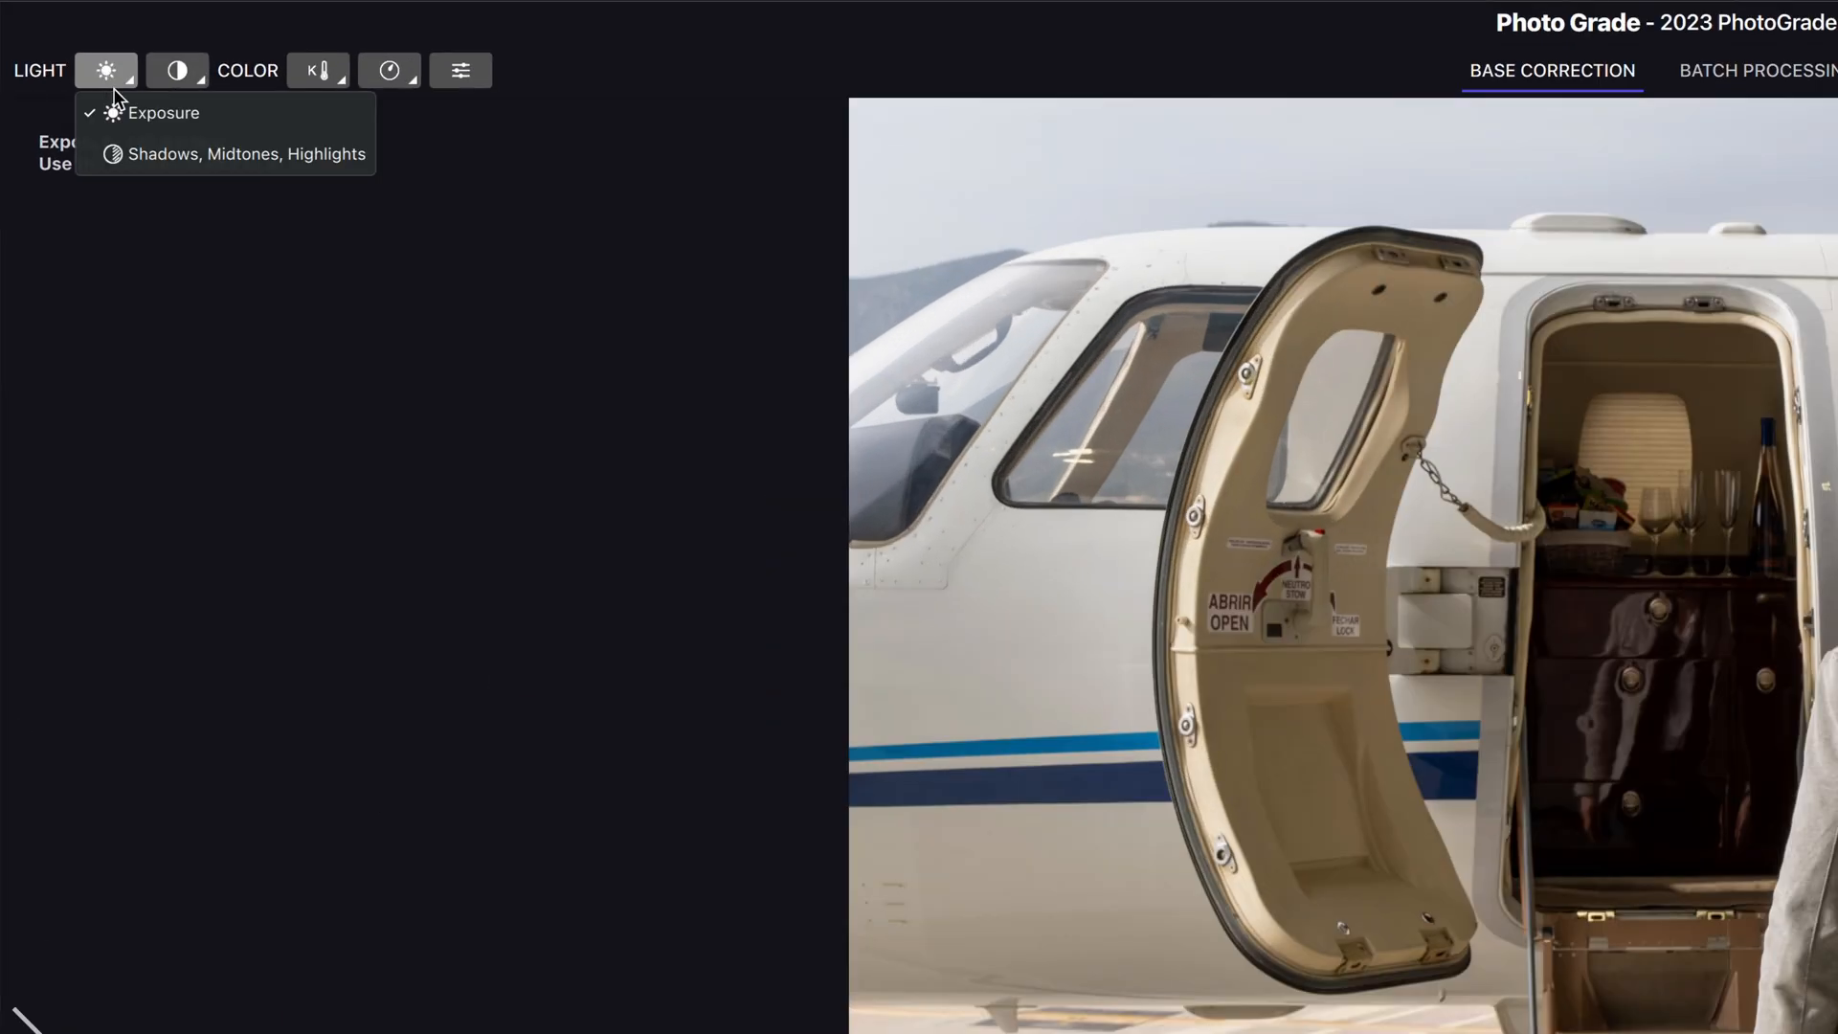
Set highlights to 17 and shadows to 6 with the Highlights/Midtones/Shadows tool
click(246, 153)
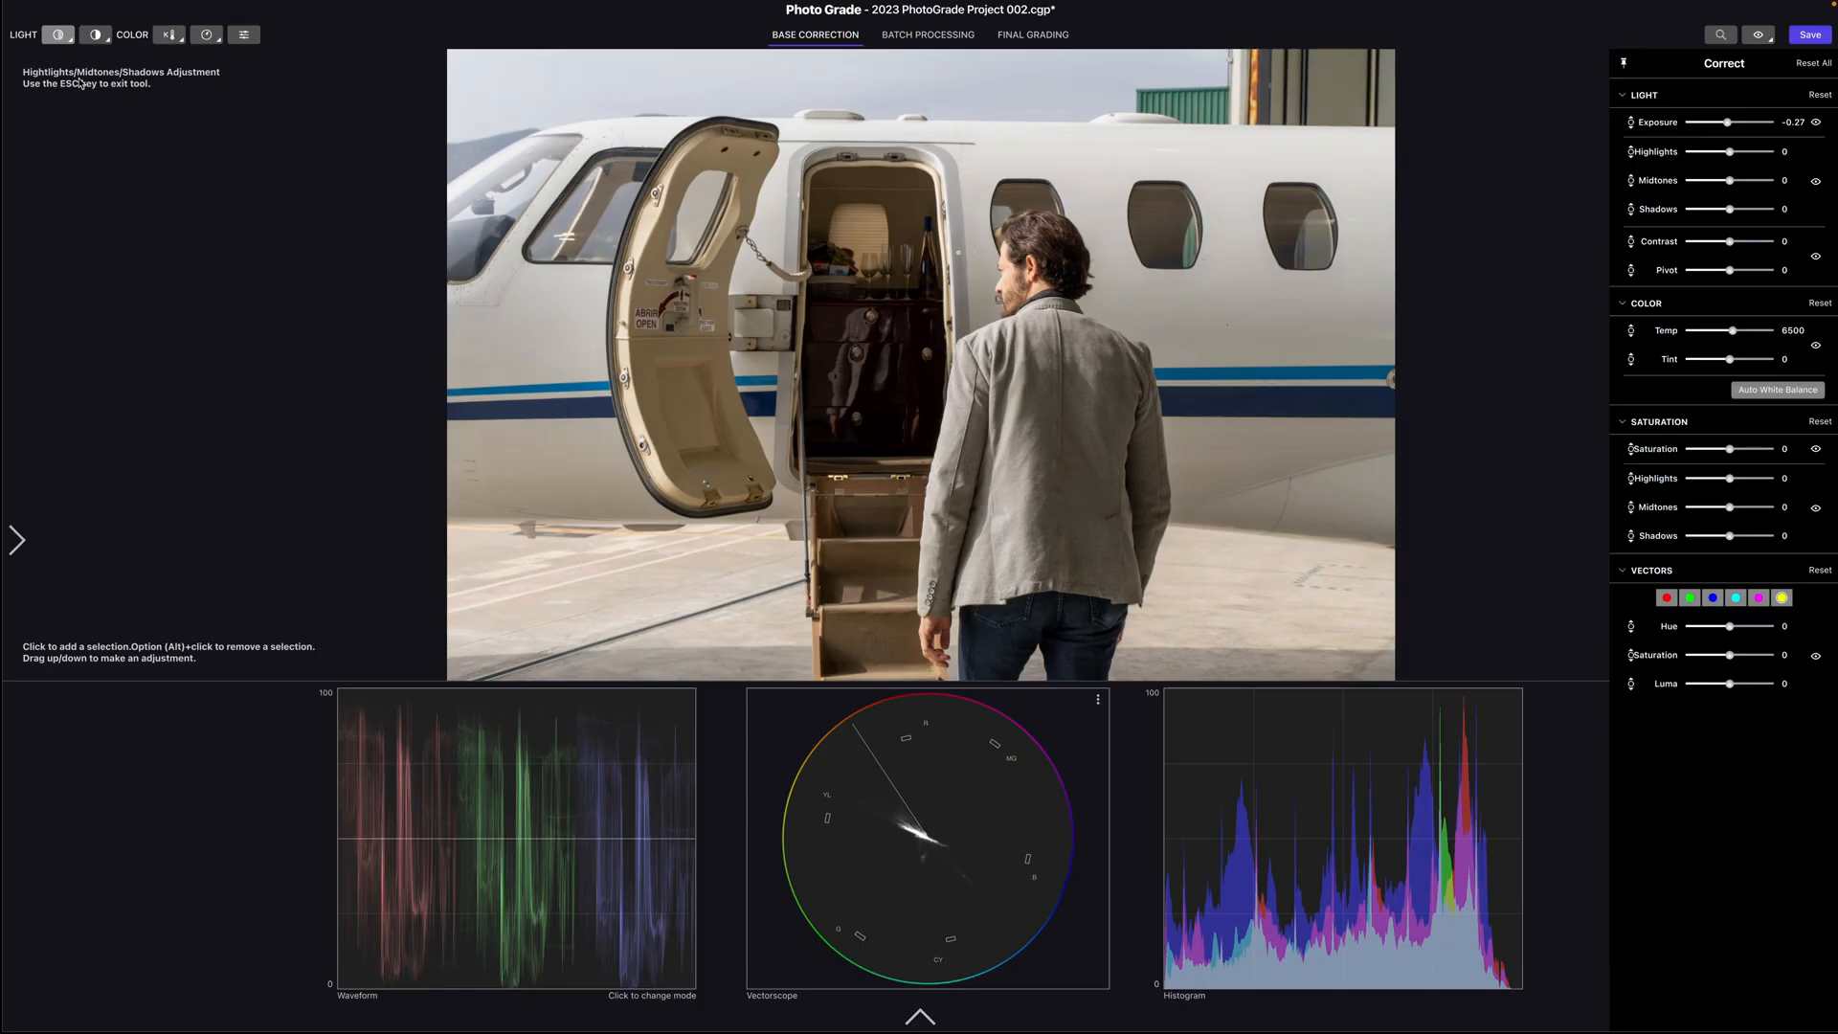
key(shift+e)
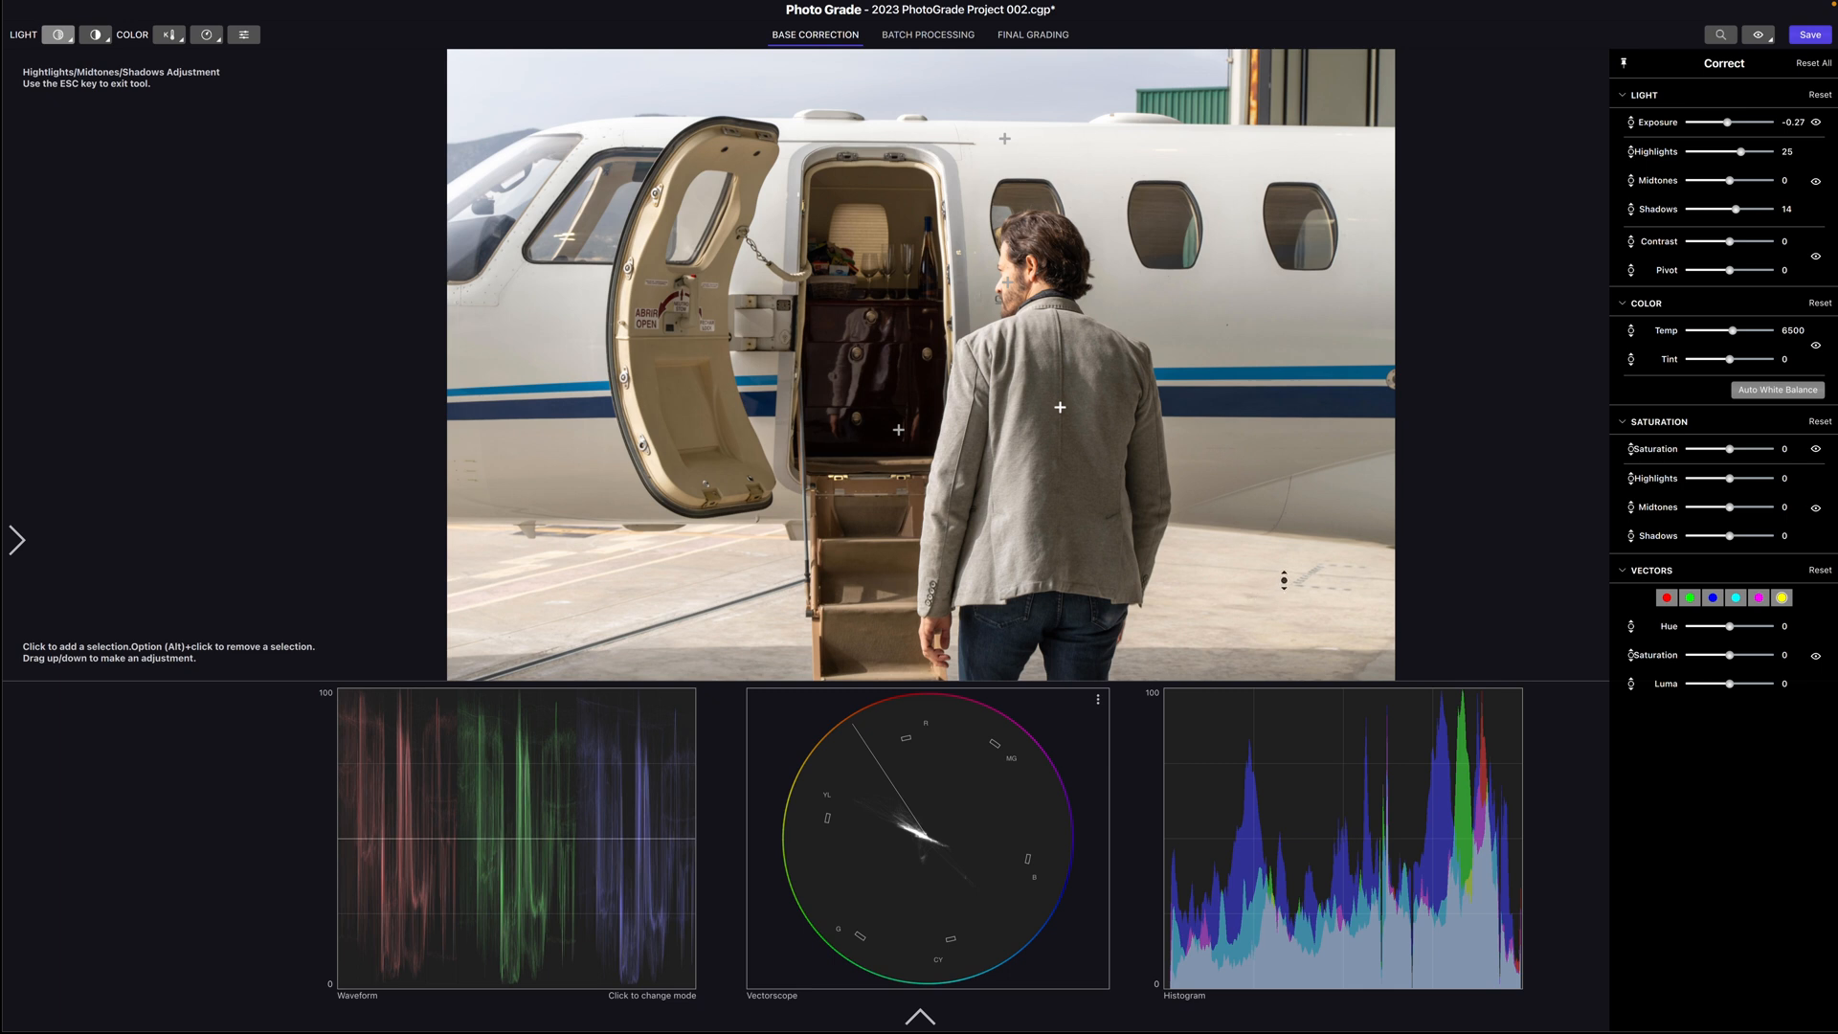
mouse_move(1453, 767)
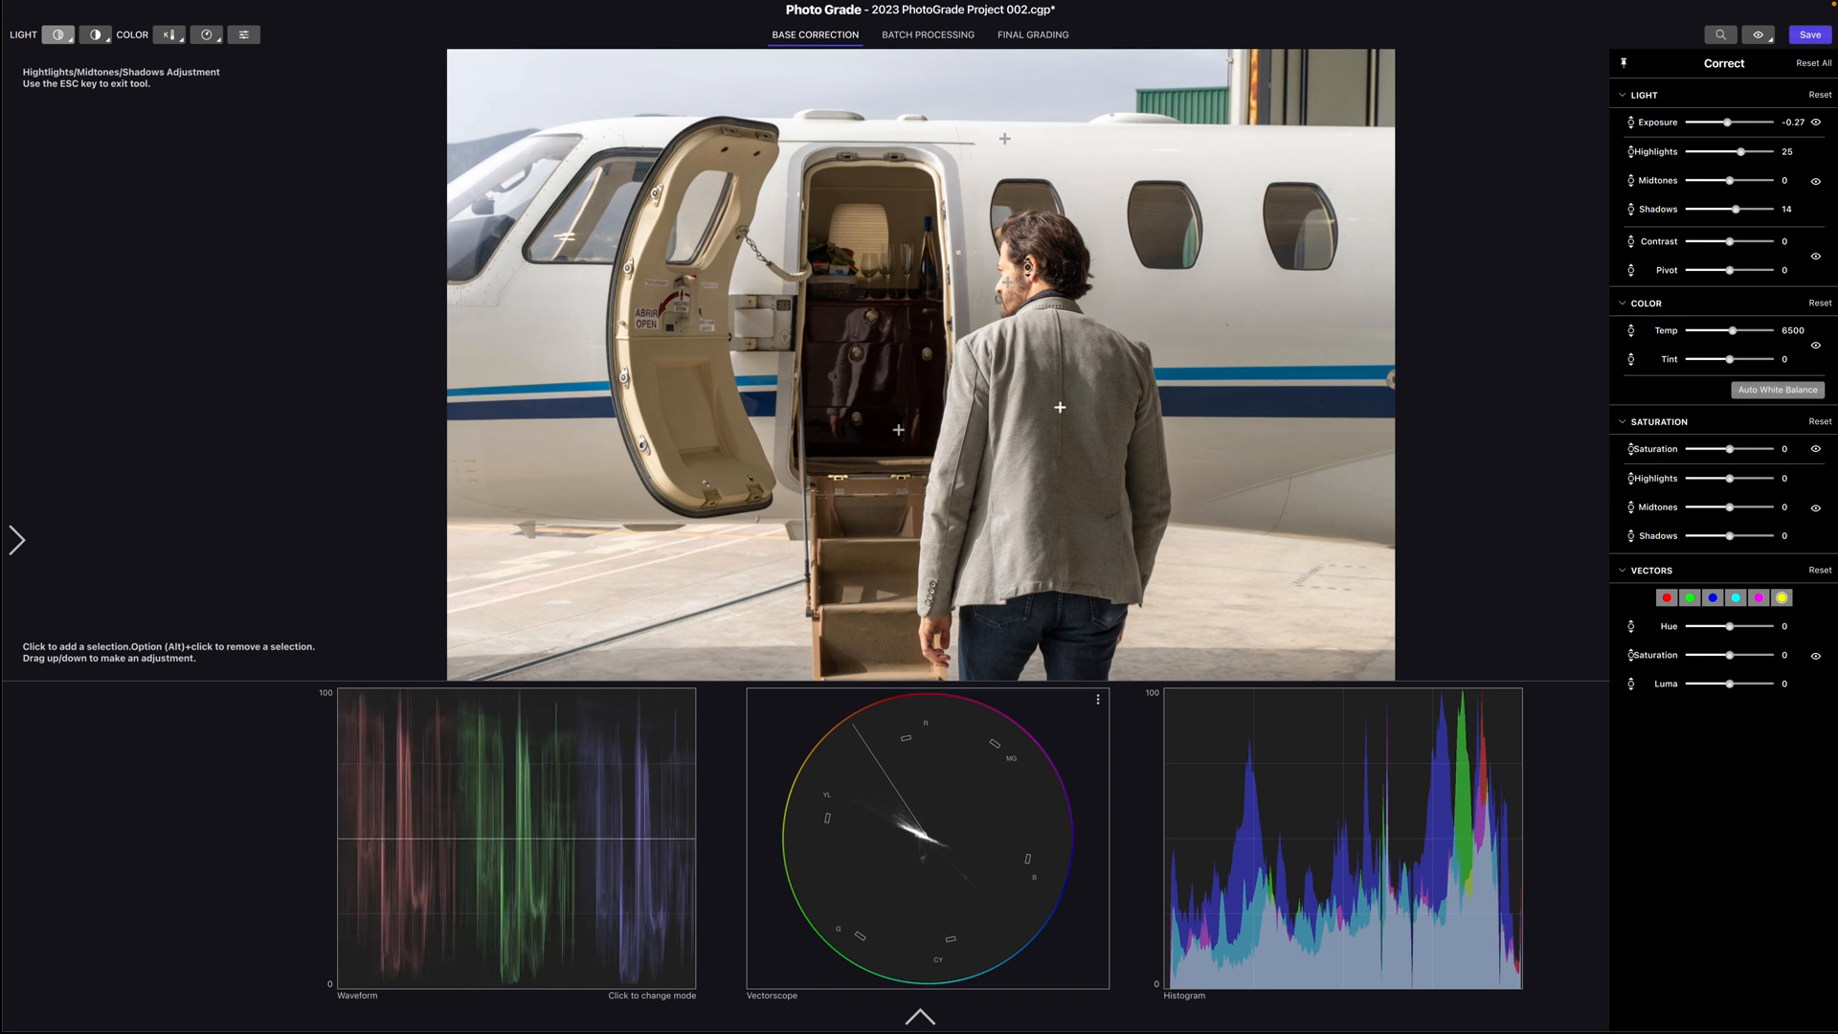
drag(1744, 151, 1762, 152)
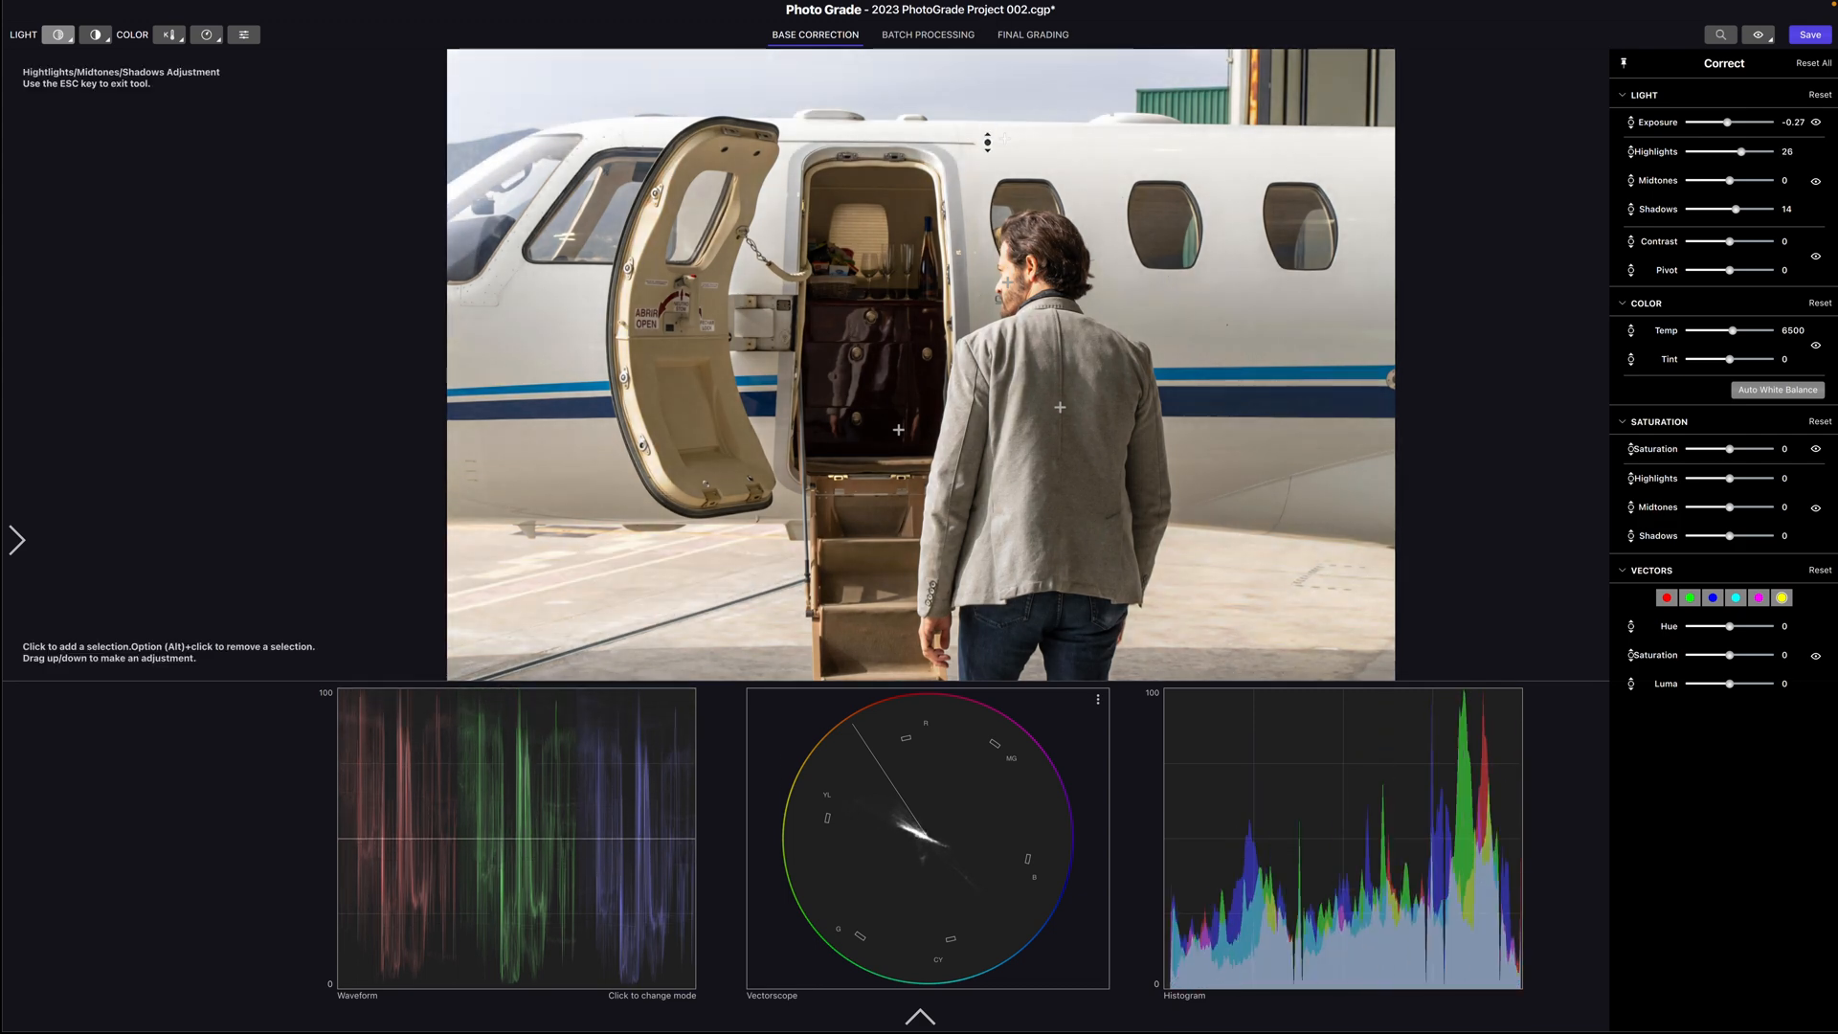
drag(1739, 208, 1678, 209)
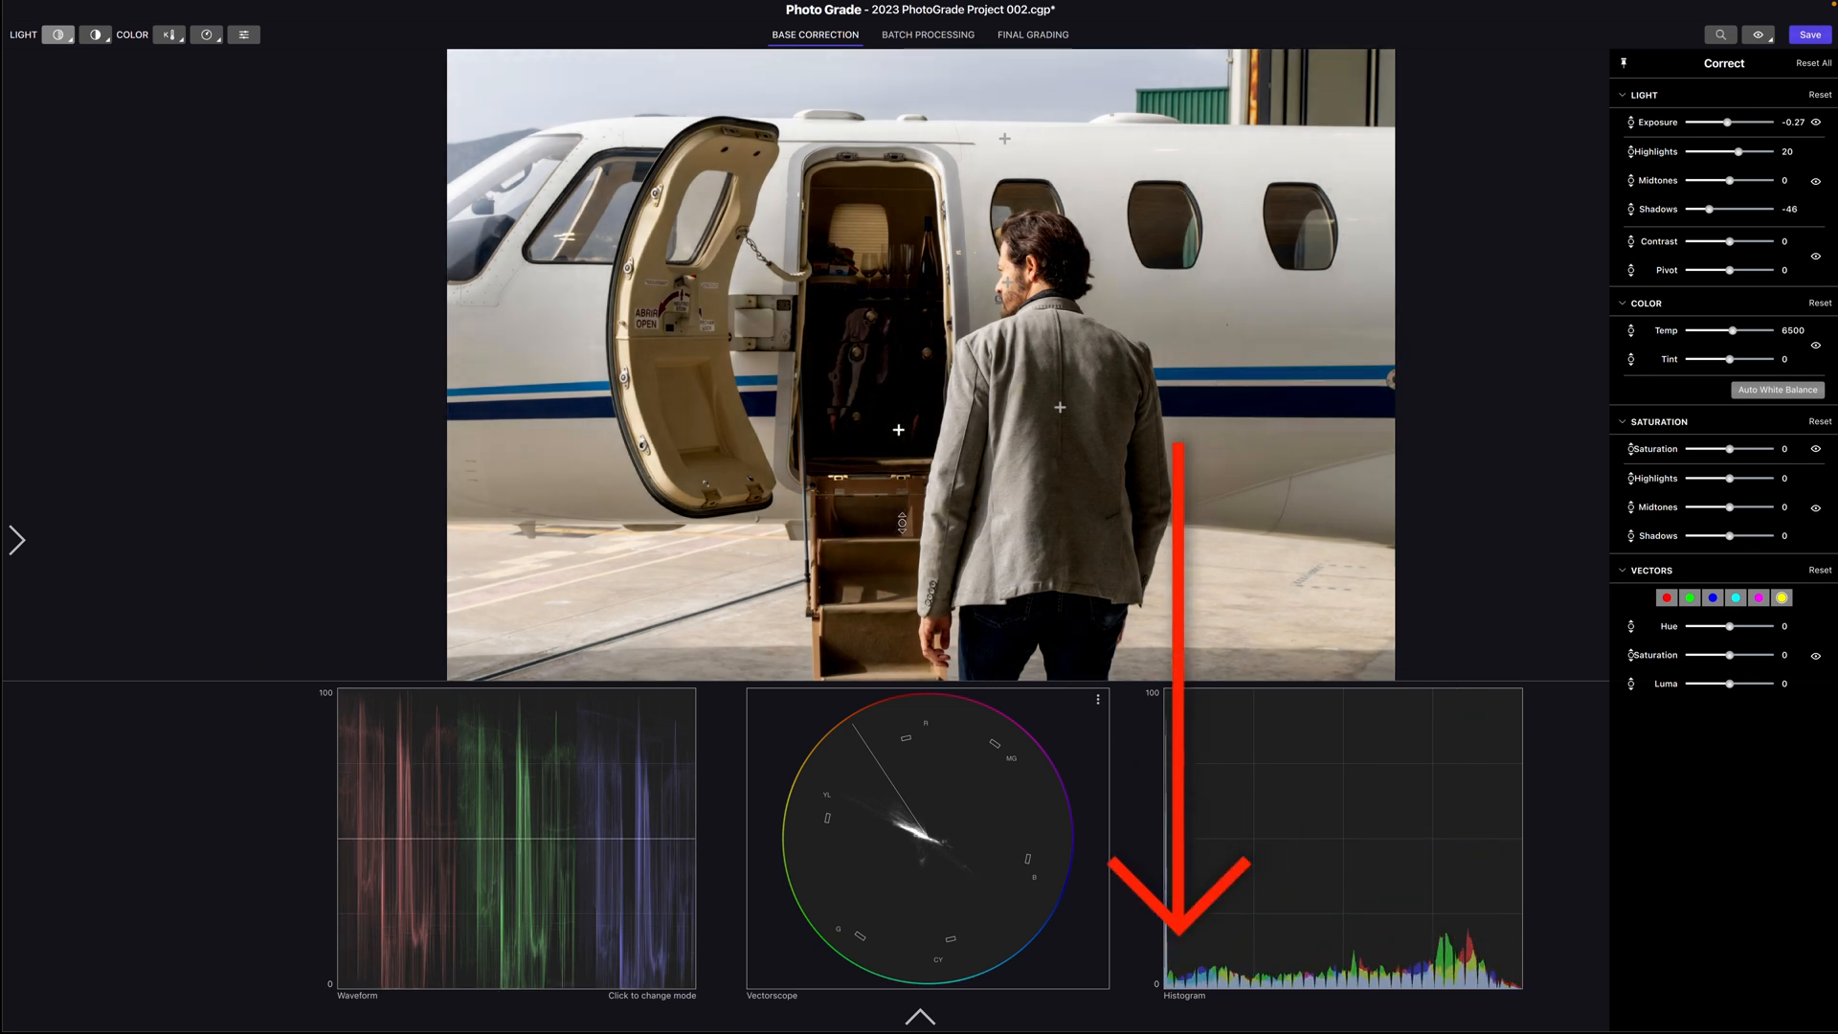
drag(1712, 209, 1738, 208)
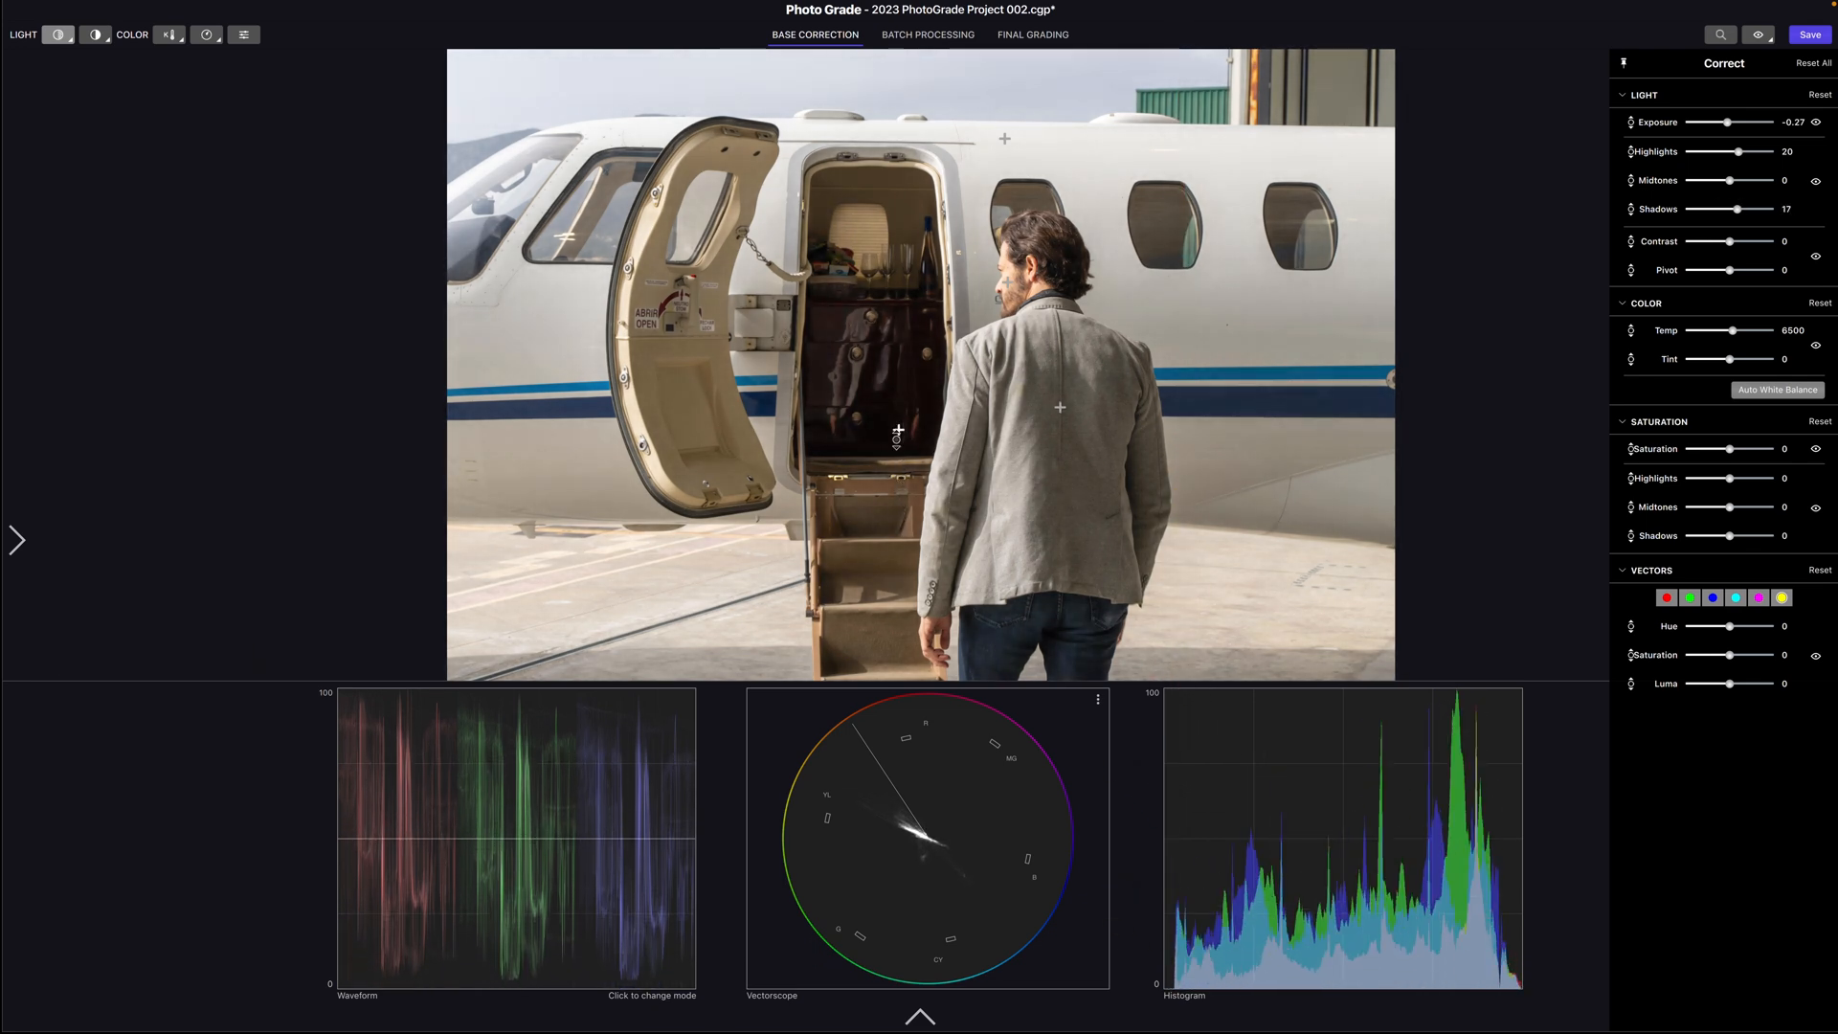
drag(1737, 209, 1776, 209)
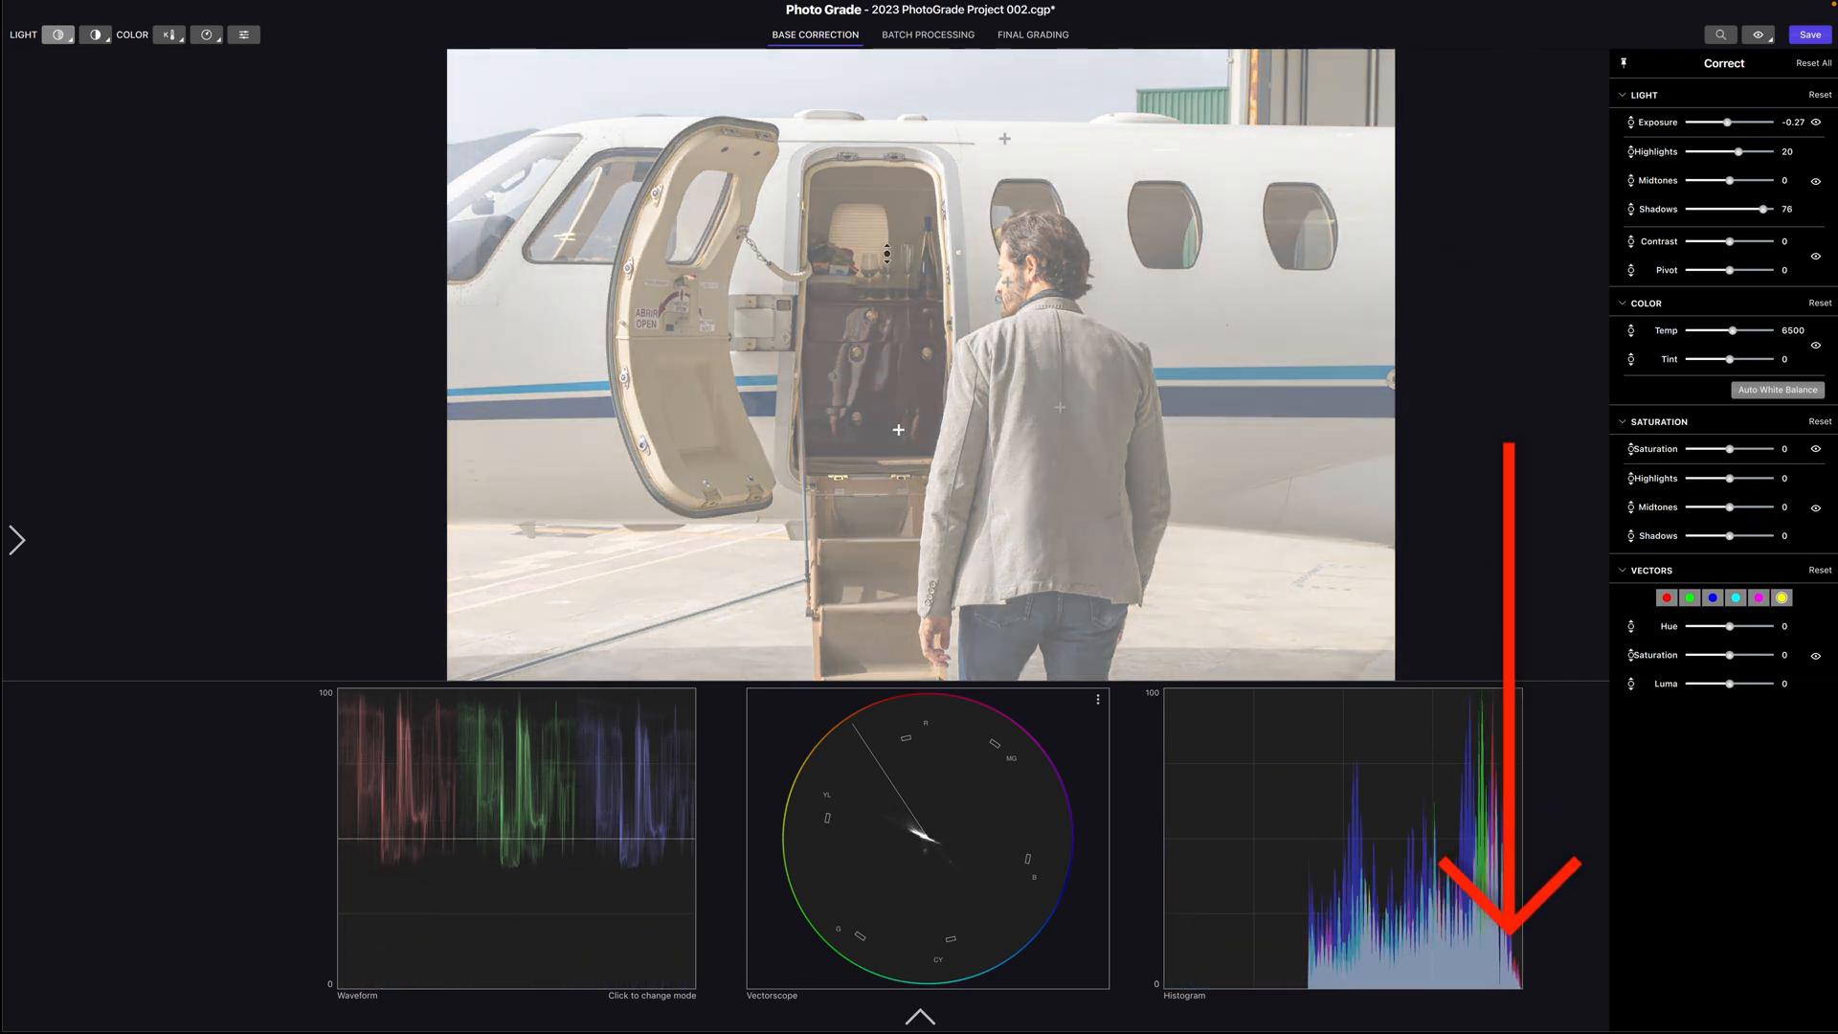
drag(1746, 209, 1782, 209)
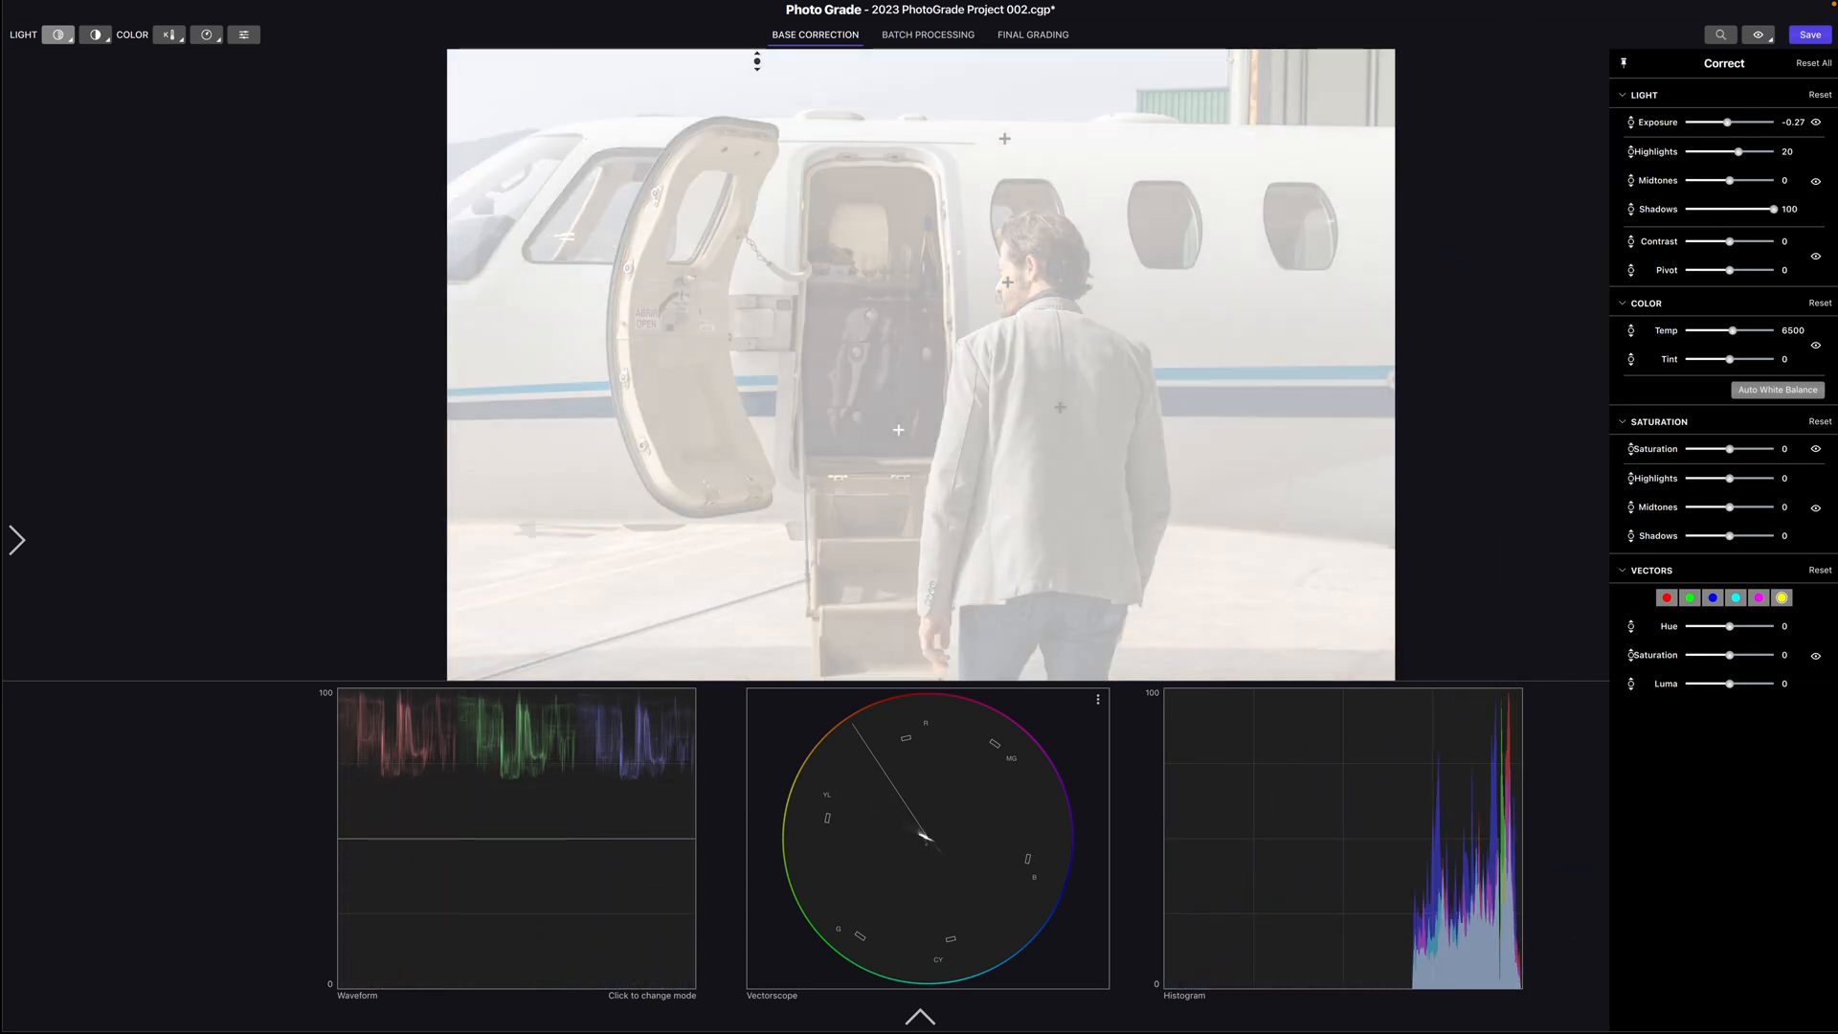
drag(1777, 209, 1721, 209)
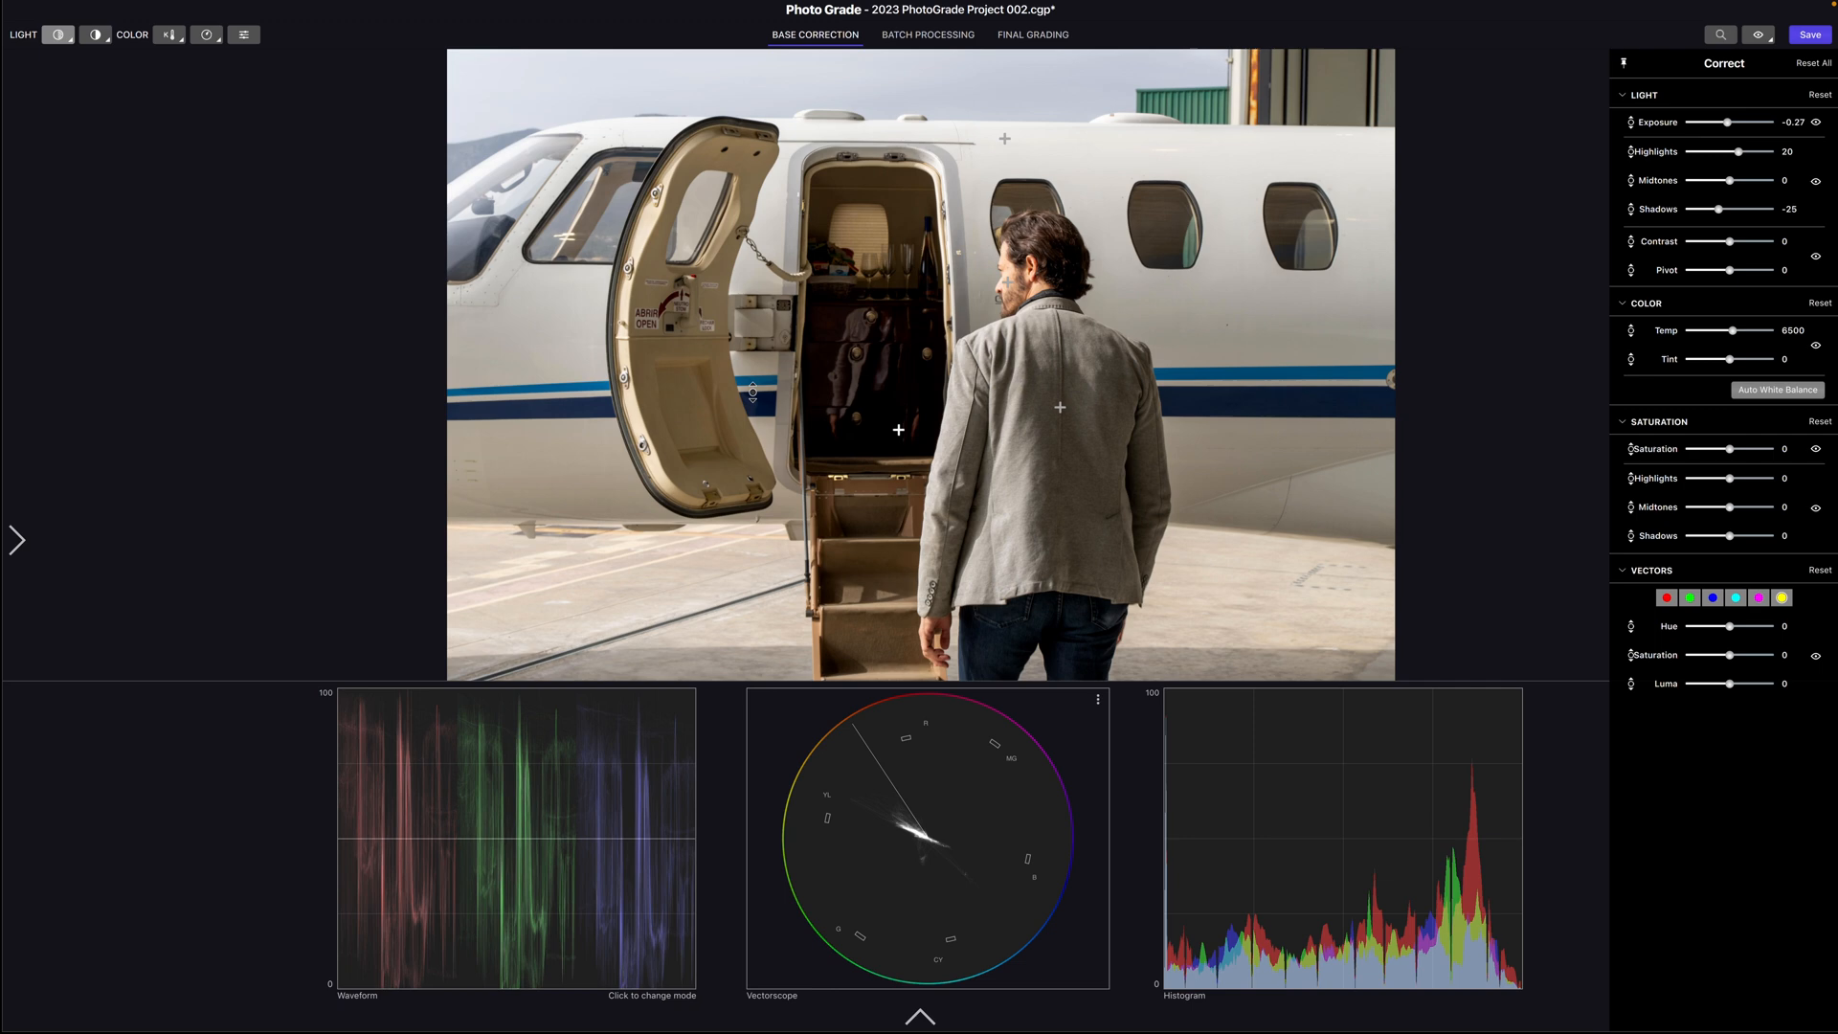
drag(1721, 209, 1737, 209)
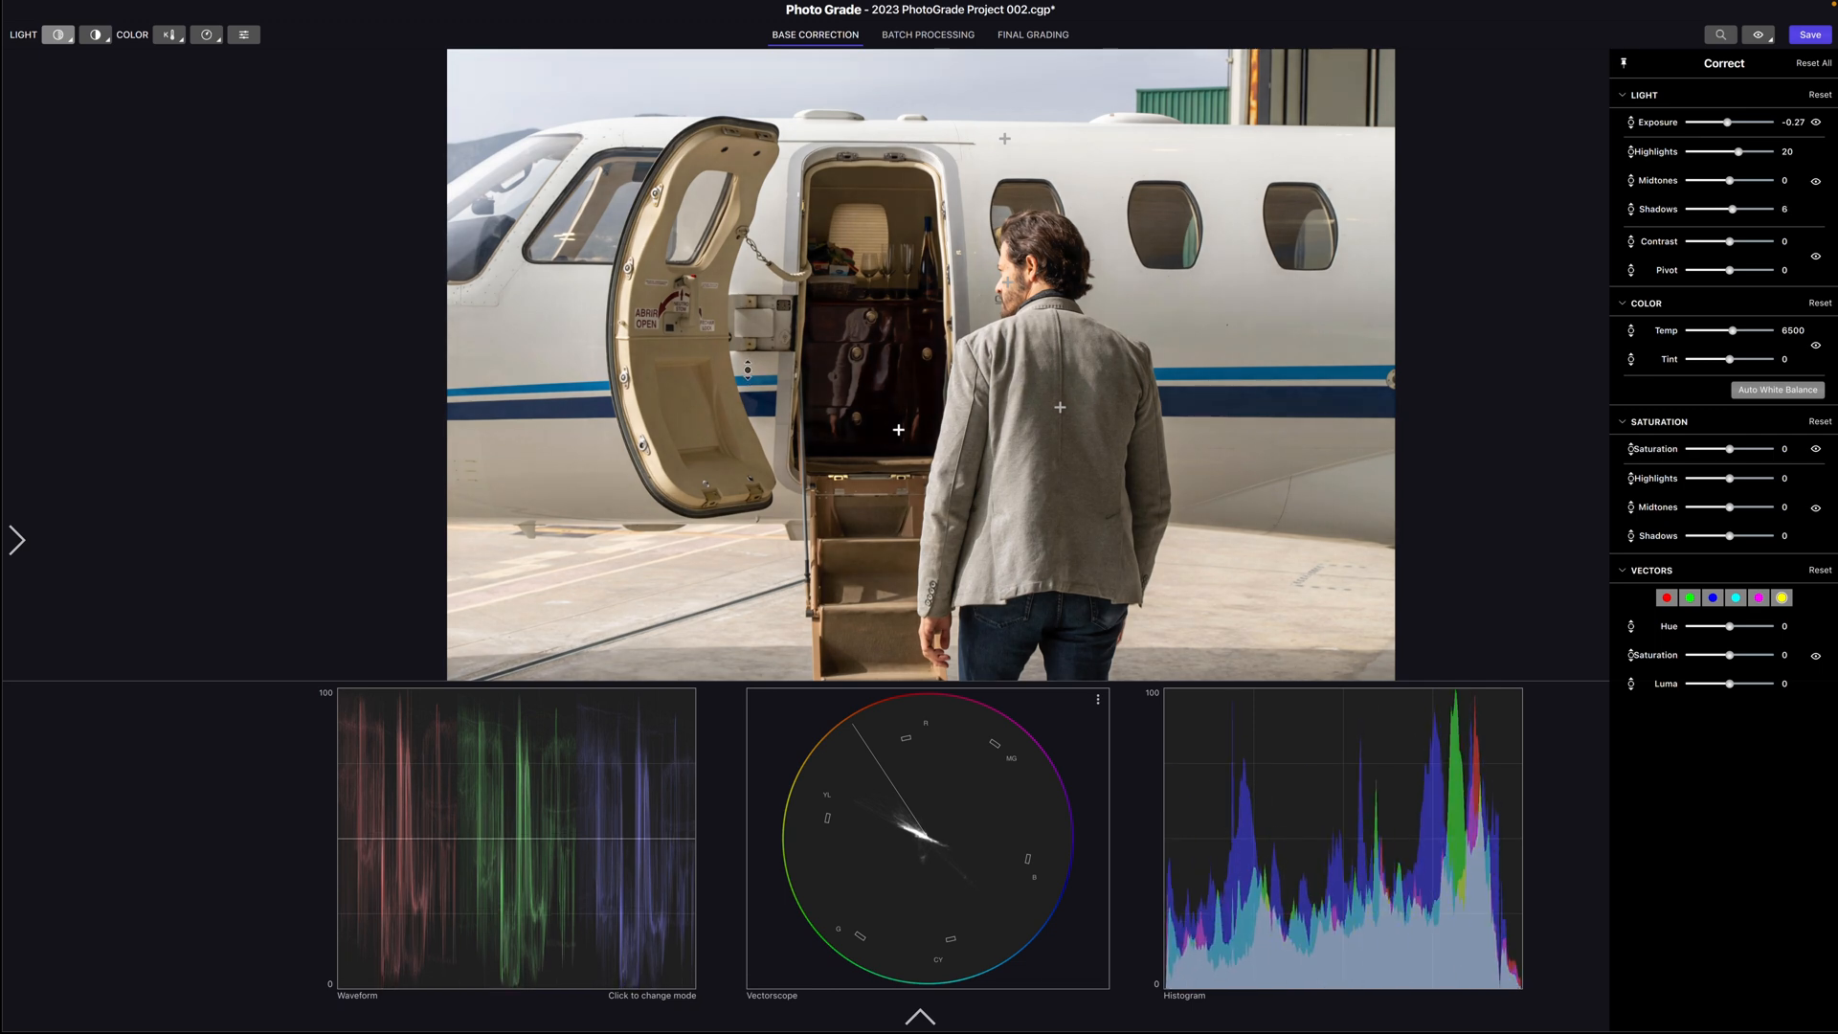
drag(1746, 152, 1712, 152)
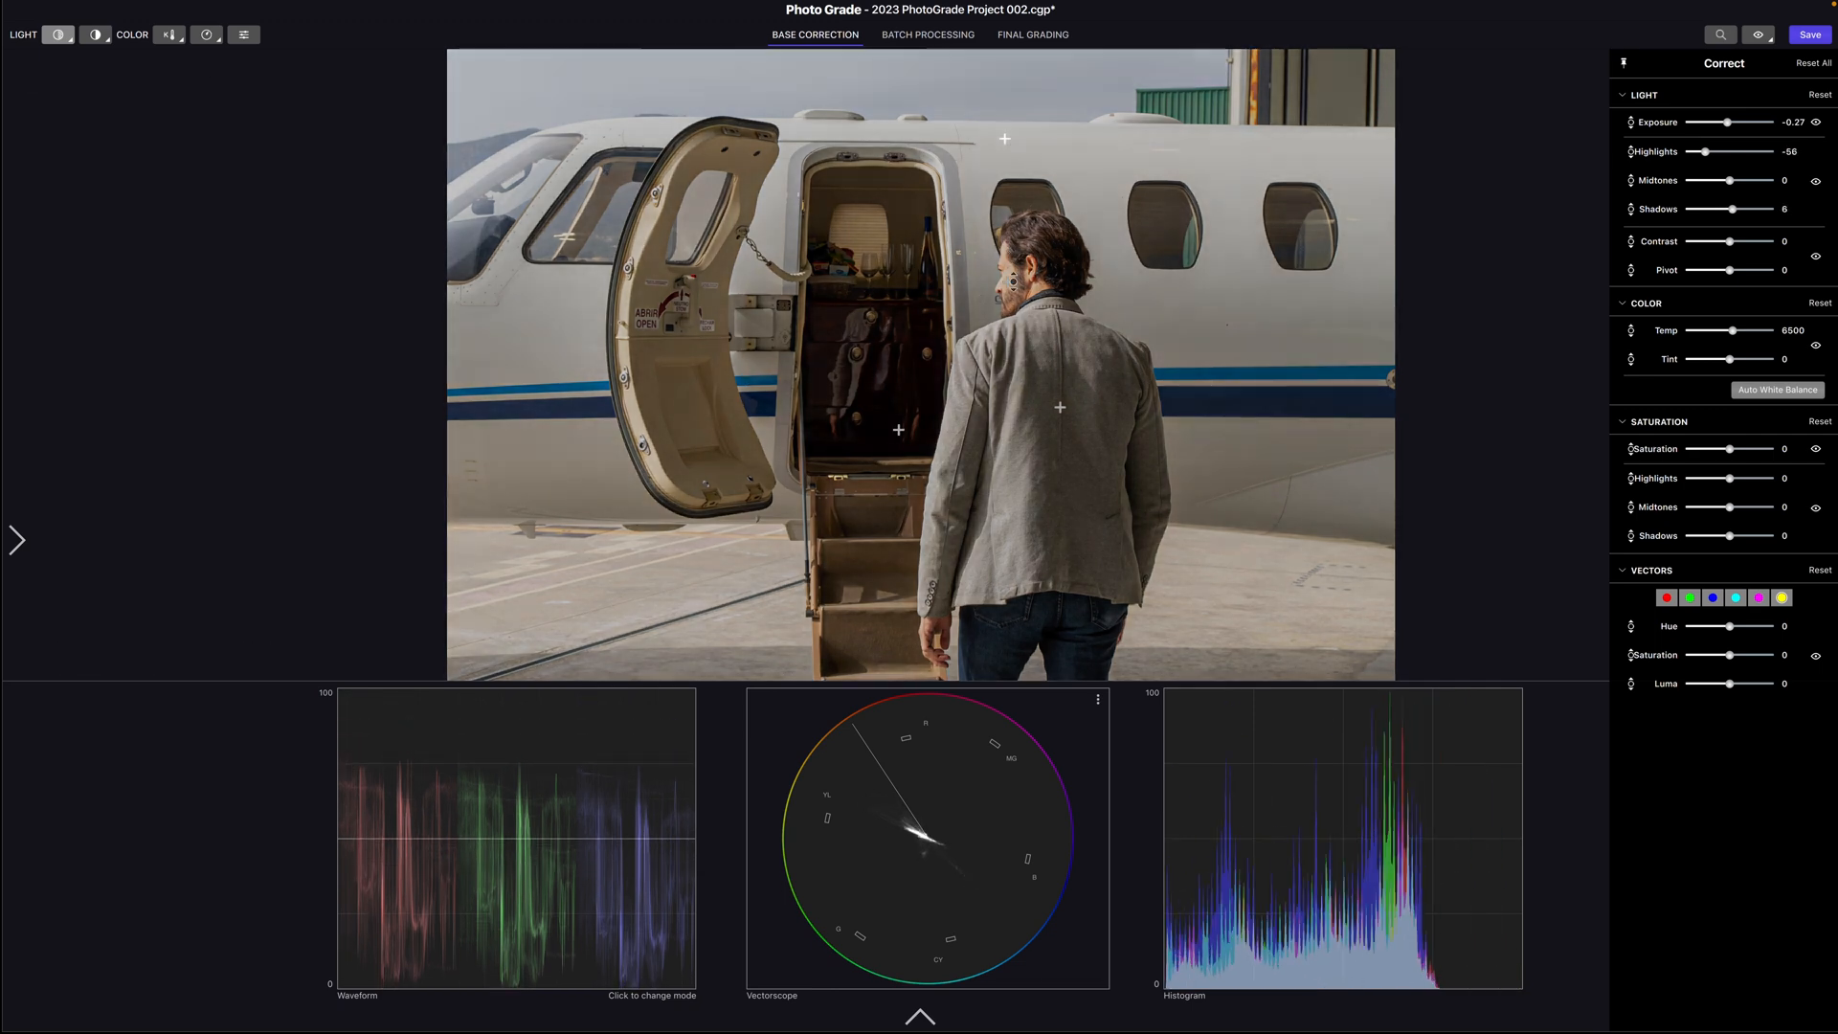
drag(1721, 150, 1697, 151)
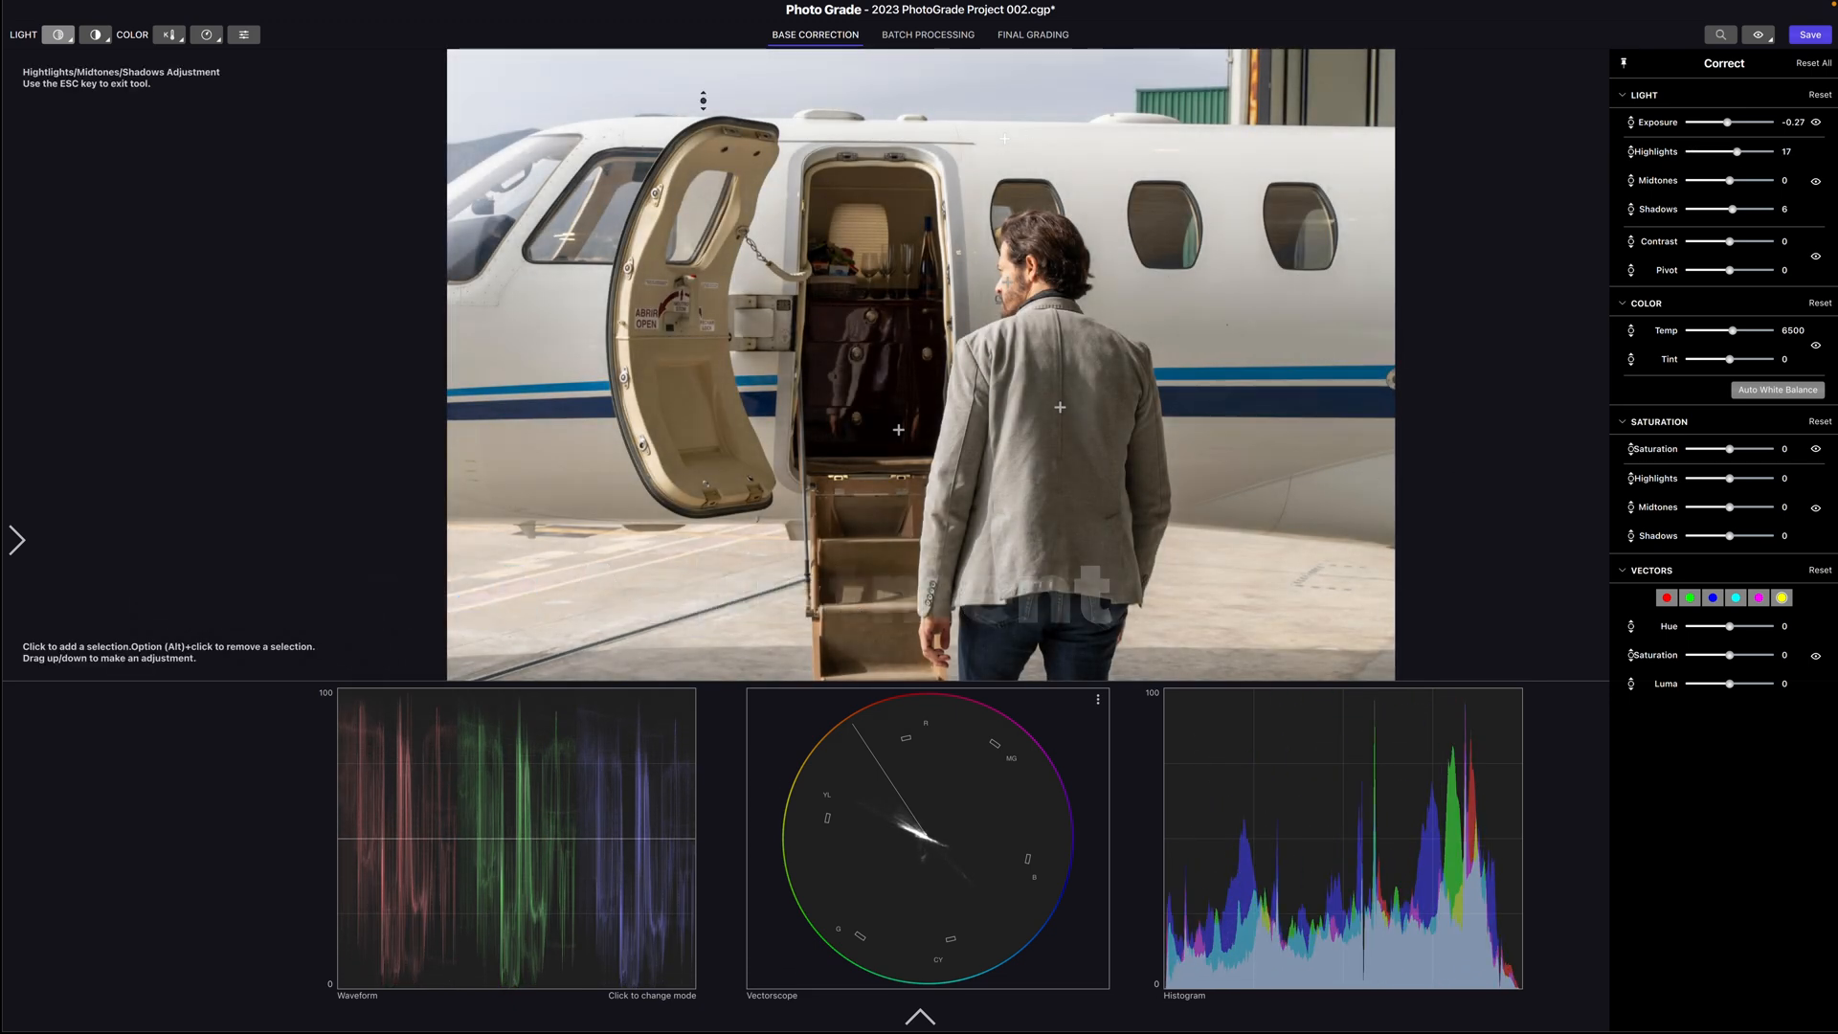
click(150, 62)
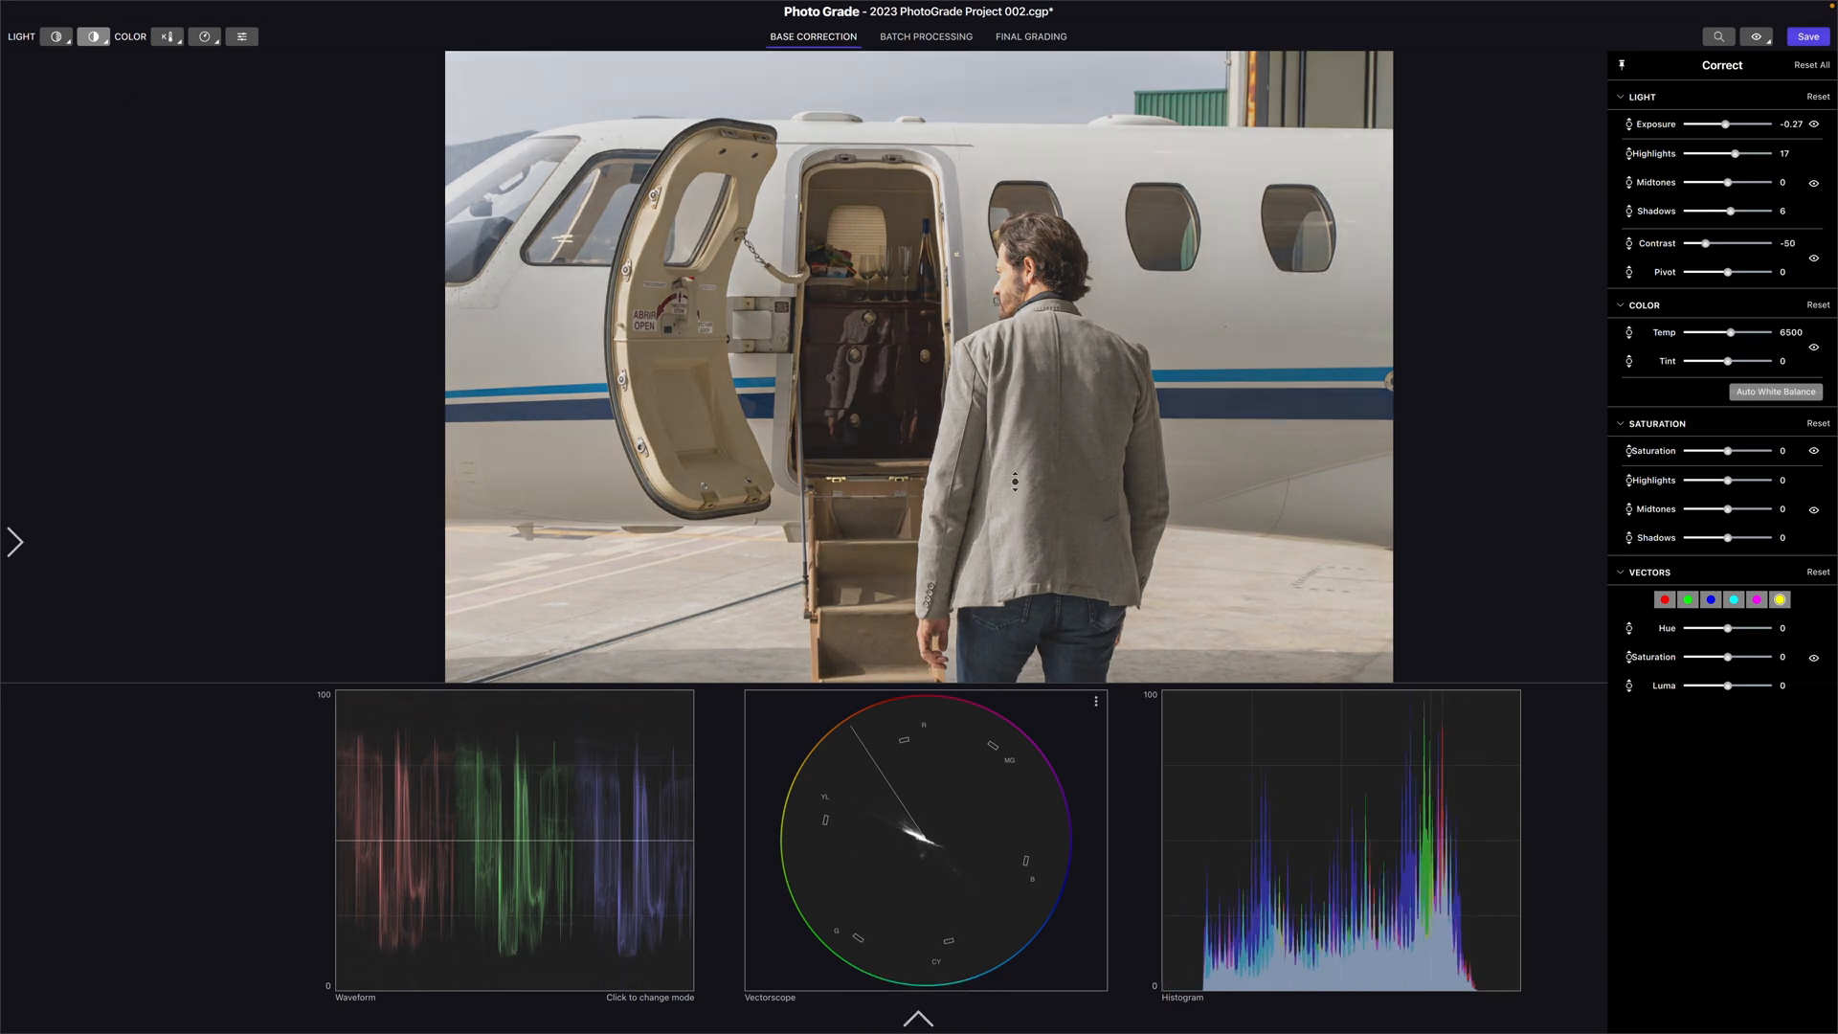
Ease contrast to -10 and raise the contrast pivot to 9
drag(1706, 243, 1719, 242)
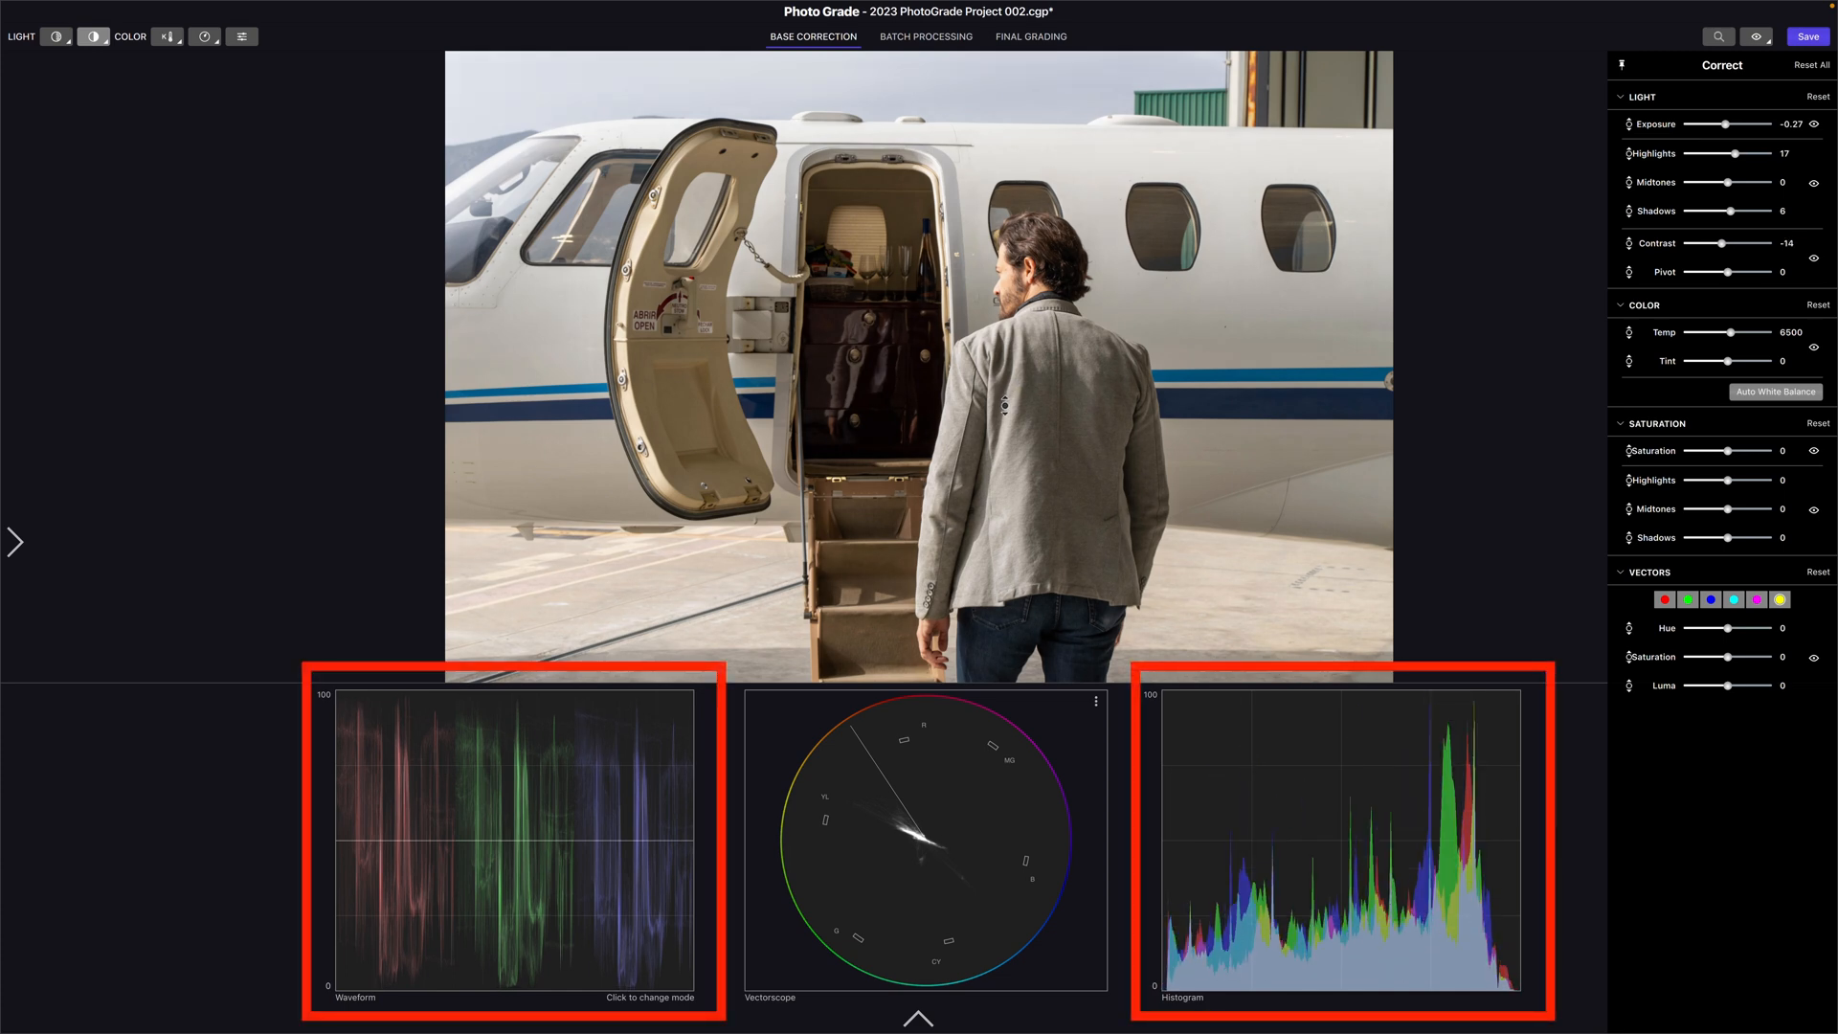
drag(1723, 242, 1763, 242)
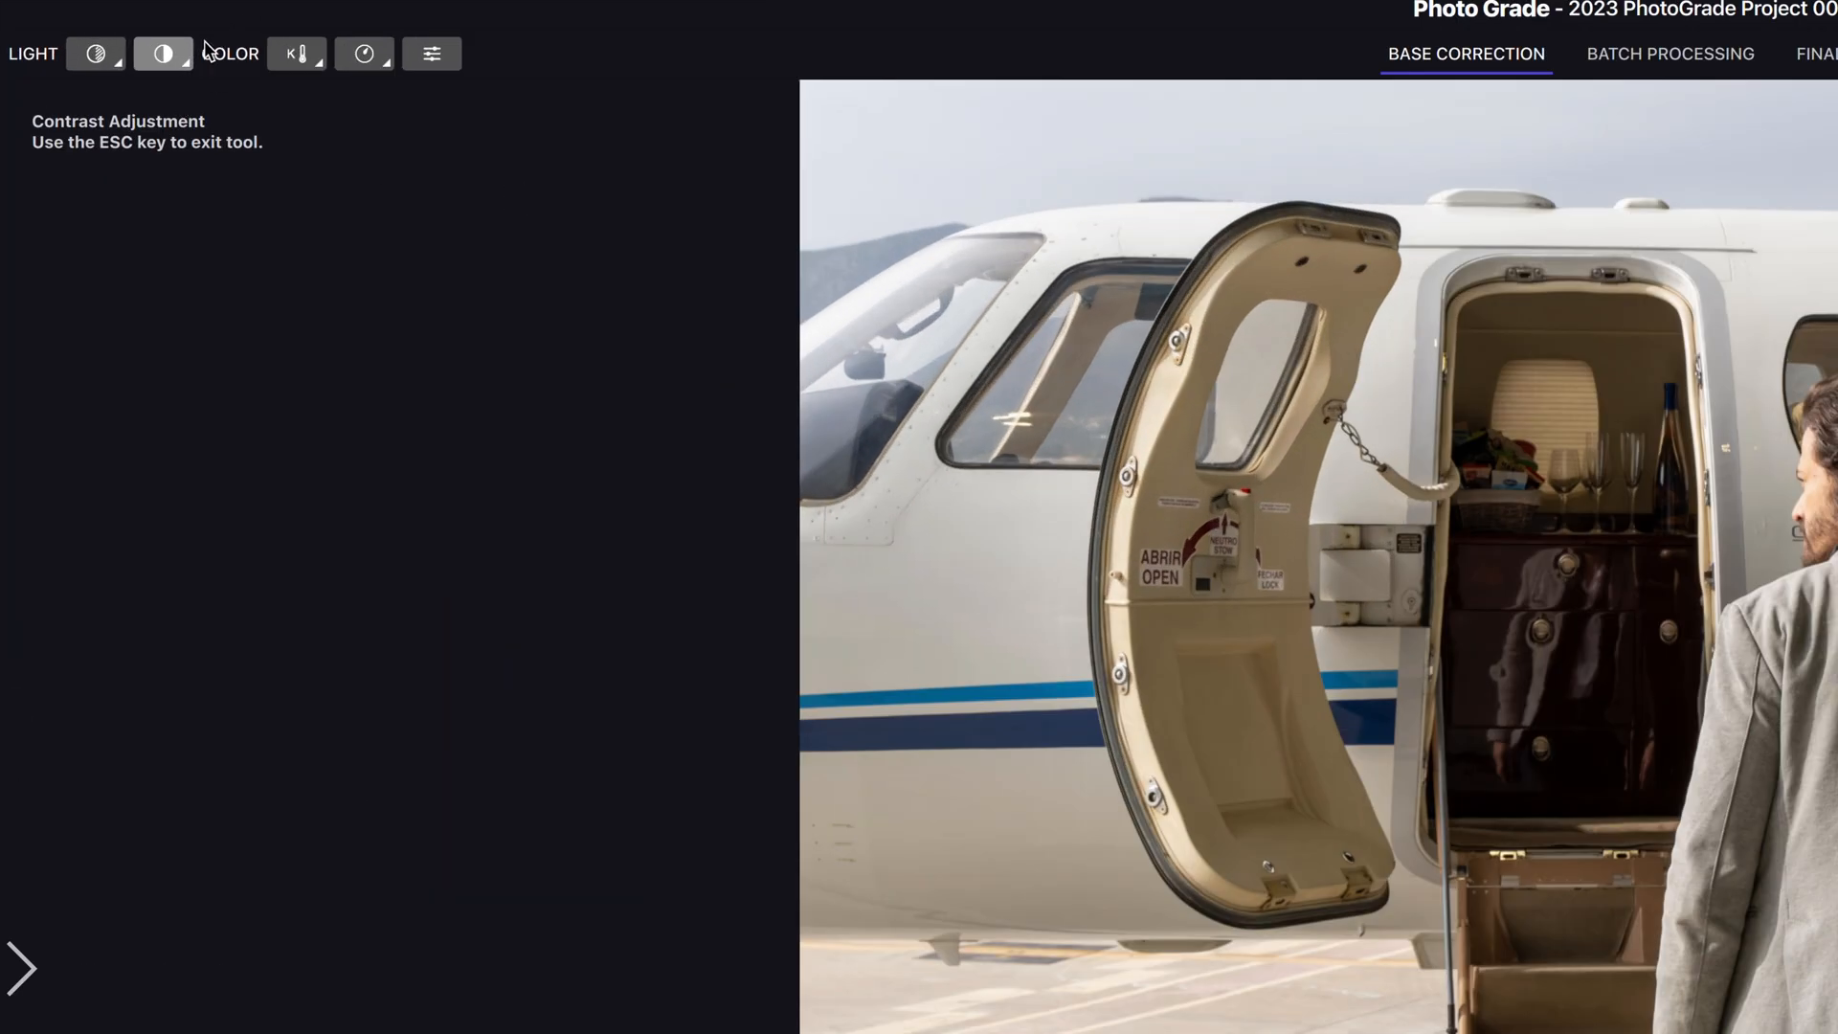
click(163, 53)
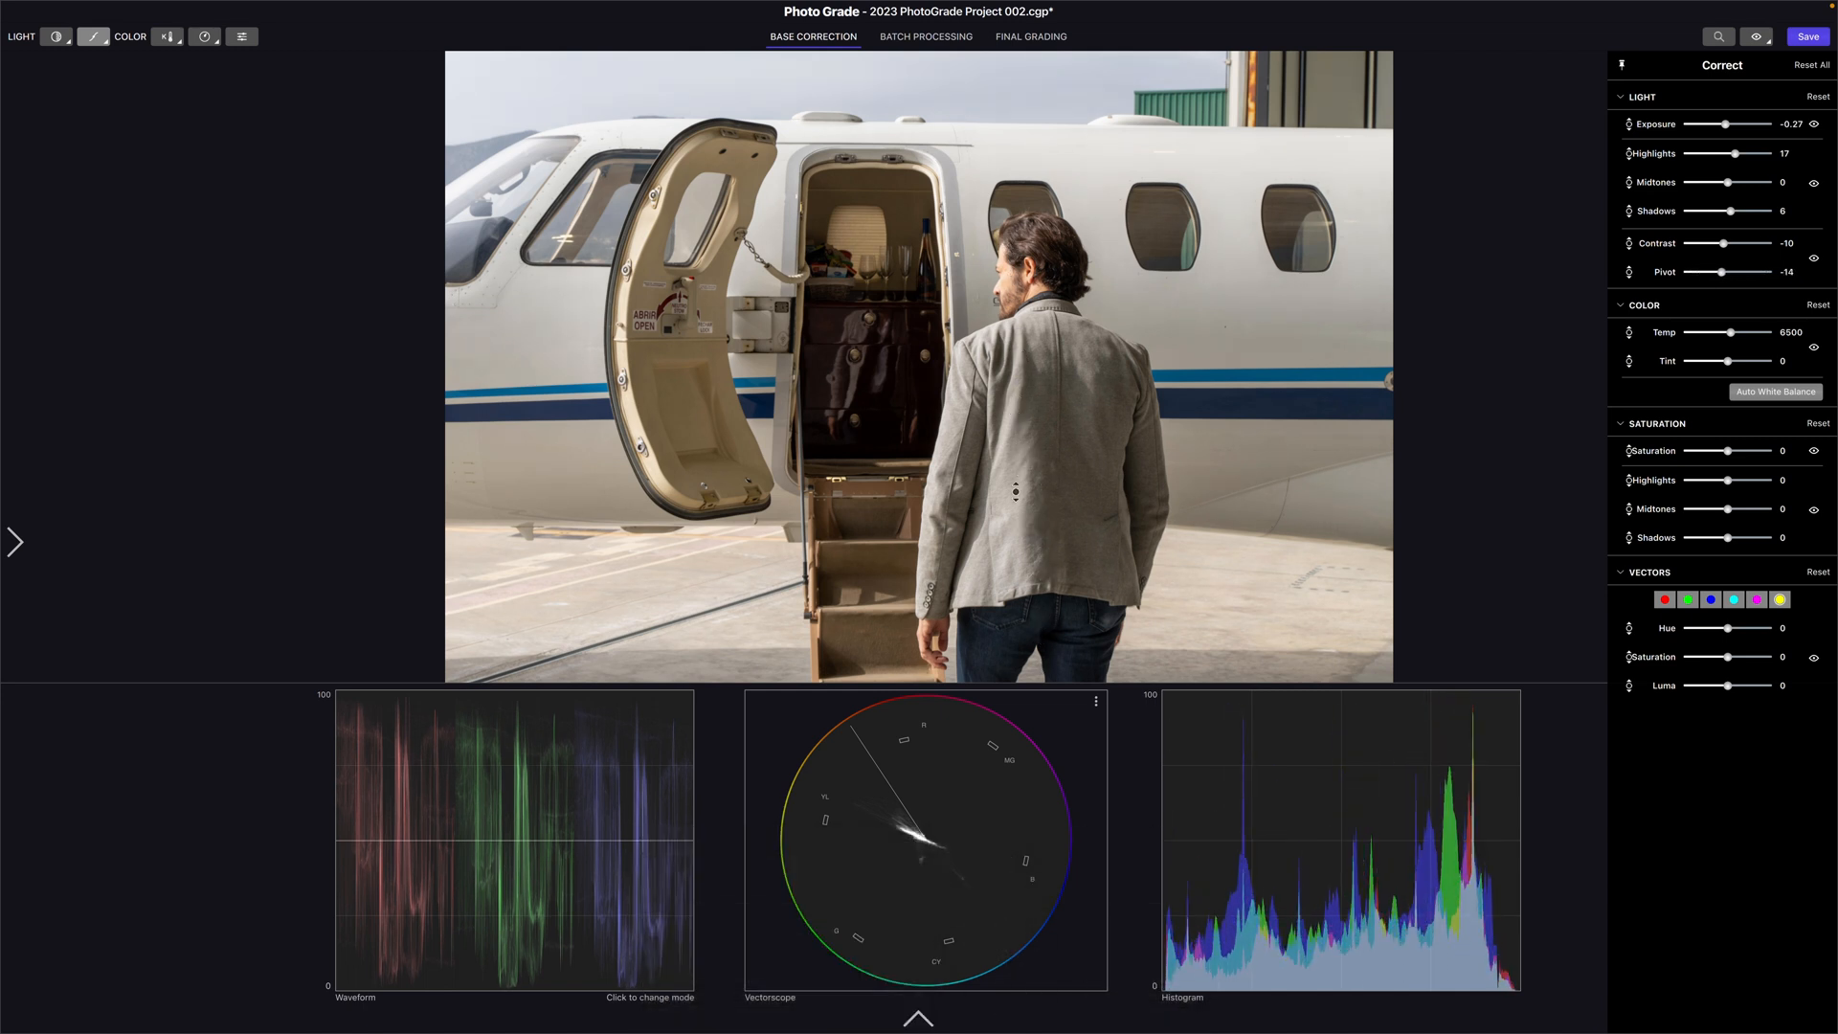
drag(1723, 271, 1734, 272)
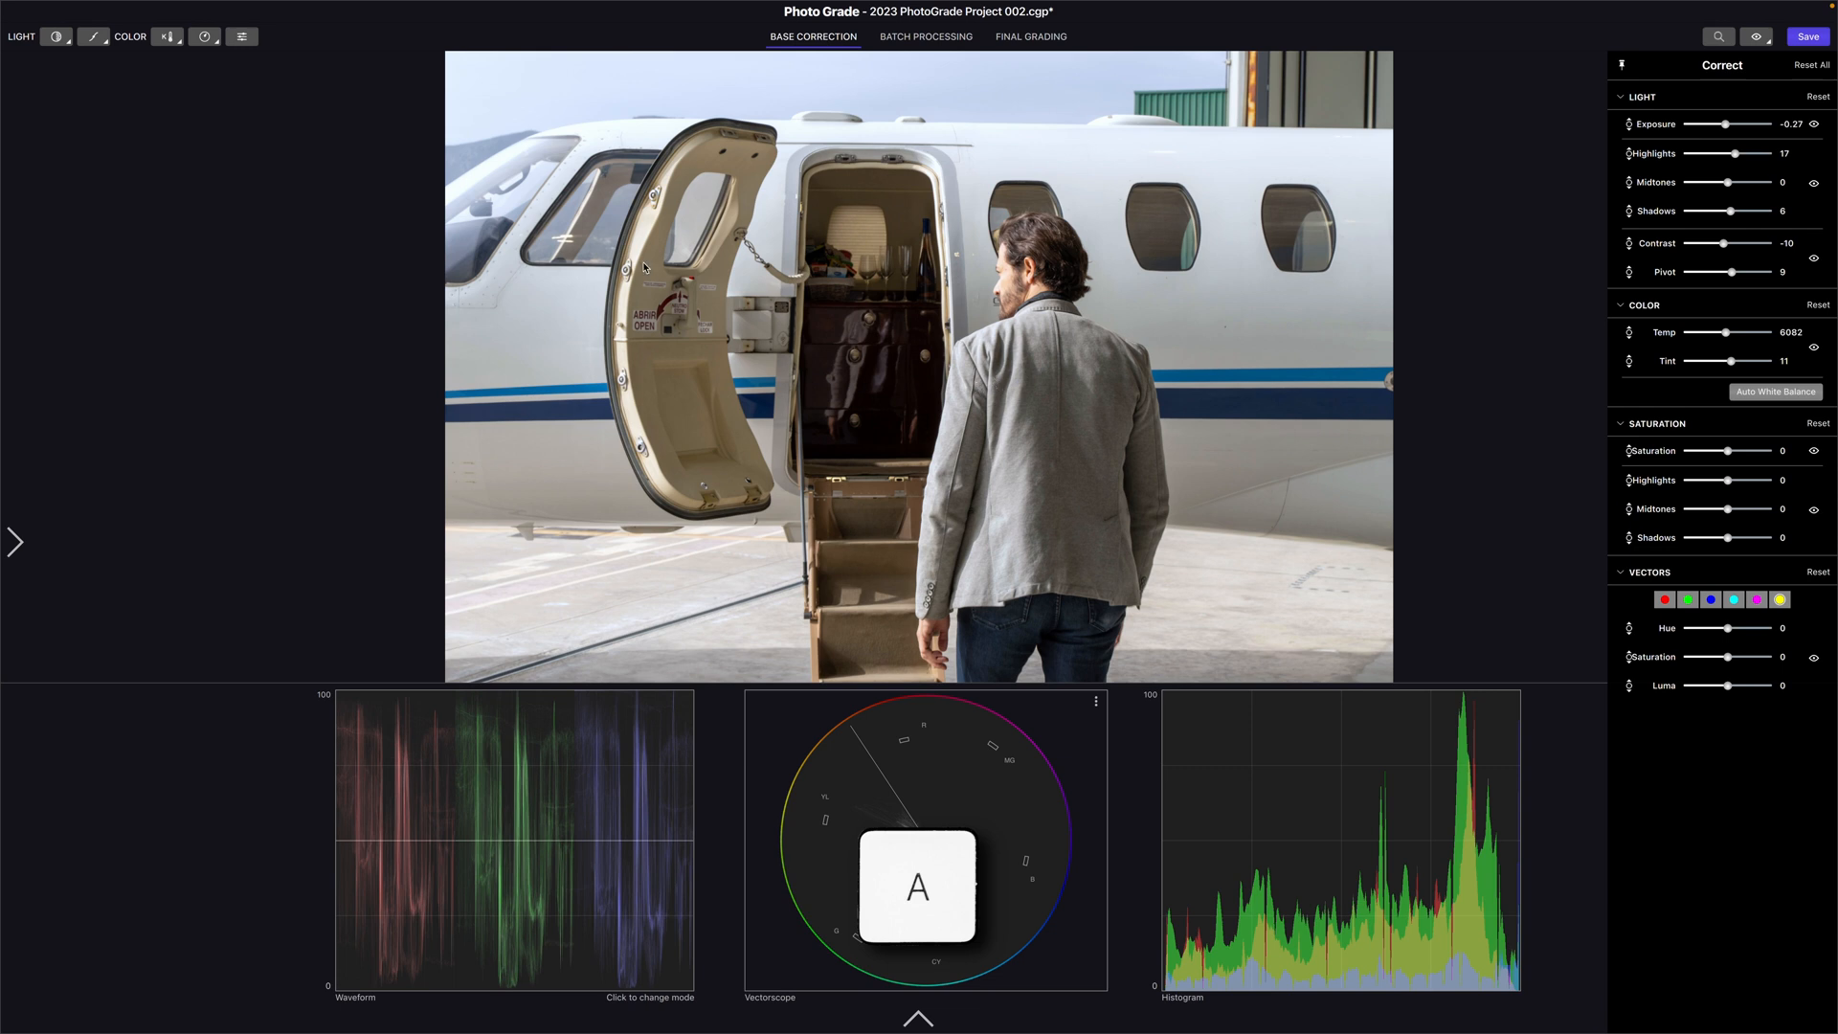
Set white balance to temperature 6560 with tint 16
click(167, 36)
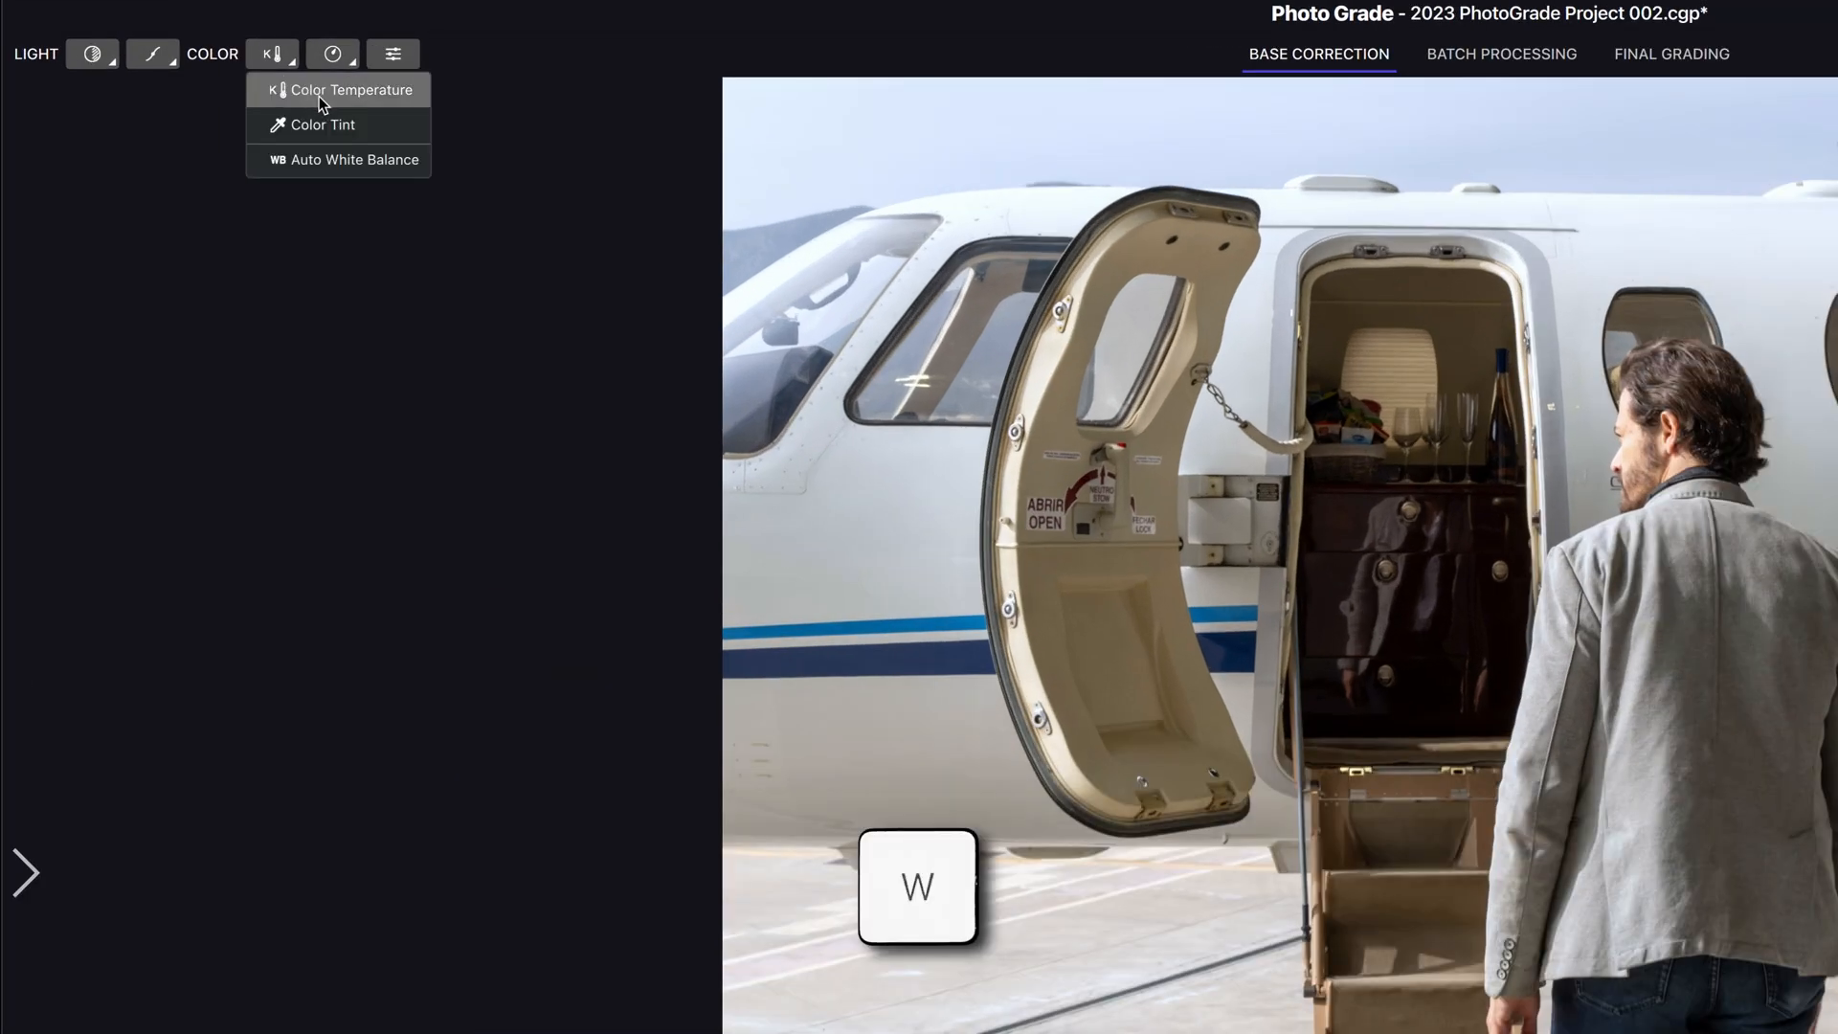
click(349, 89)
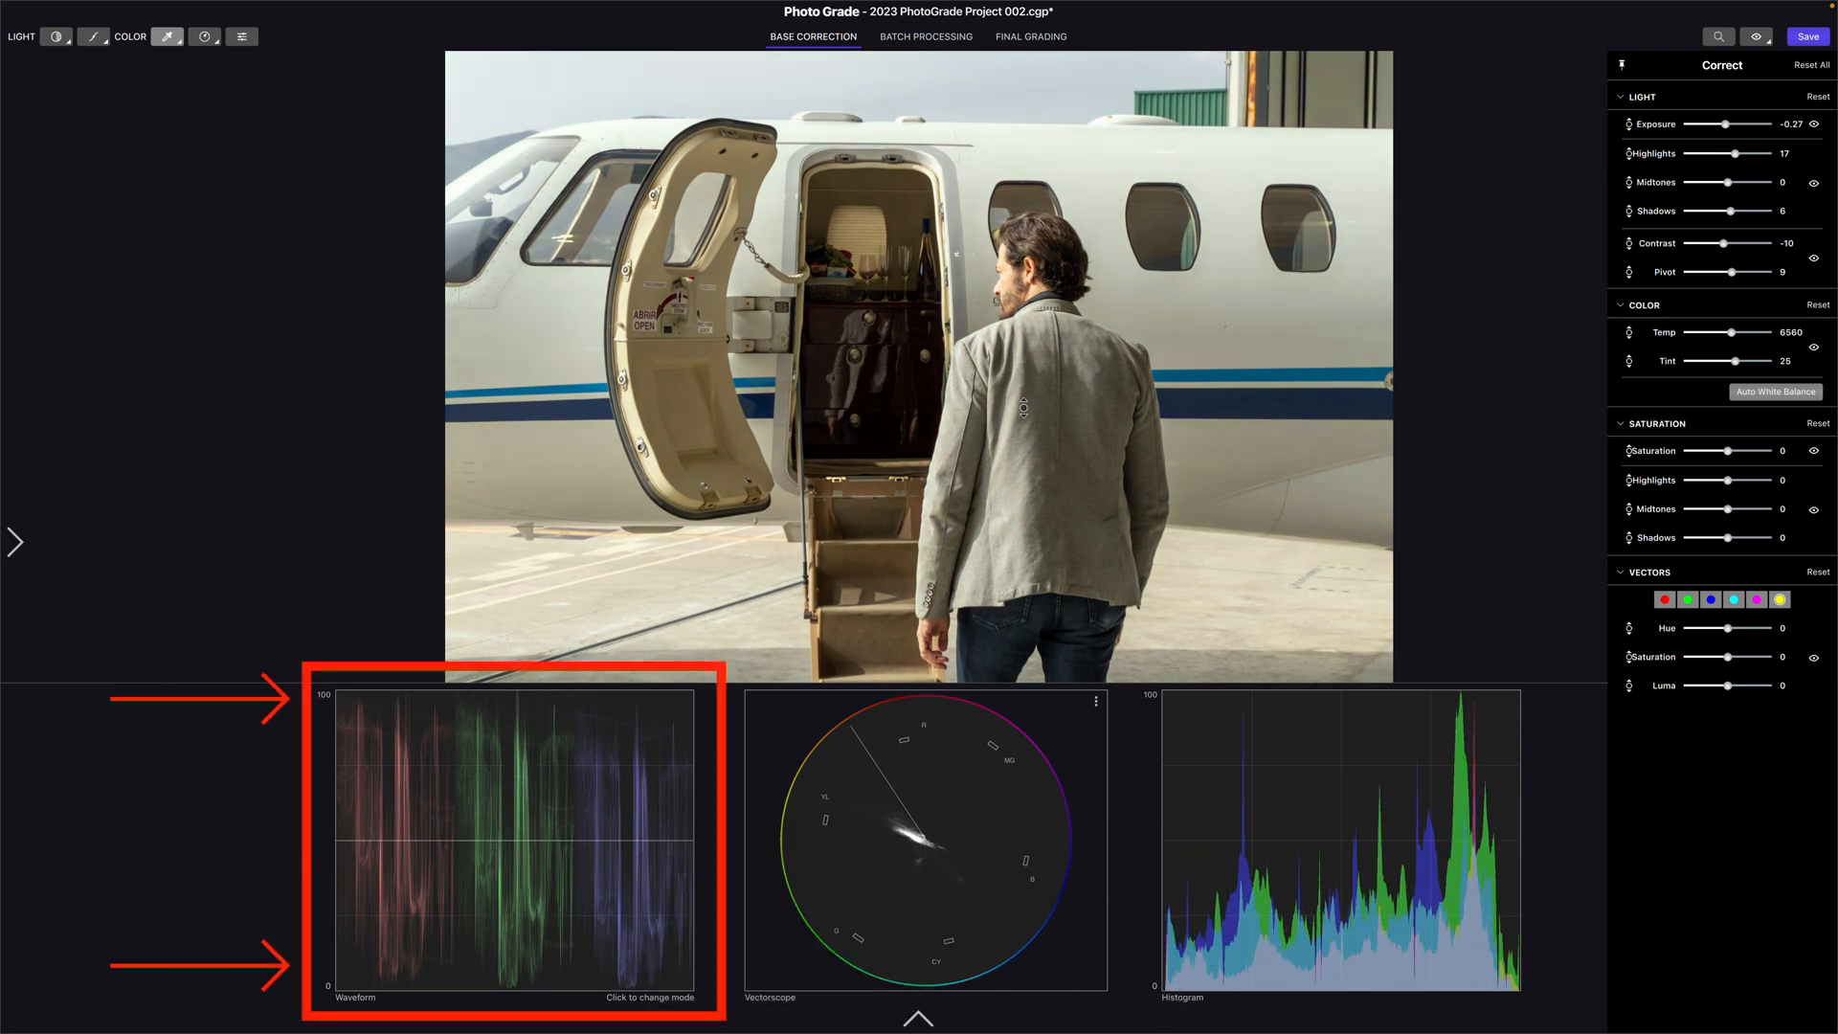
click(168, 36)
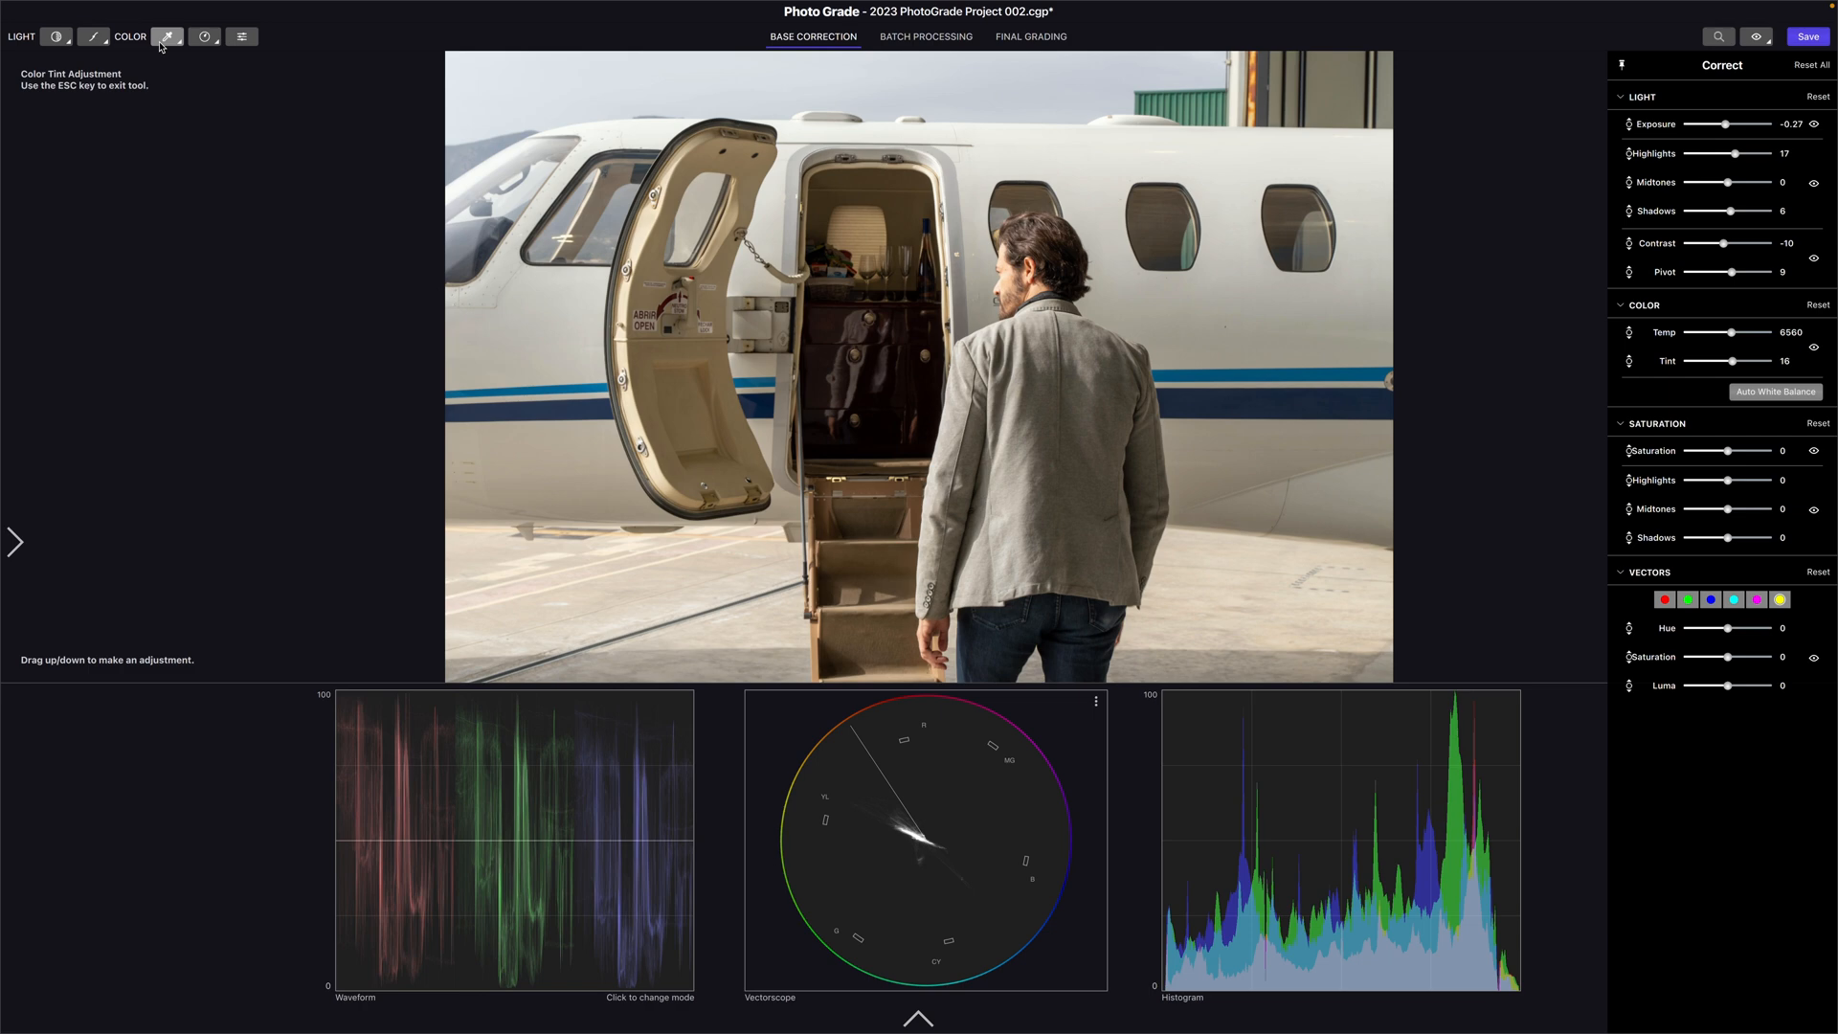
key(s)
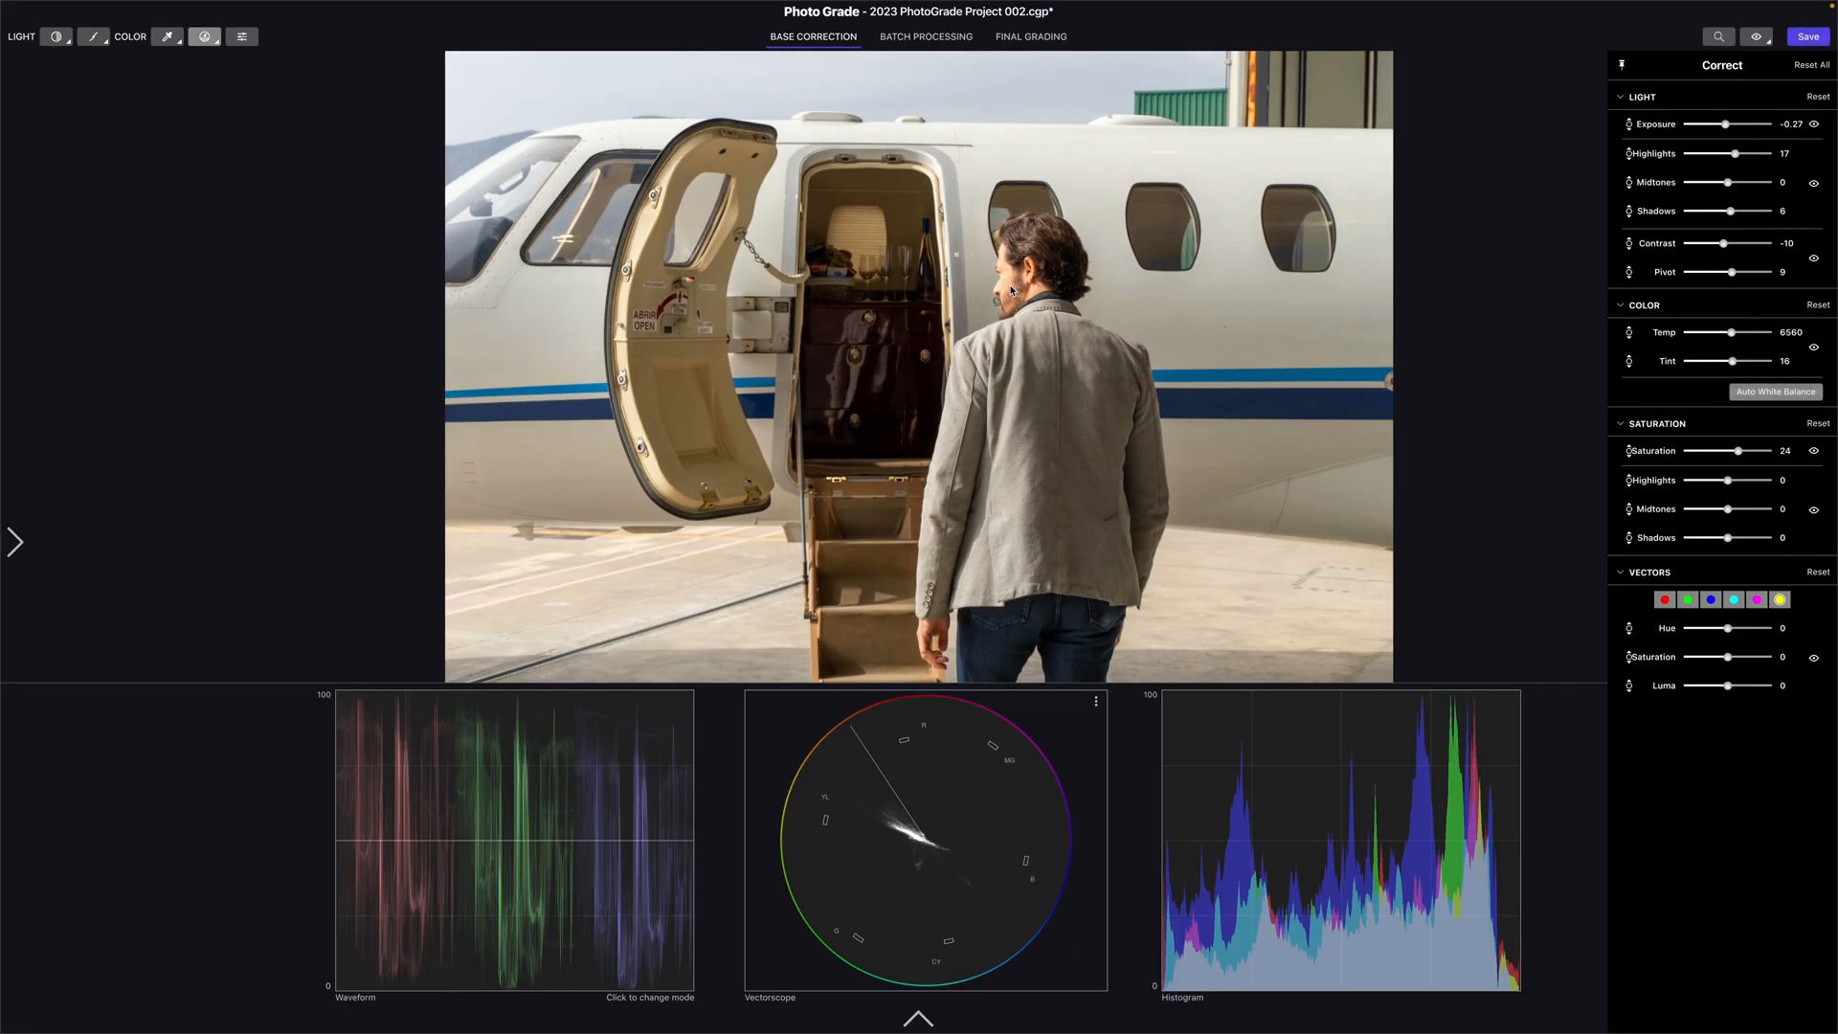
Lower highlight saturation to -7 and move on to the beach buggy photo
drag(1729, 480, 1739, 481)
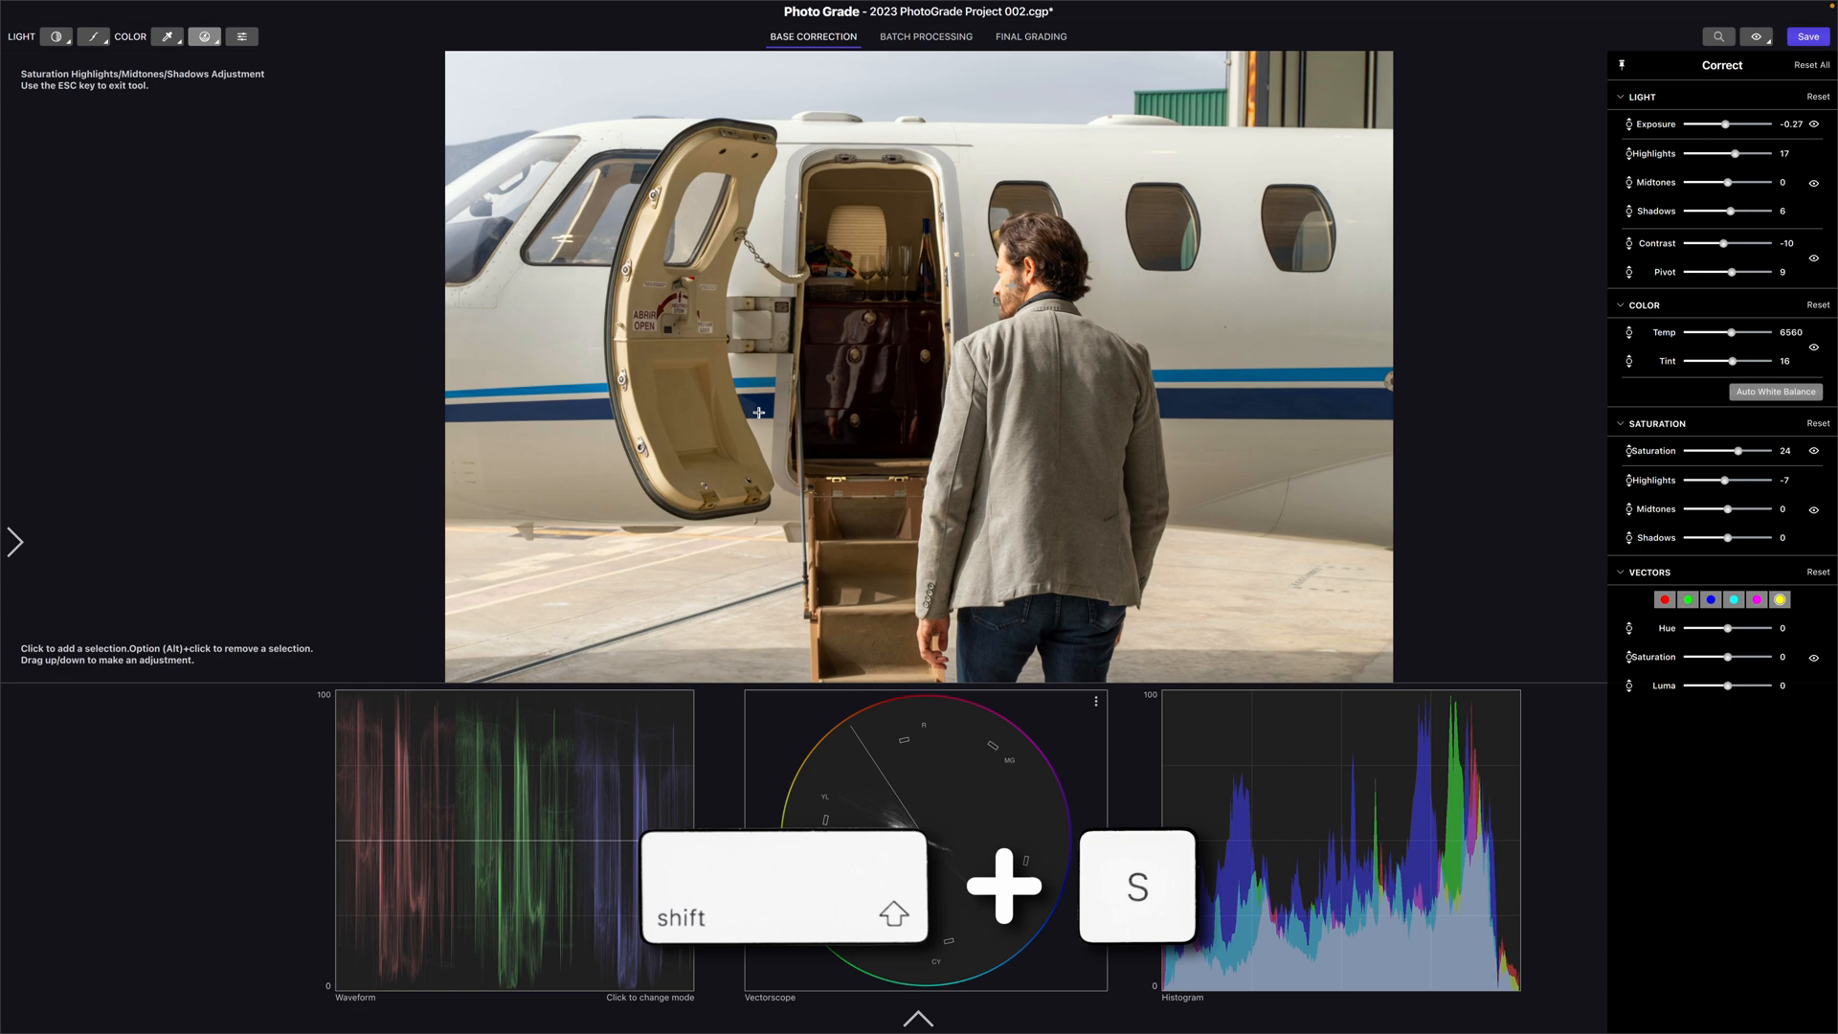
drag(774, 410, 773, 597)
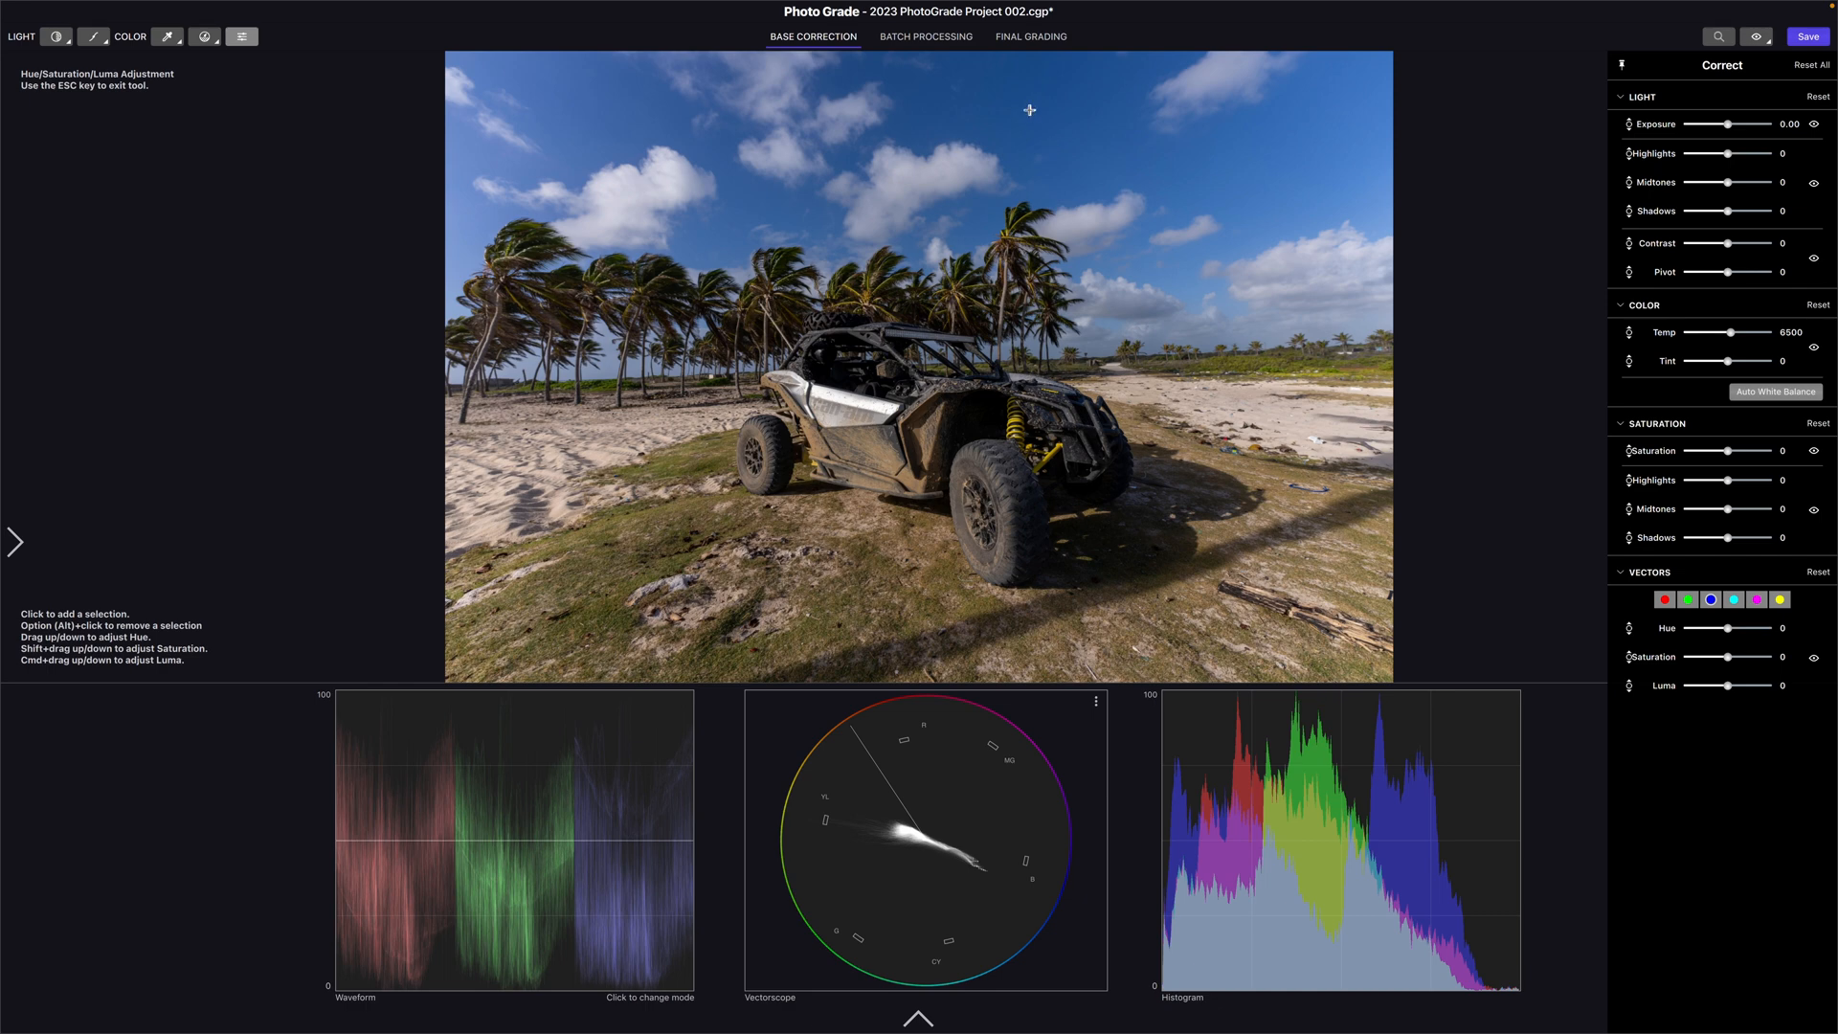
Set the buggy photo's sky to saturation -19 and luma 24, then open the poolside photo
drag(1739, 627, 1709, 627)
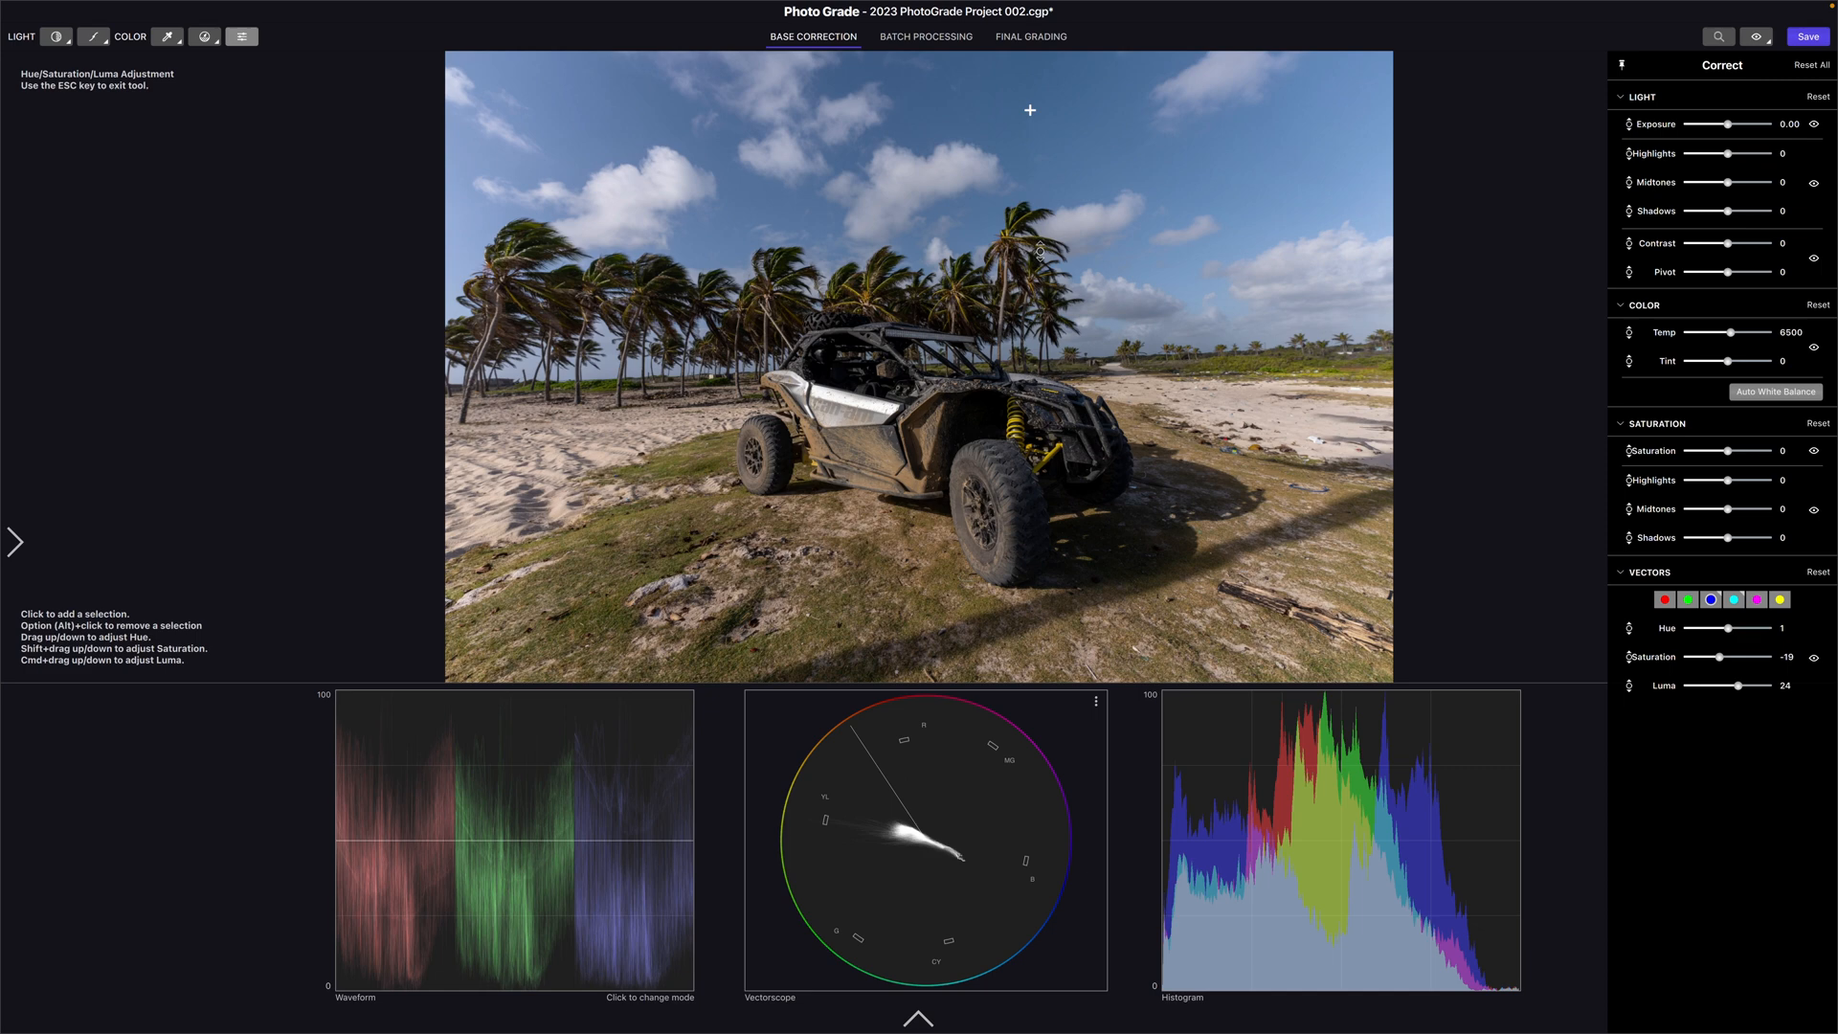
click(919, 1015)
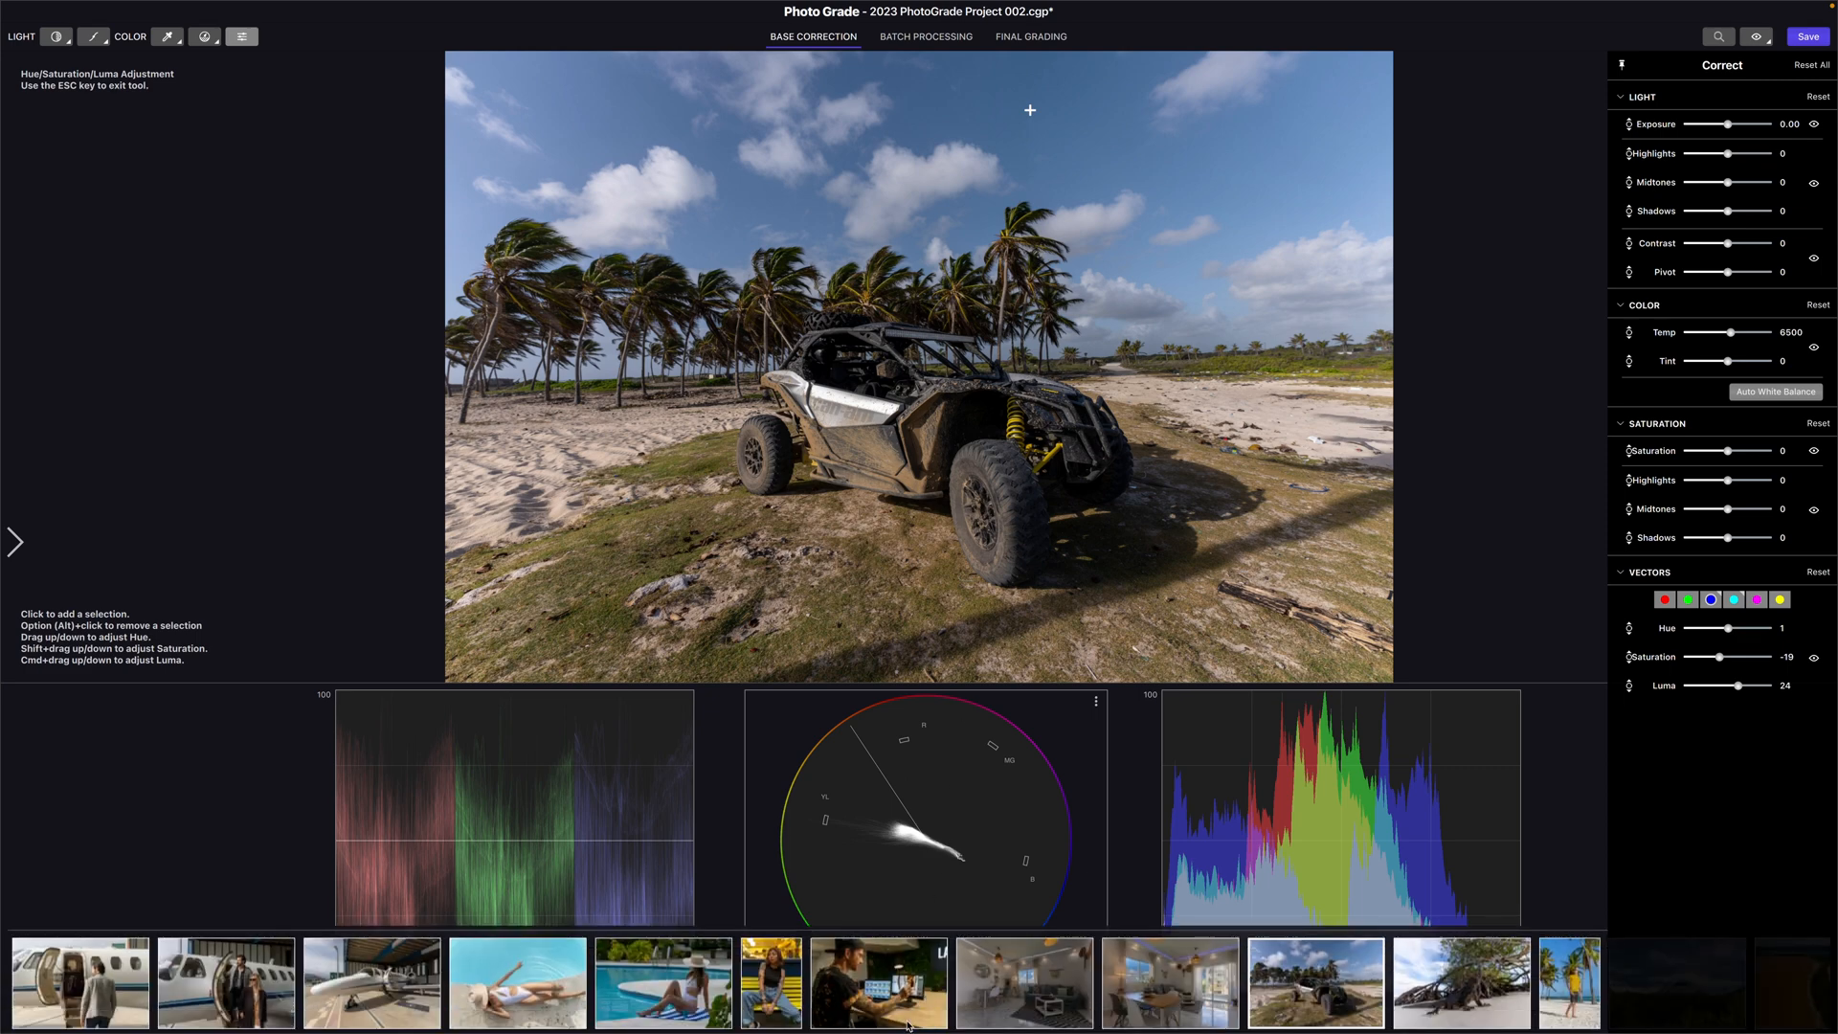
click(517, 983)
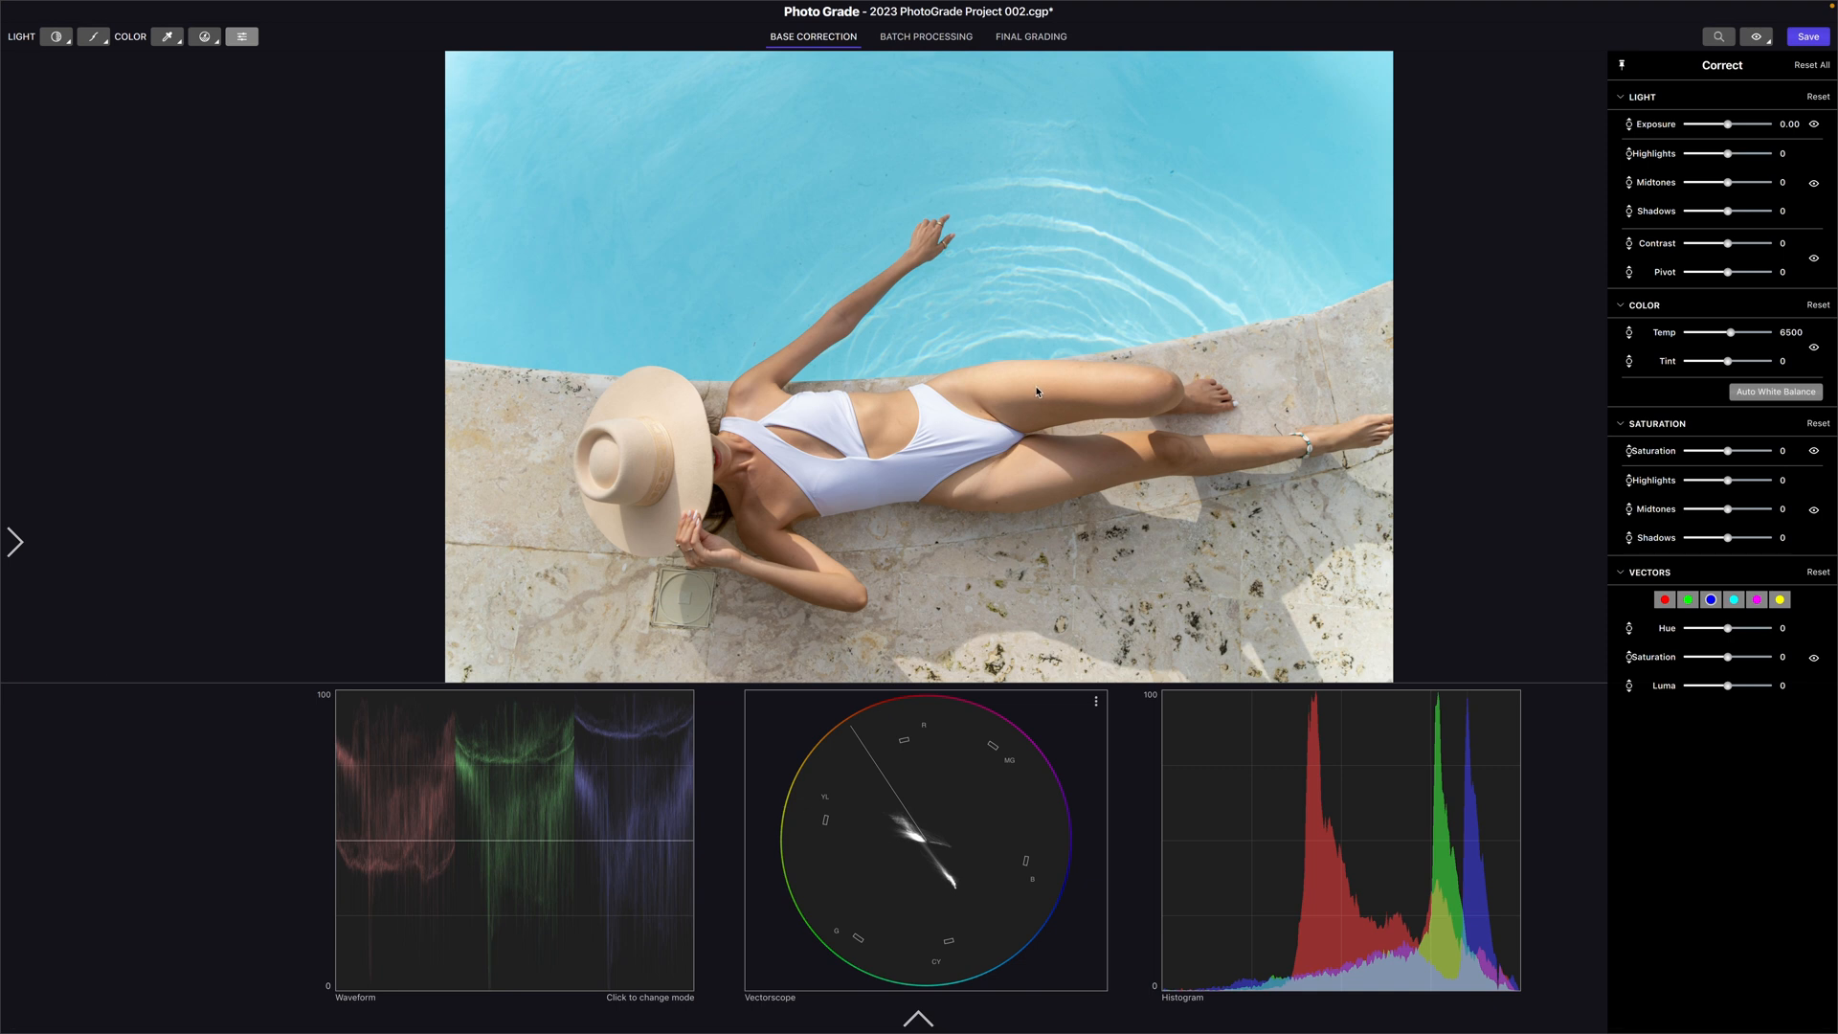
Nudge the poolside photo's skin tones (Hue -2, Sat -5, Luma 5) and move to batch processing
drag(1734, 627, 1730, 627)
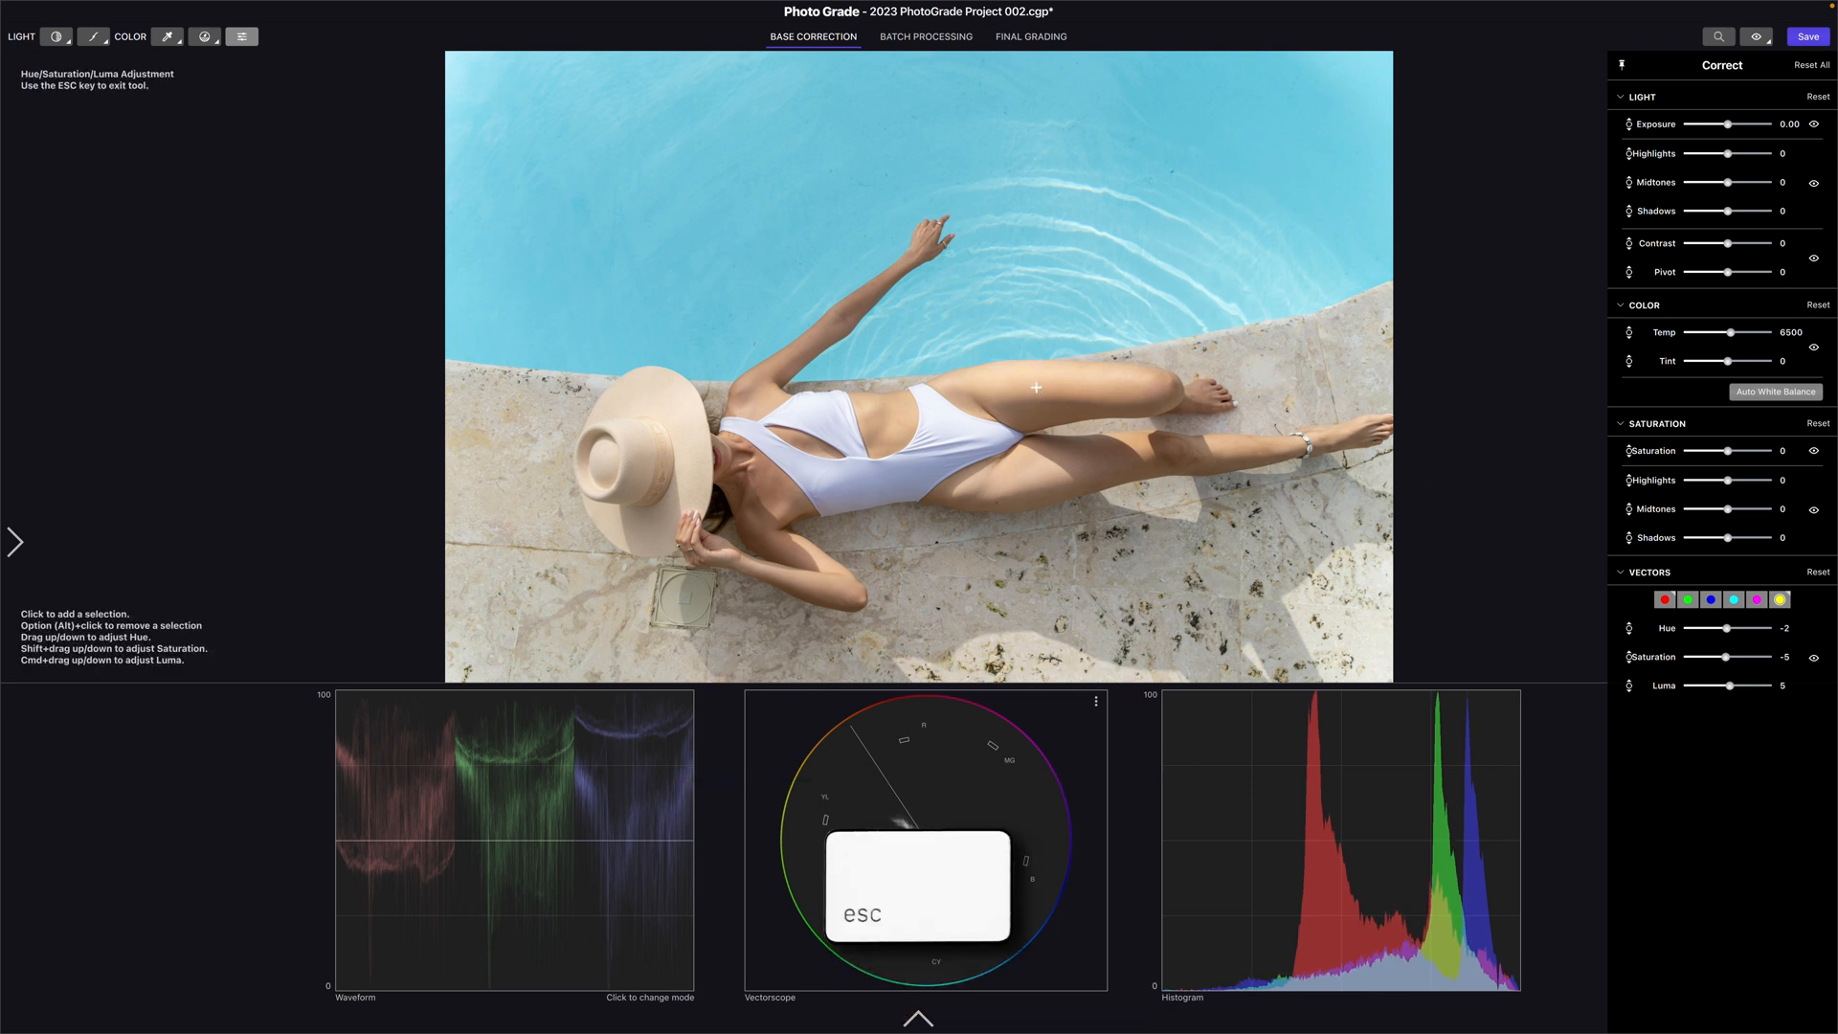
click(925, 36)
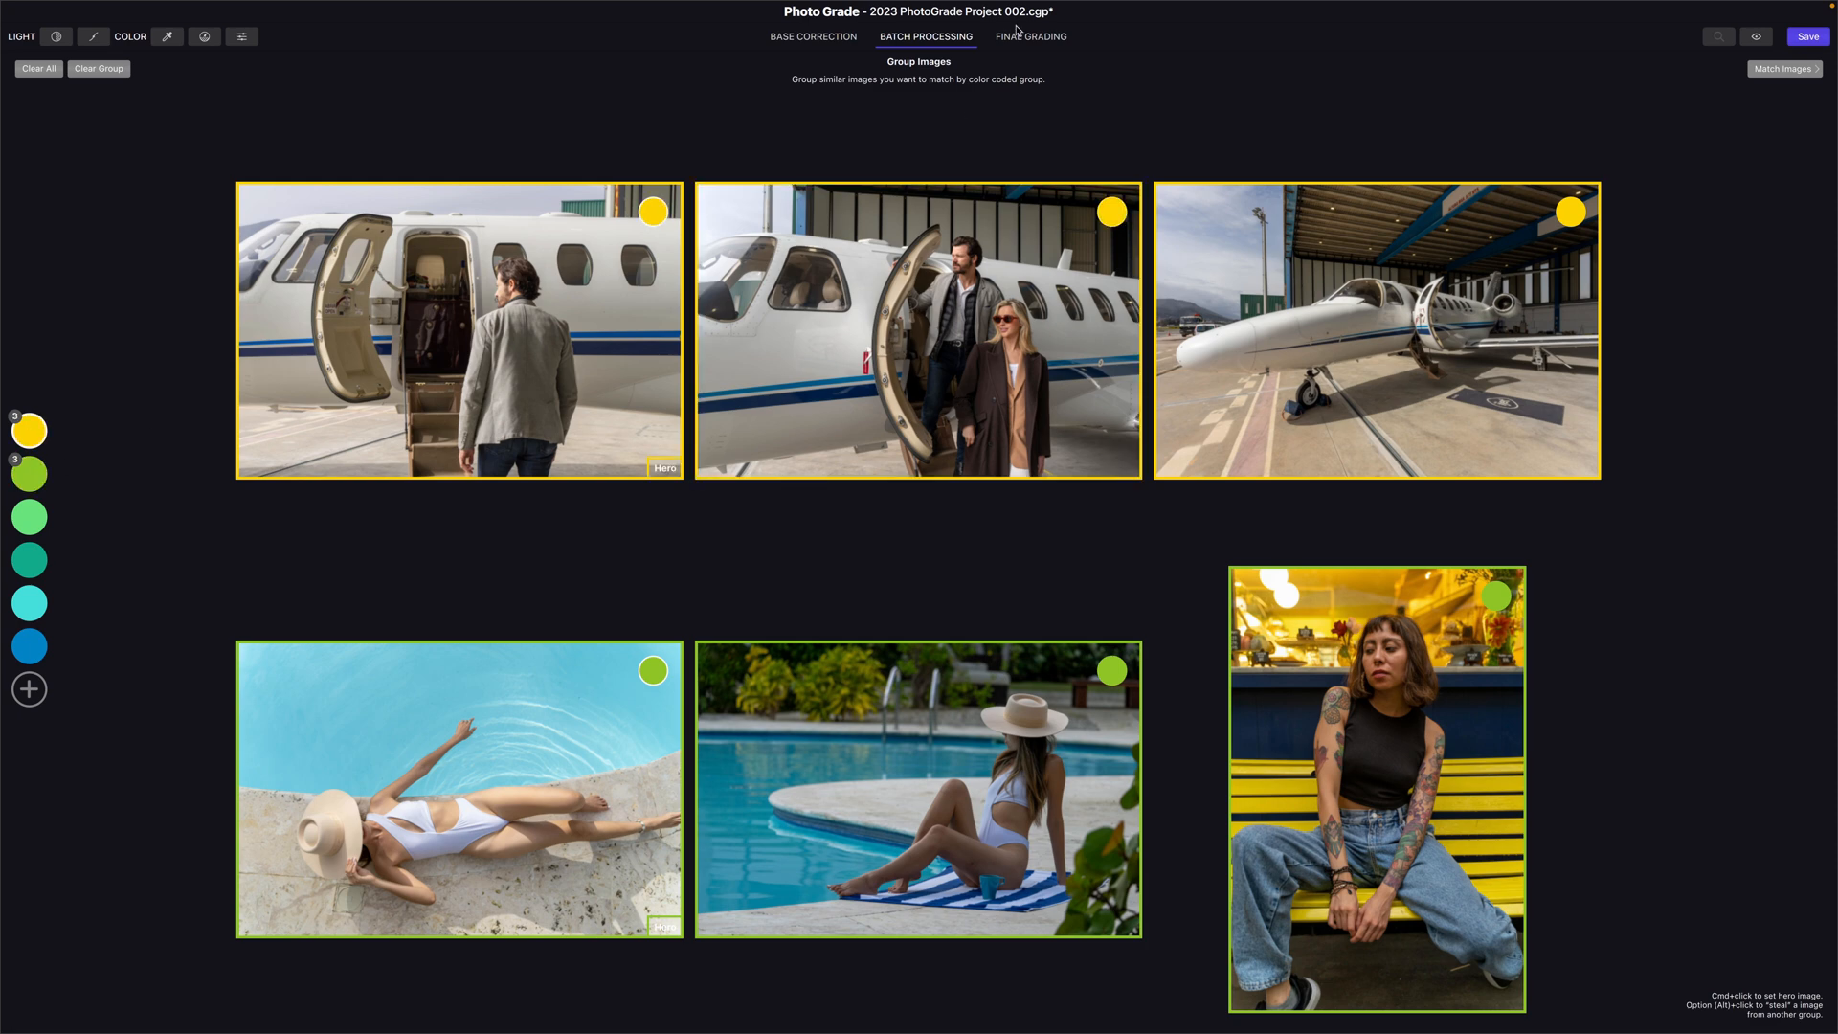
Open Match Images to pair the jet-boarding hero photo with the hangar jet photo
click(1783, 68)
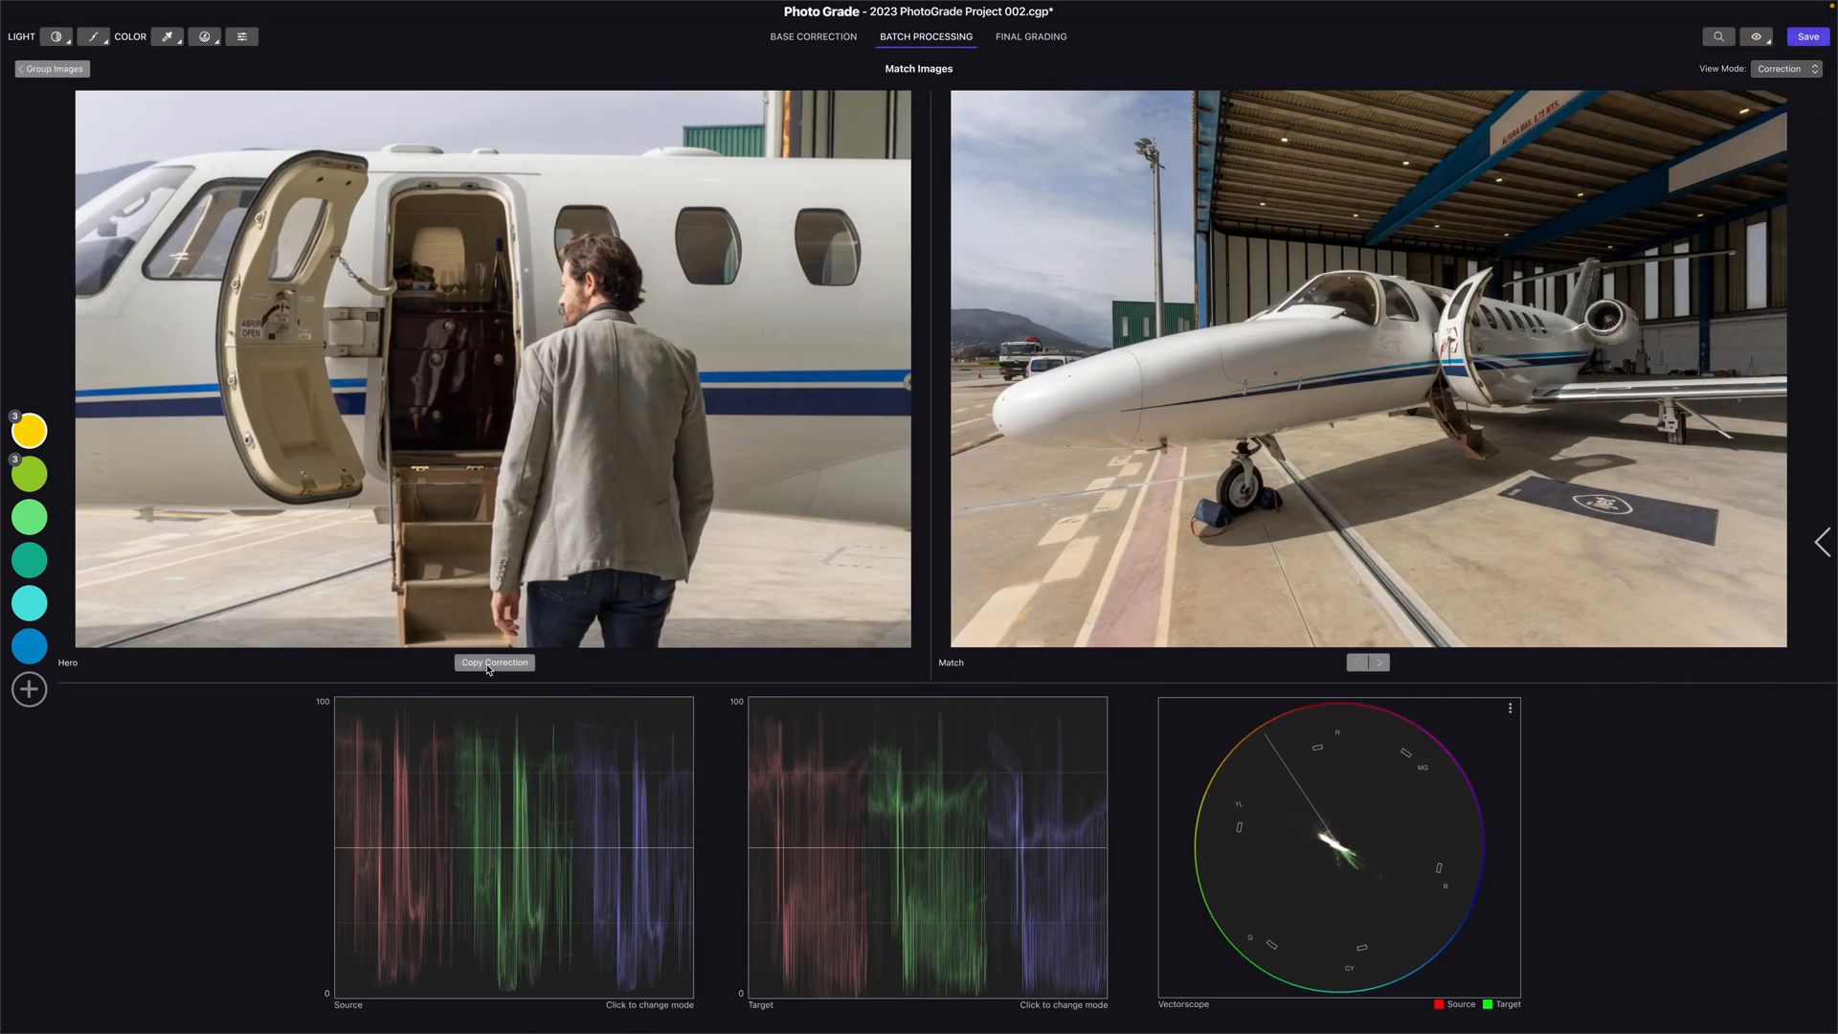
Copy the hero photo's correction to the whole group and onto the hangar jet photo
click(492, 662)
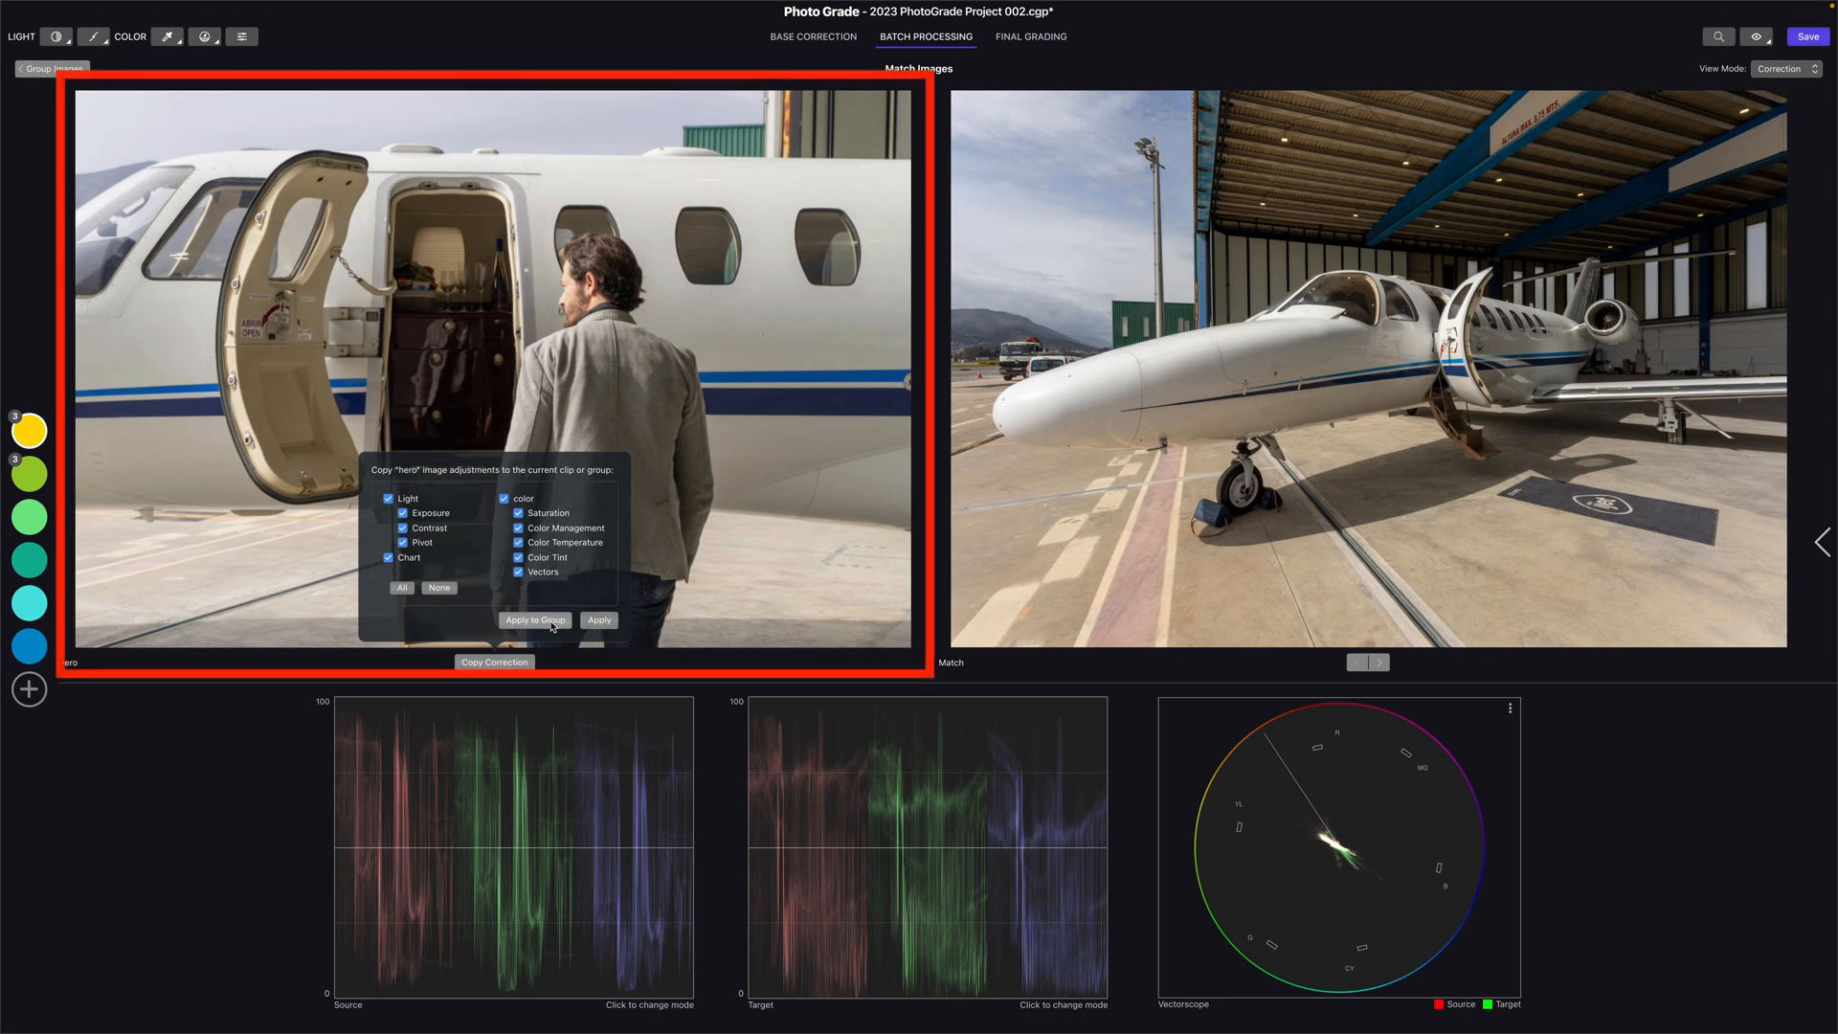
click(534, 619)
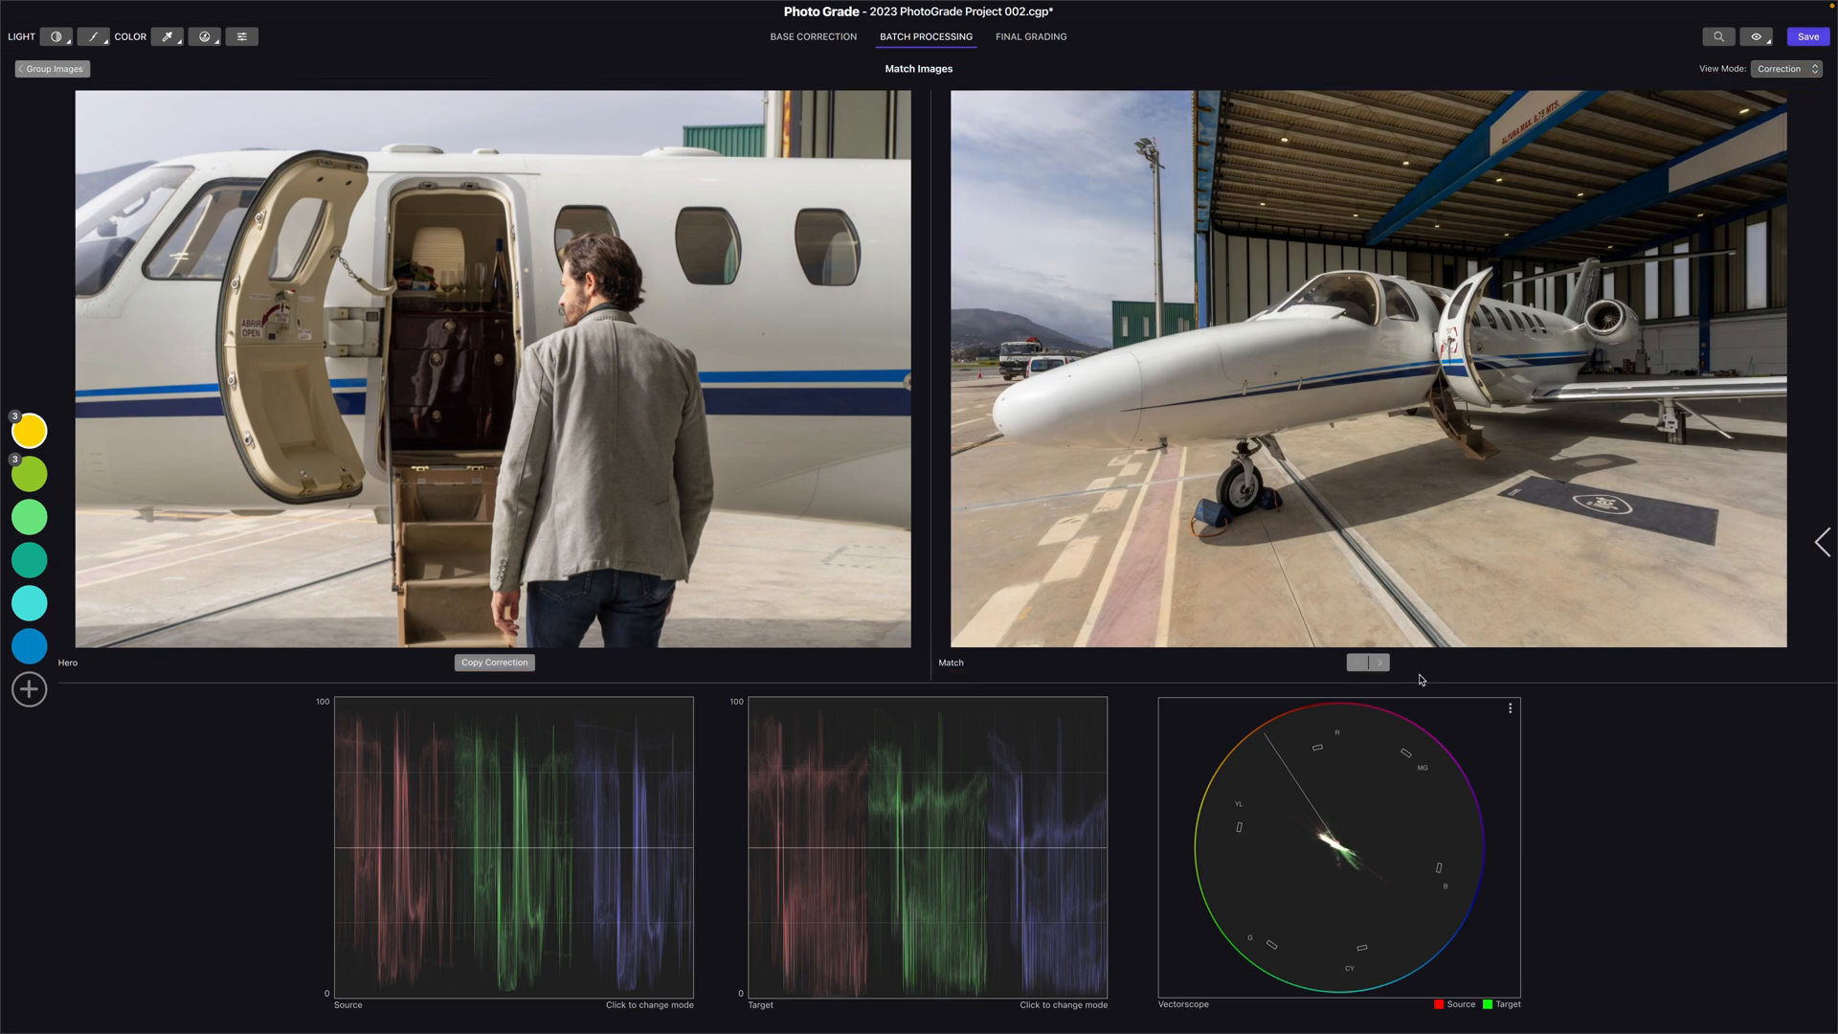
click(1379, 662)
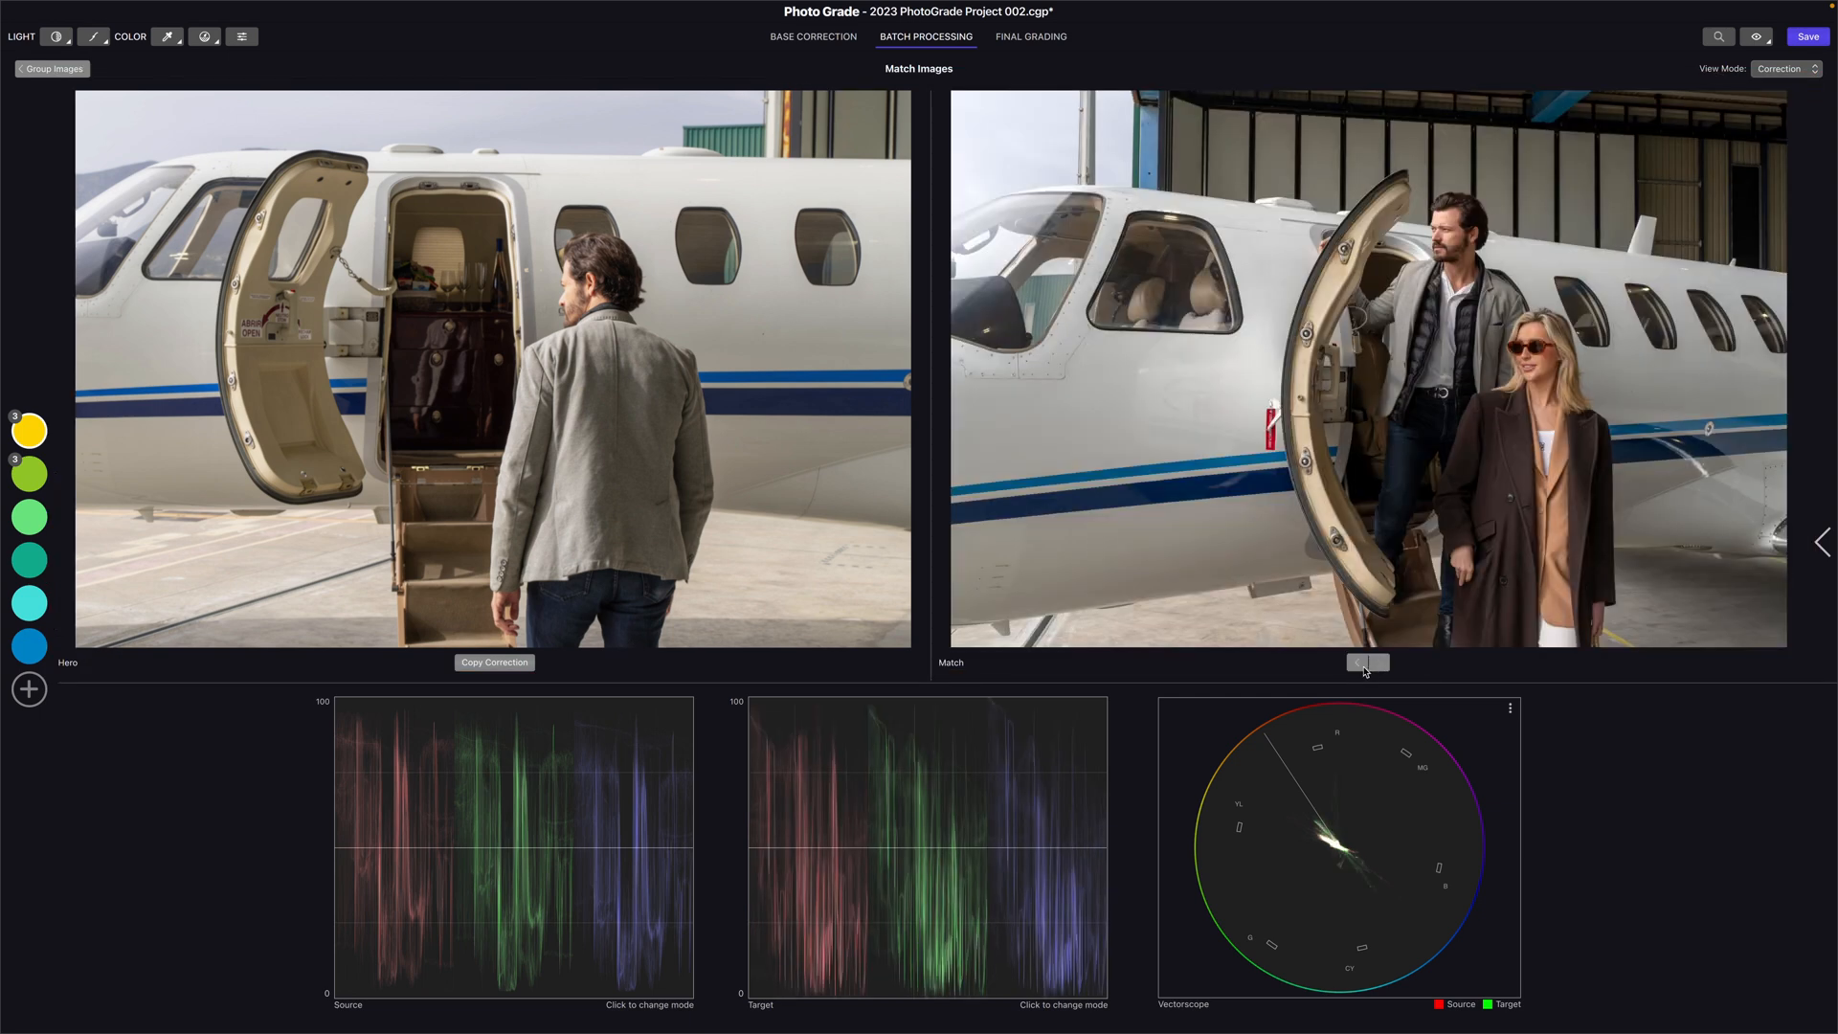
click(1379, 663)
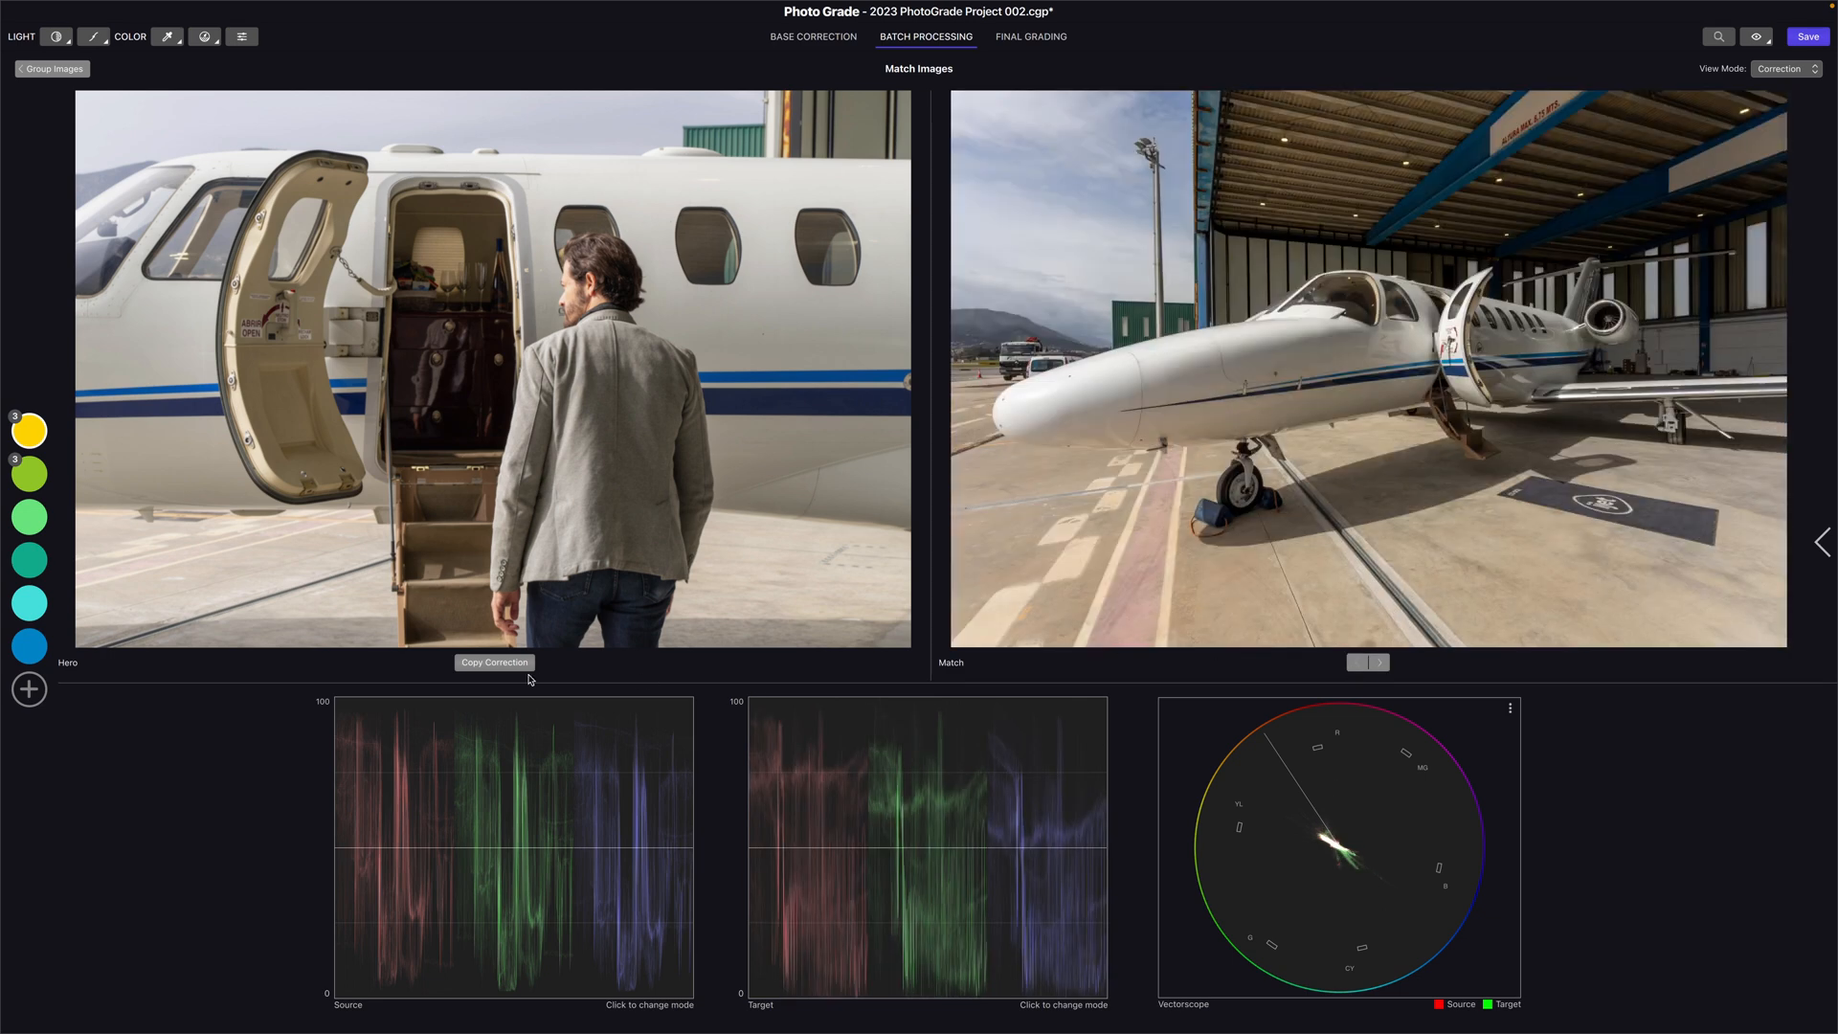
click(493, 663)
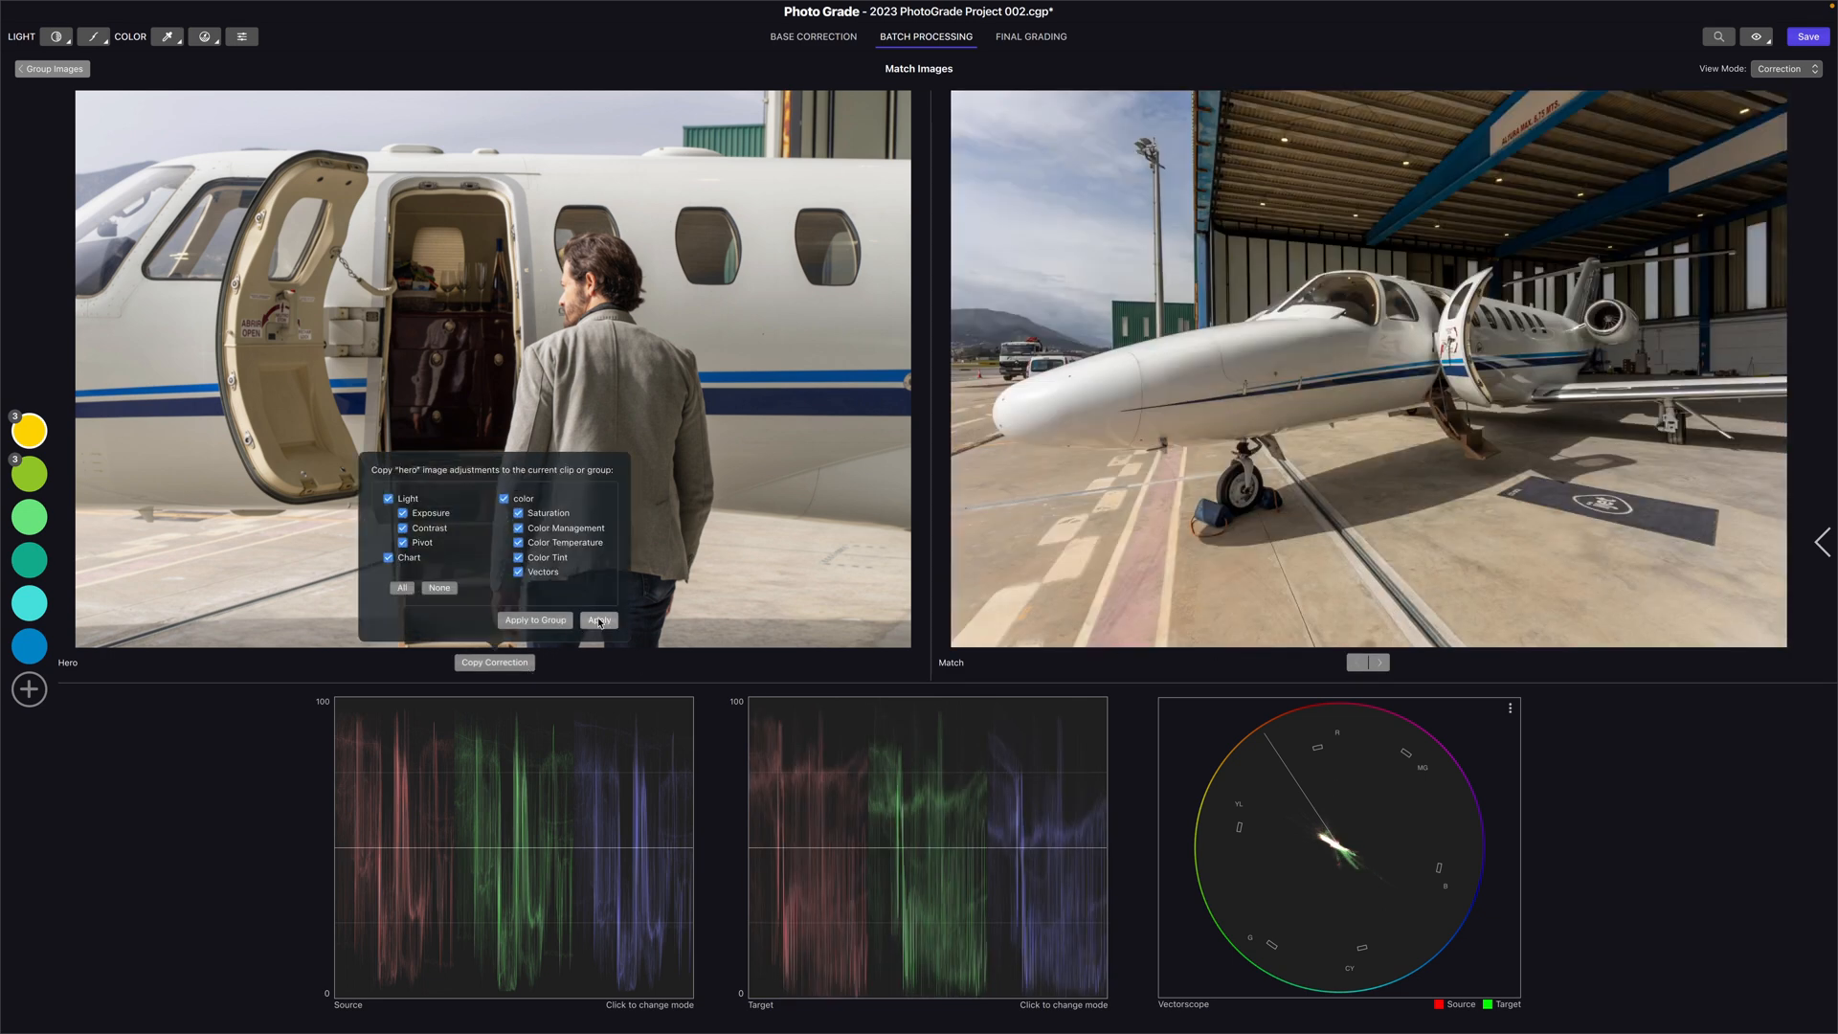
click(597, 619)
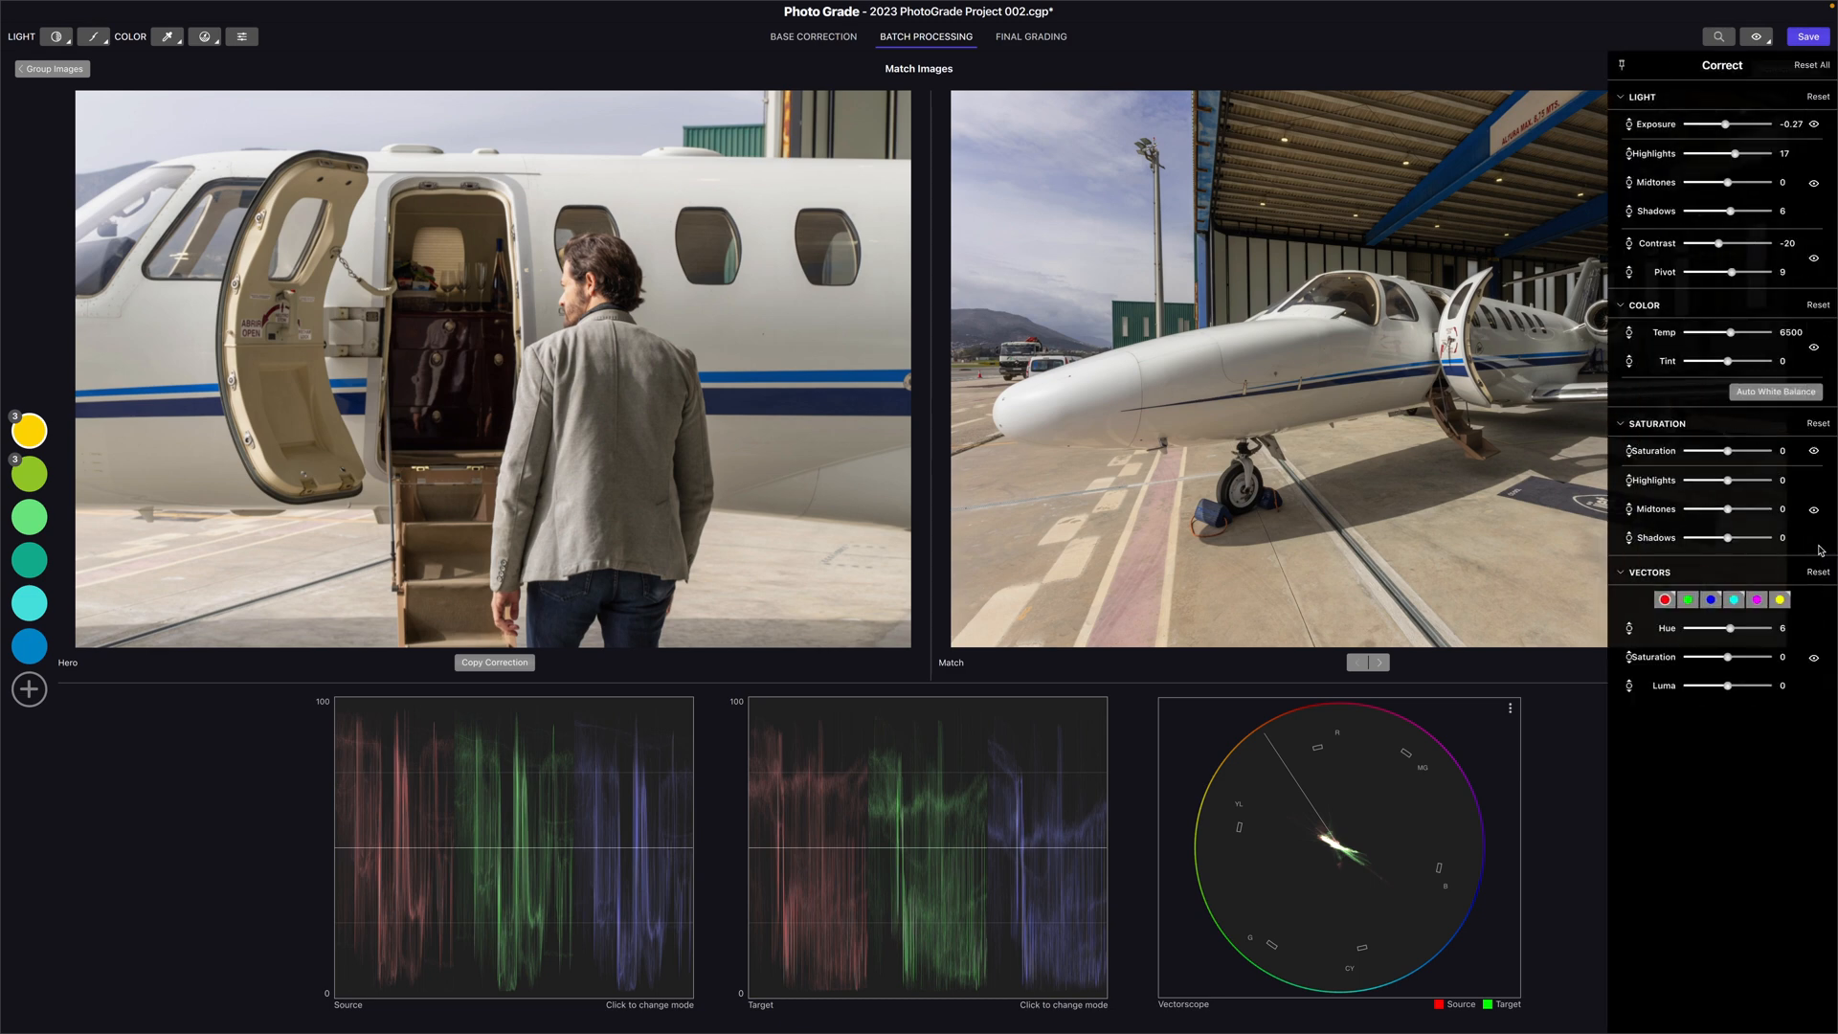
Brighten the hangar jet photo's highlights in the Correct panel
drag(1733, 153, 1742, 153)
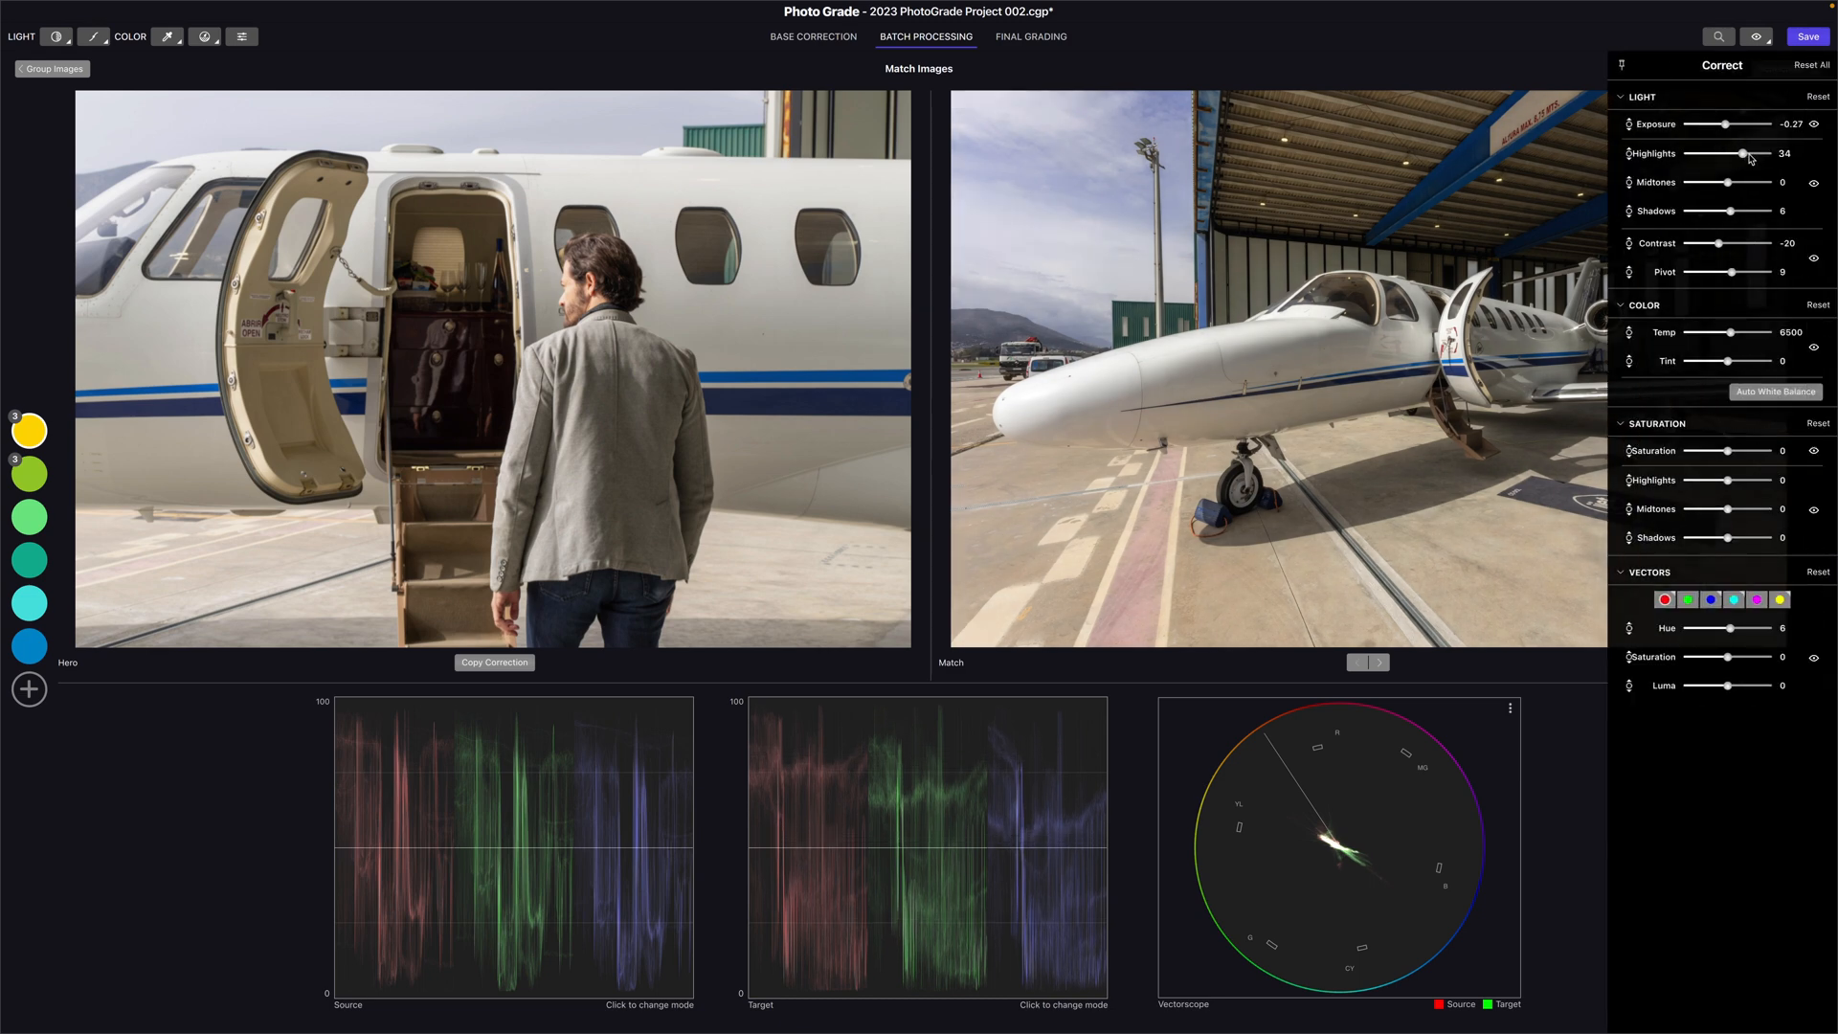
drag(1744, 153, 1723, 153)
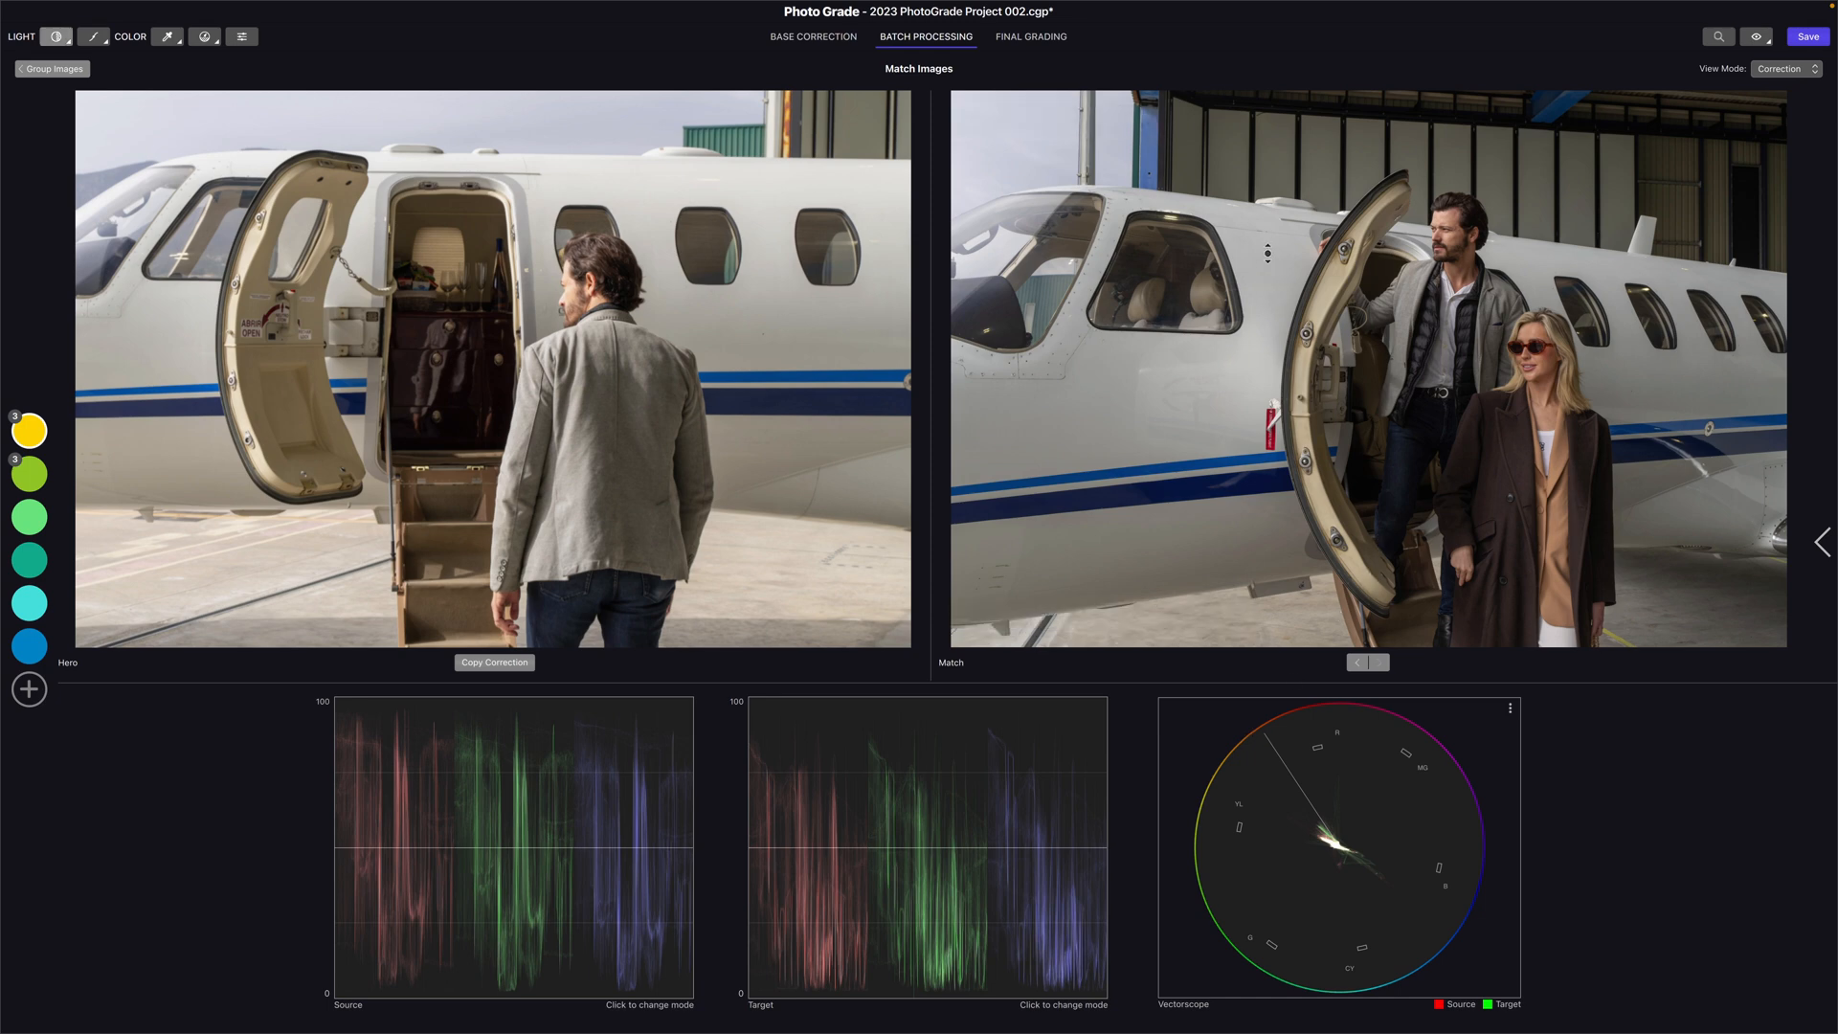
click(1031, 37)
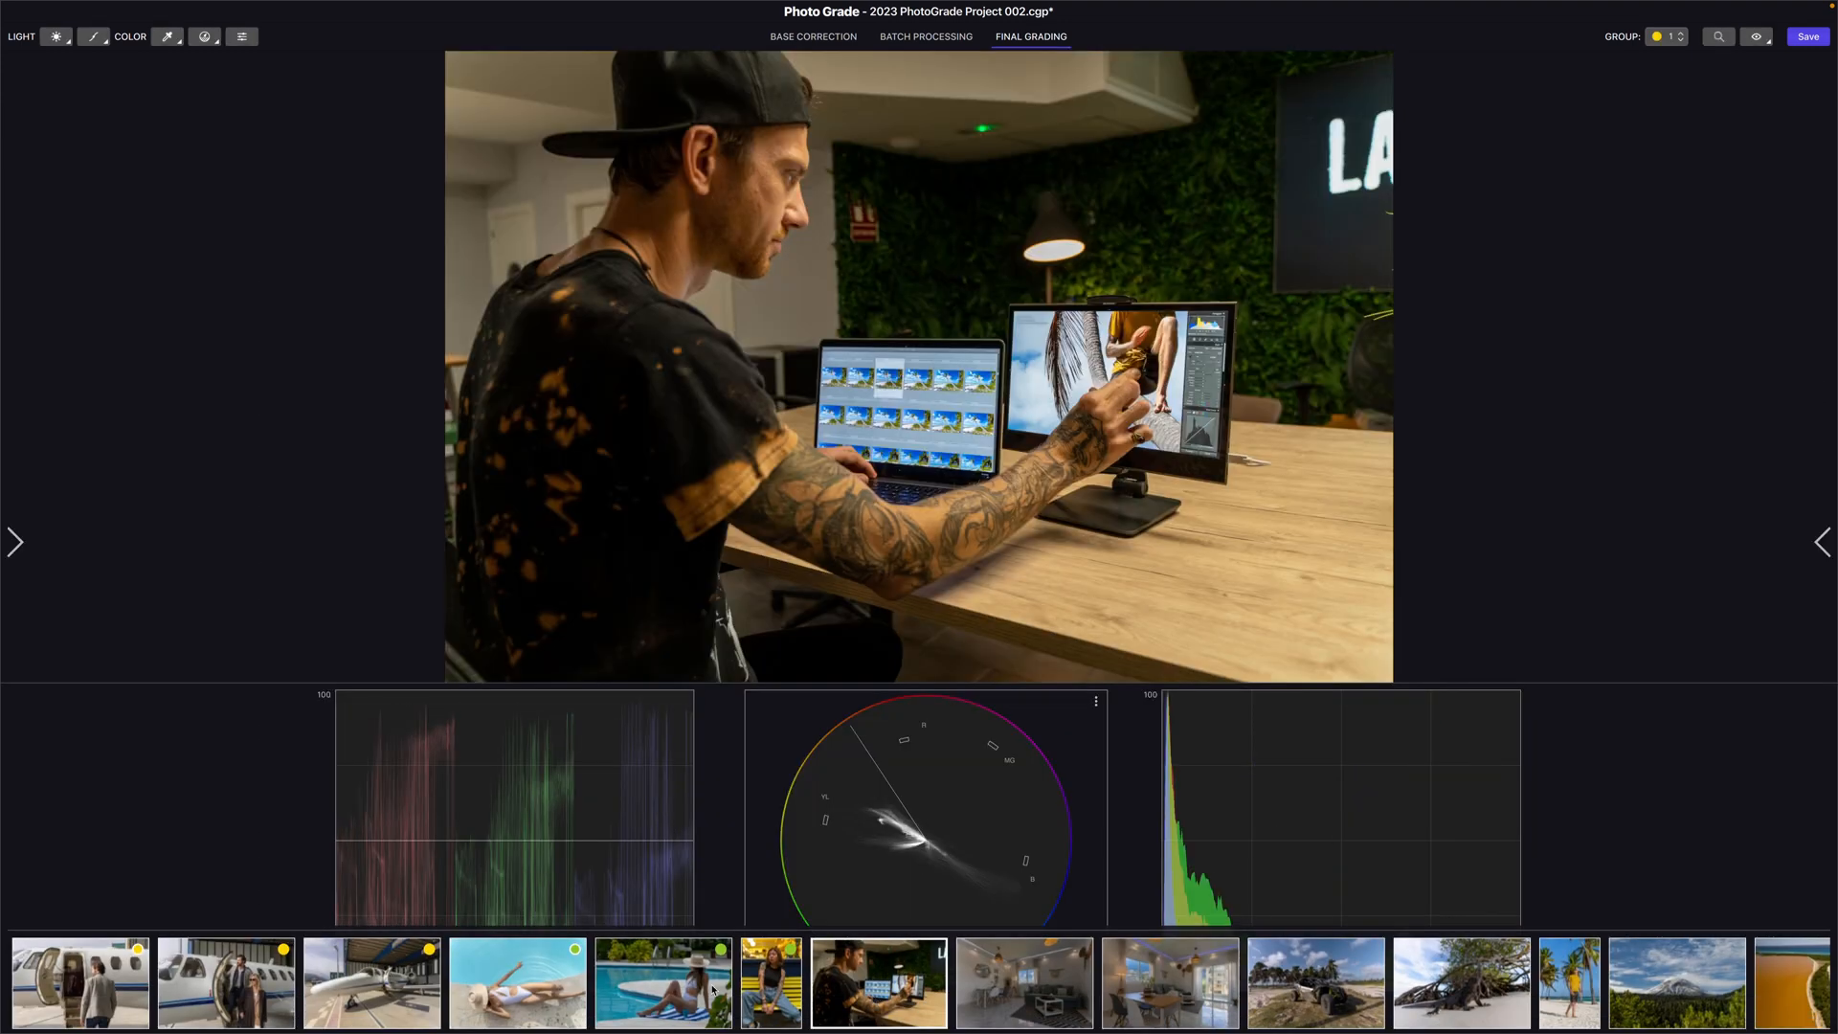
Open the jet-boarding hero photo in Final Grading and show the look presets gallery
click(79, 982)
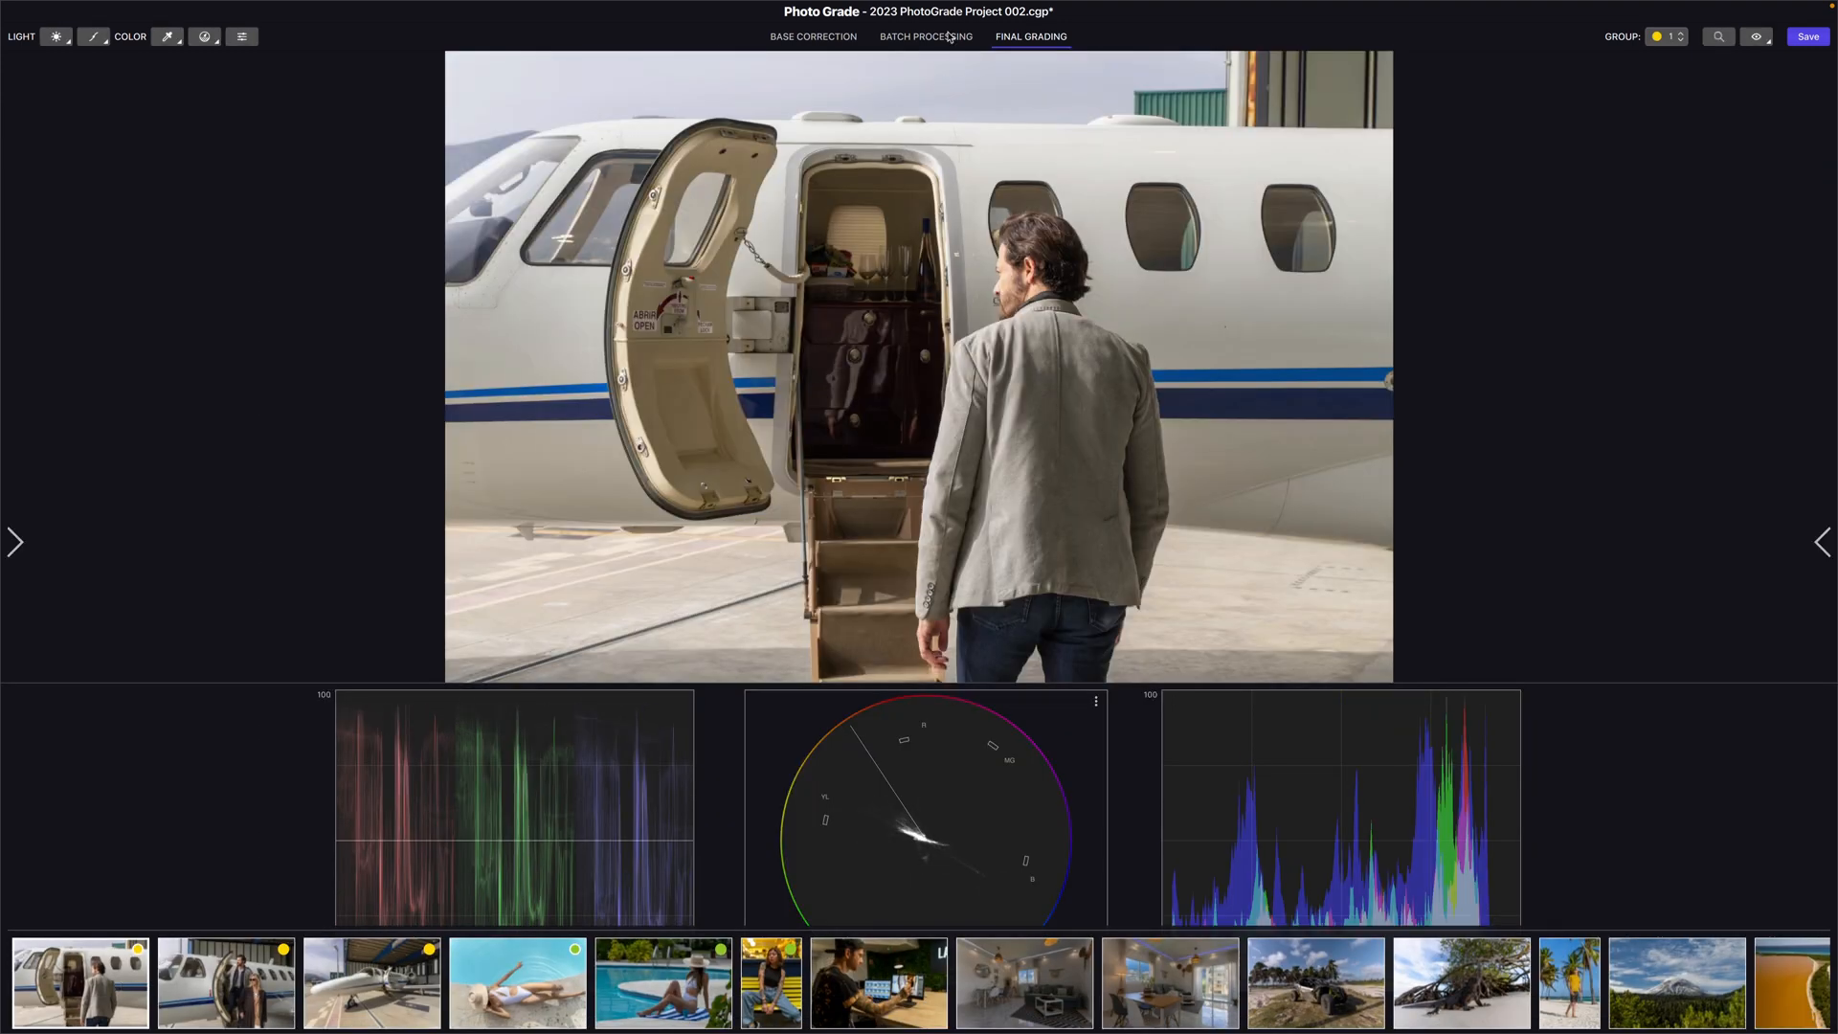
click(925, 36)
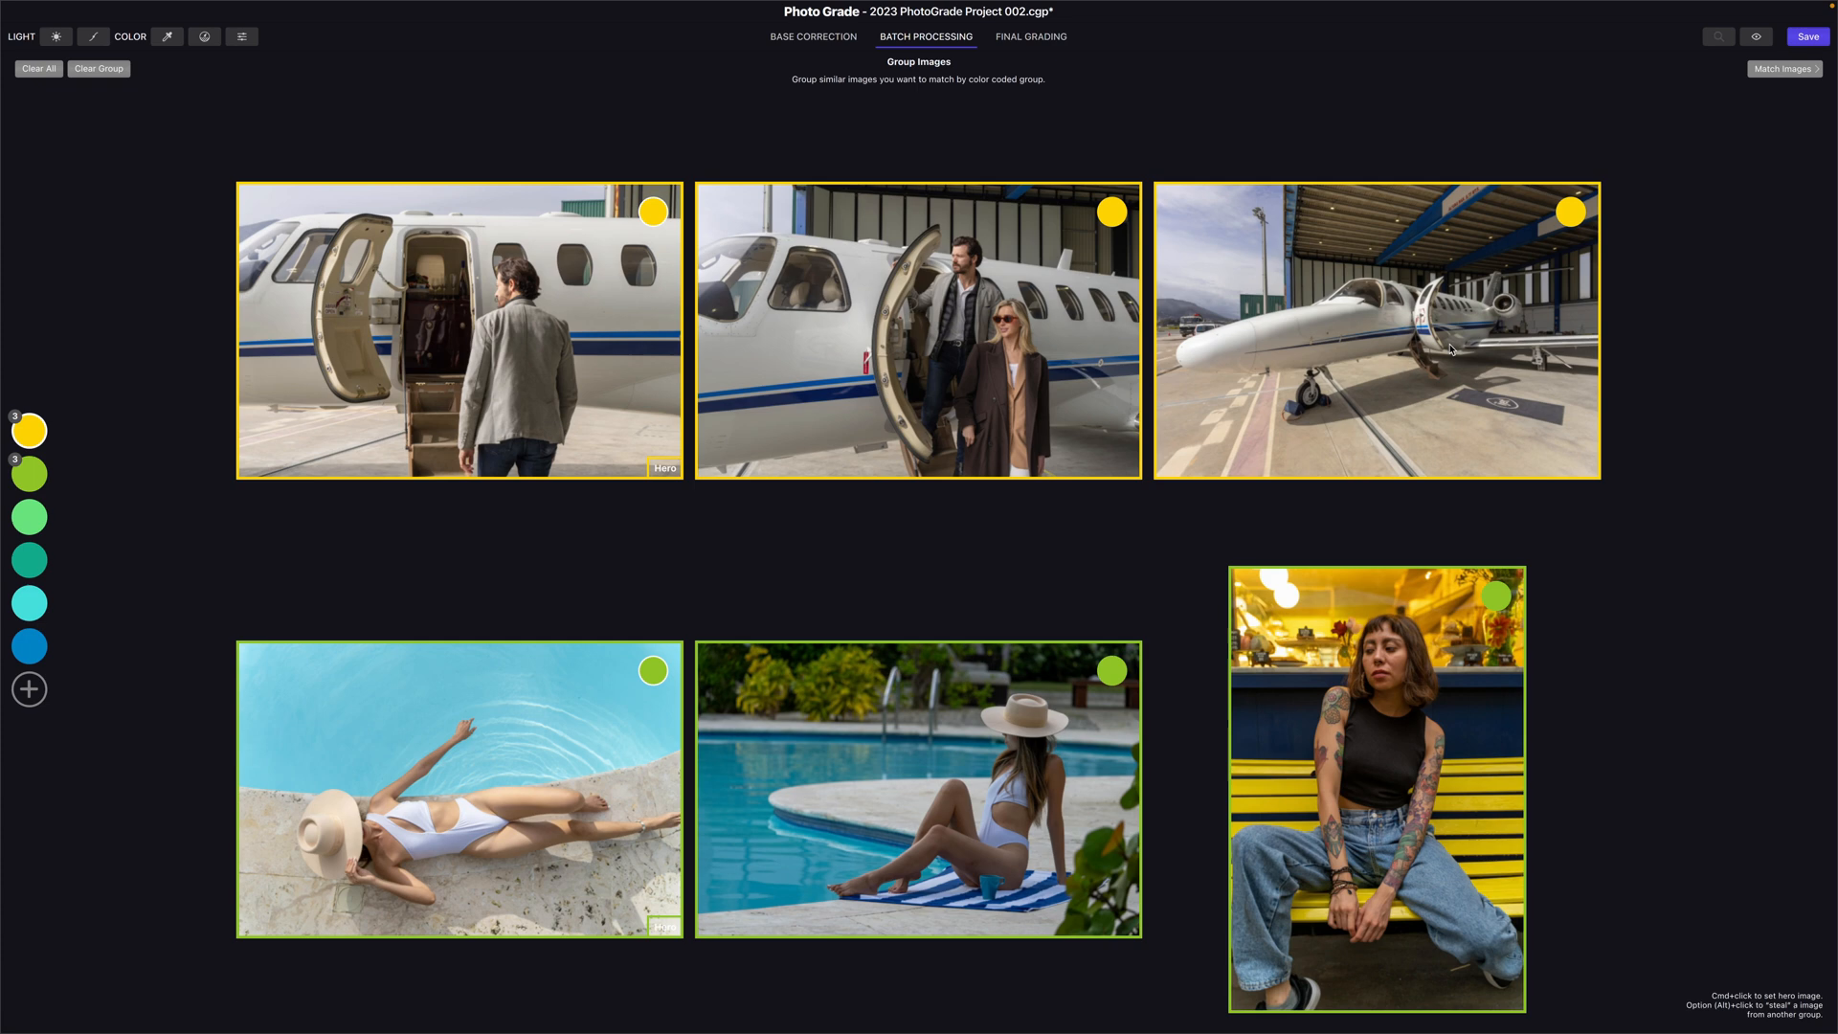
click(1030, 36)
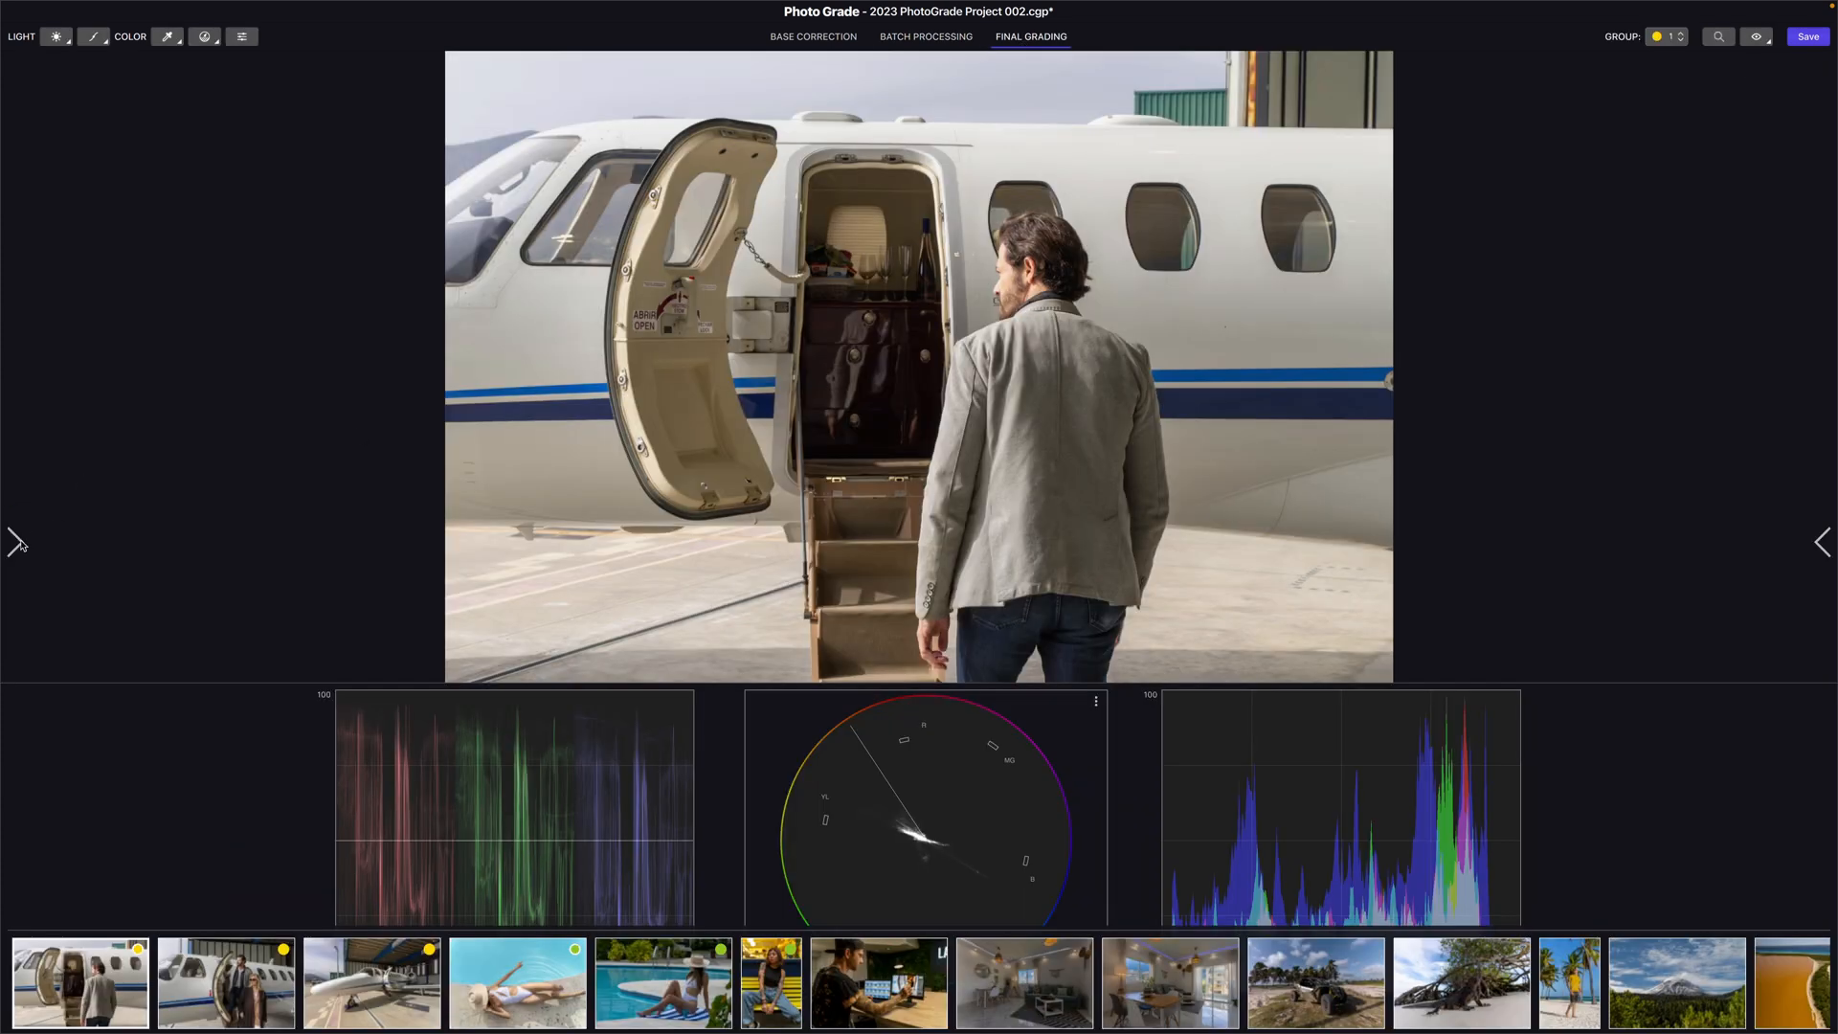
click(17, 543)
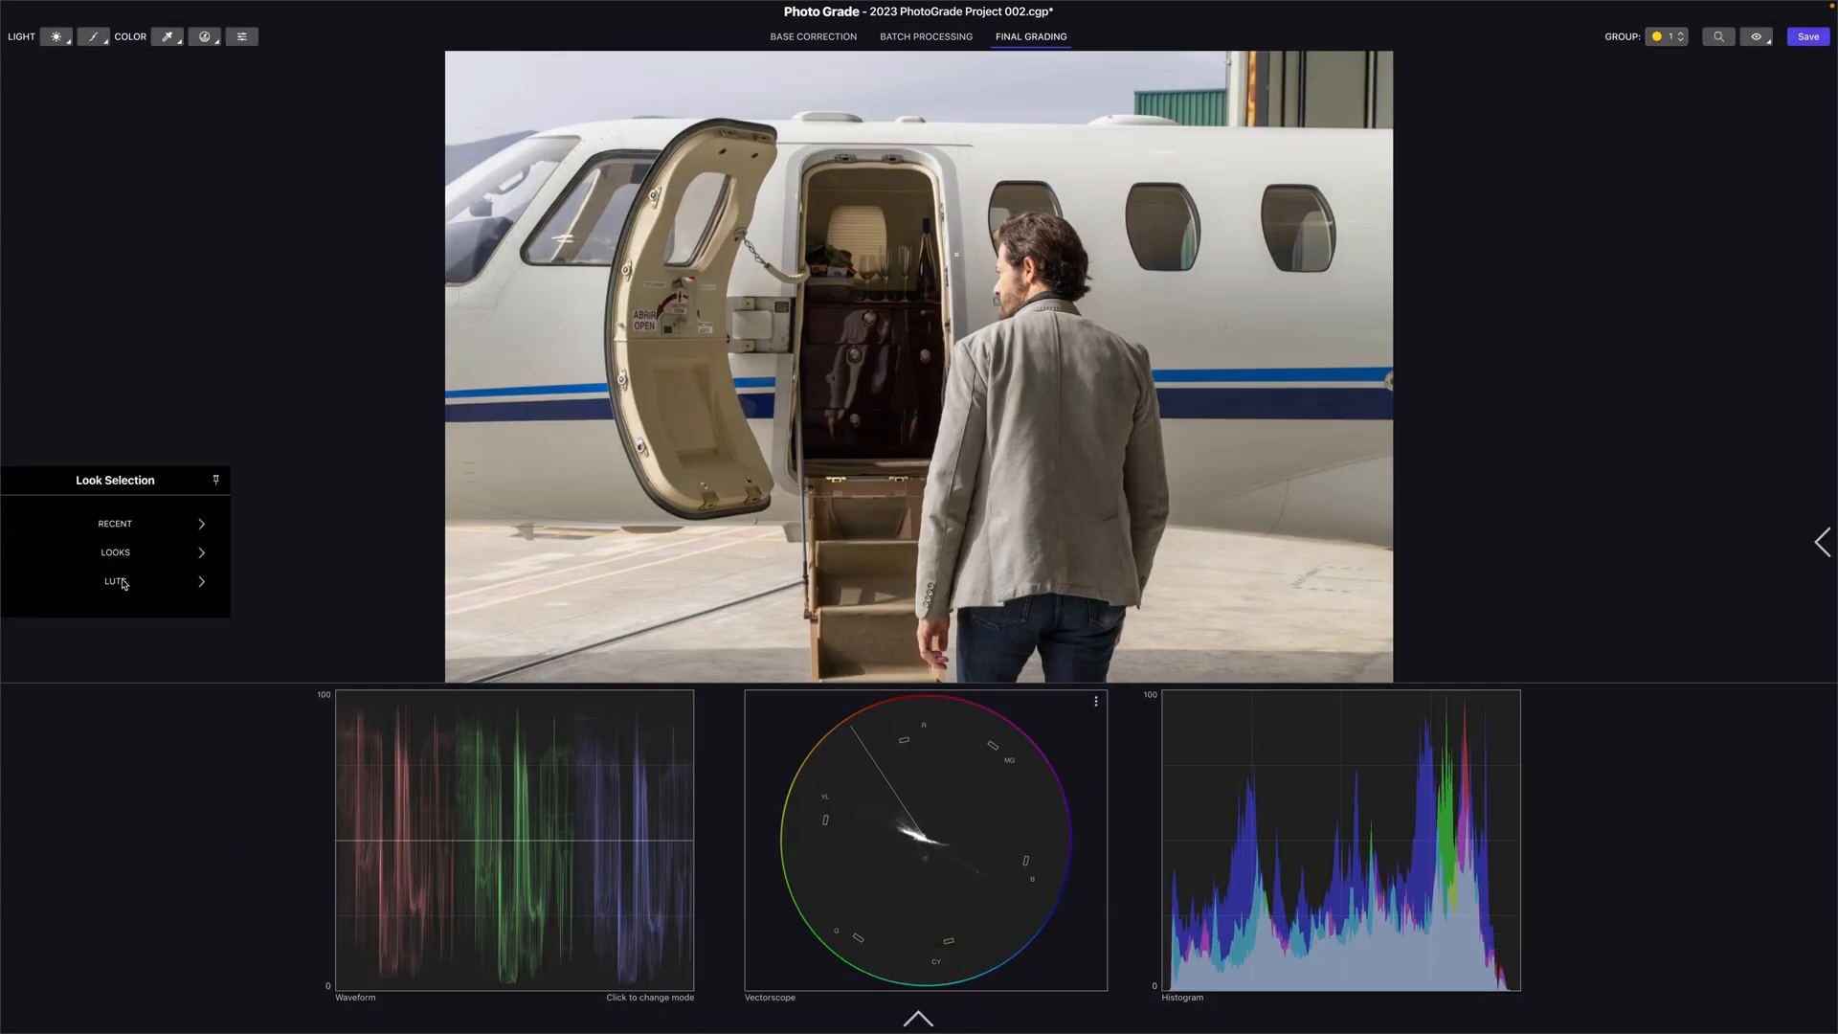
click(115, 553)
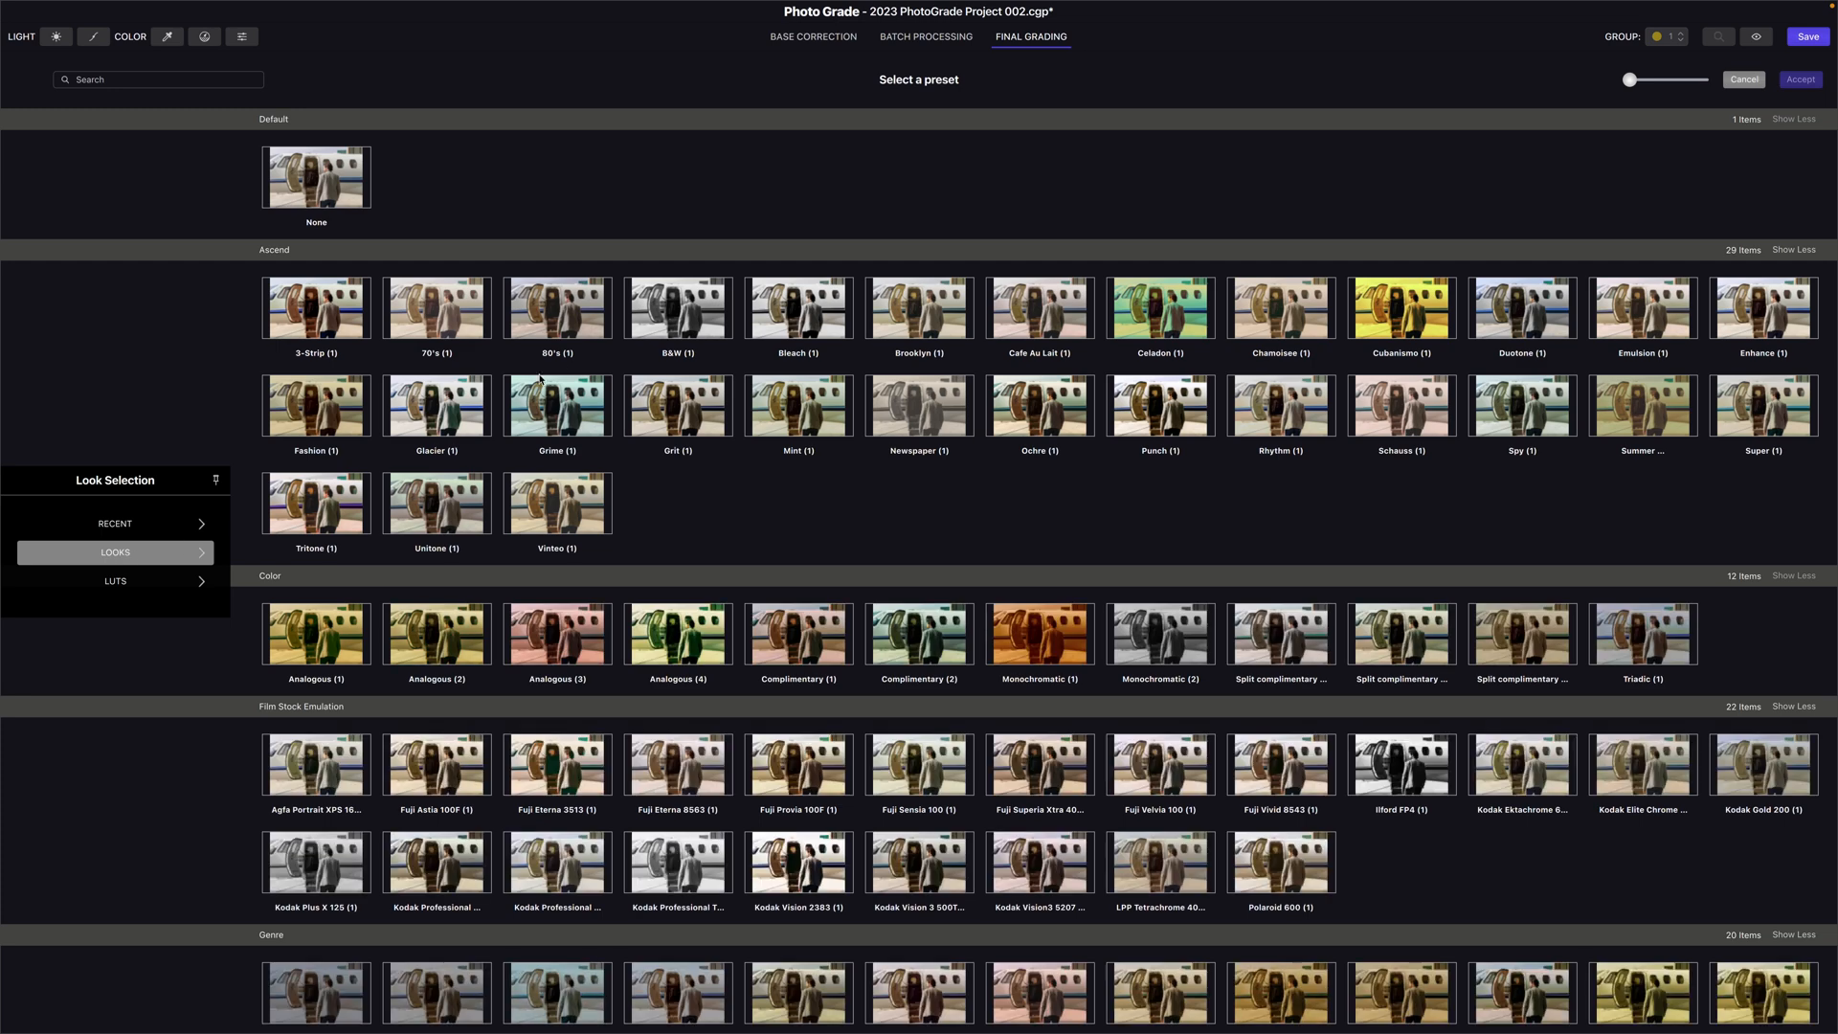
mouse_move(1440, 480)
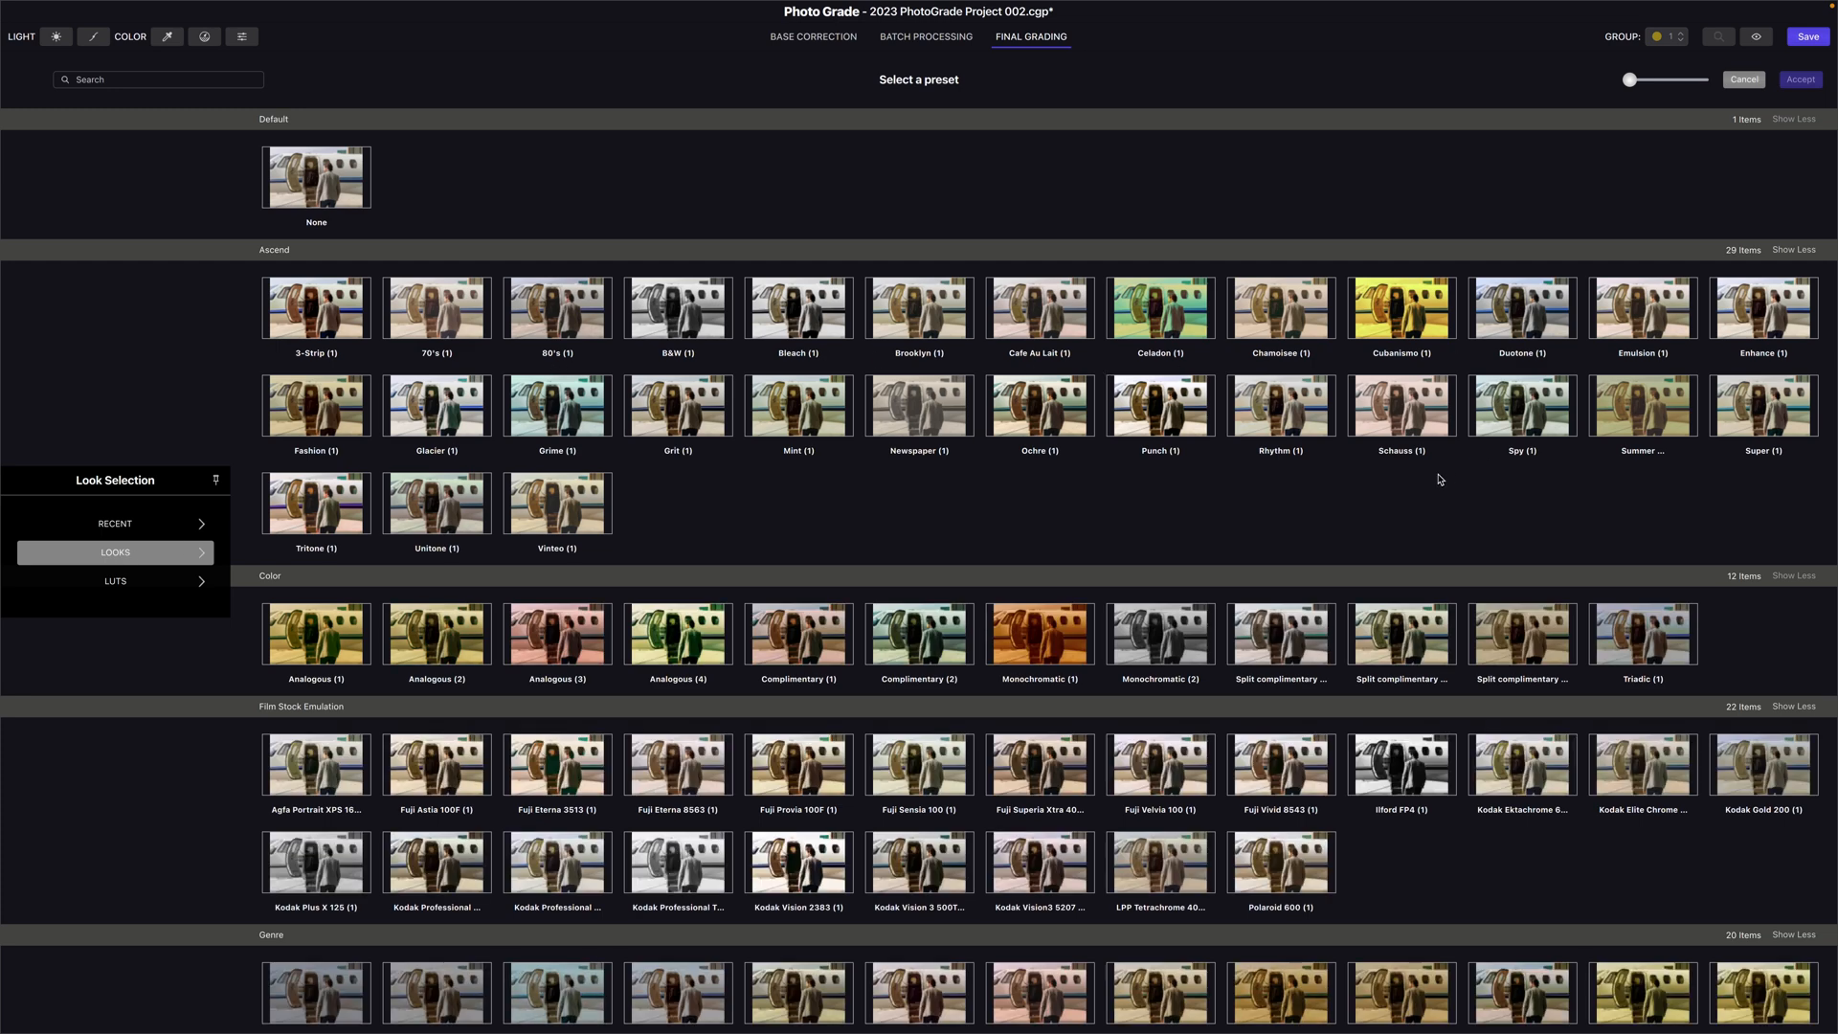
Browse the look presets gallery to find and apply Sahara (4)
scroll(down, 3)
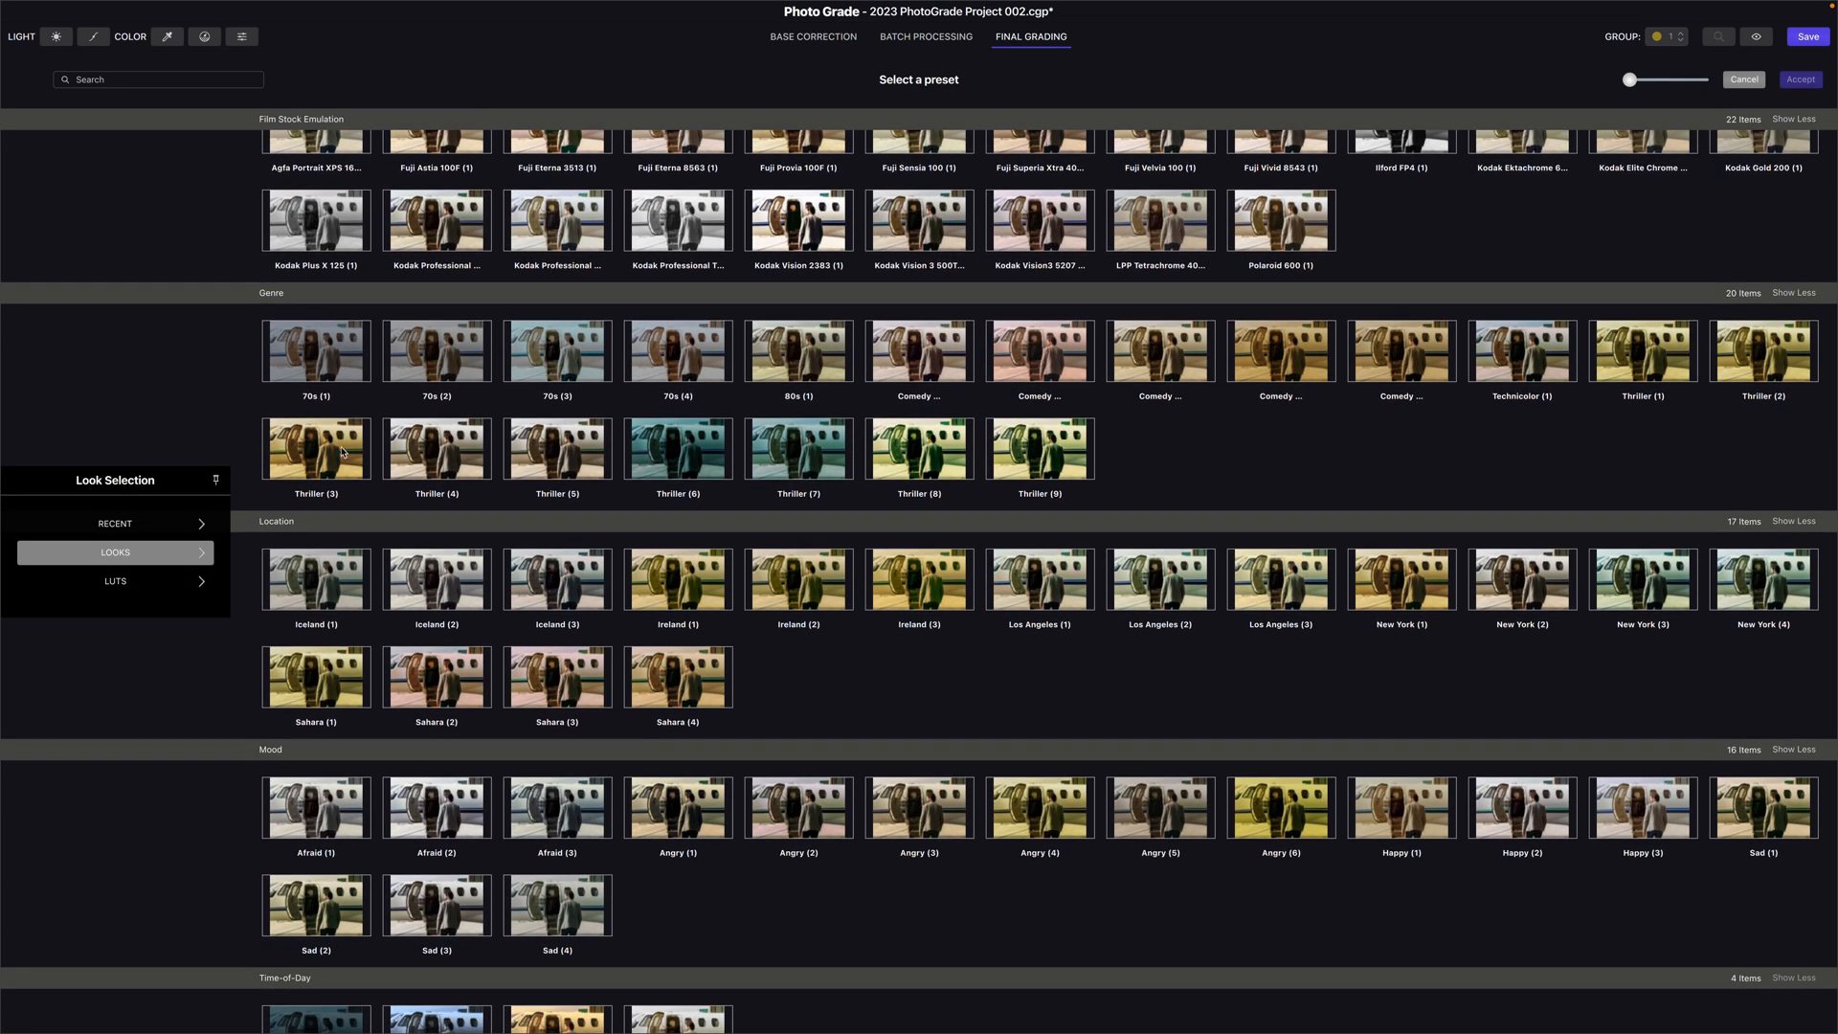
scroll(down, 3)
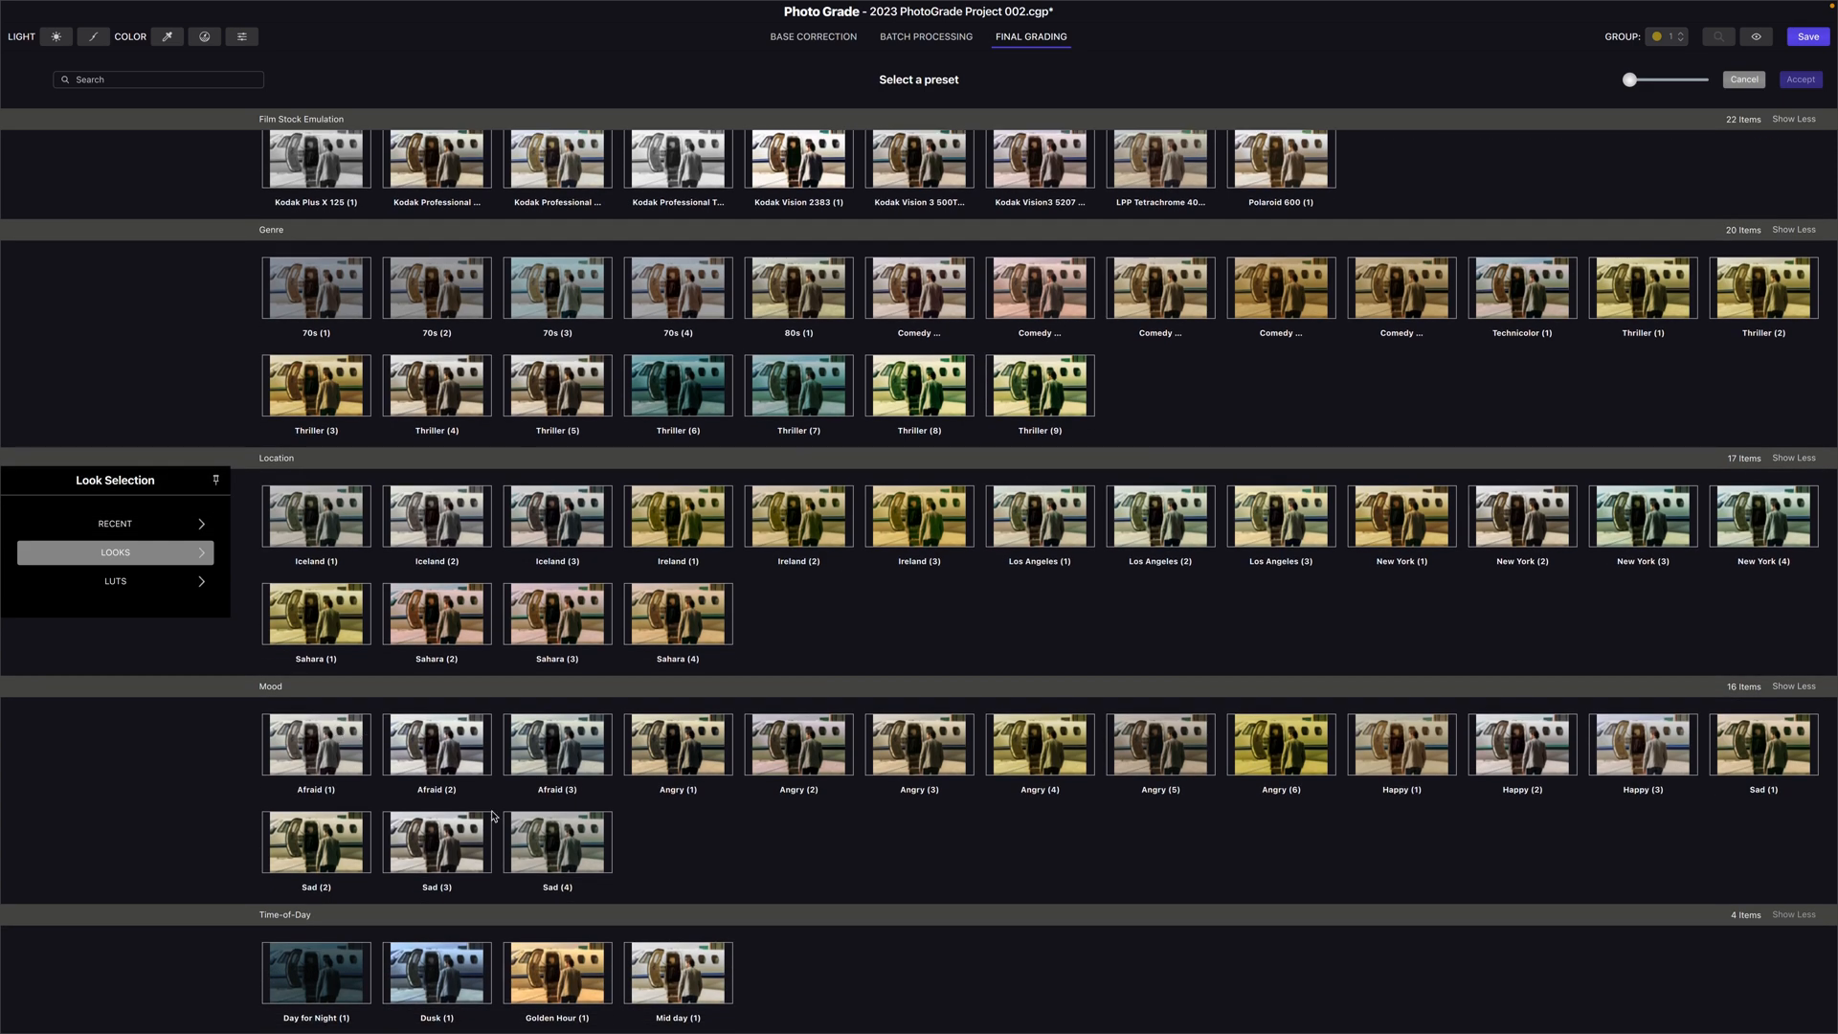
mouse_move(976, 500)
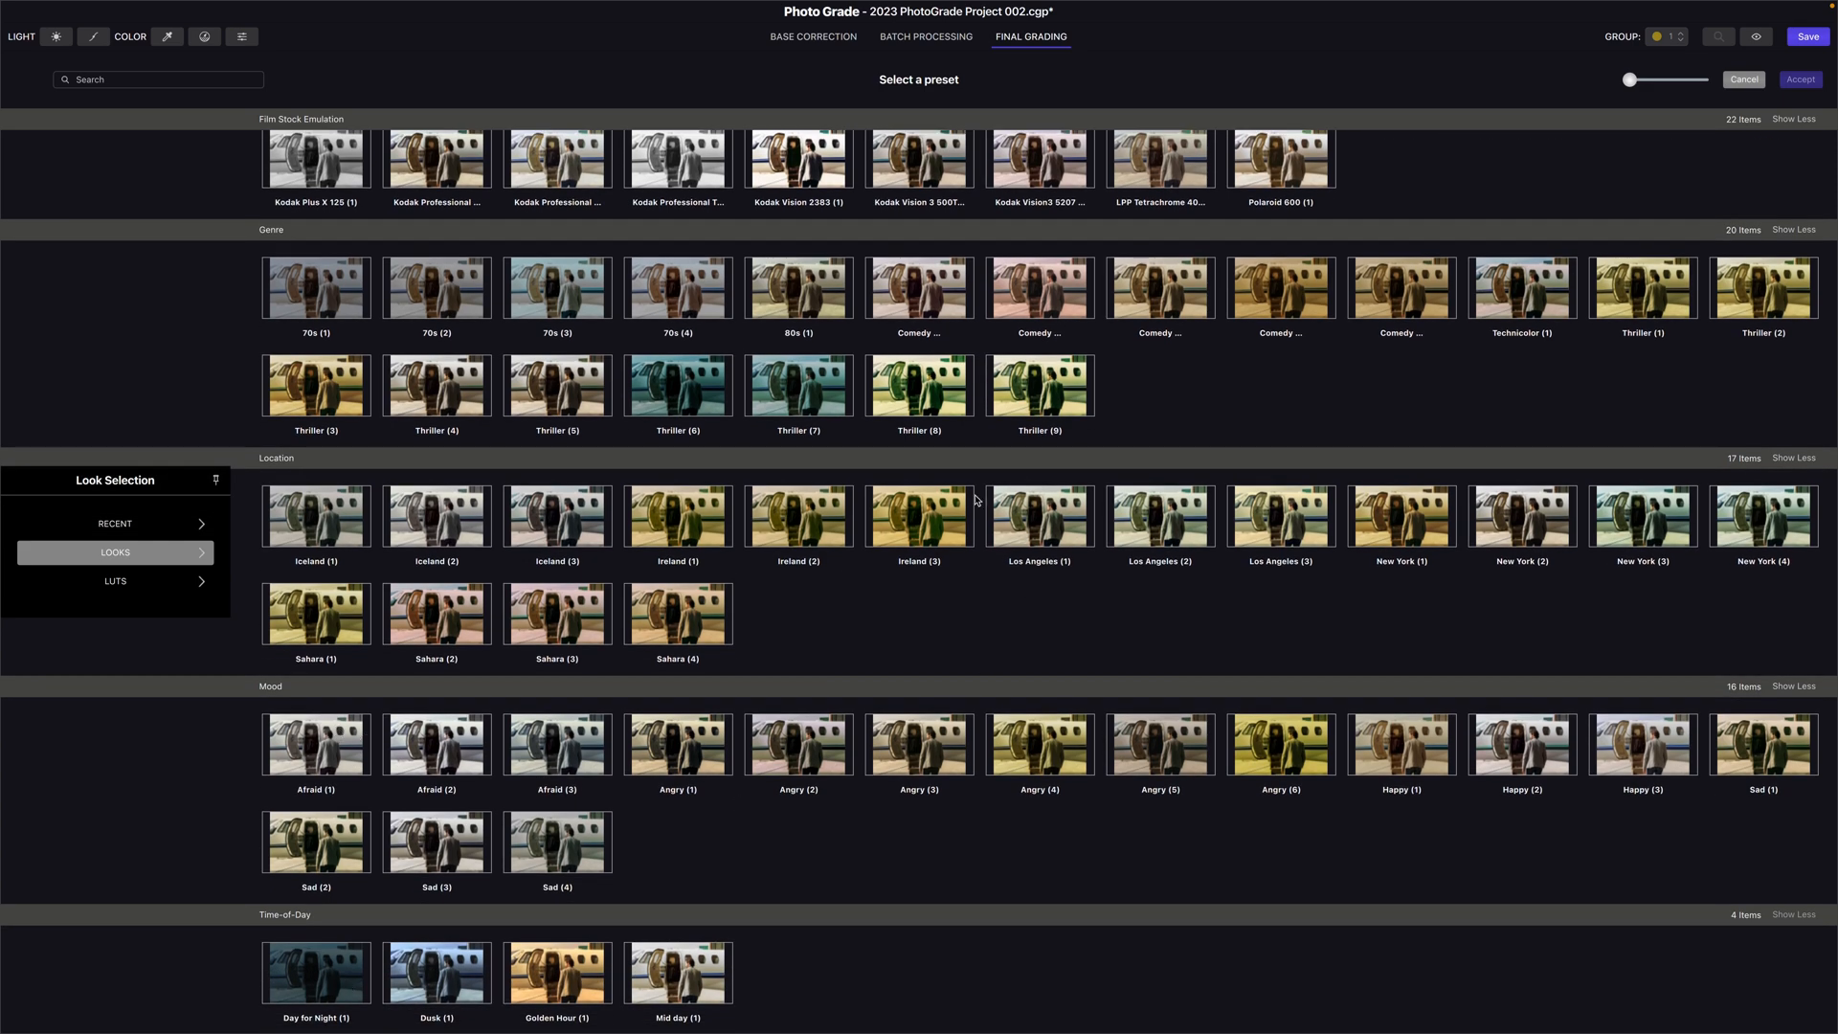
scroll(up, 3)
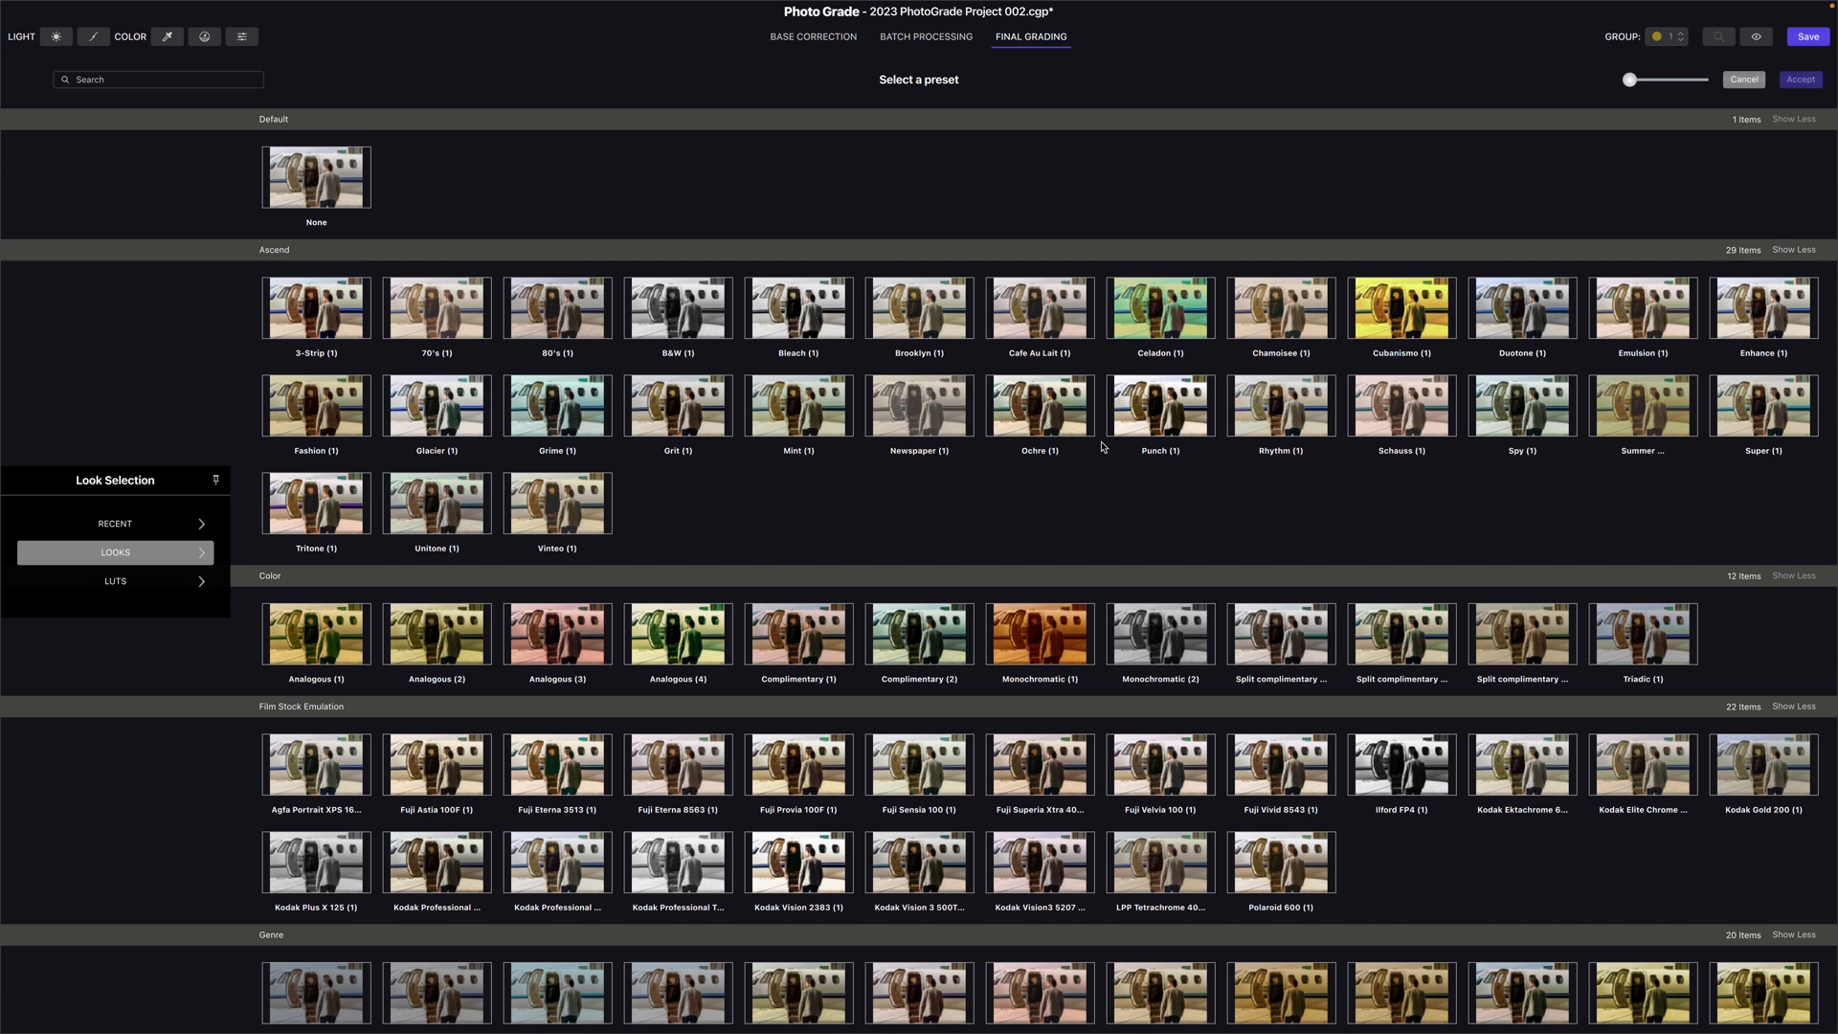
mouse_move(684, 406)
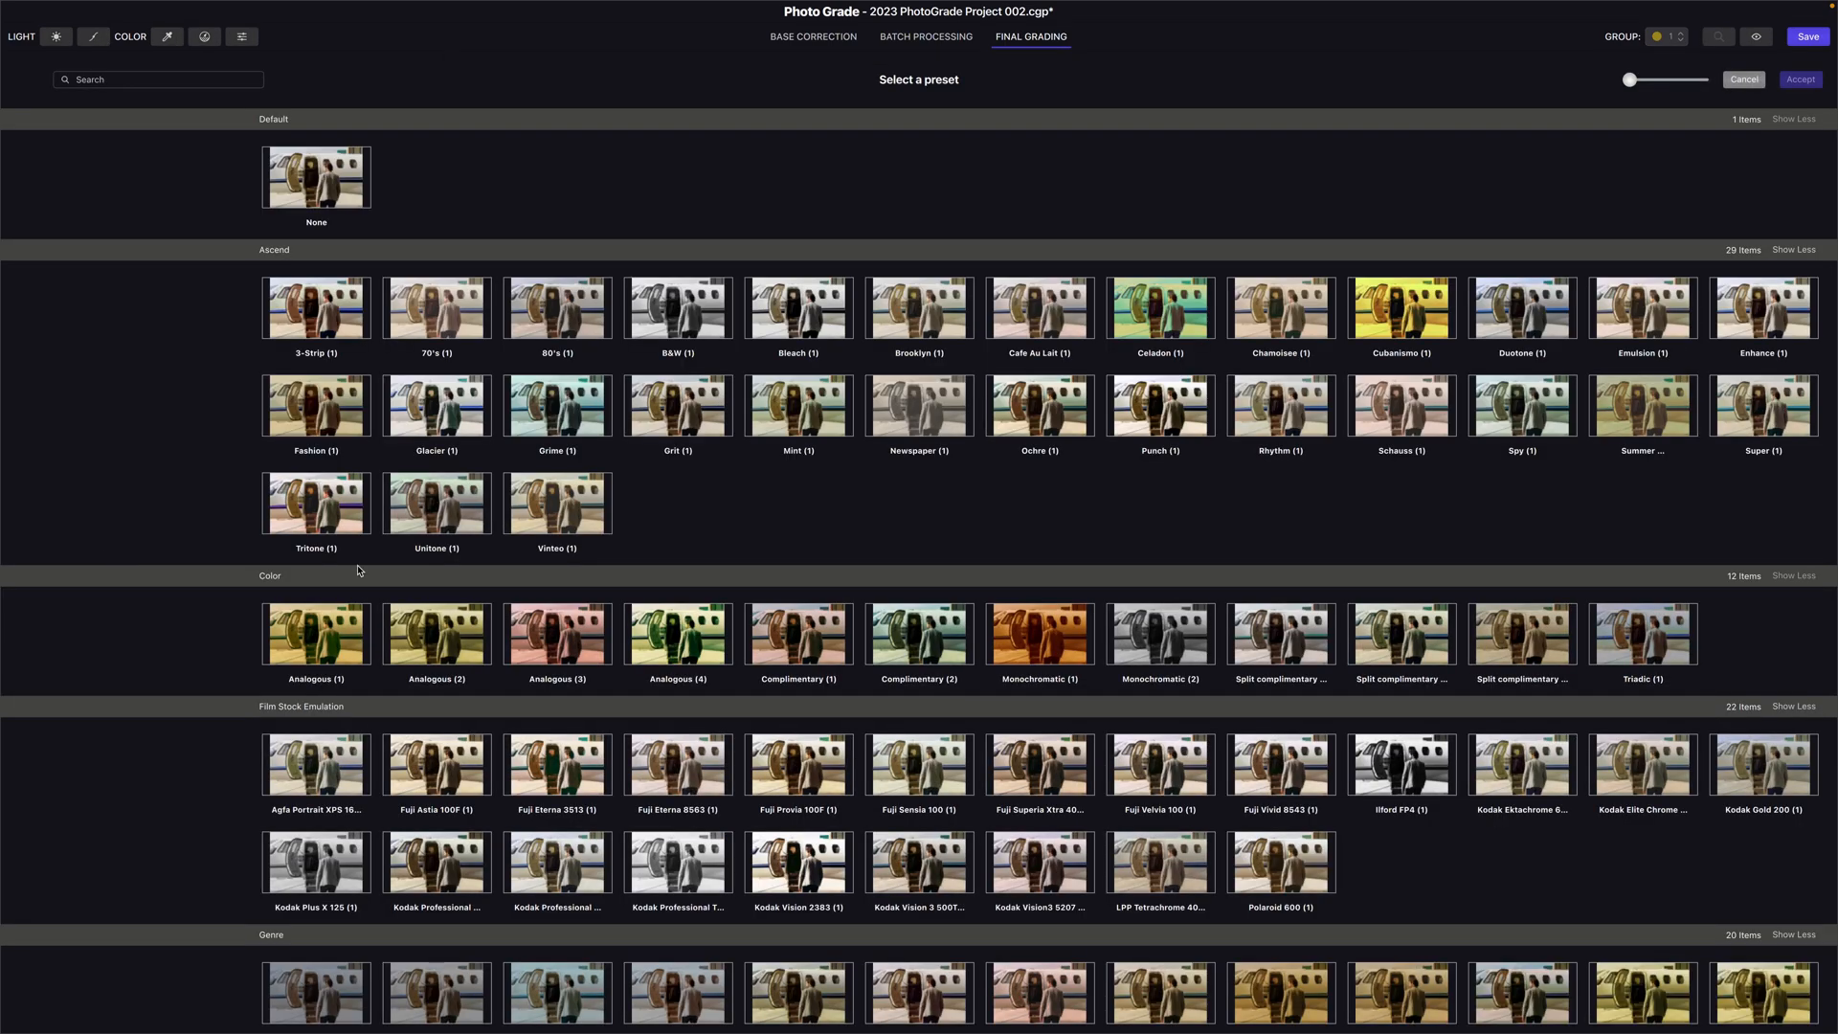
scroll(down, 3)
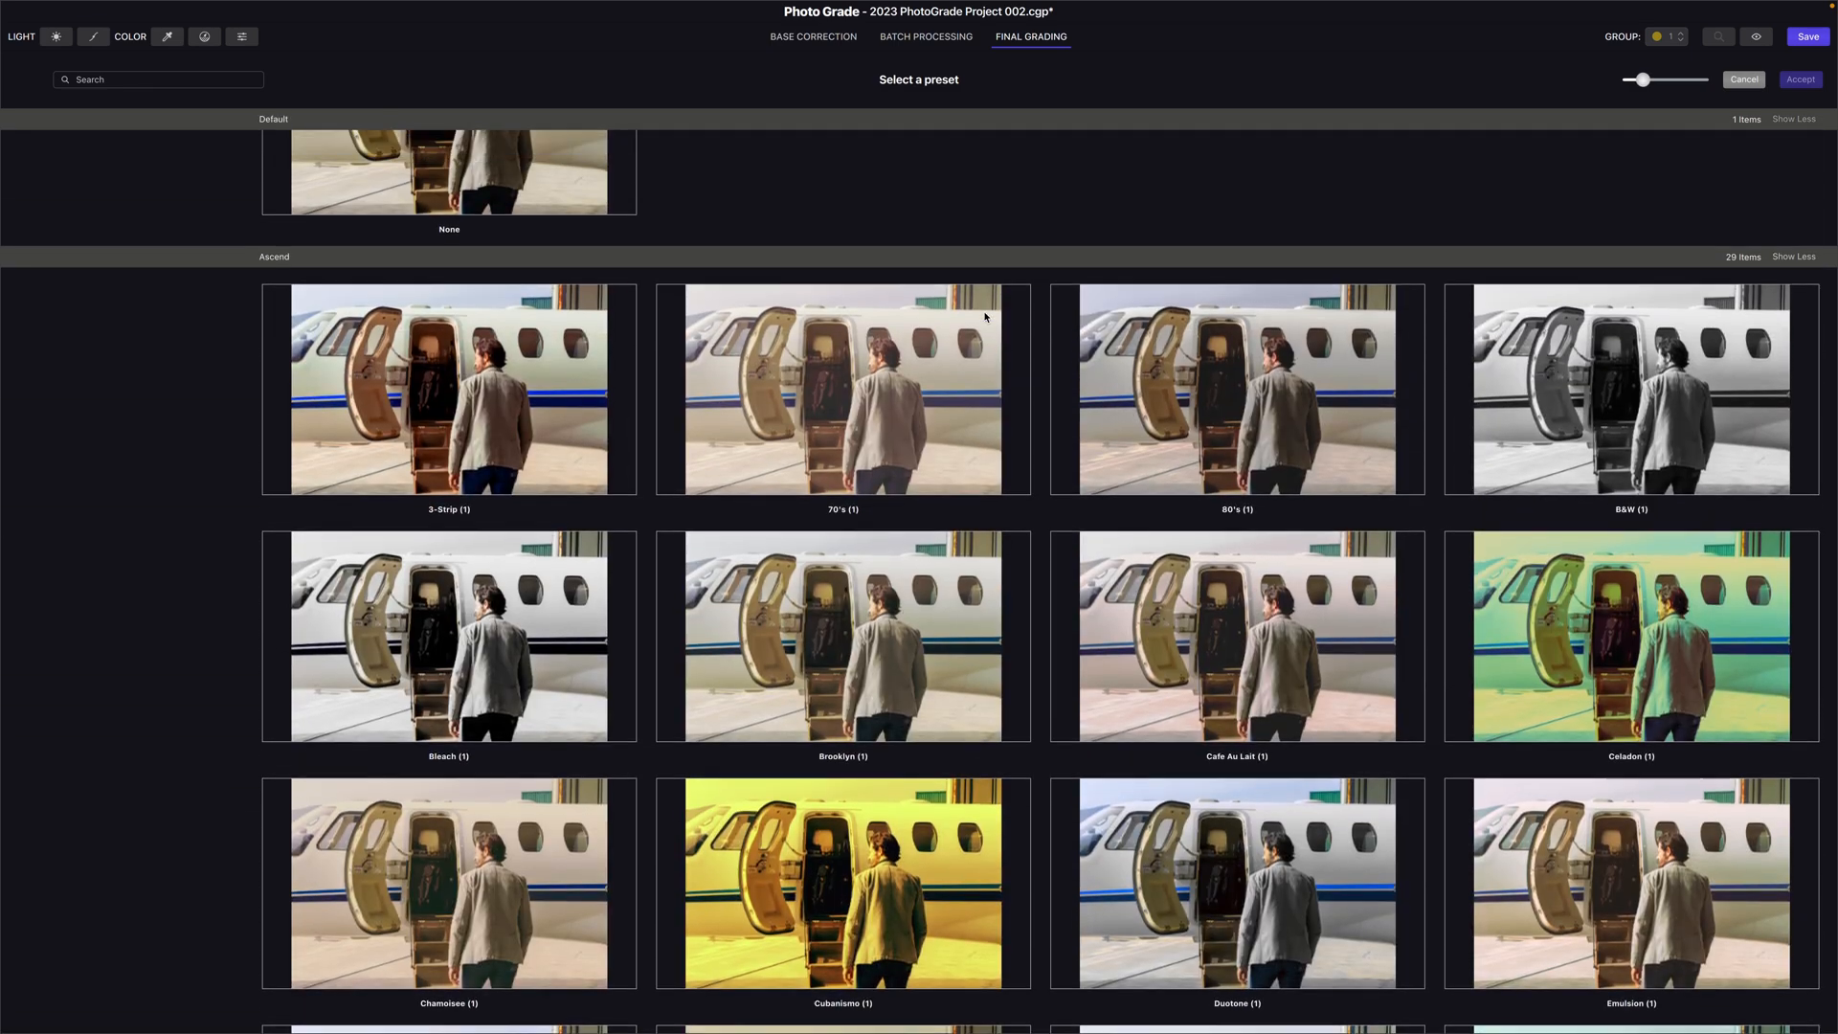
scroll(down, 3)
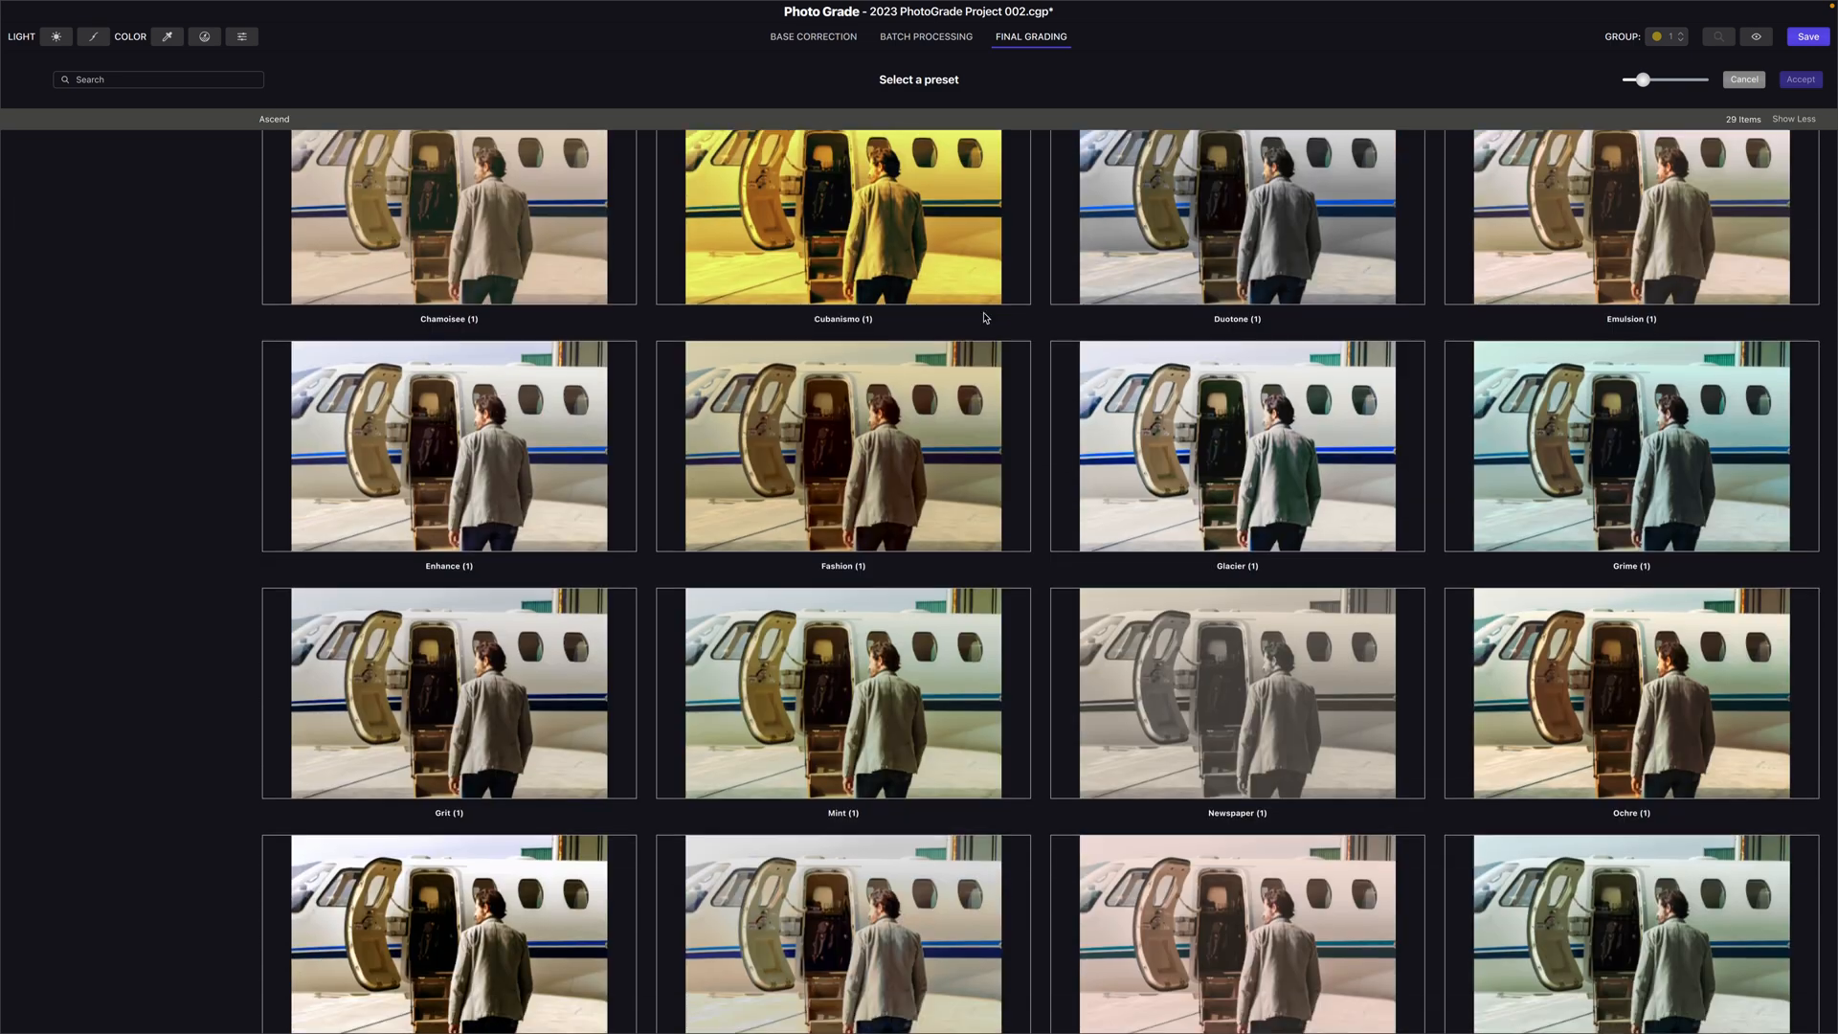
scroll(down, 3)
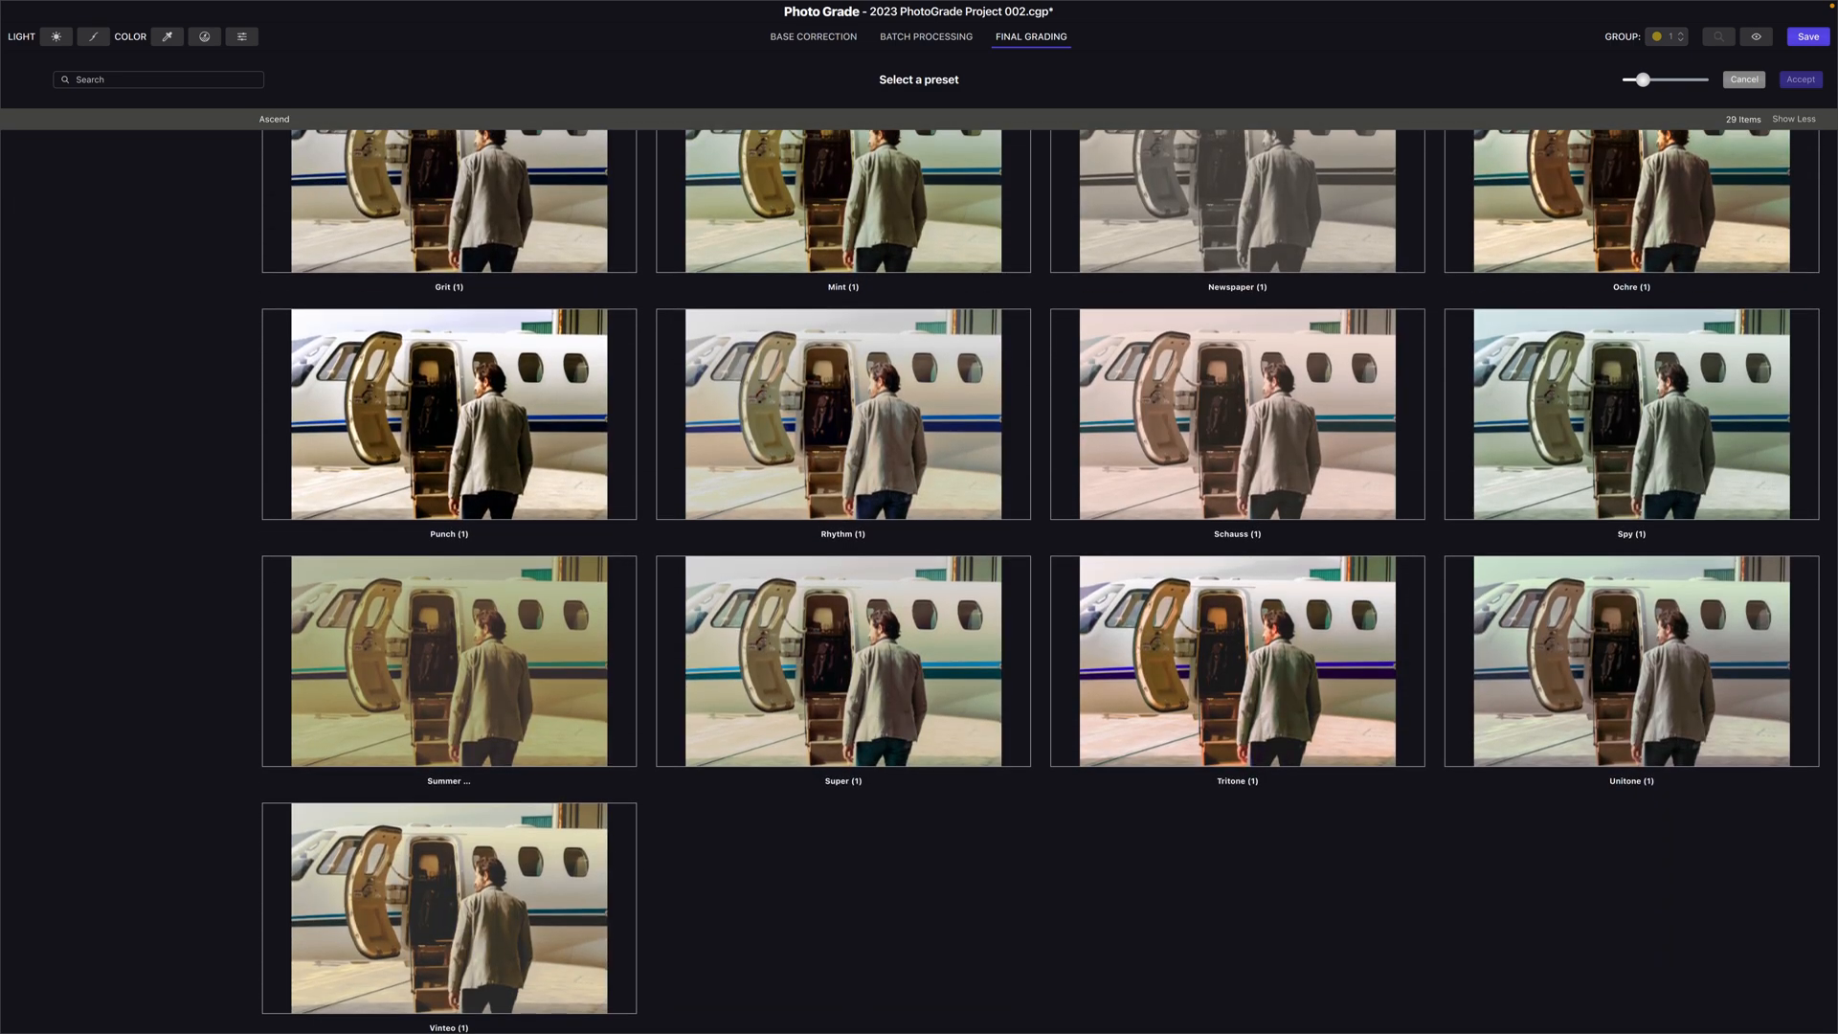
scroll(down, 3)
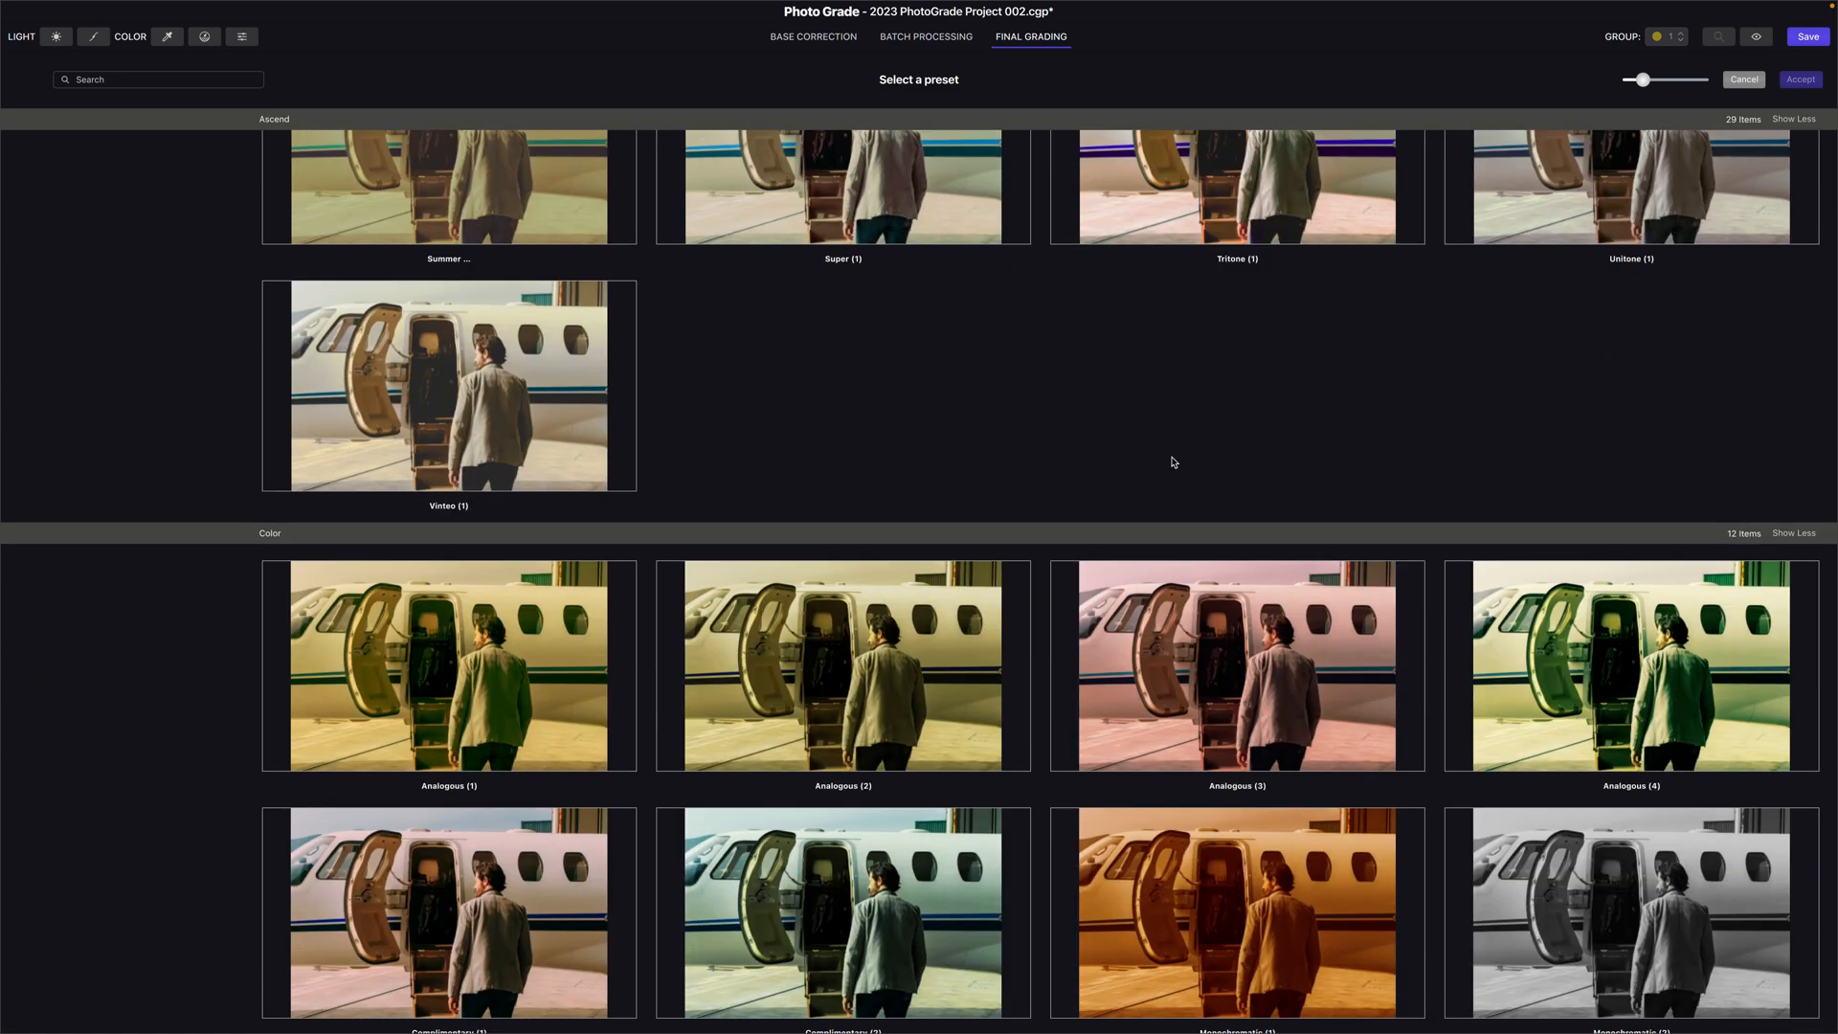
scroll(down, 3)
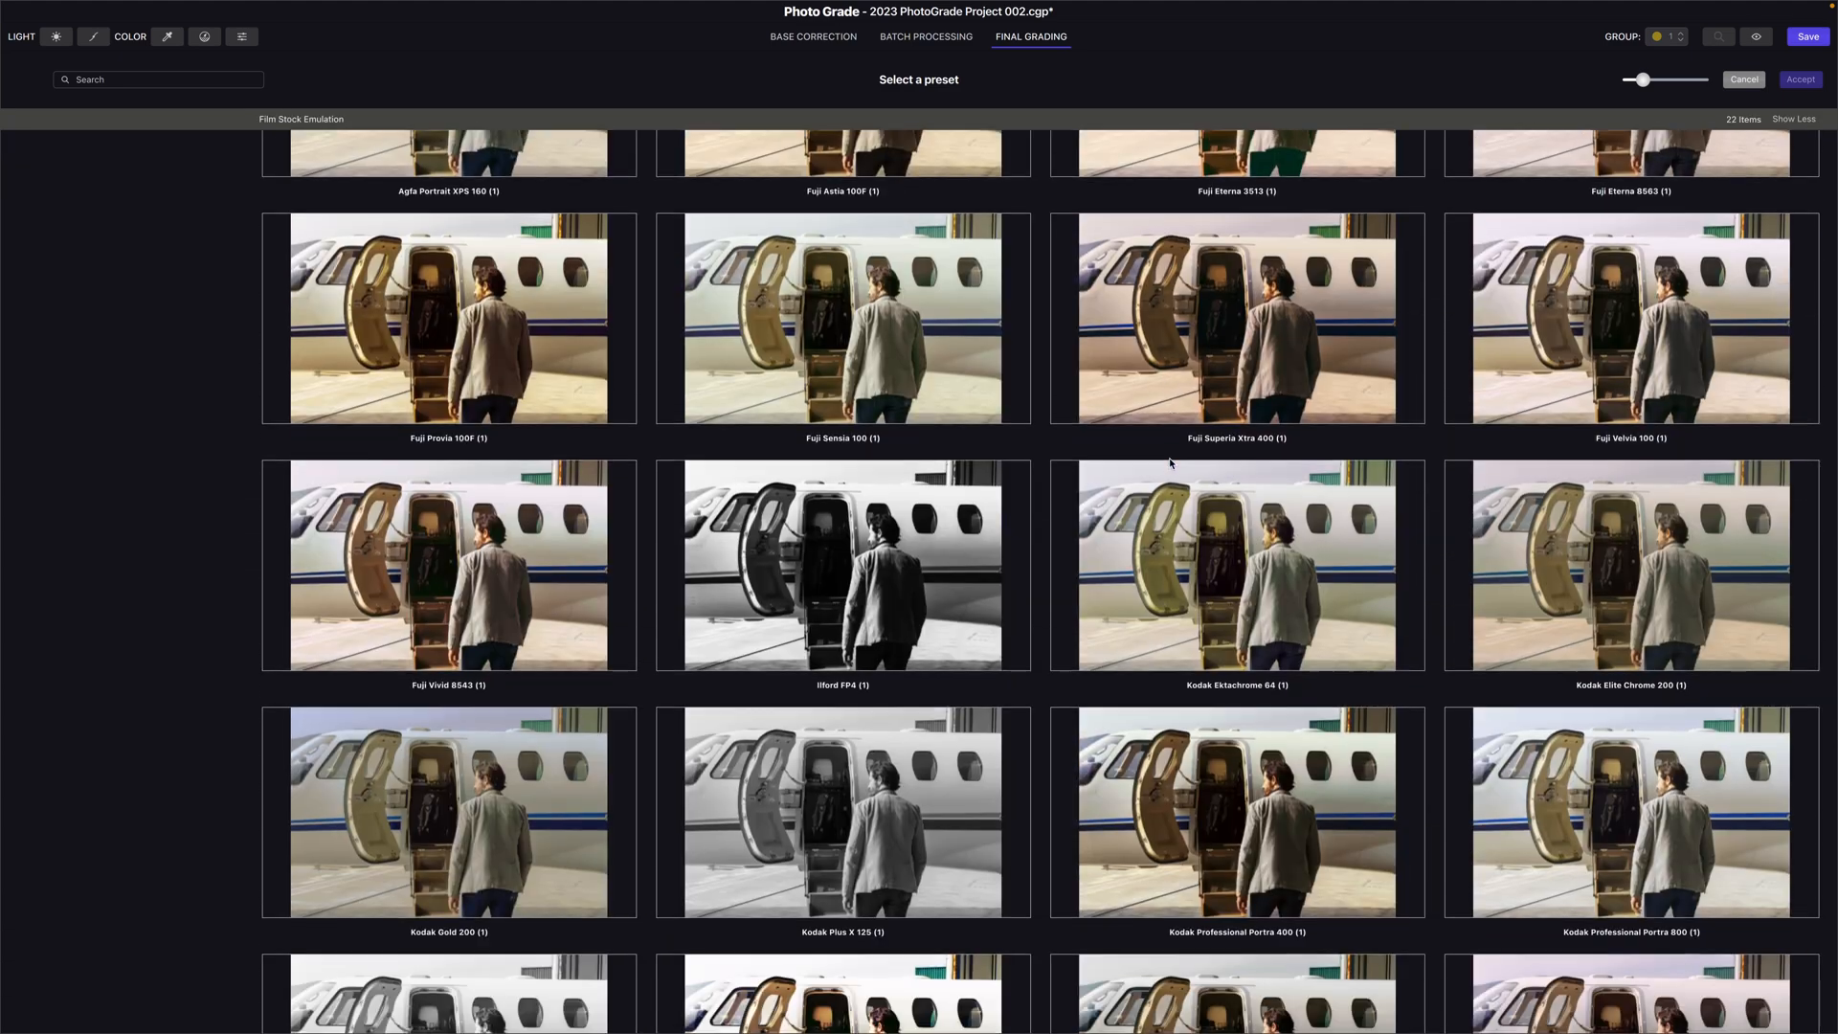
scroll(down, 3)
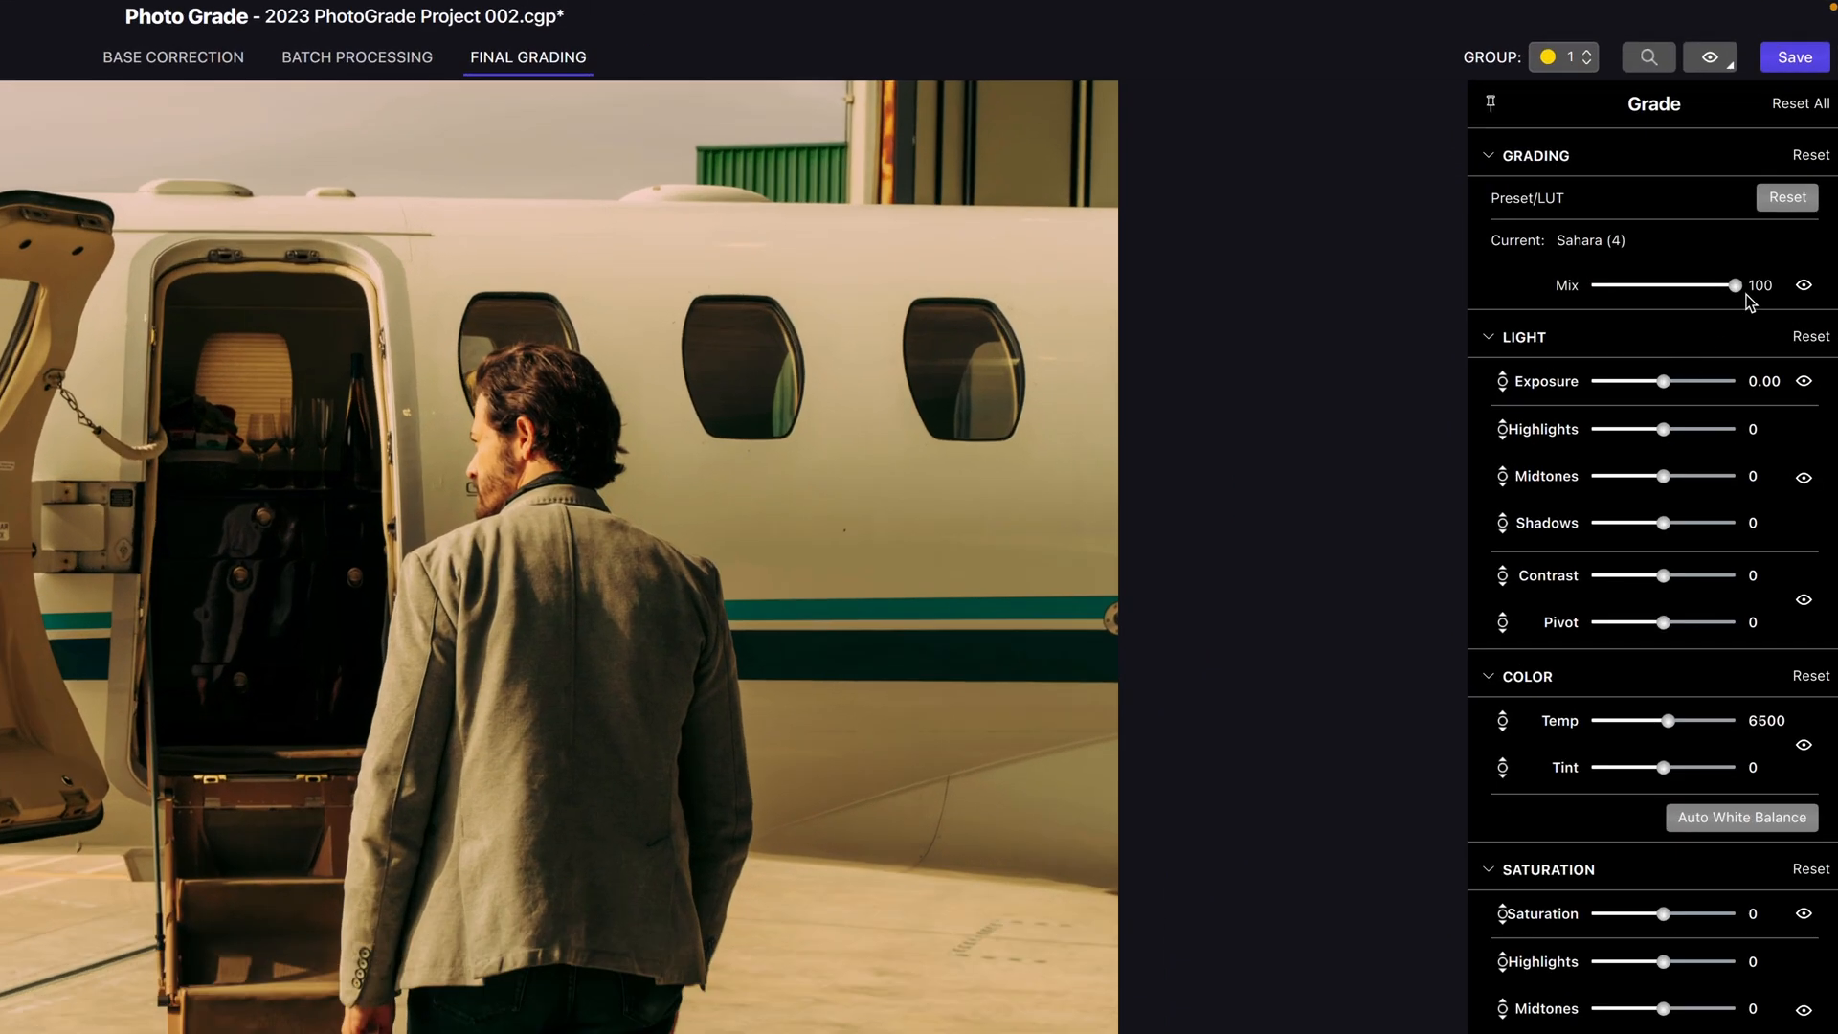
Try Sahara at third, two-thirds and half mix, nudge vectors, then clear the grade
drag(1735, 286, 1636, 285)
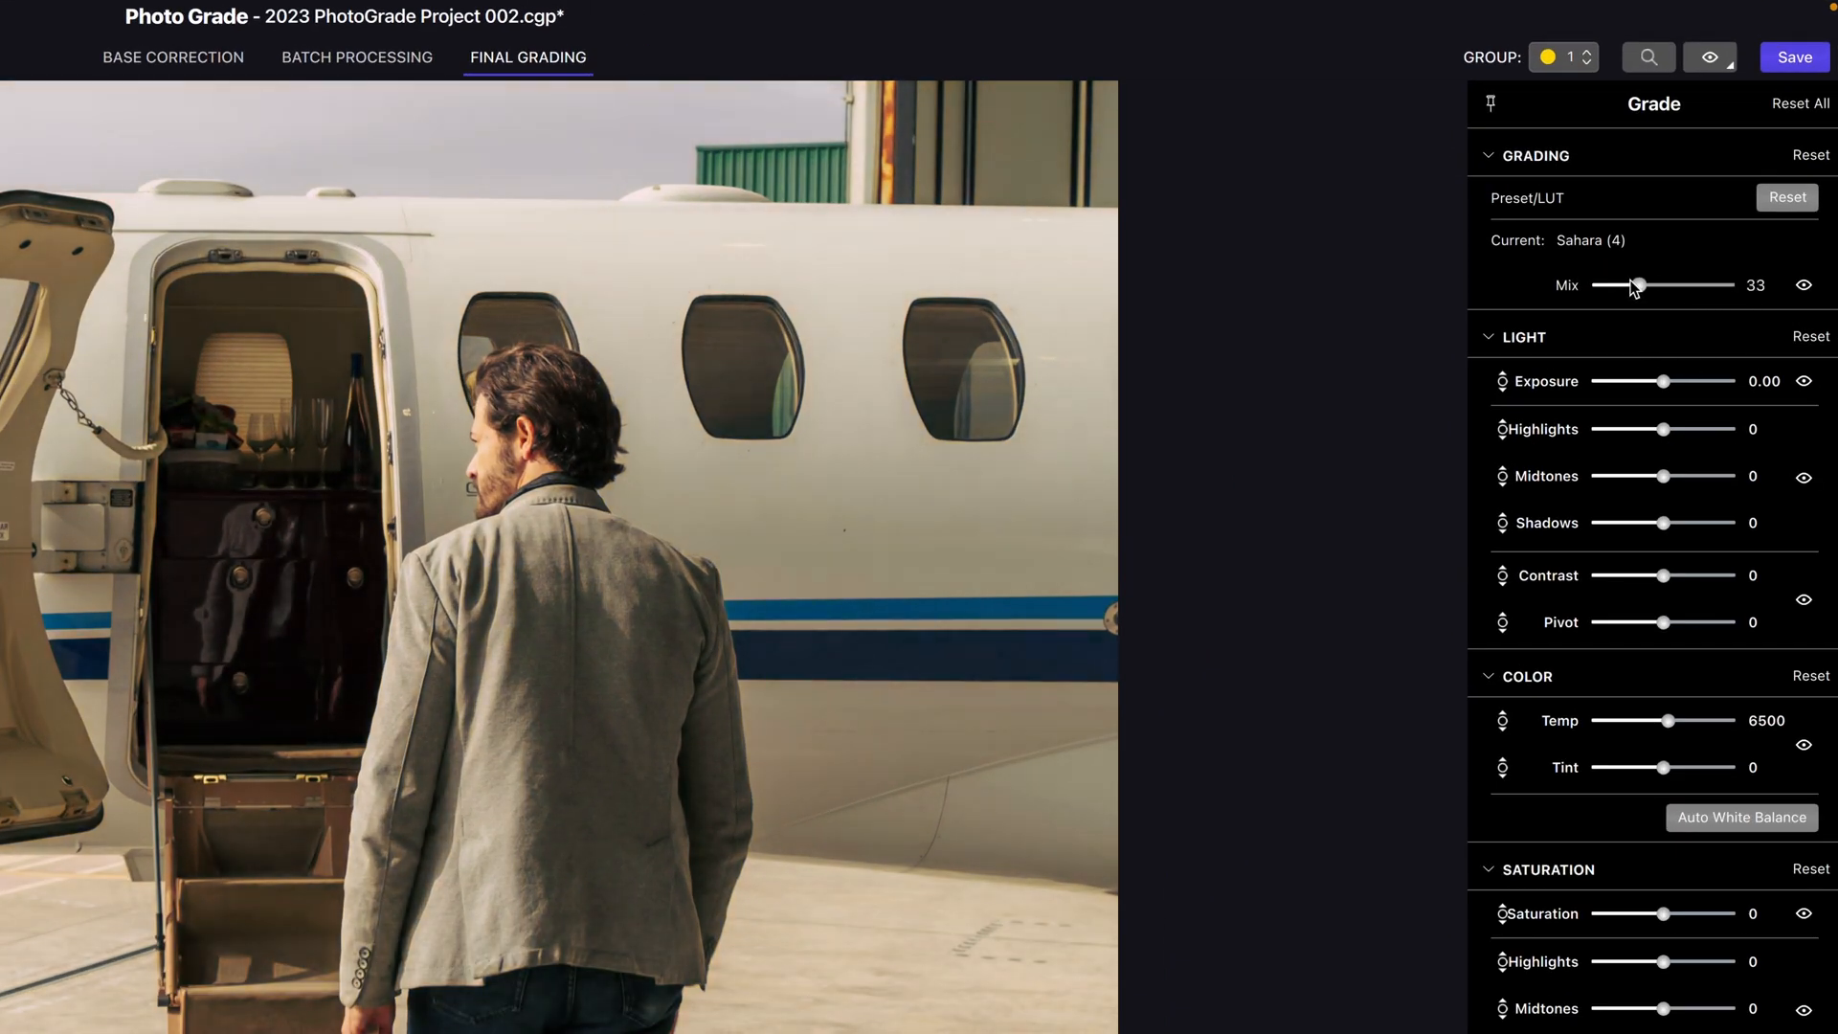
drag(1638, 286, 1688, 285)
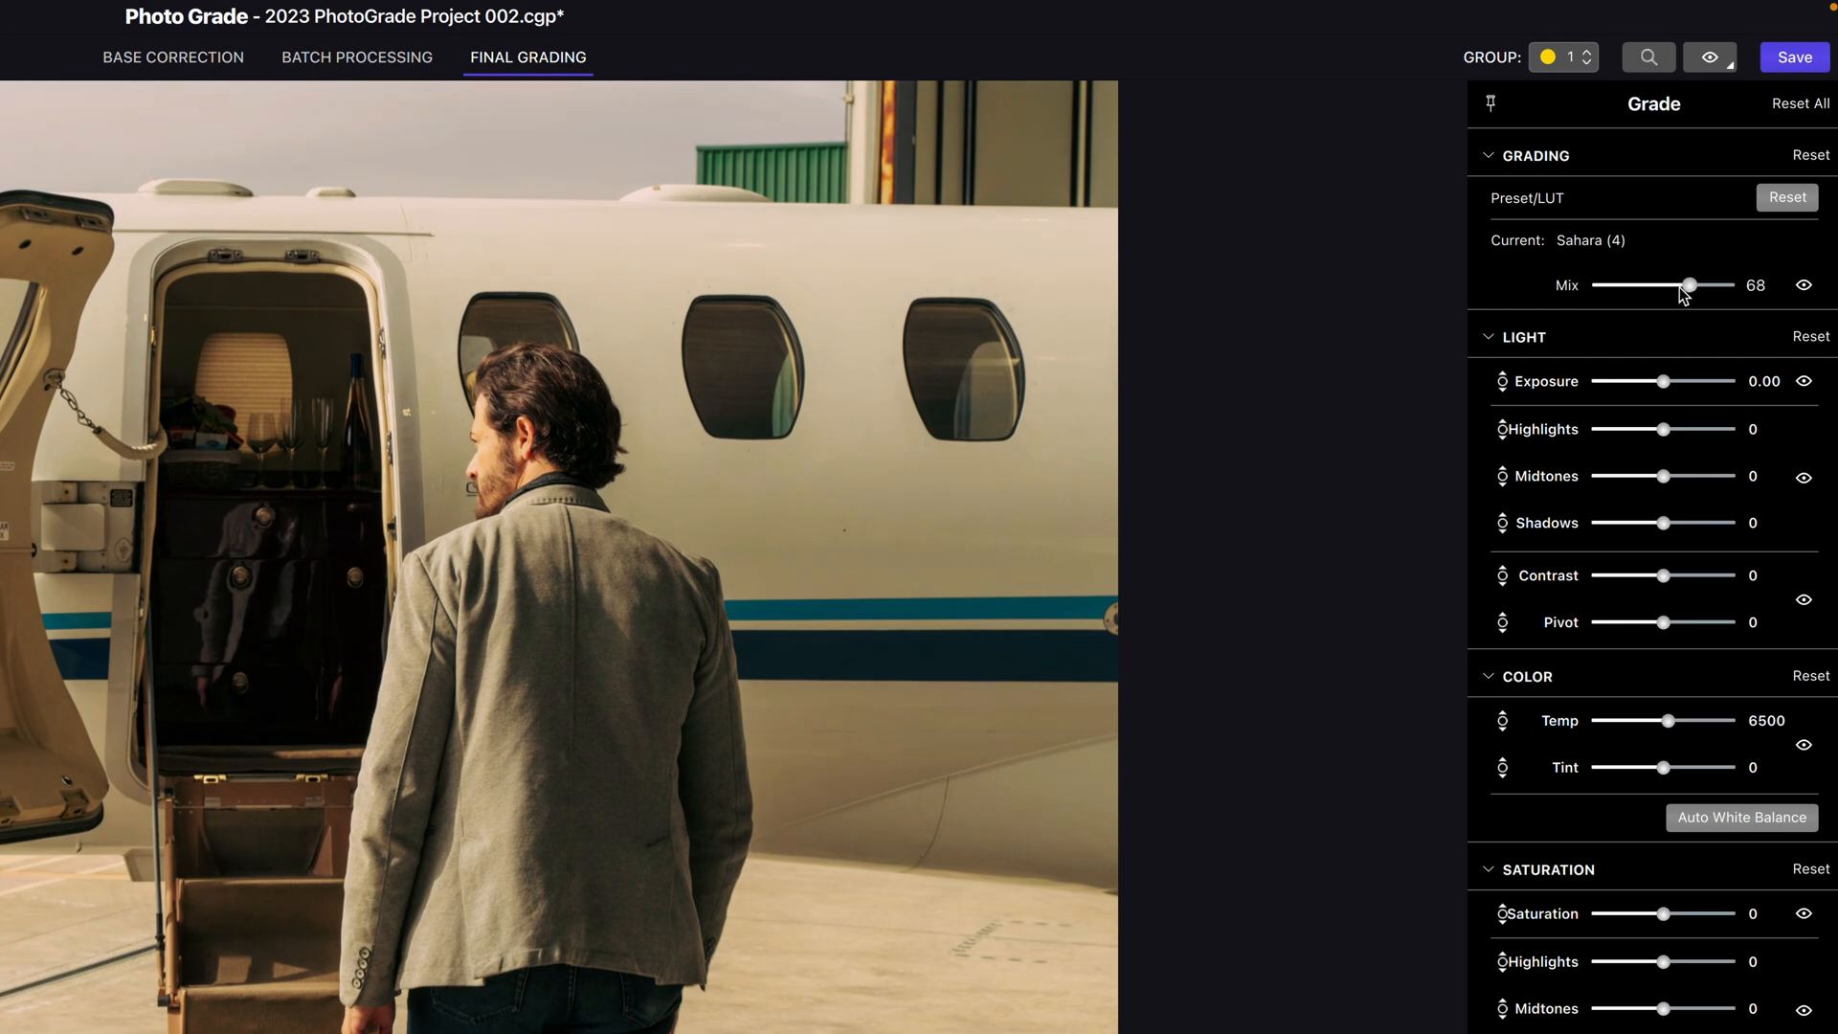
drag(1689, 286, 1660, 285)
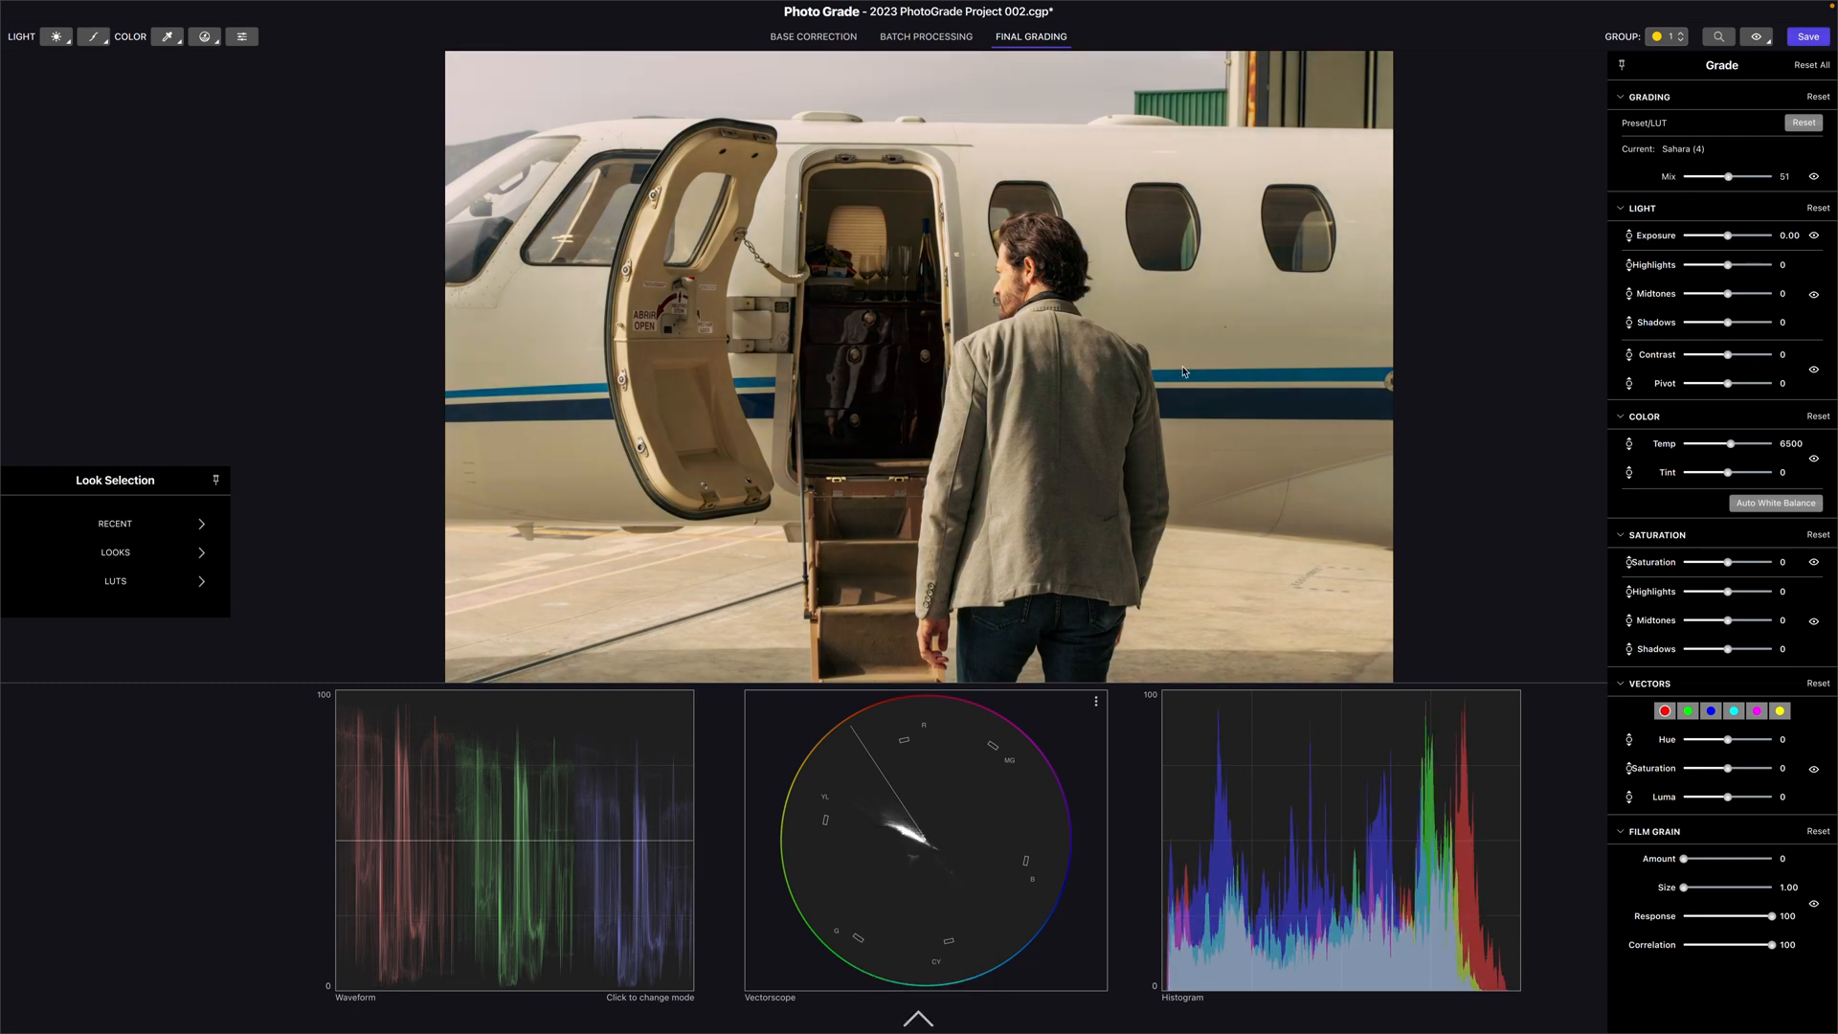
drag(1735, 176, 1719, 177)
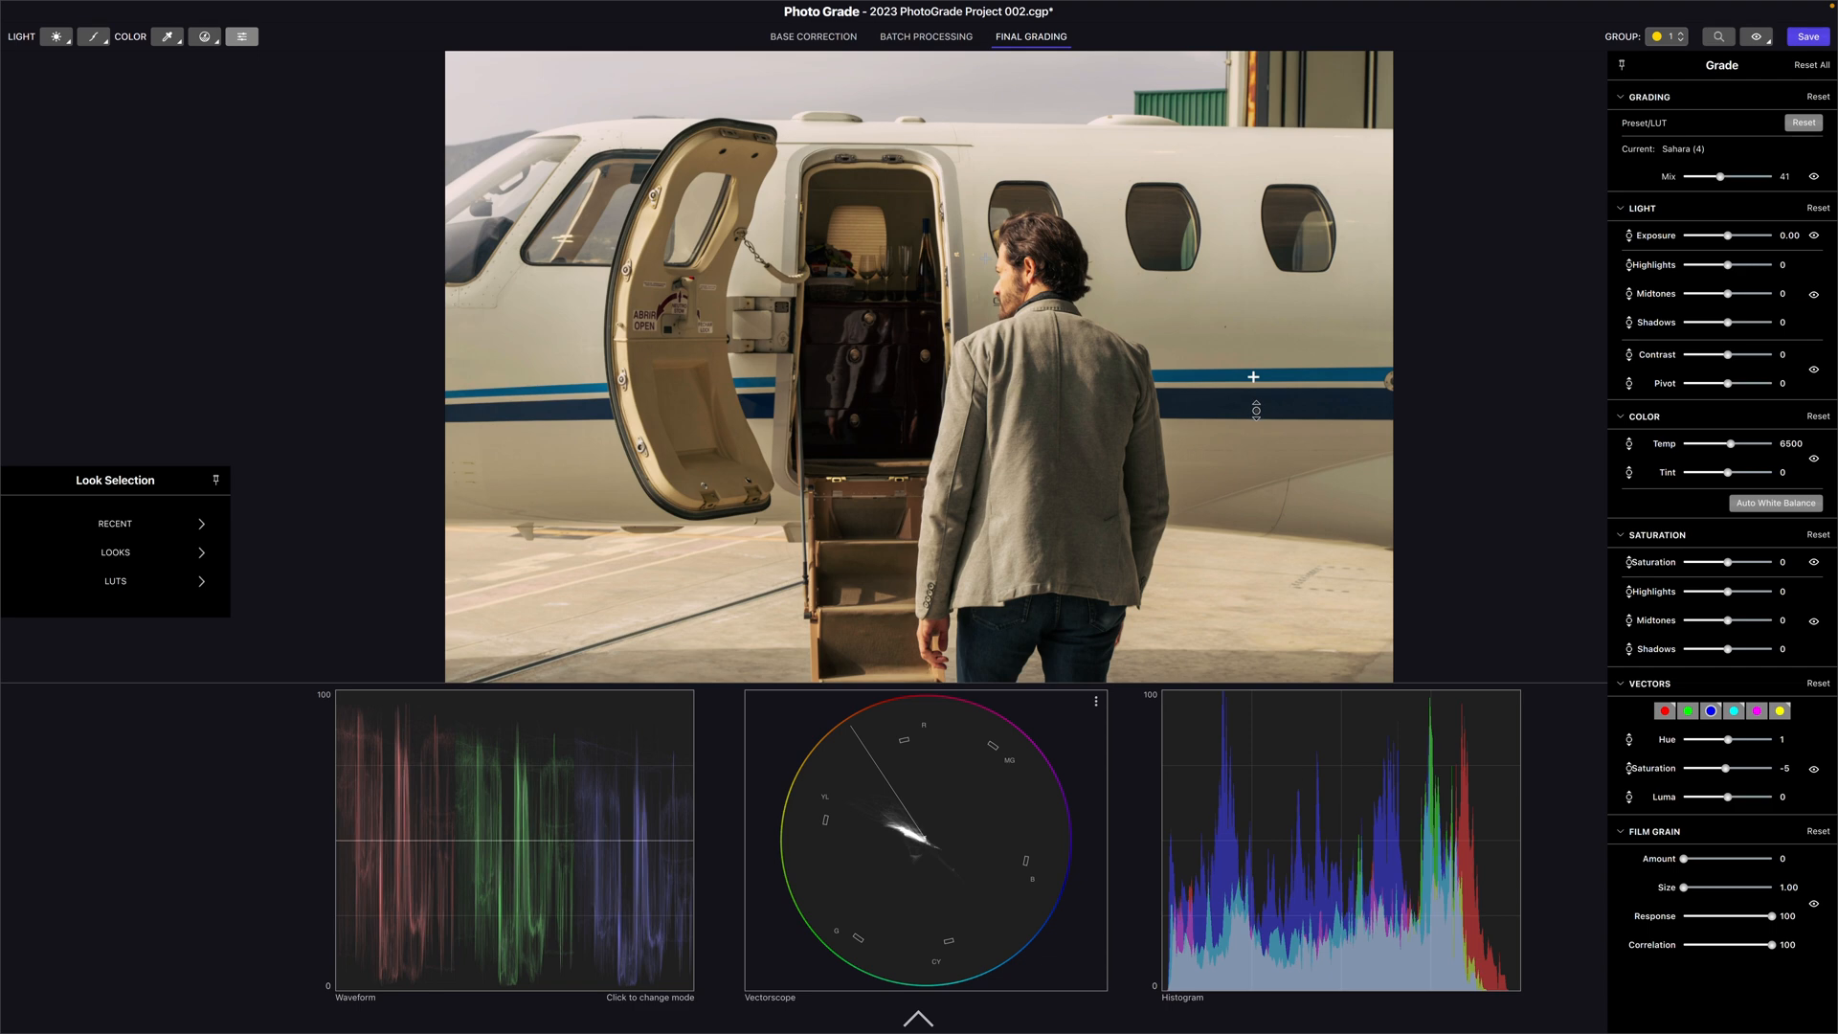
click(1714, 56)
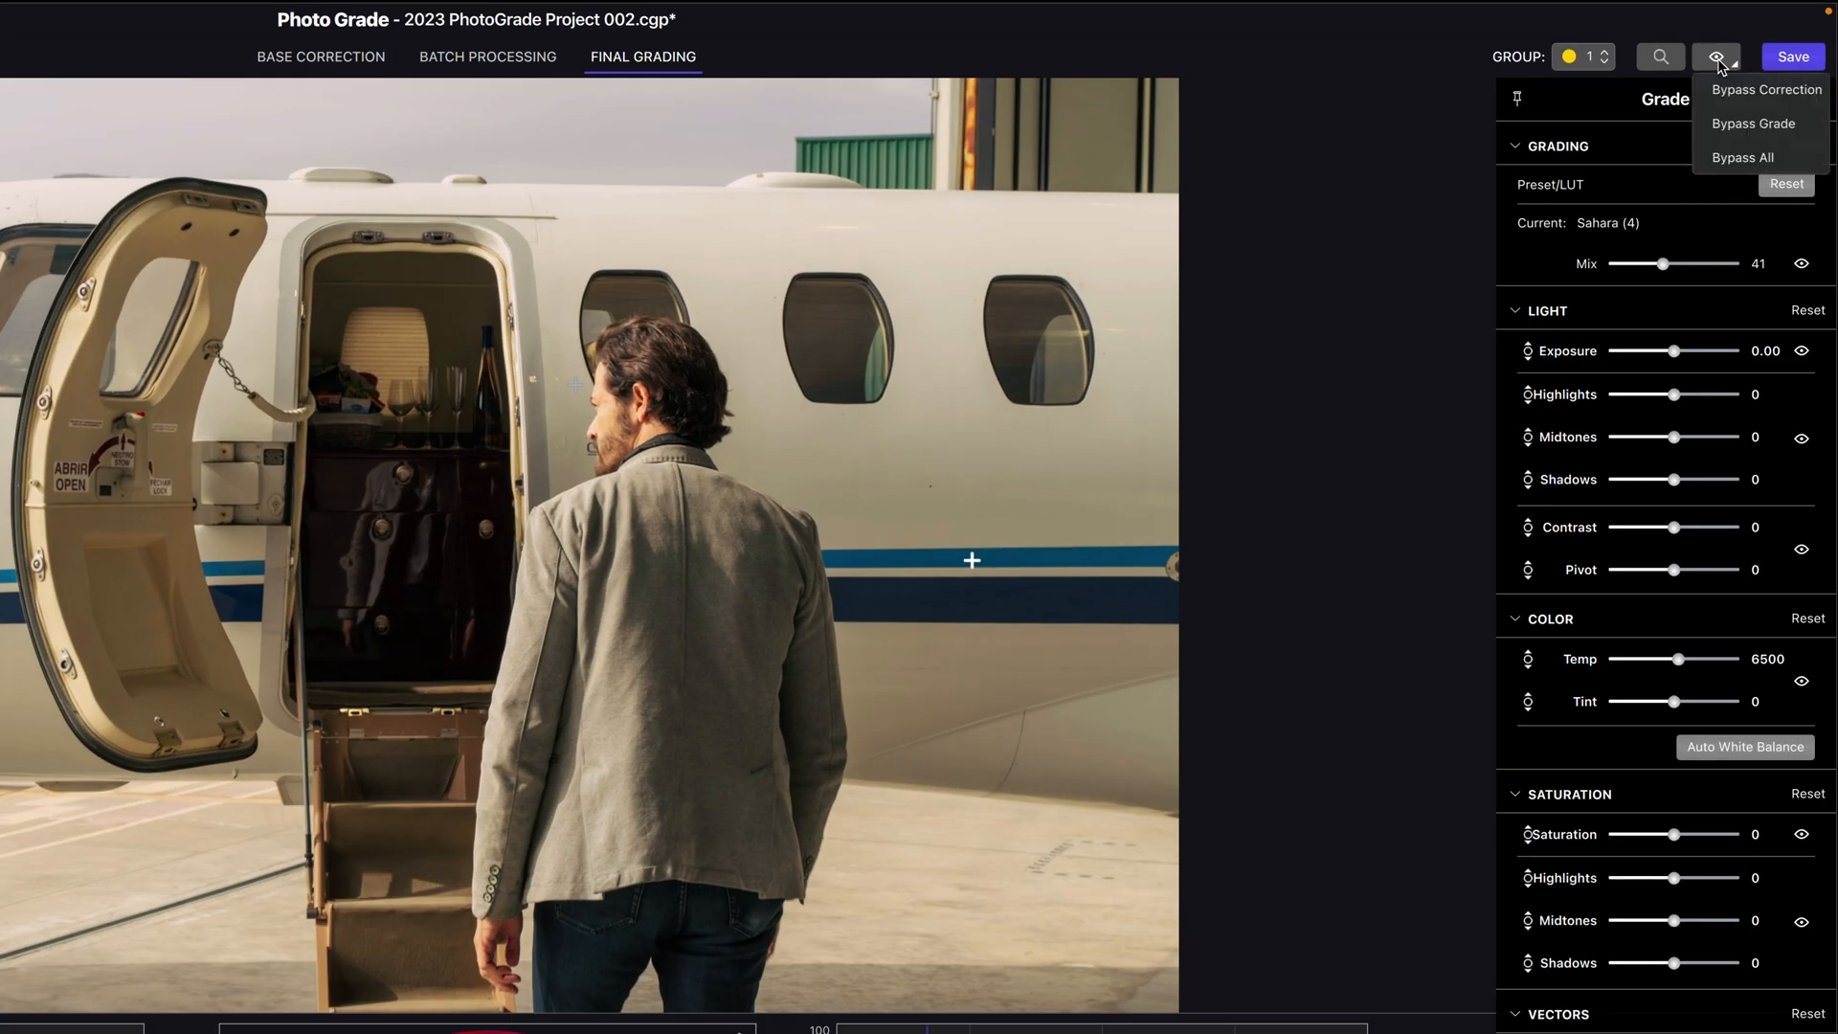
click(1715, 56)
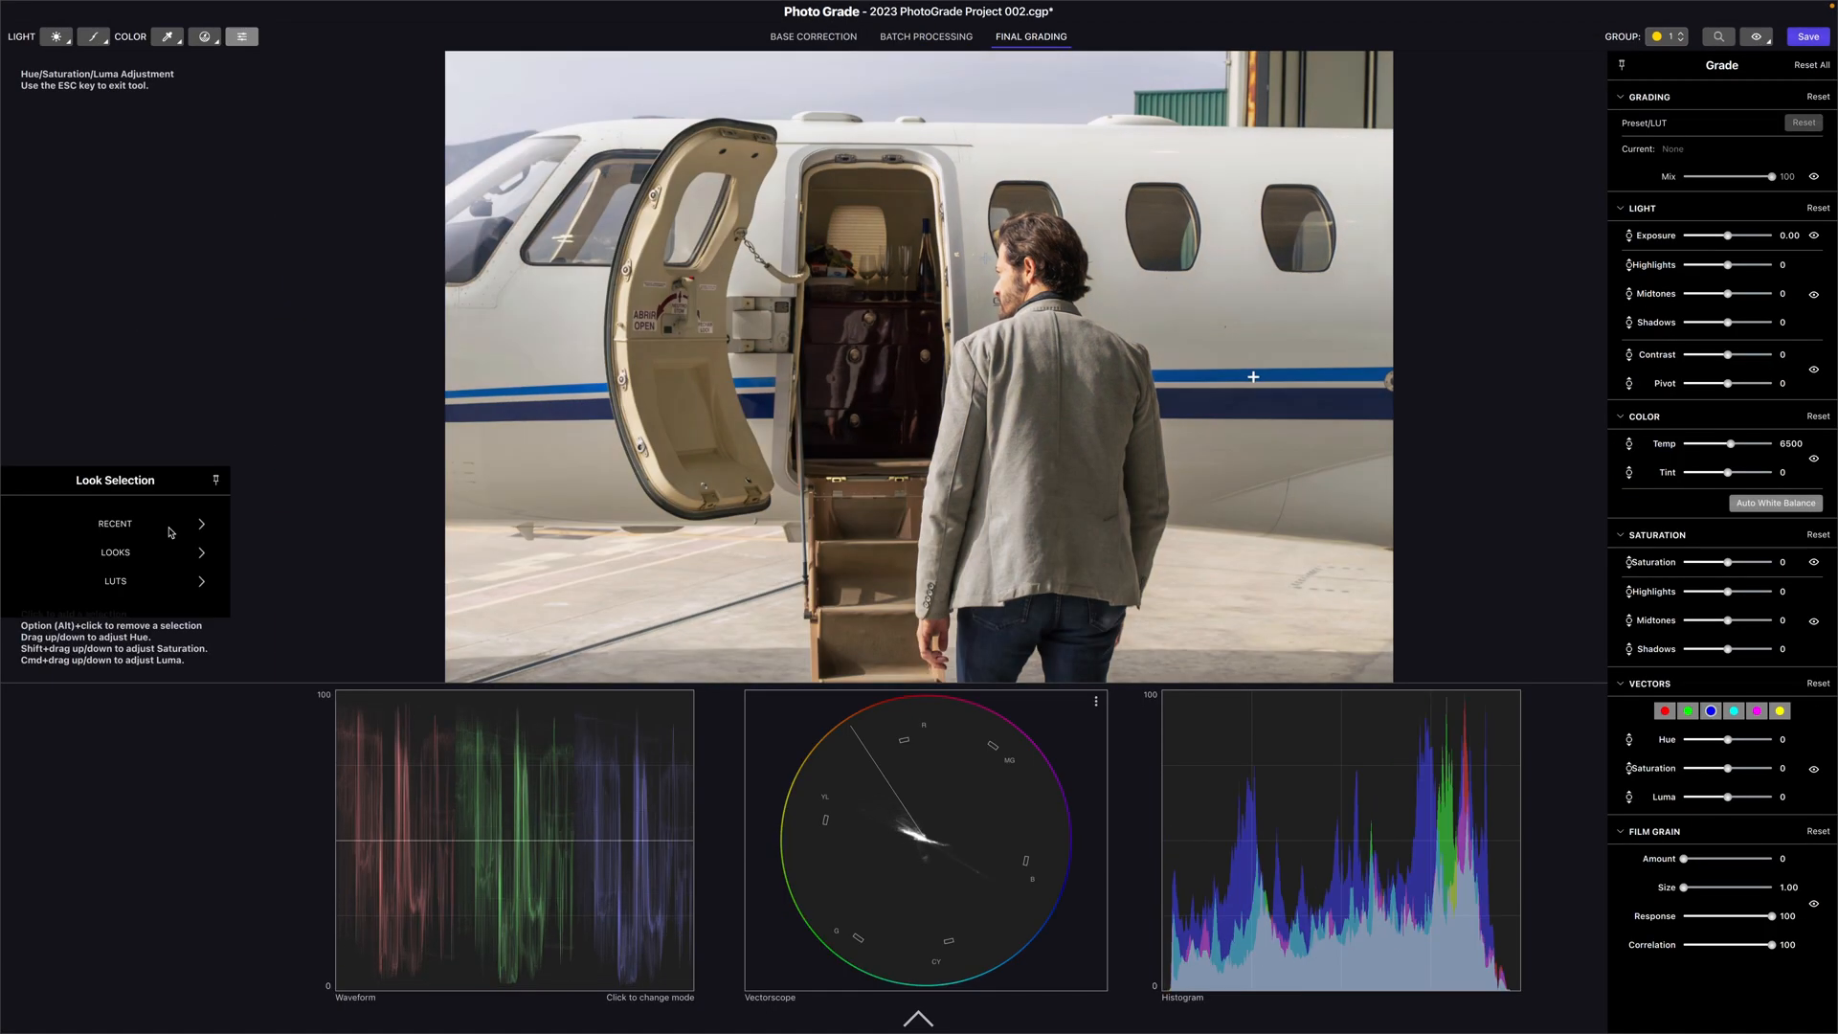
Apply the Malachite LUT and blend it down to about 67 mix
click(115, 580)
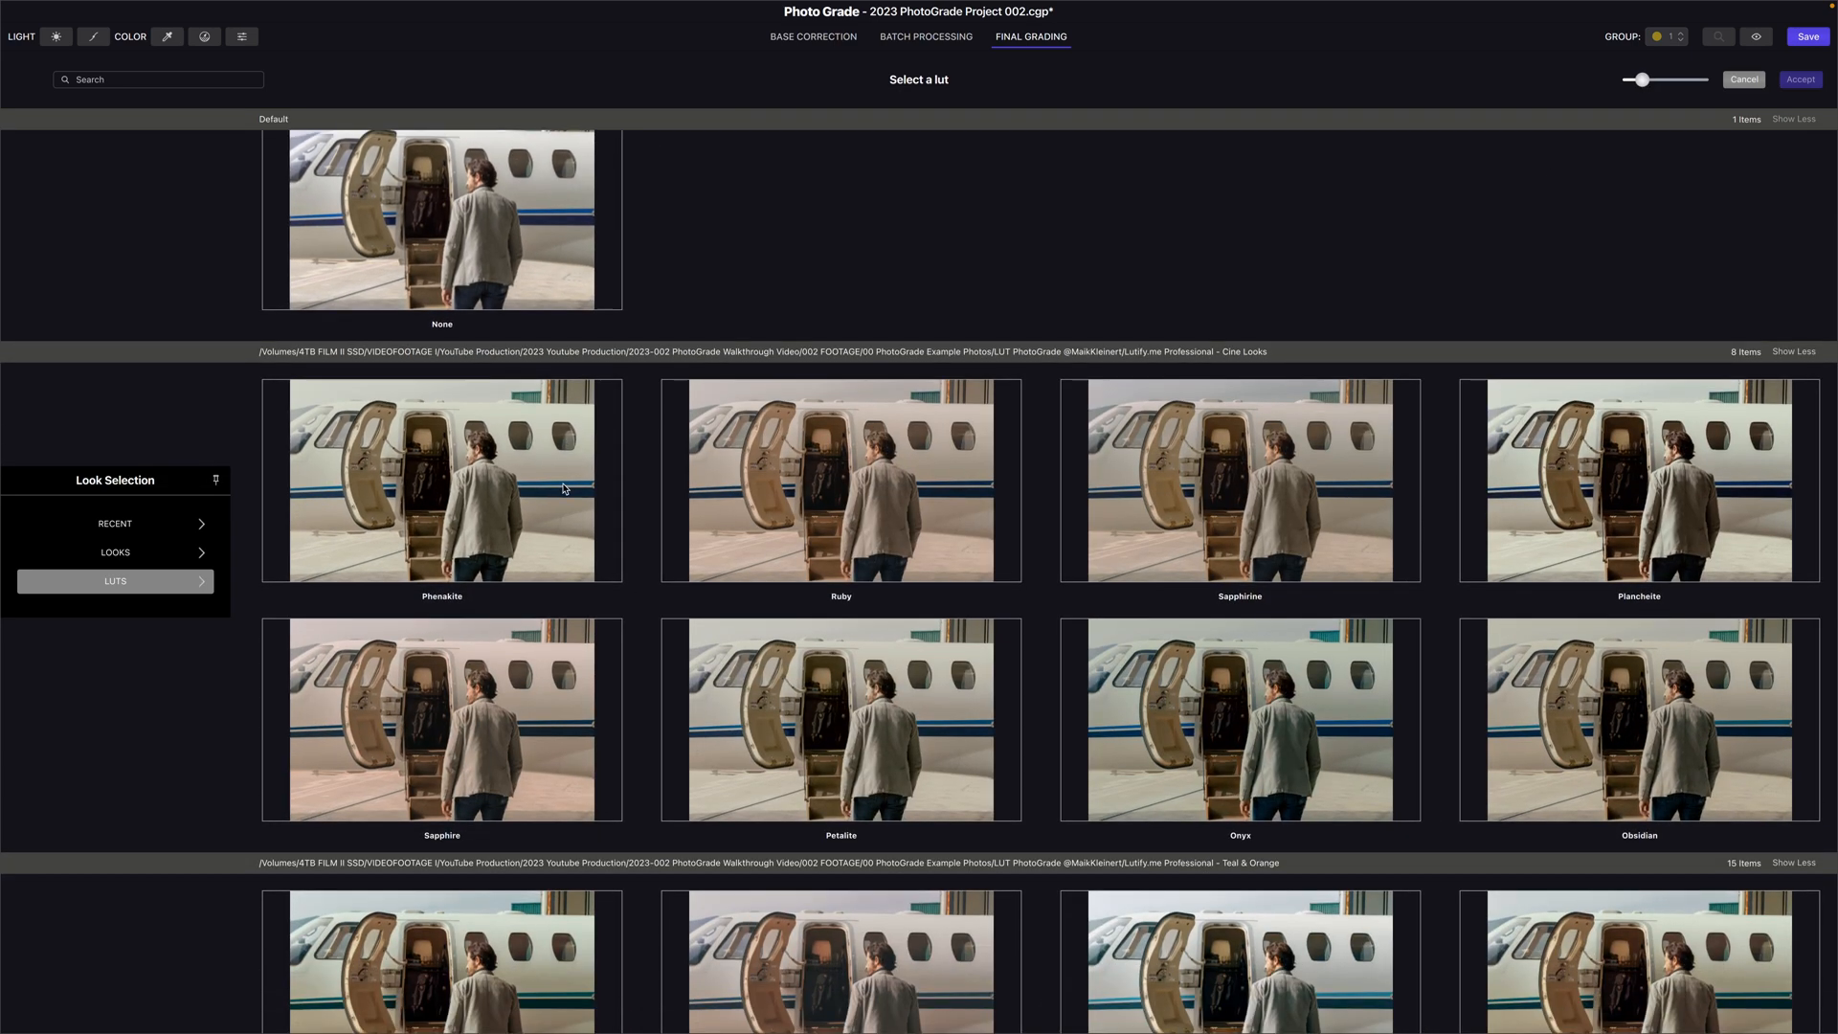
scroll(down, 3)
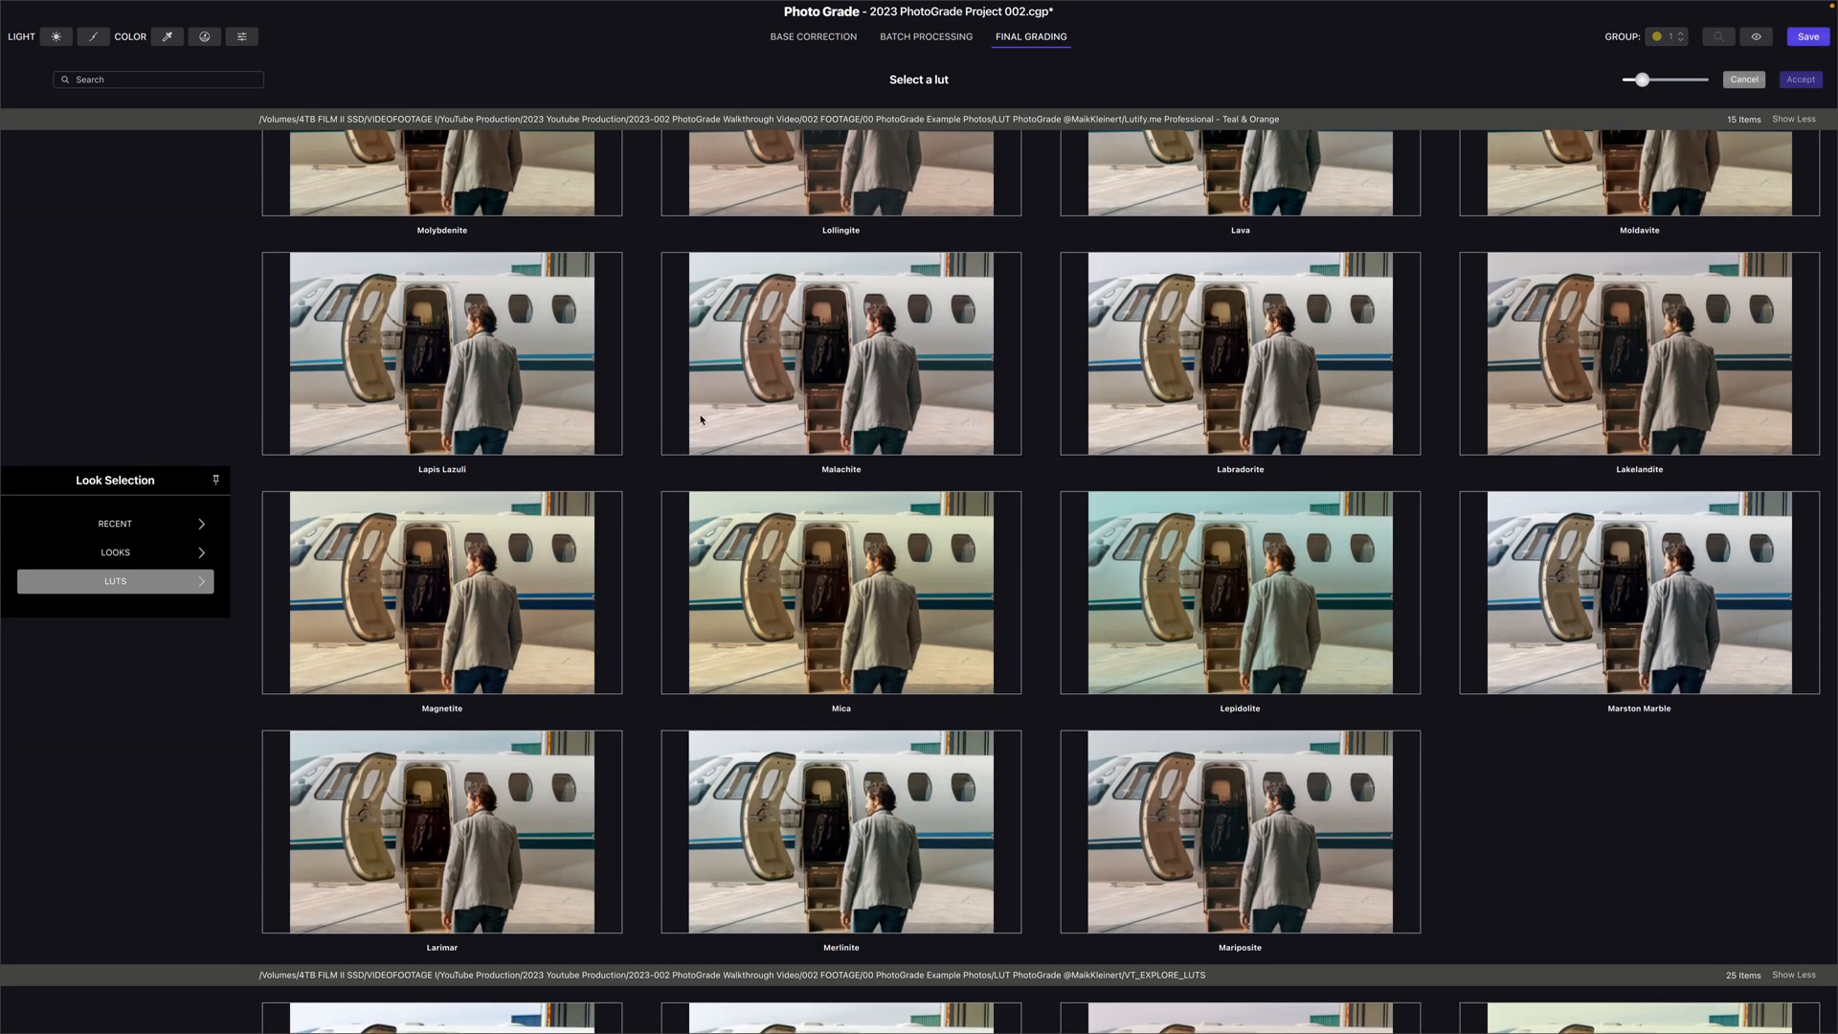
click(840, 430)
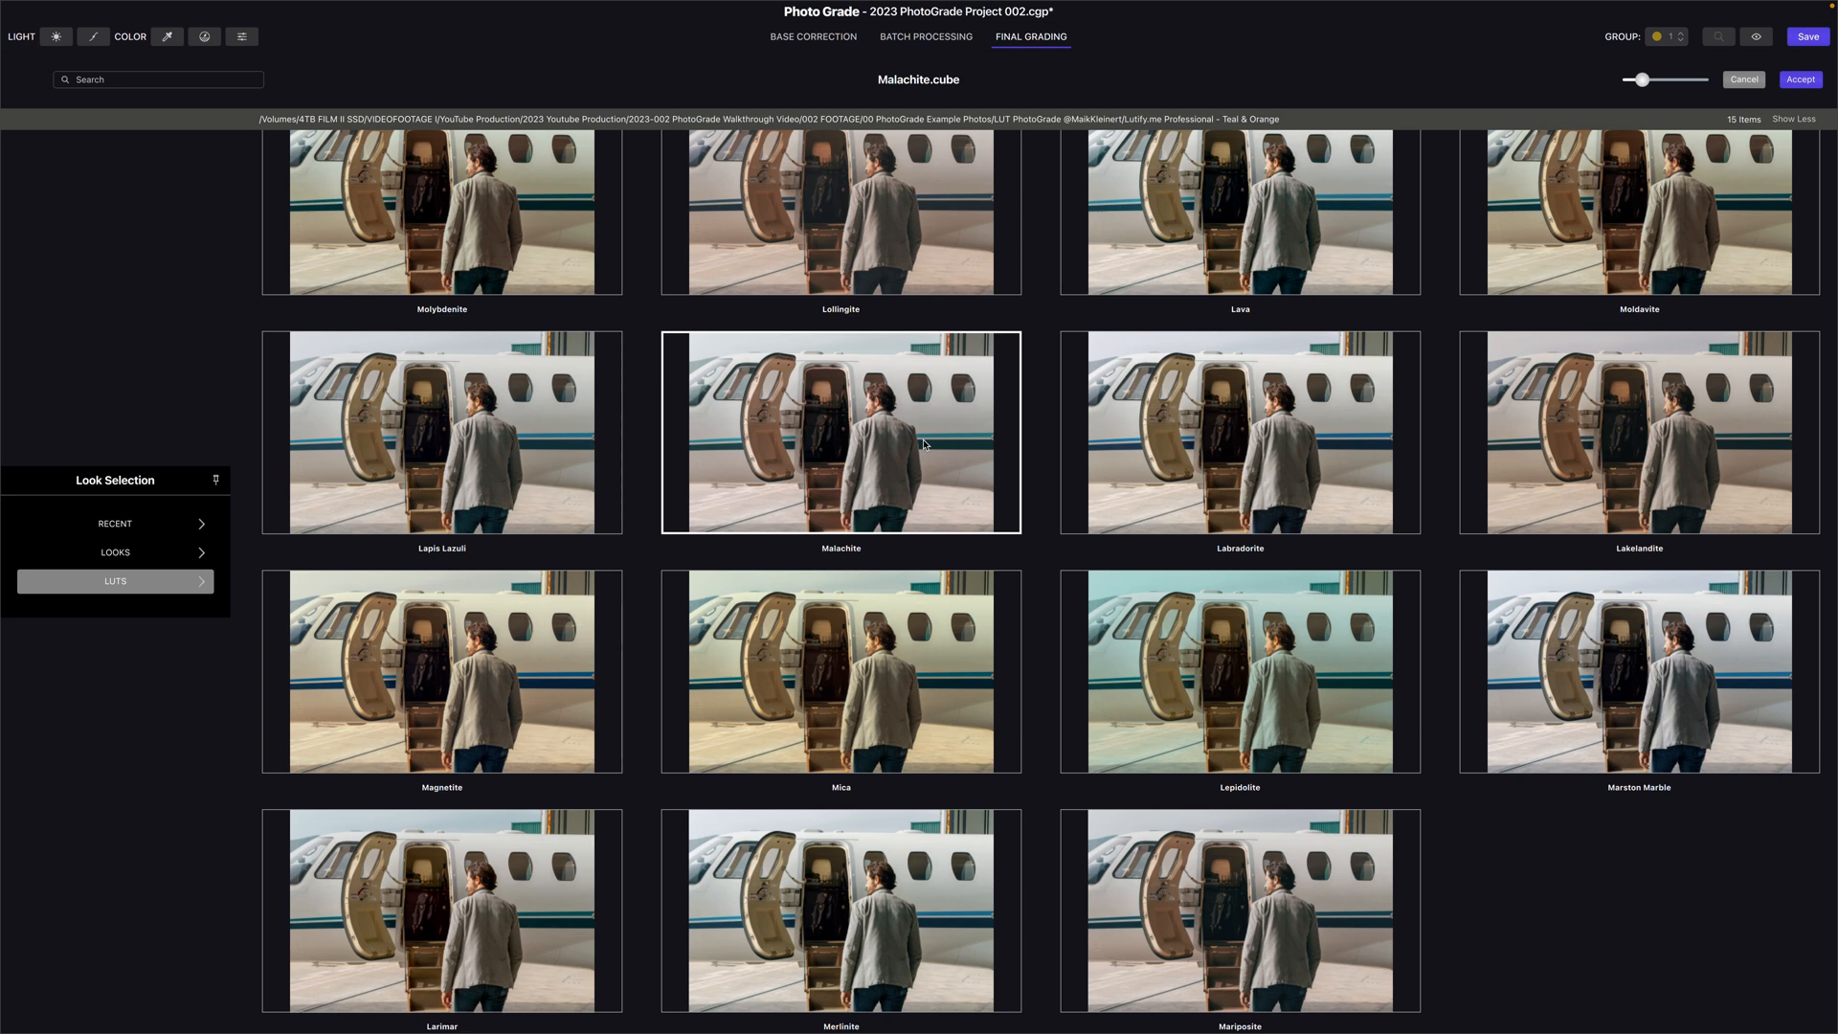
double_click(840, 429)
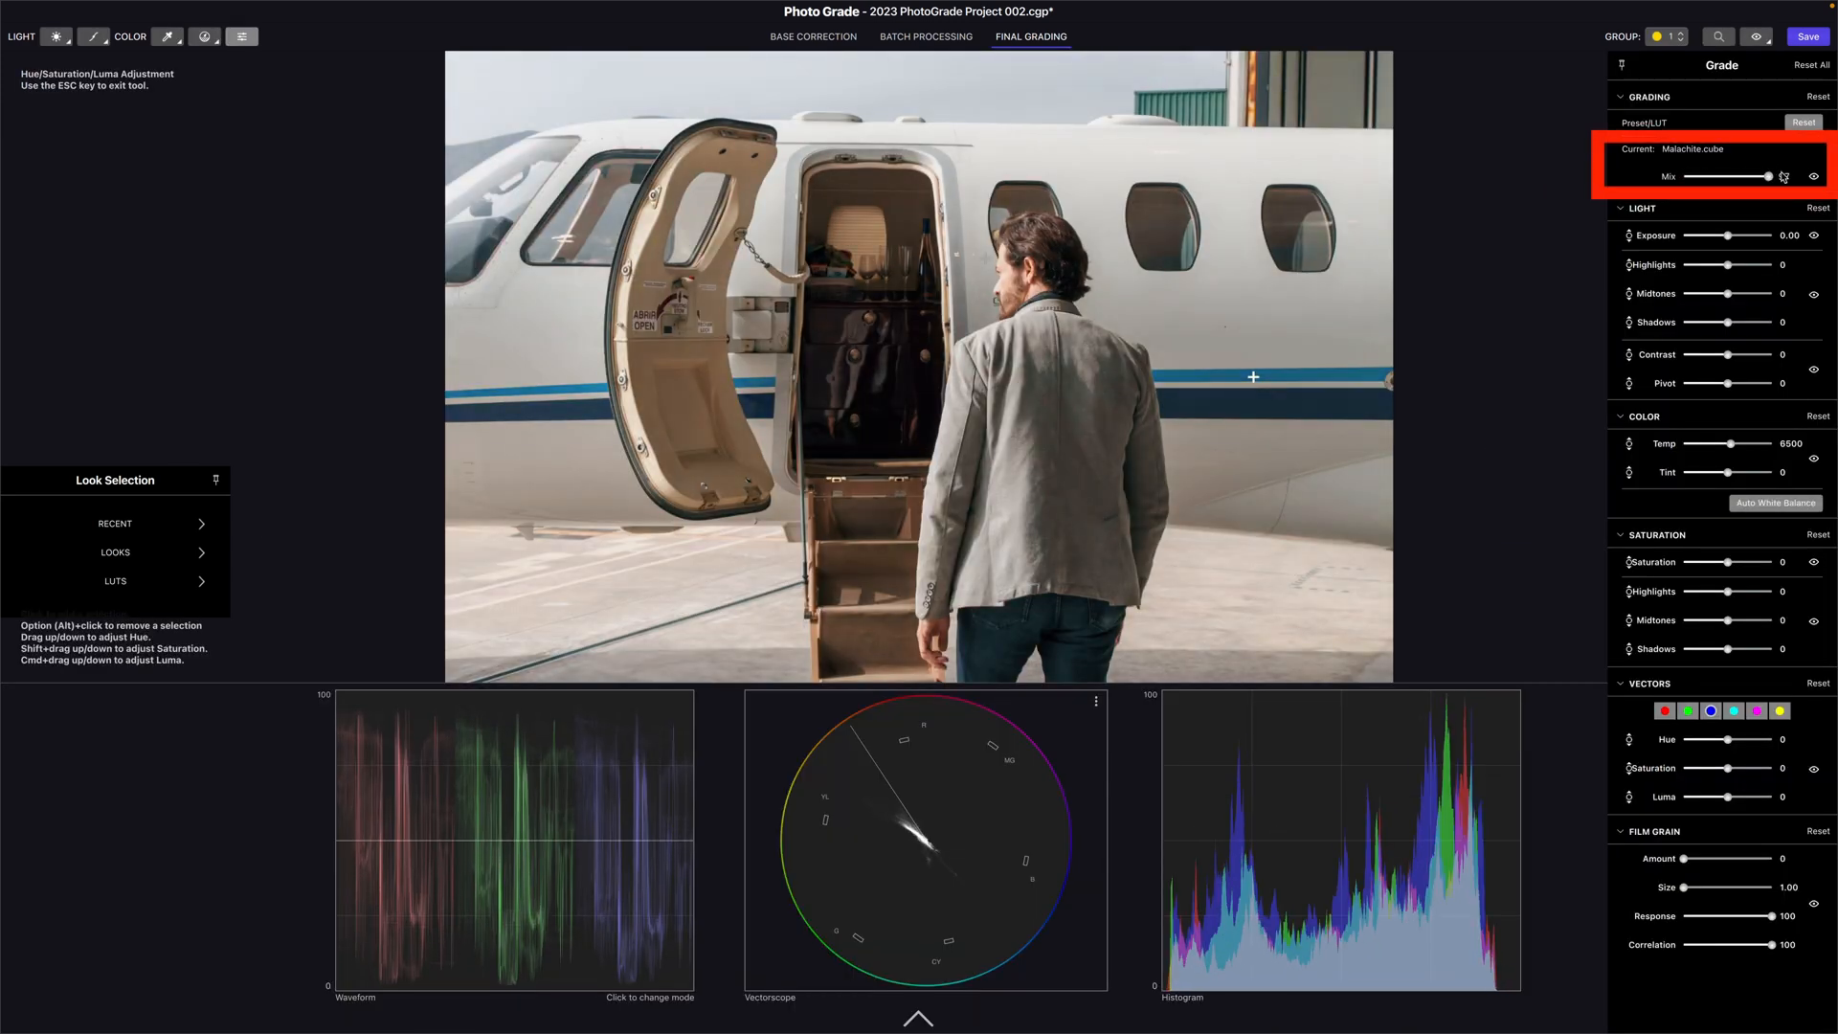
drag(1775, 176, 1756, 176)
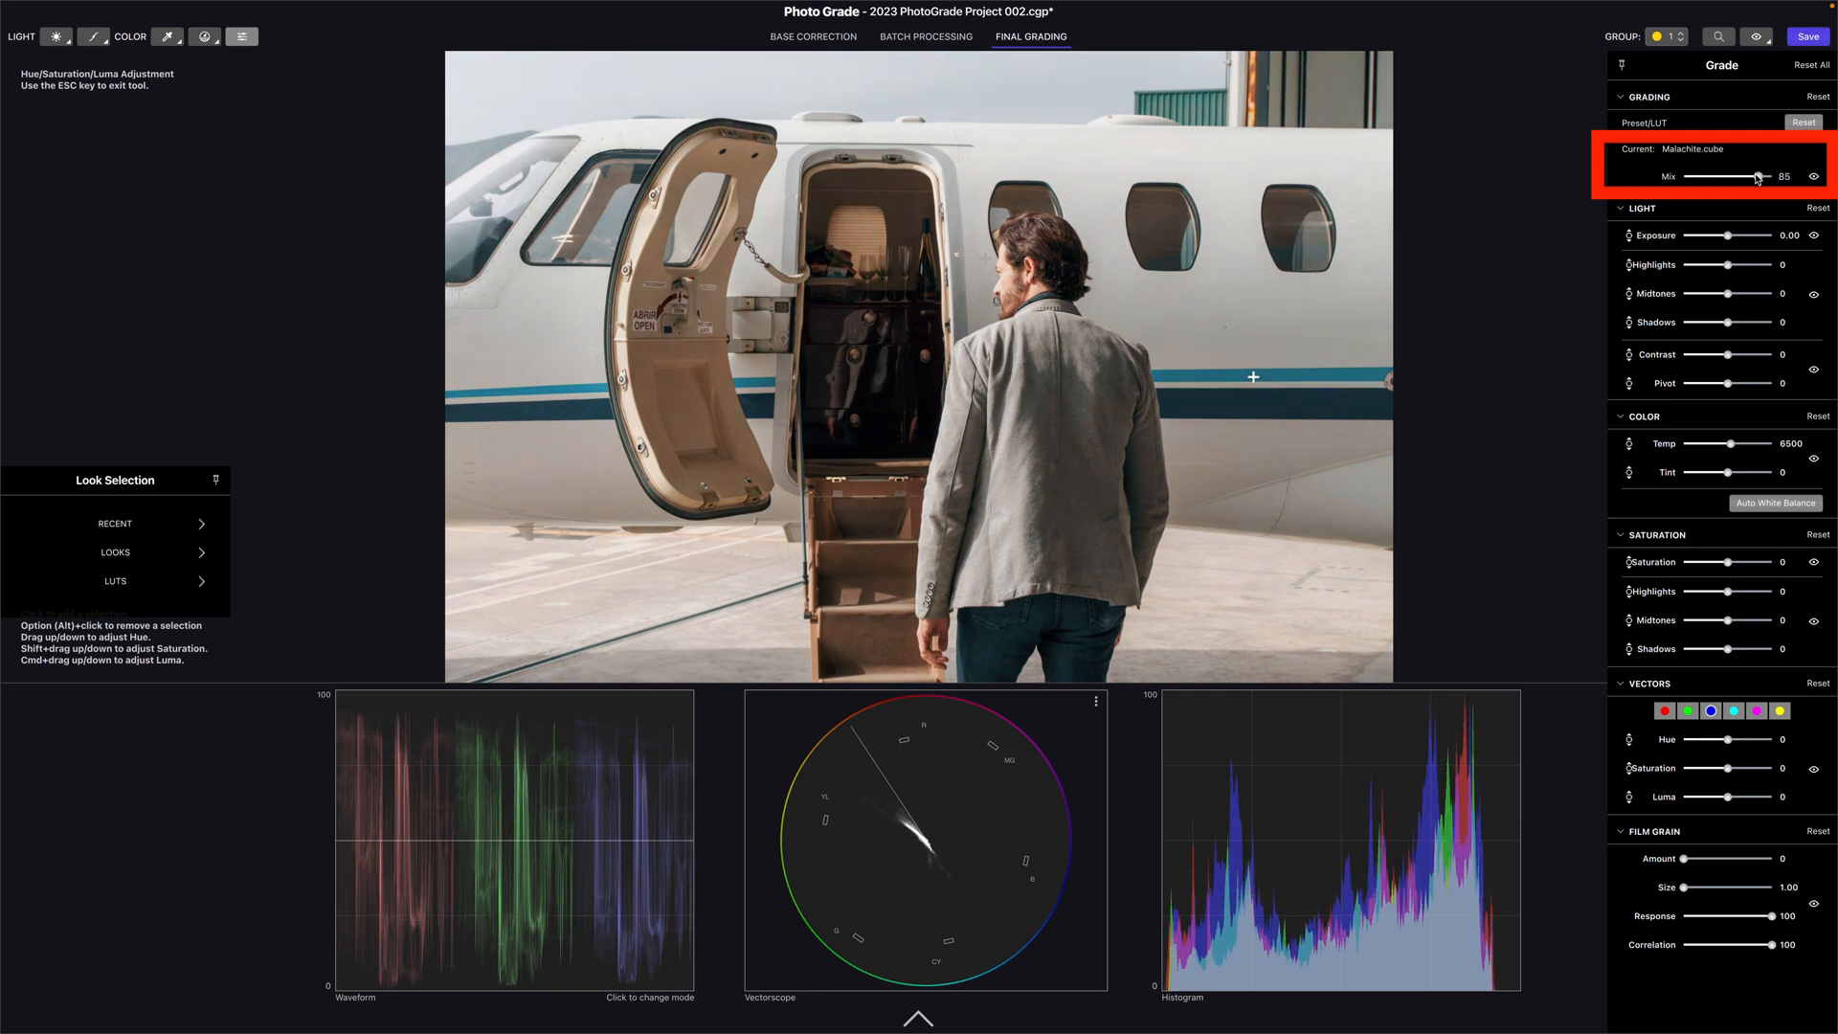
drag(1758, 177, 1741, 177)
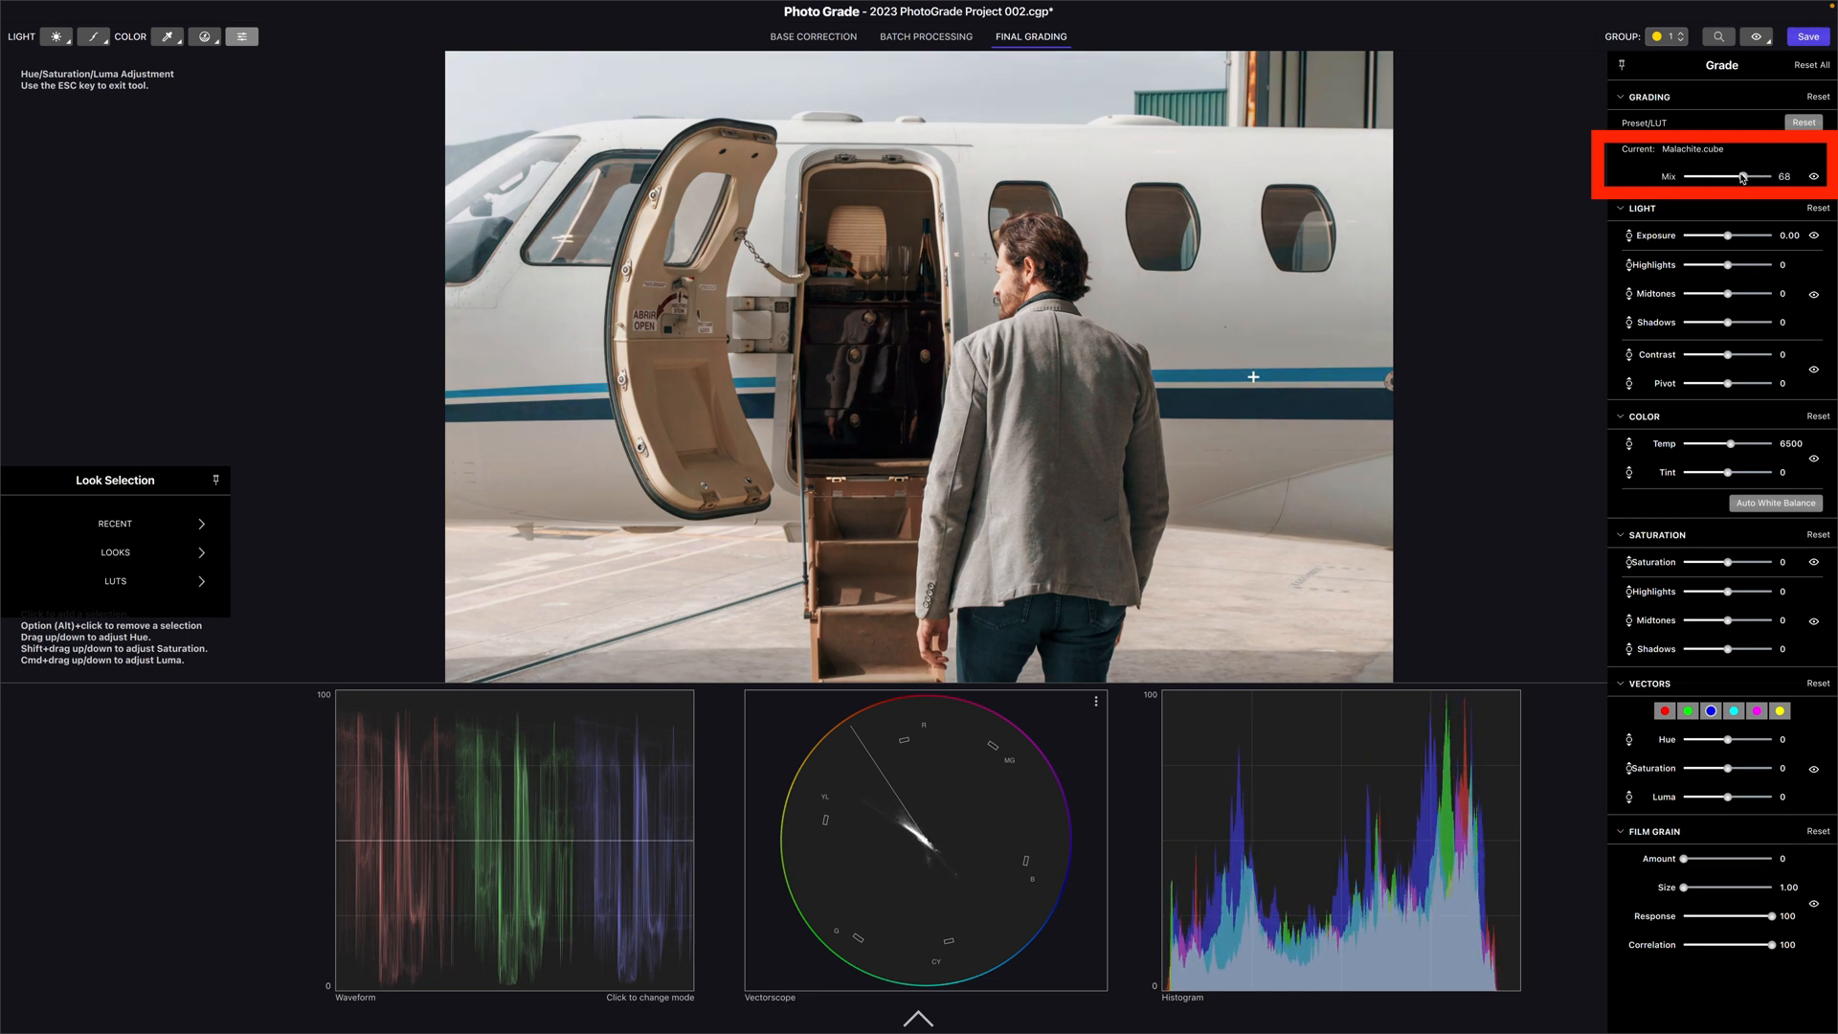
drag(1743, 176, 1739, 176)
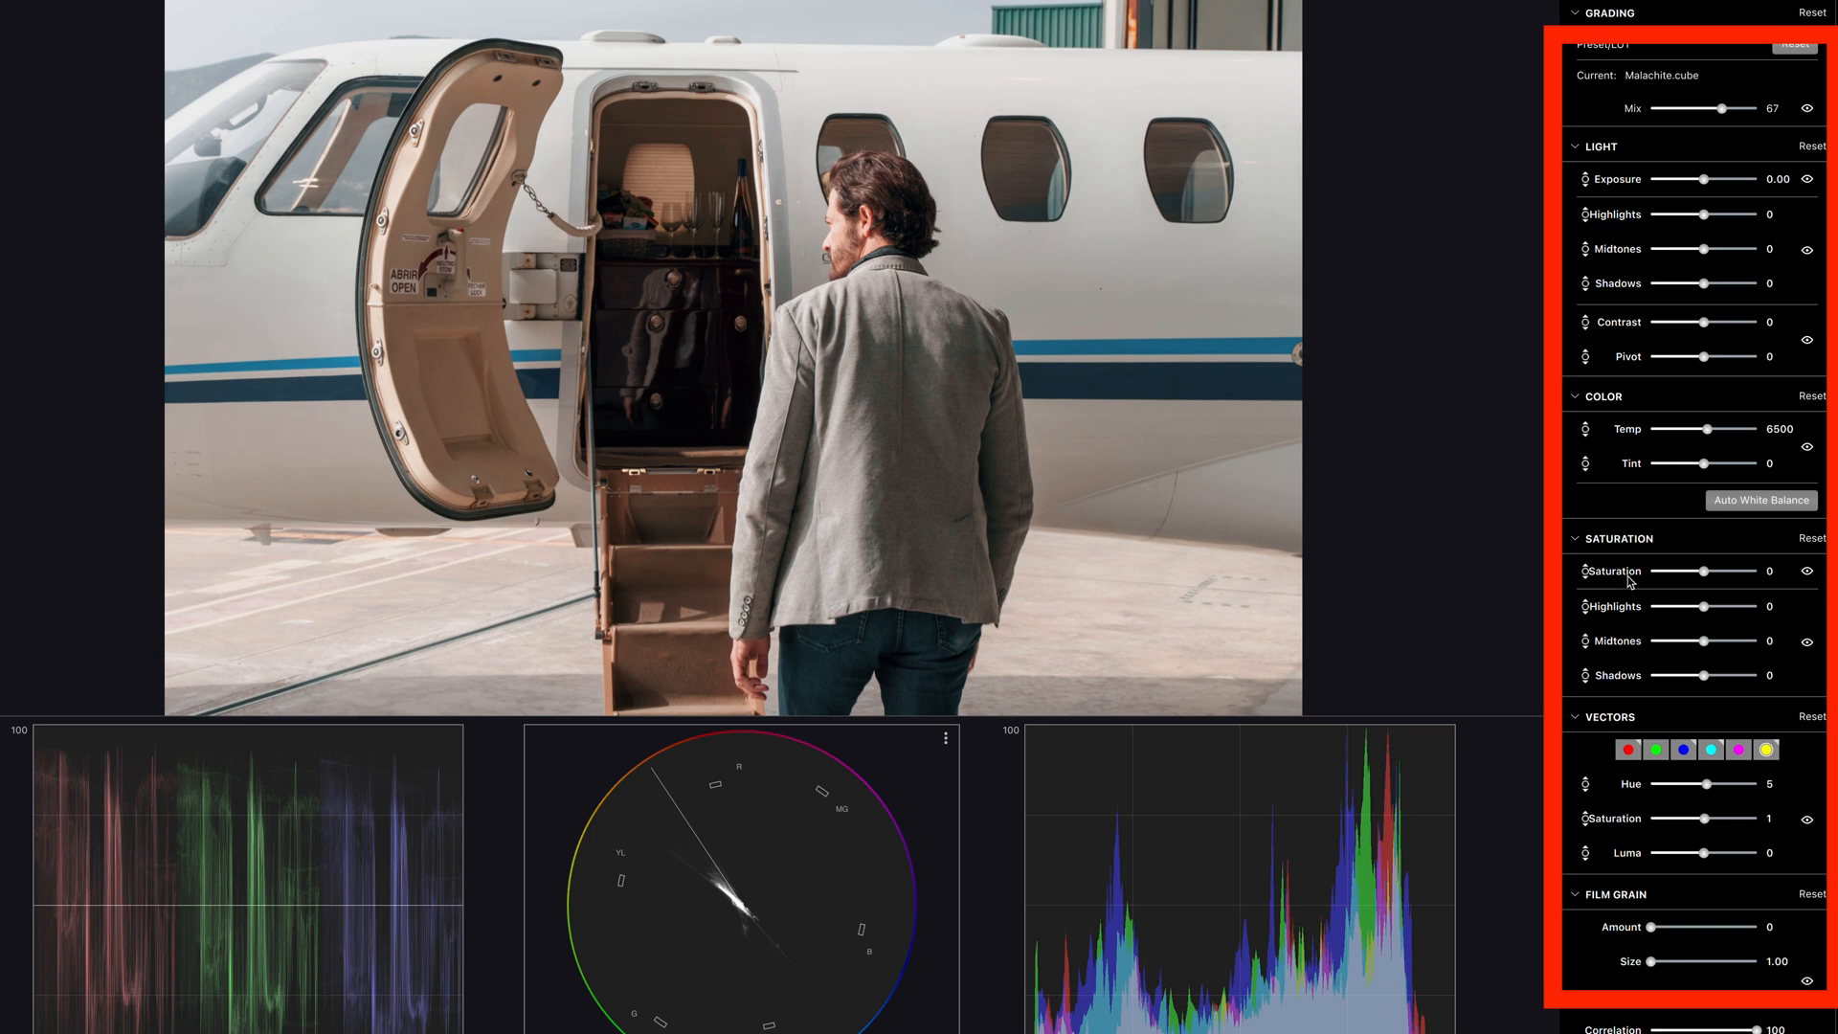
mouse_move(1703, 418)
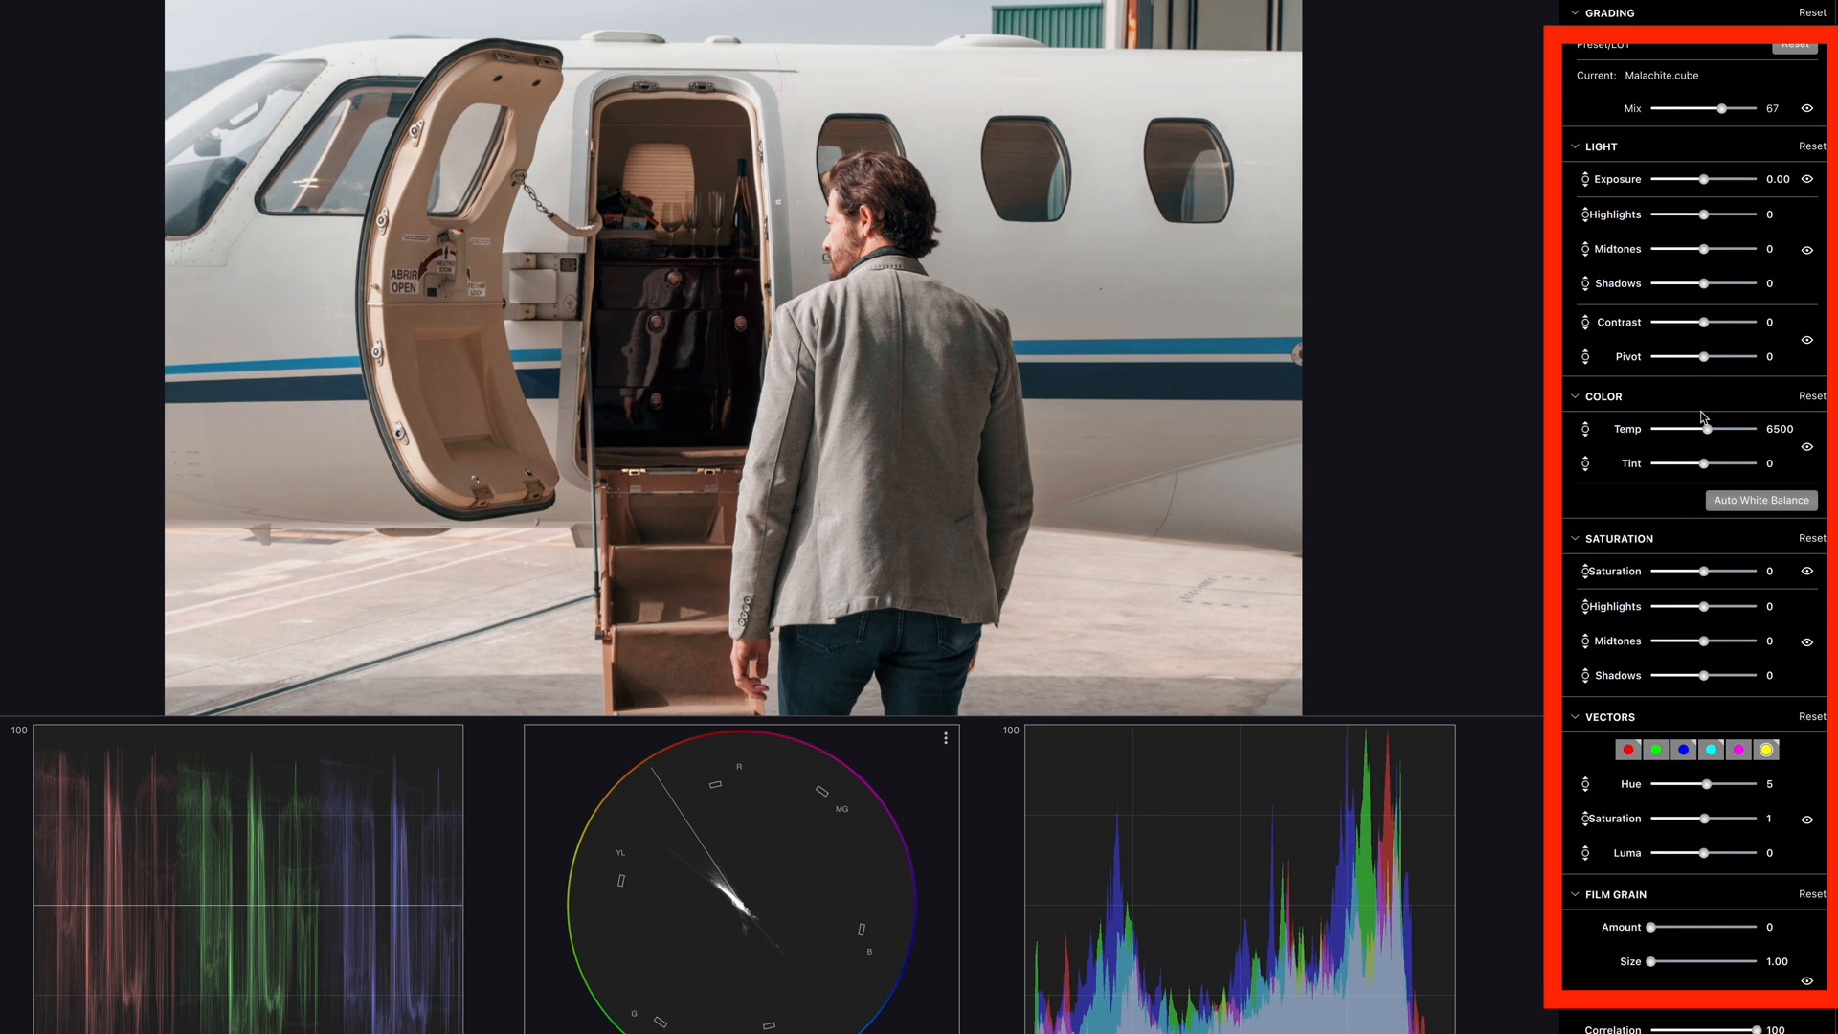
Scroll to Film Grain and raise the grain amount to 78
scroll(down, 3)
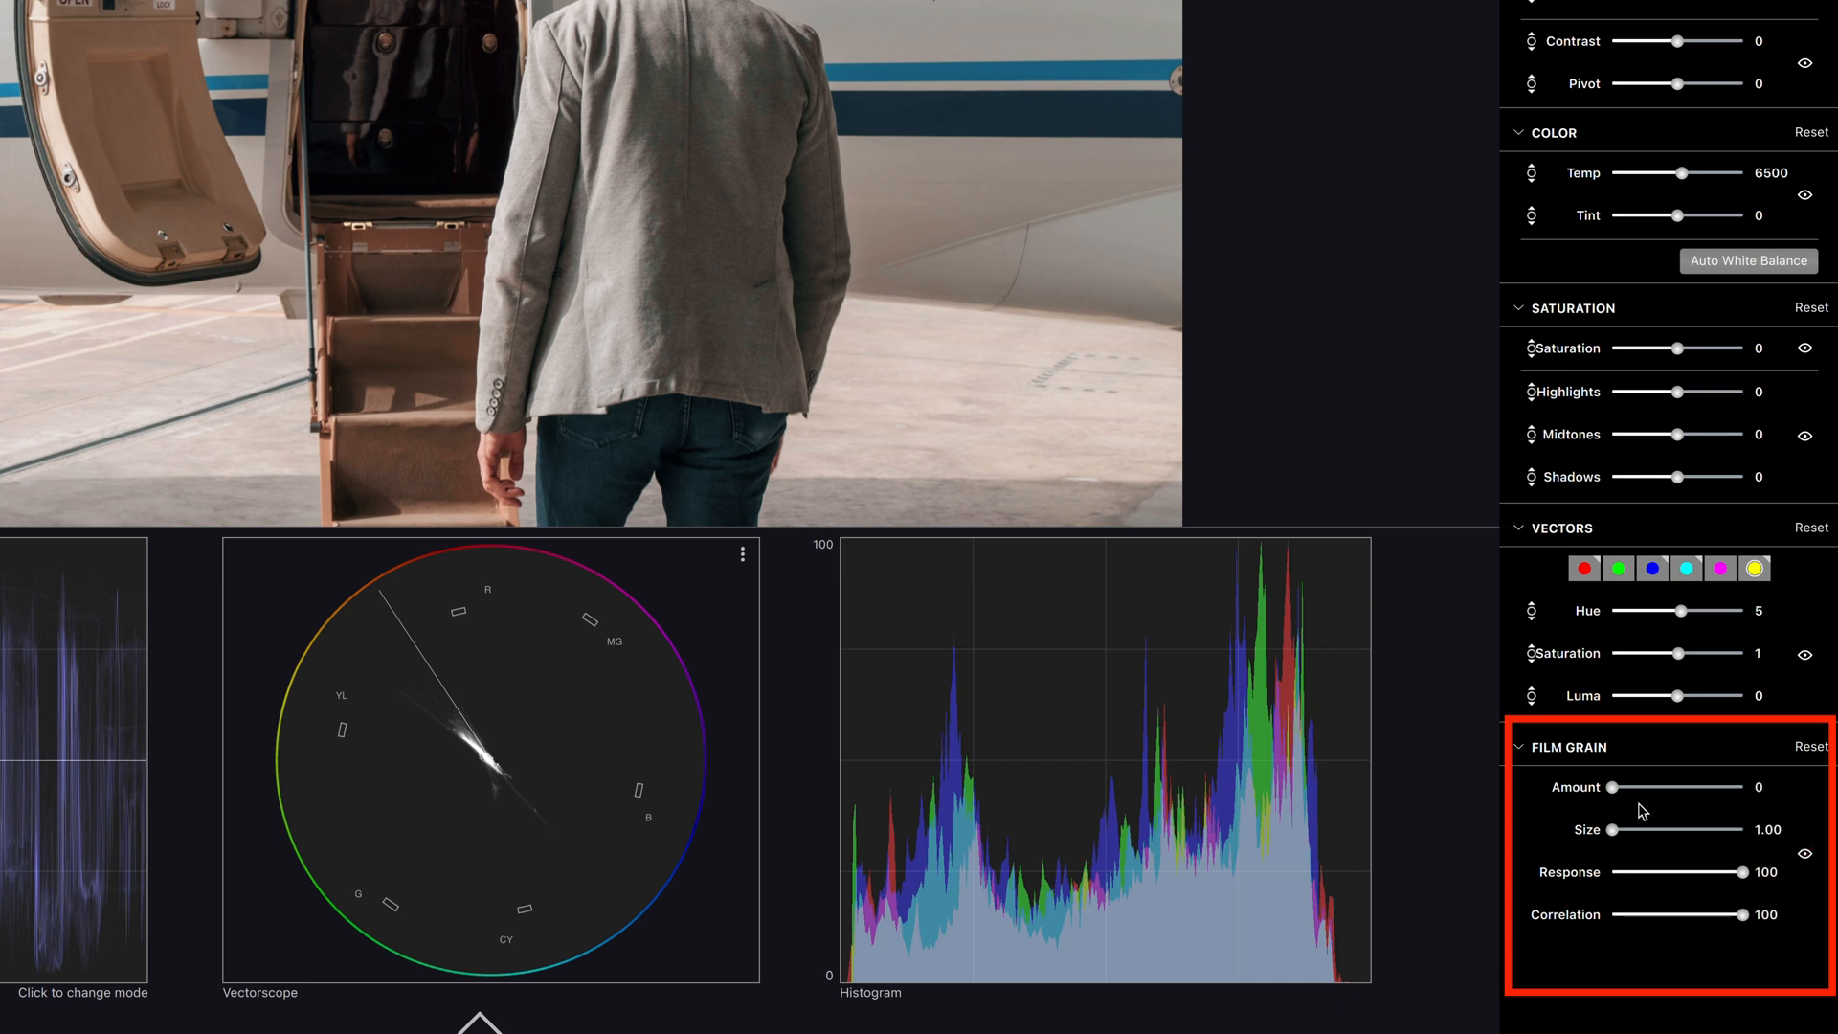
drag(1619, 787, 1712, 787)
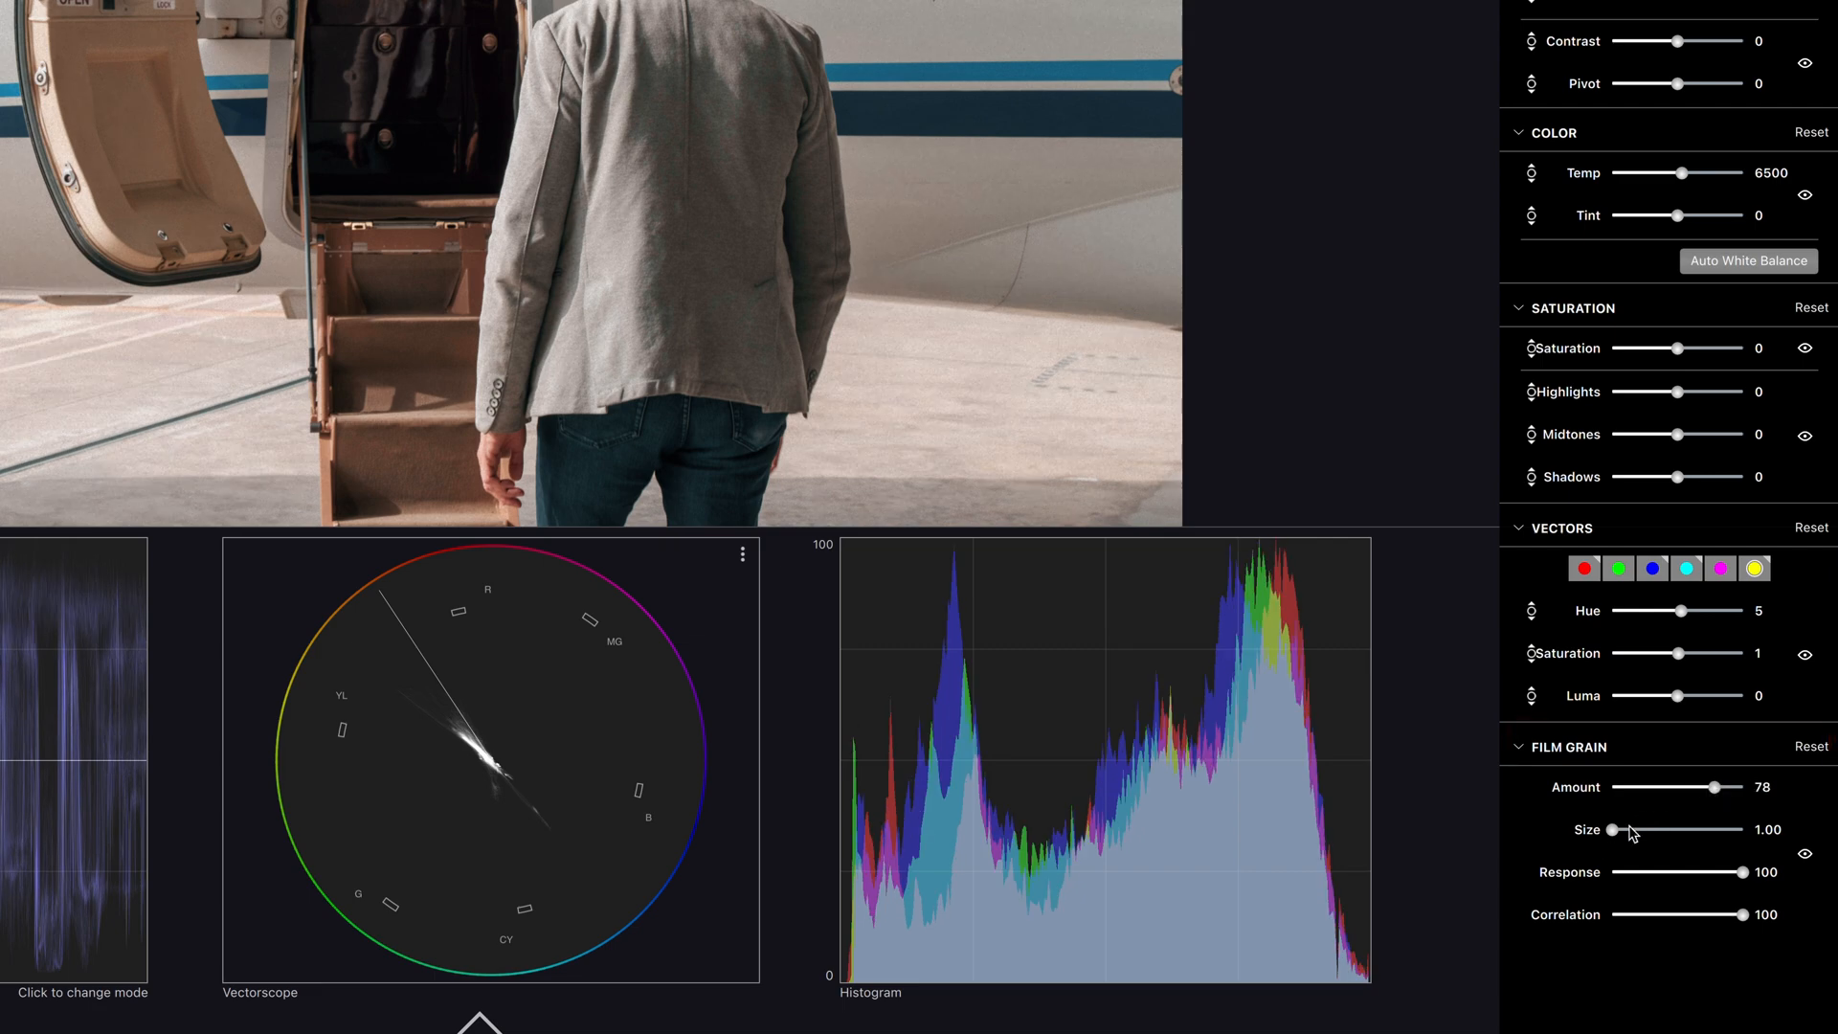
click(1068, 26)
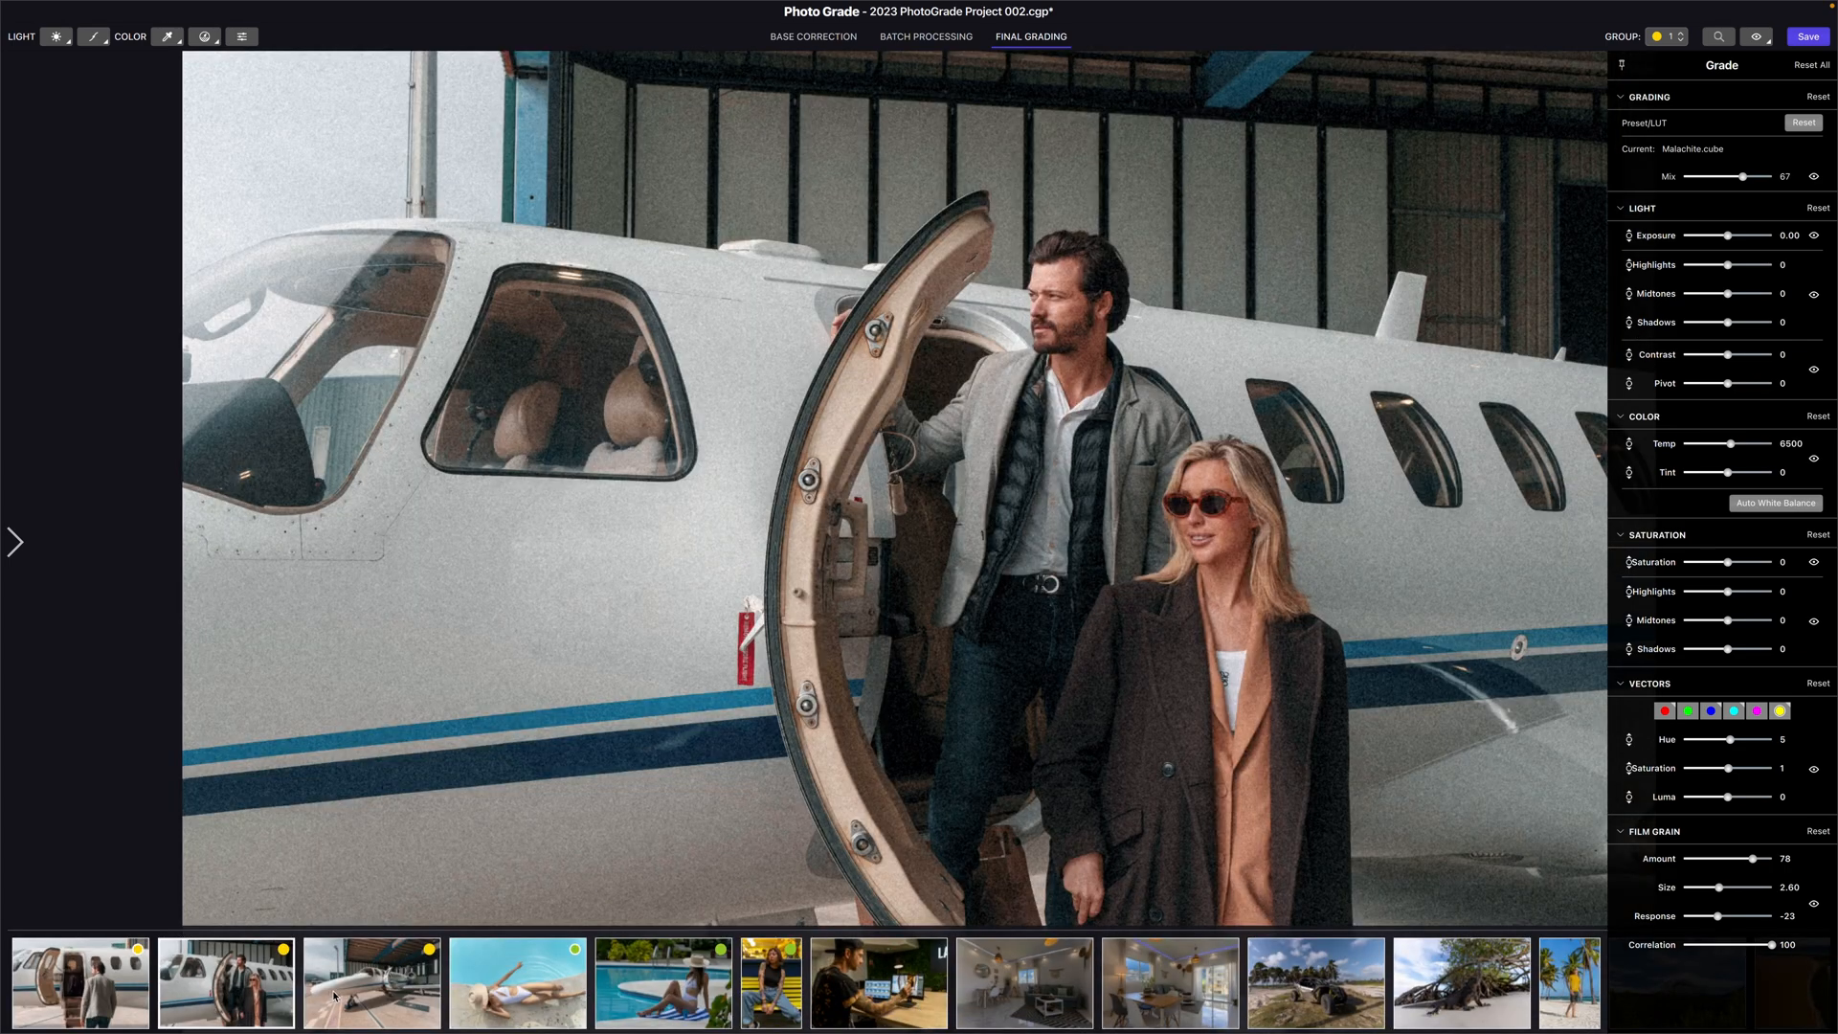
Save the graded airplane photo, choosing which shots receive the changes
click(224, 982)
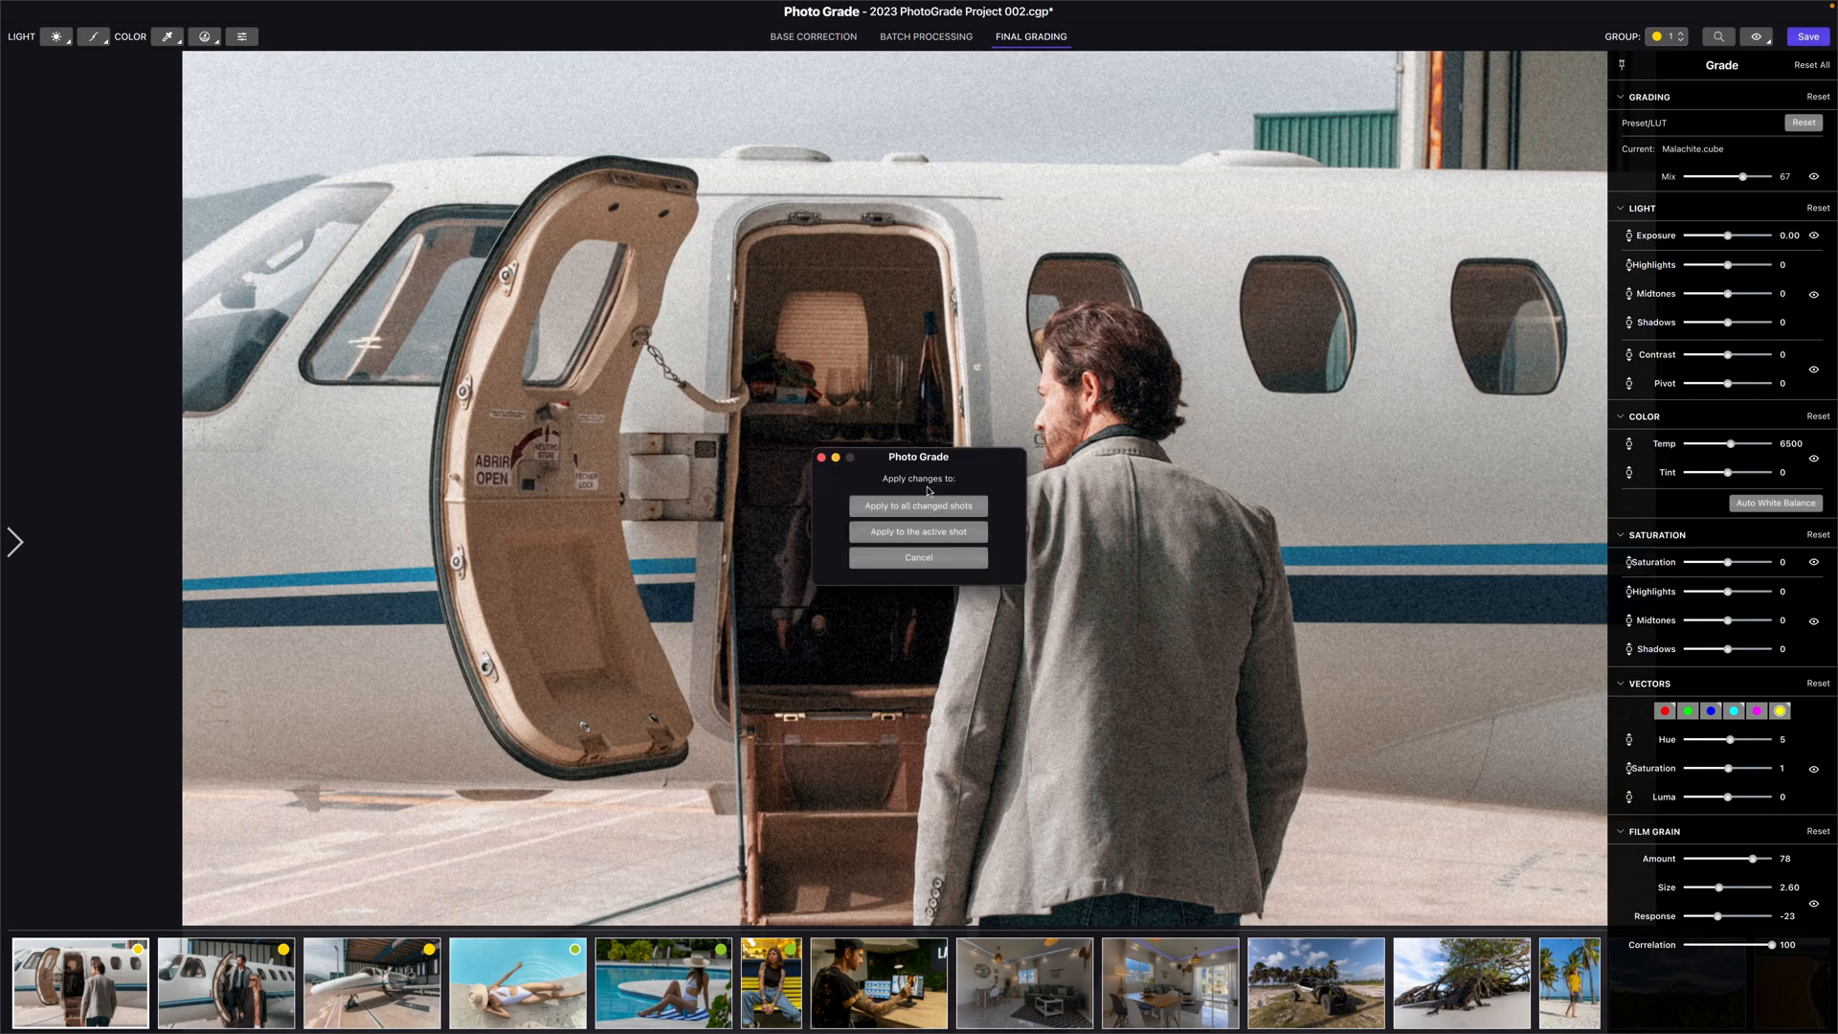
click(918, 505)
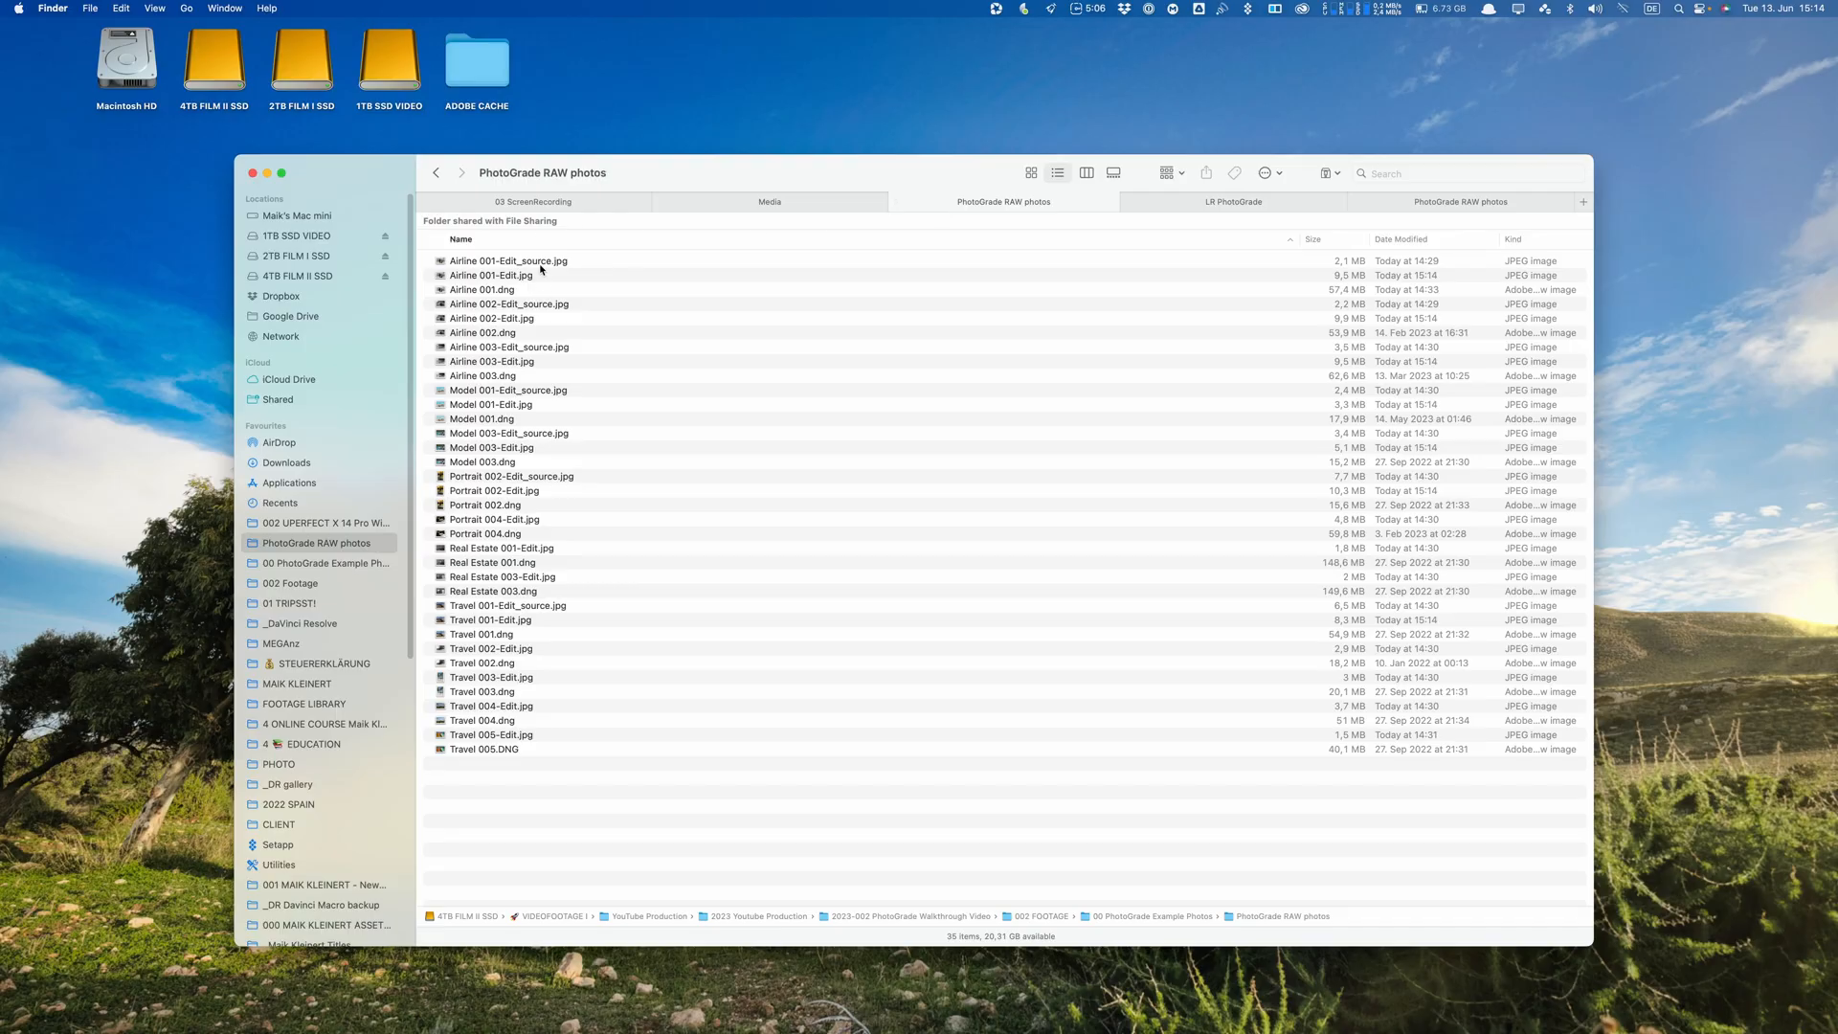
Preview Airline 001-Edit_source.jpg in the PhotoGrade RAW photos folder
click(481, 289)
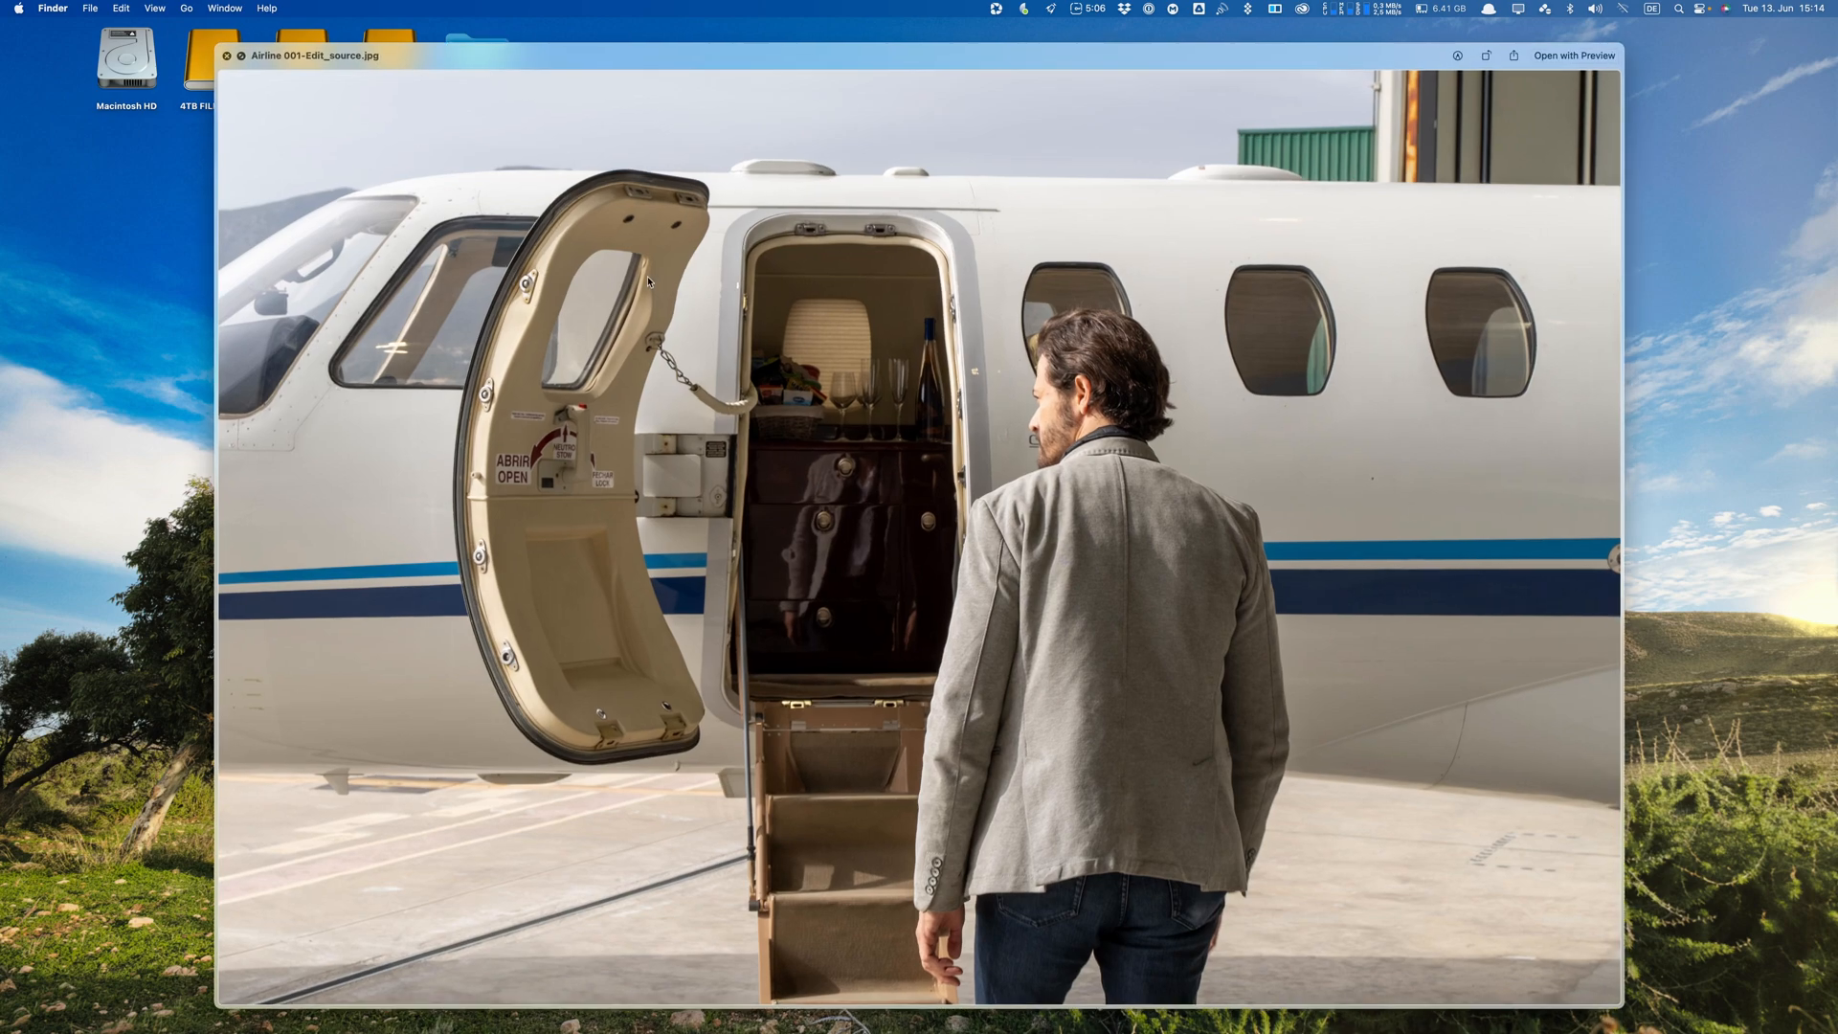
mouse_move(641, 272)
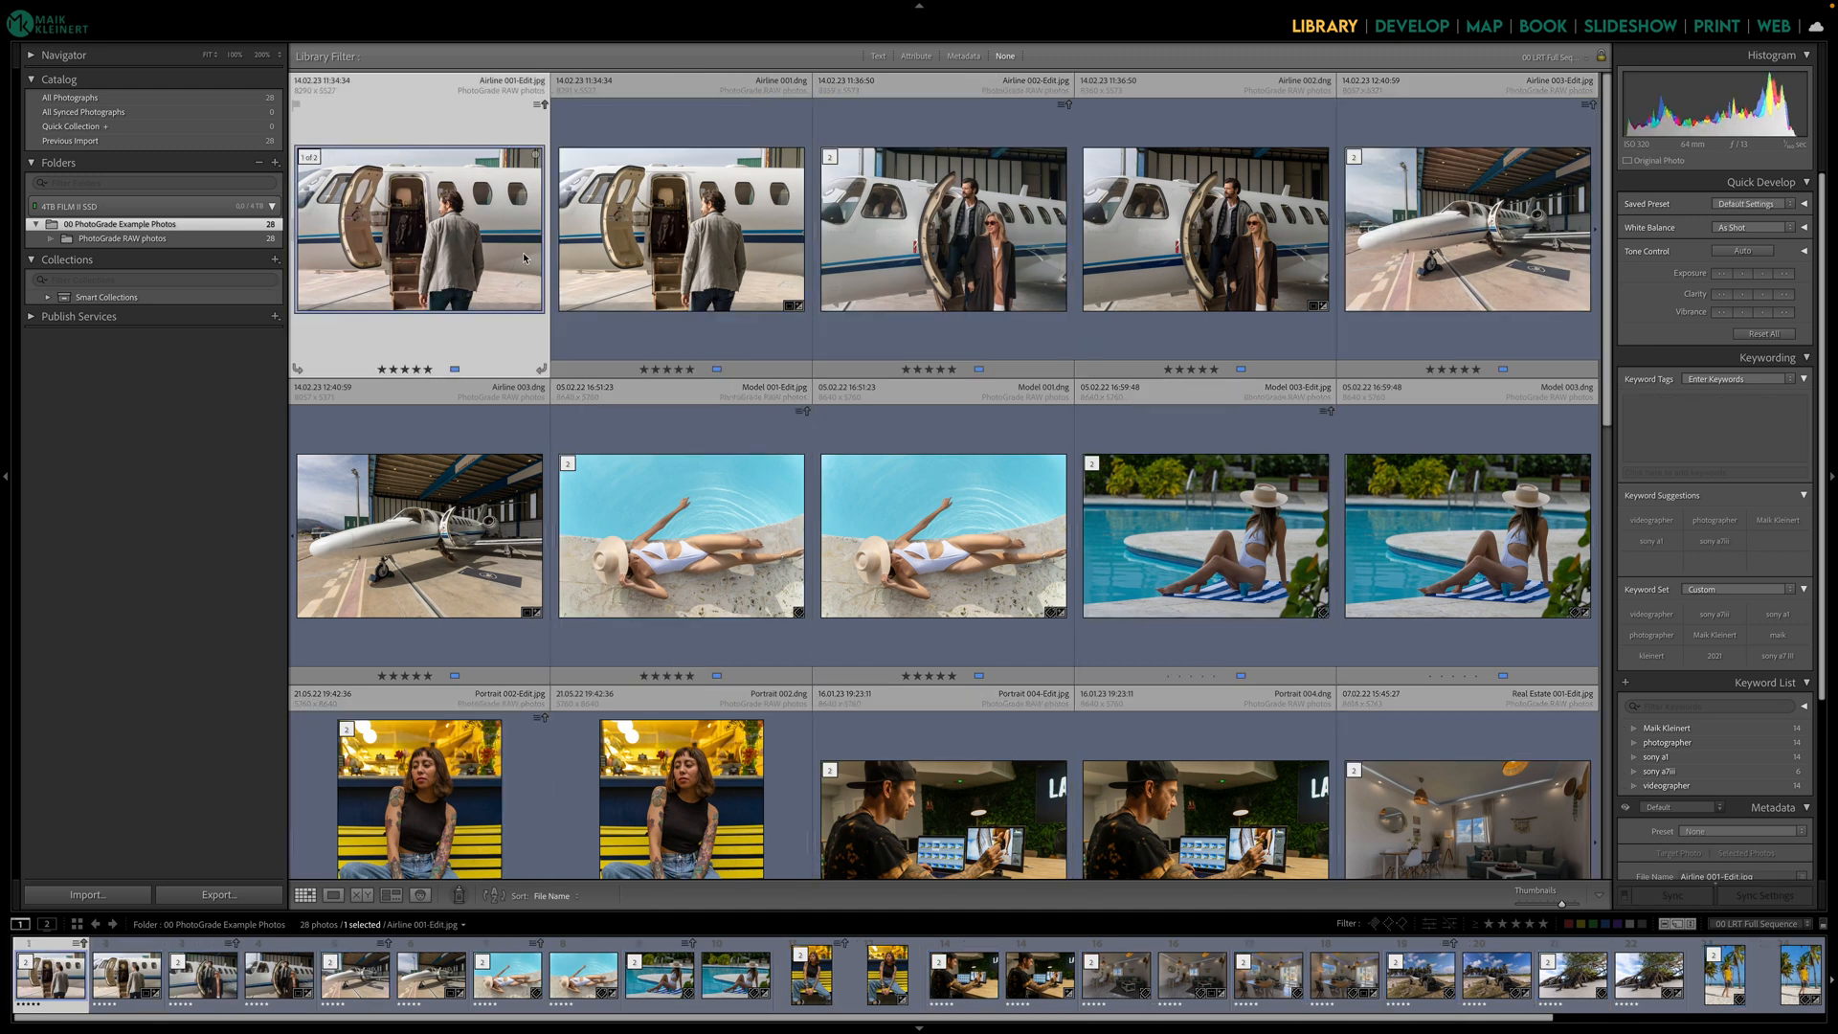
click(1410, 25)
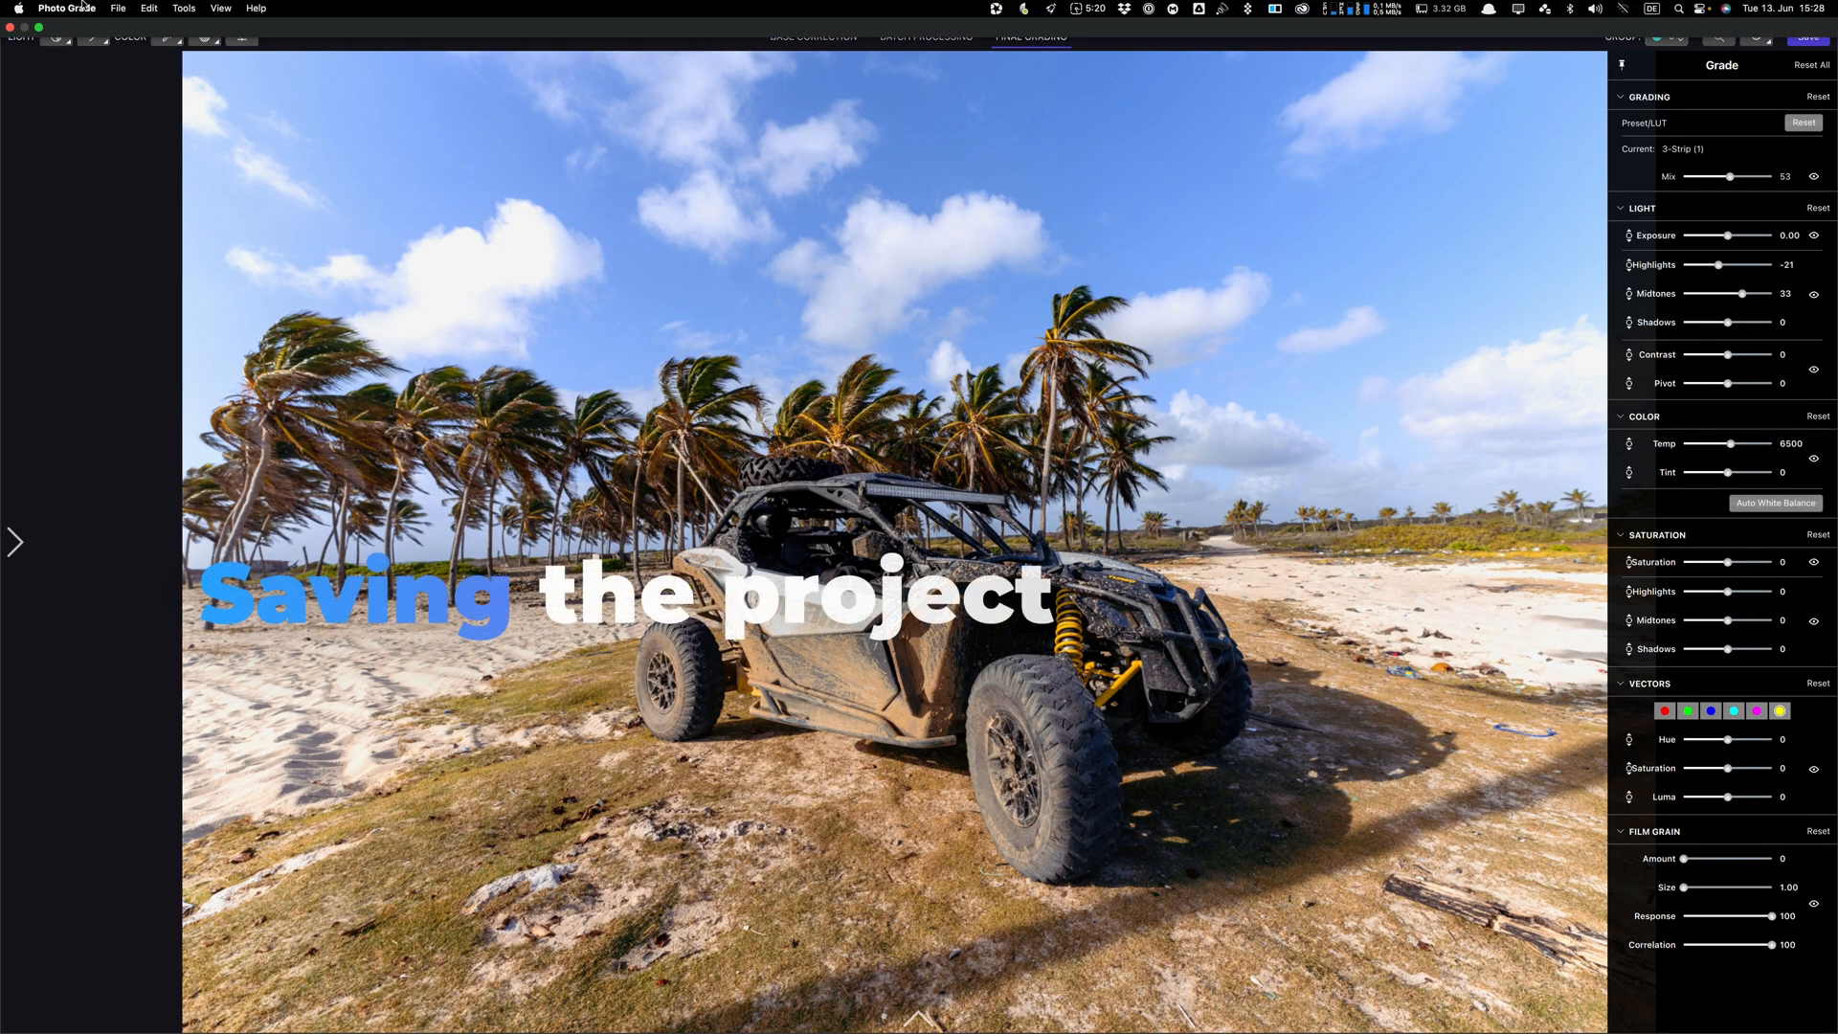
Gather the project files and grades into the PhotoGrade Projects folder
click(116, 8)
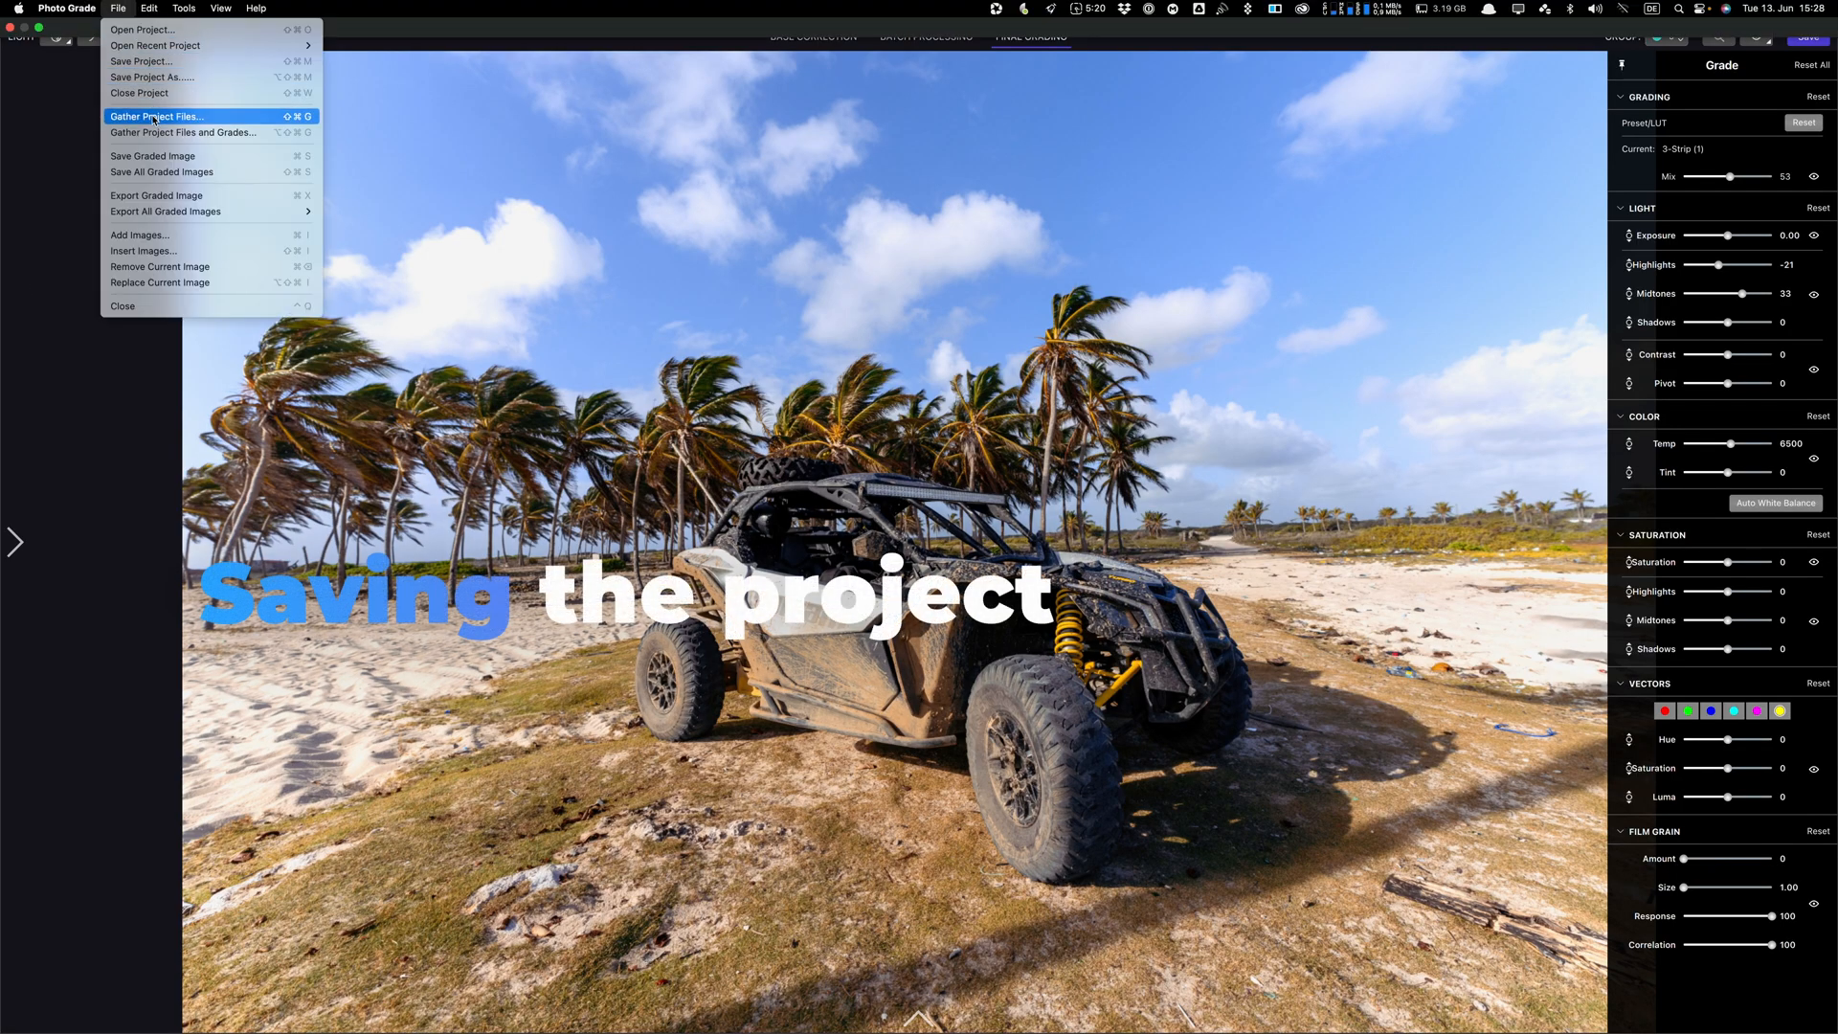
mouse_move(182, 132)
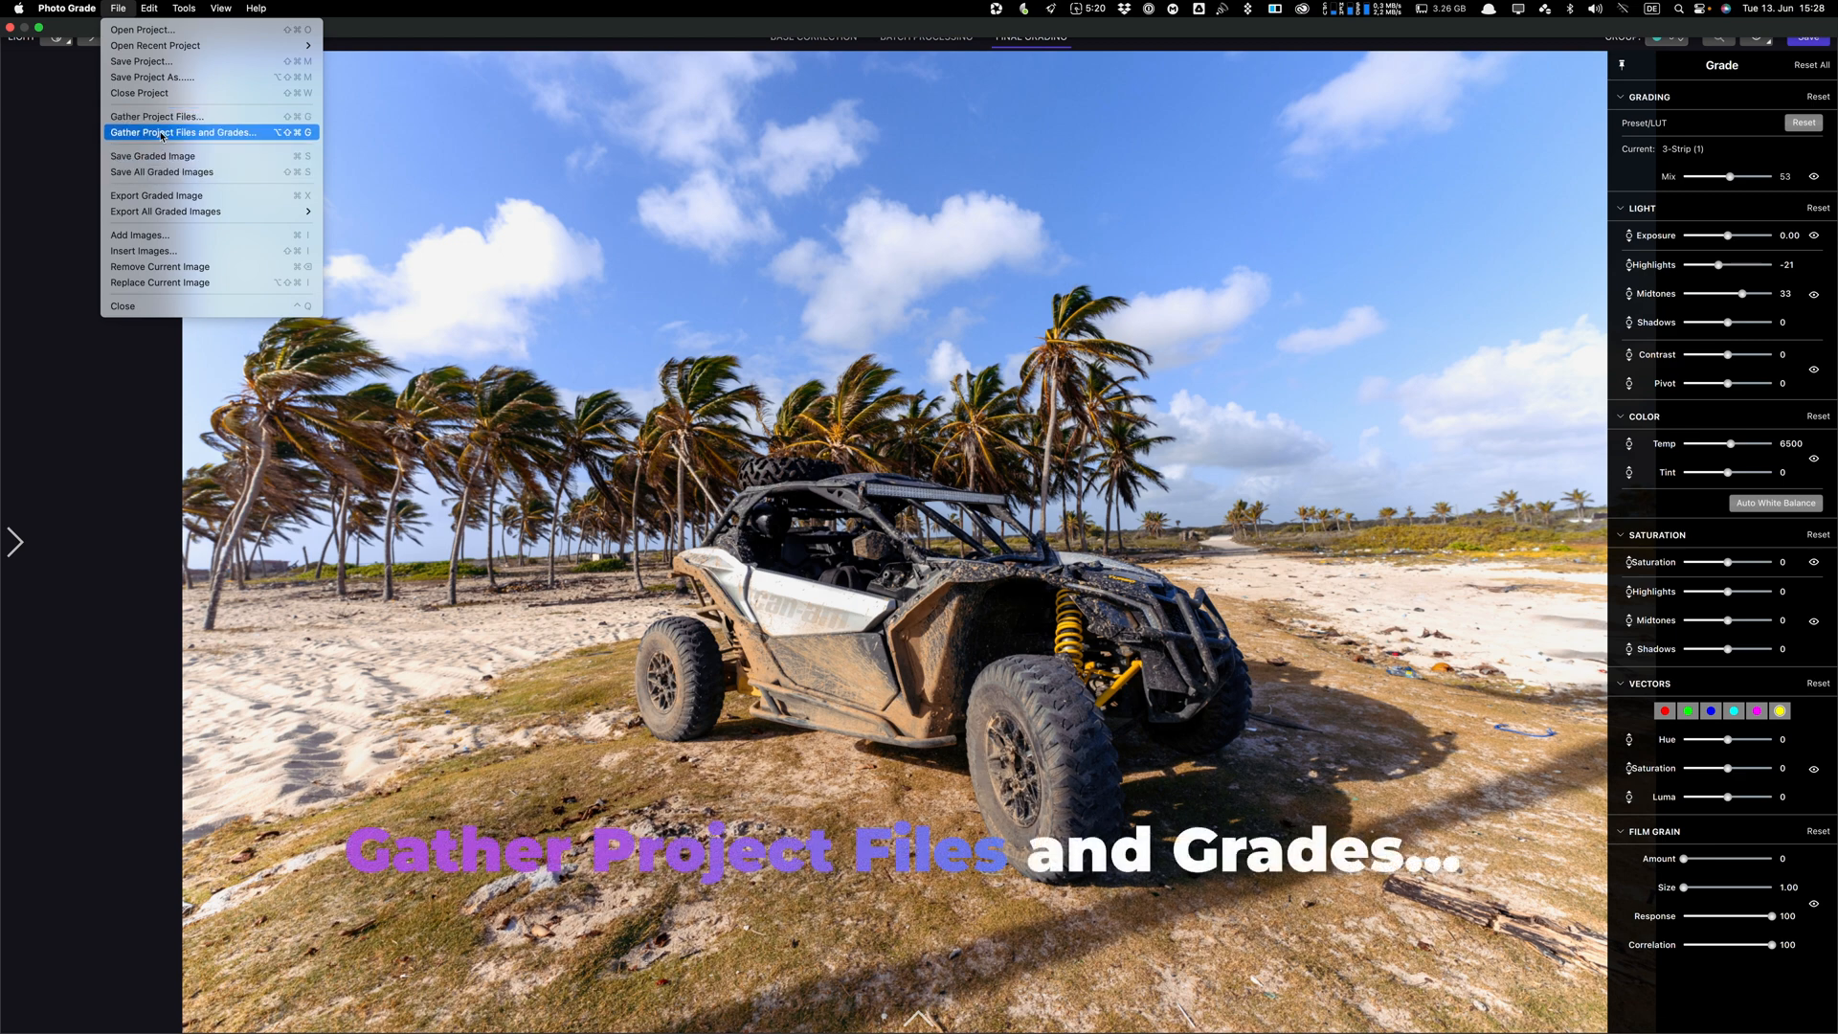
click(182, 131)
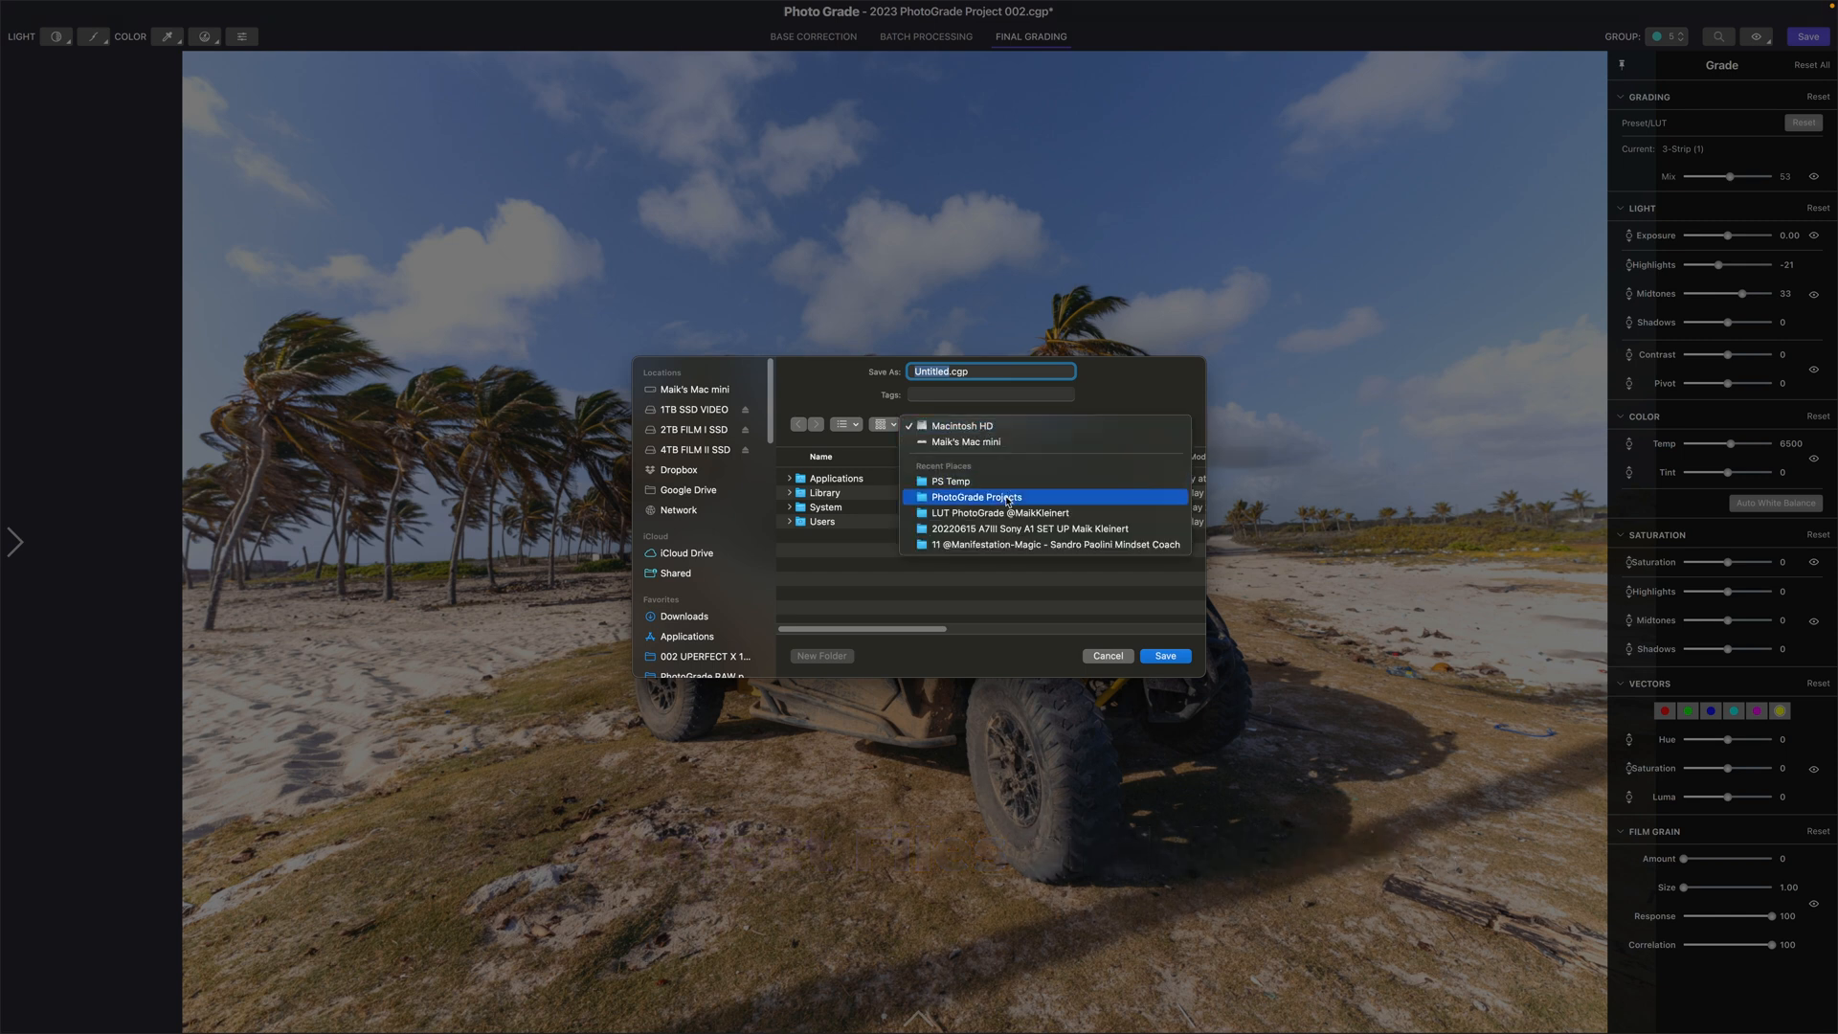
click(977, 496)
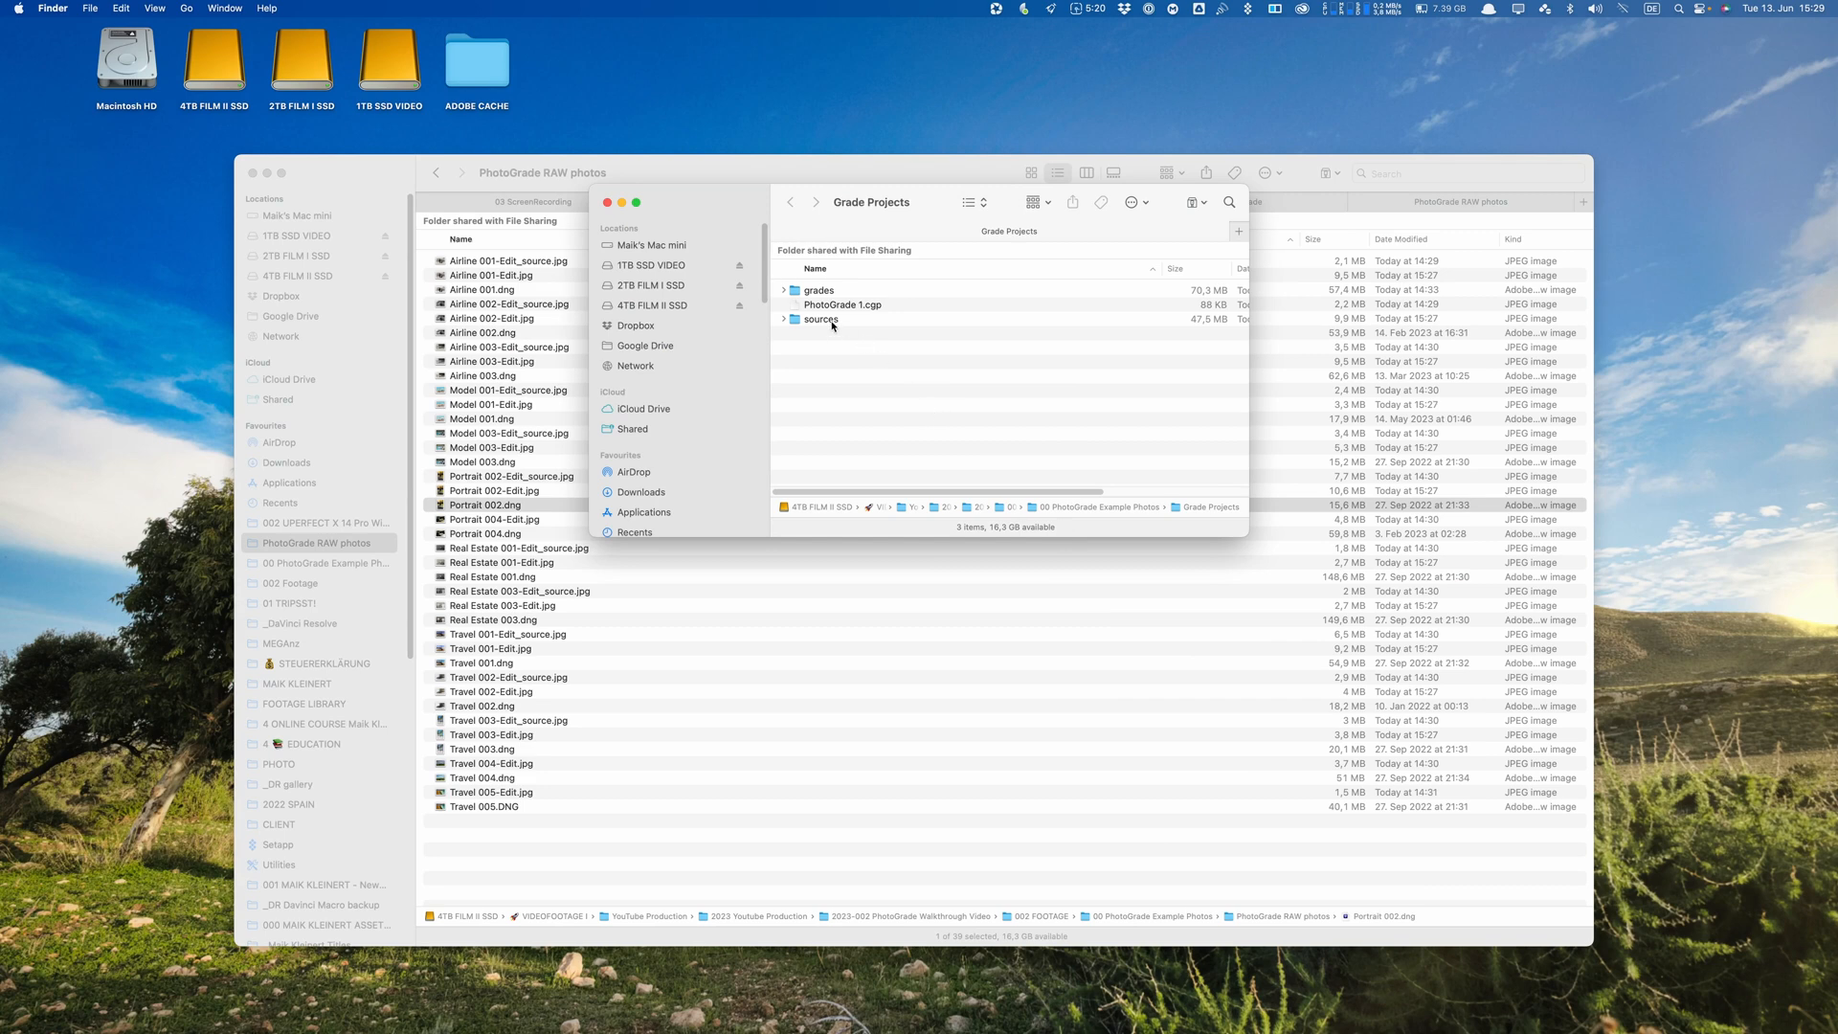
Open the sources folder and Quick Look the Airline Edit_source photos, including Airline 001
click(784, 319)
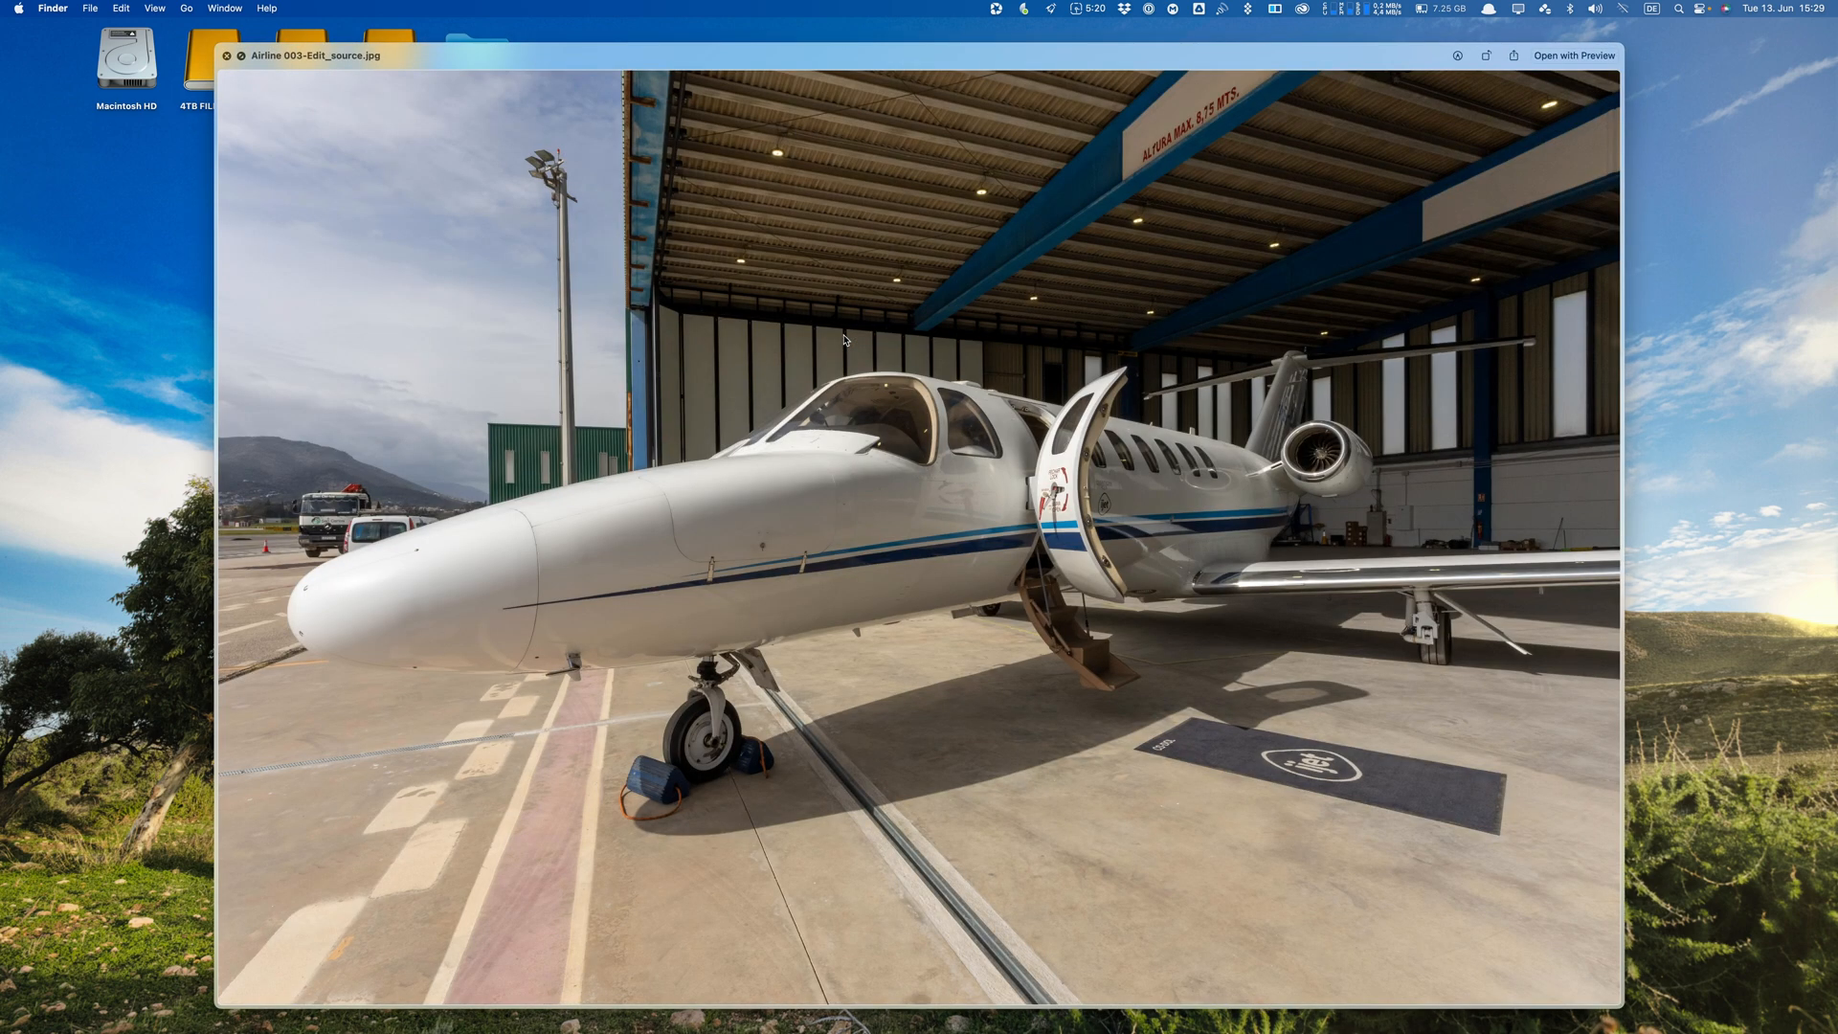
click(225, 56)
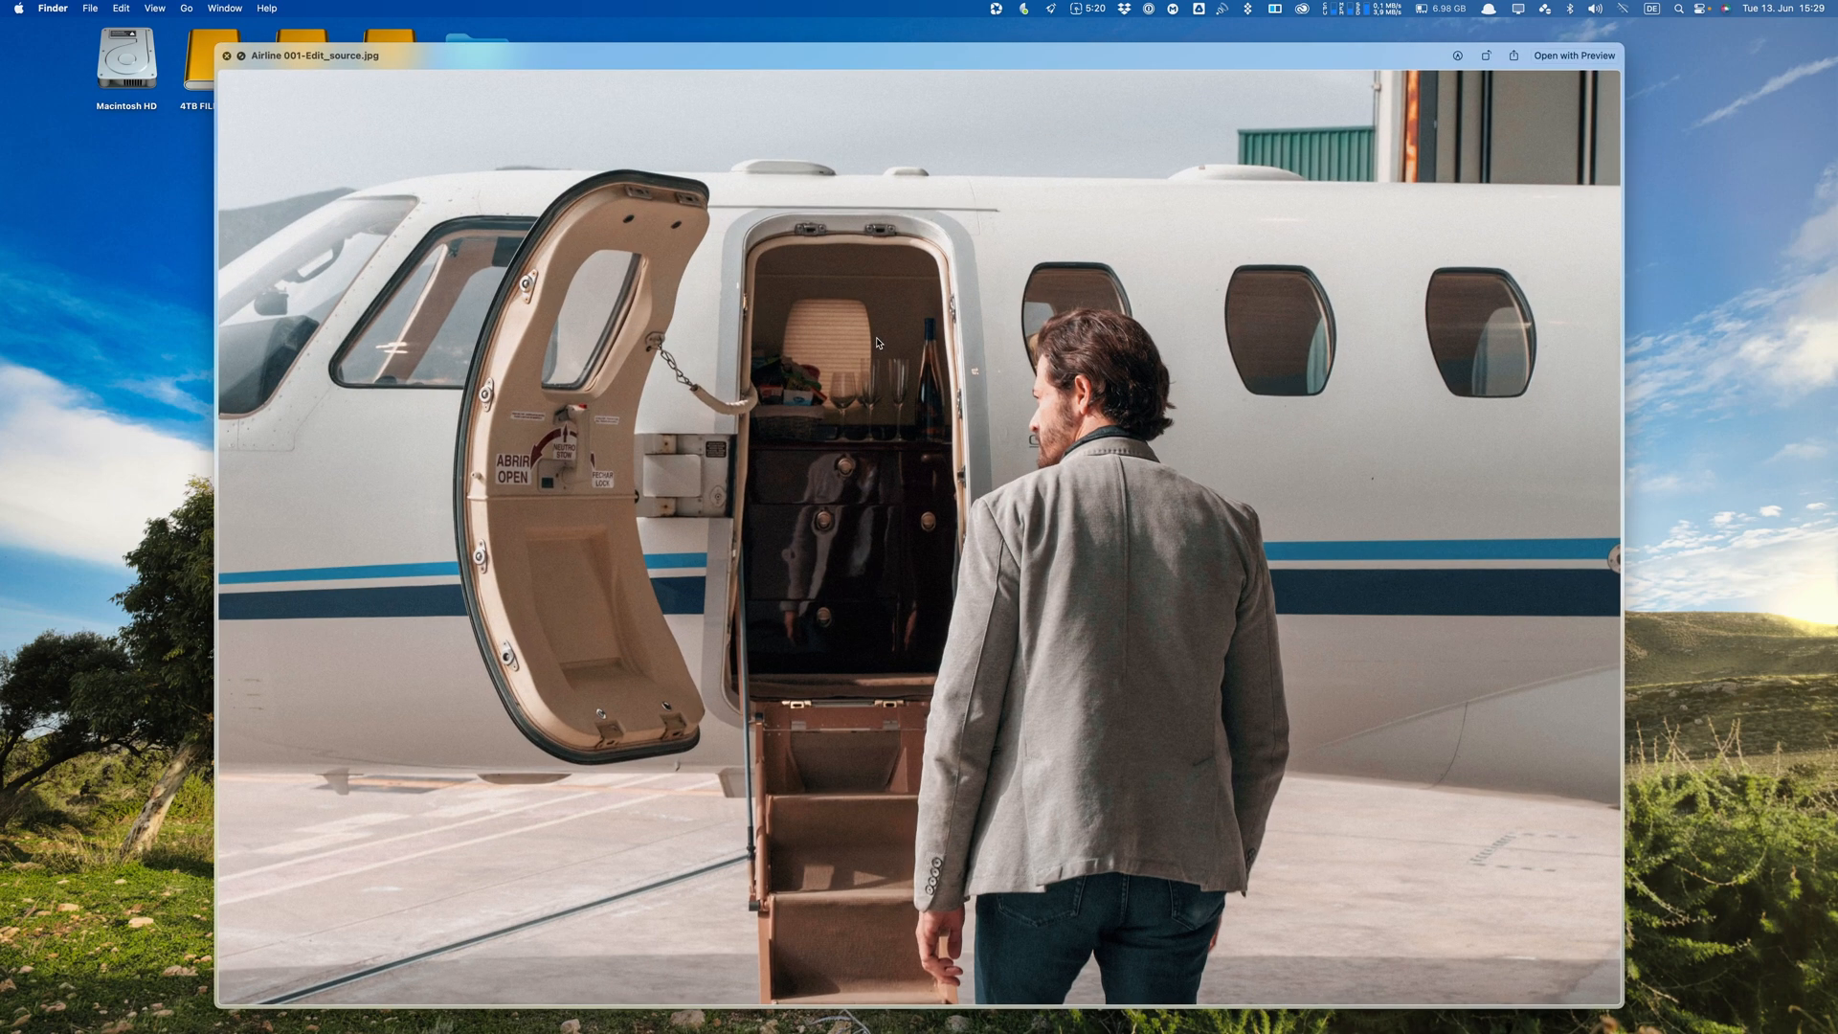
click(224, 55)
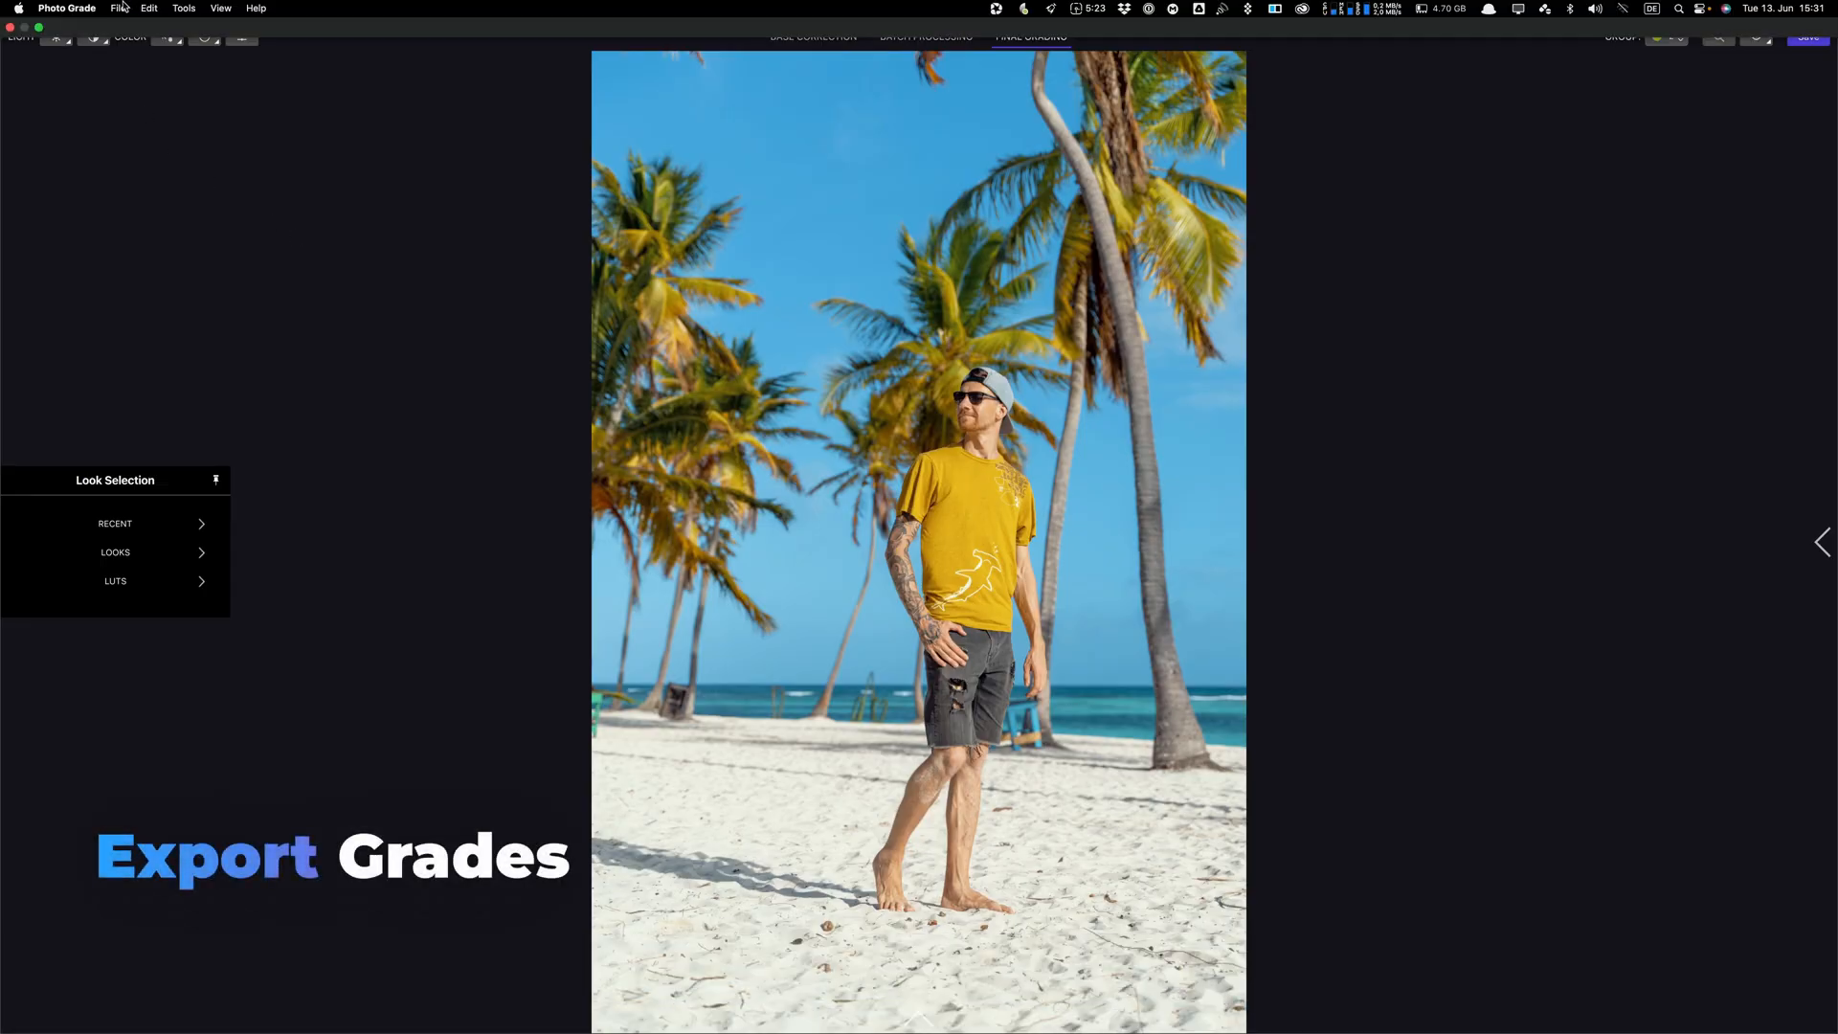
Start exporting all graded images in source format, choosing the grades folder
click(116, 8)
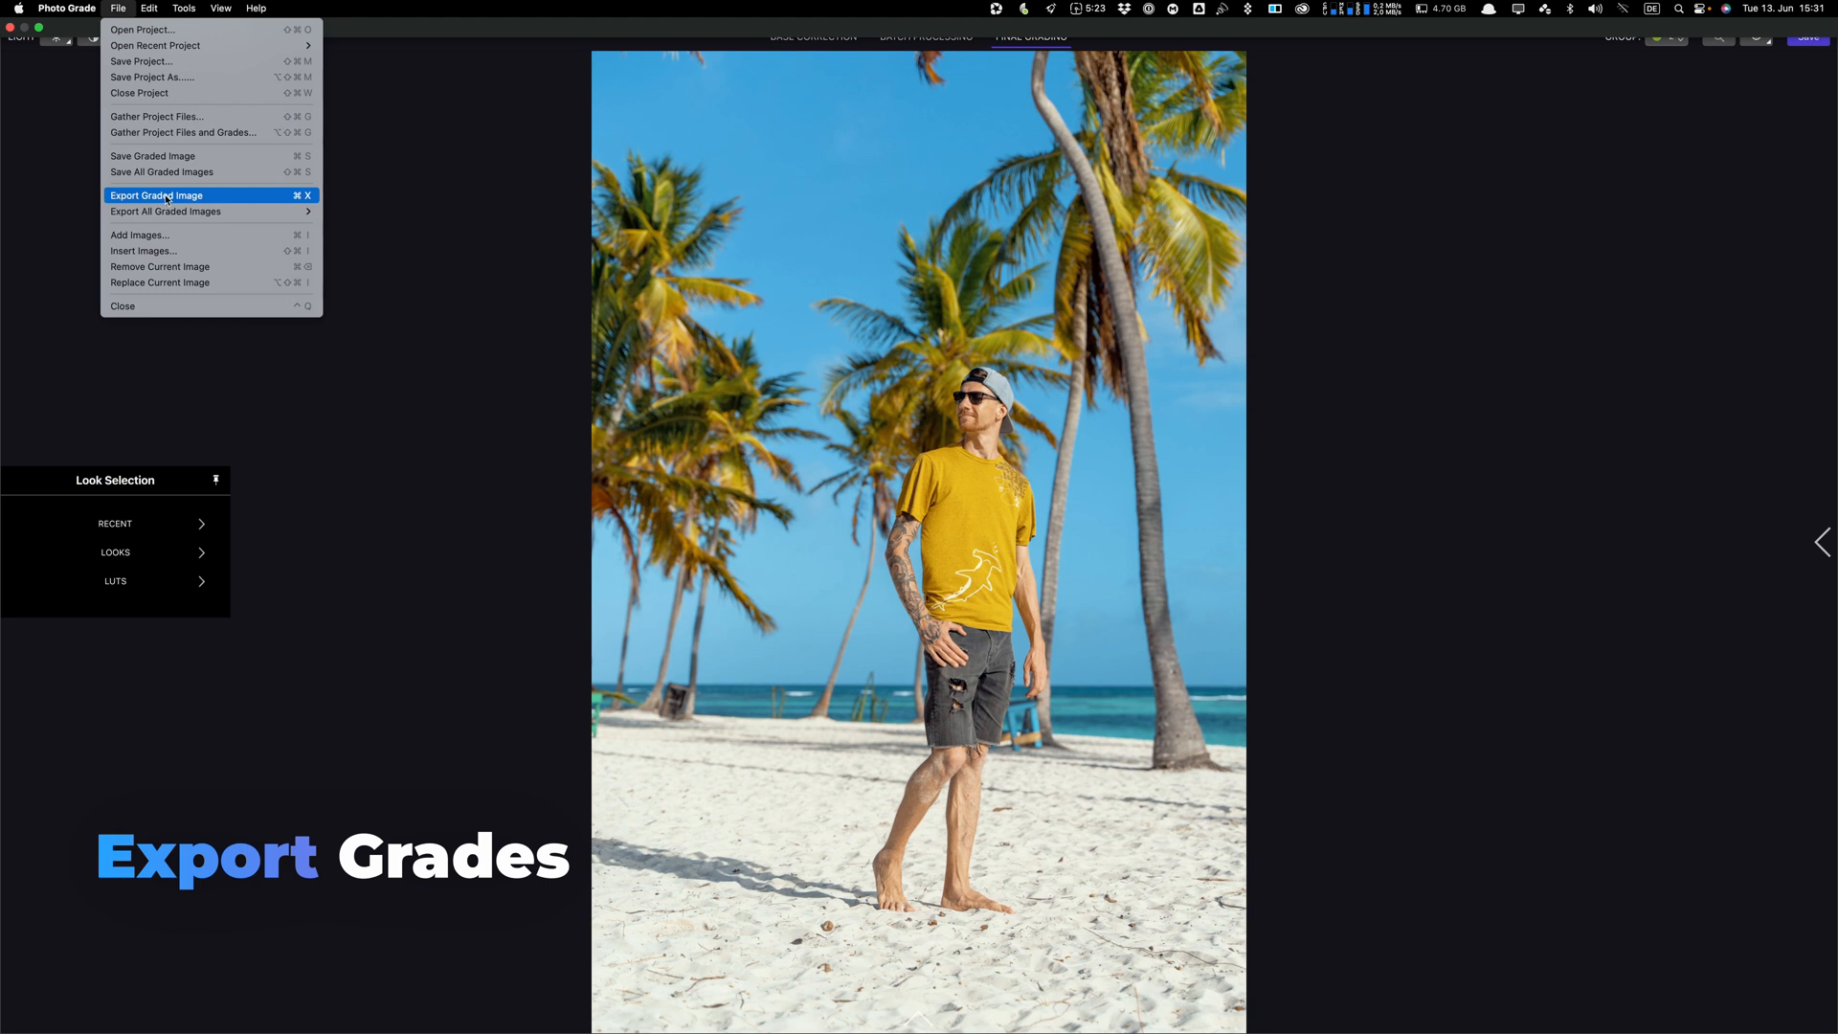
mouse_move(220, 202)
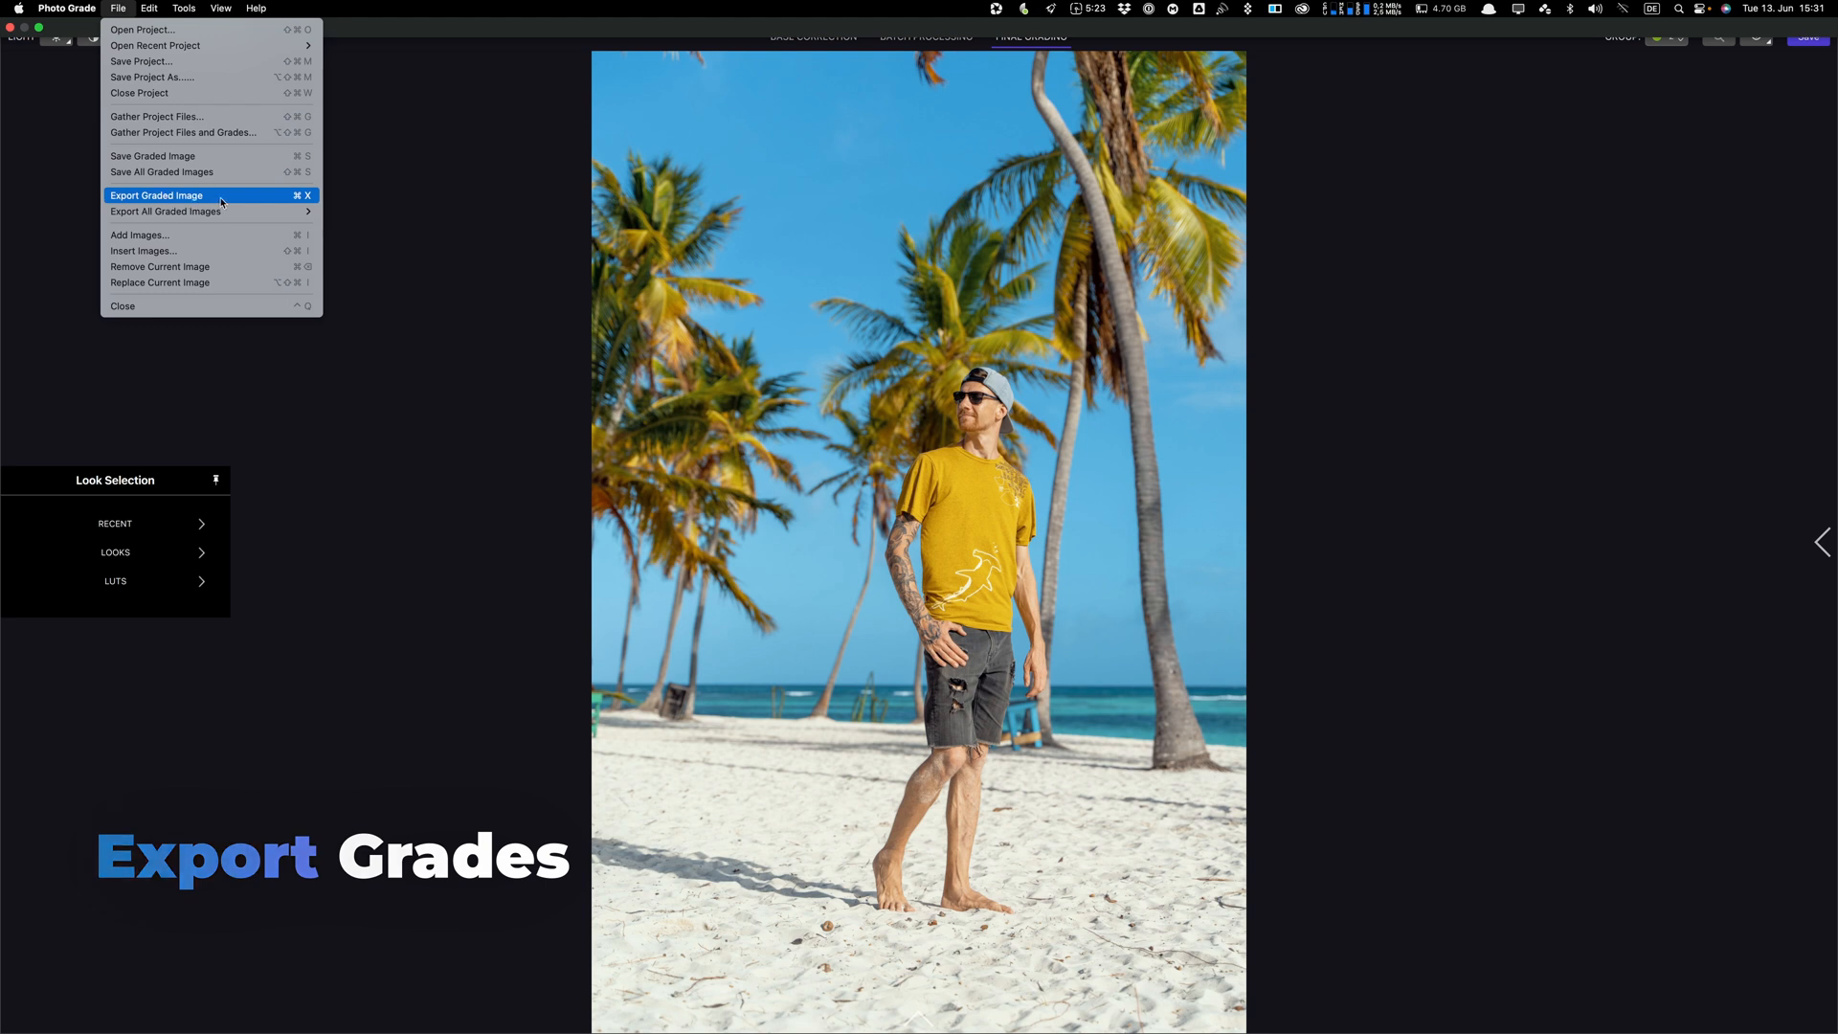
mouse_move(235, 202)
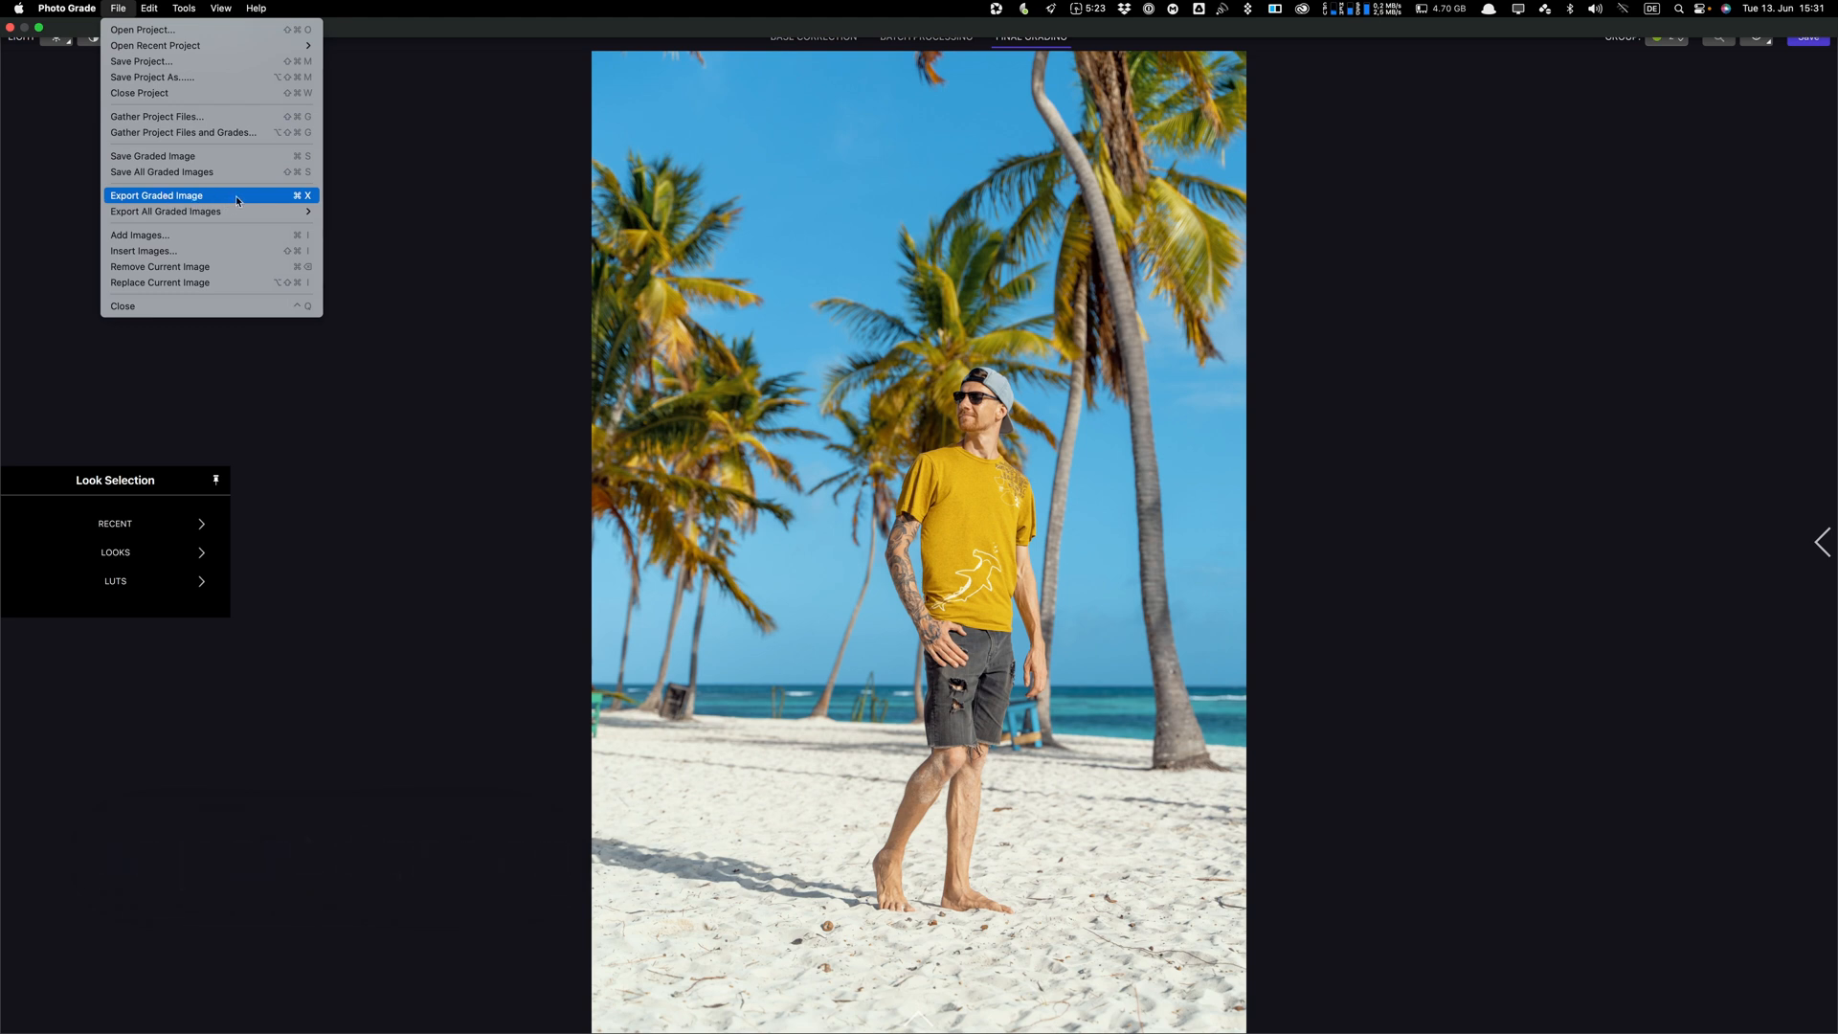
mouse_move(211, 212)
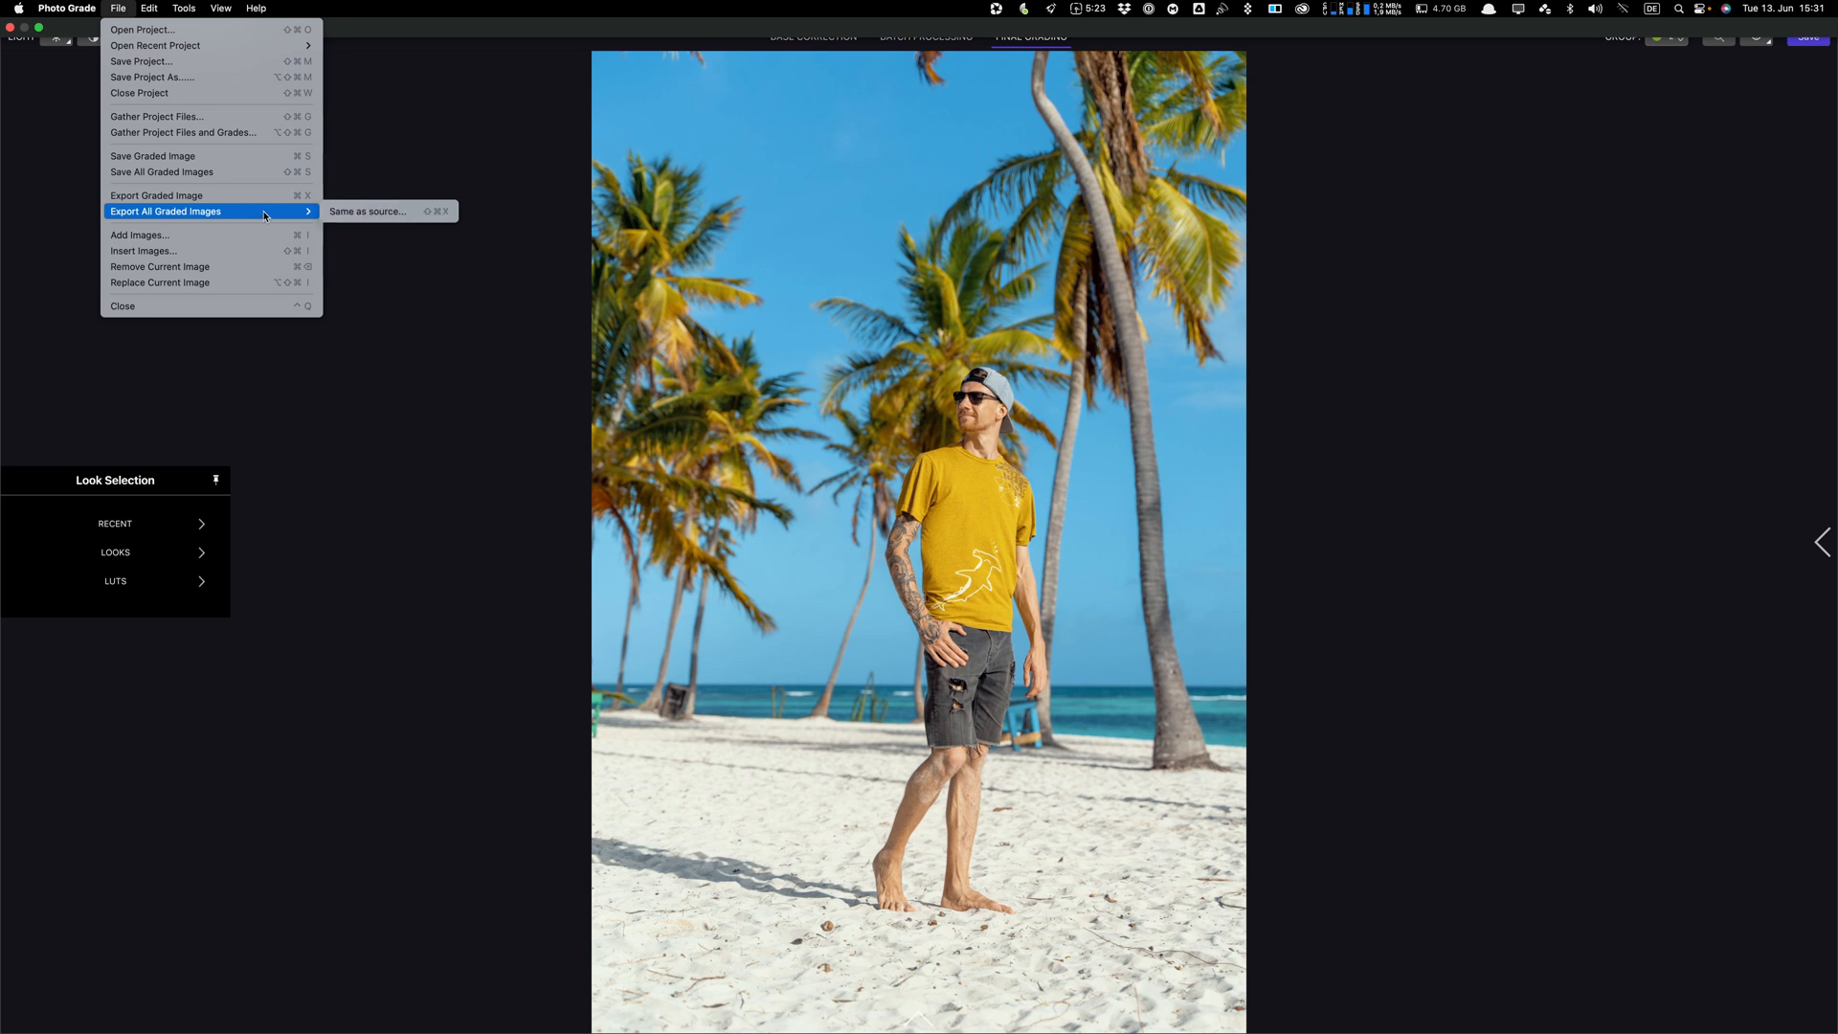
mouse_move(390, 219)
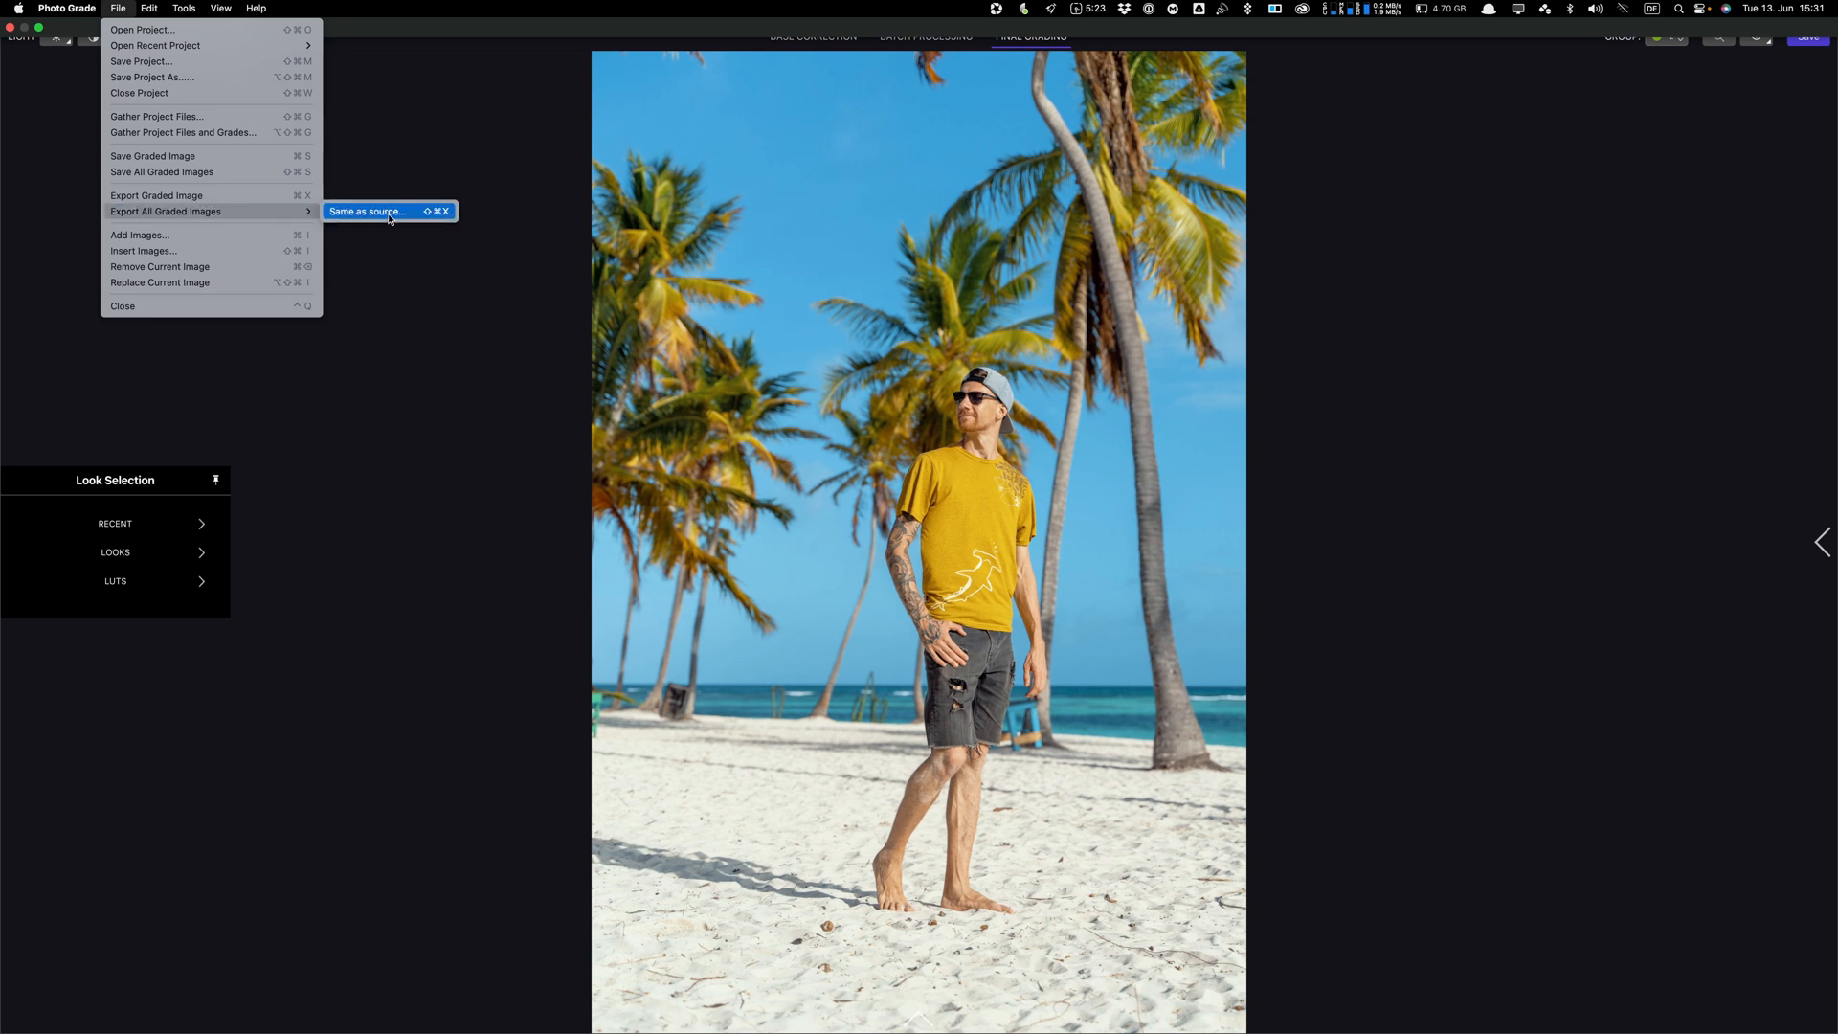
click(367, 213)
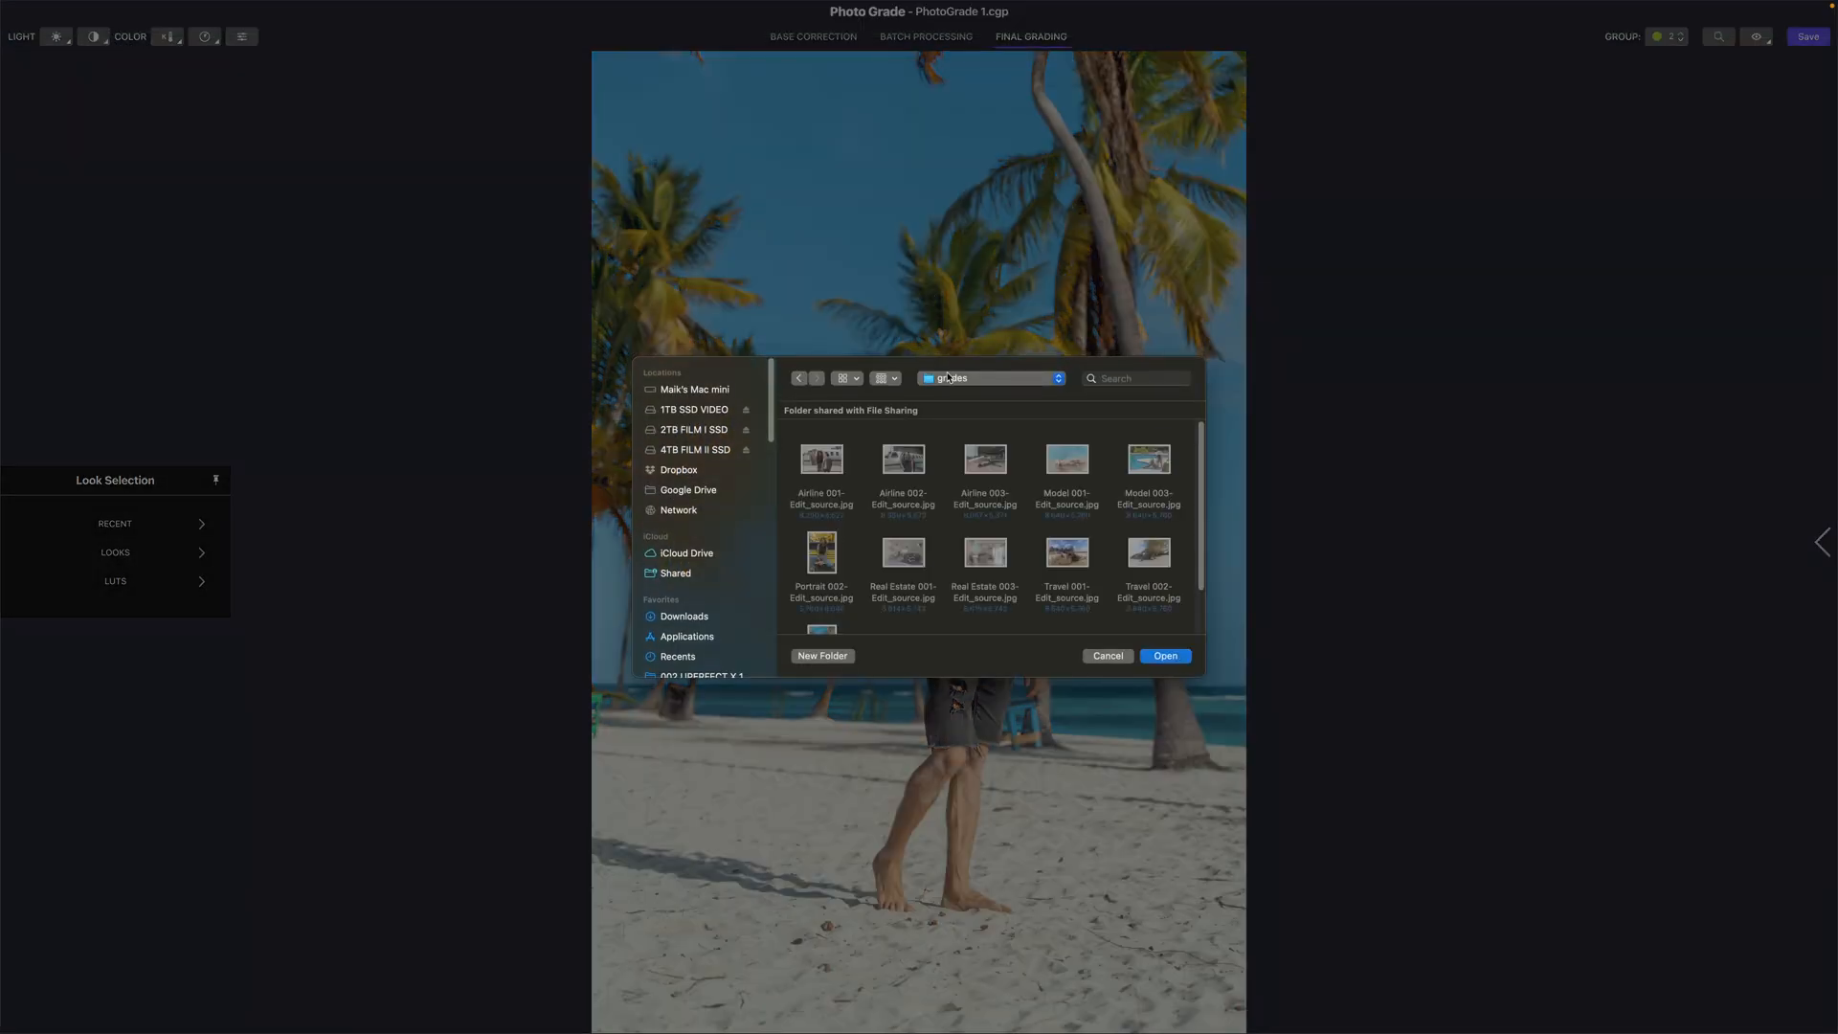